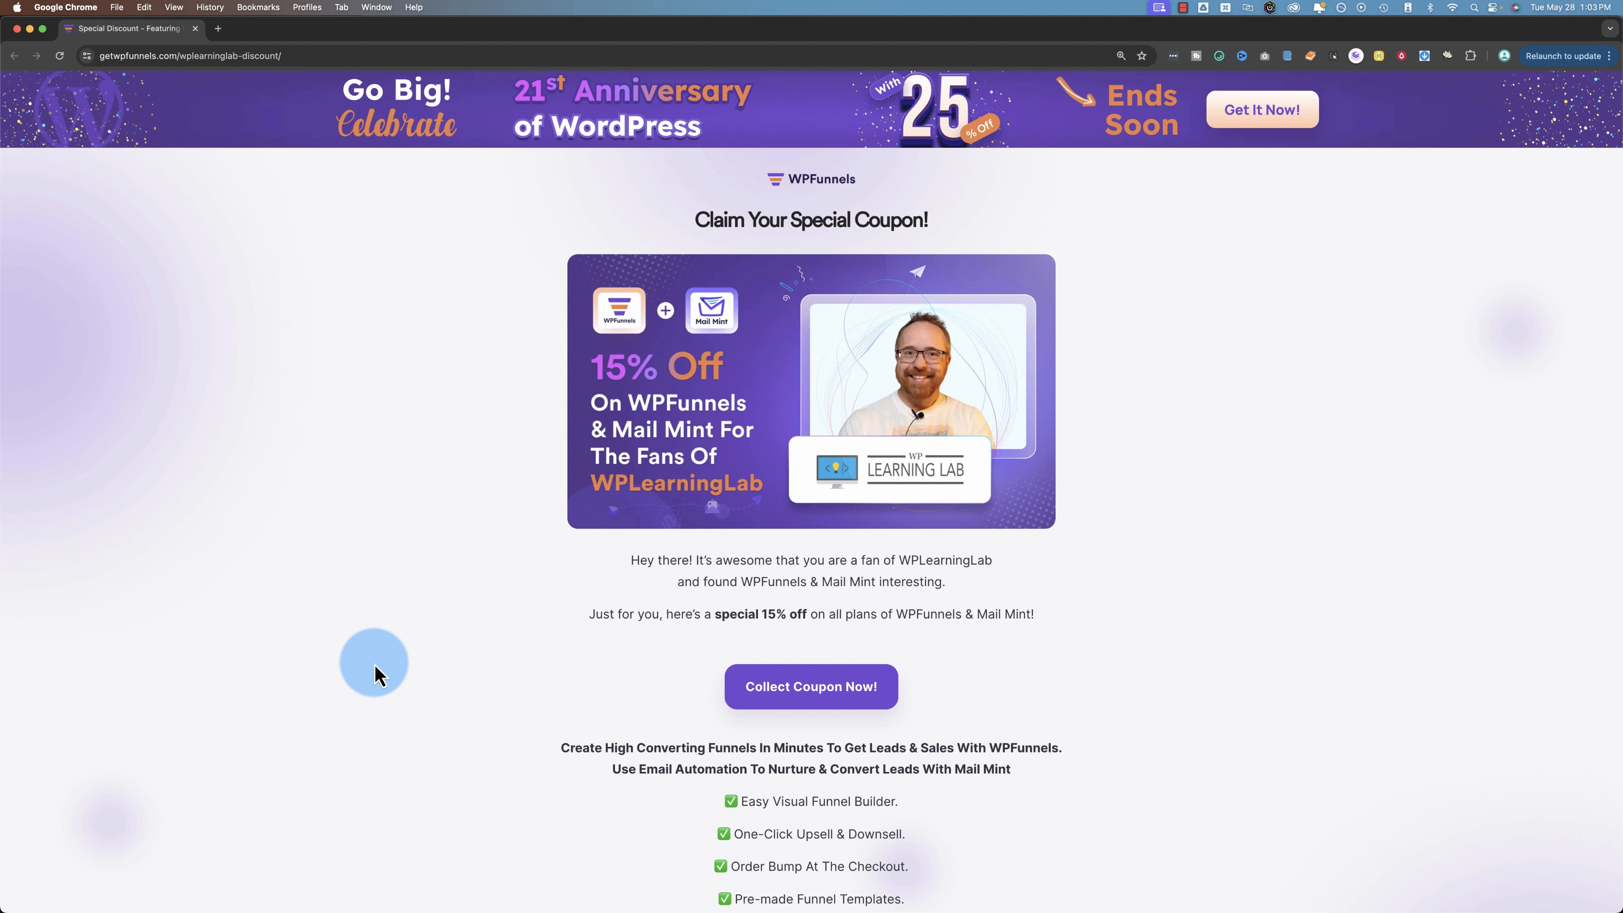
mouse_move(377, 680)
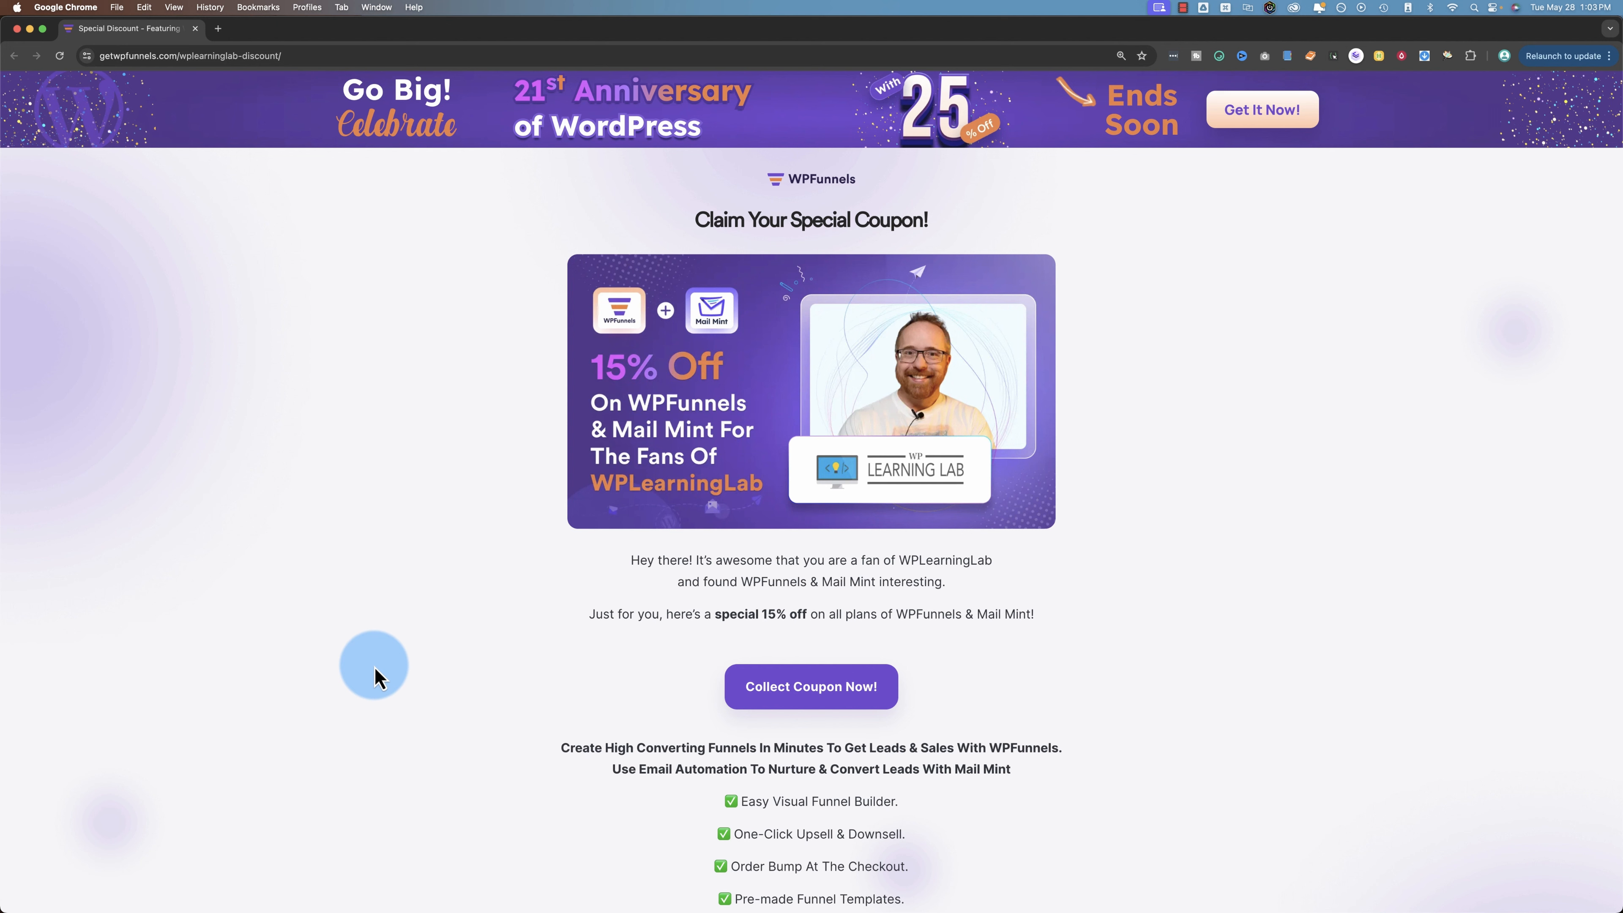
mouse_move(379, 679)
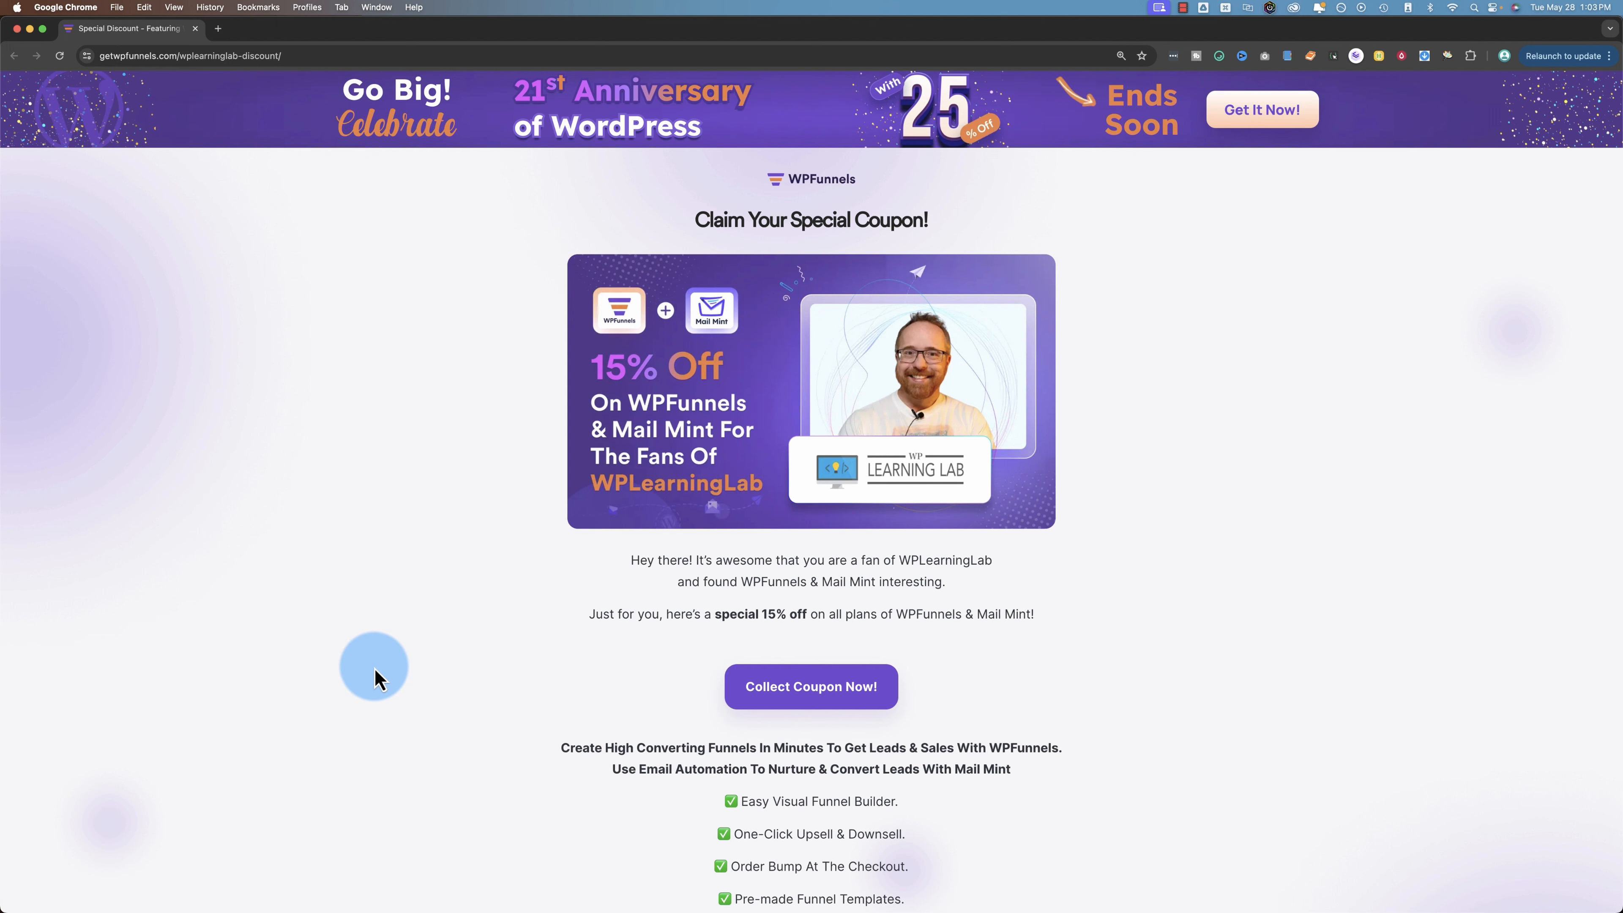
mouse_move(1171, 426)
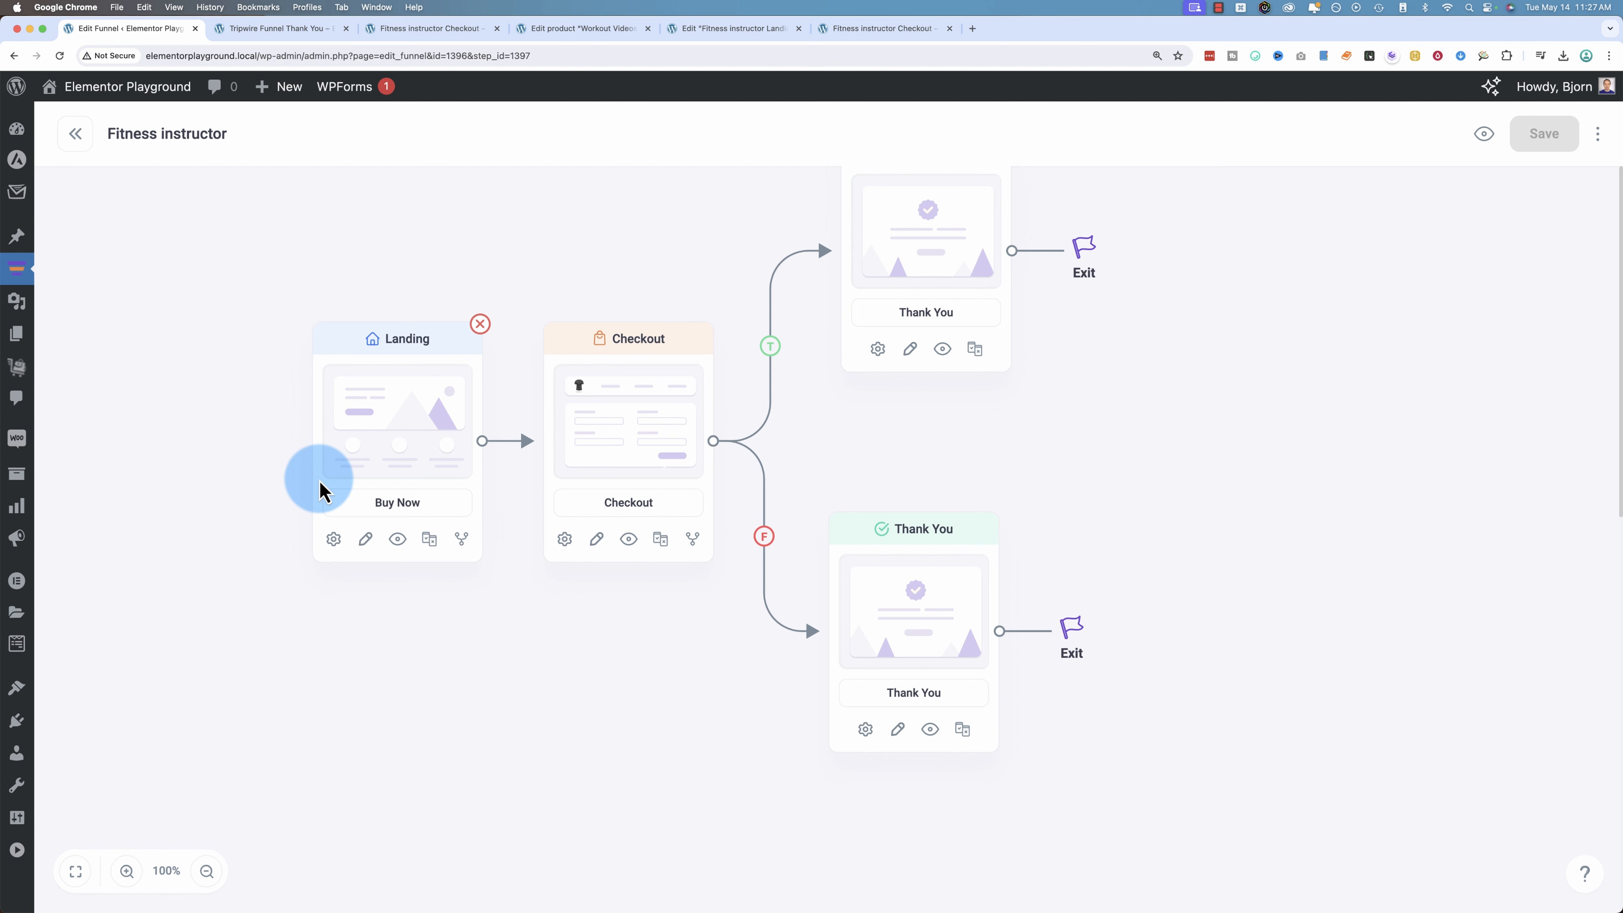
mouse_move(285, 498)
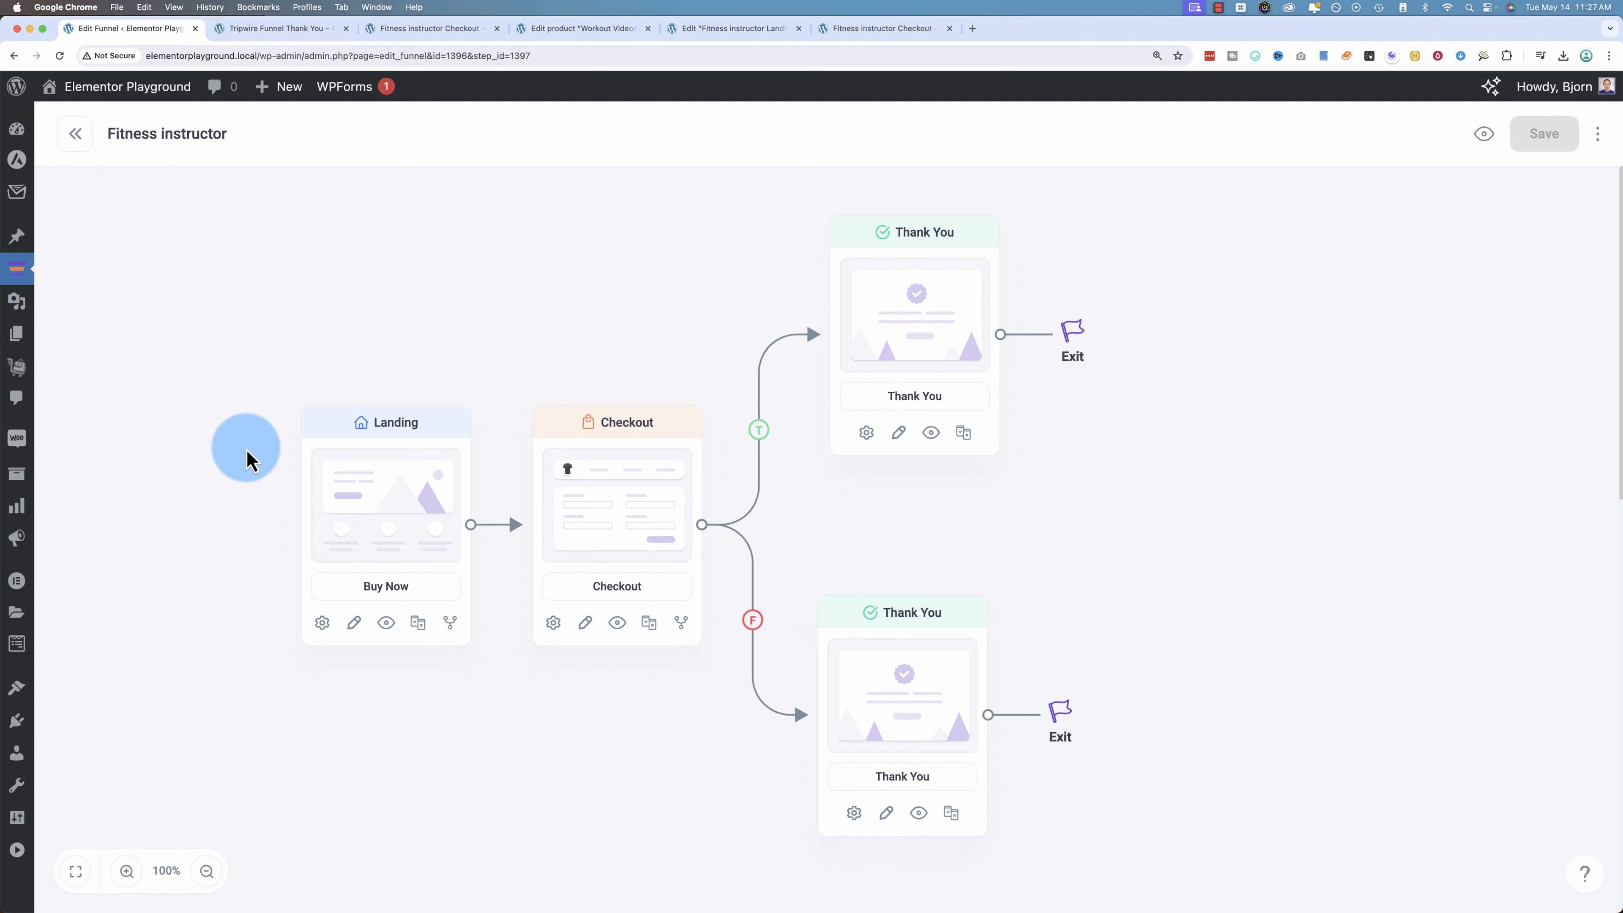
mouse_move(248, 455)
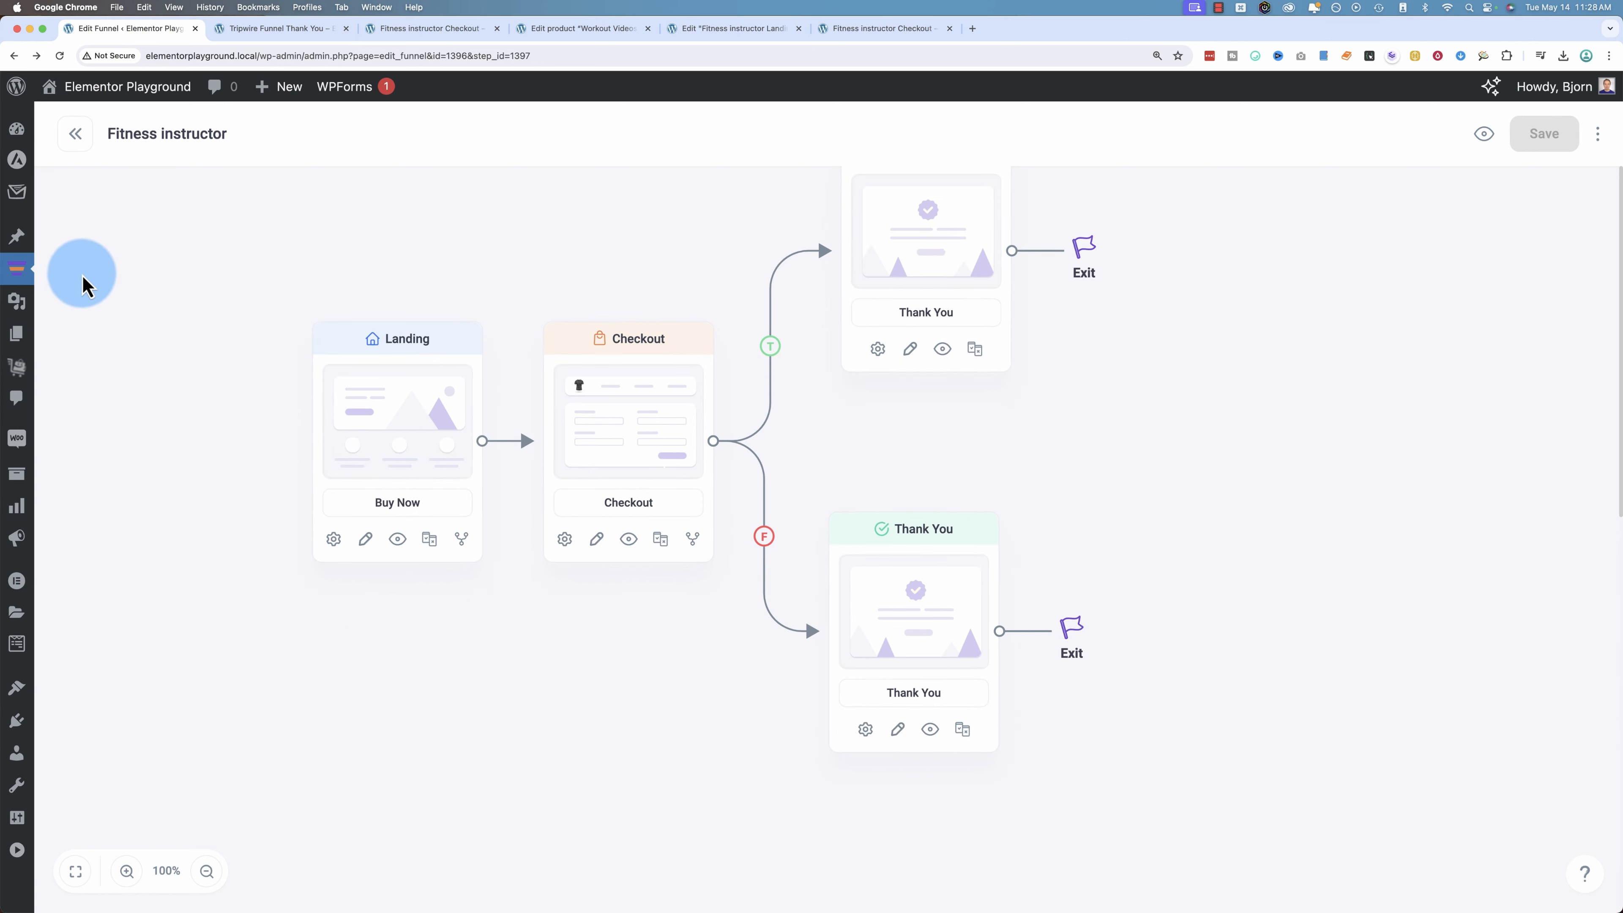
- Bring up the Mail Mint dashboard from the WordPress admin sidebar
left_click(17, 193)
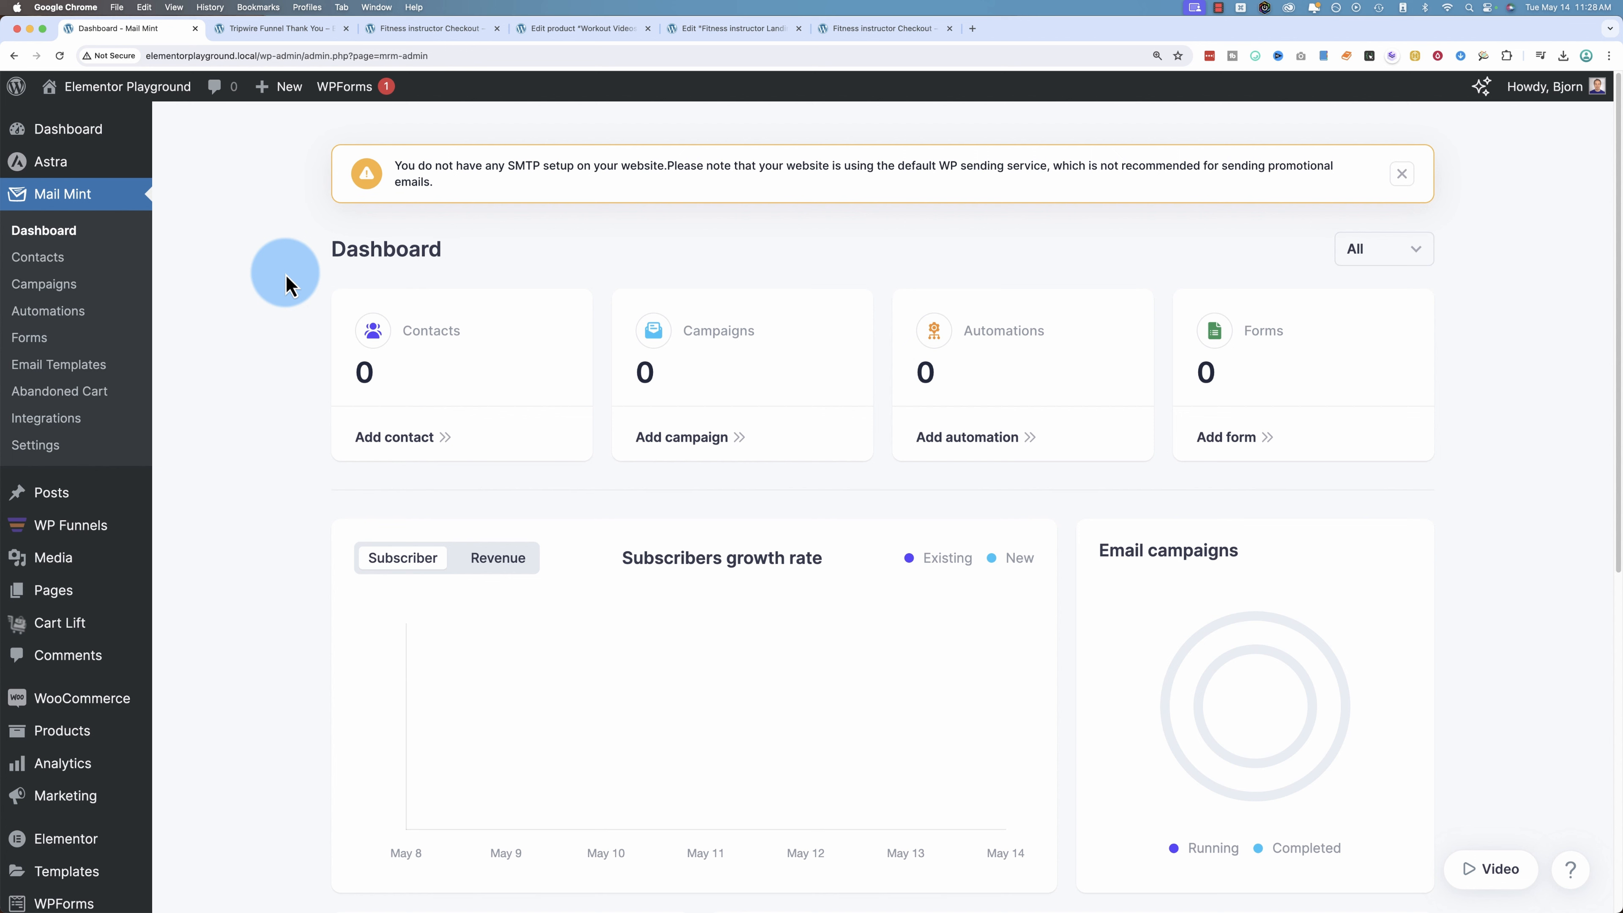
mouse_move(276, 306)
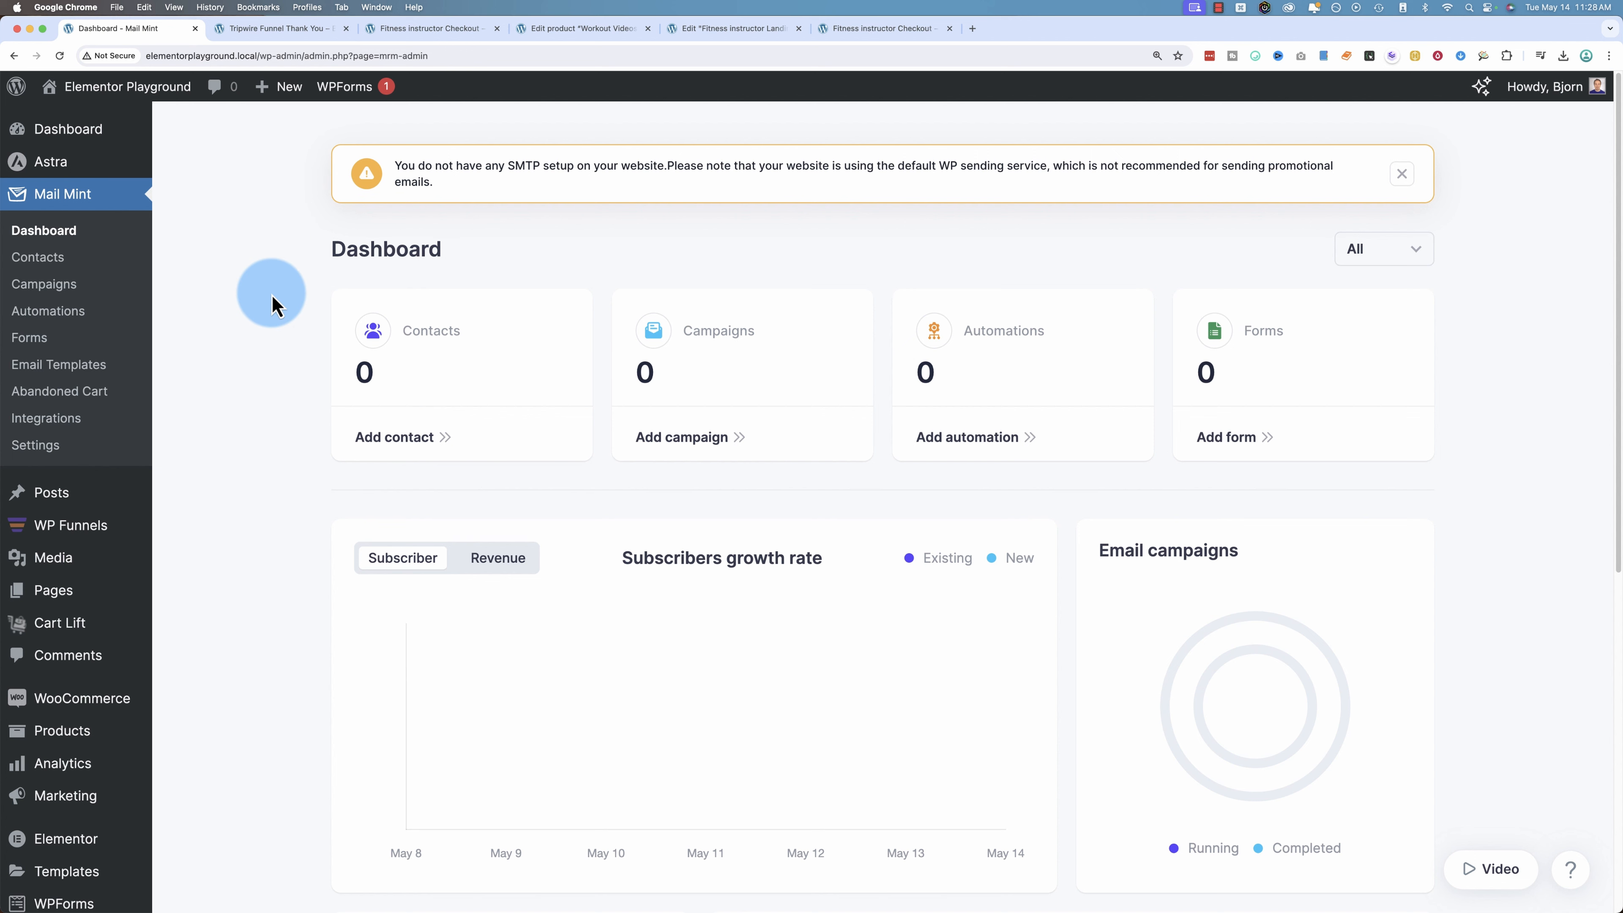
mouse_move(222, 300)
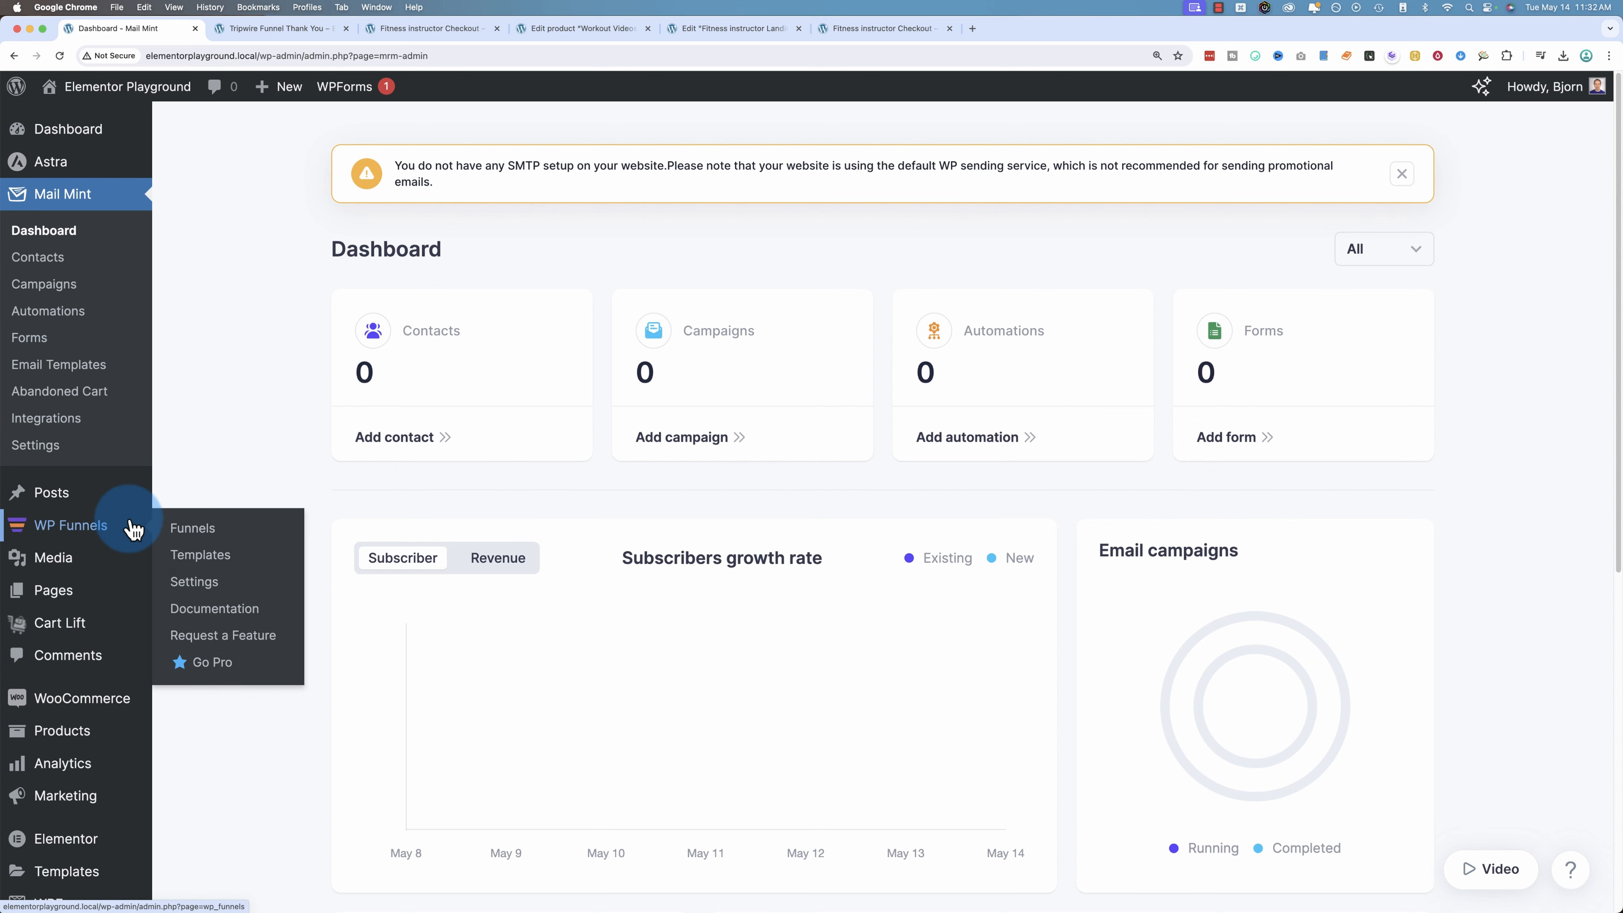
- Filter WP Funnels templates to Lead Gen and import Pet Grooming Lead Gen Elementor
left_click(199, 554)
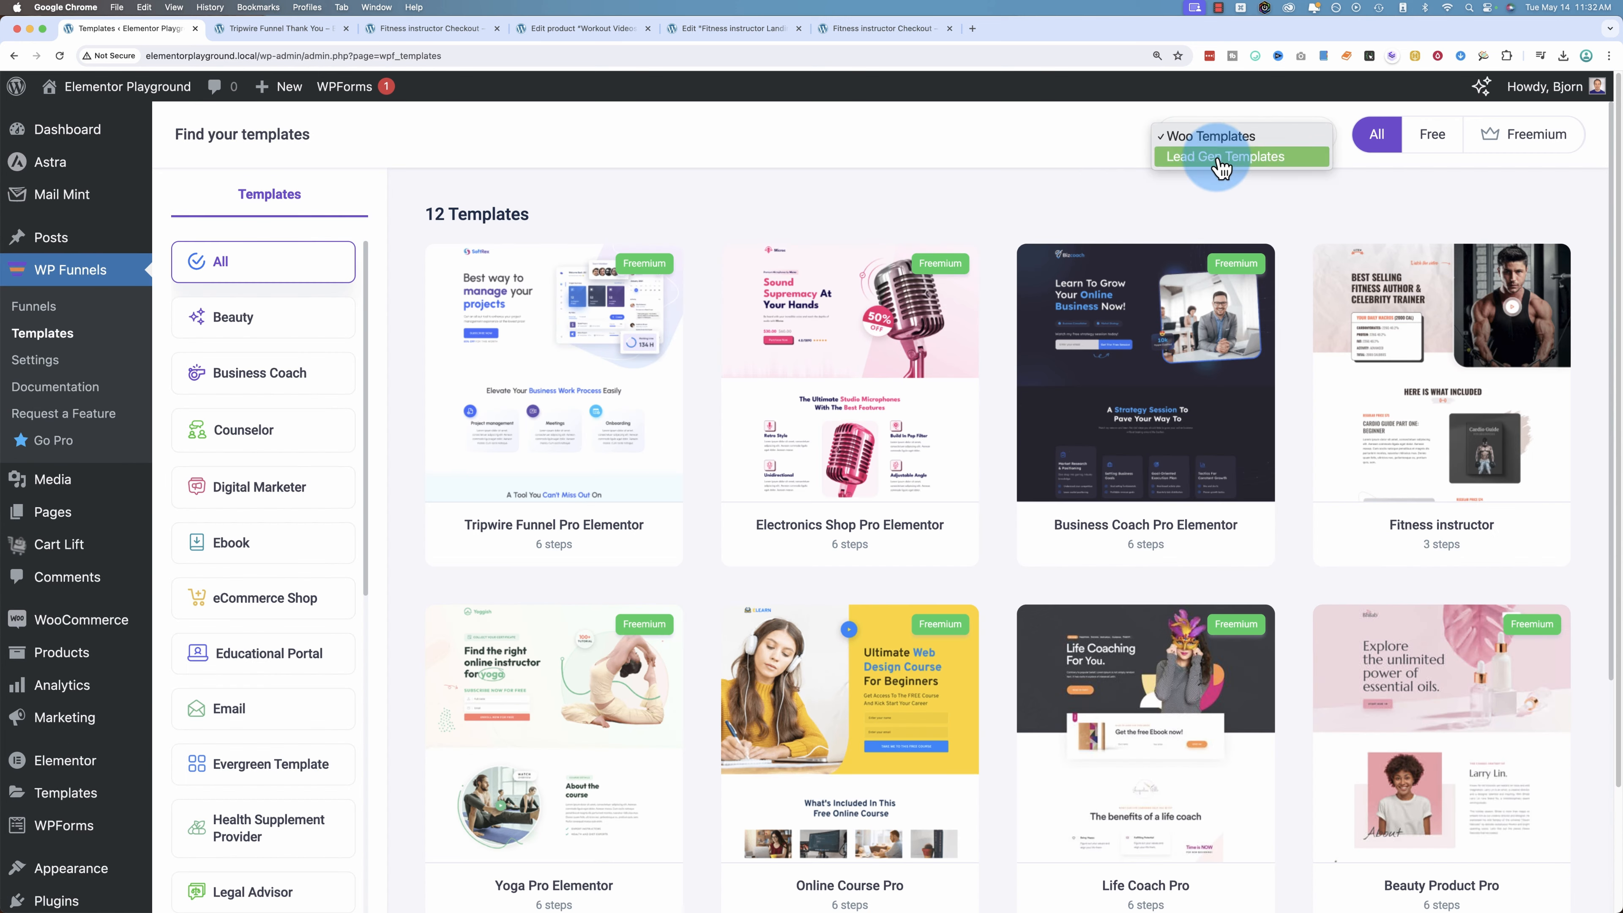
left_click(1223, 156)
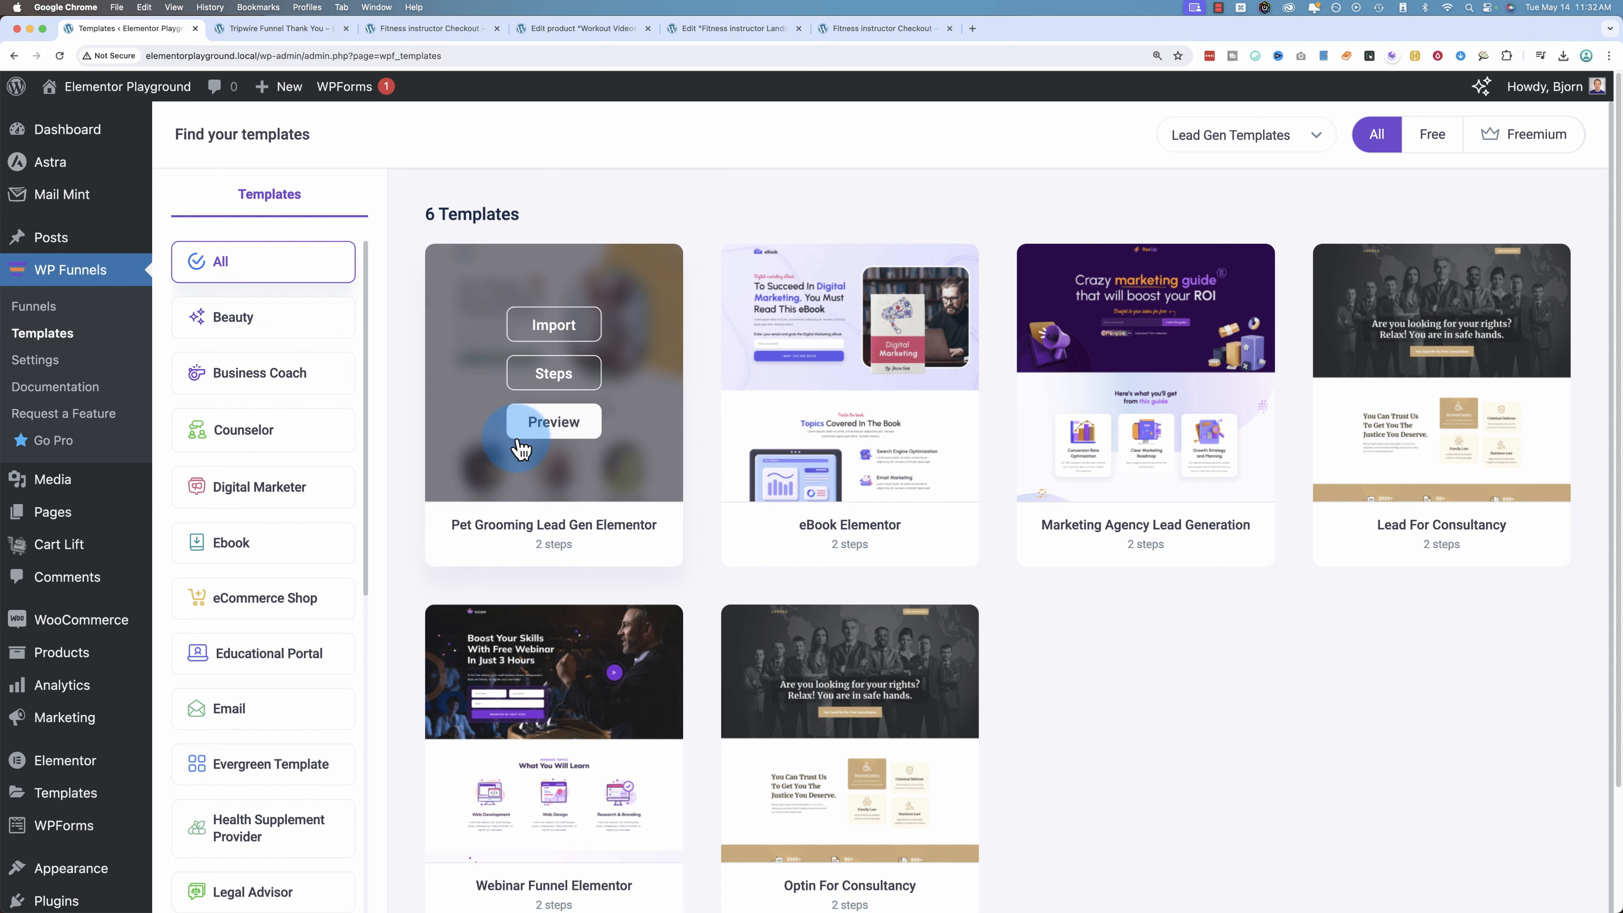
left_click(554, 324)
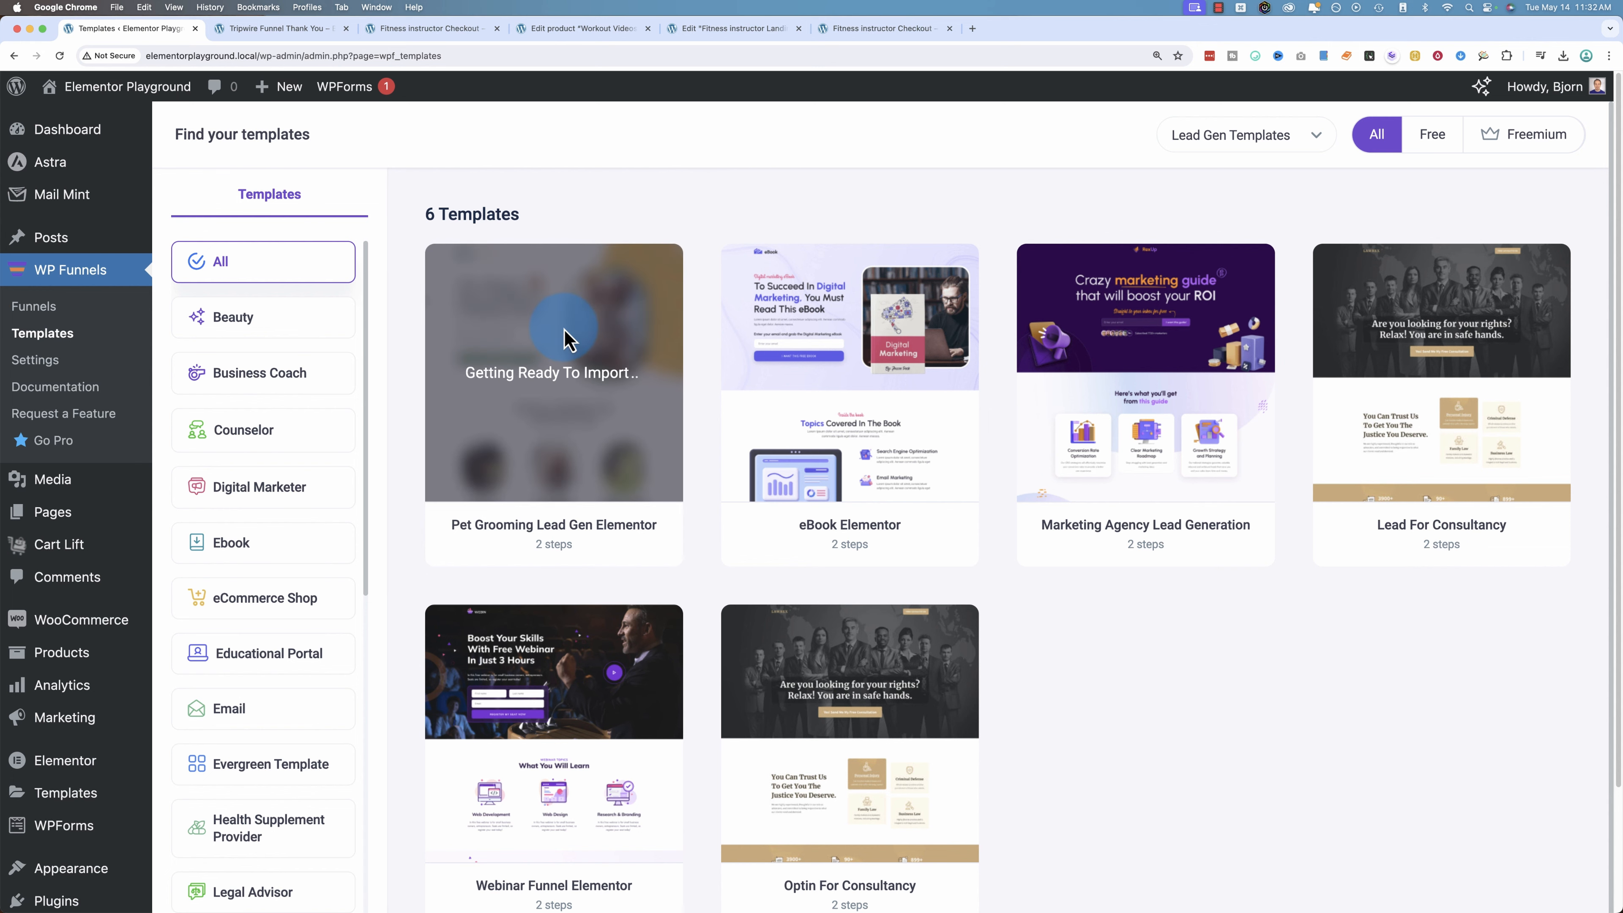
left_click(553, 373)
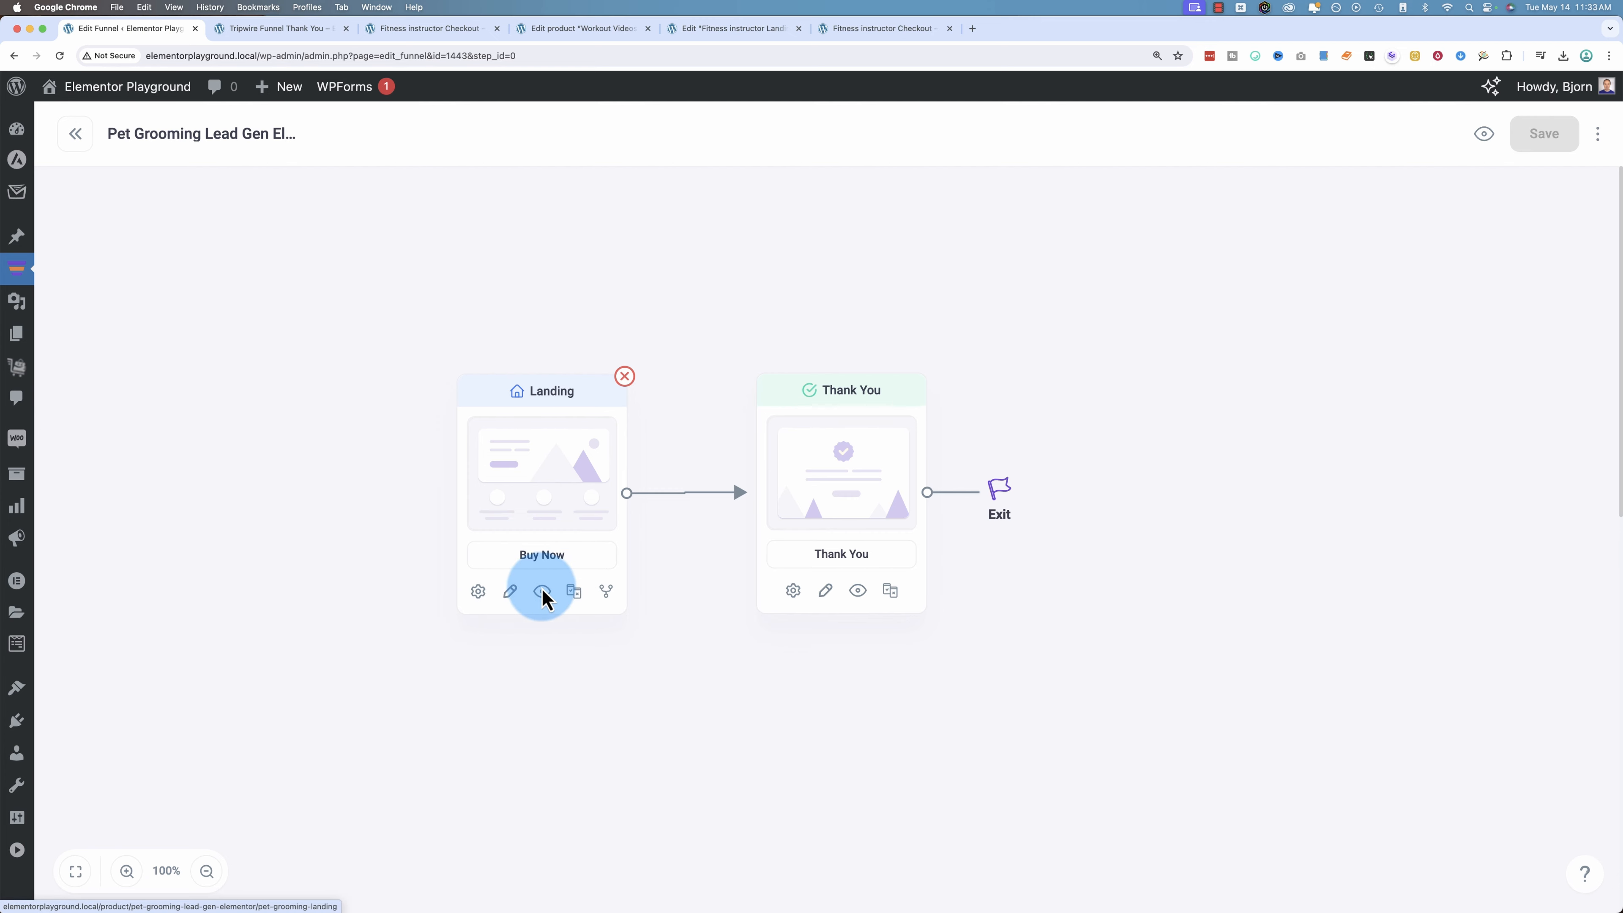
left_click(541, 591)
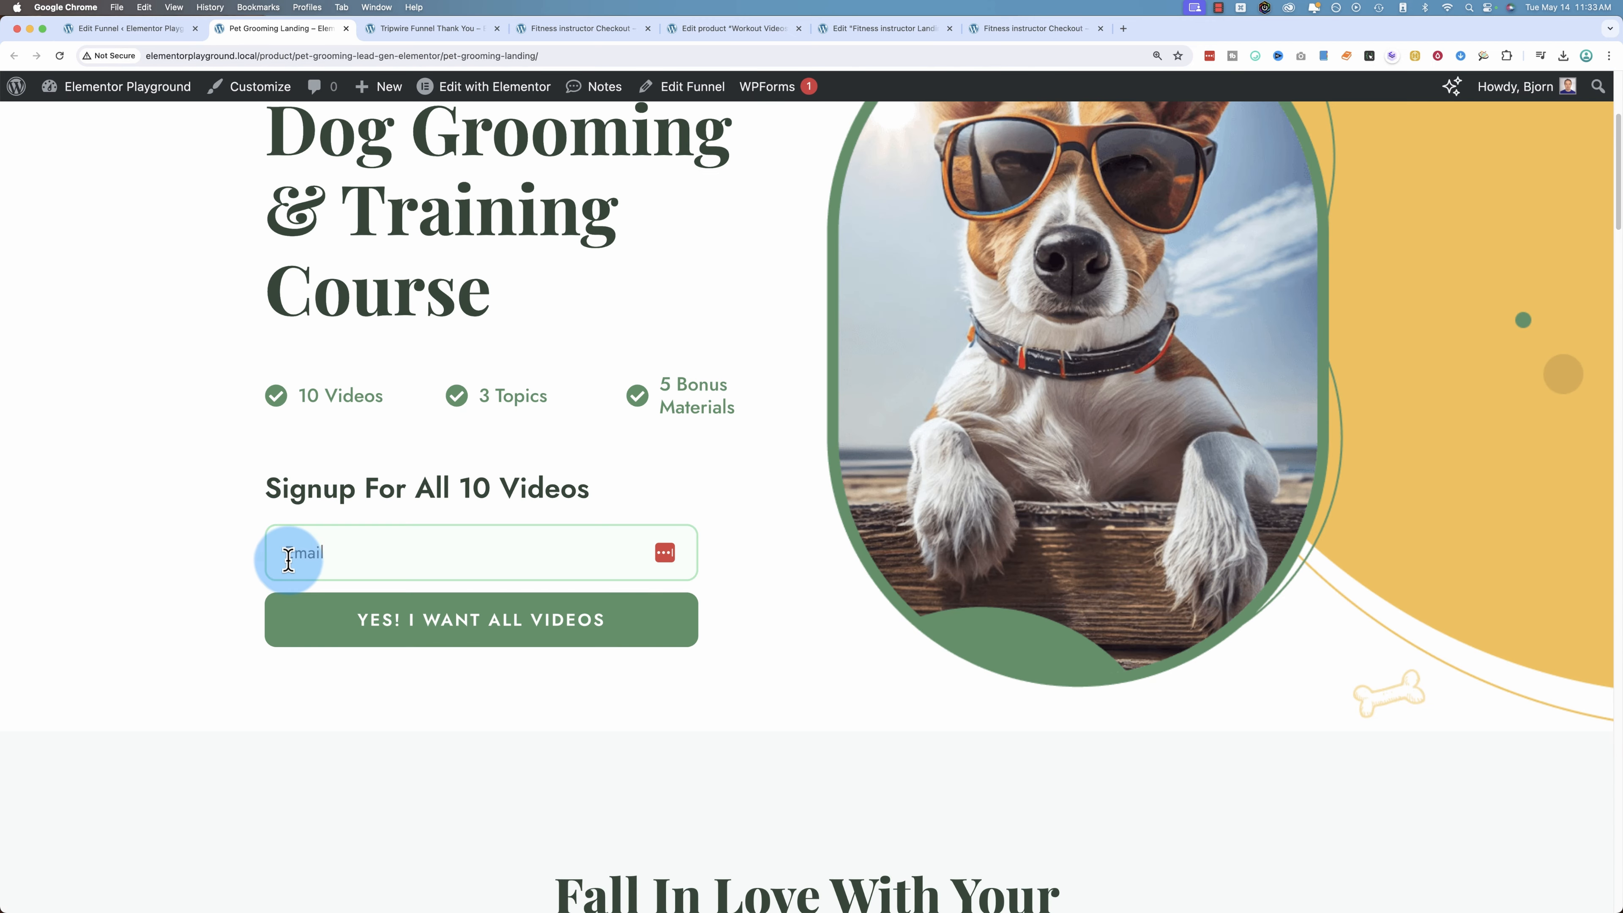
mouse_move(238, 585)
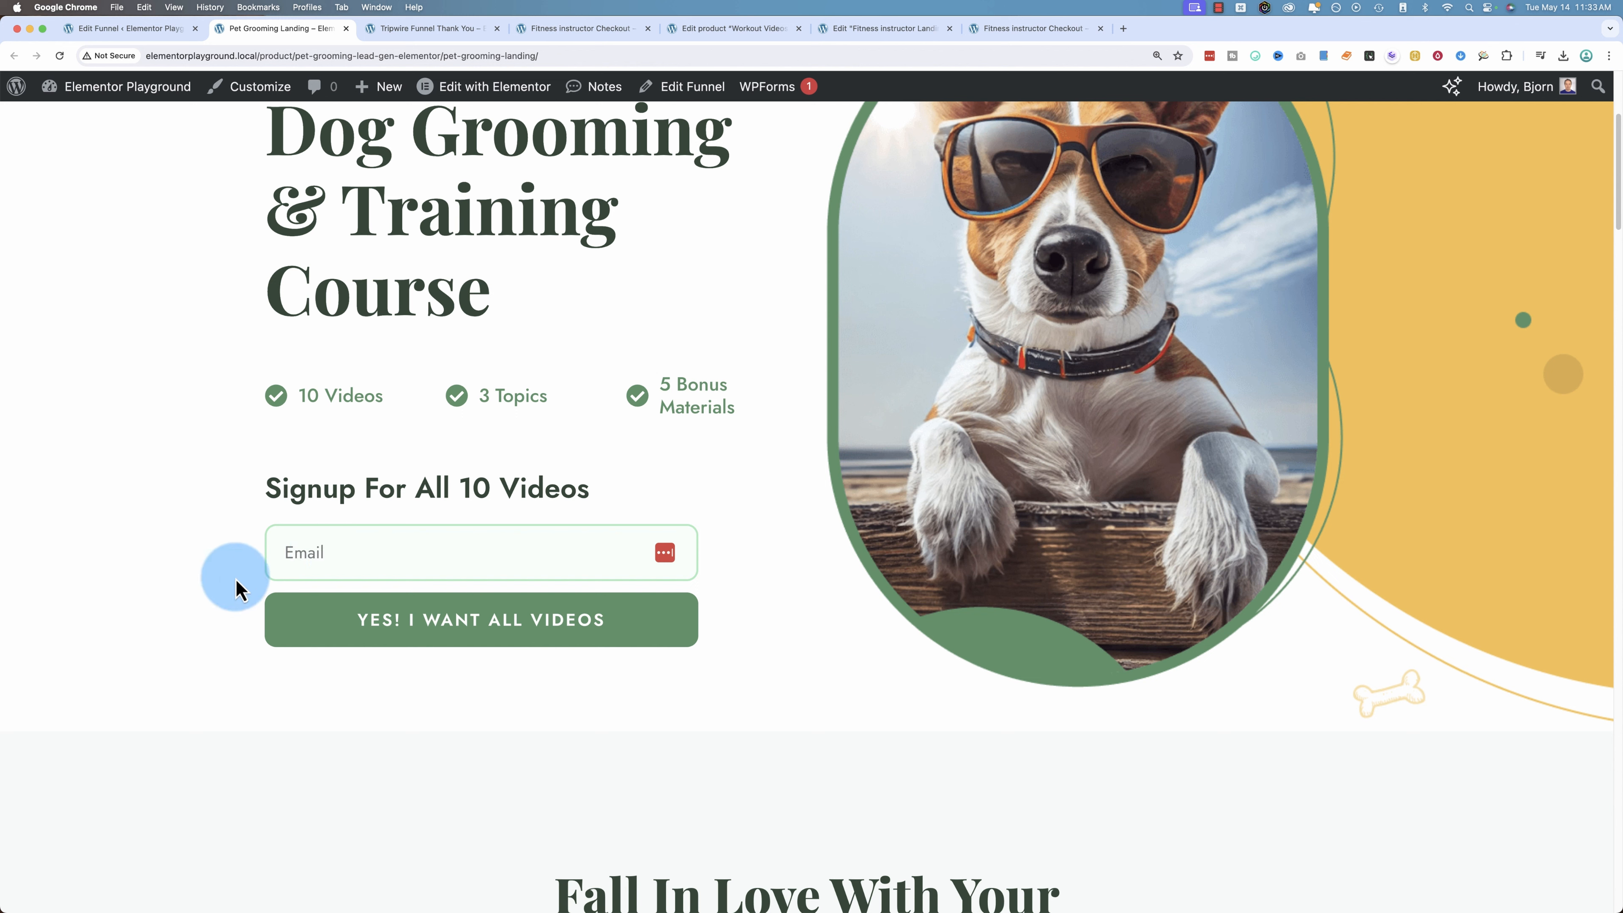
mouse_move(239, 582)
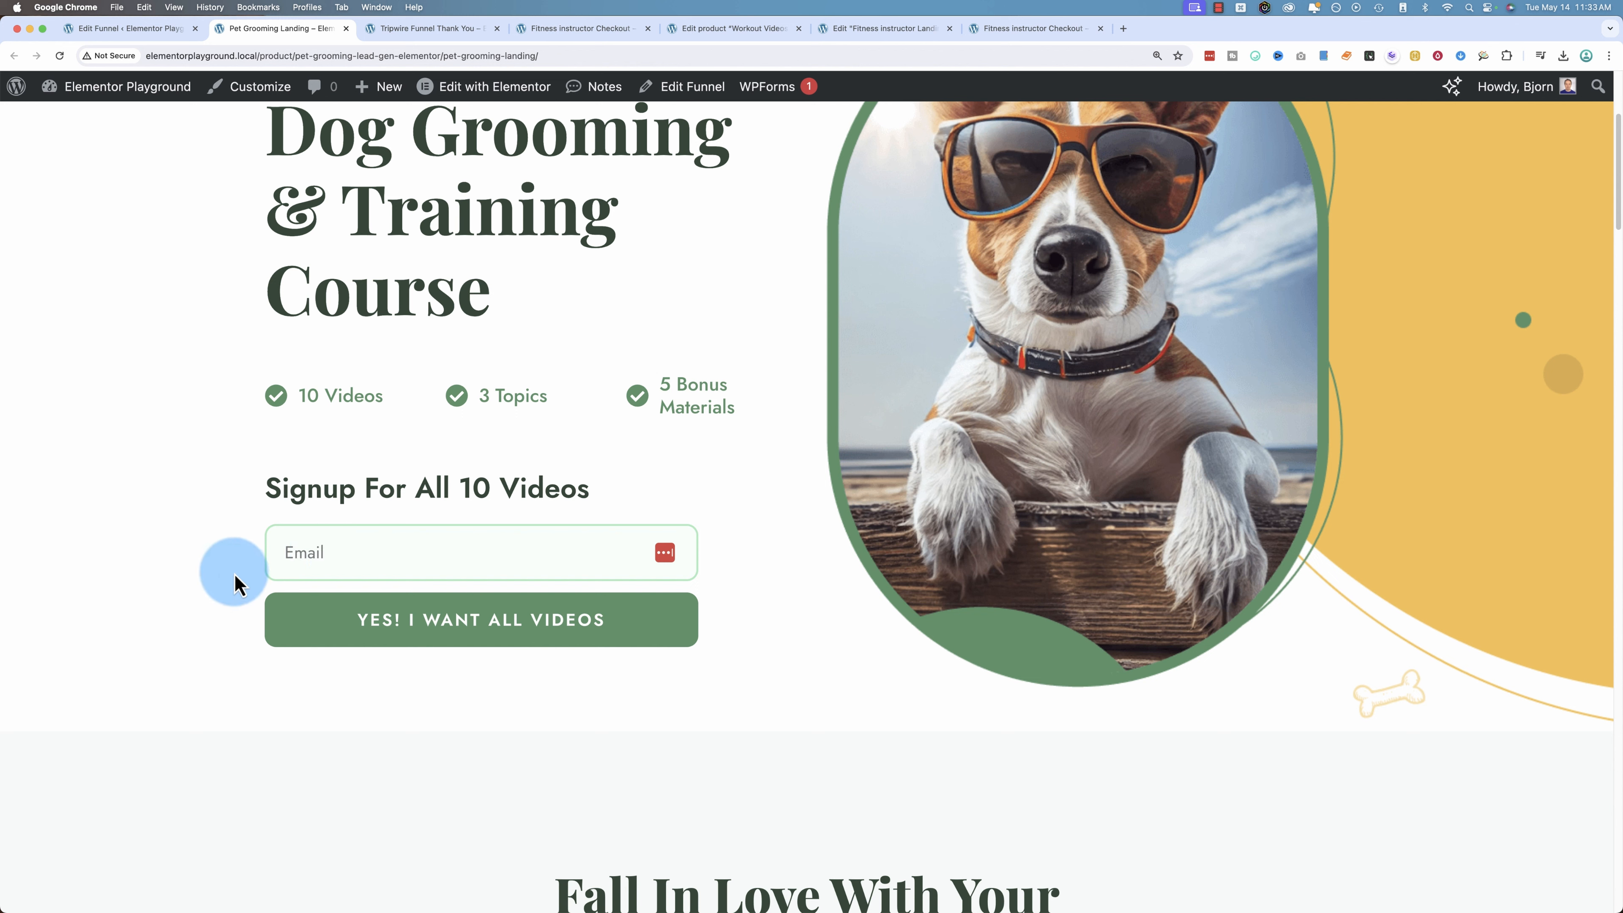
mouse_move(236, 584)
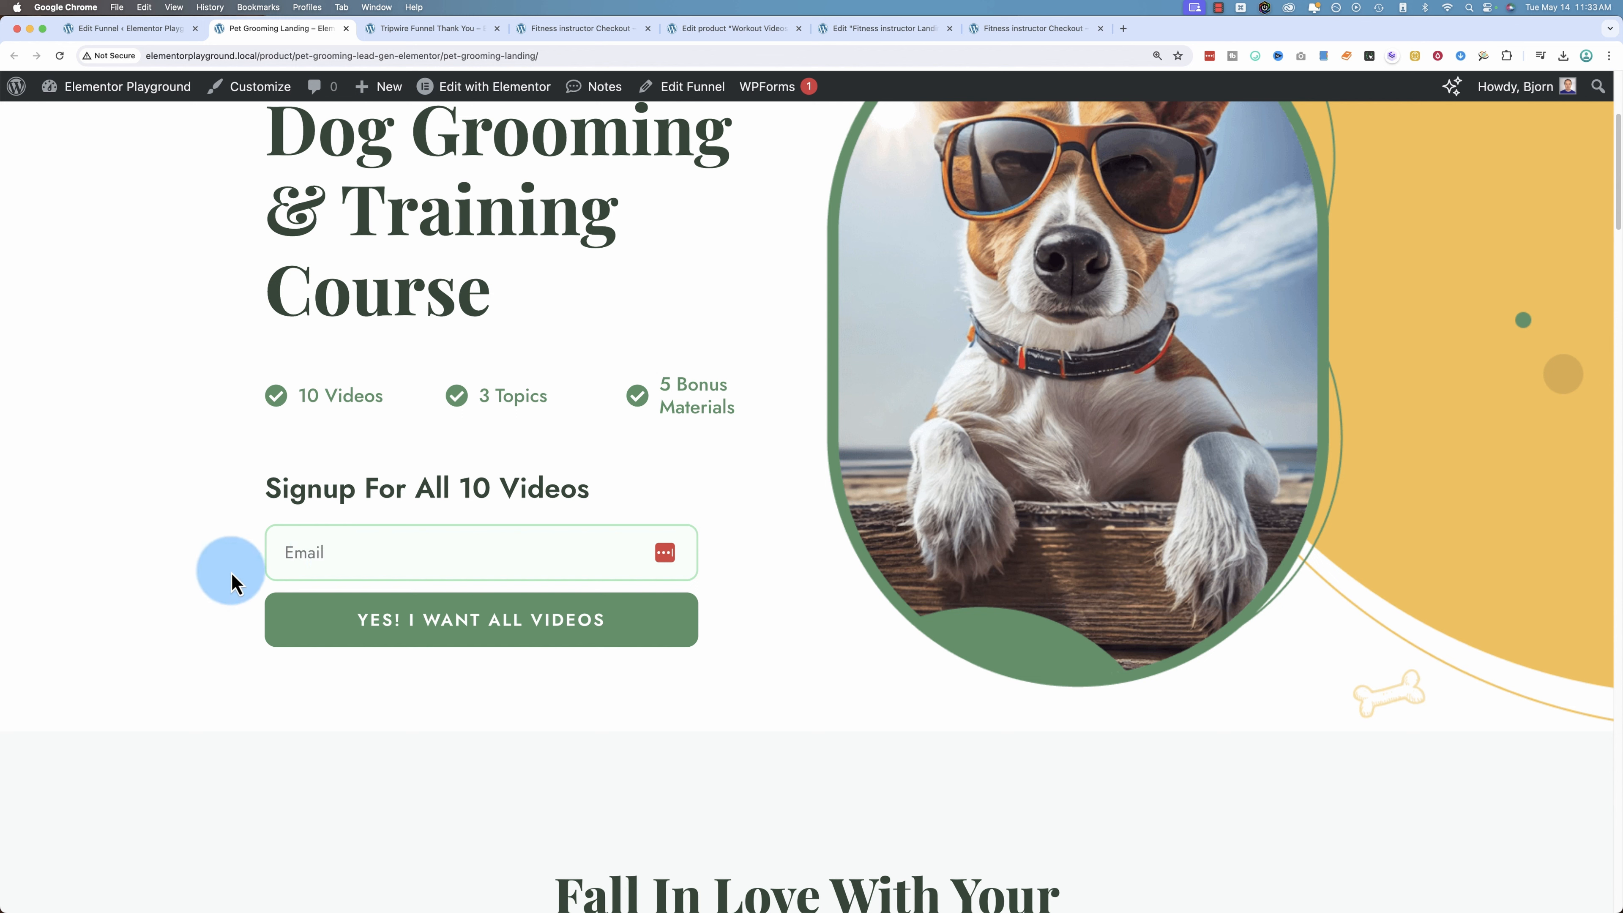
mouse_move(128, 86)
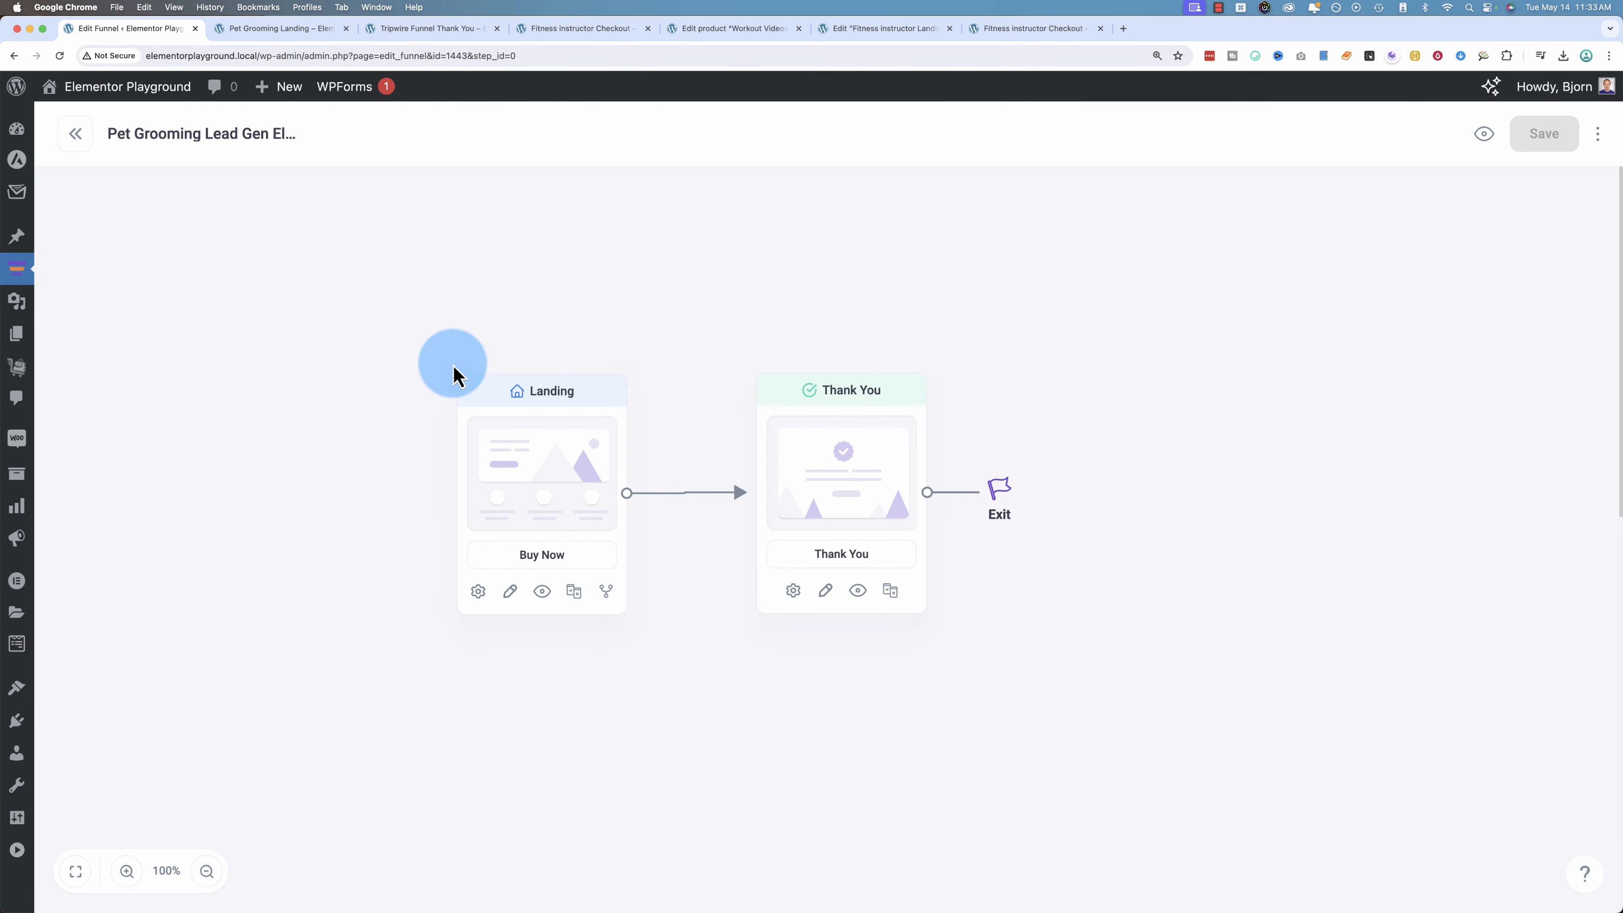
- Edit the landing step in Elementor and set the opt-in form's source to Mail Mint
left_click(509, 591)
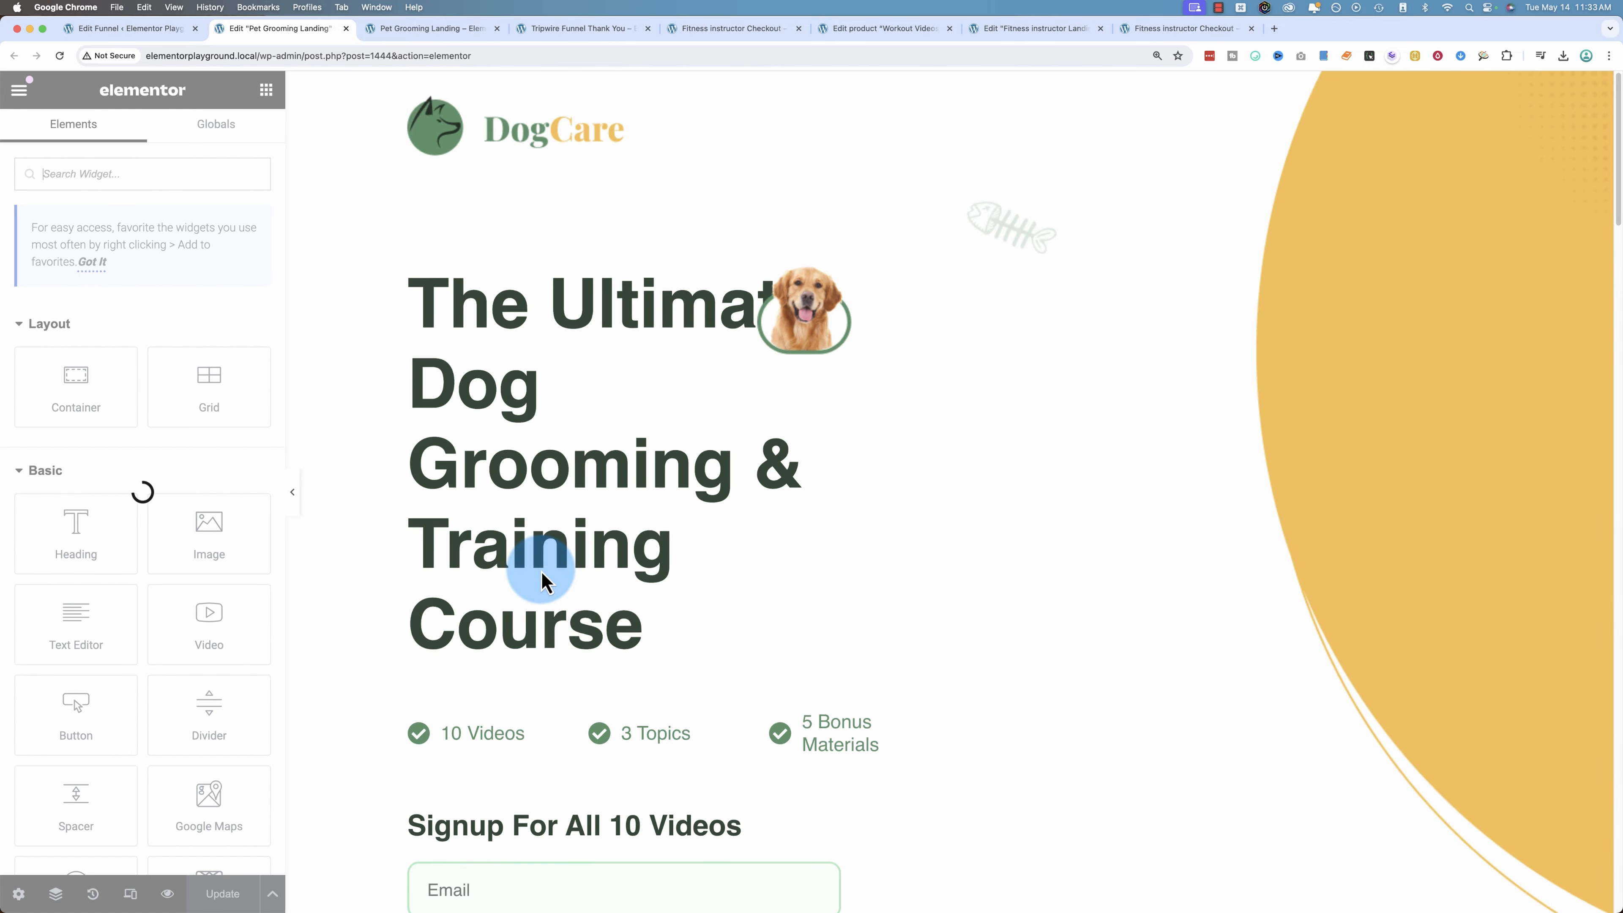
scroll("down", 3)
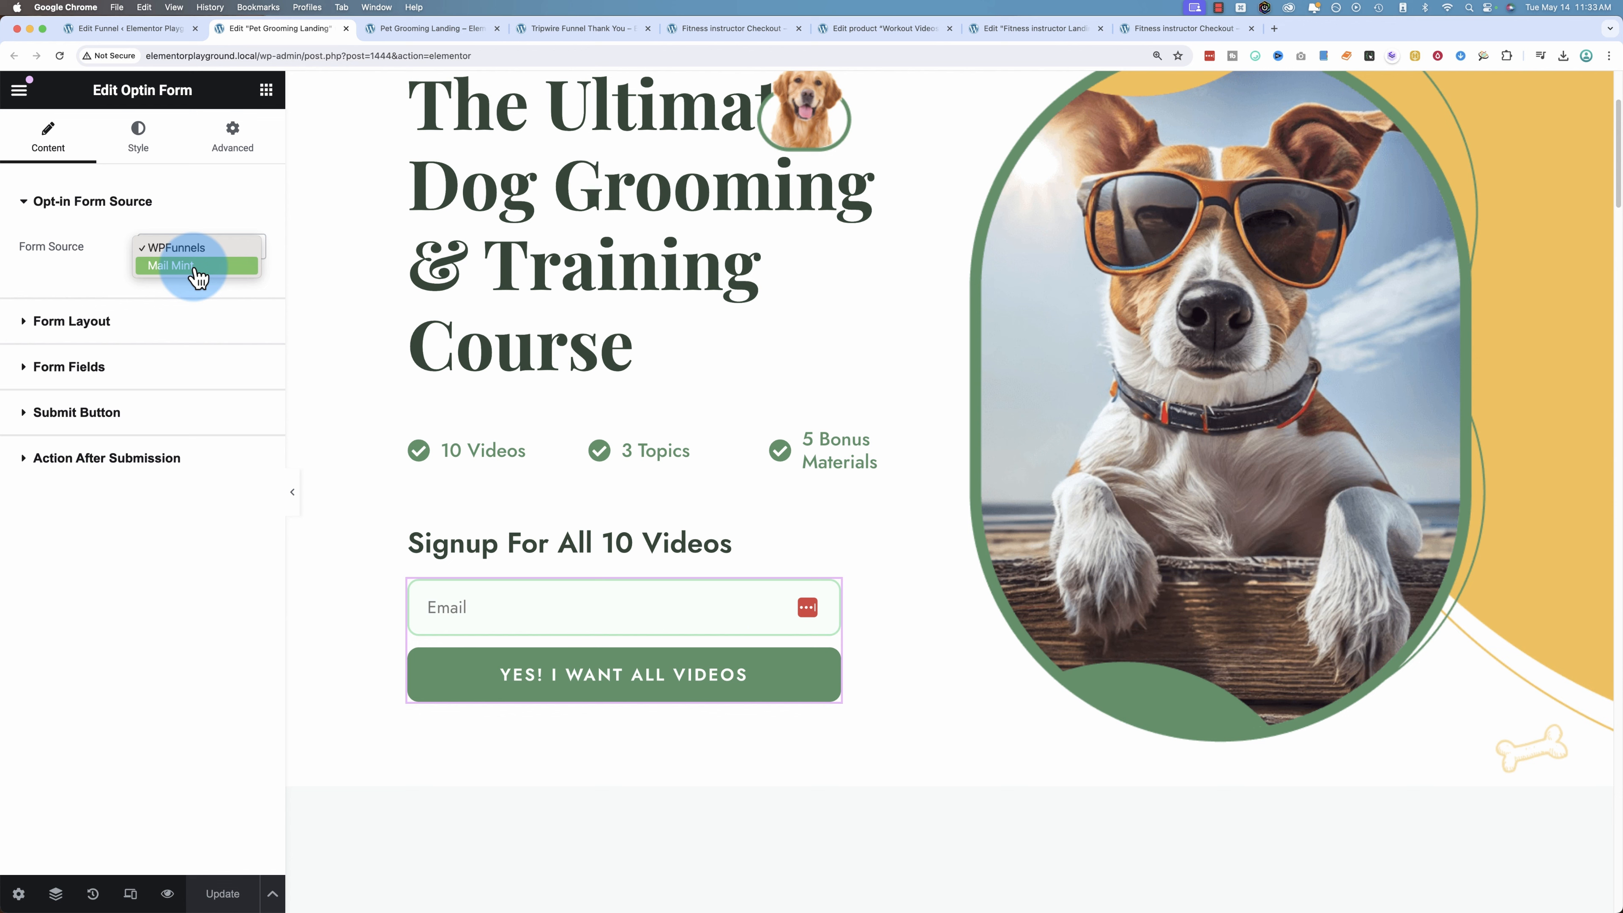
left_click(169, 266)
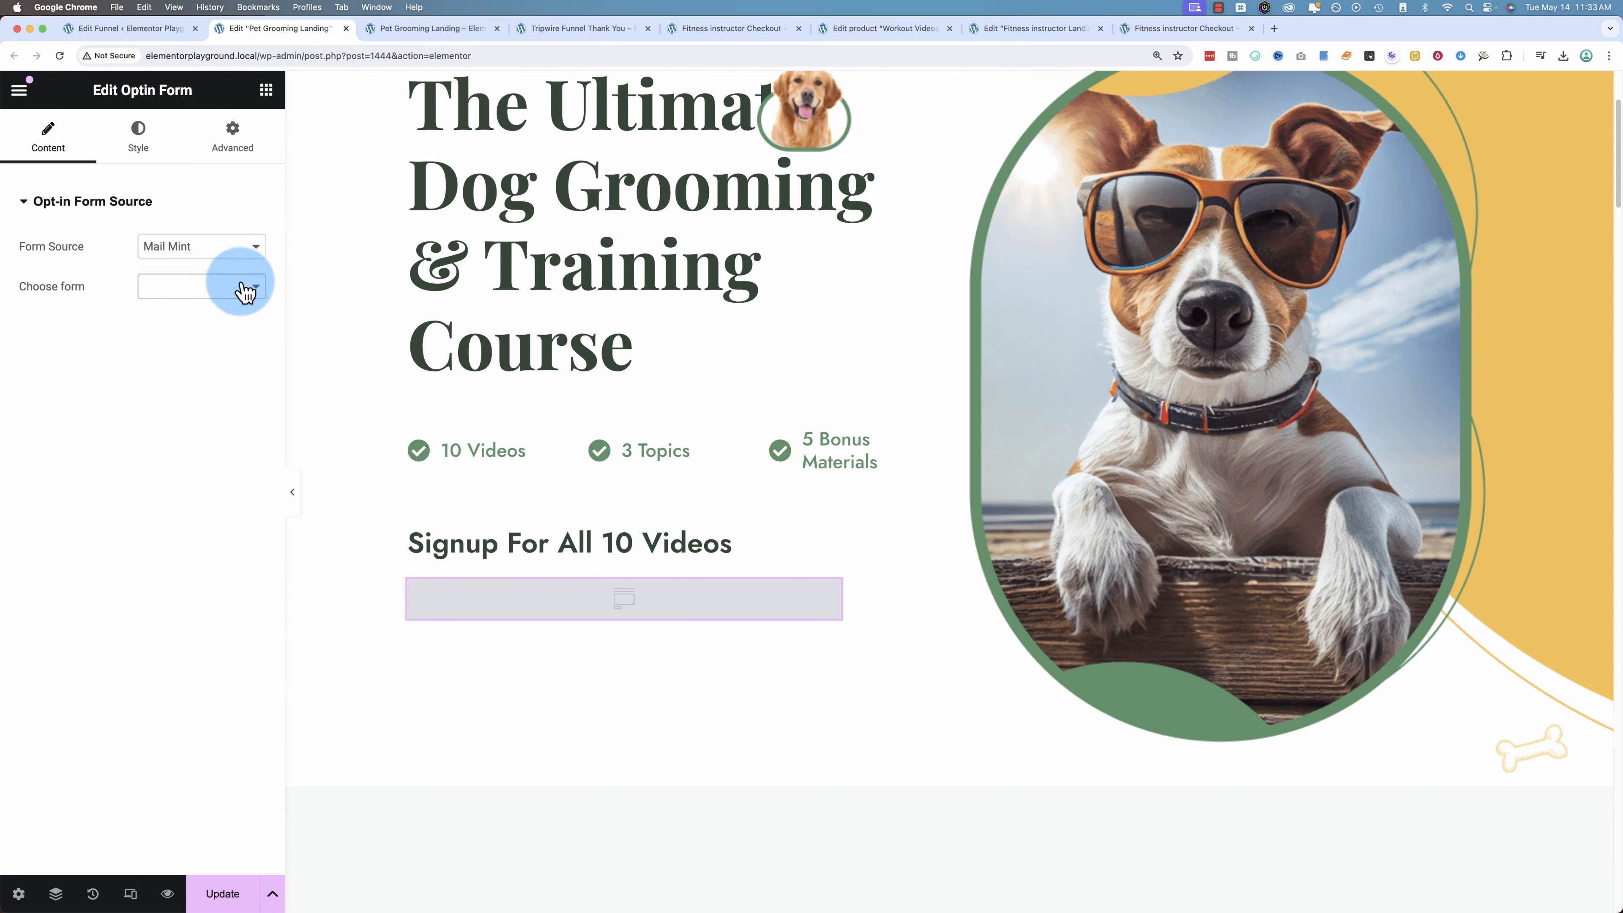
left_click(129, 28)
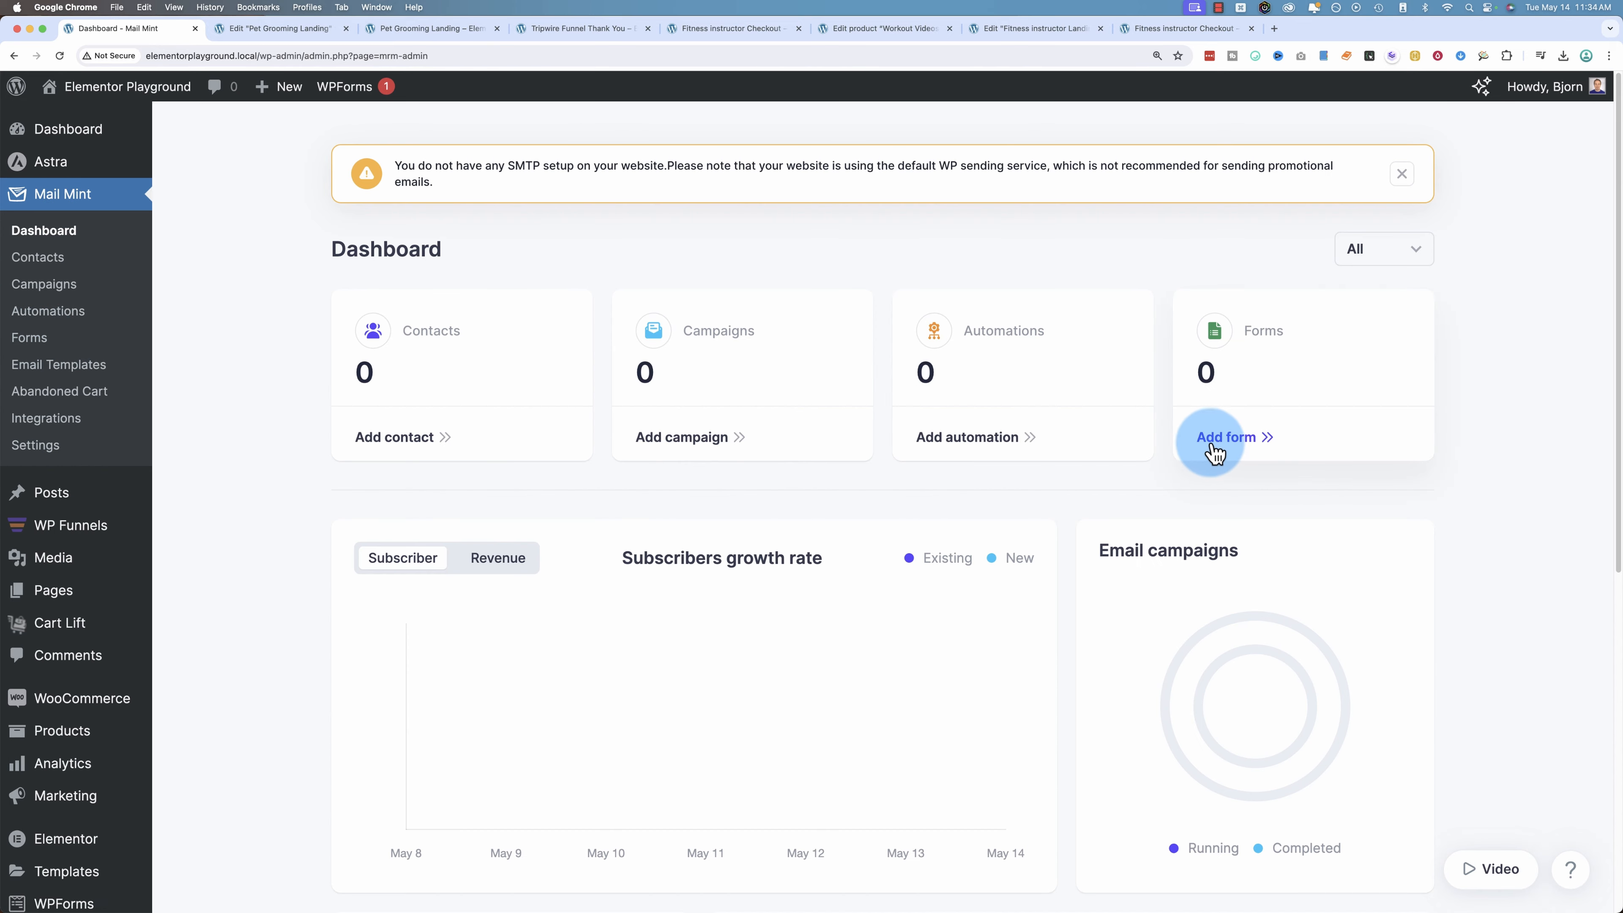
- Add a new Mail Mint form, filter to Free templates and start it from scratch
left_click(1226, 437)
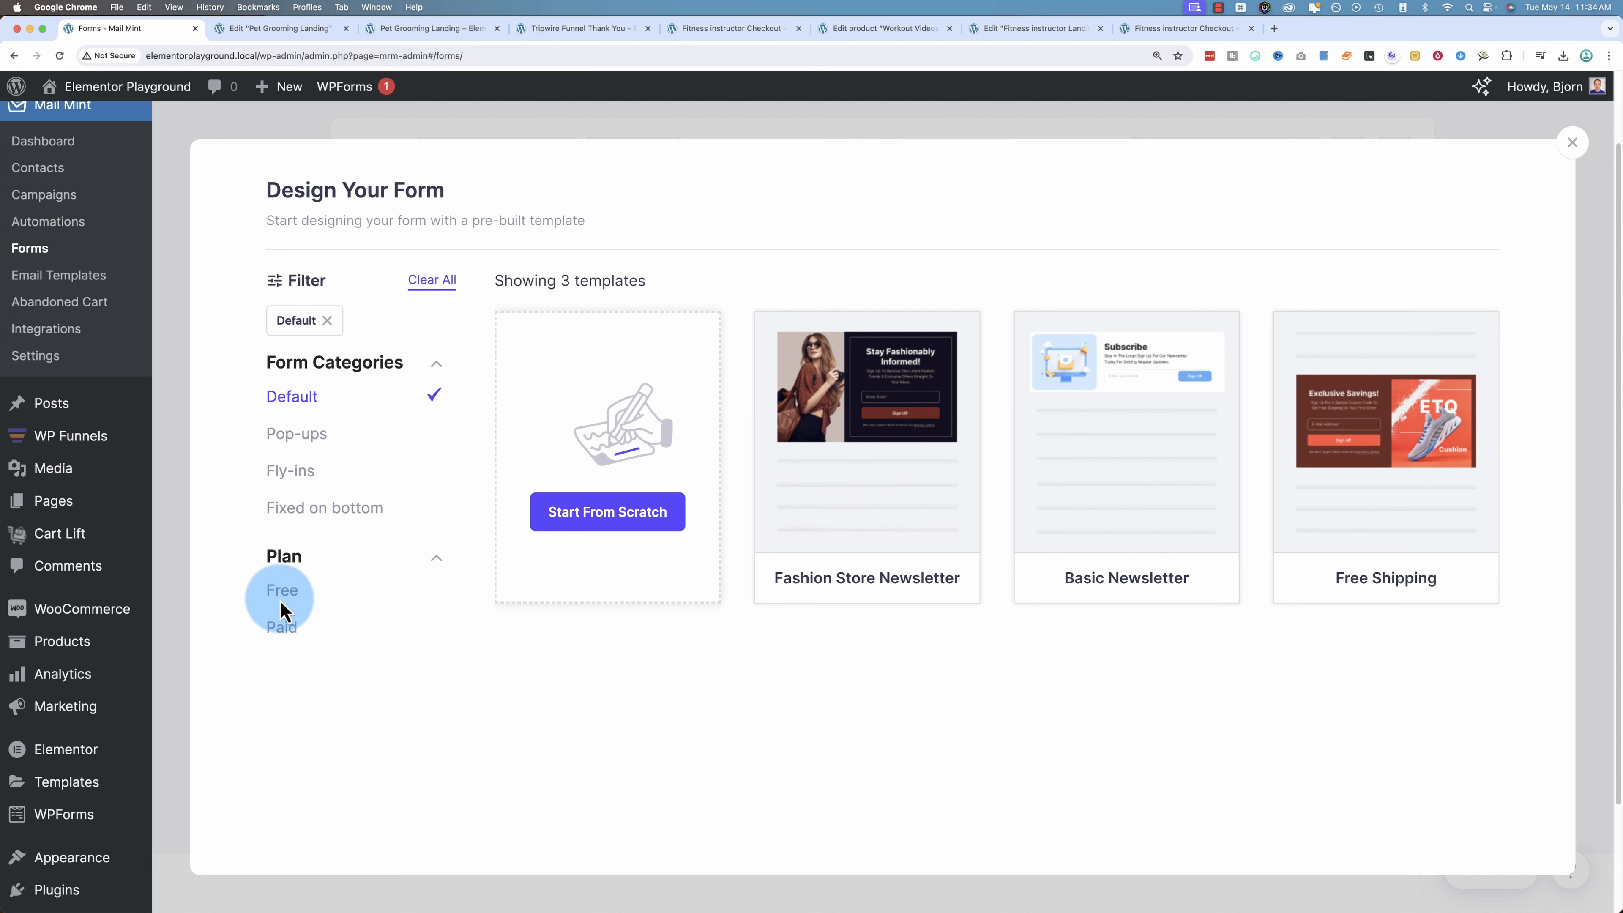
left_click(281, 590)
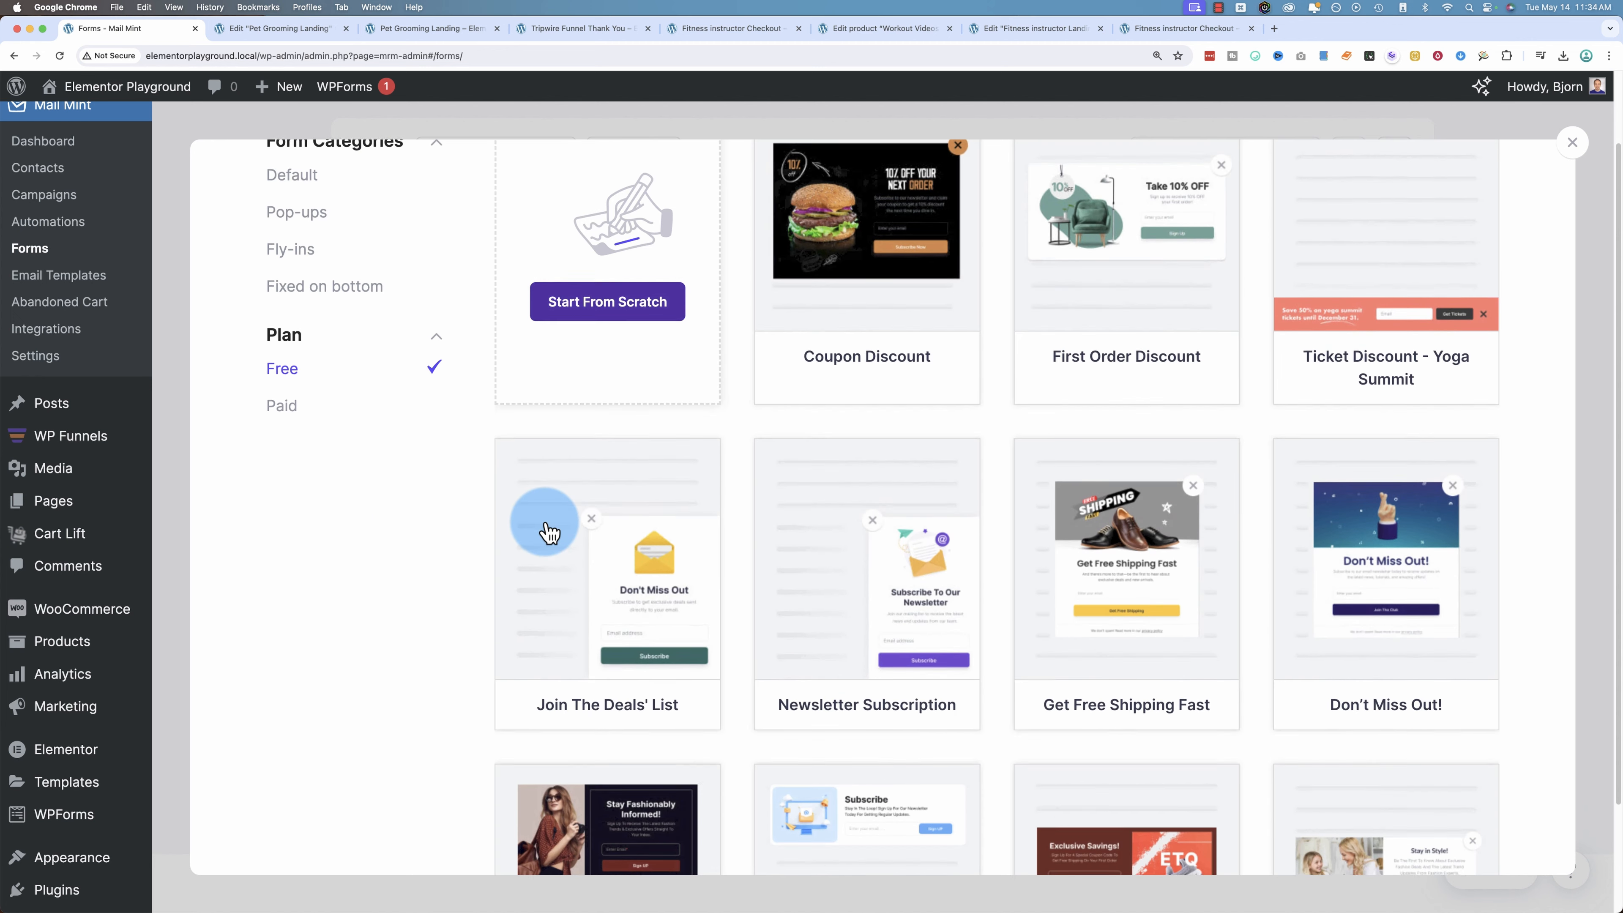
scroll("down", 3)
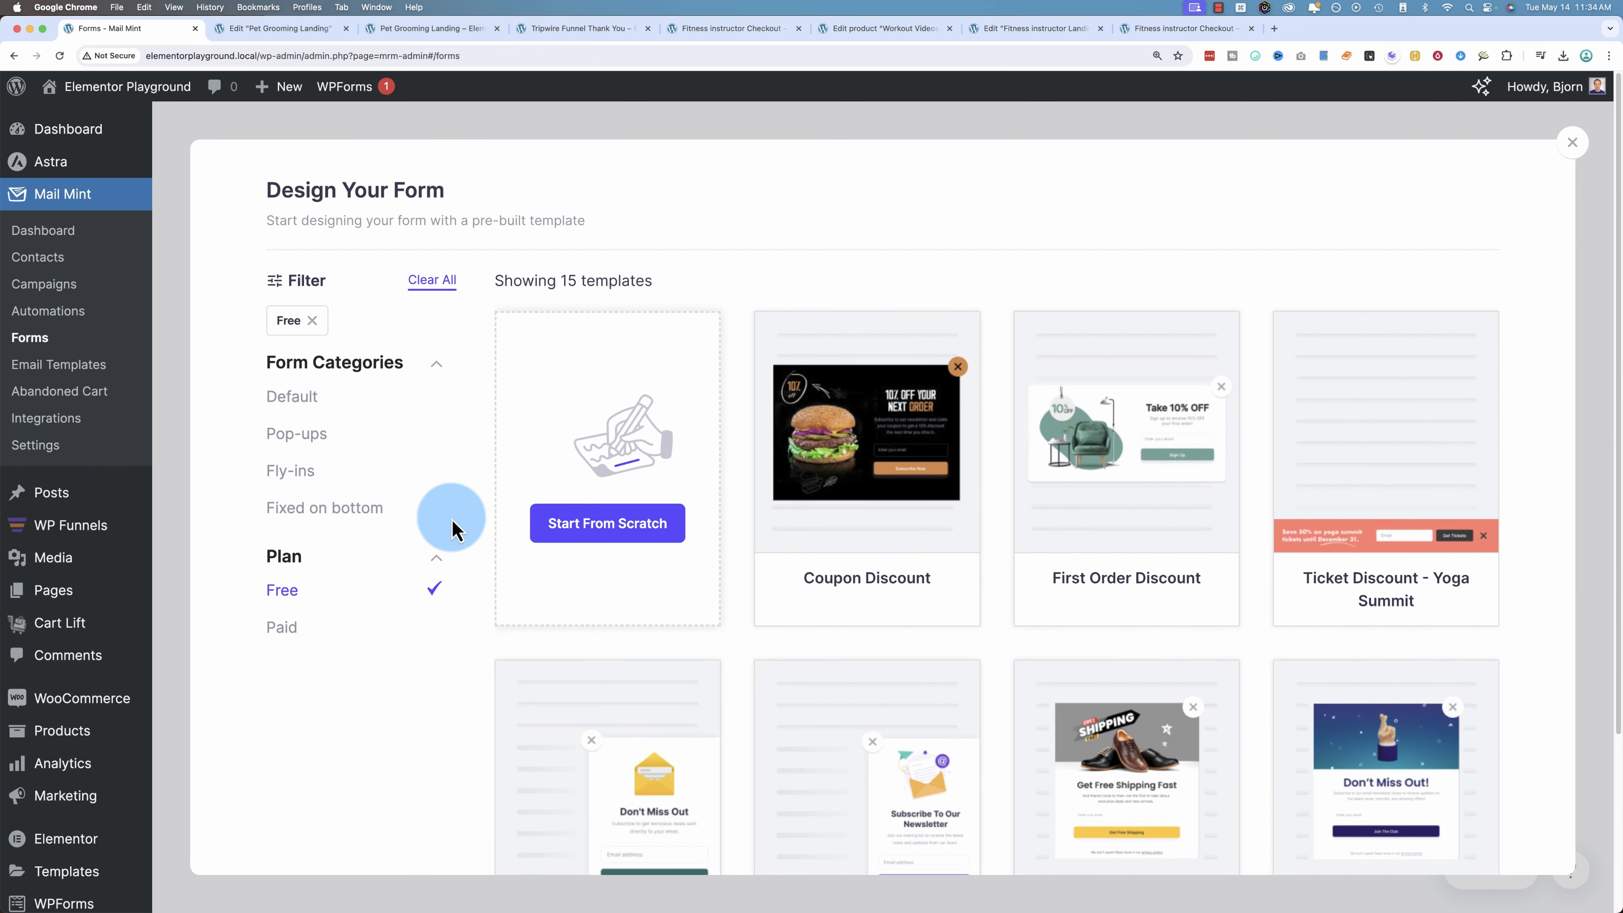
scroll("down", 3)
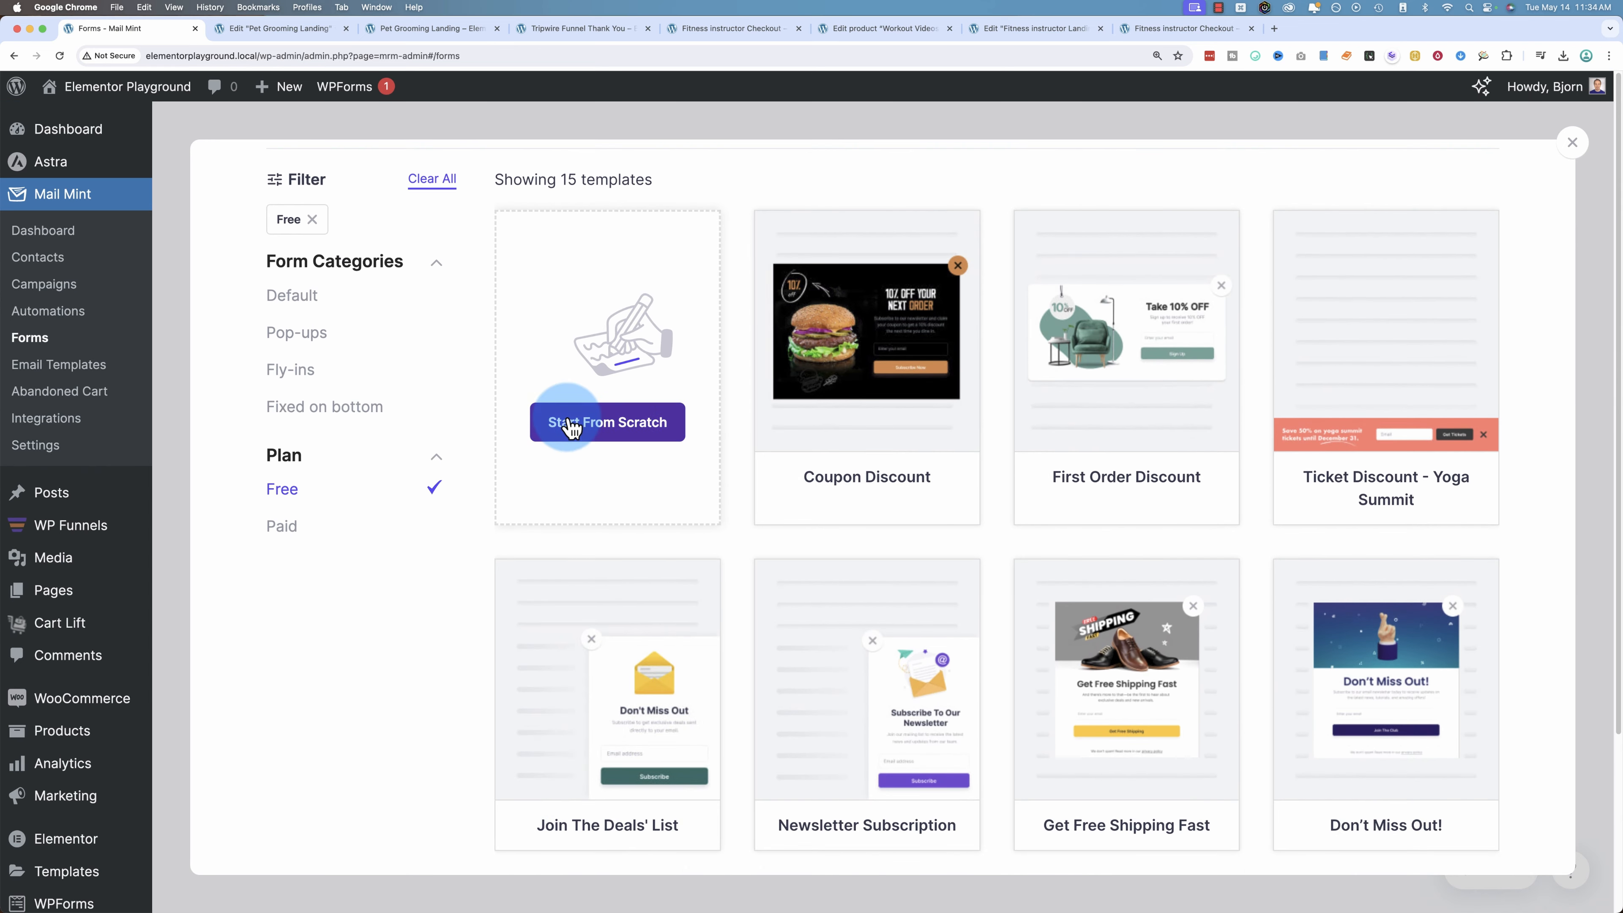
left_click(607, 423)
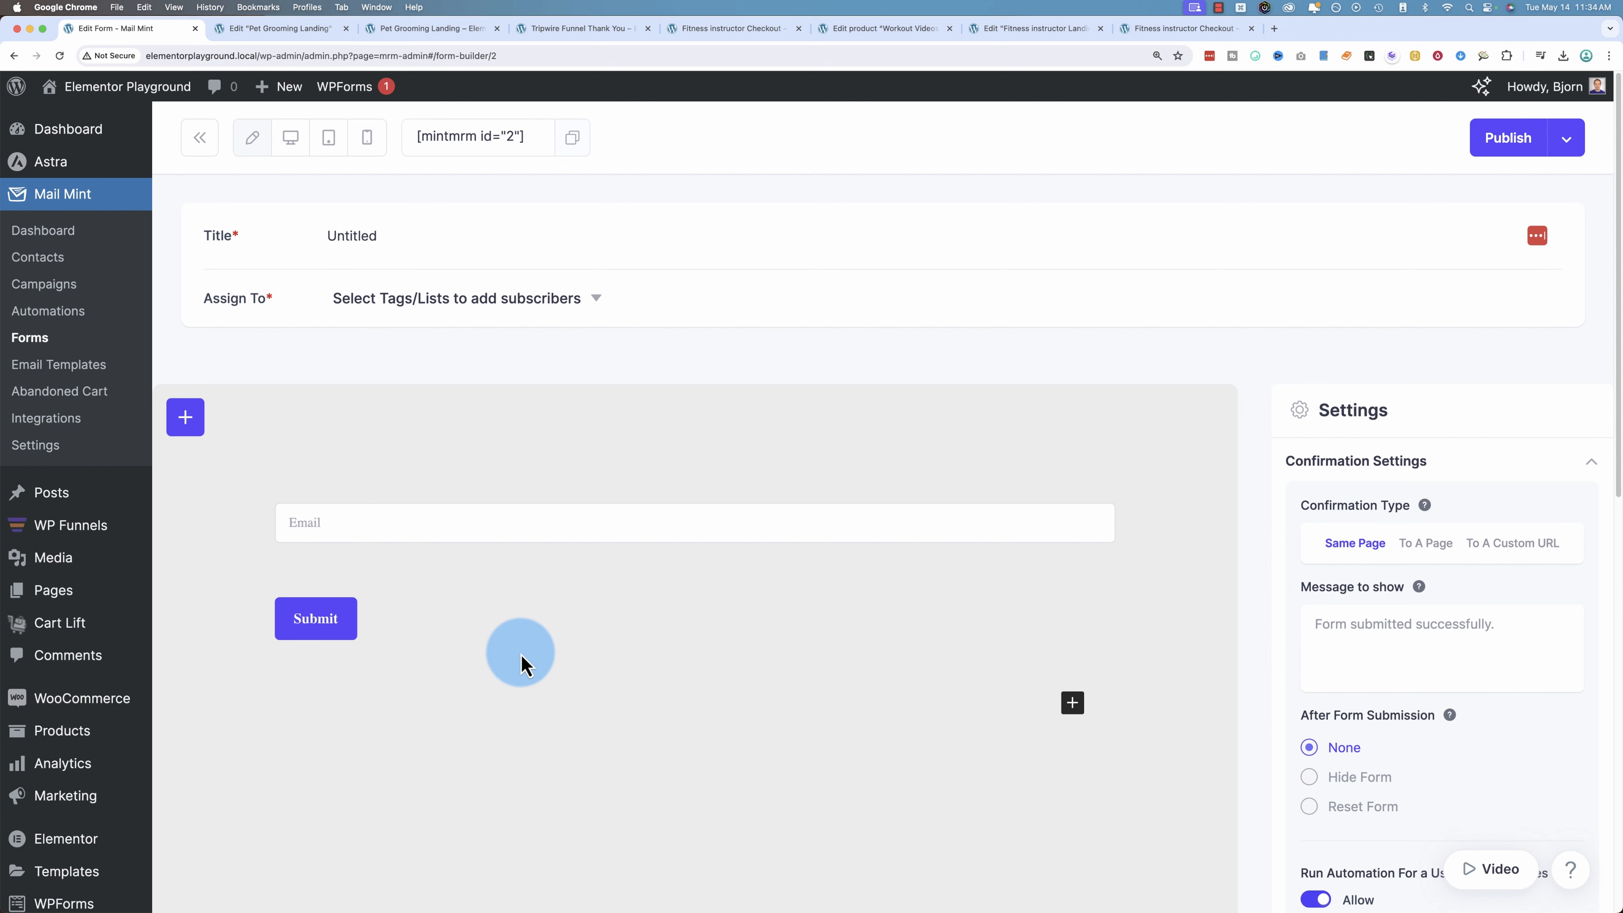
- Title the form 'Pet G…' and check the empty Assign To list and tag pickers
type("Pet Grooming Optin Fo")
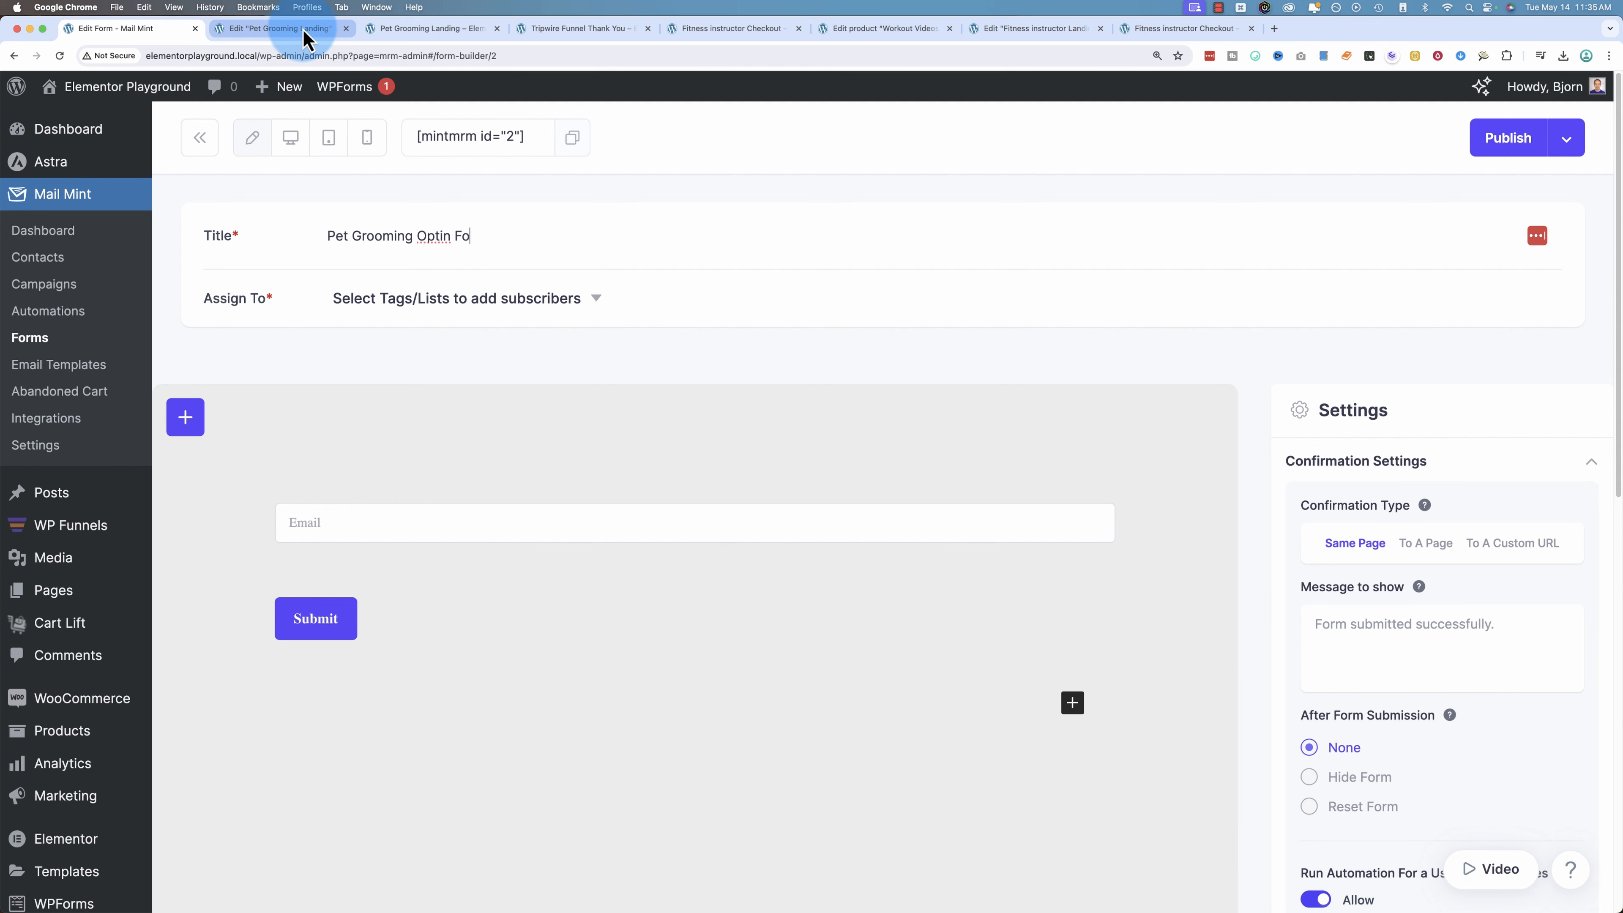
left_click(1426, 543)
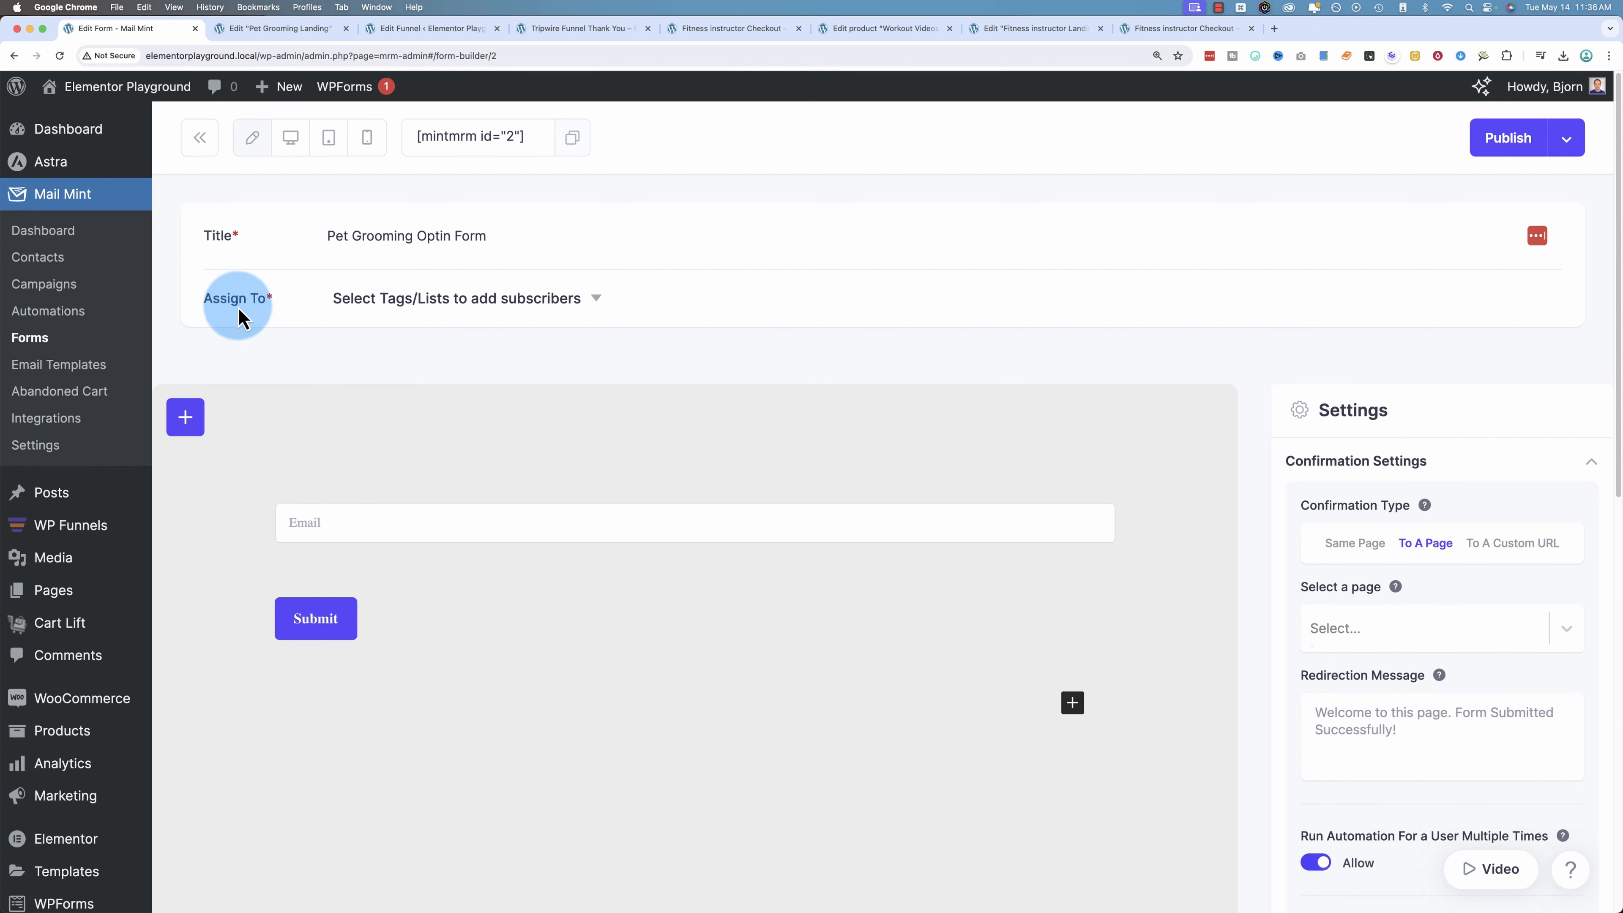
left_click(466, 298)
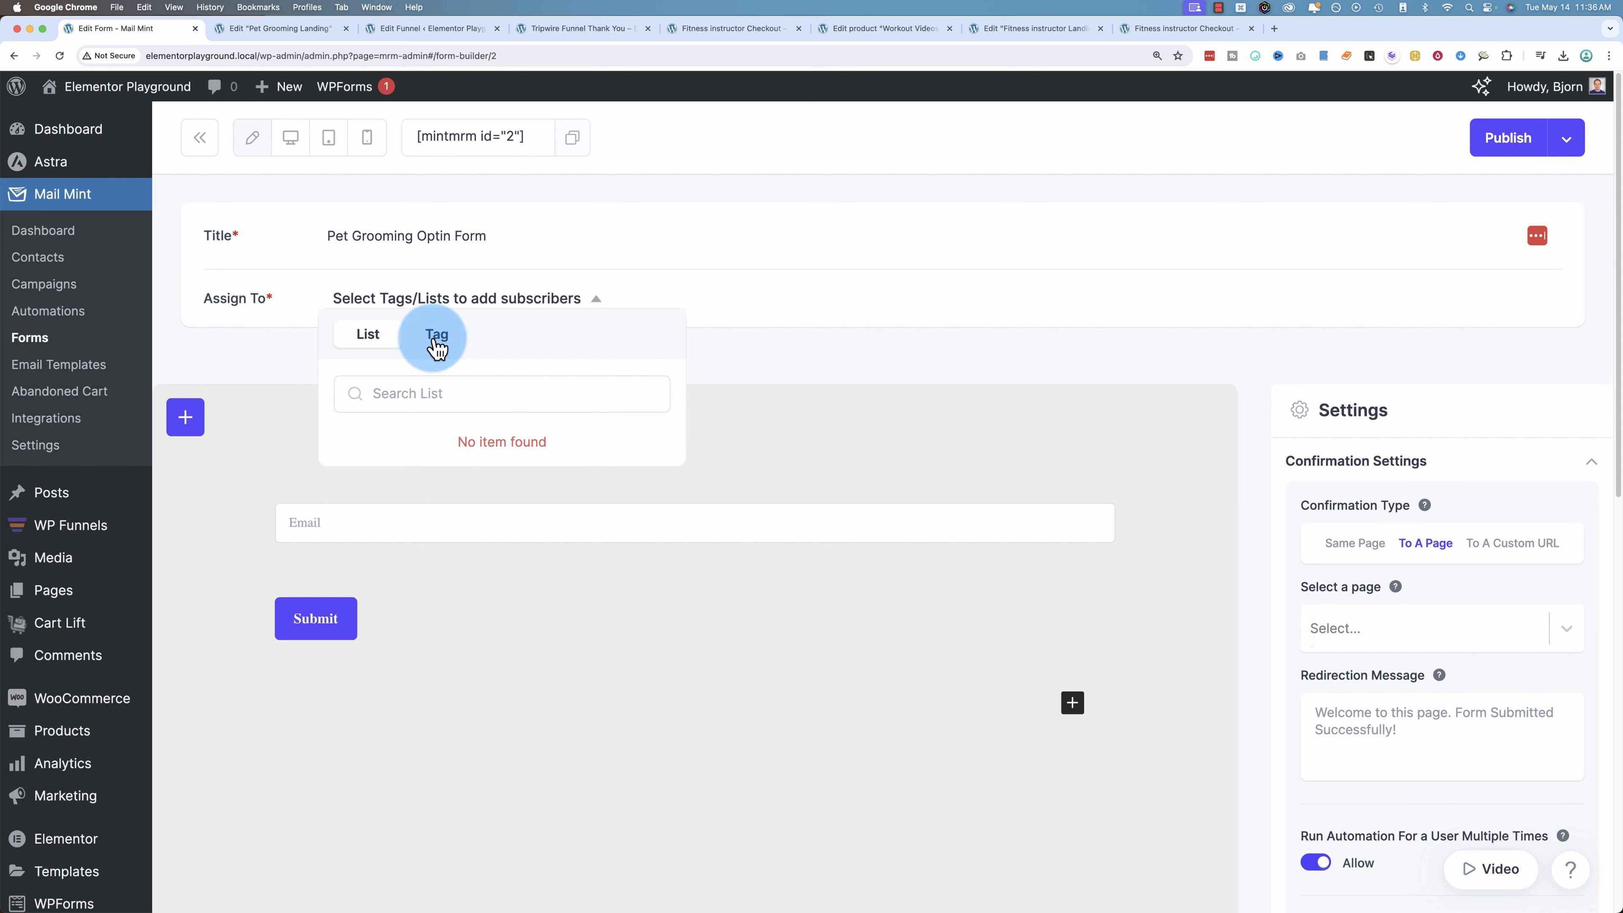
left_click(436, 333)
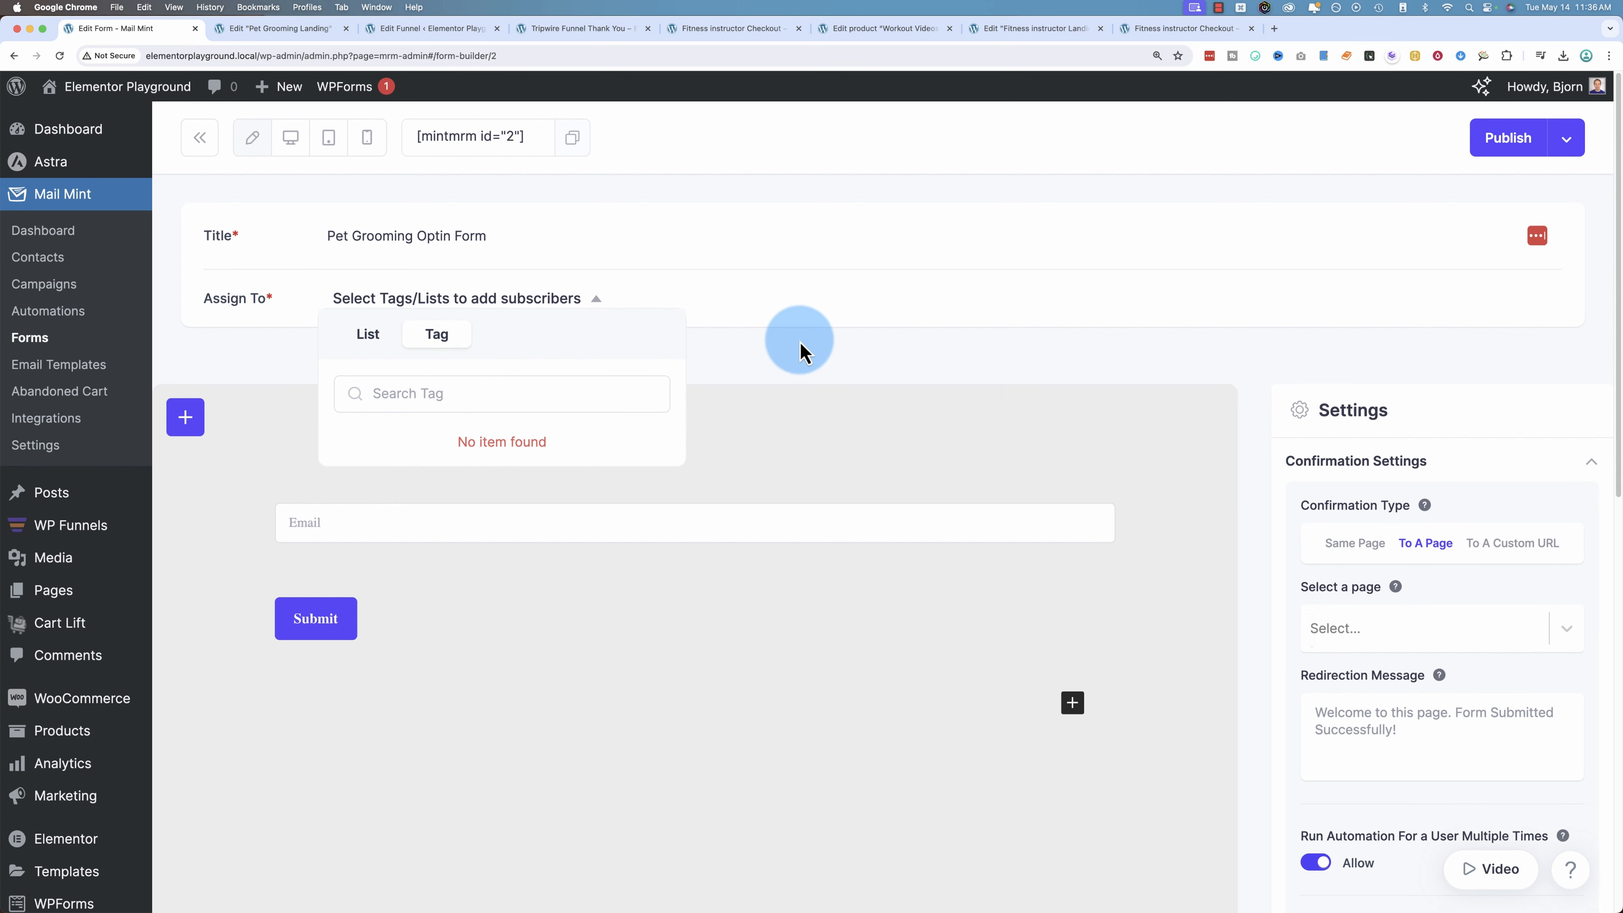
left_click(1232, 376)
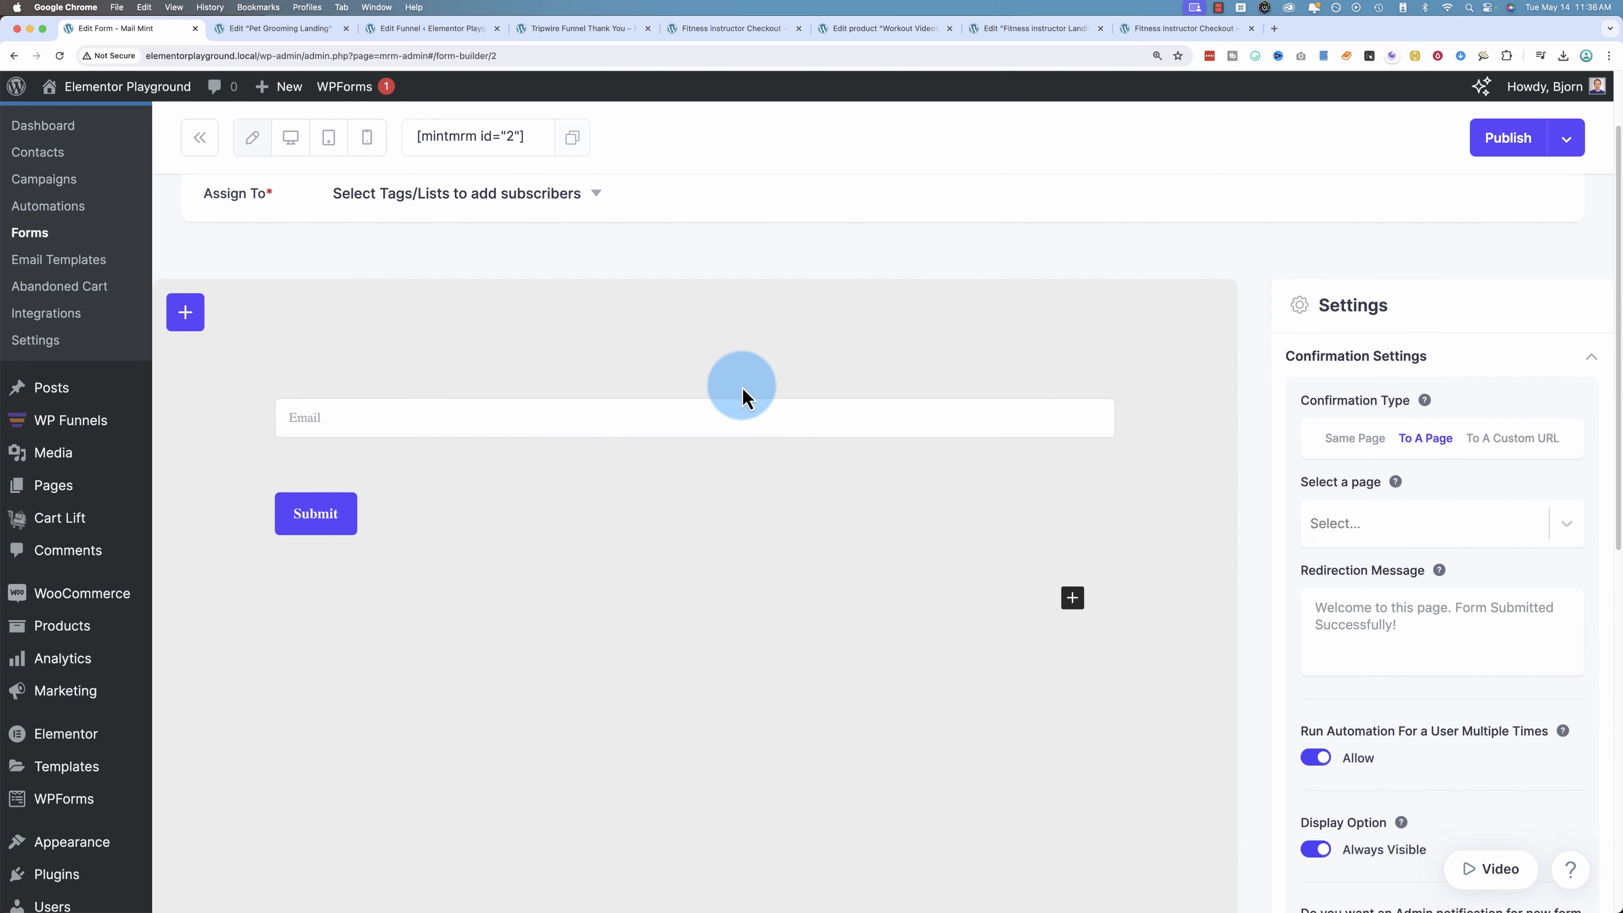
mouse_move(1341, 438)
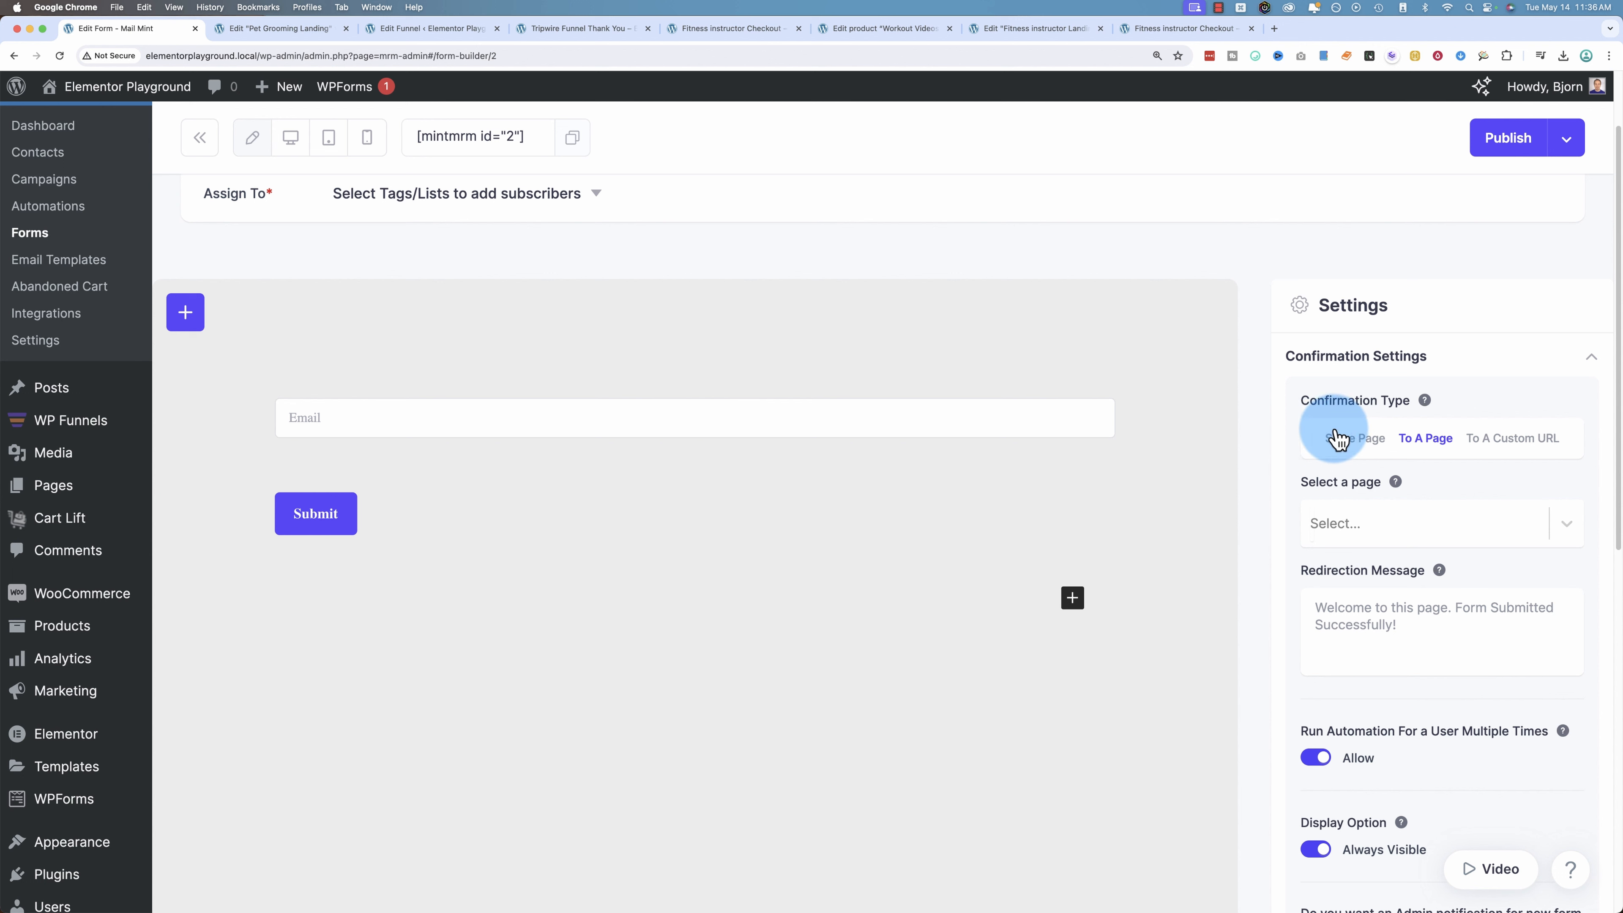
- Try Same Page and To A Page confirmations, then set redirection To A Custom URL
left_click(1356, 438)
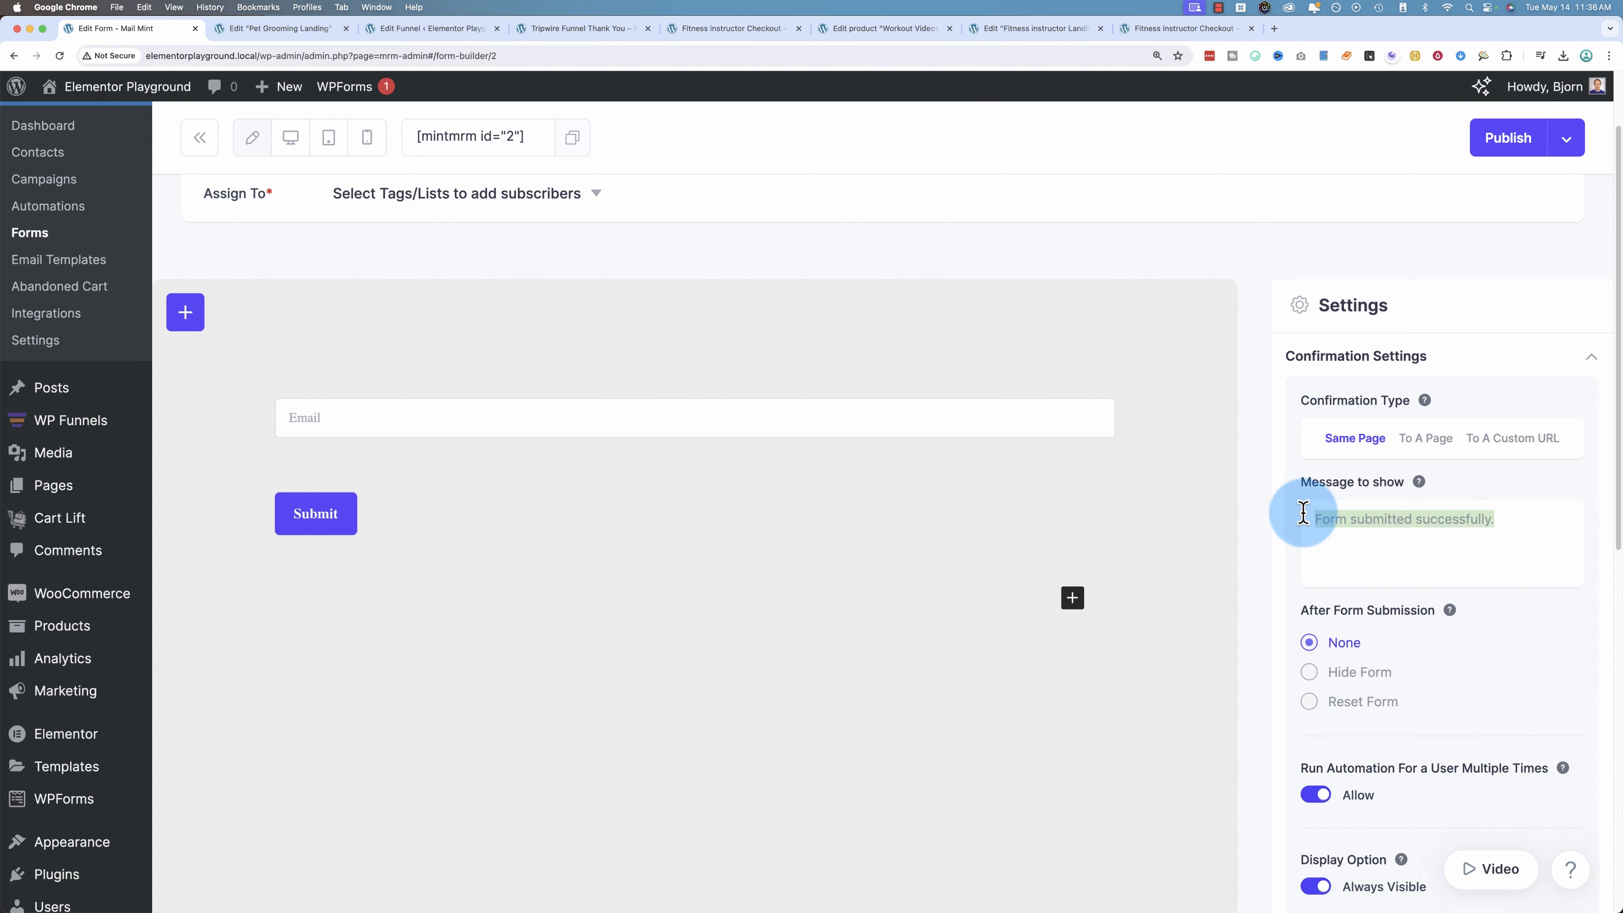
left_click(1426, 438)
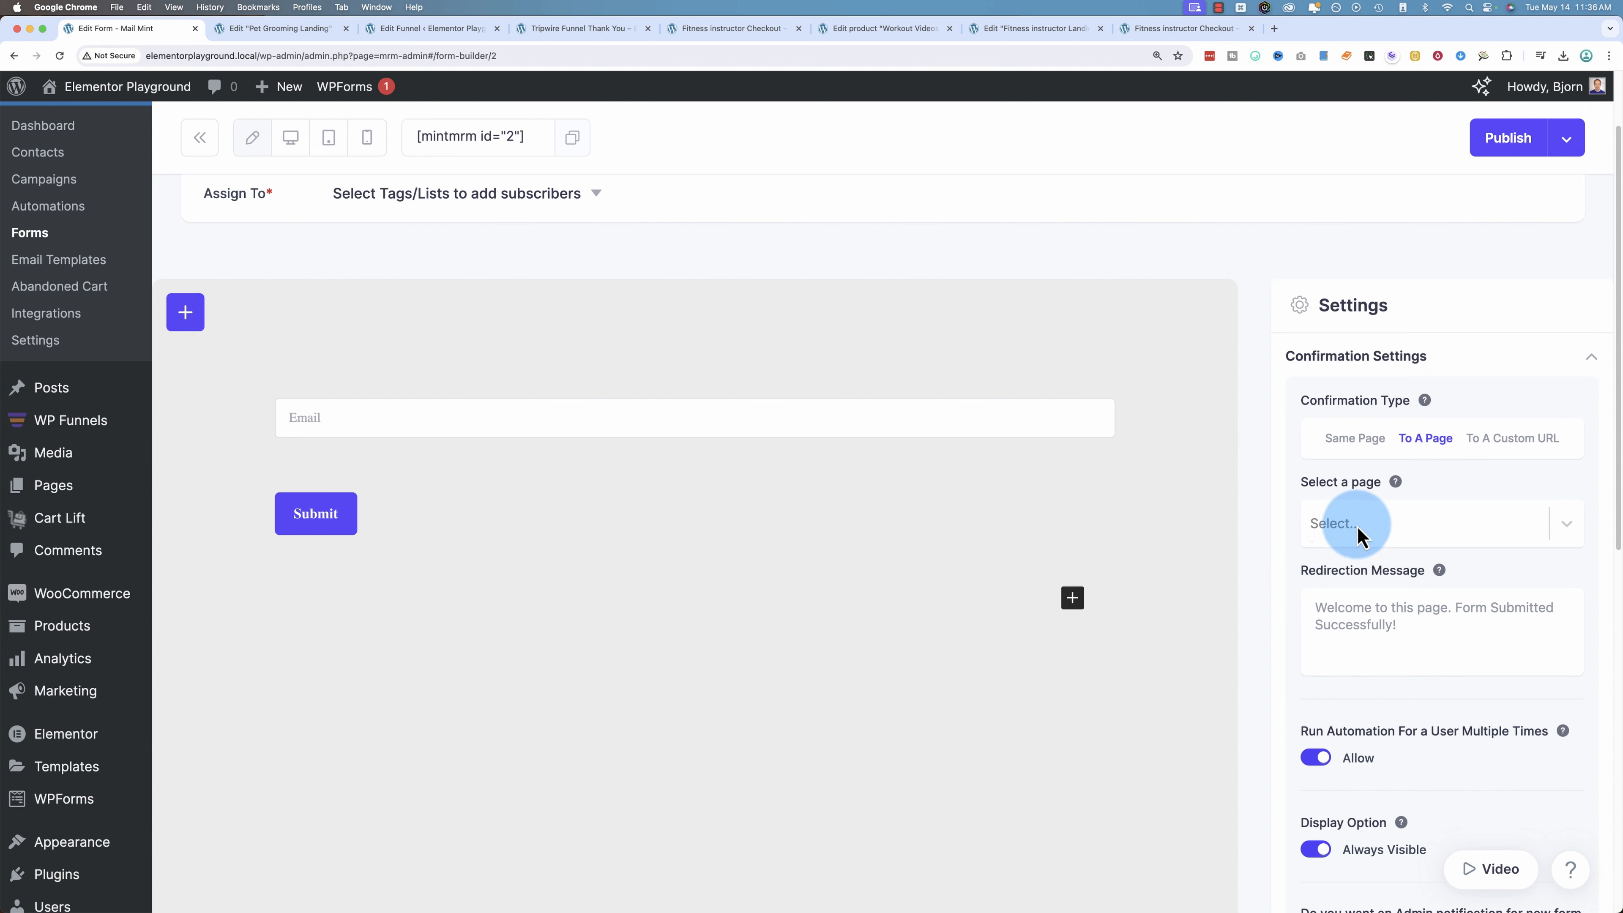
type("t")
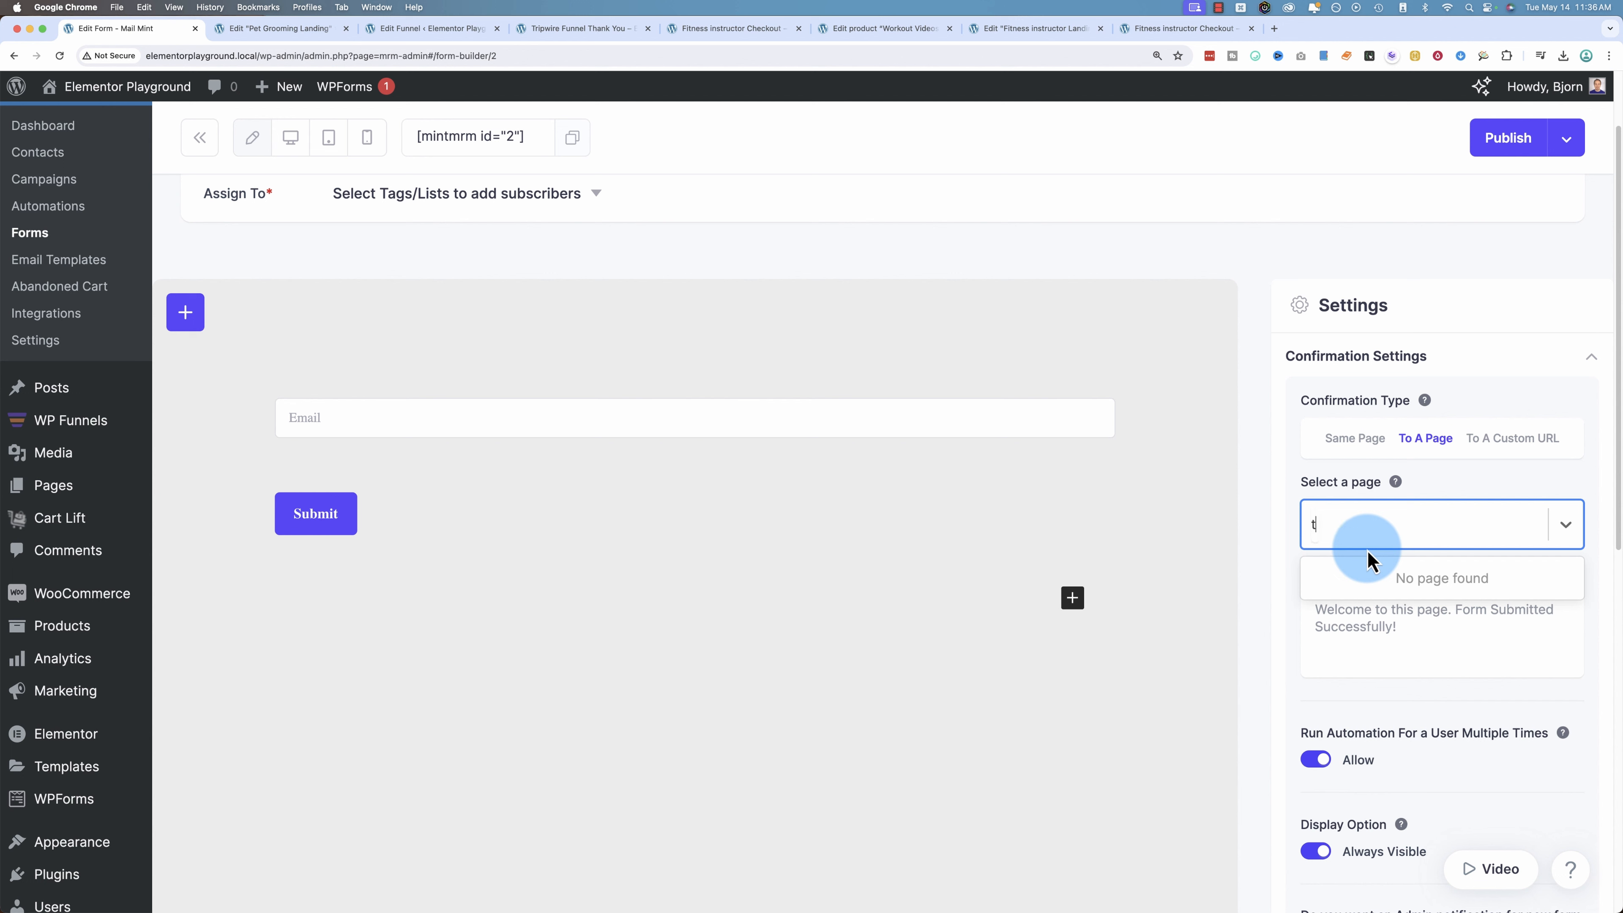
type("hank u")
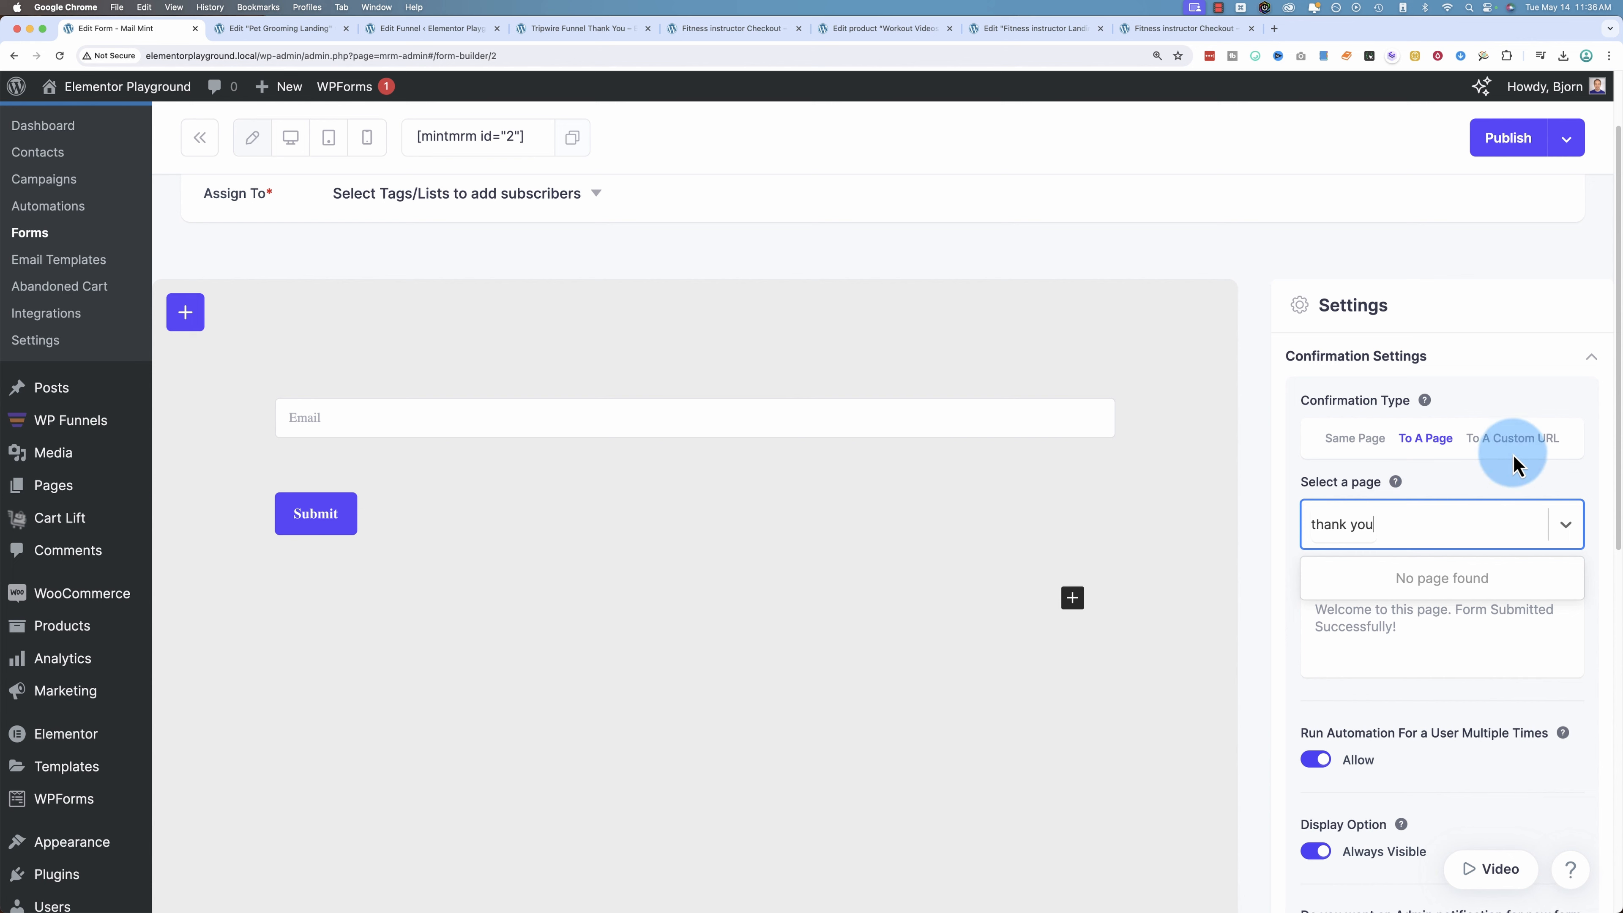
left_click(1511, 438)
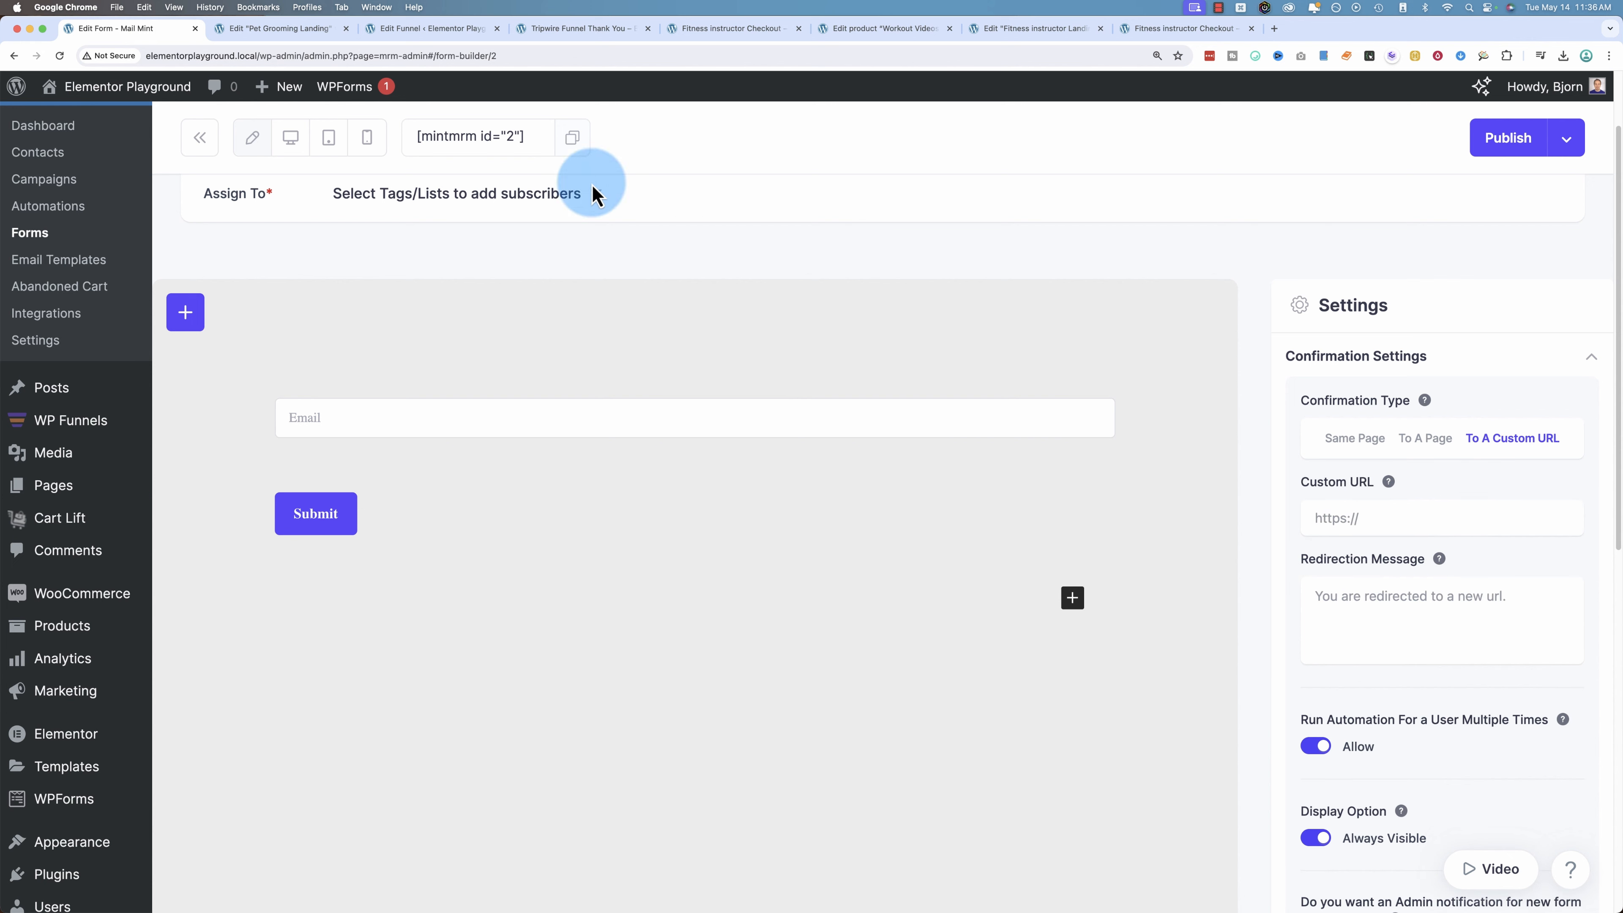
- Switch to the Pet Grooming funnel and focus the Thank You step's URL slug
left_click(433, 28)
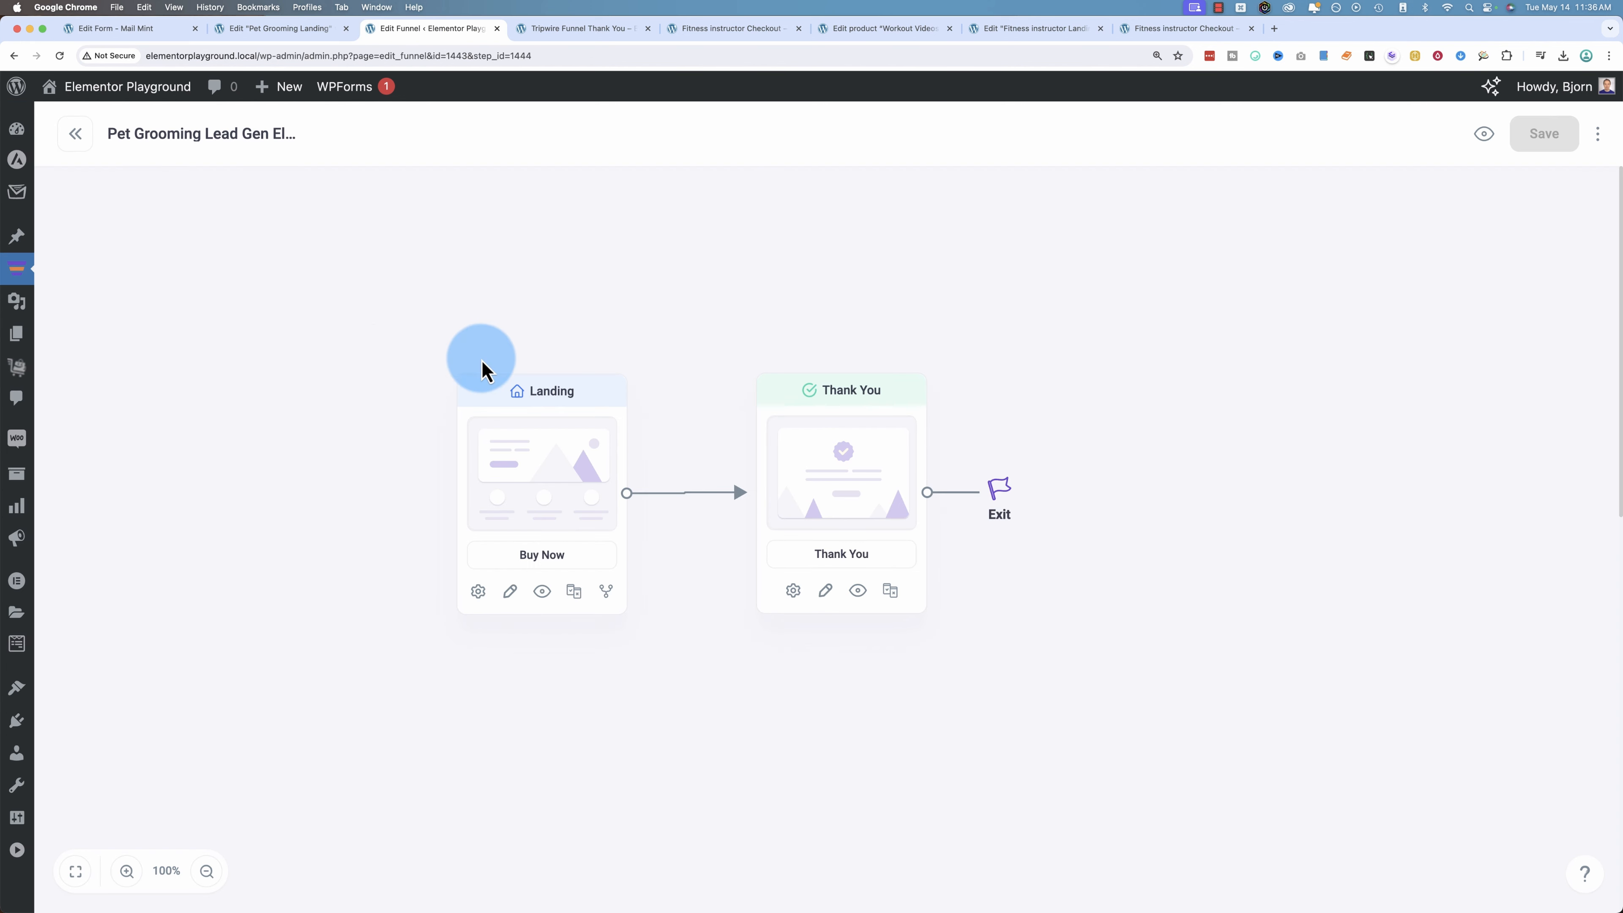
mouse_move(508, 527)
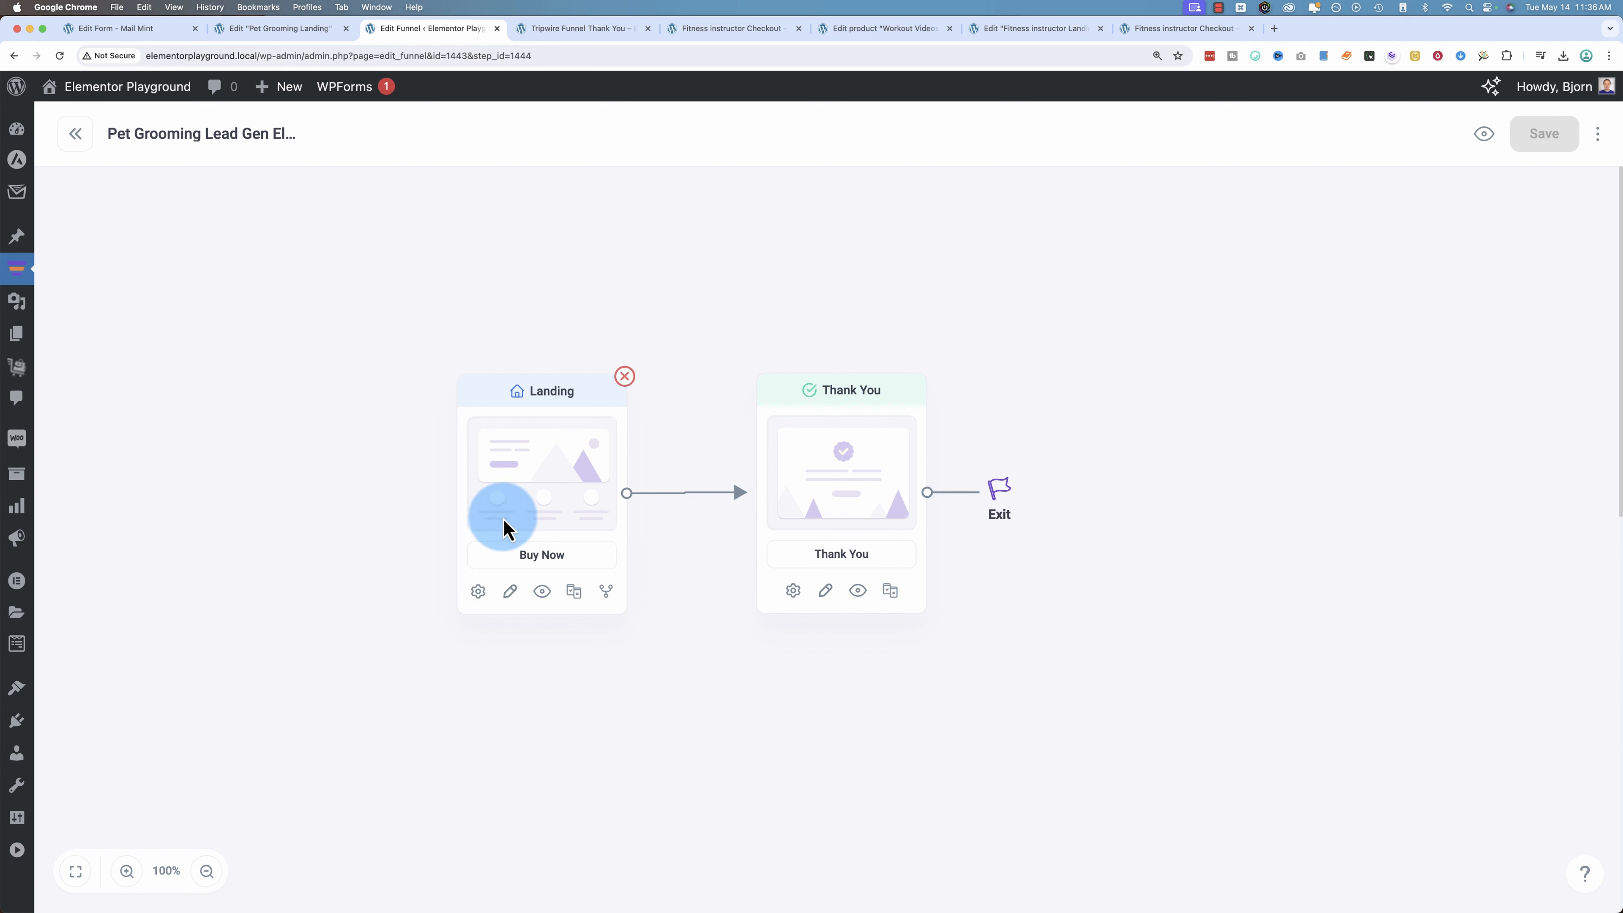
left_click(793, 591)
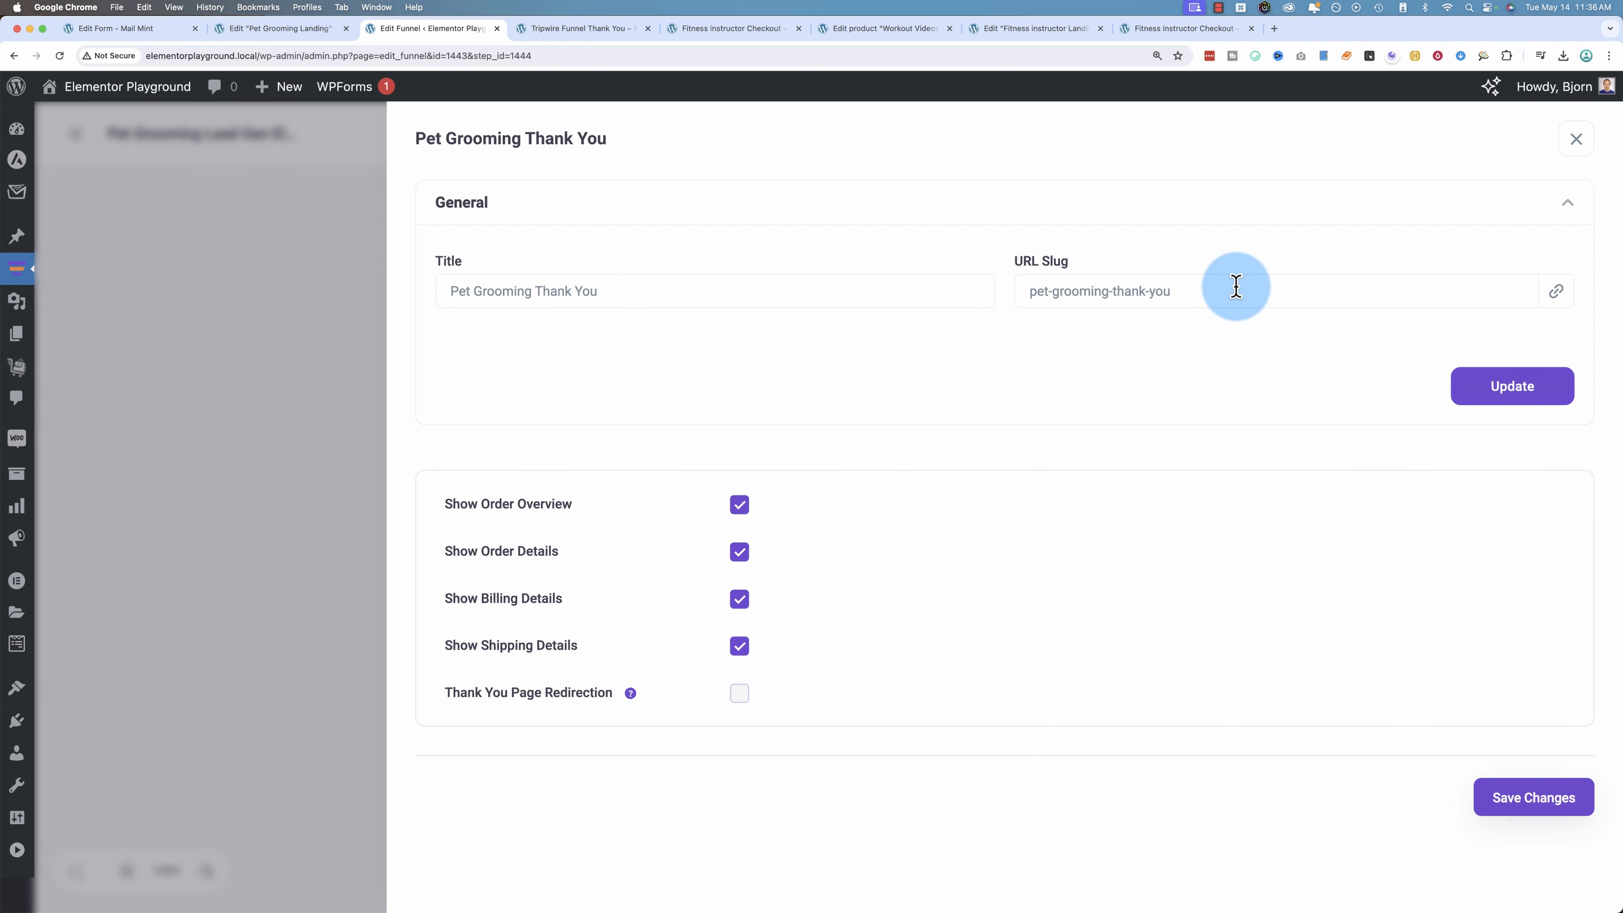
left_click(1556, 291)
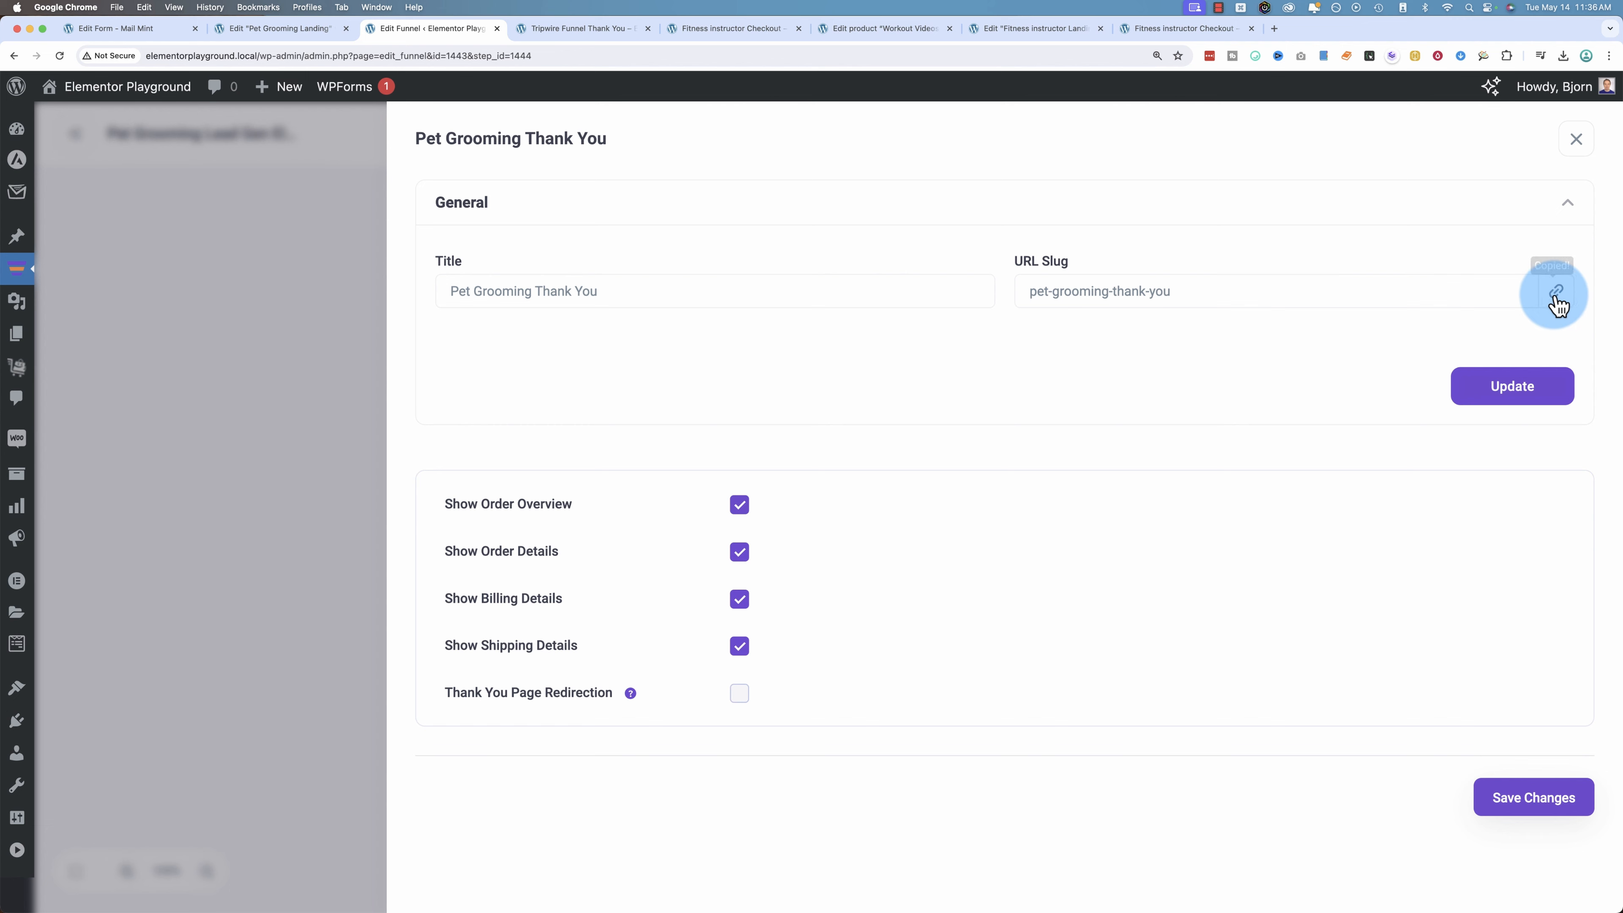
left_click(117, 28)
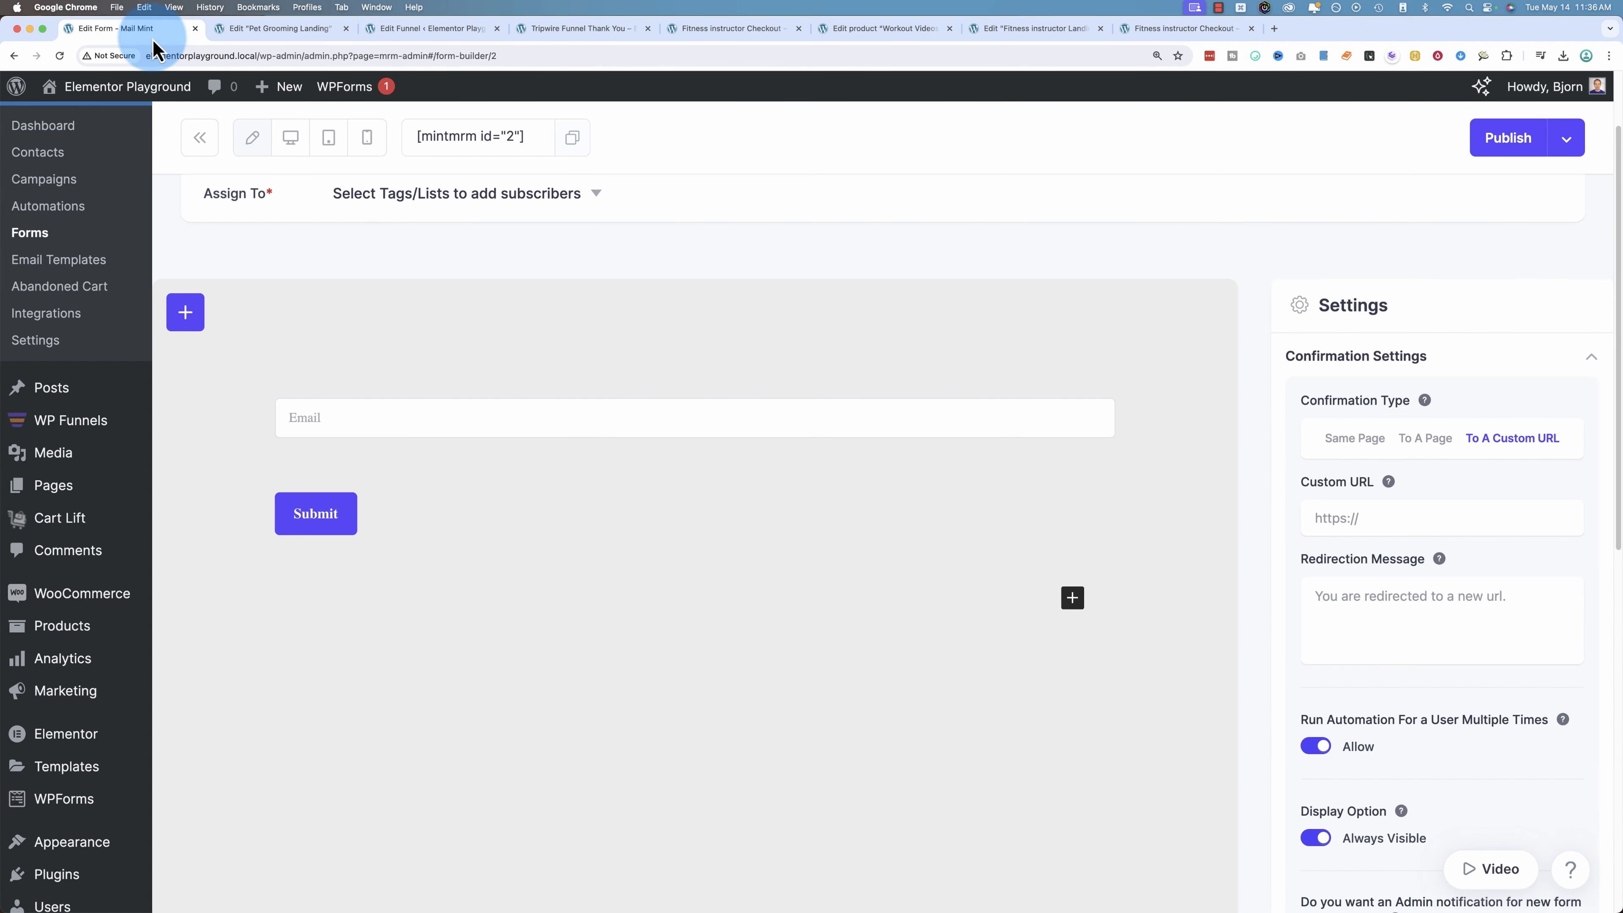
- Copy the Thank You page's URL slug for the form's custom redirect URL
right_click(1341, 517)
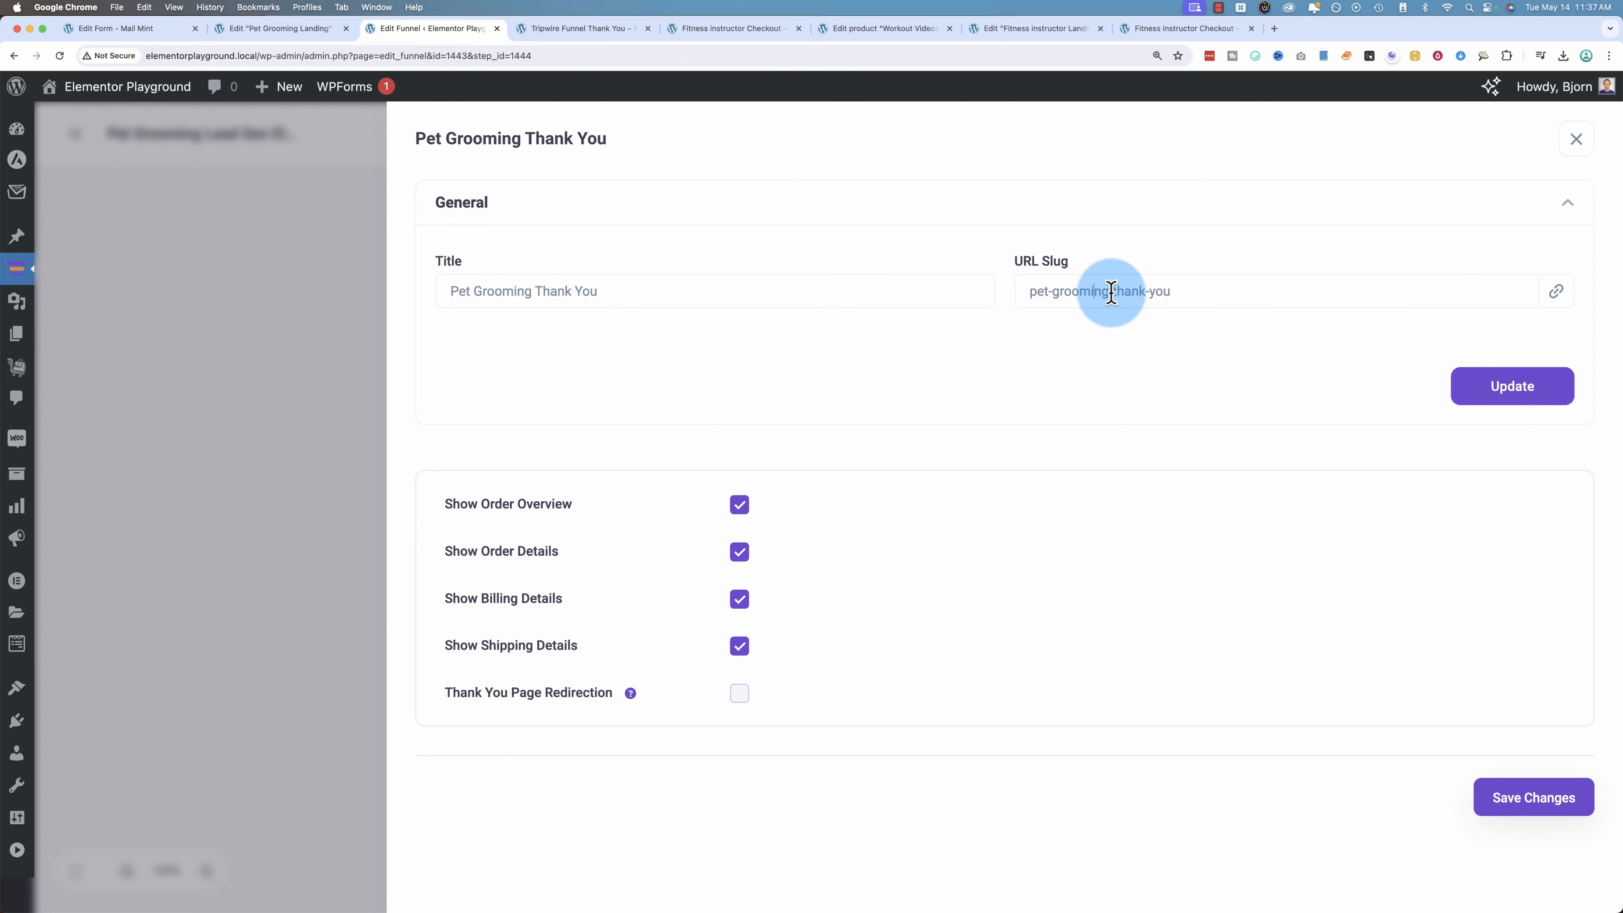
right_click(1100, 290)
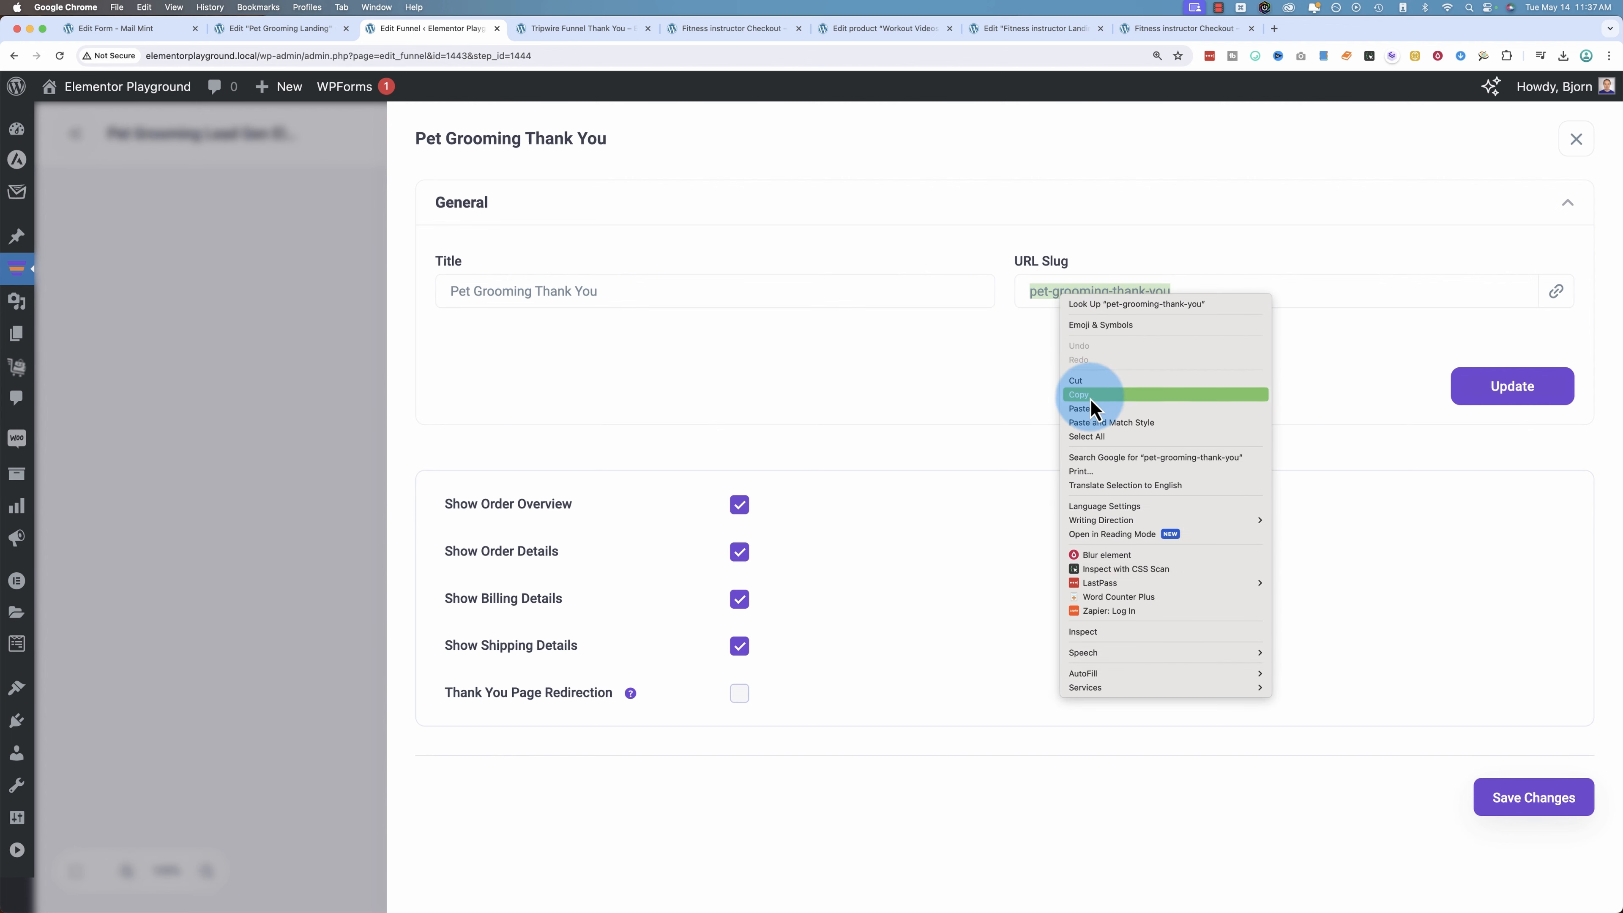
left_click(1079, 395)
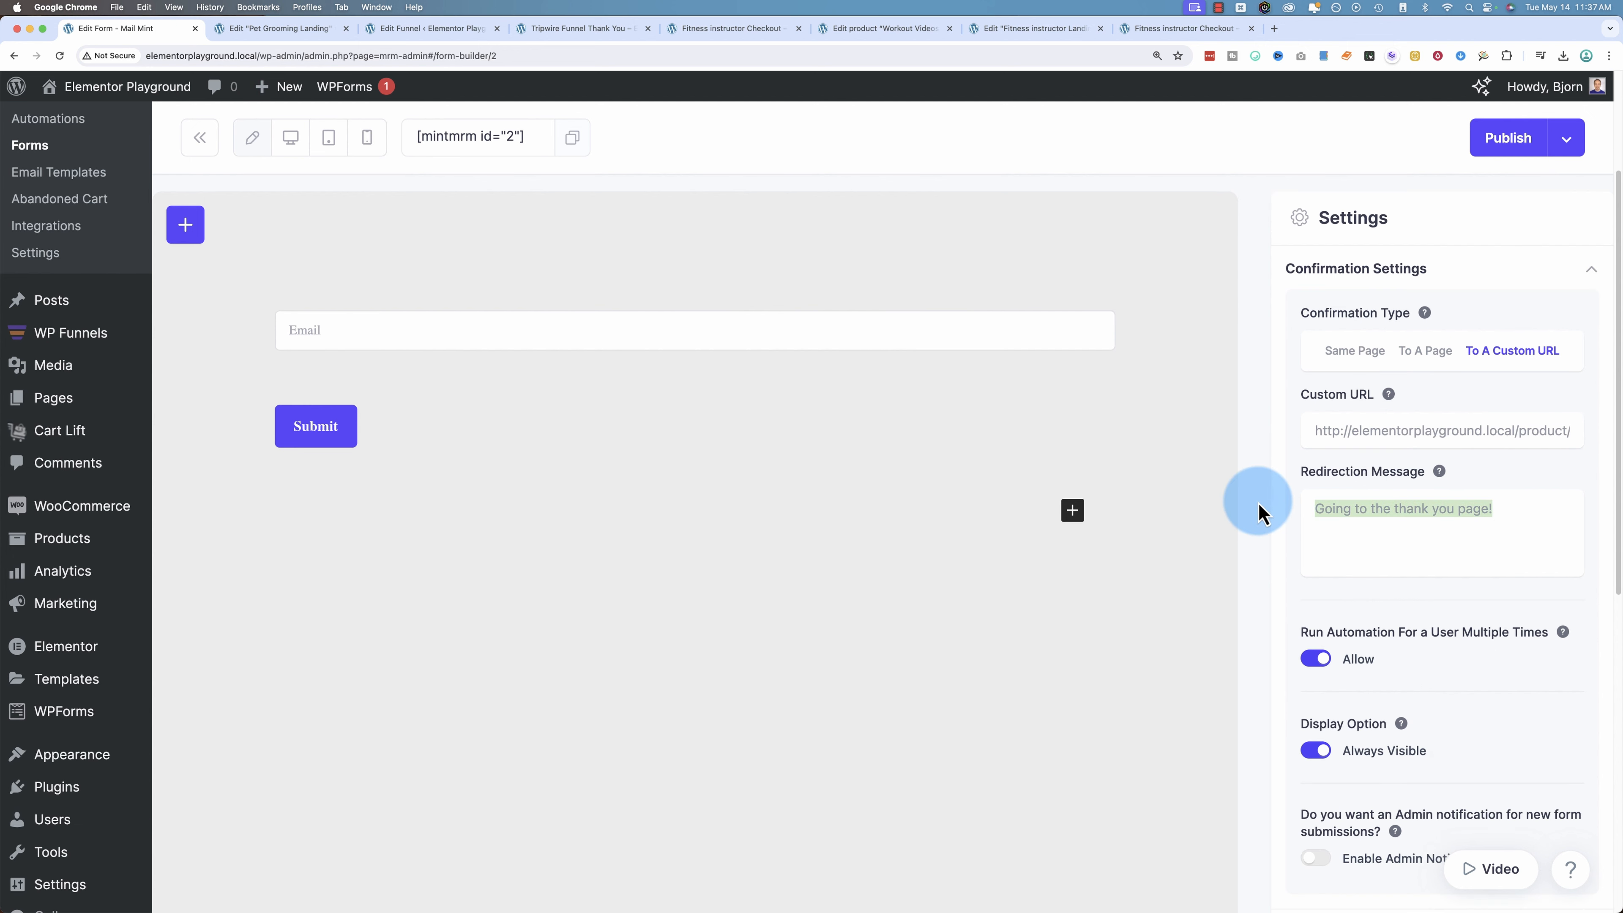
mouse_move(1292, 552)
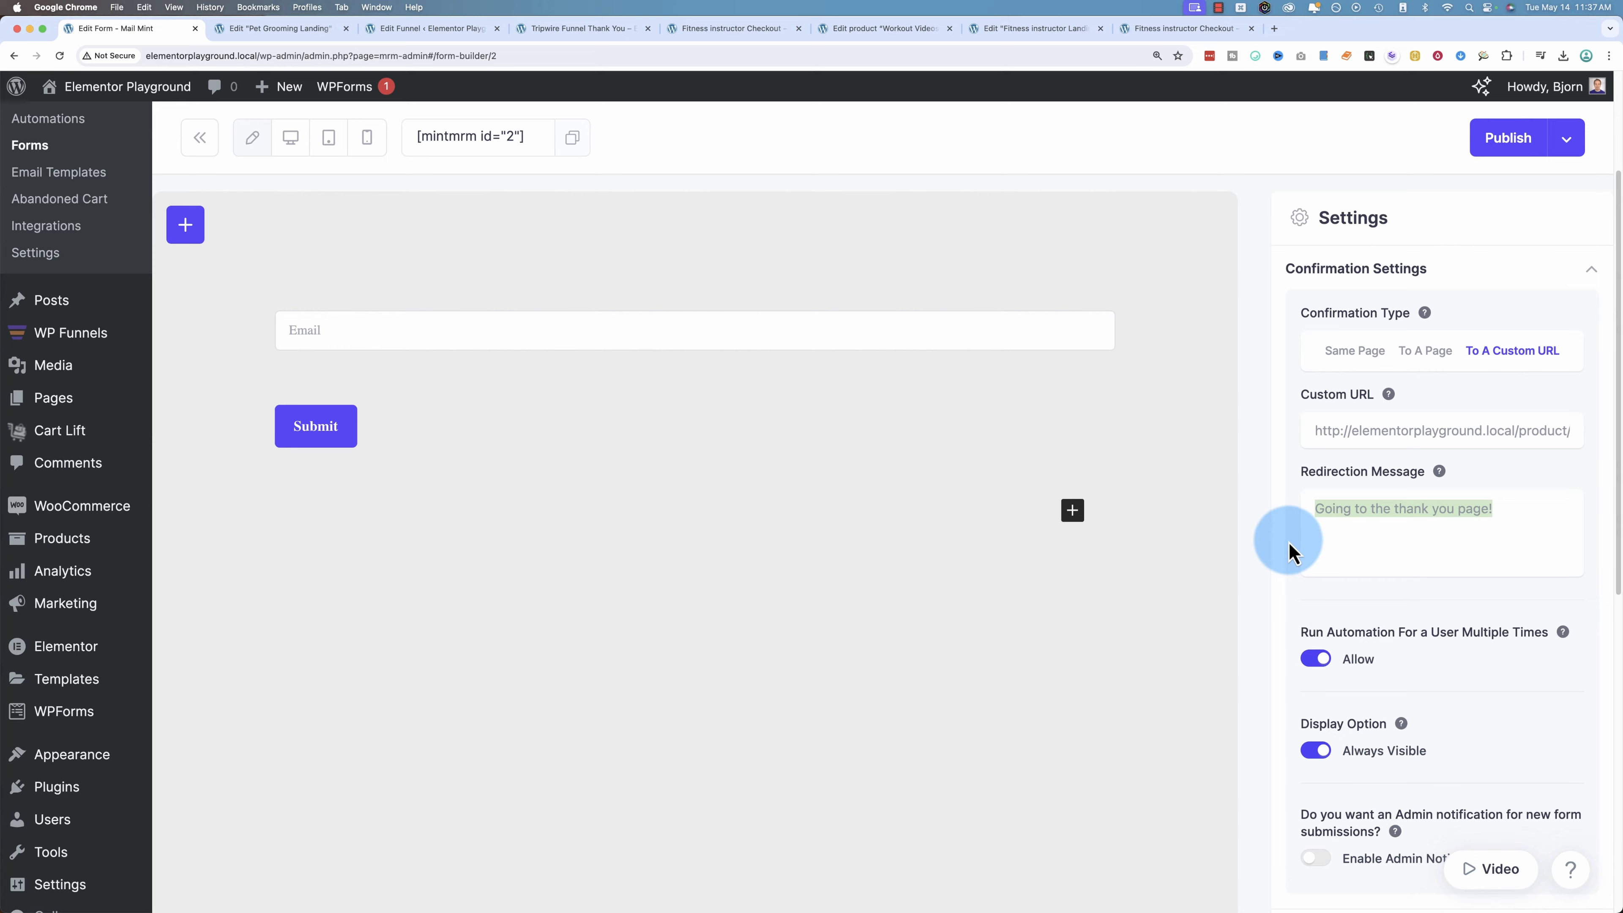
- Toggle Run Automation repeats per user in the form's Settings
scroll("down", 3)
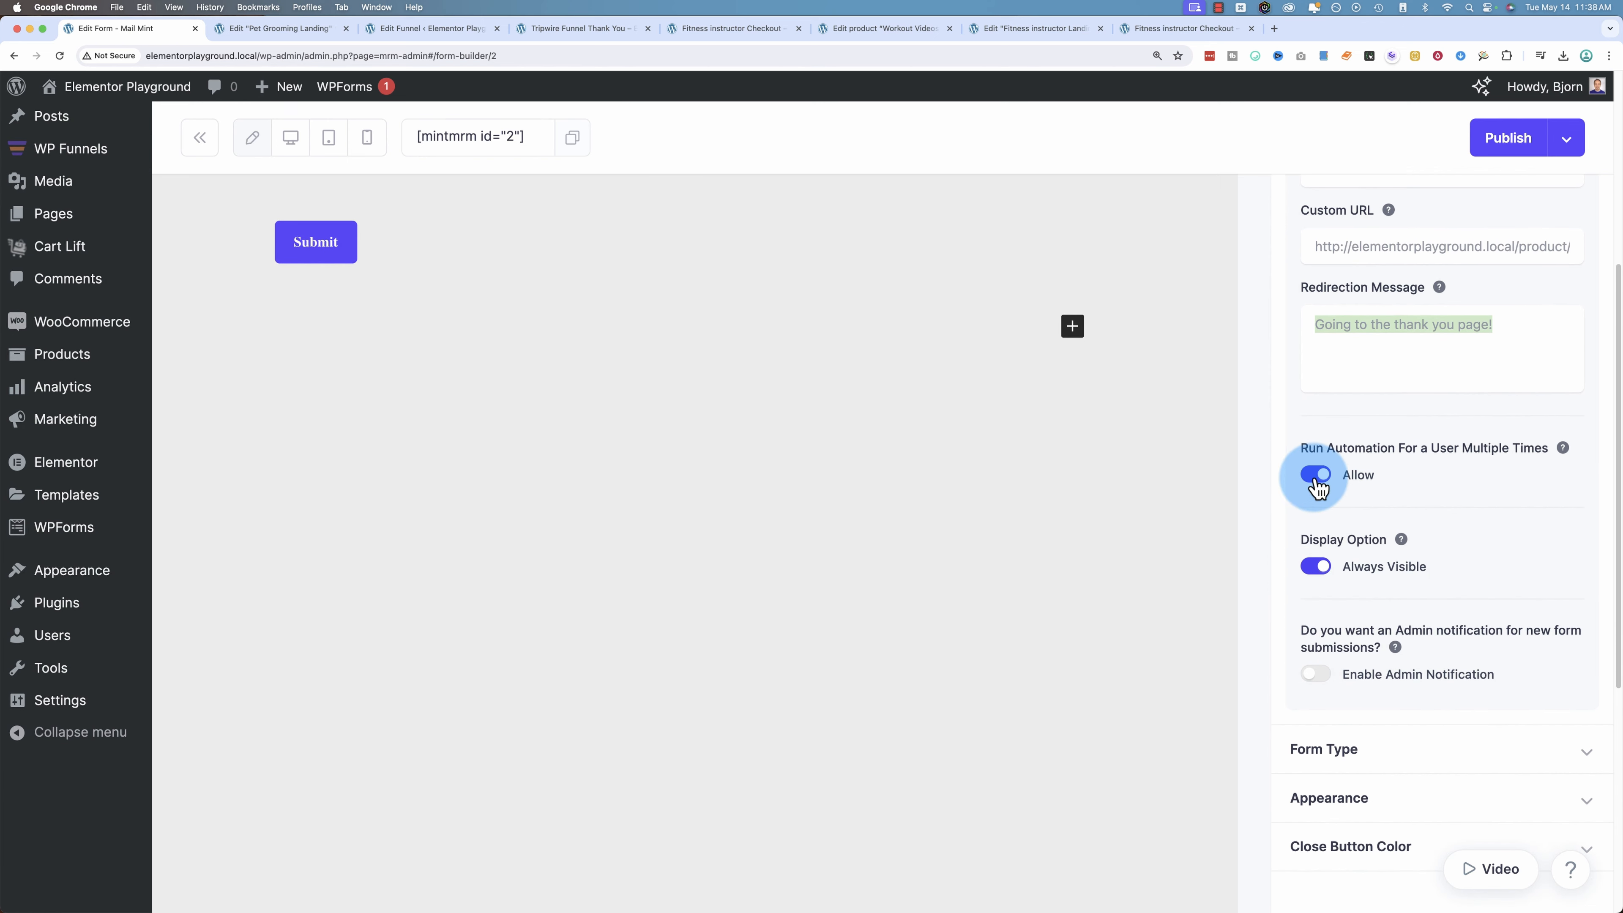
left_click(1315, 475)
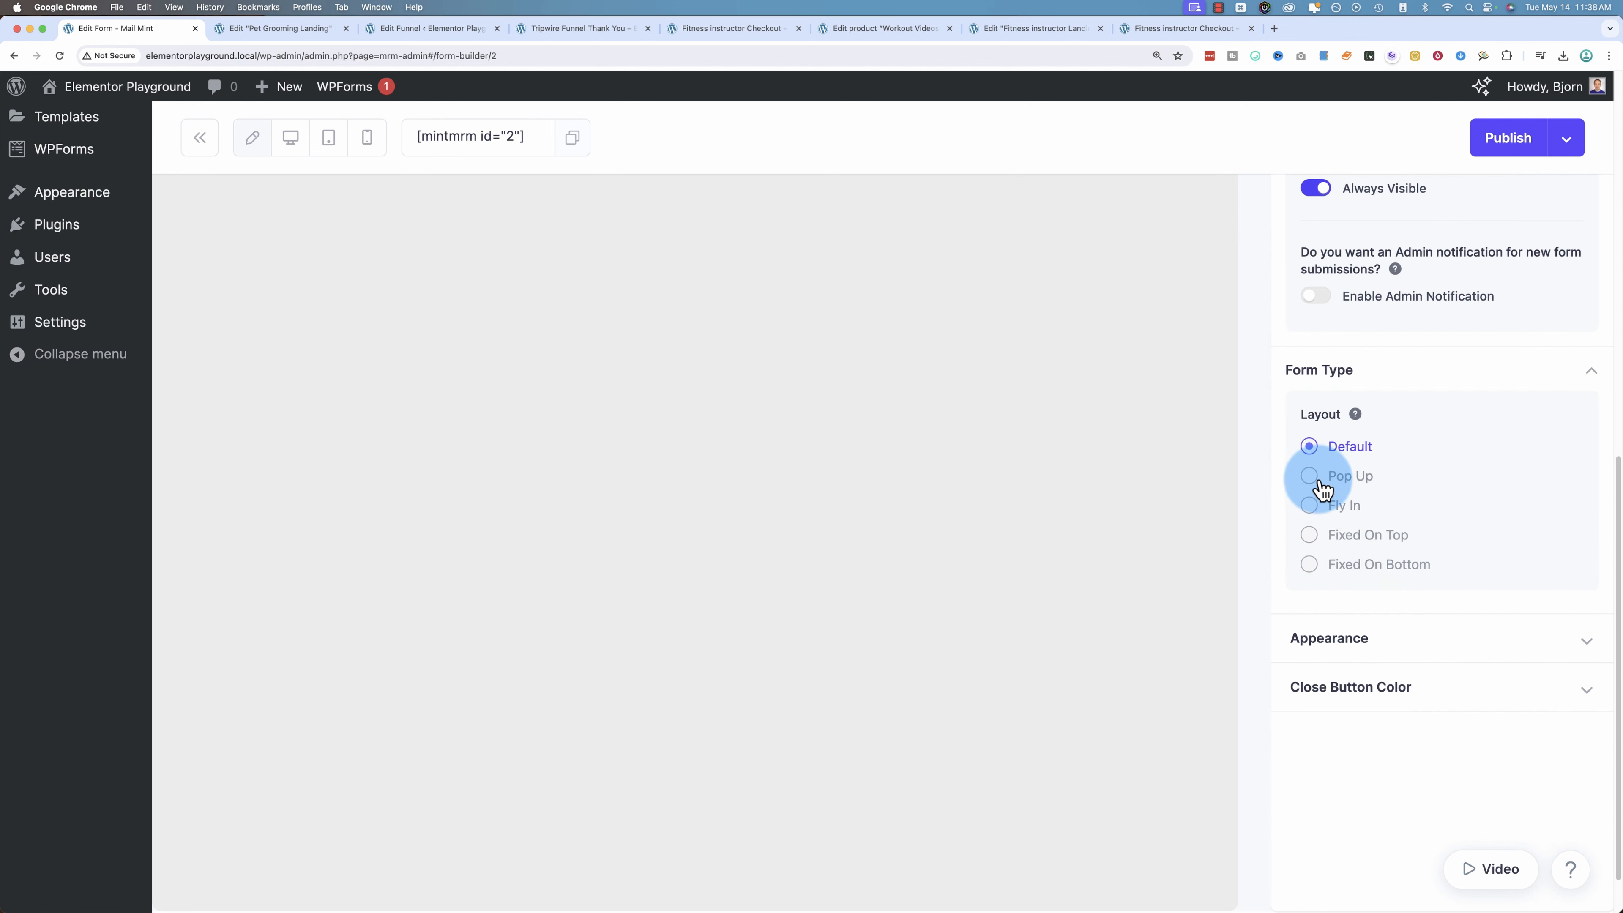
- Expand Appearance and review the form's display targets: homepage, pages, posts, products, categories
left_click(1309, 564)
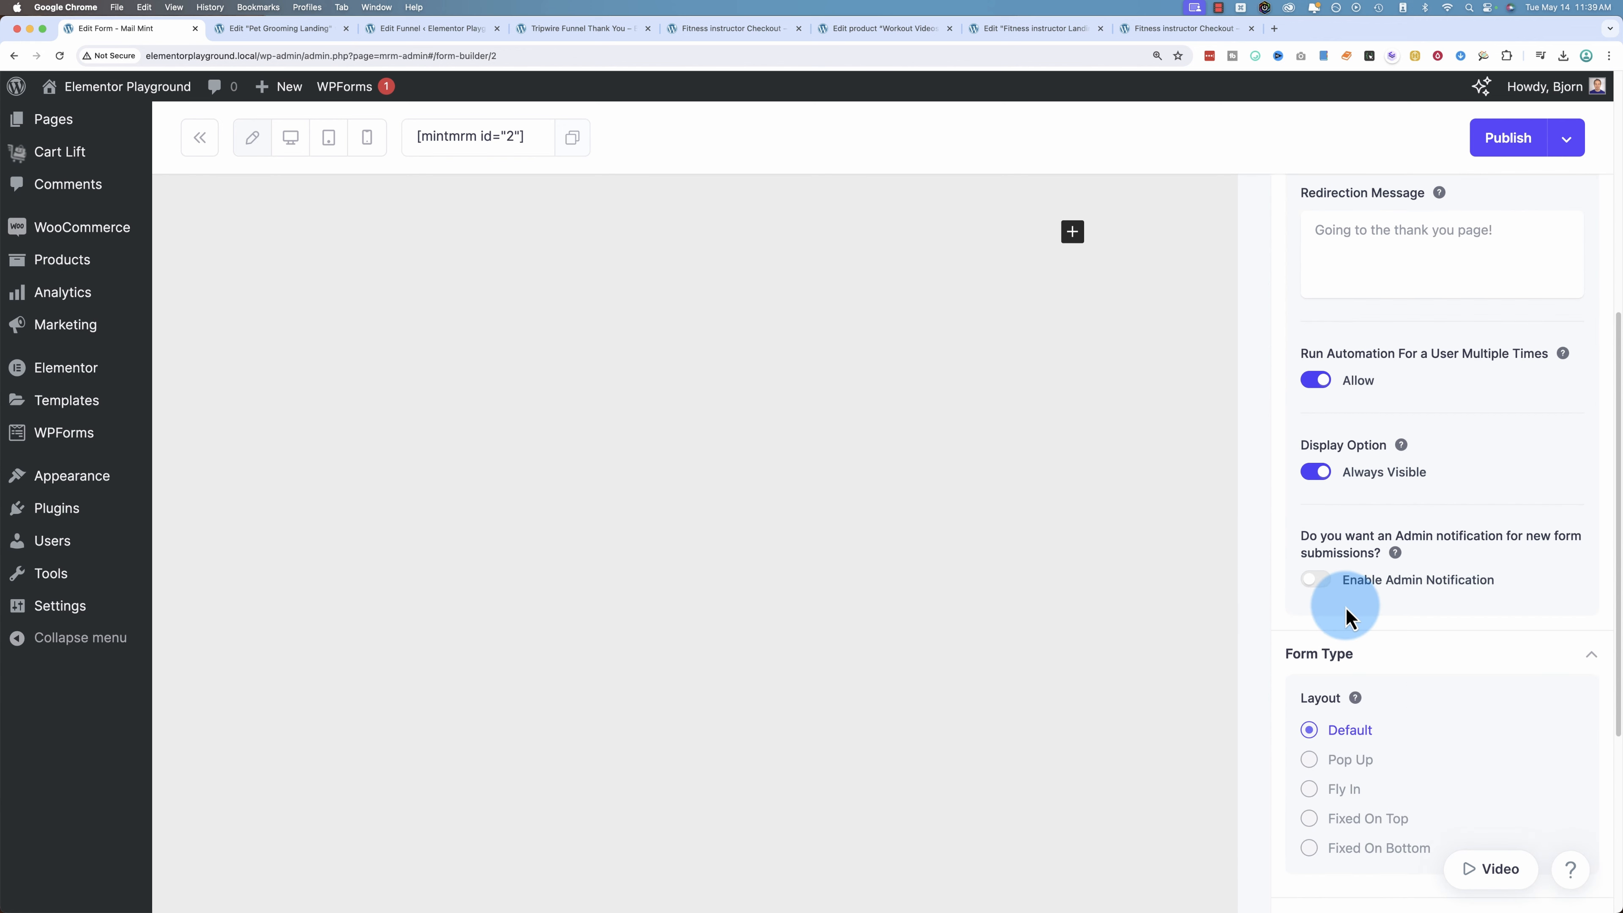
scroll("down", 3)
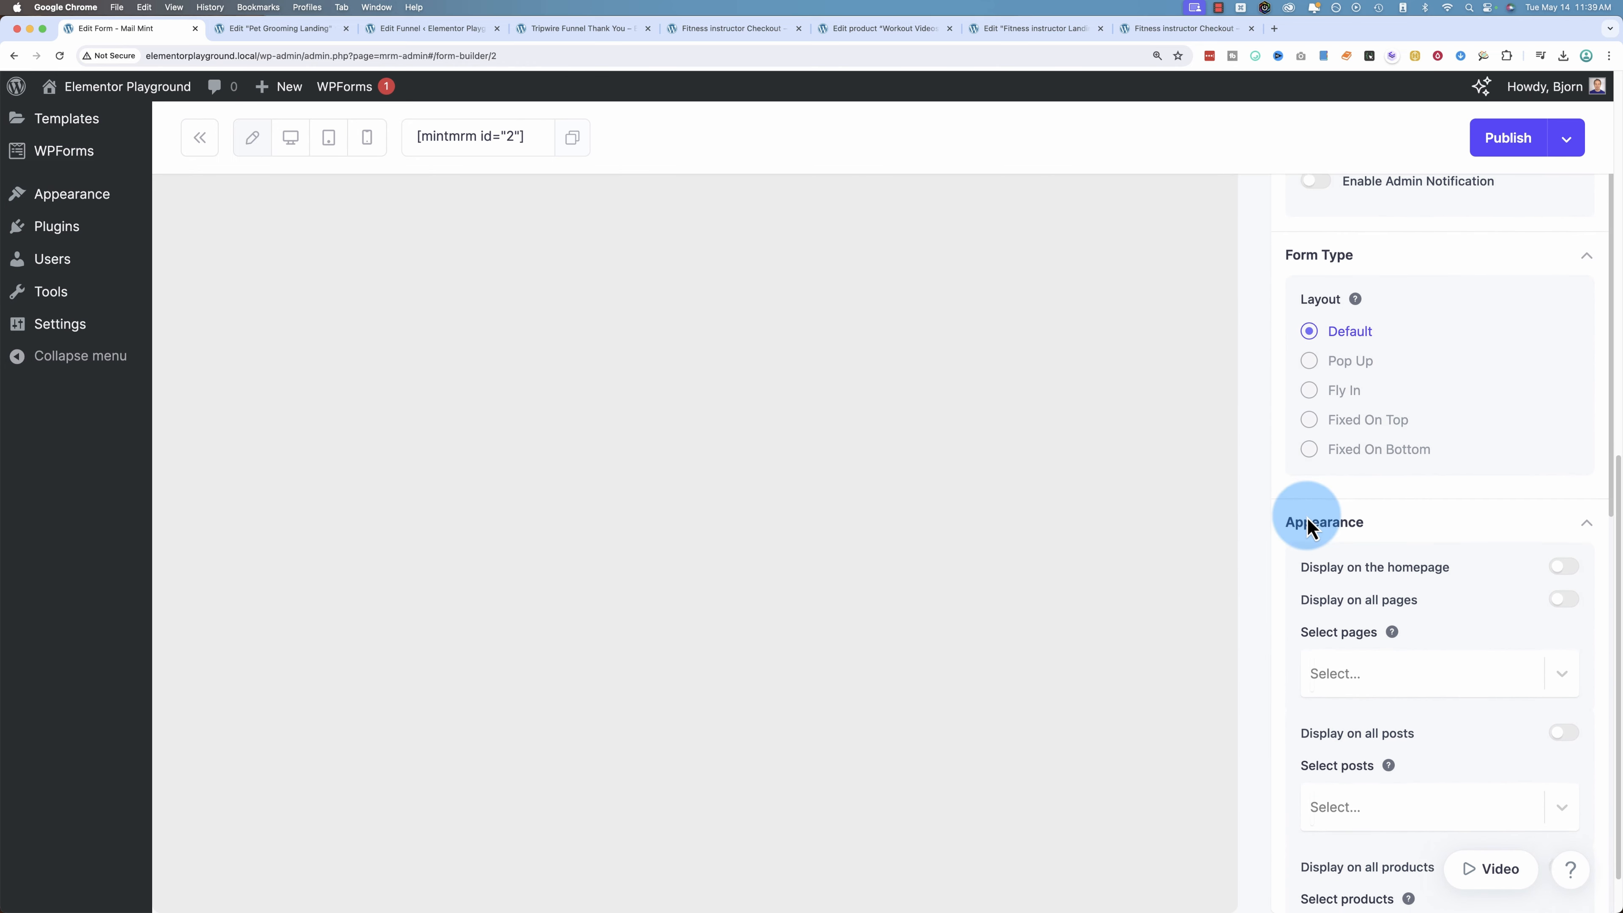
scroll("down", 3)
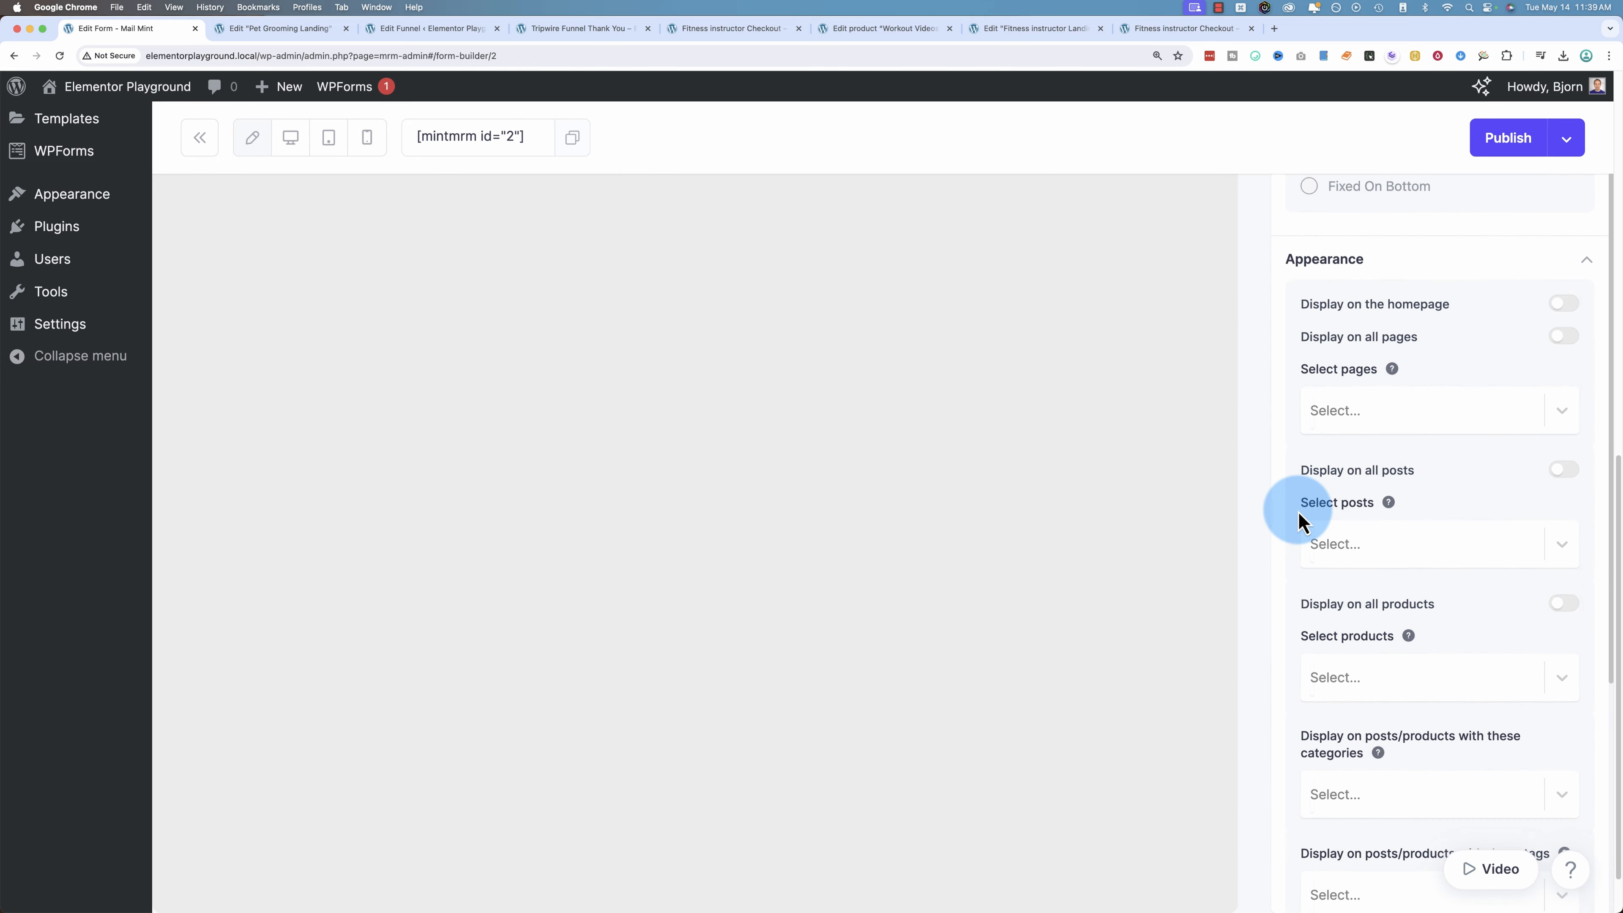
scroll("down", 3)
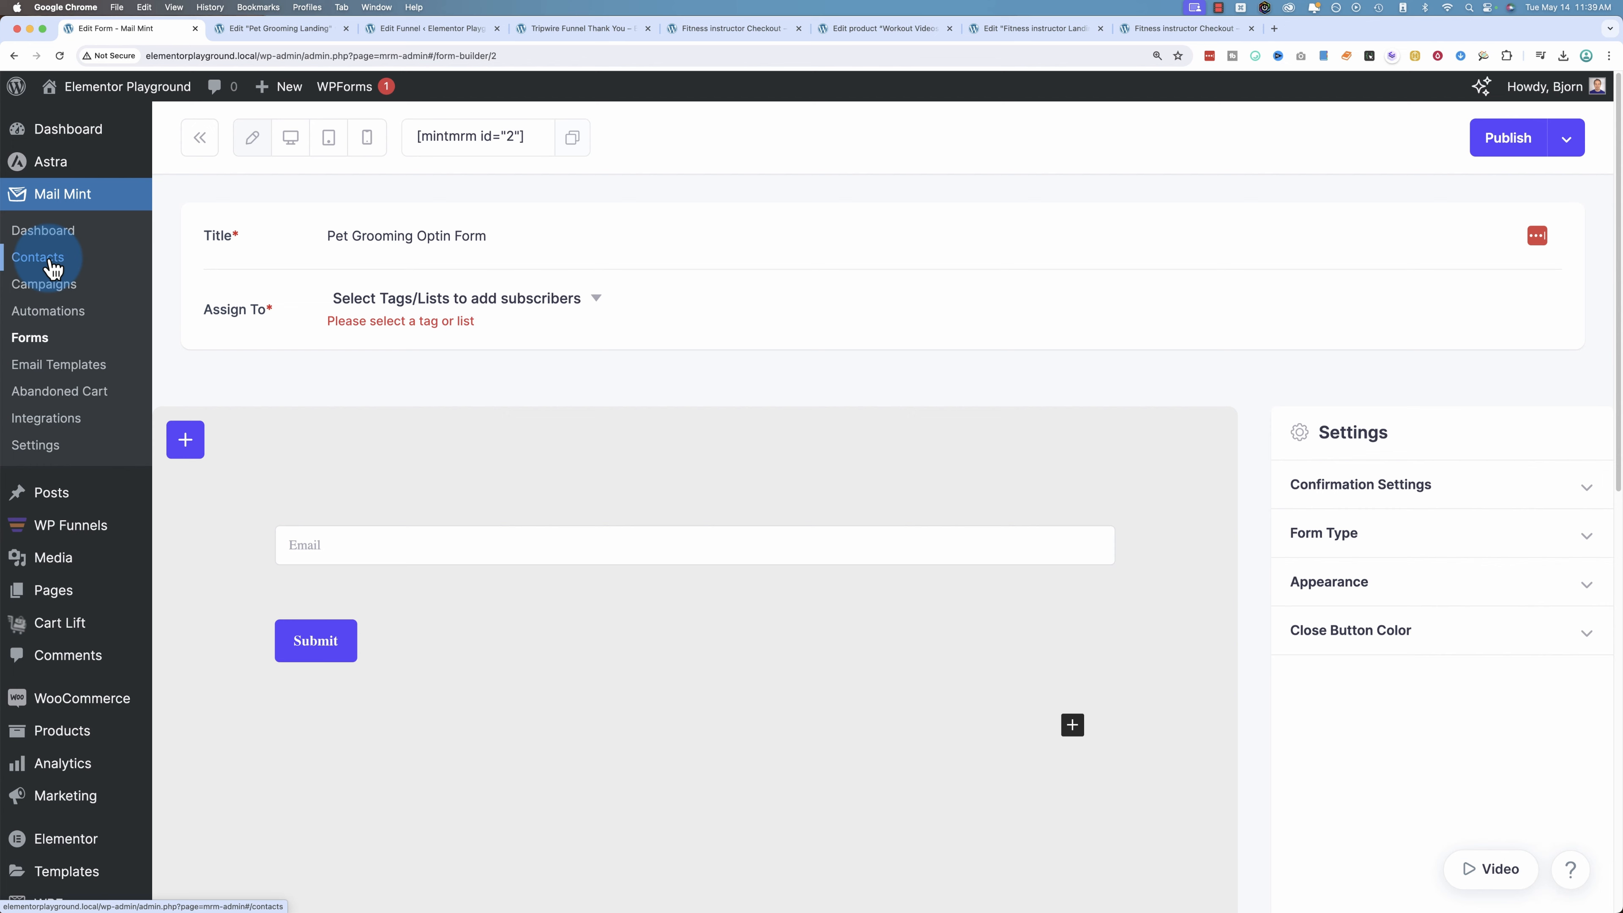
- Create and save a contact list named and described 'Pet Grooming Email Newsletter'
left_click(38, 257)
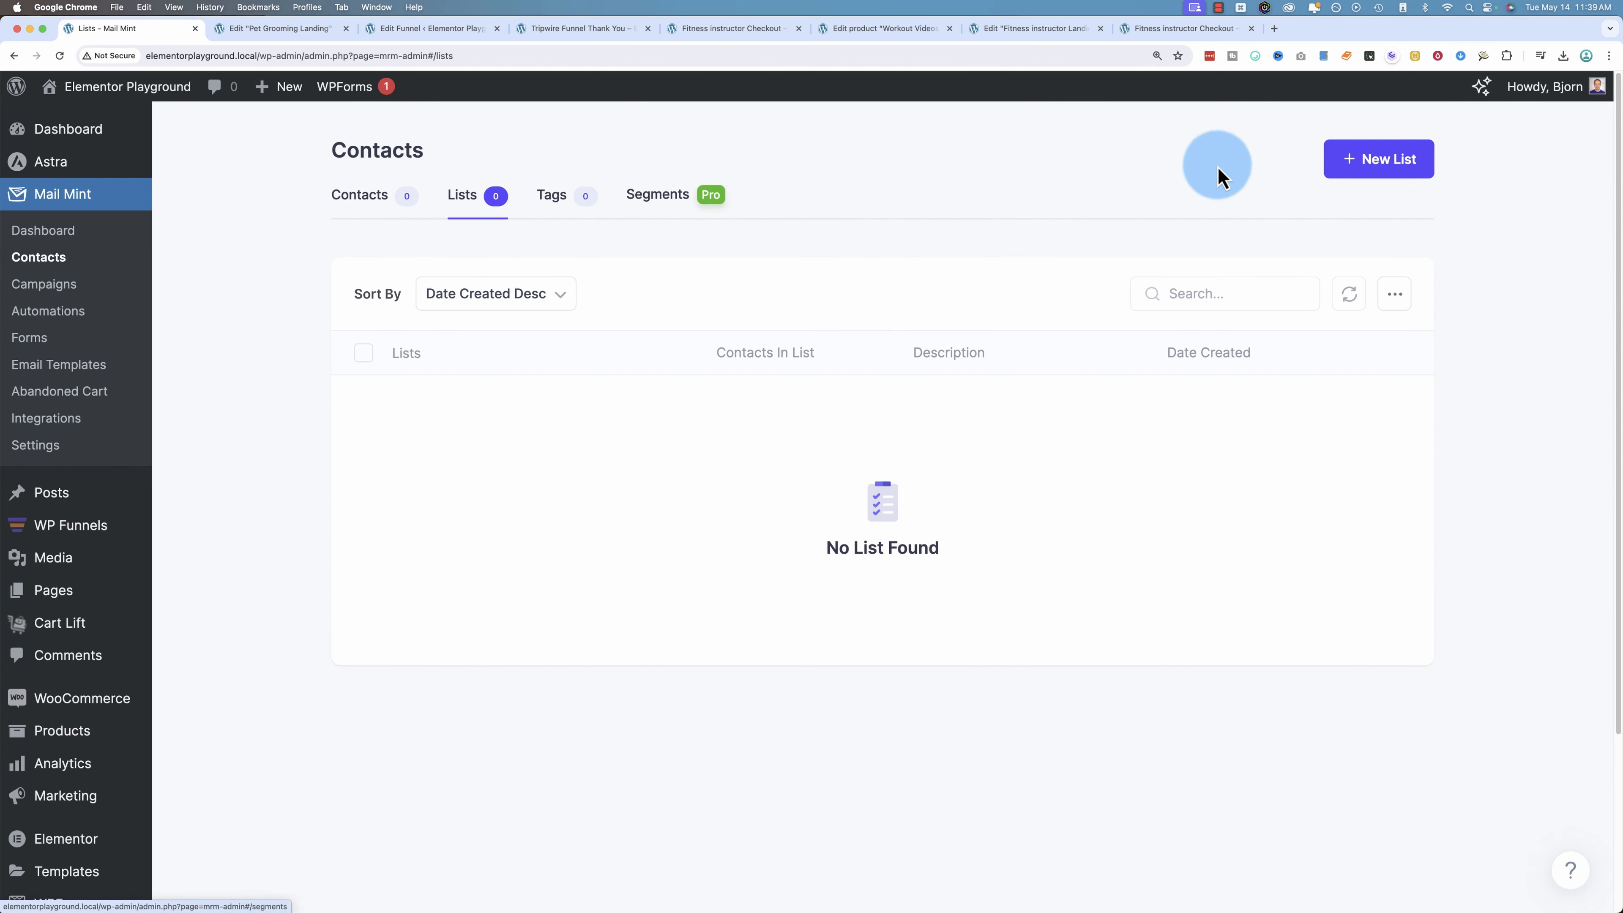
left_click(1378, 158)
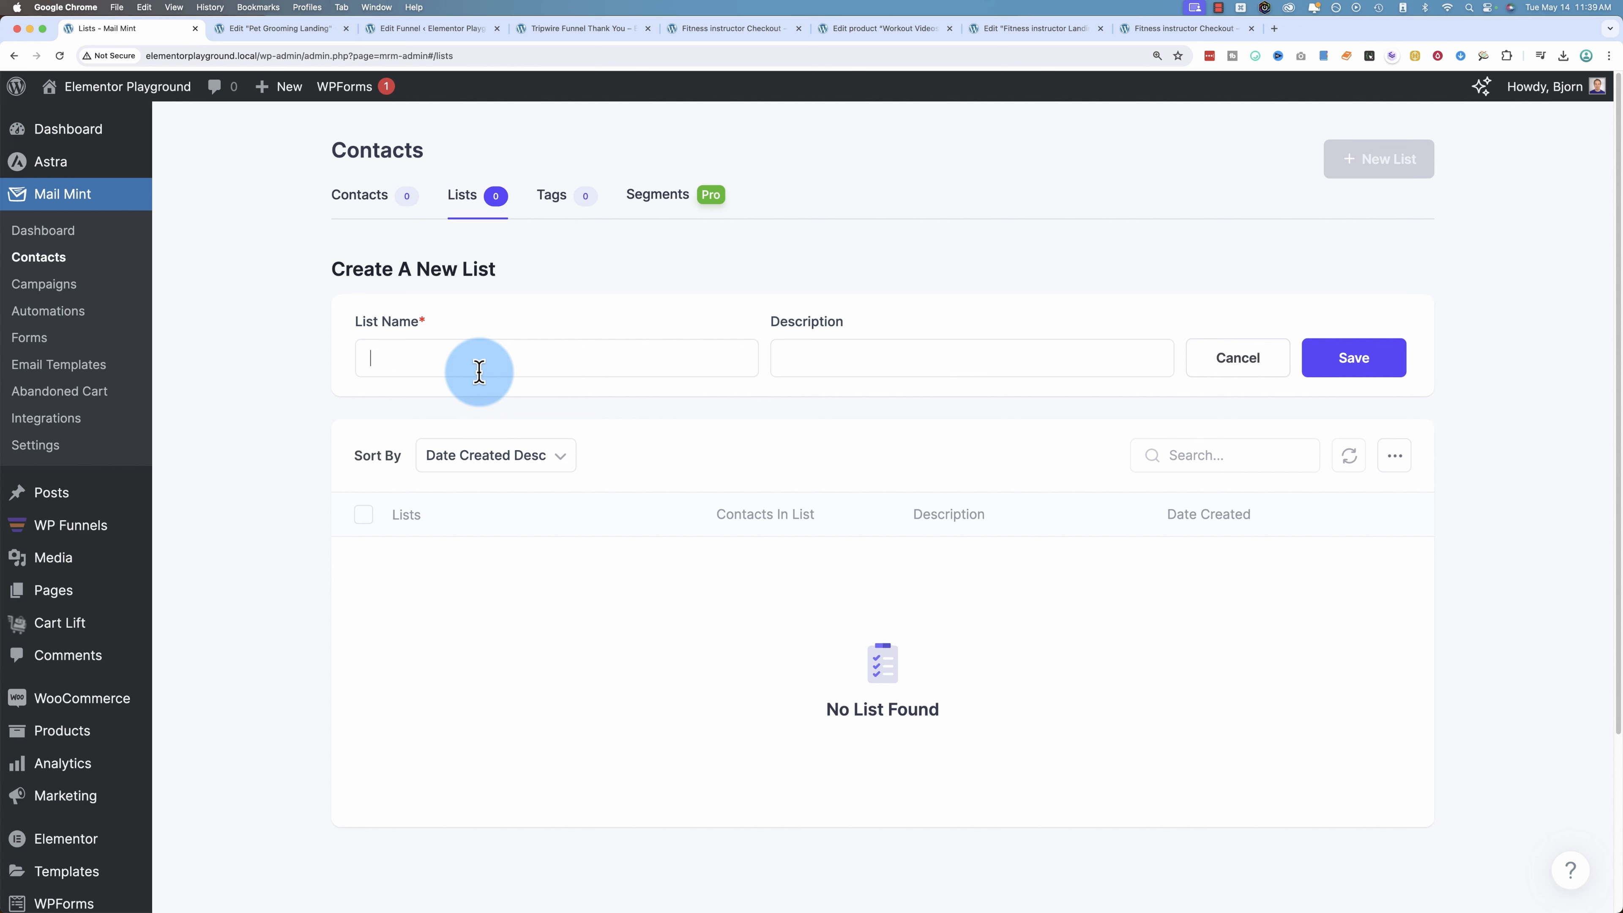
type("Pet Grooming Email N")
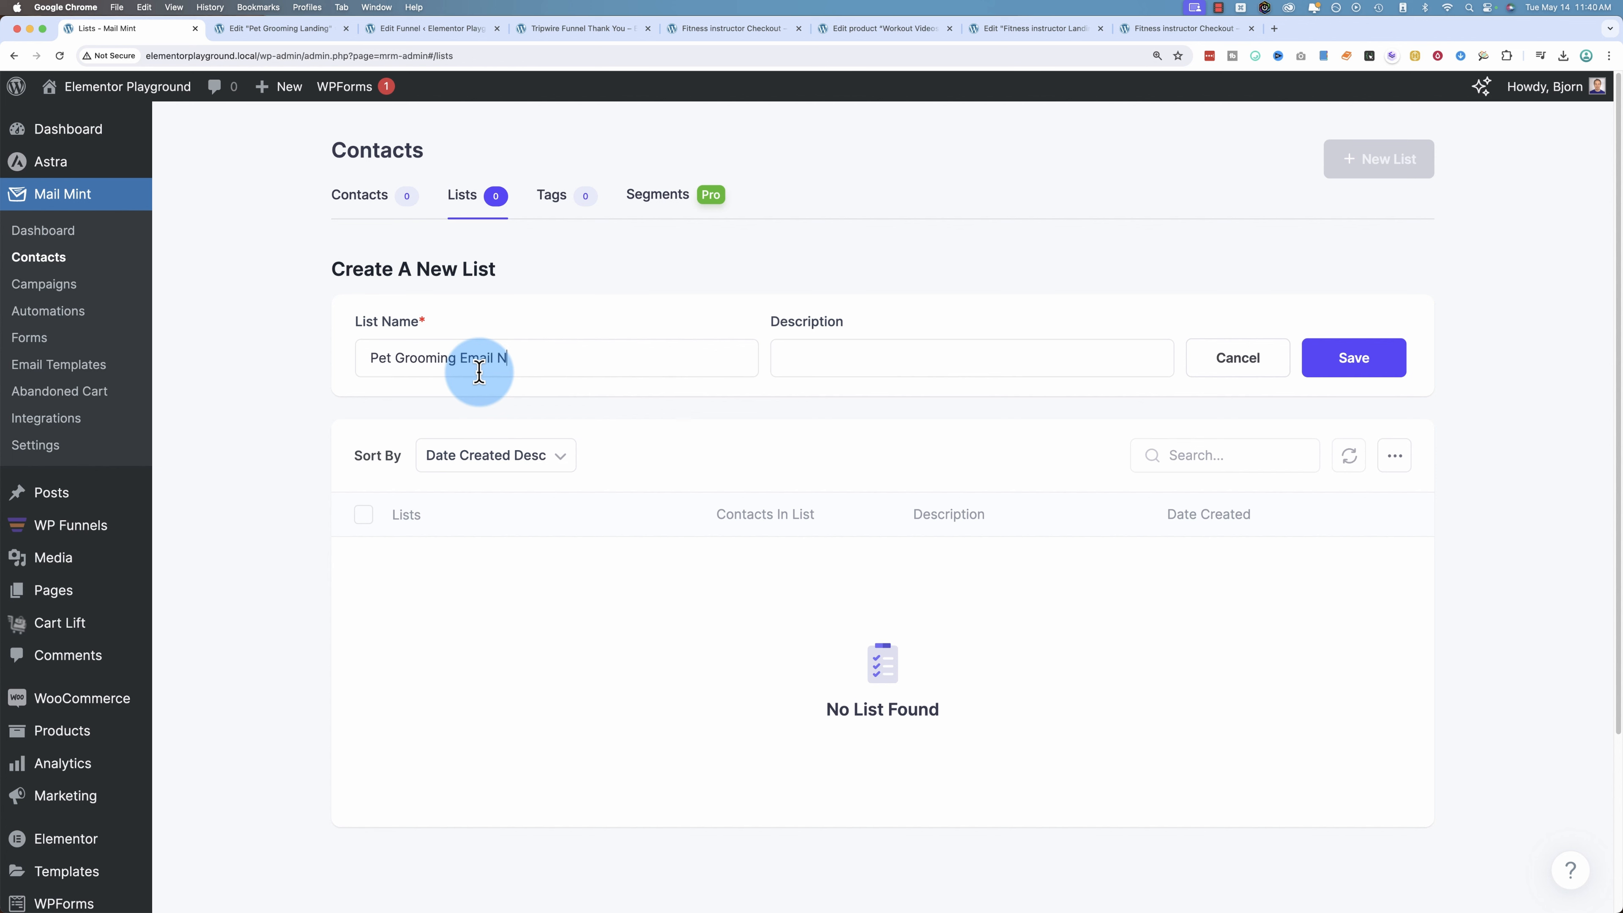
type("Pet Grooming Email Newsletter")
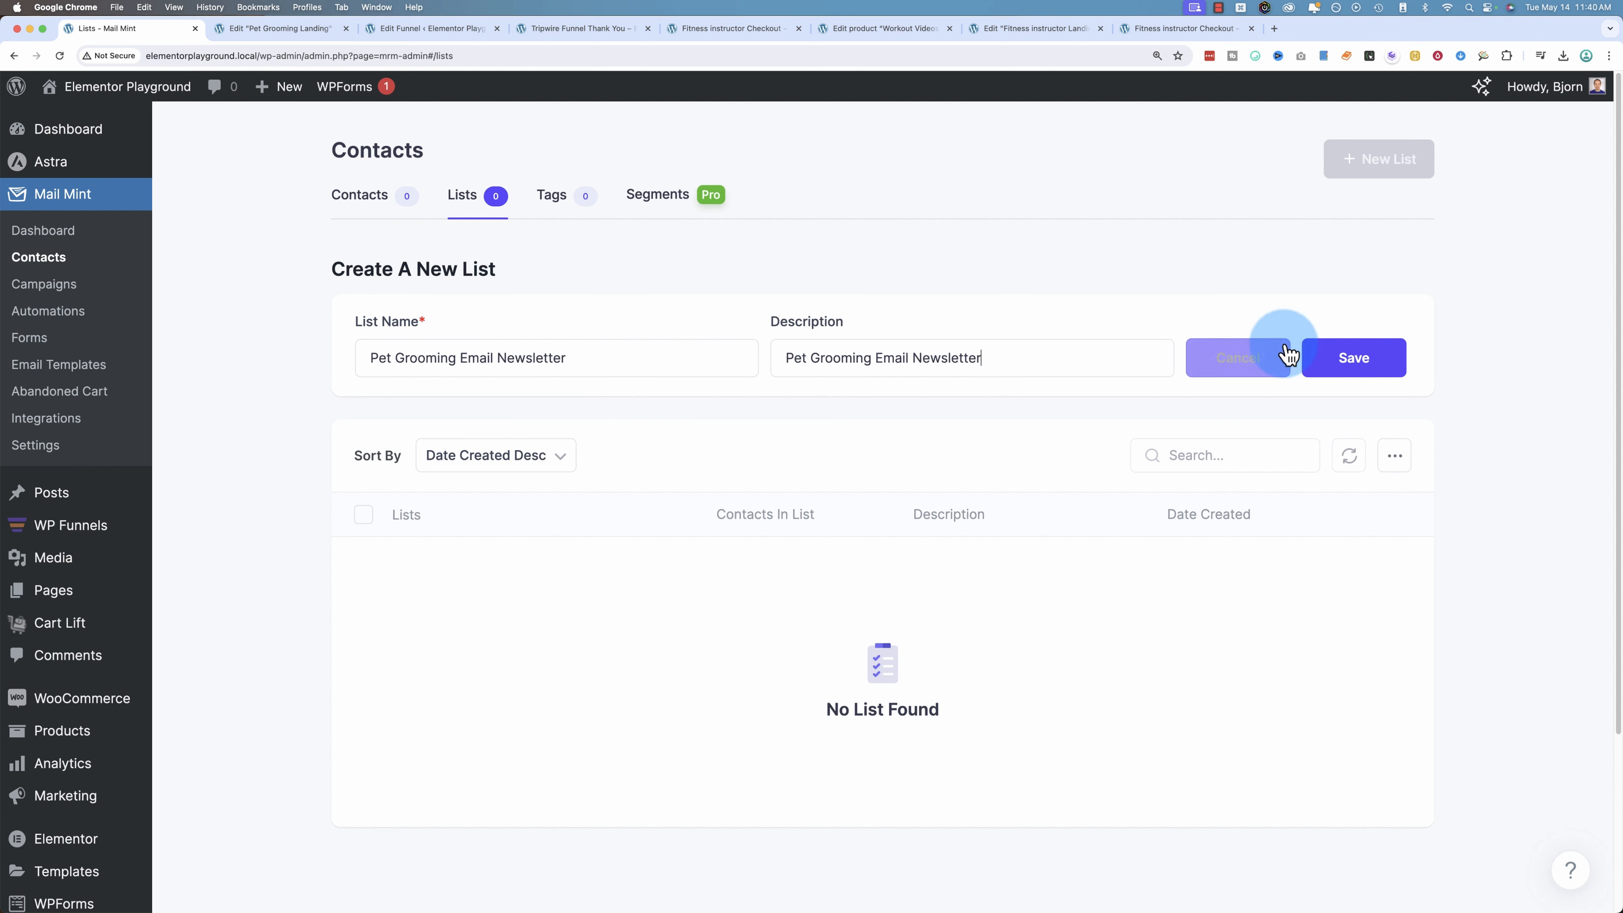
left_click(1353, 357)
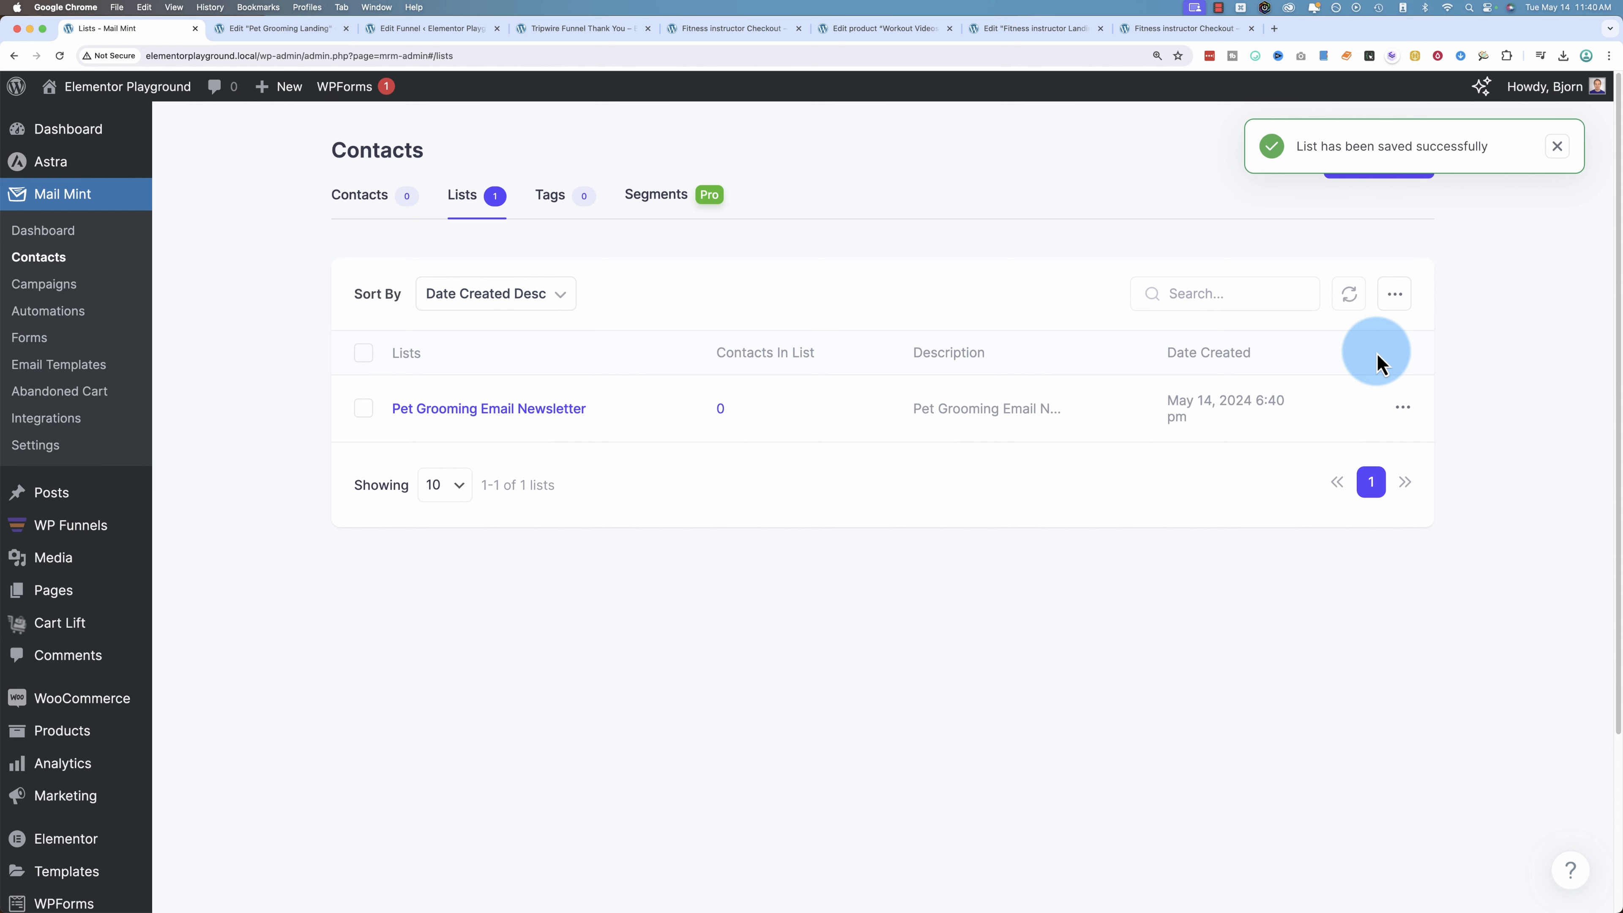
left_click(29, 337)
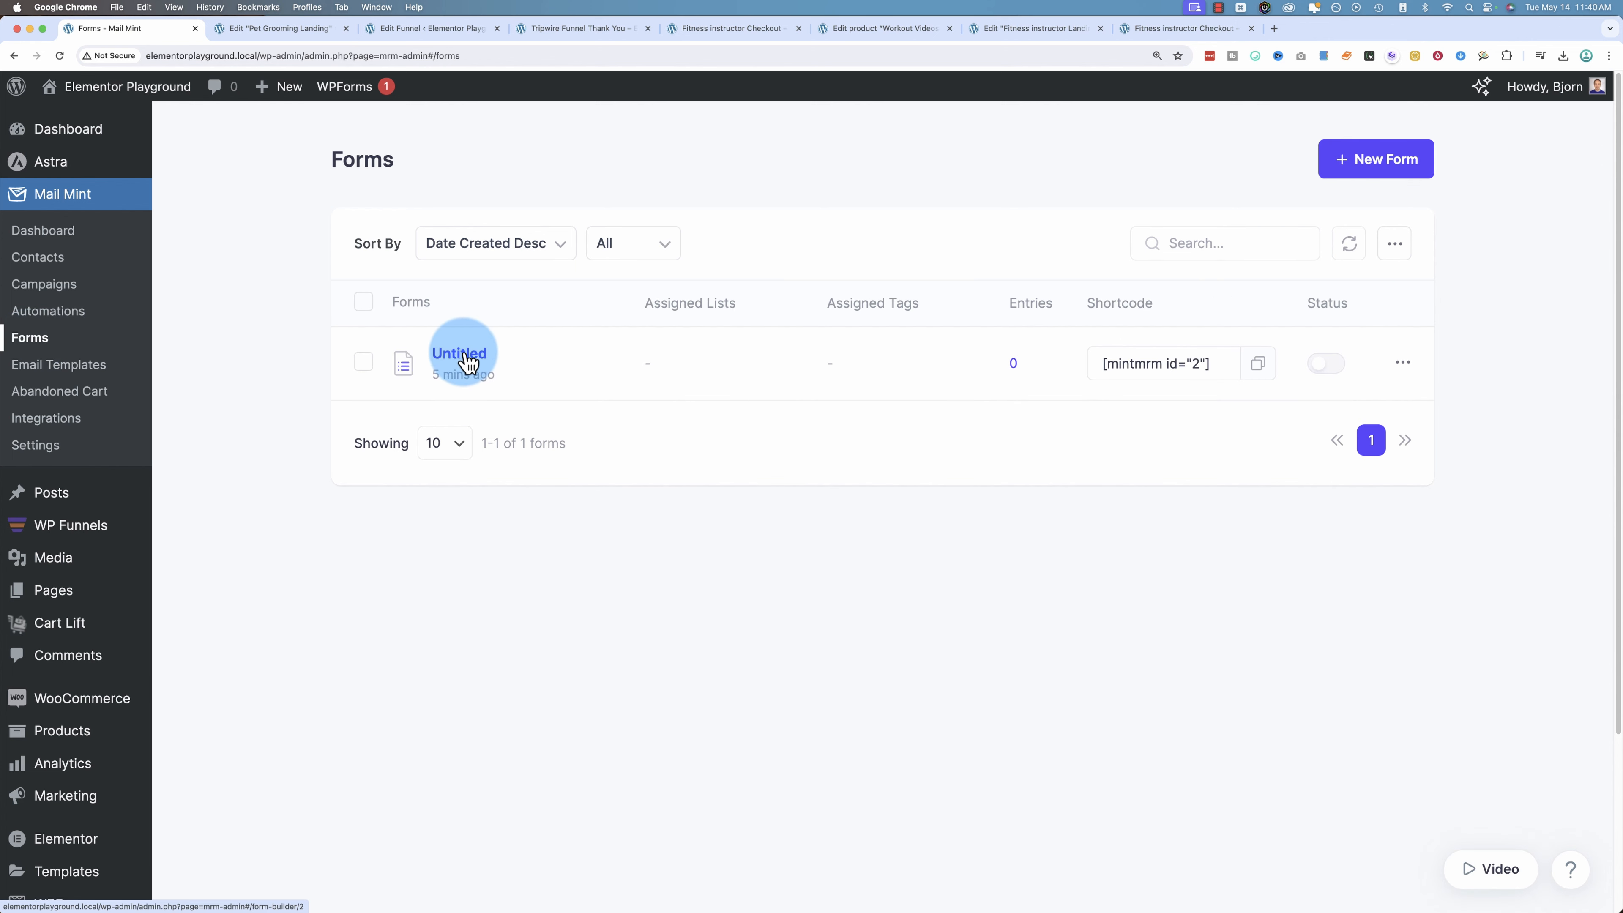
- Assign the untitled form to the Pet Grooming Email Newsletter list and publish it
left_click(459, 353)
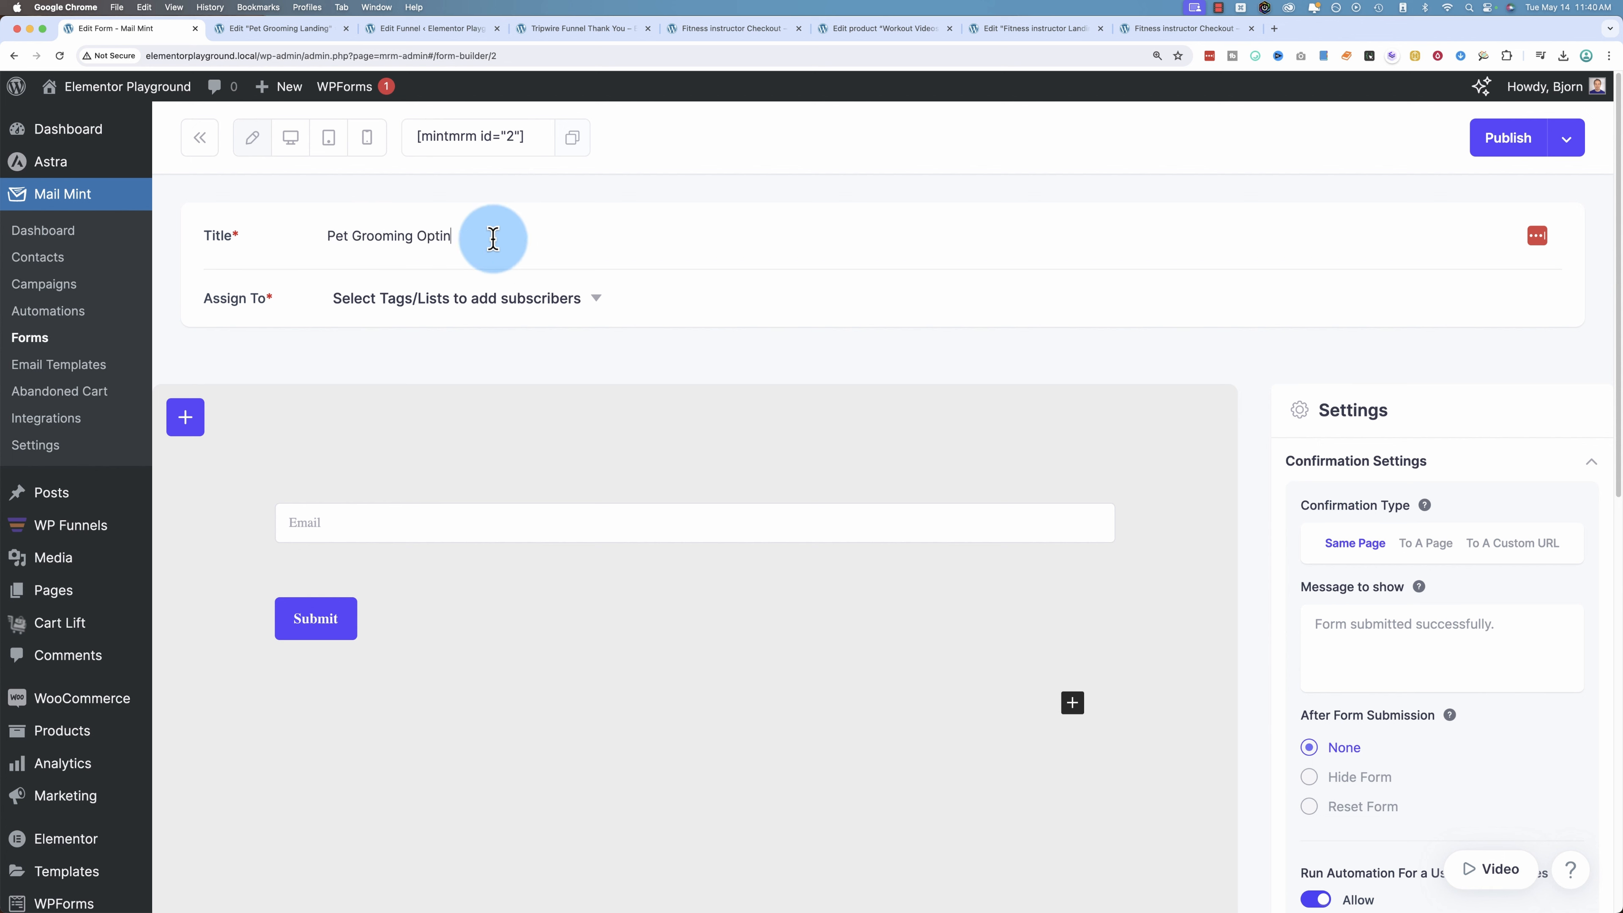
left_click(466, 299)
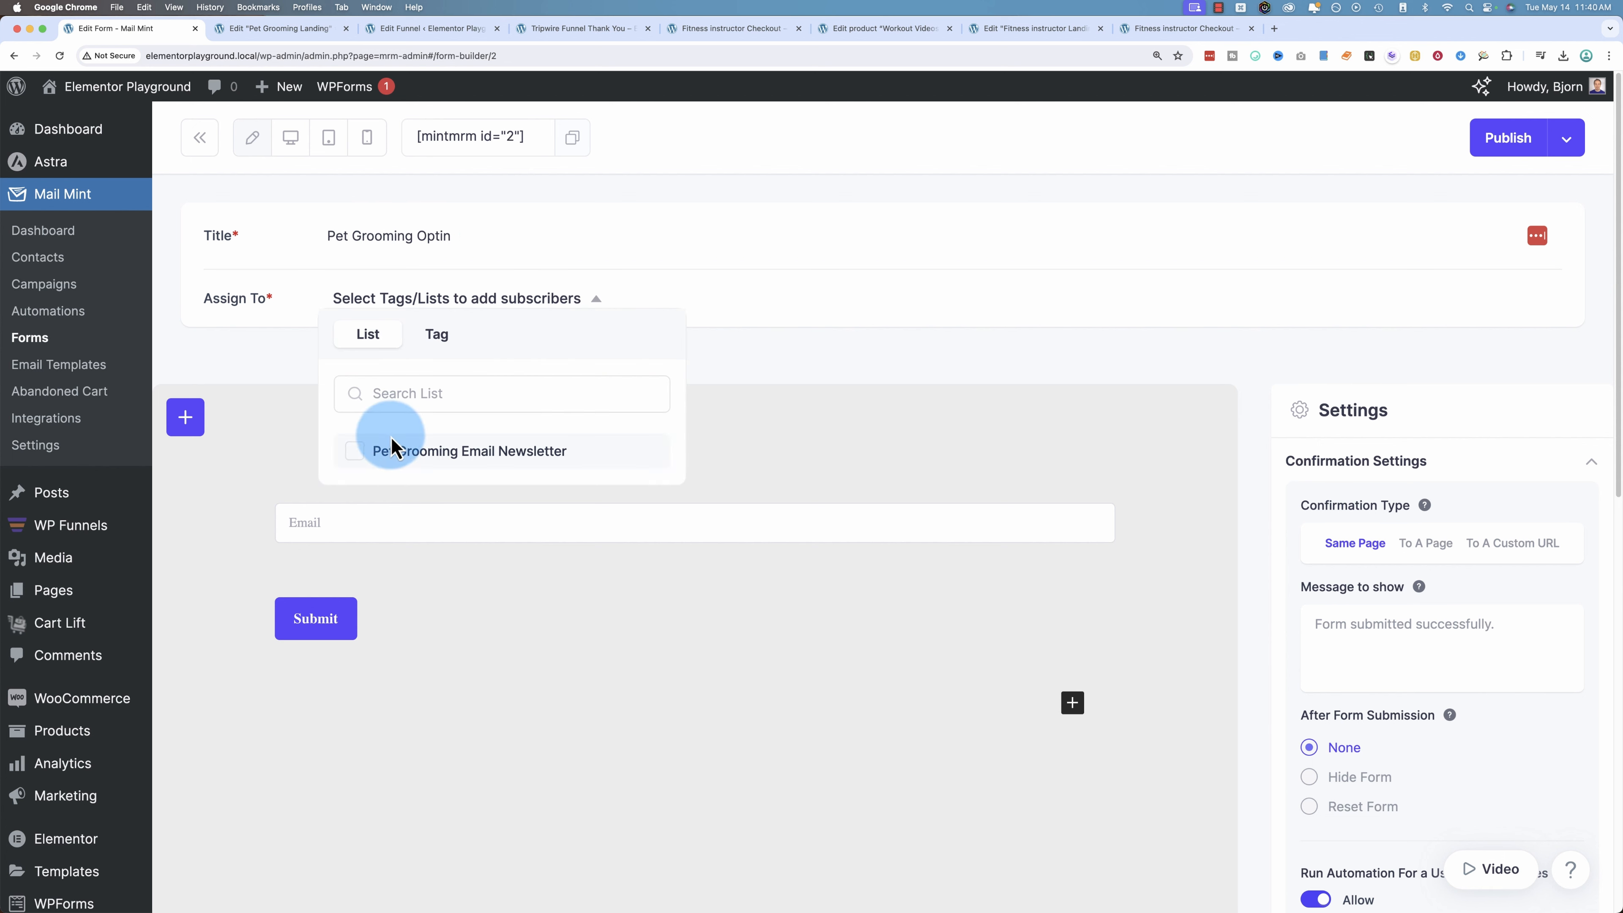
left_click(393, 451)
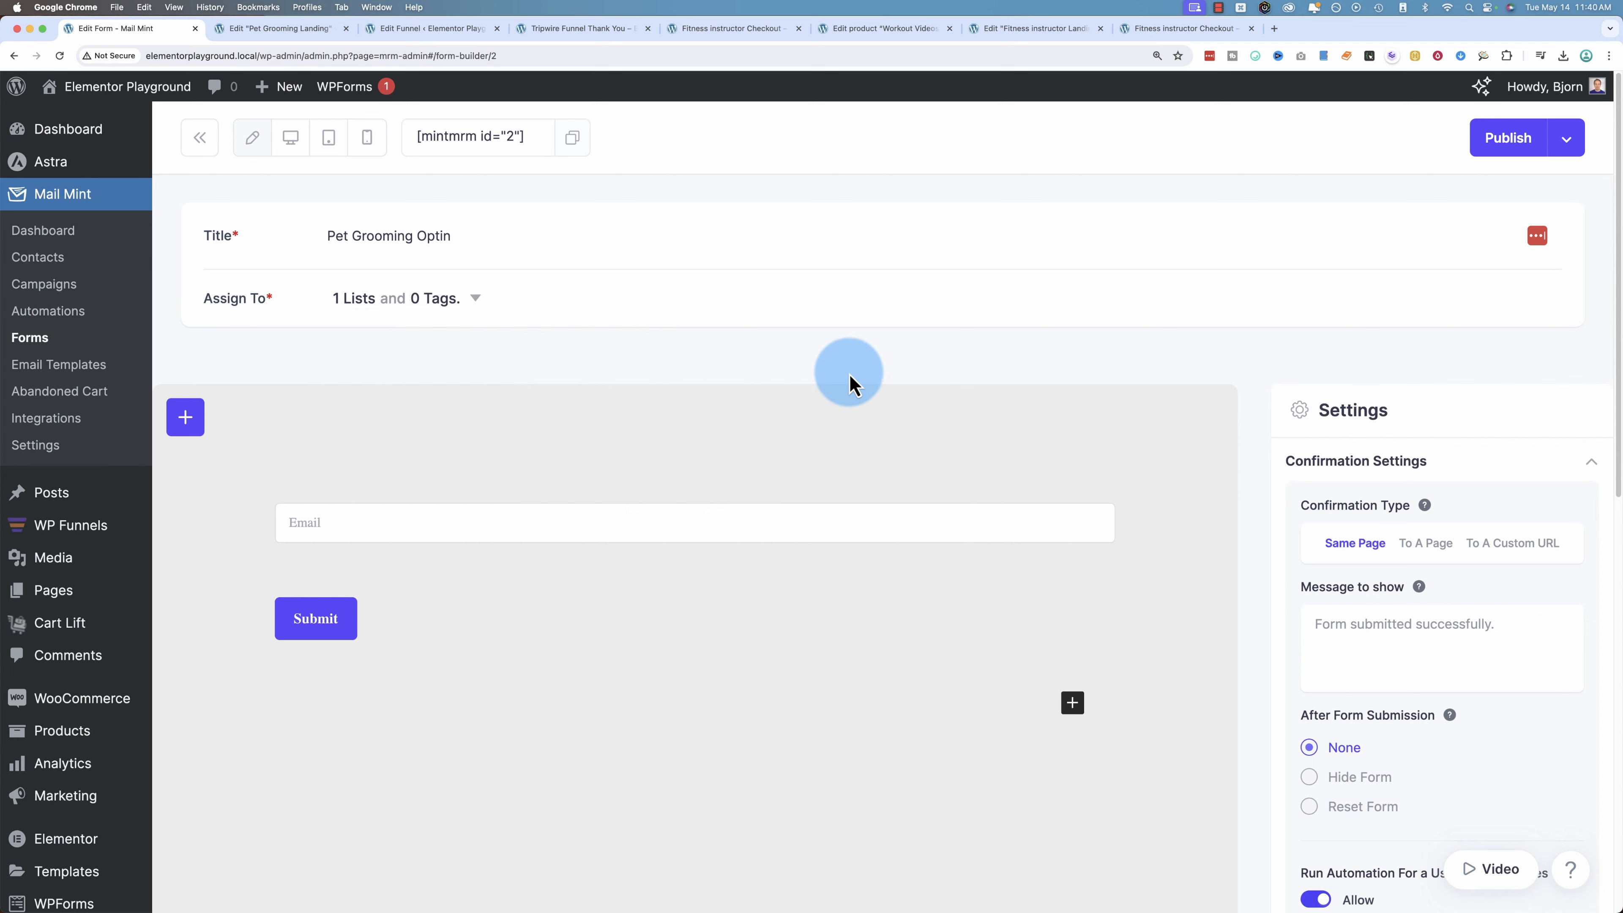
left_click(1507, 138)
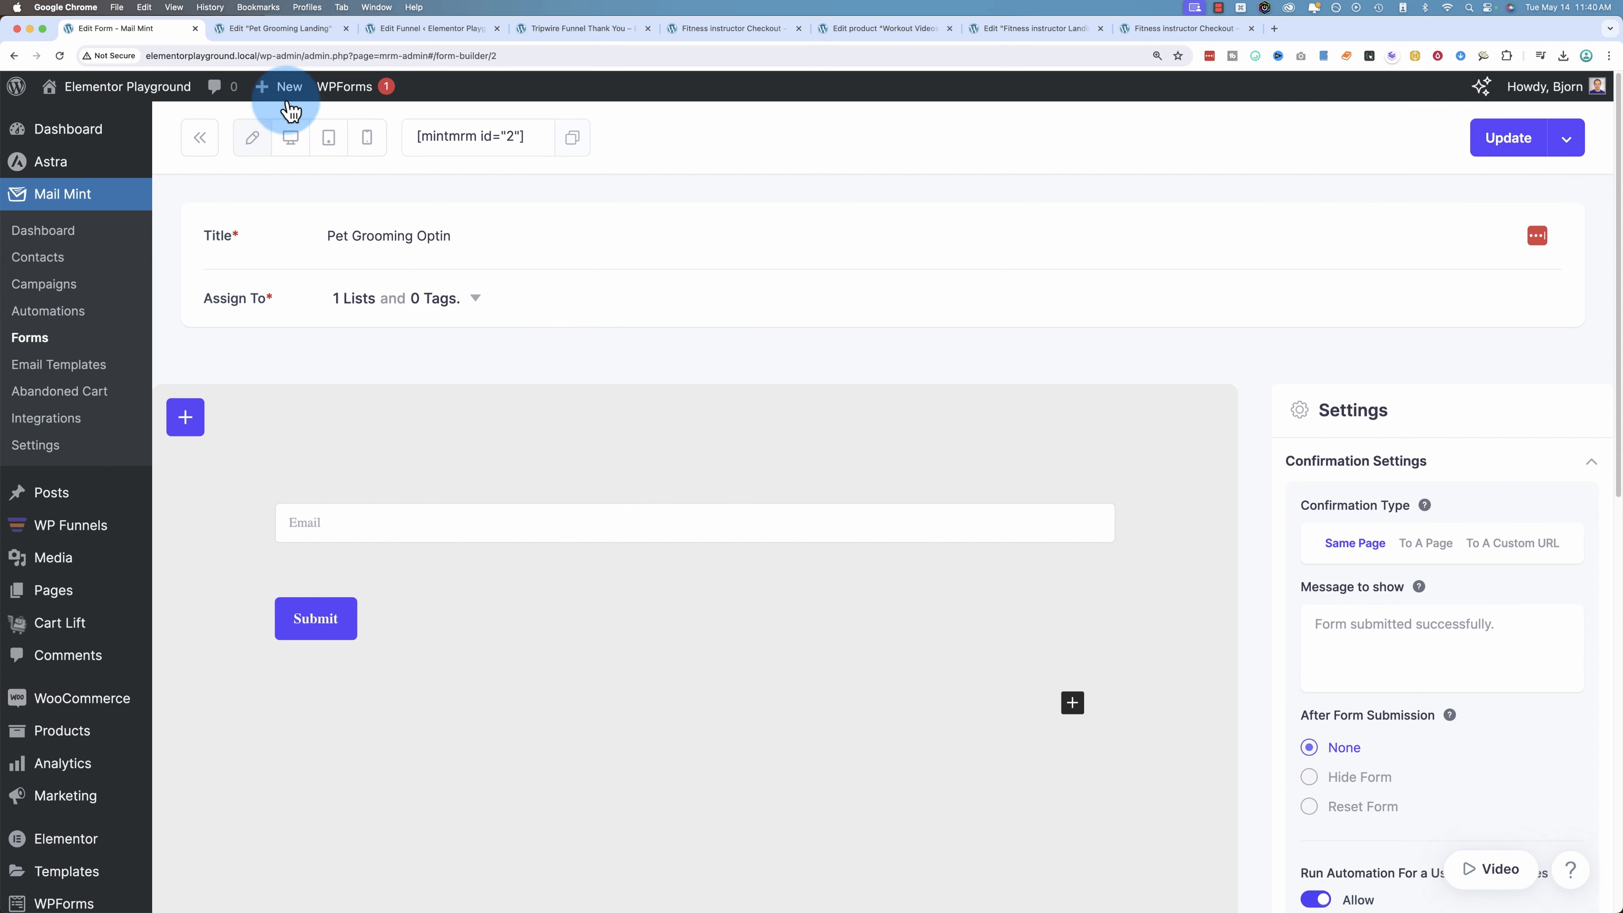
- Confirm the signup form widget's source is Mail Mint with the Pet Grooming Optin form selected
left_click(281, 28)
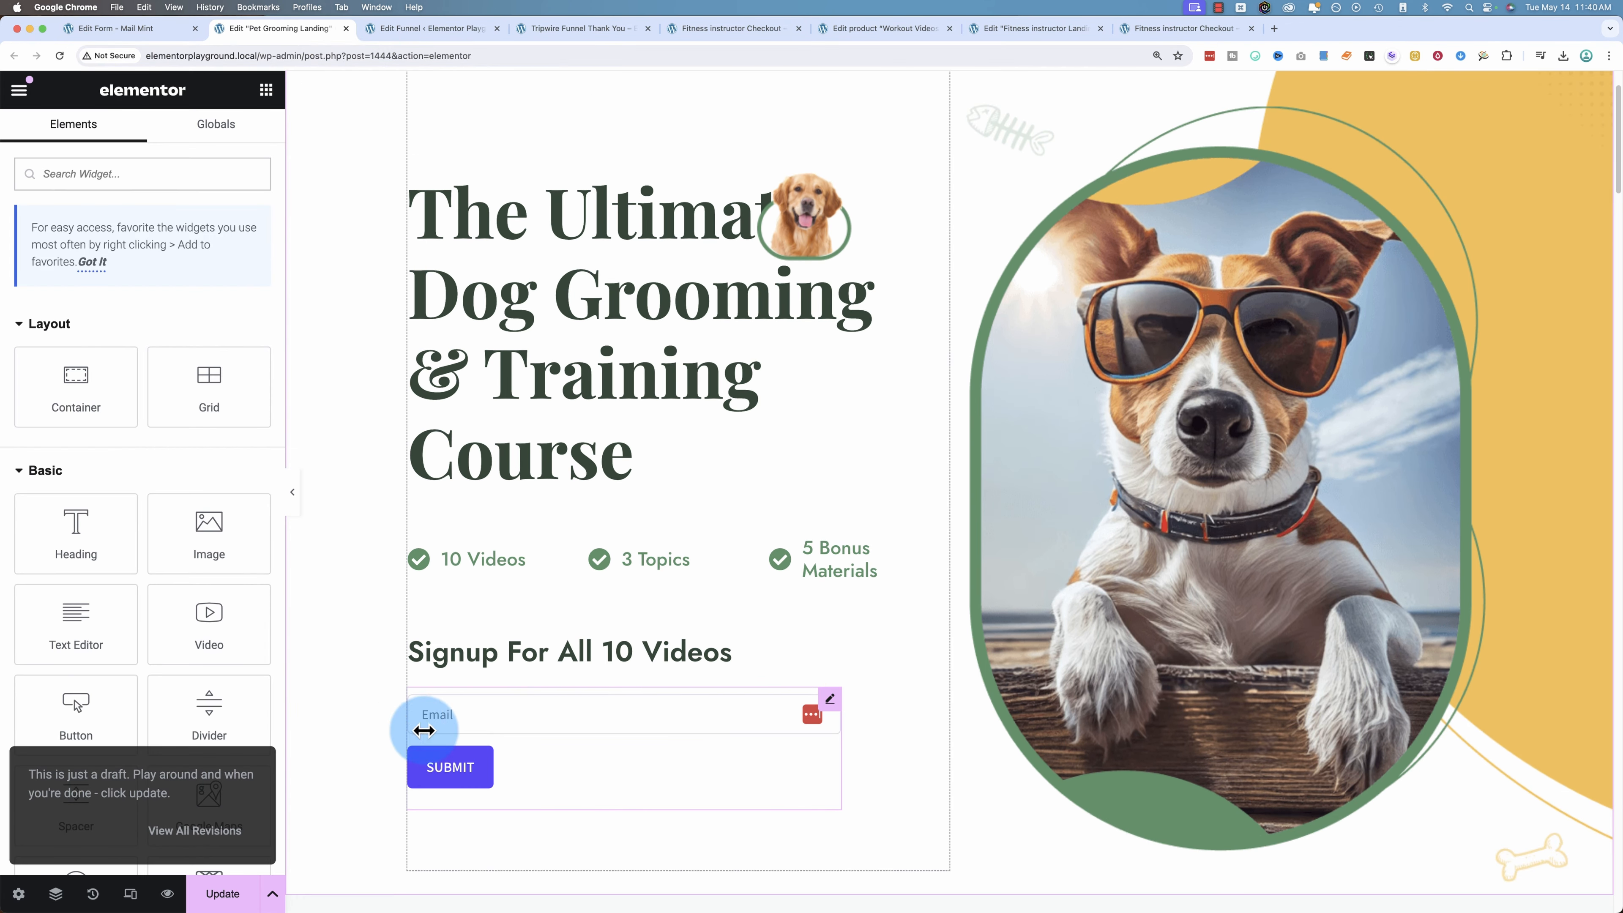
left_click(622, 713)
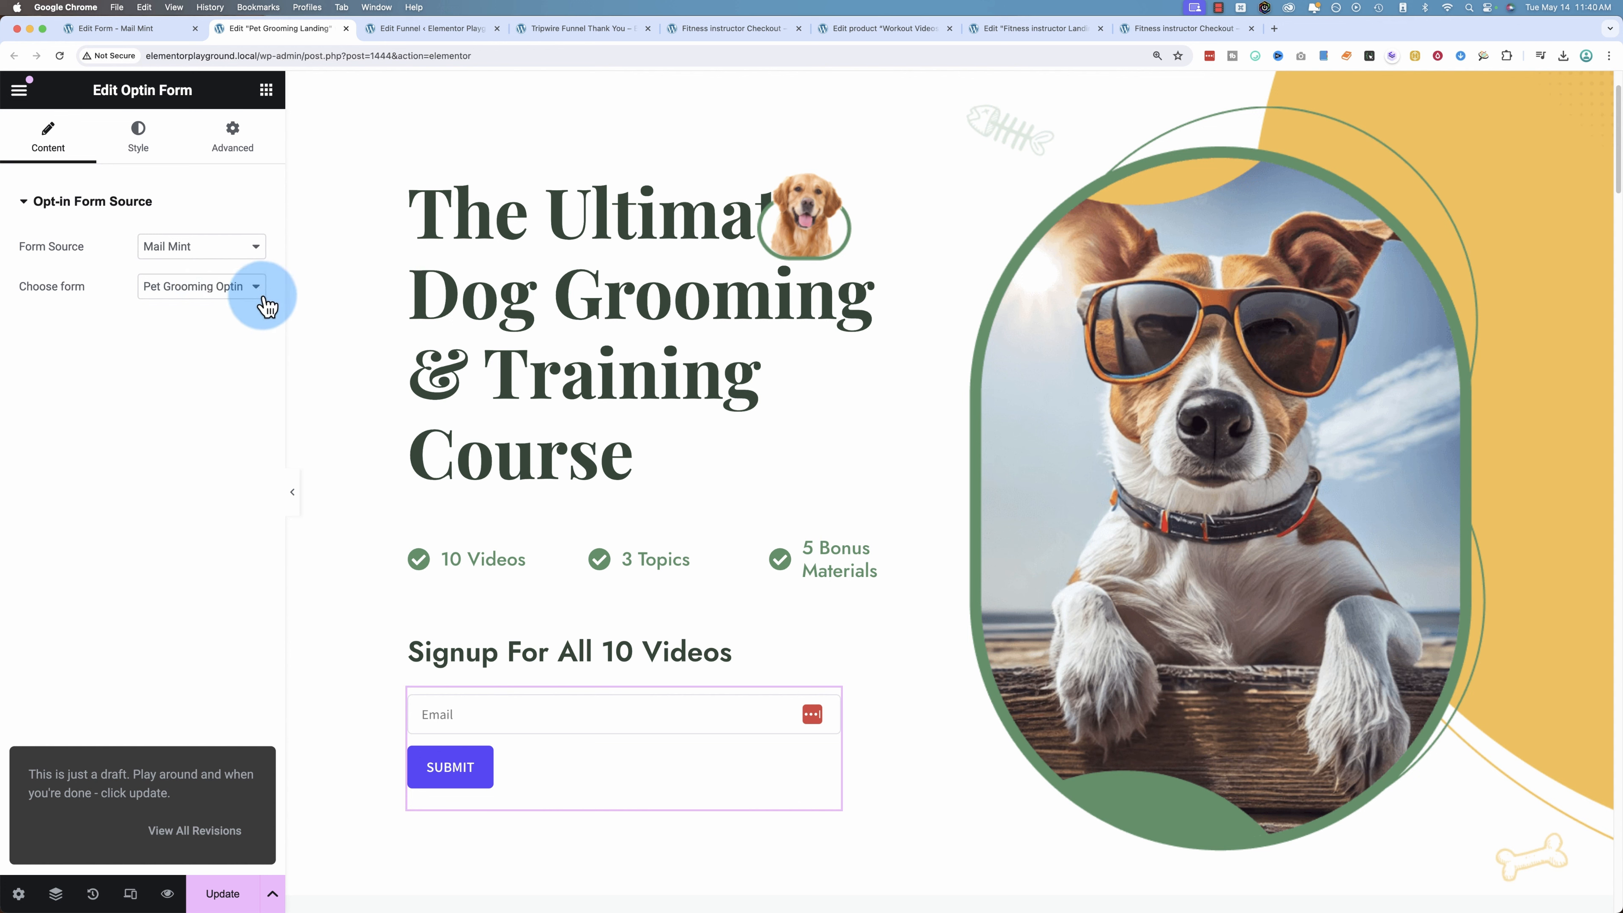
left_click(200, 246)
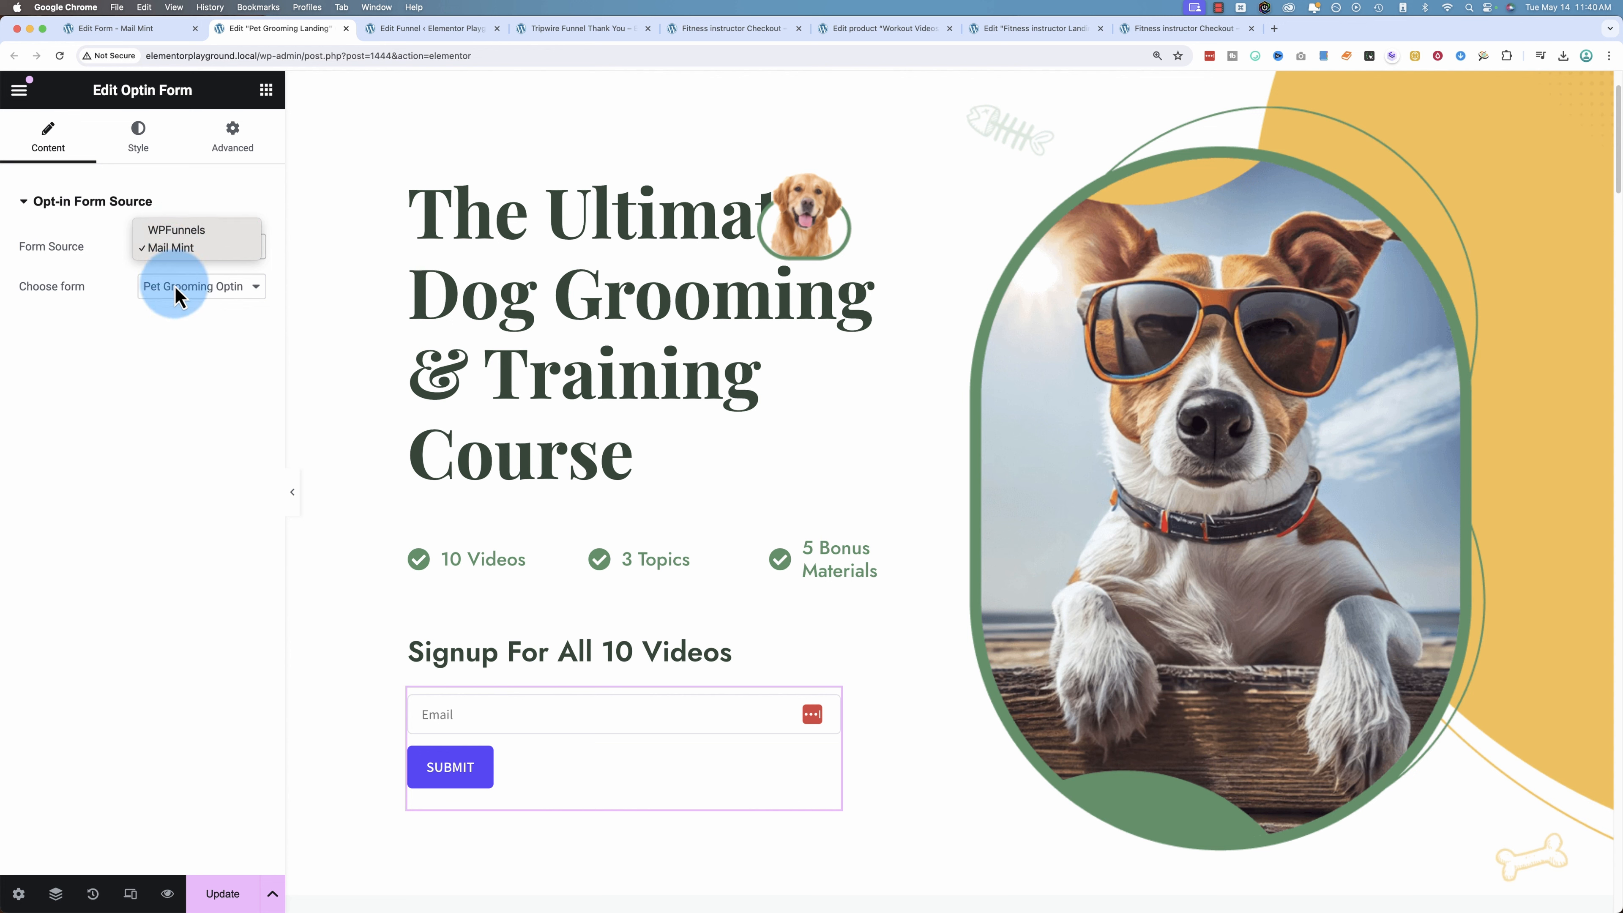
left_click(166, 248)
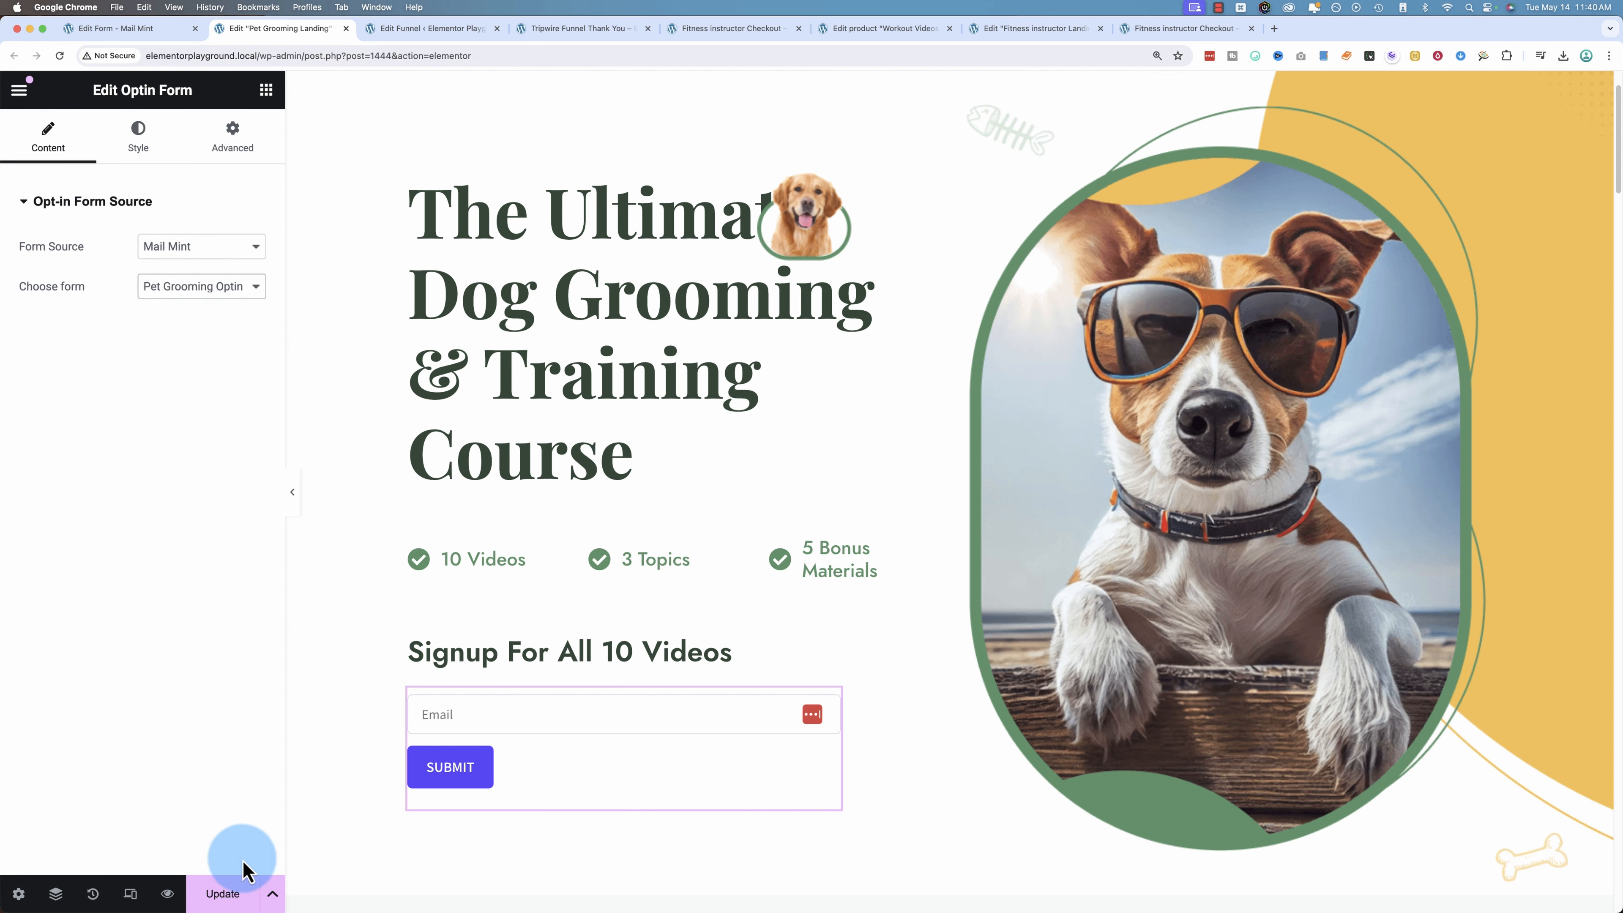
mouse_move(192, 532)
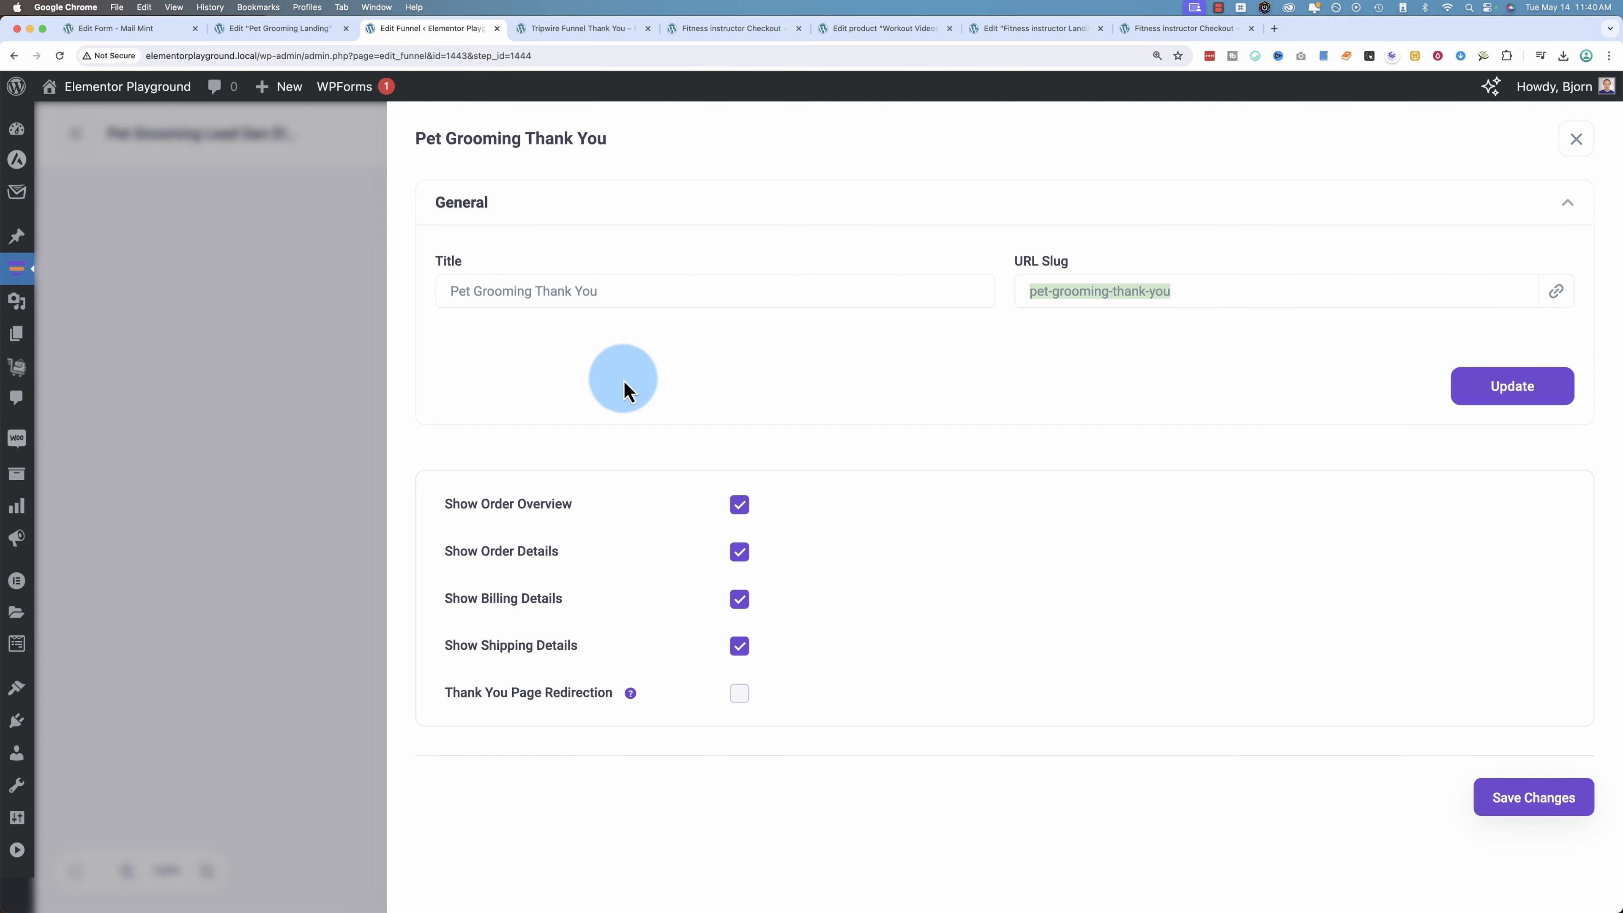
- Submit the live landing page form with the 'bjorn' email suggestion and get 'Form submitted successfully'
left_click(580, 28)
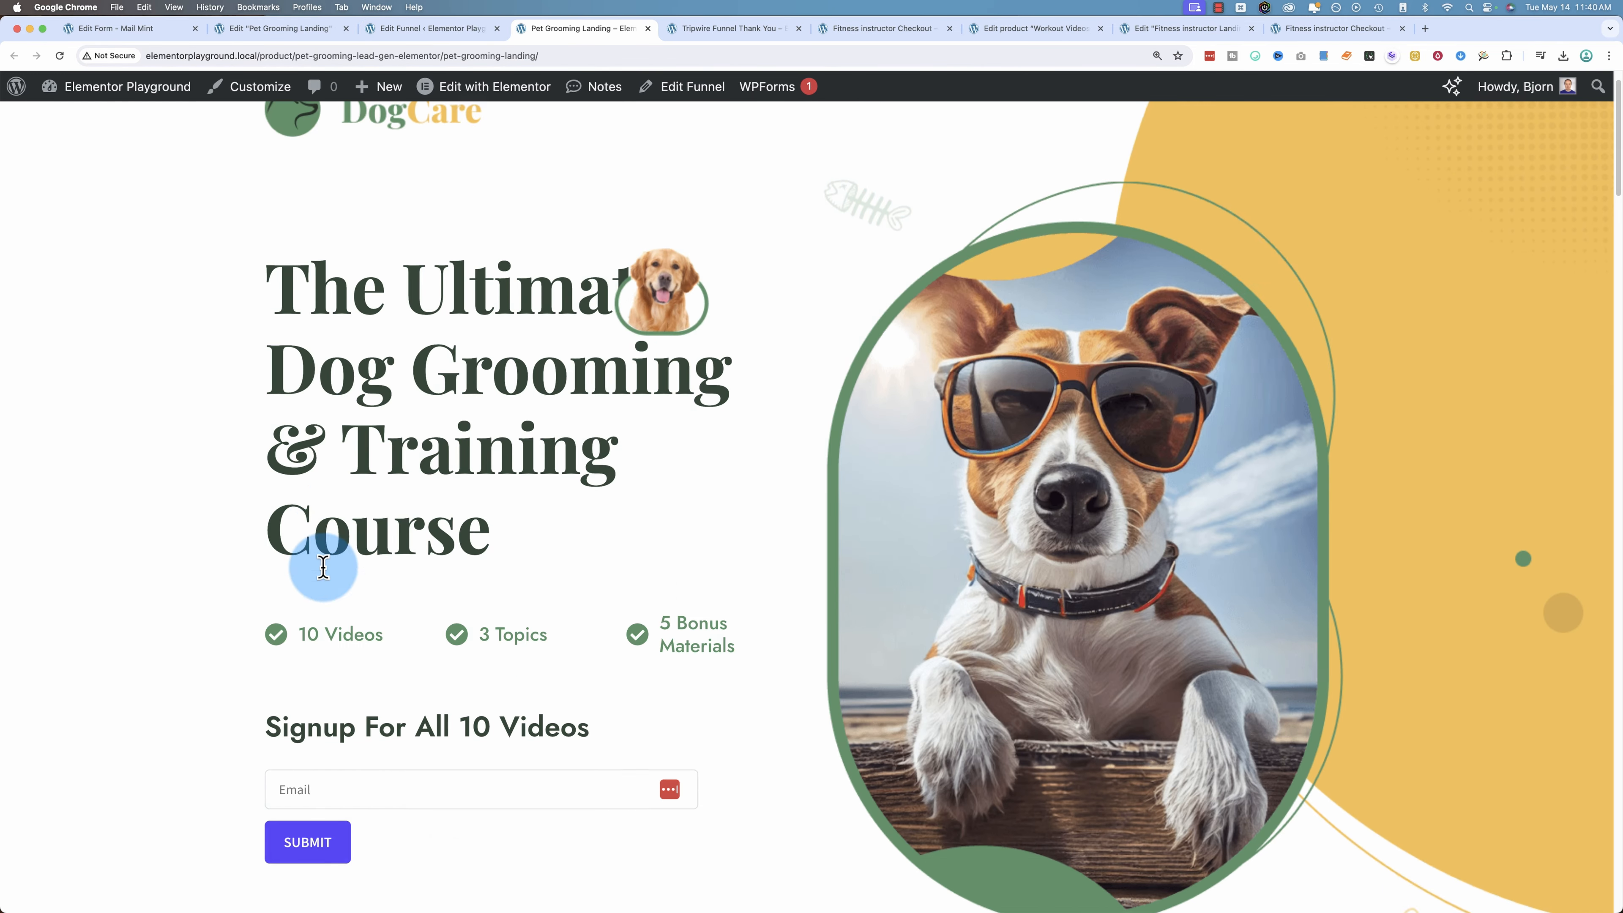
type("bjorn@")
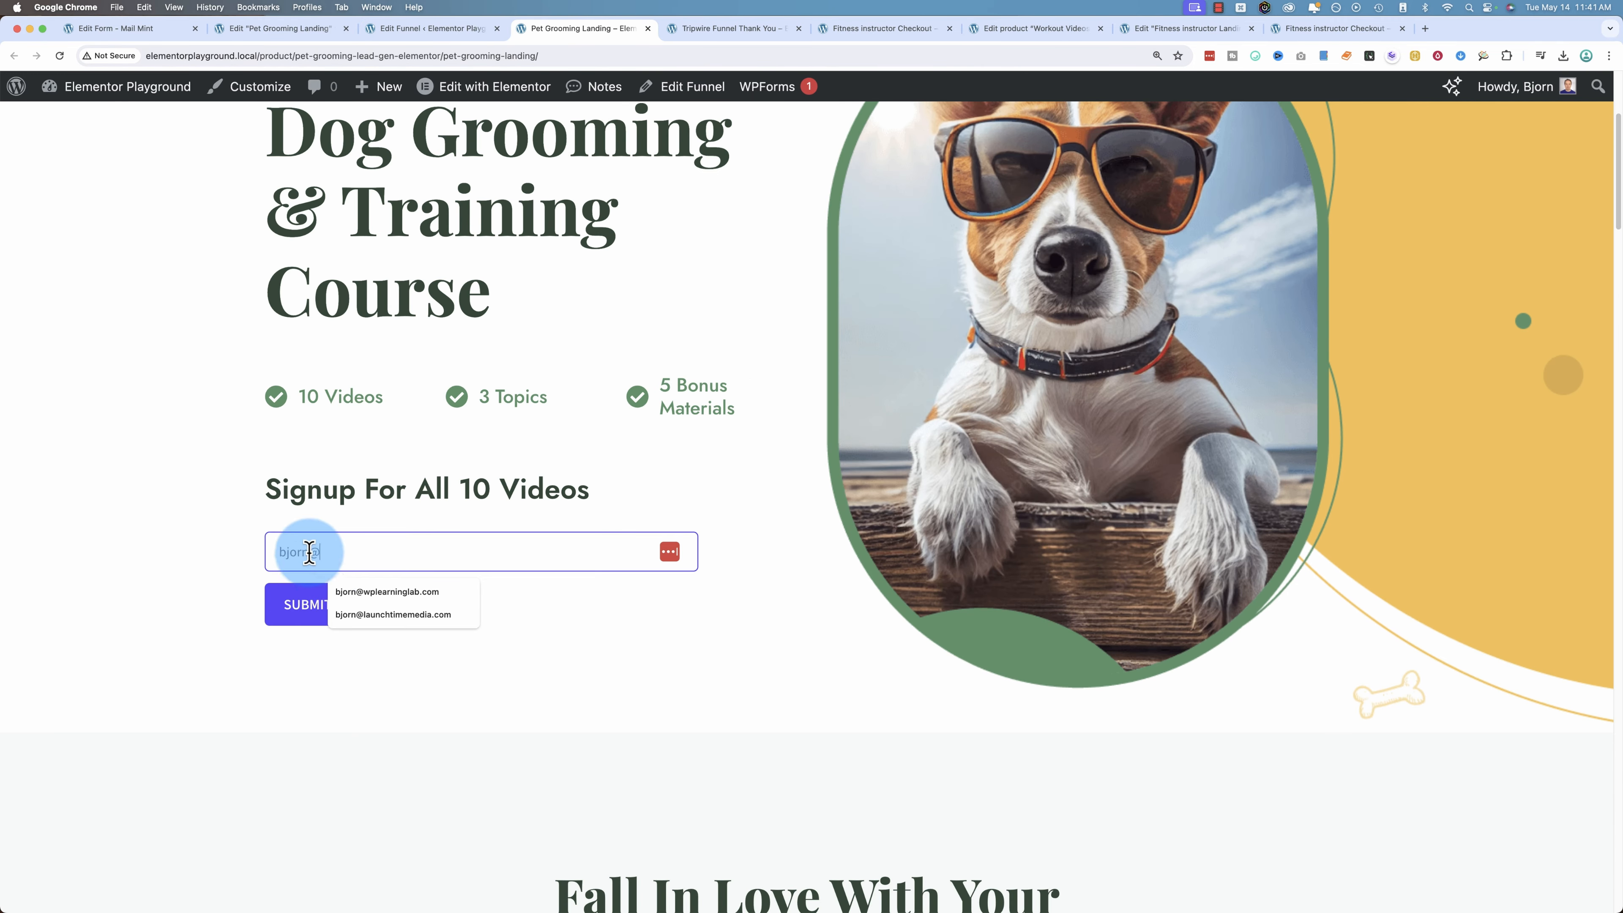
left_click(392, 614)
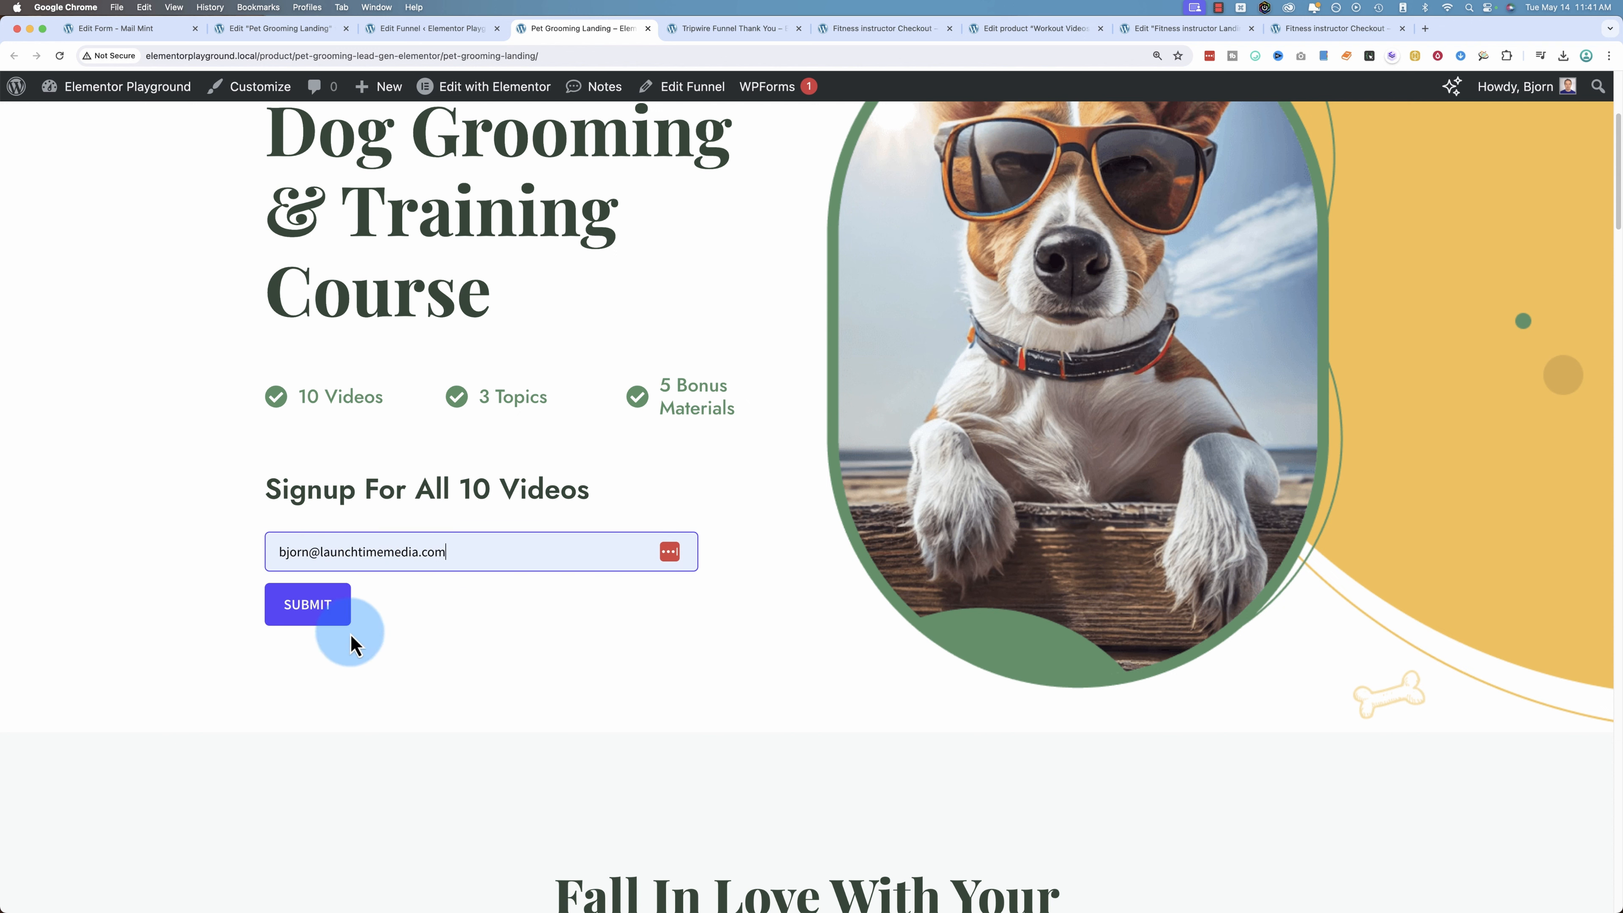
left_click(306, 604)
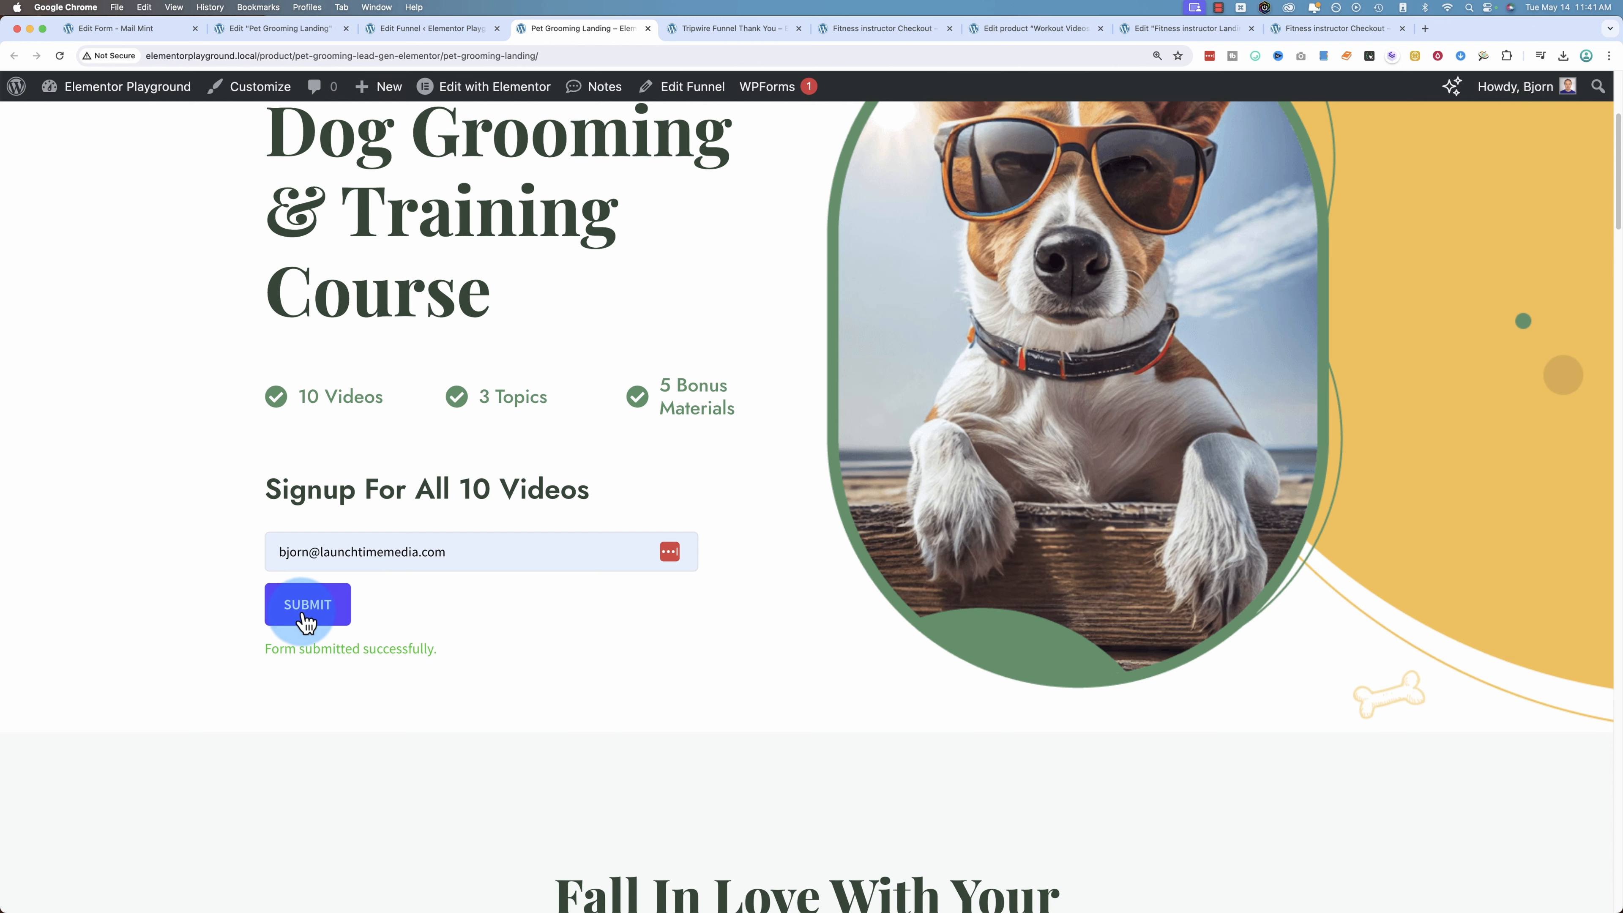
left_click(129, 28)
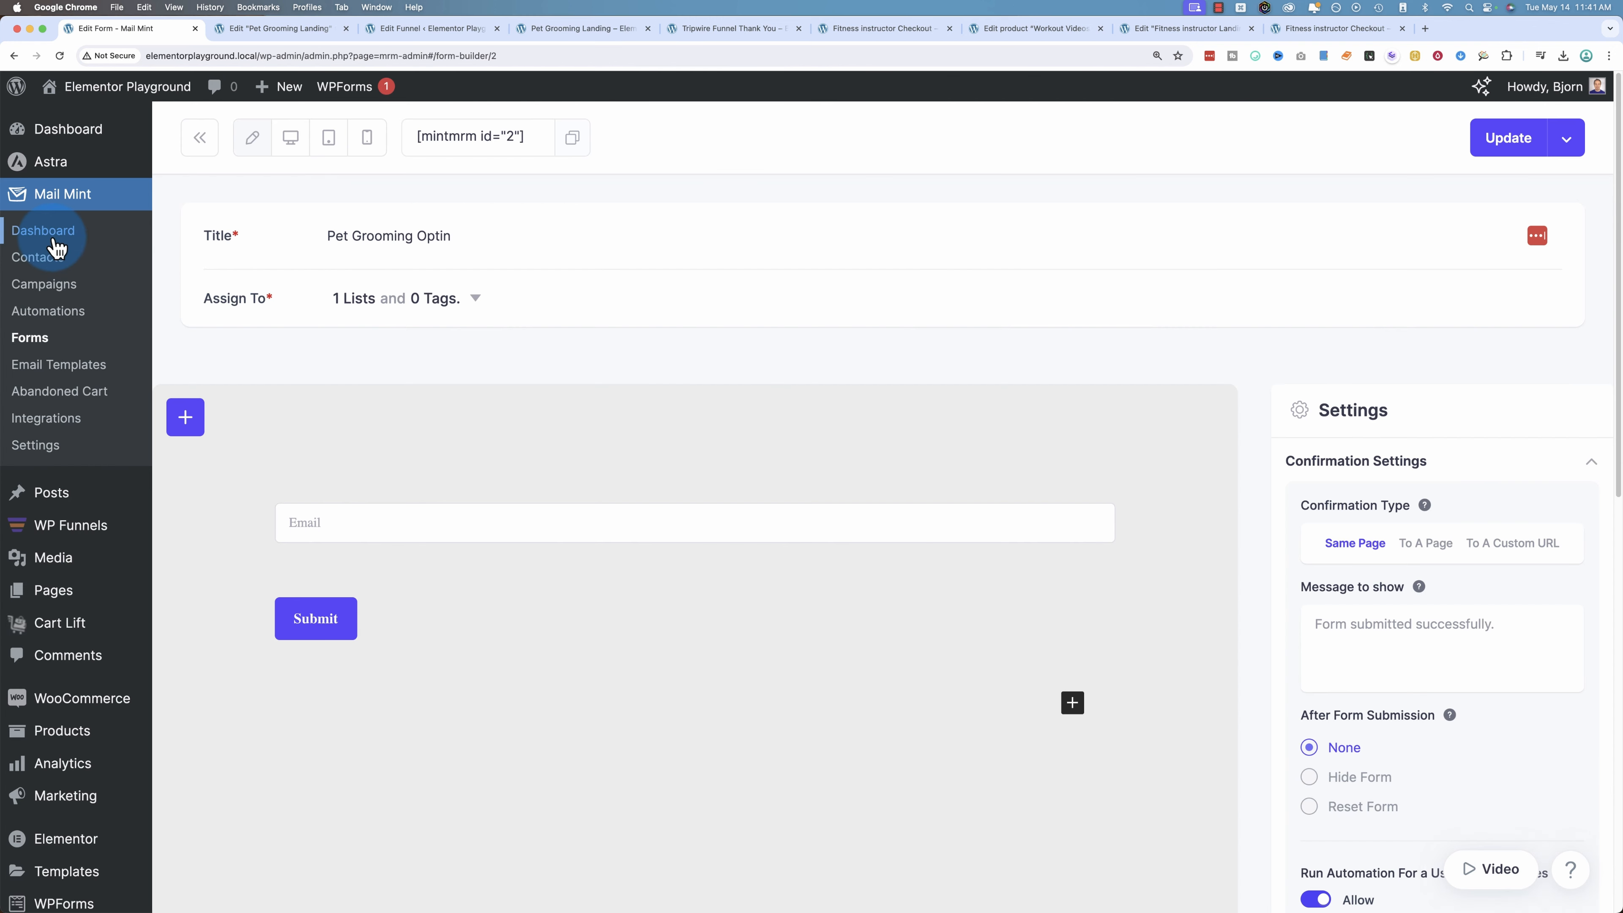
- Check Contacts lists the signup as pending, then highlight the ZeroBounce text on Integrations
left_click(39, 257)
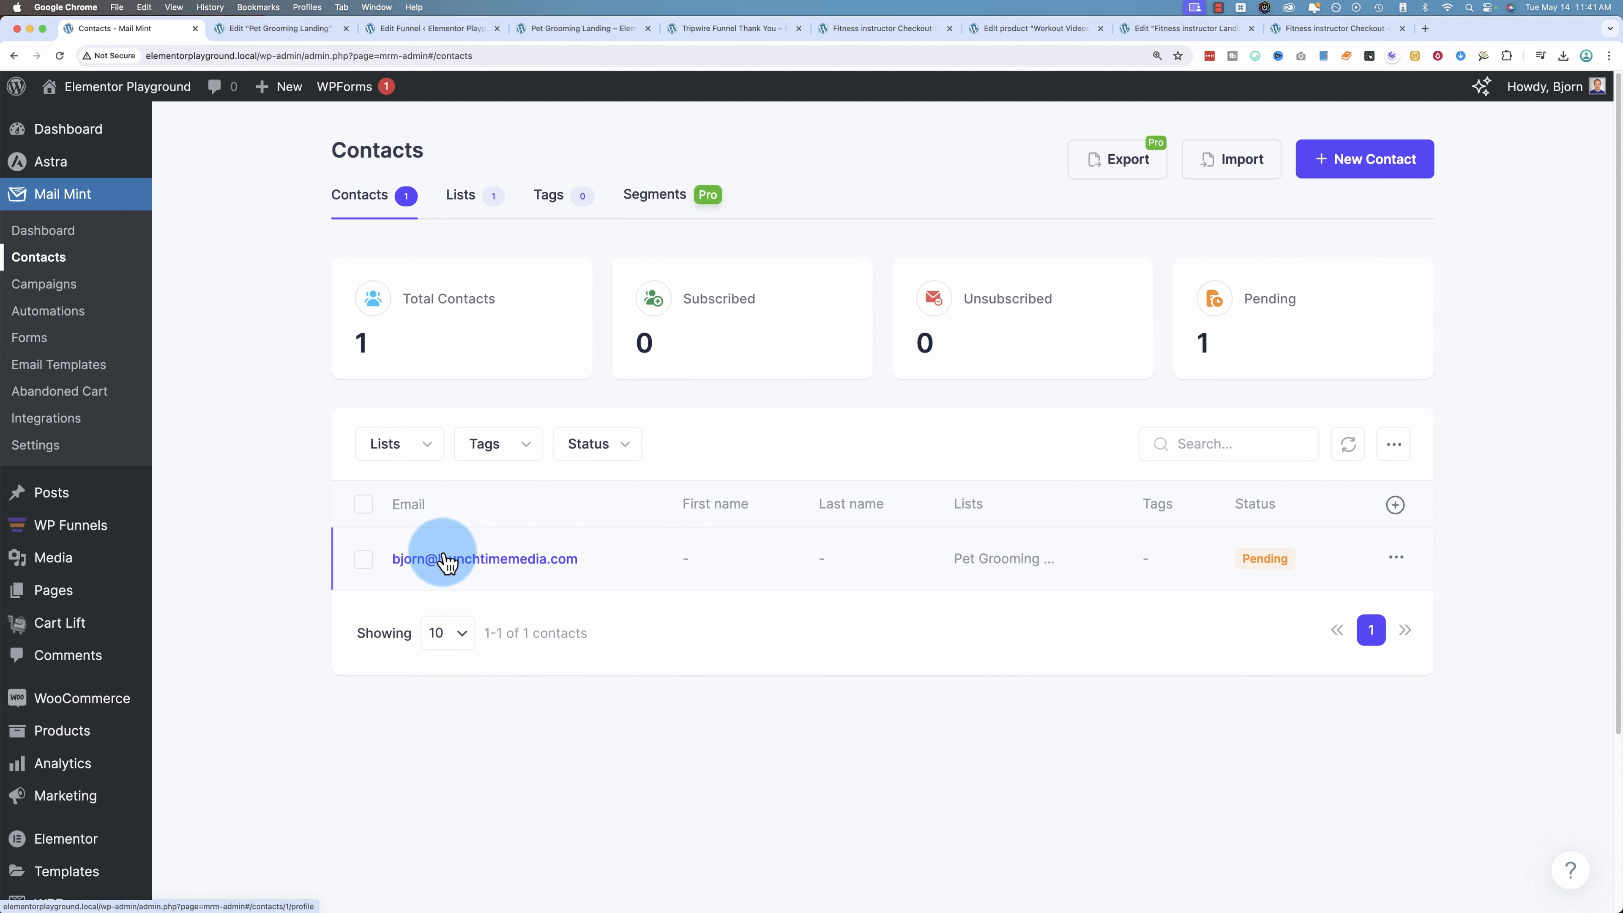
mouse_move(46, 417)
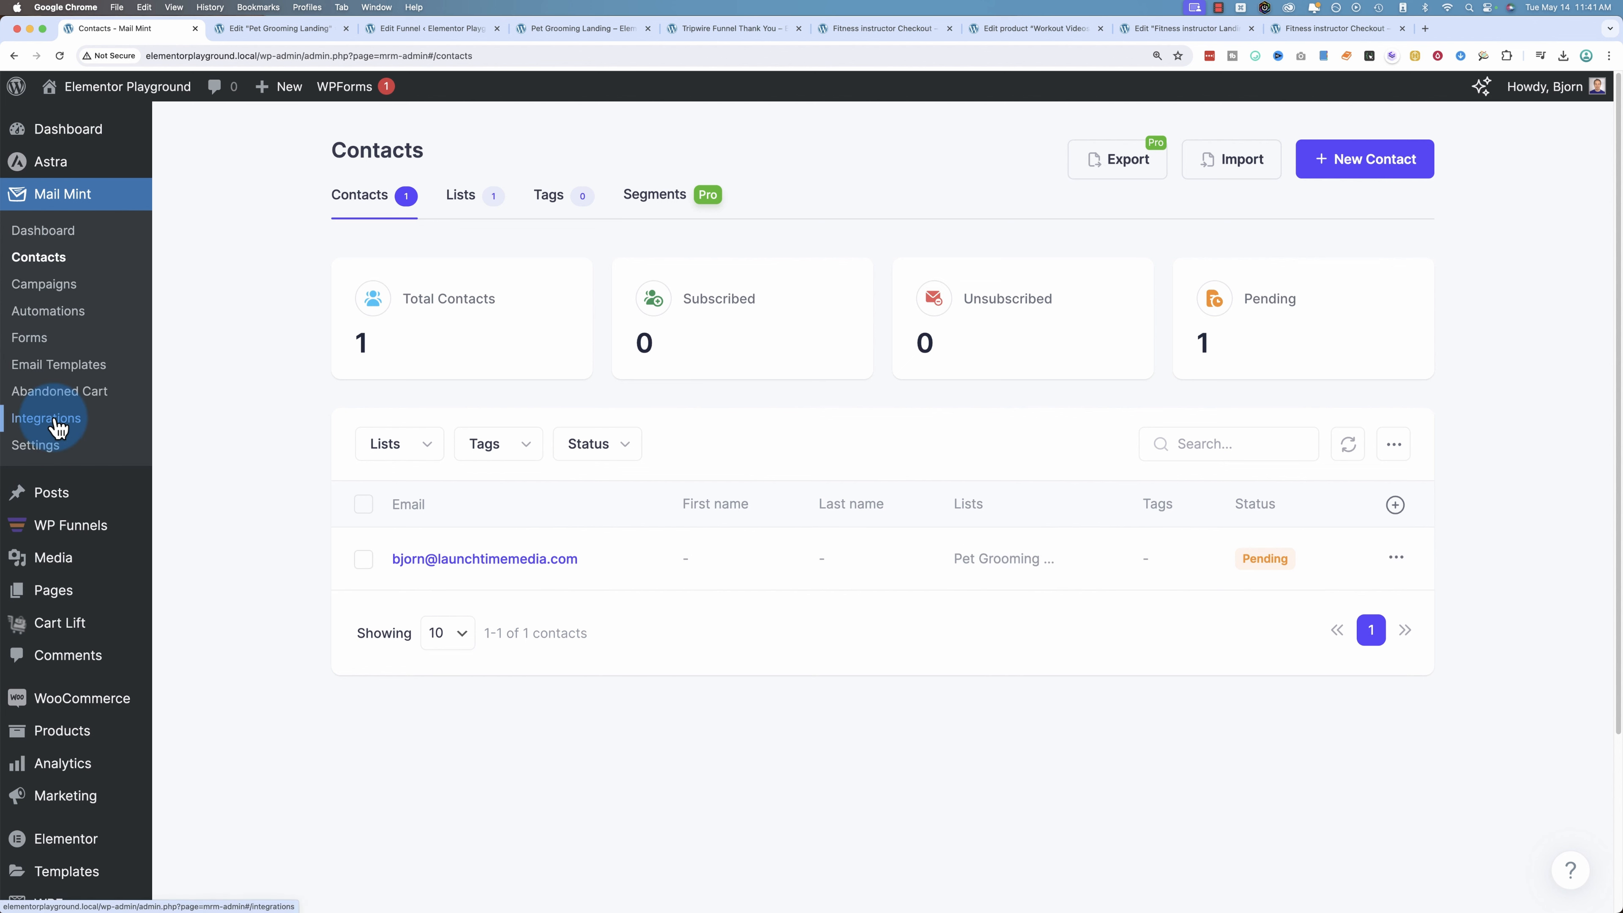
left_click(45, 418)
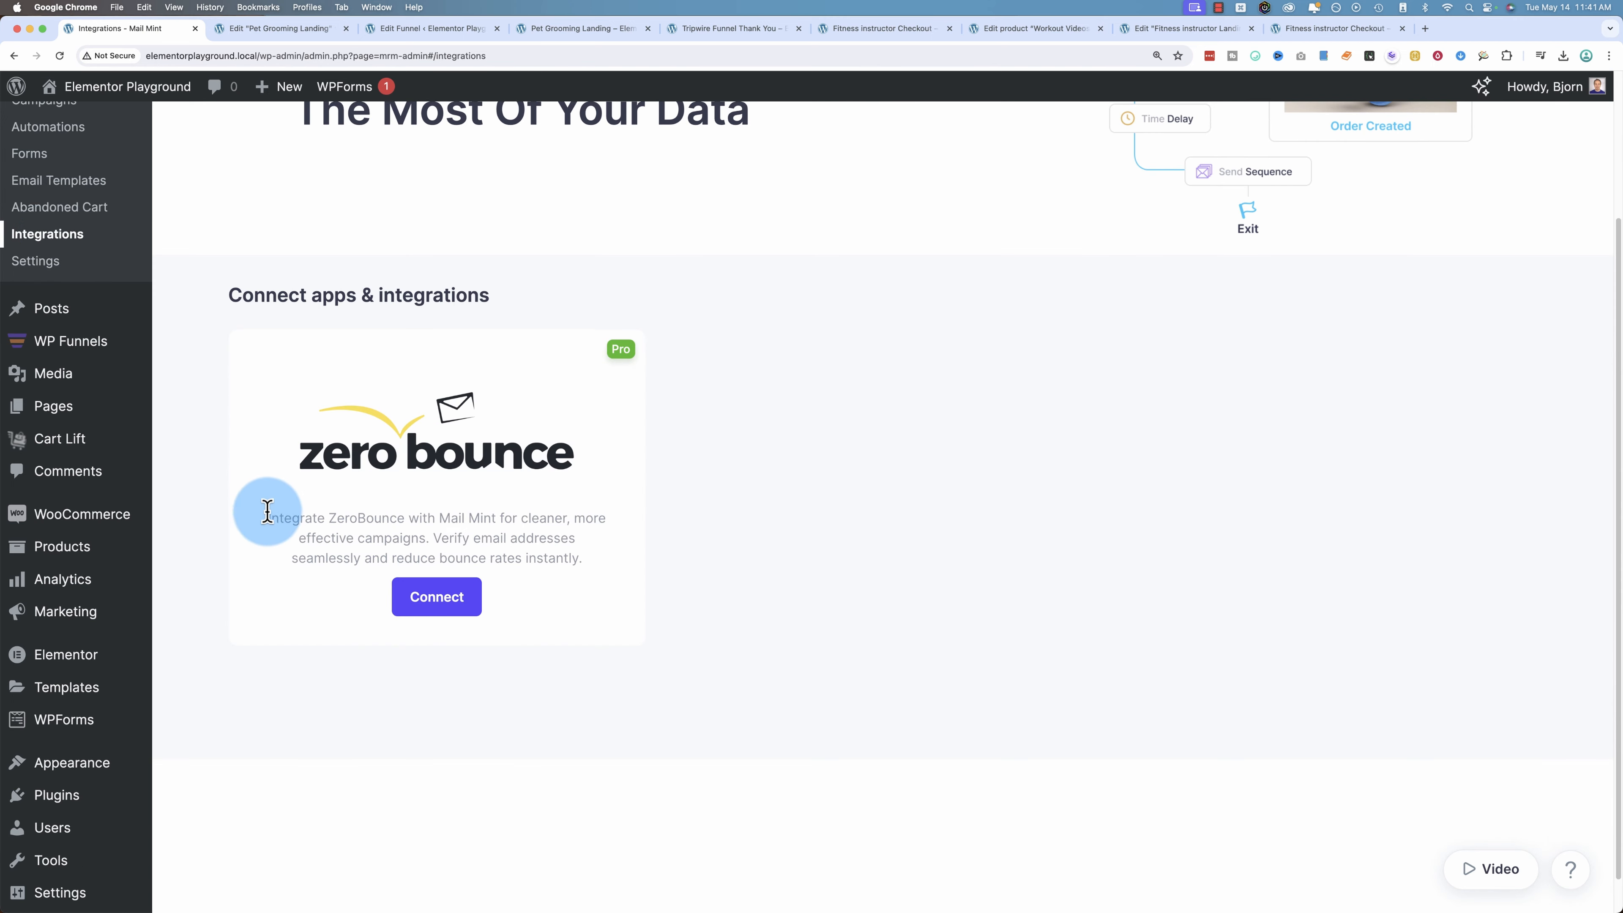
left_click_drag(267, 518, 583, 558)
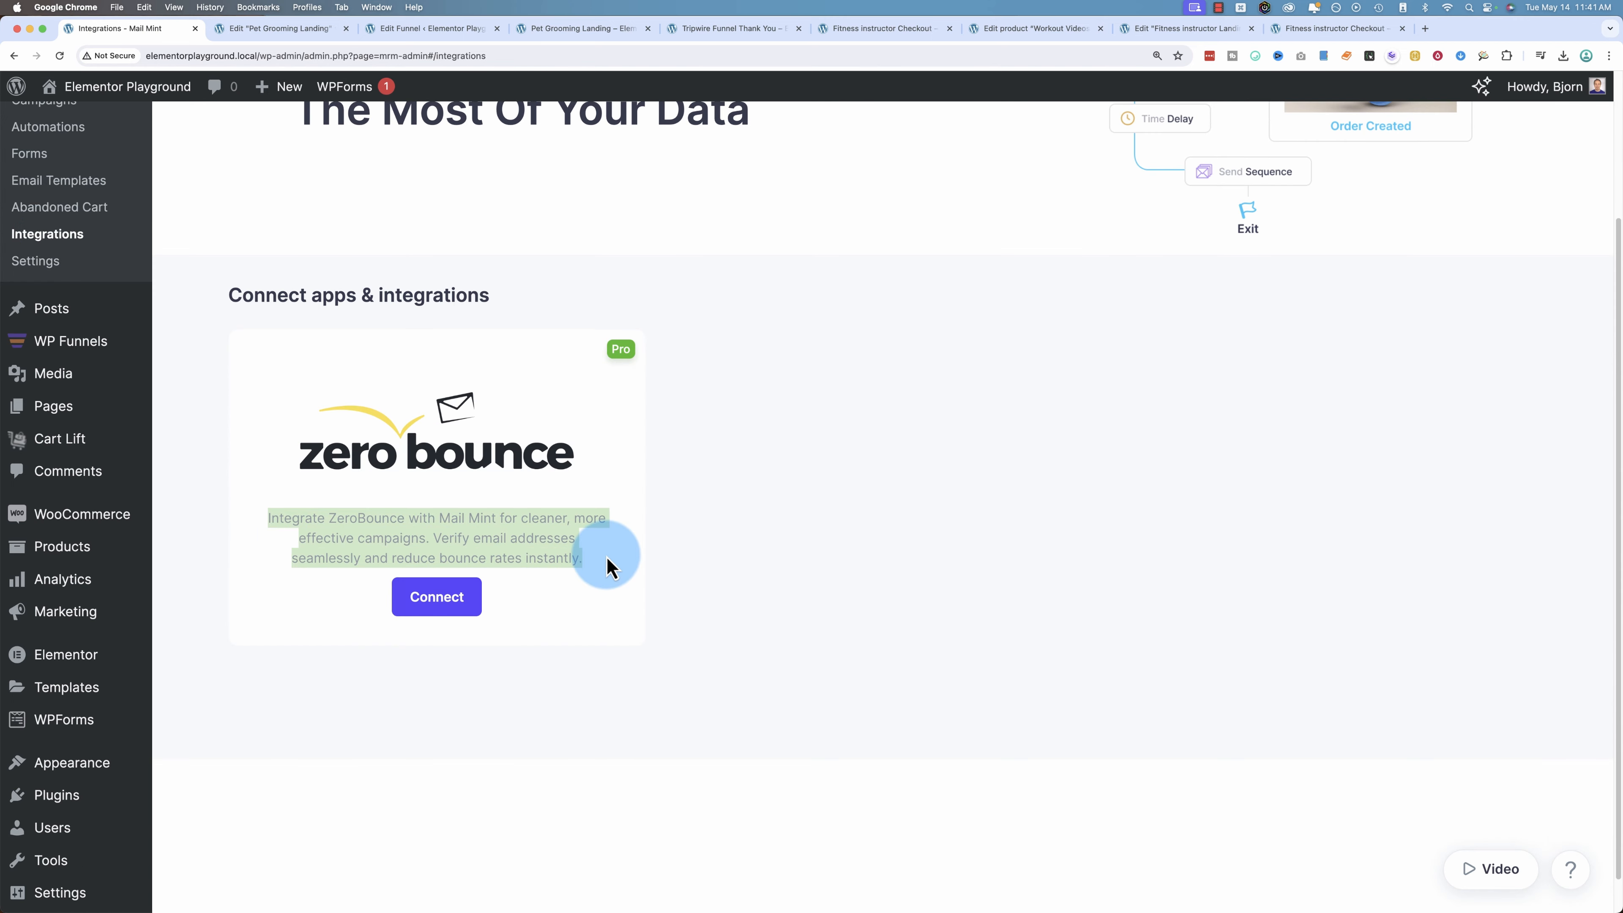
mouse_move(370, 346)
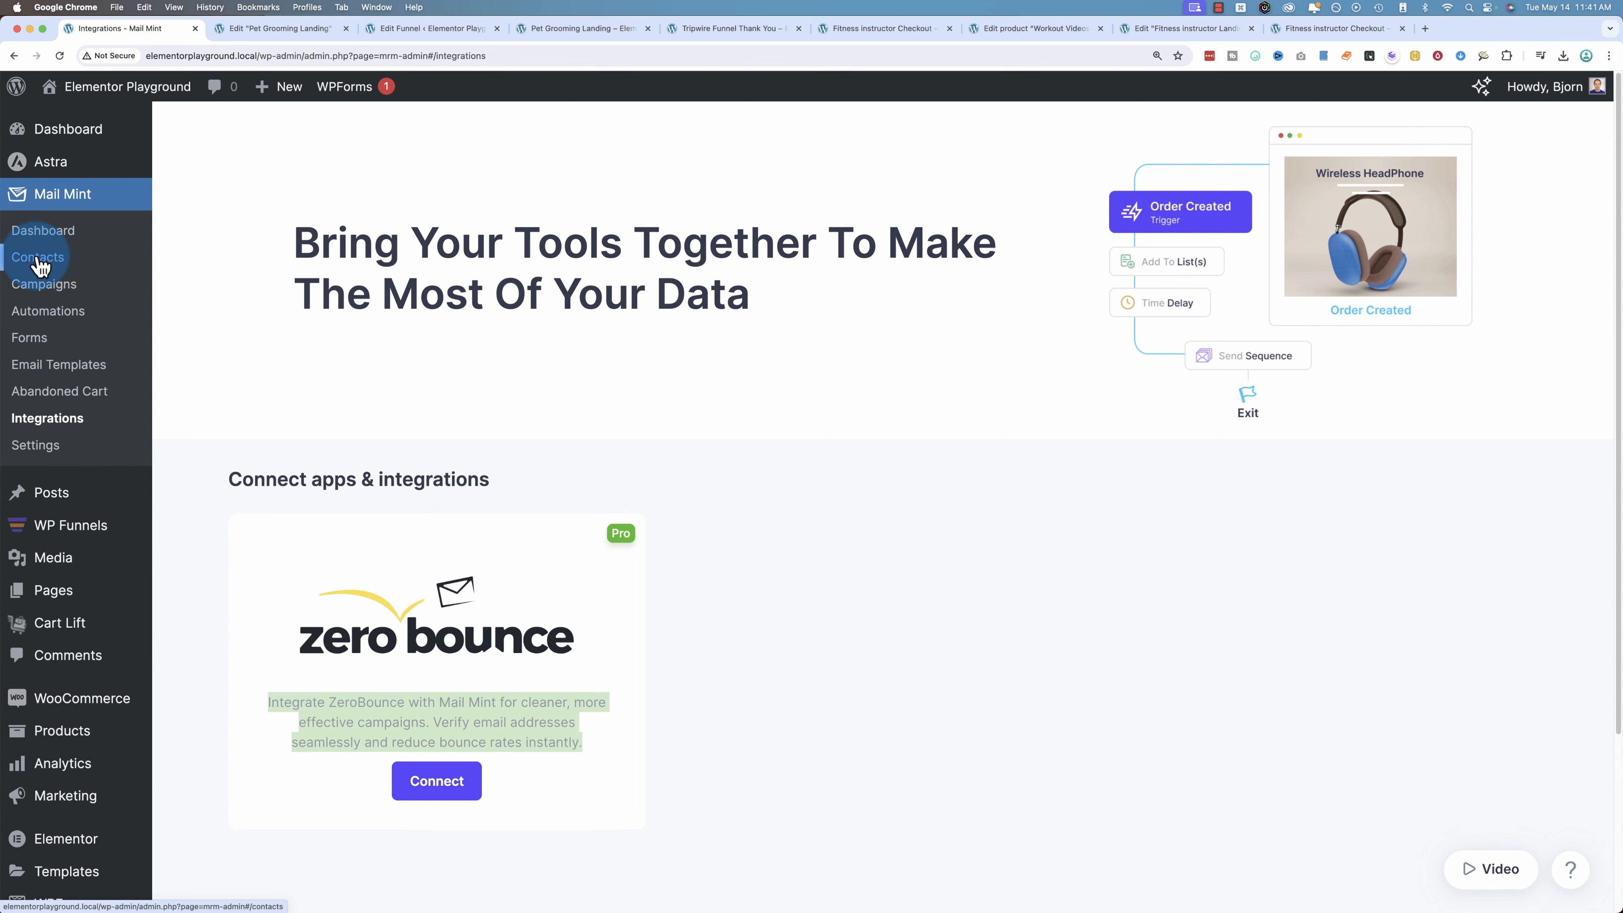
- Open the new contact's profile and confirm it is on the Pet Grooming Email Newsletter list
left_click(38, 257)
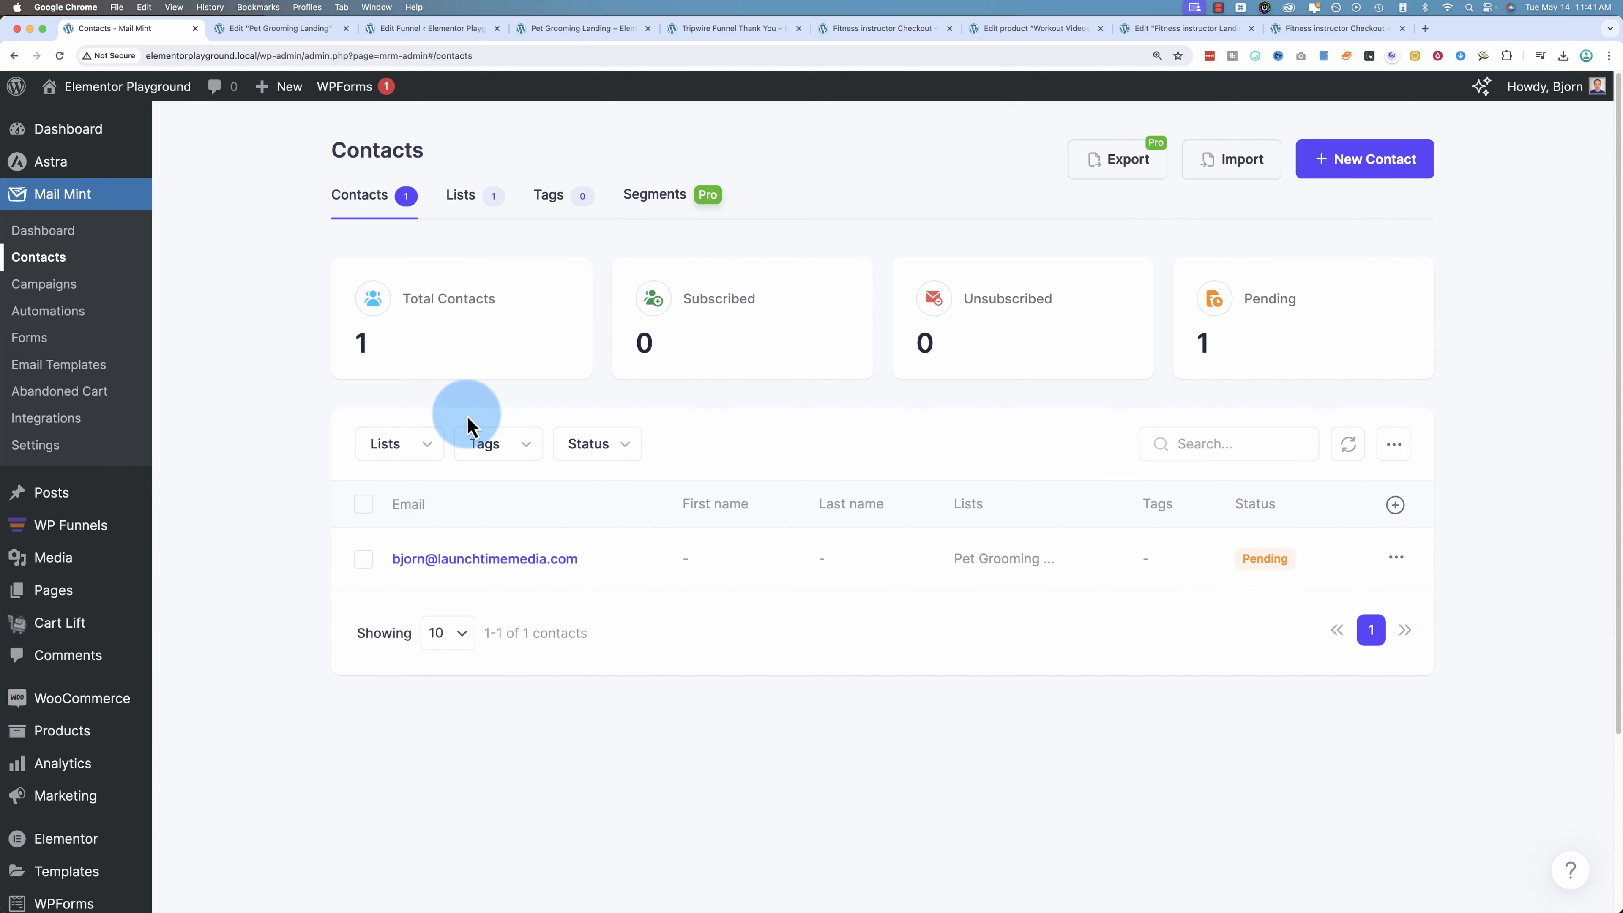
left_click(484, 559)
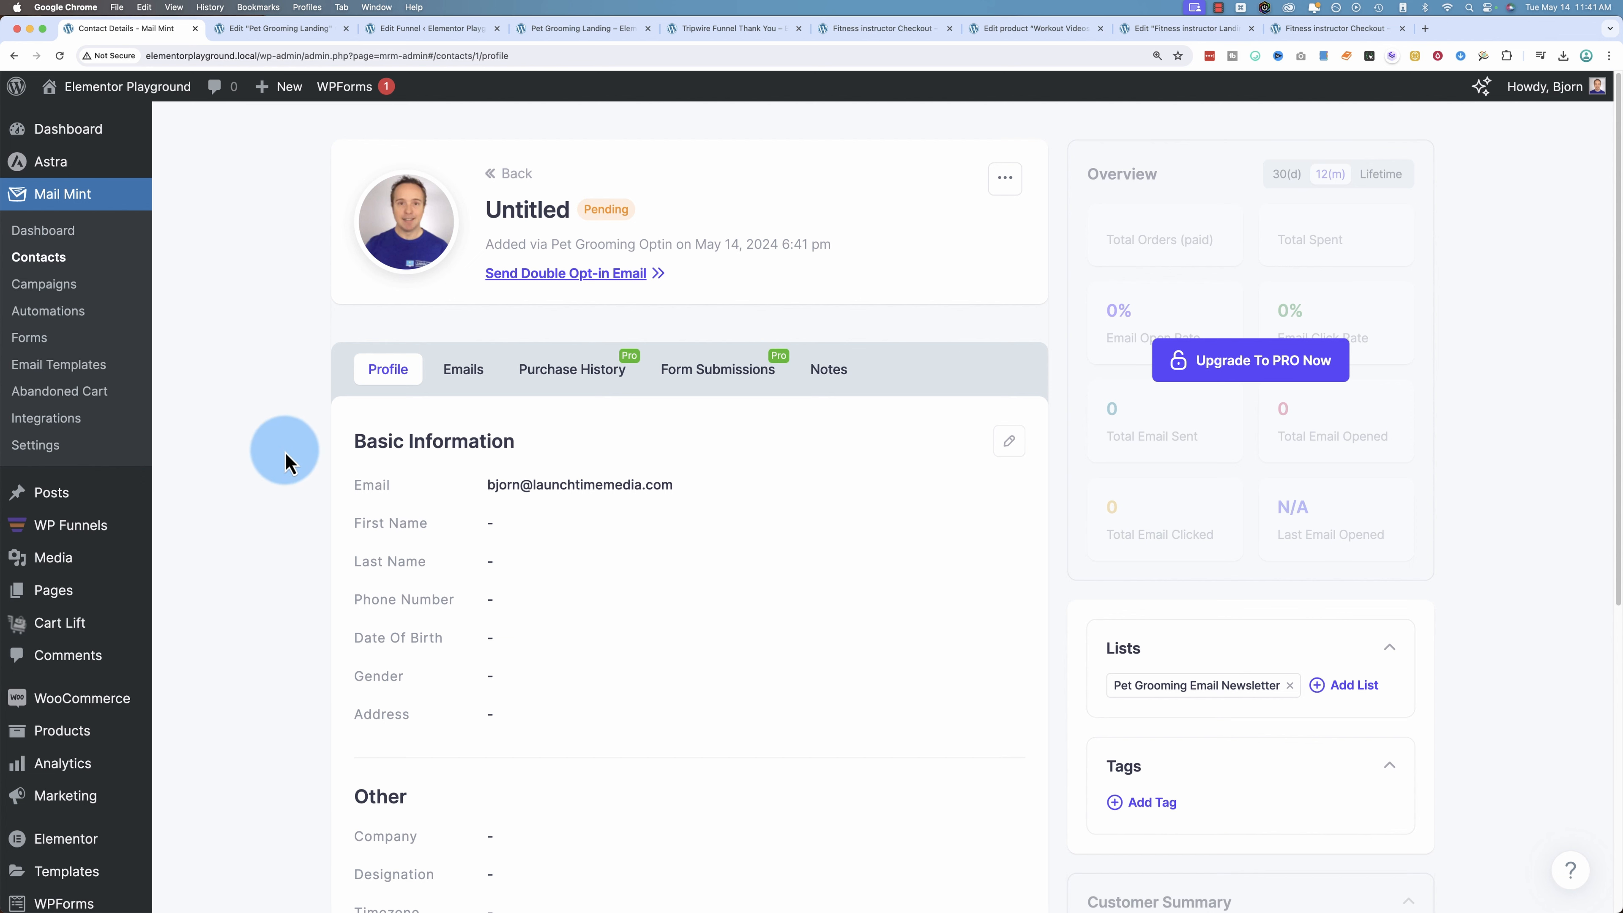
scroll("down", 3)
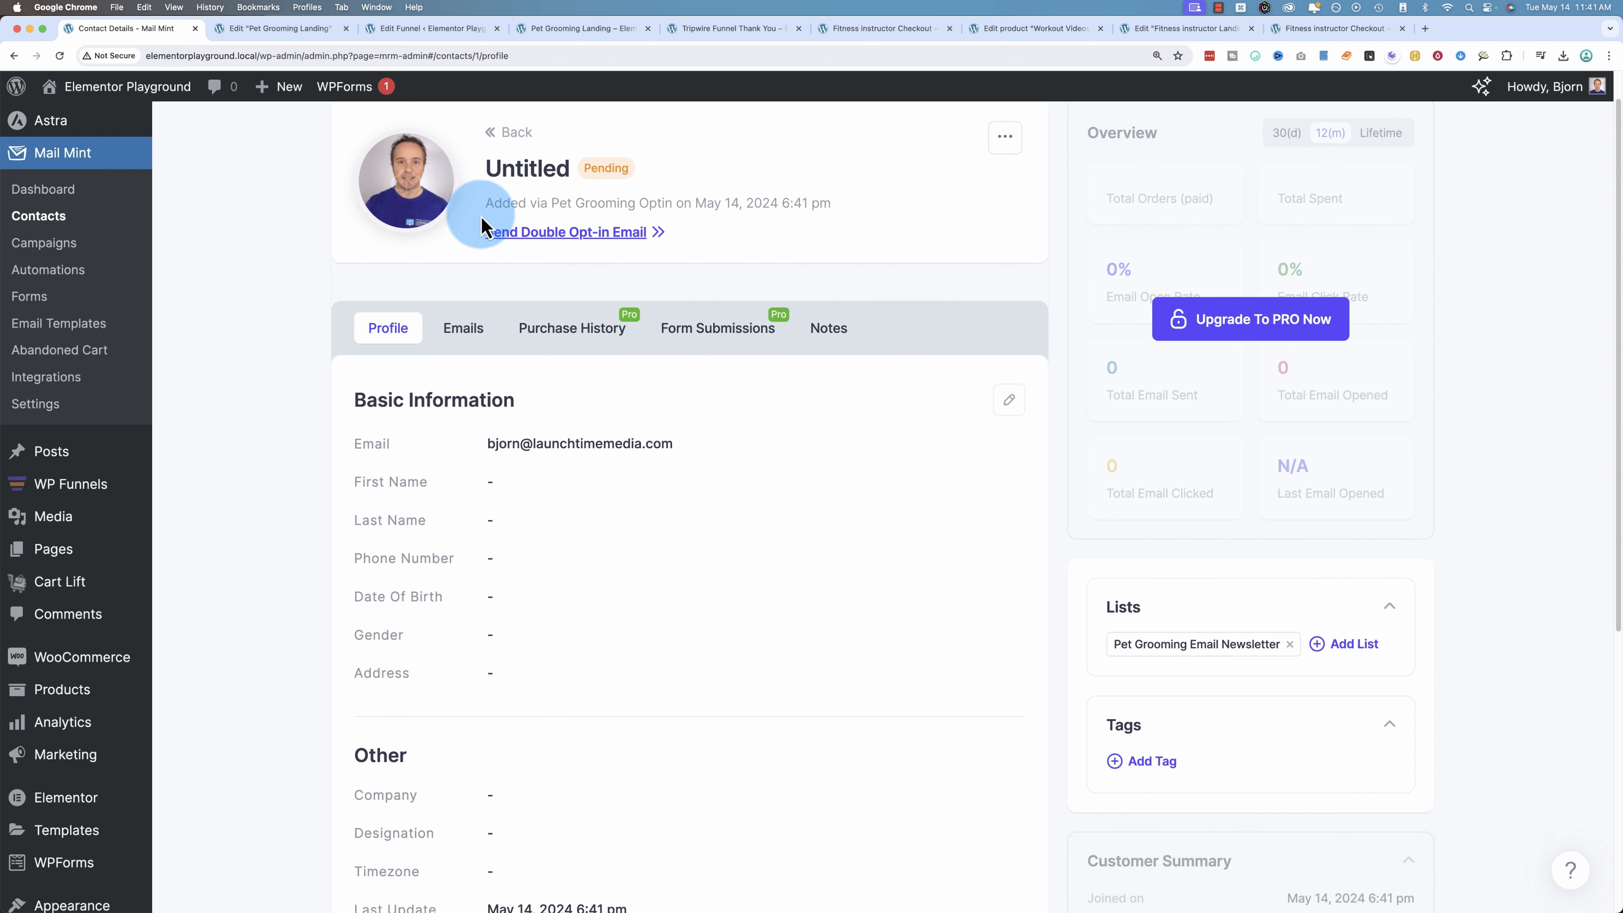
mouse_move(1249, 324)
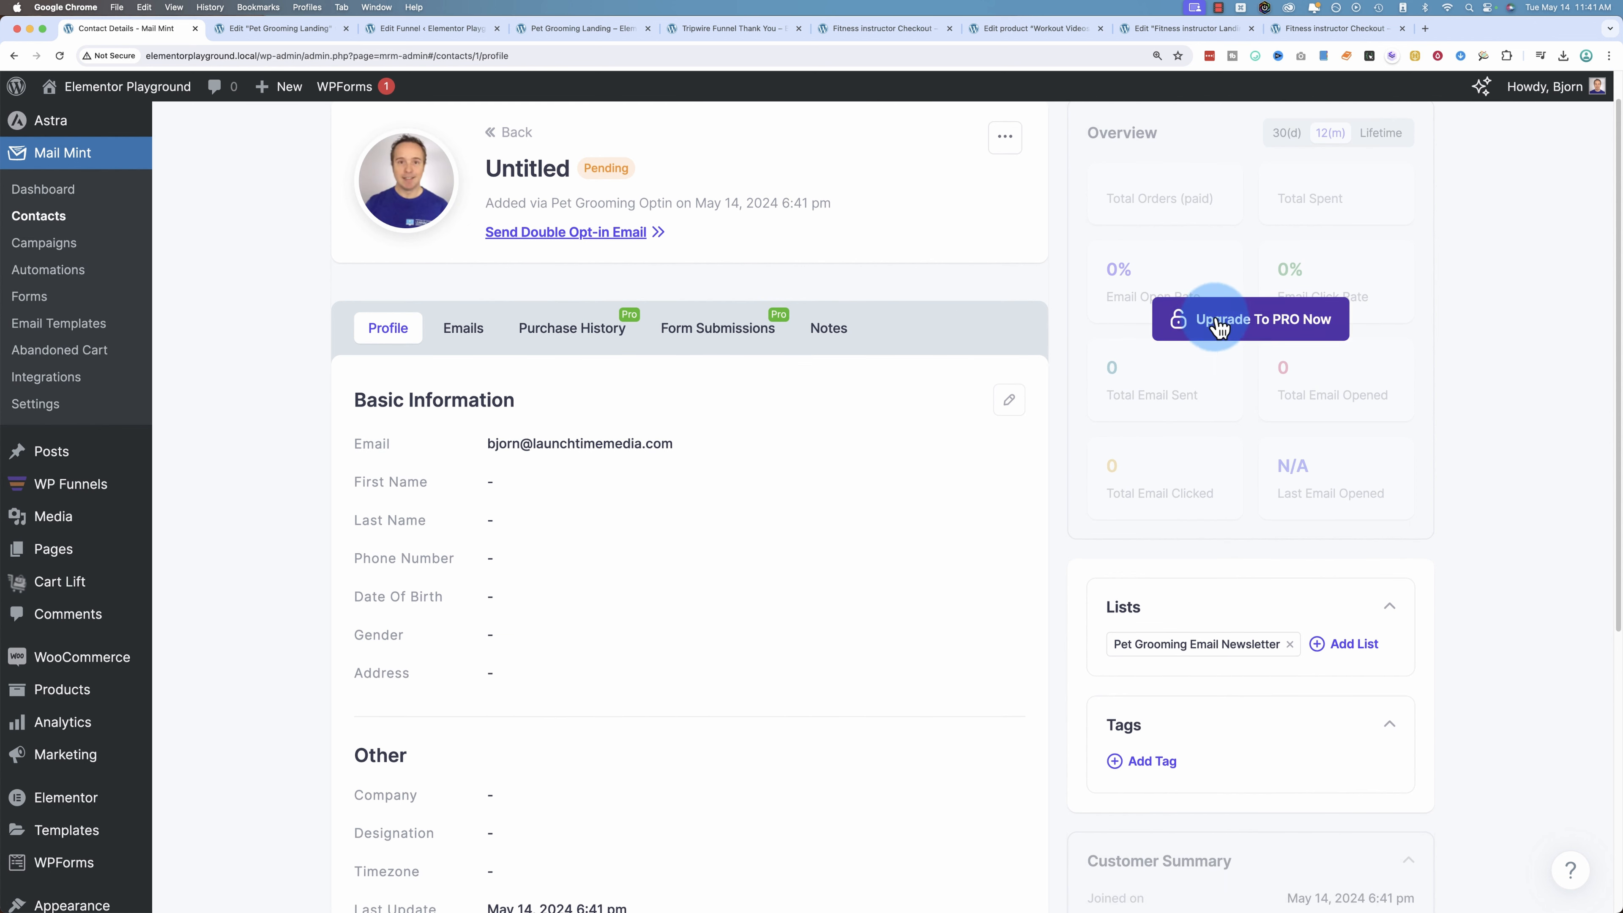
scroll("down", 3)
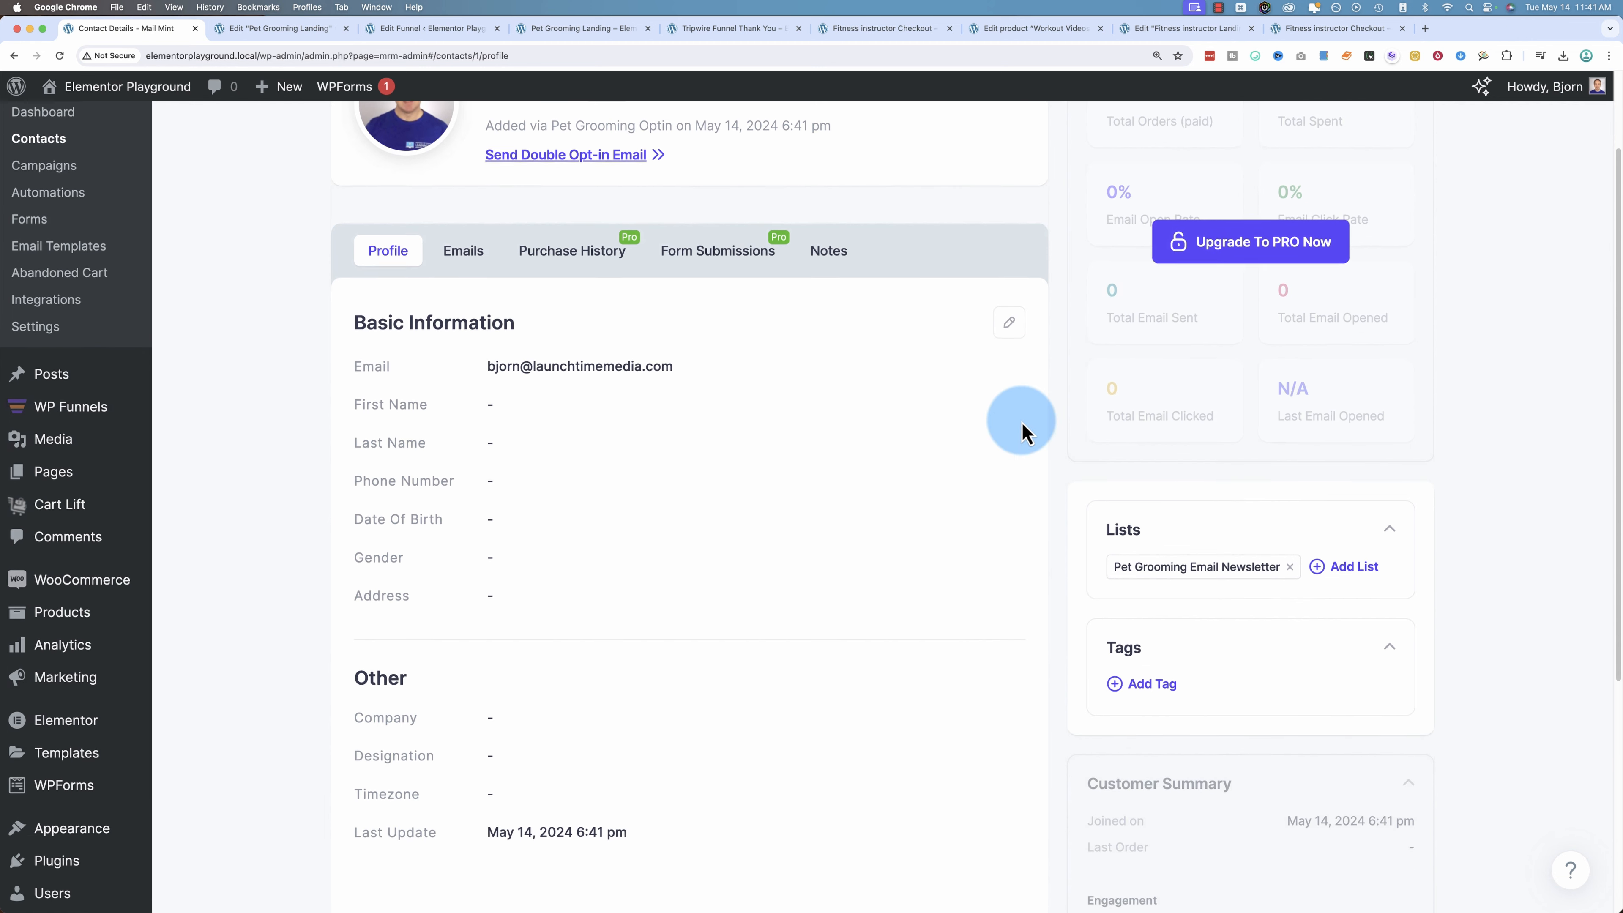
- Review the contact's Emails, Purchase History and Notes tabs, then go to the Pet Grooming landing page
left_click(463, 249)
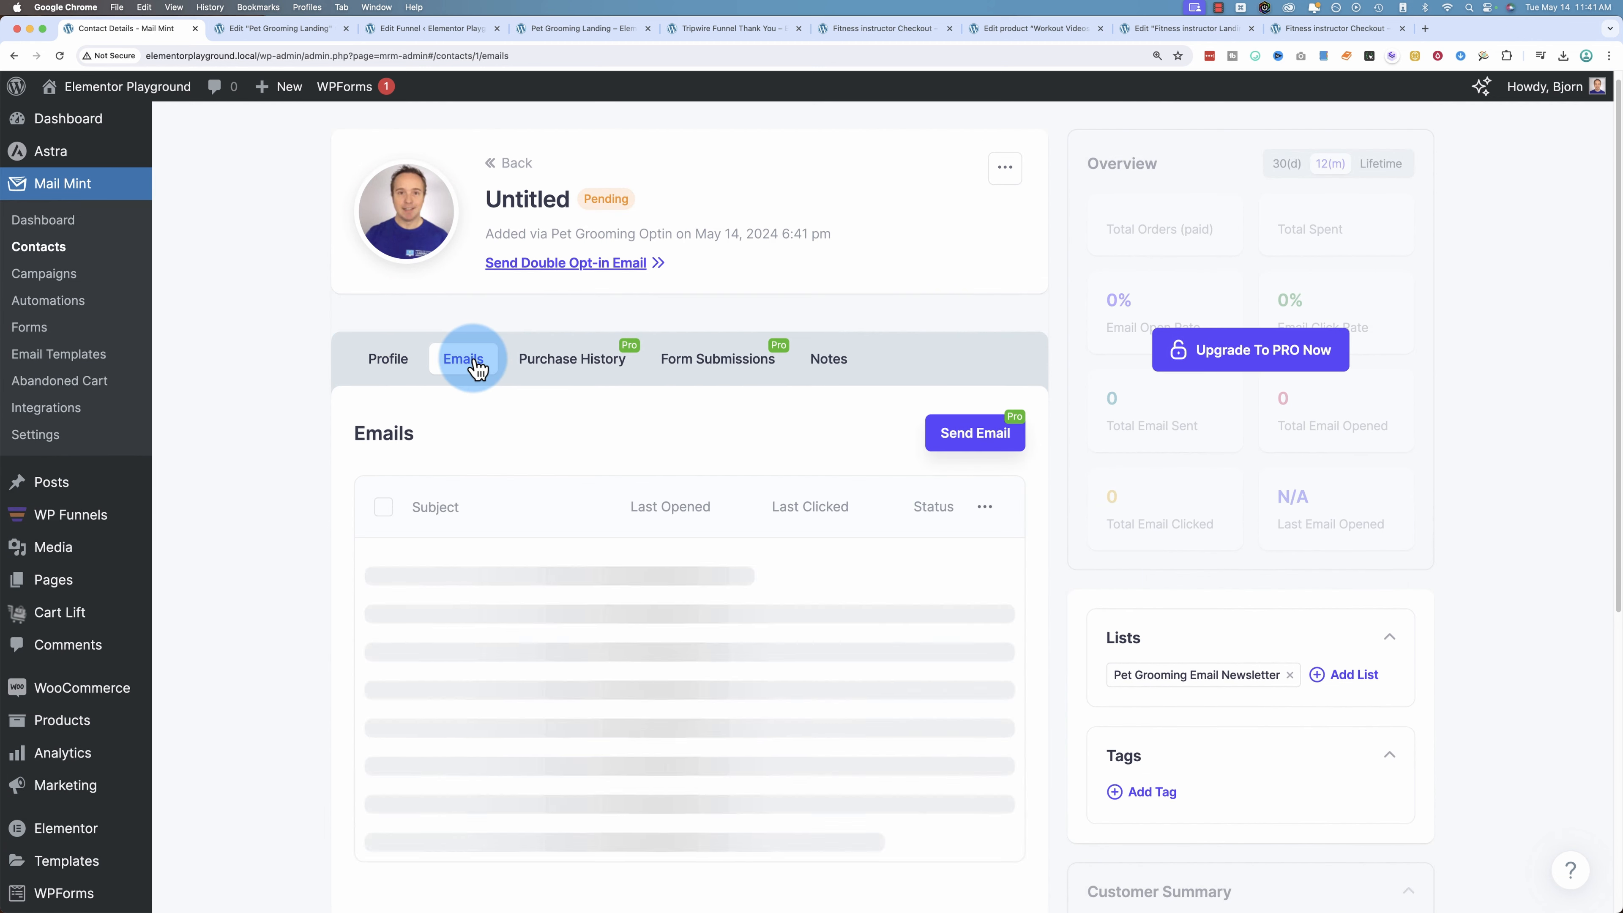
left_click(572, 359)
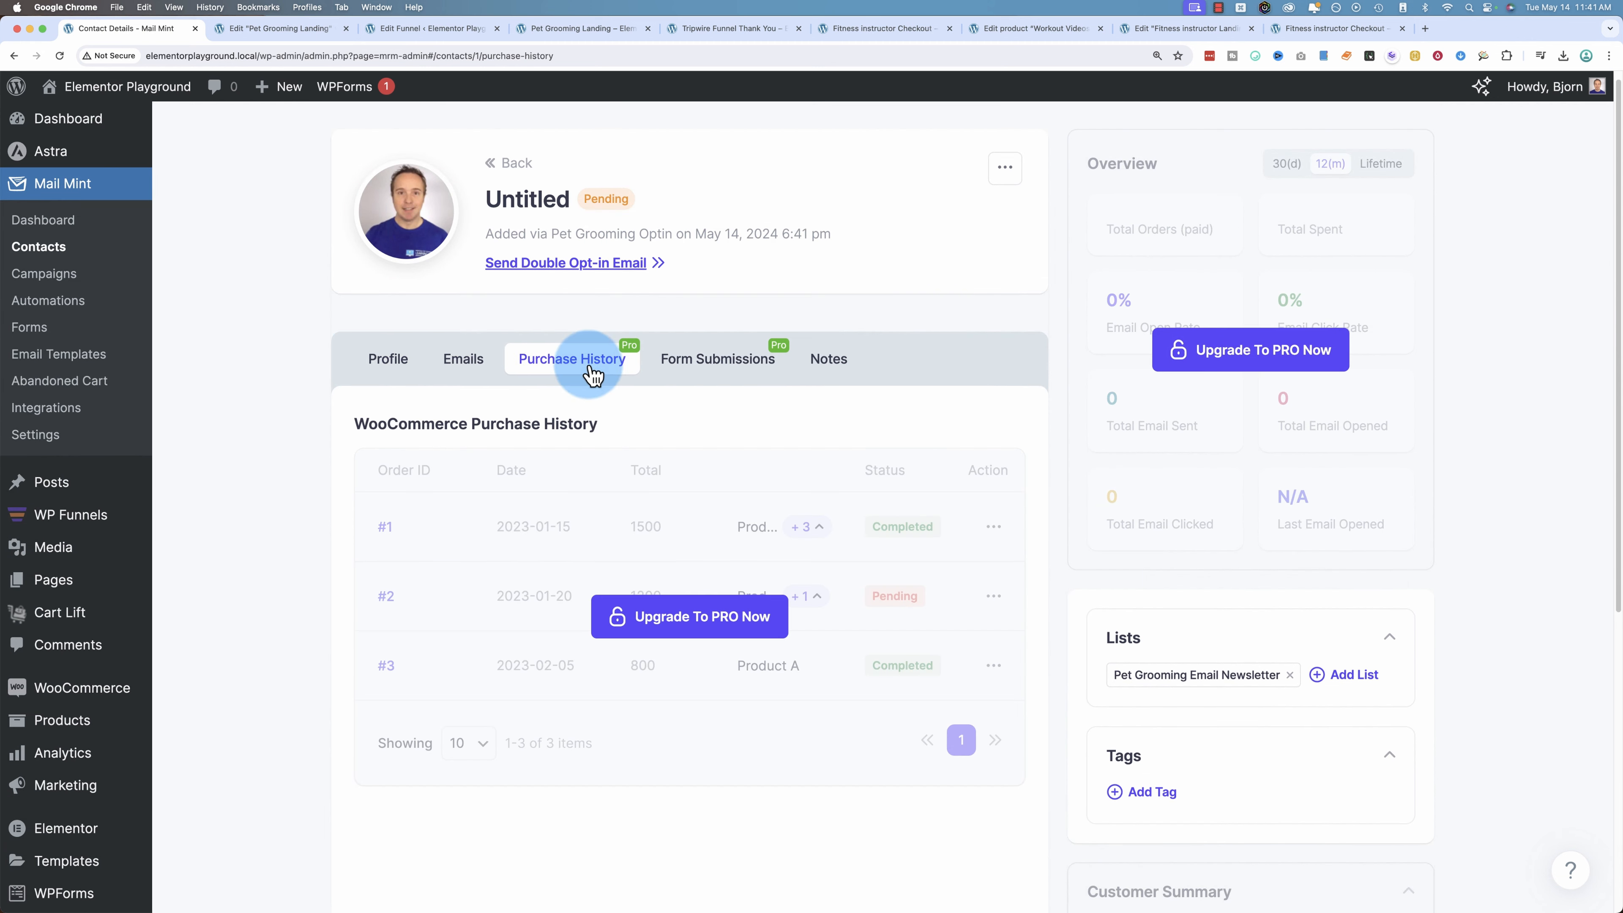
left_click(829, 360)
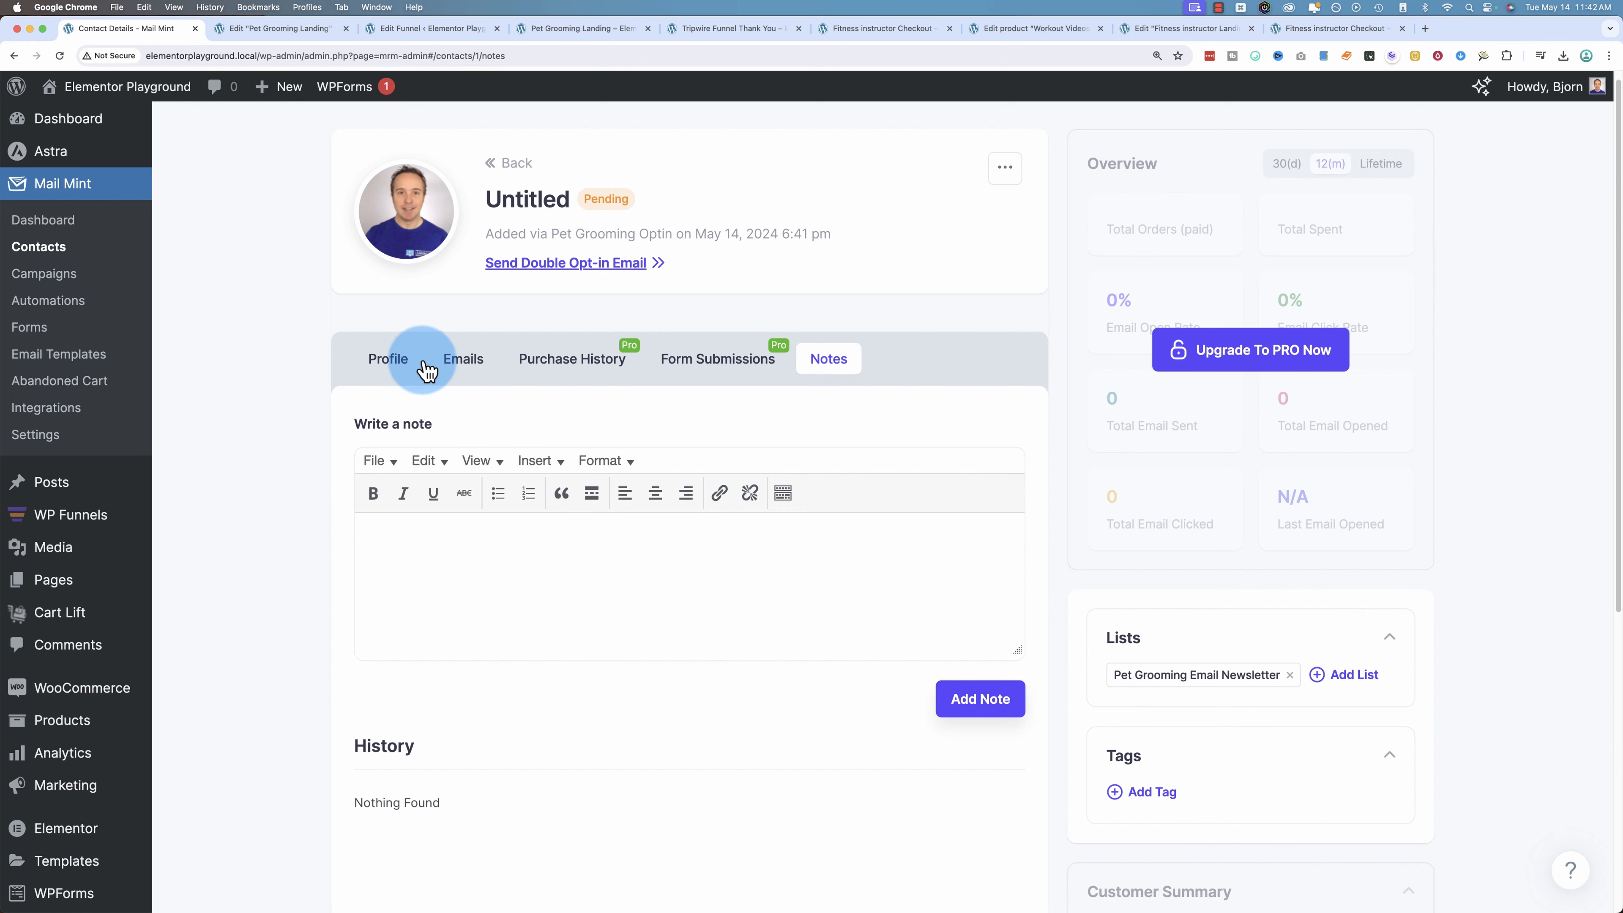
left_click(388, 358)
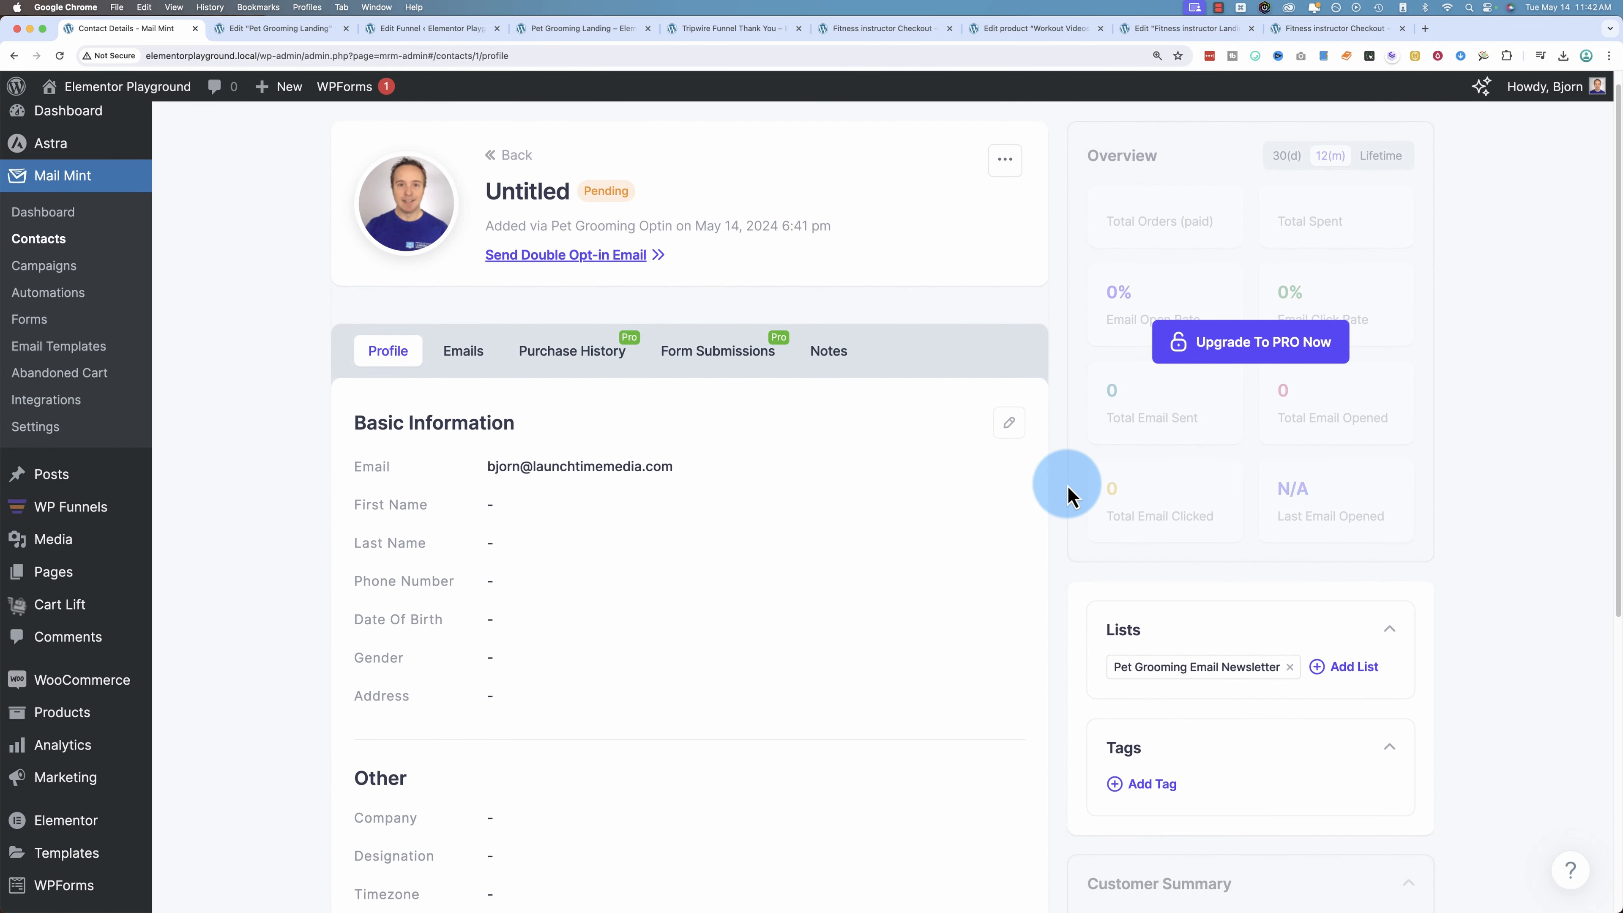
scroll("down", 3)
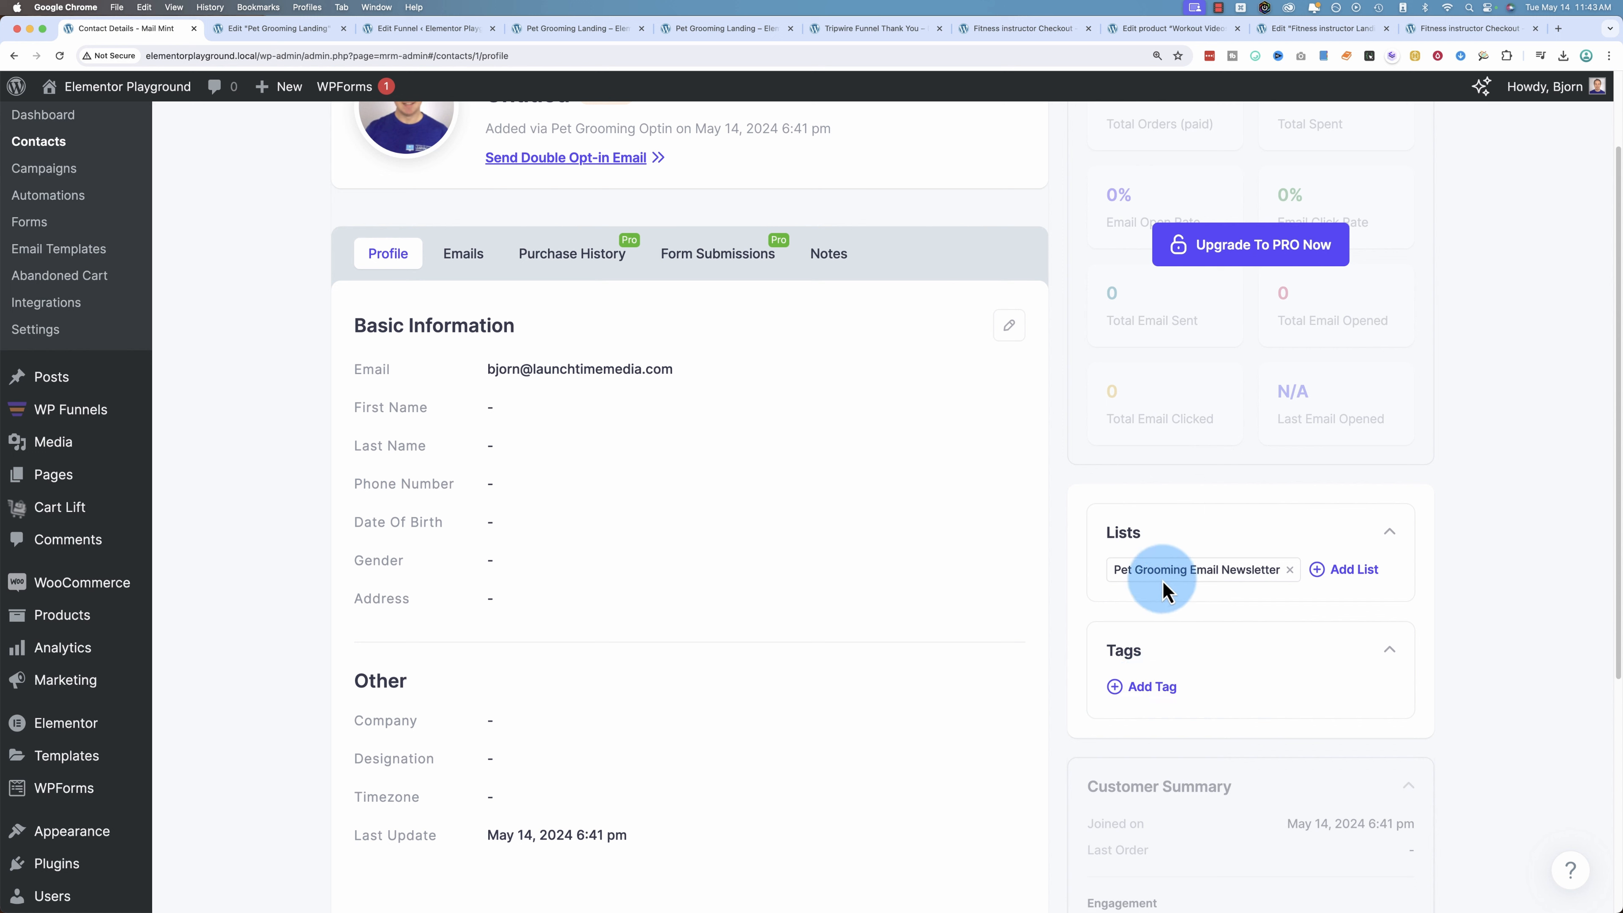
mouse_move(1249, 605)
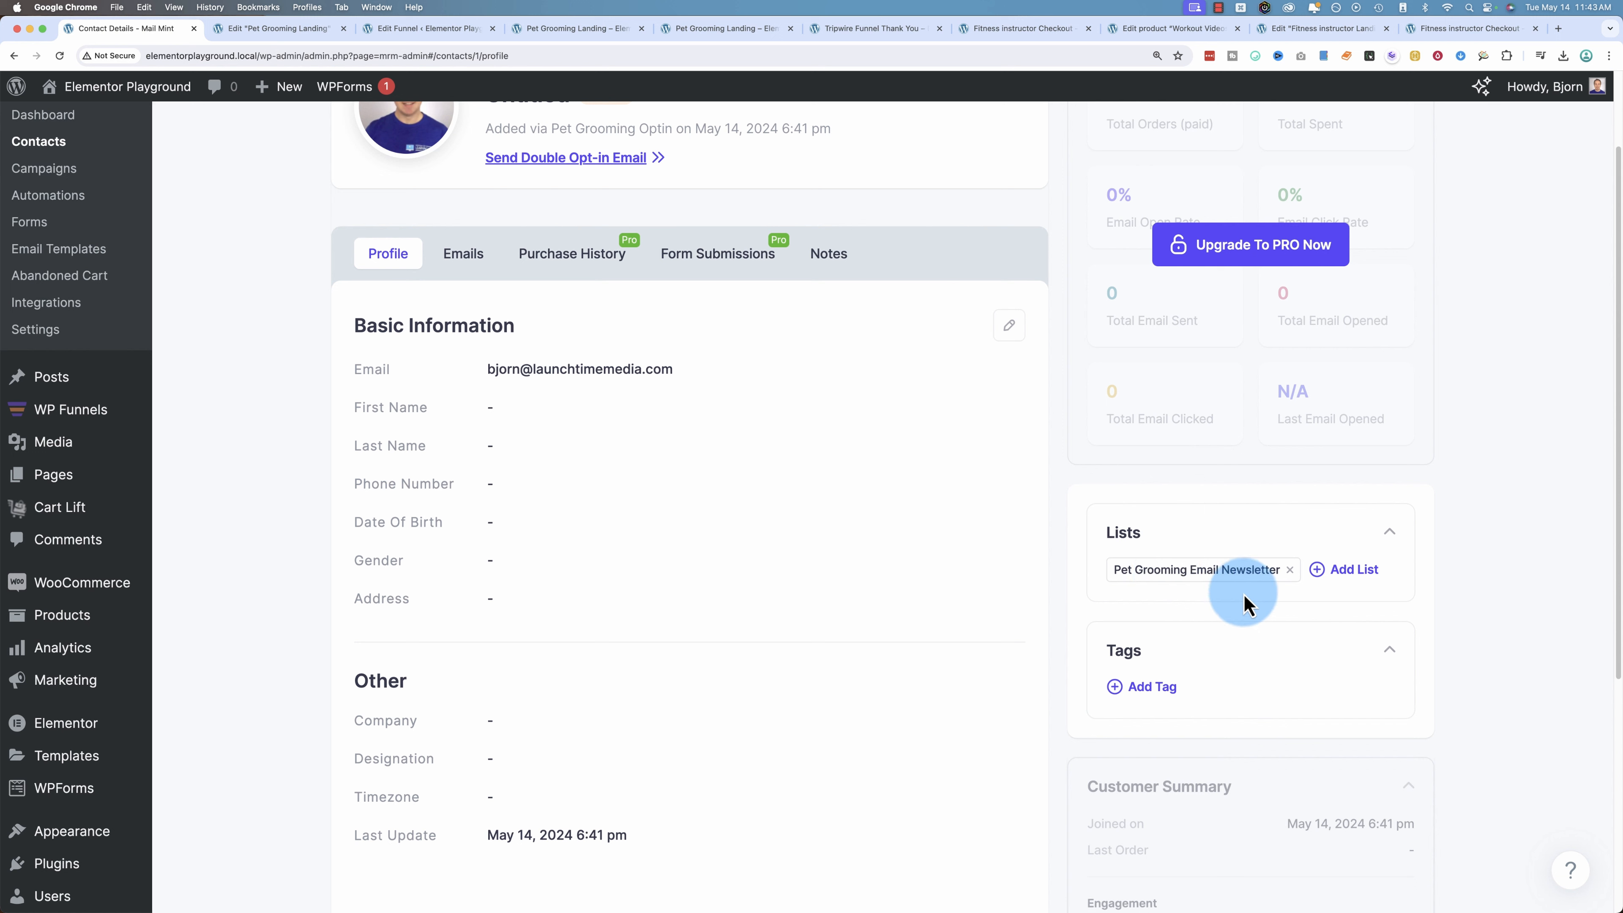
mouse_move(1200, 633)
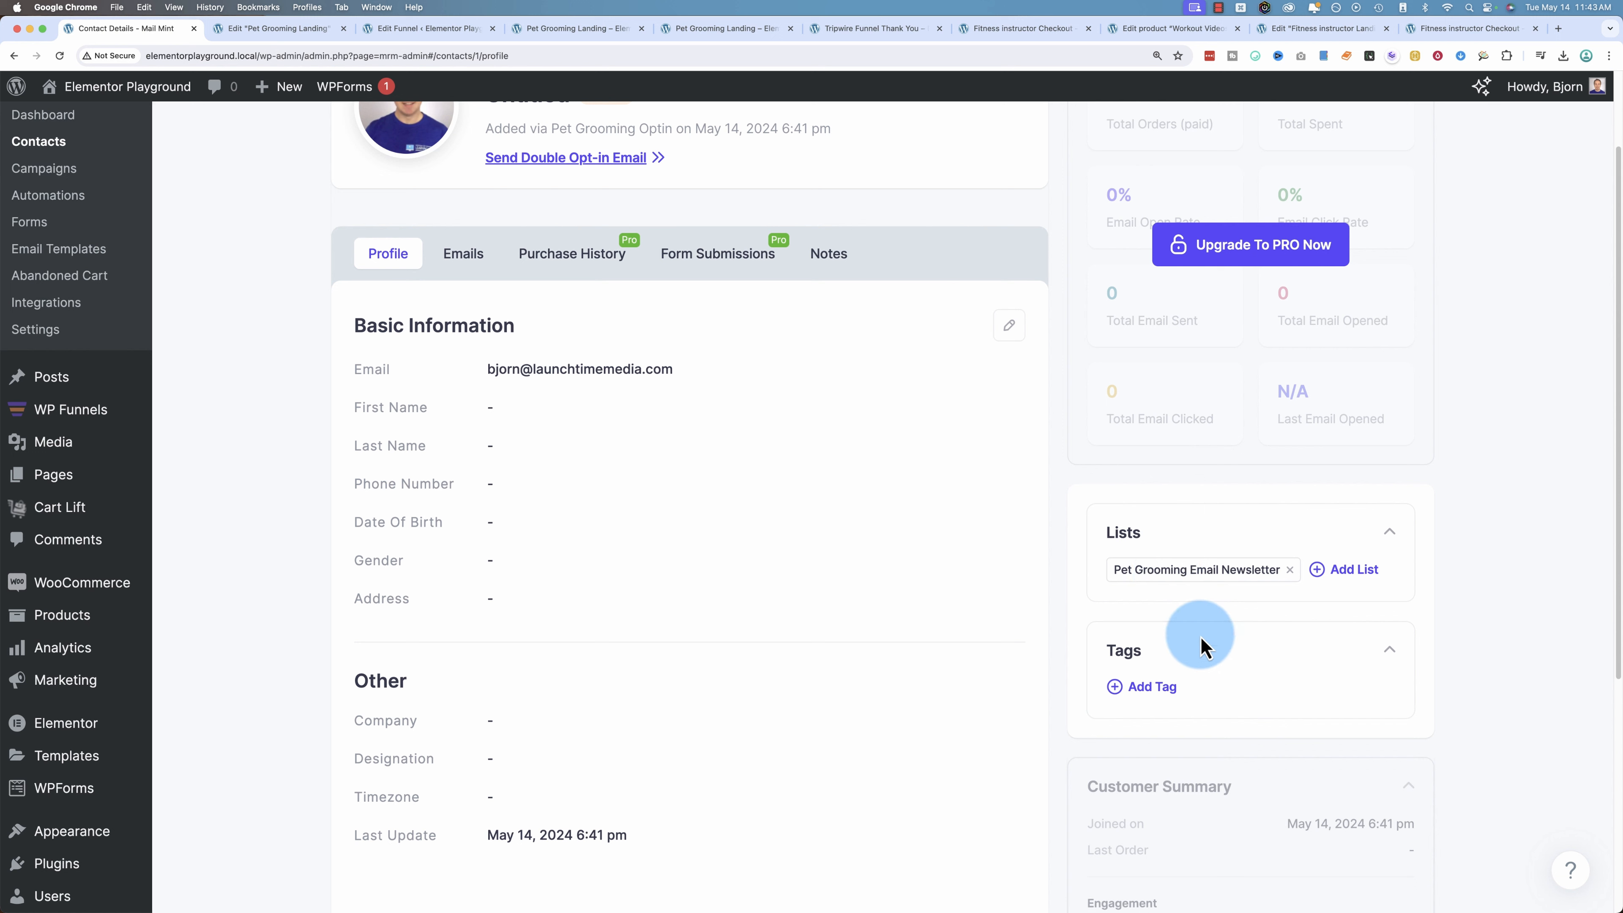
mouse_move(1231, 577)
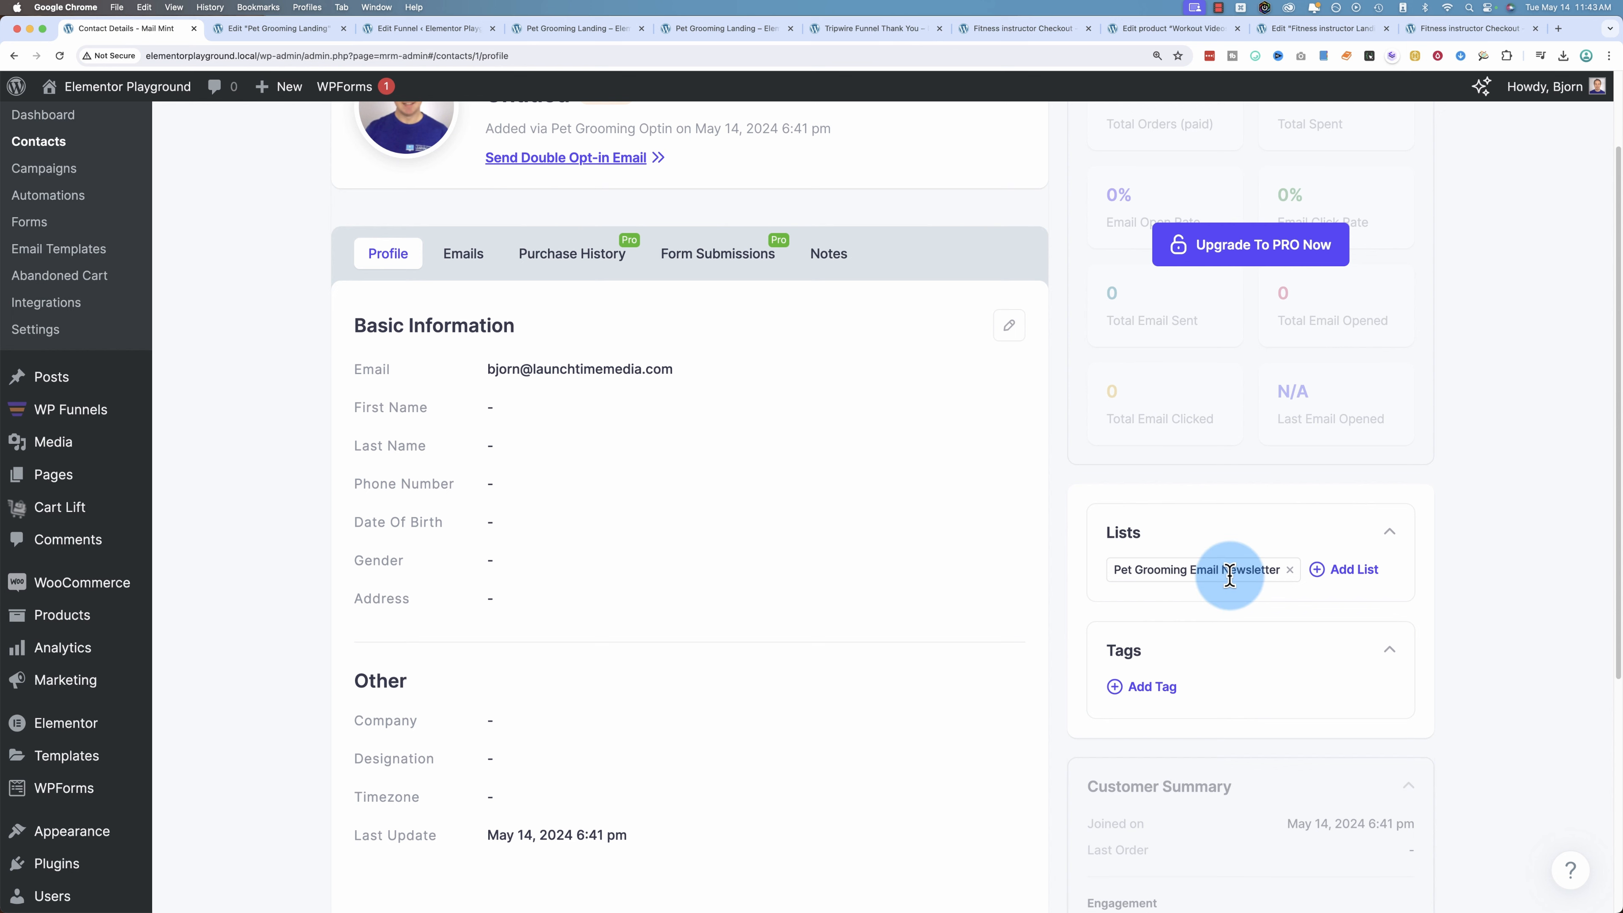
left_click(575, 27)
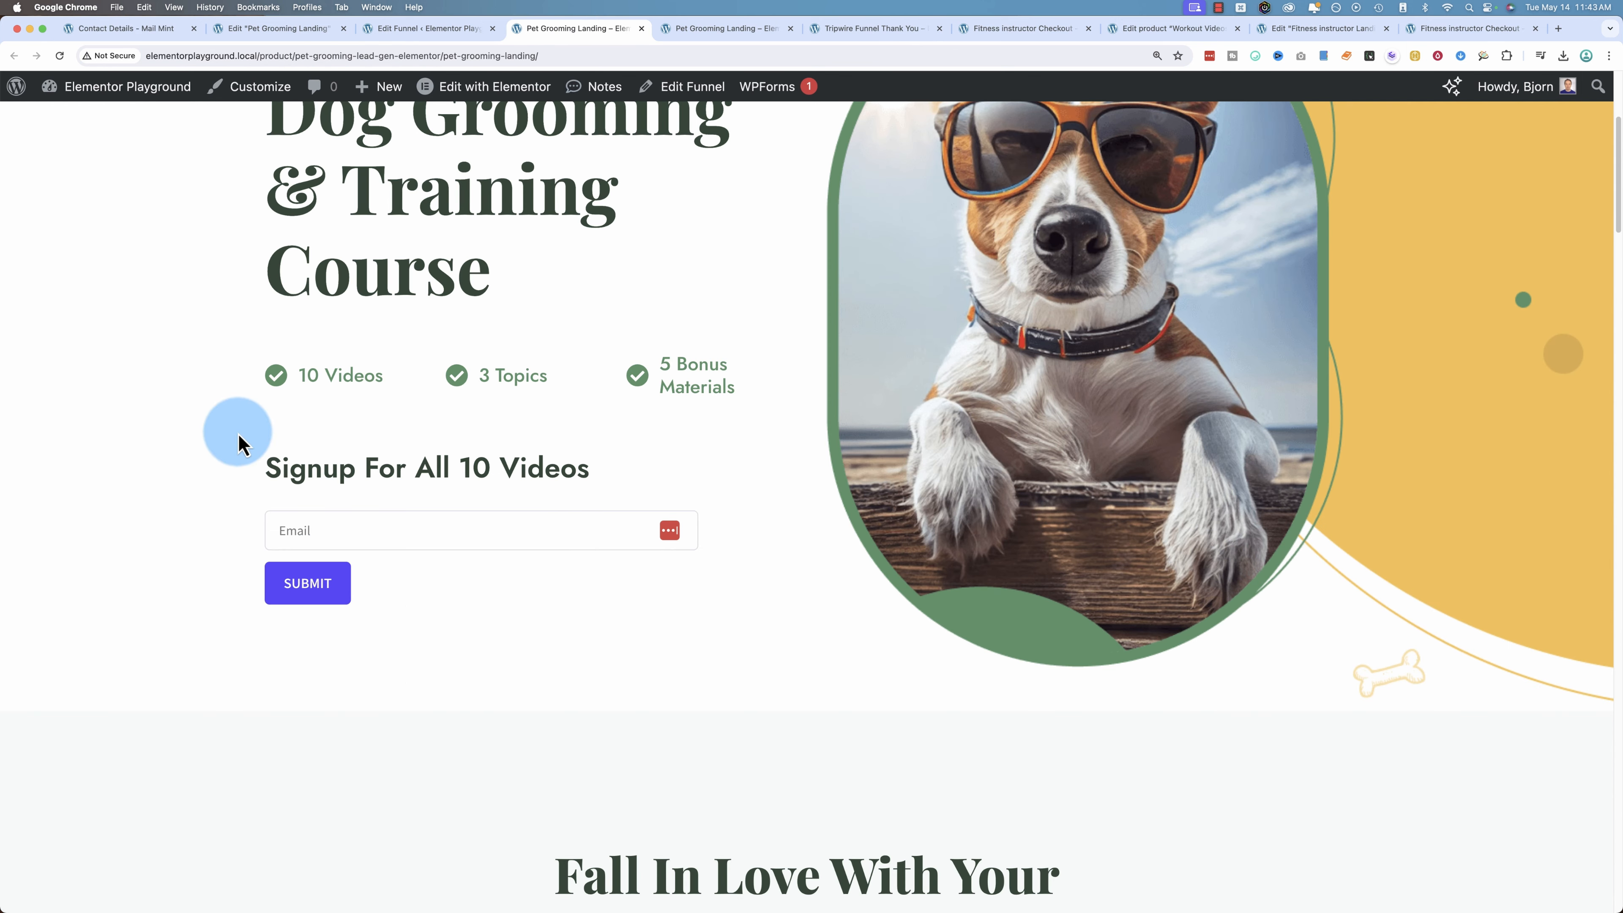
mouse_move(346, 717)
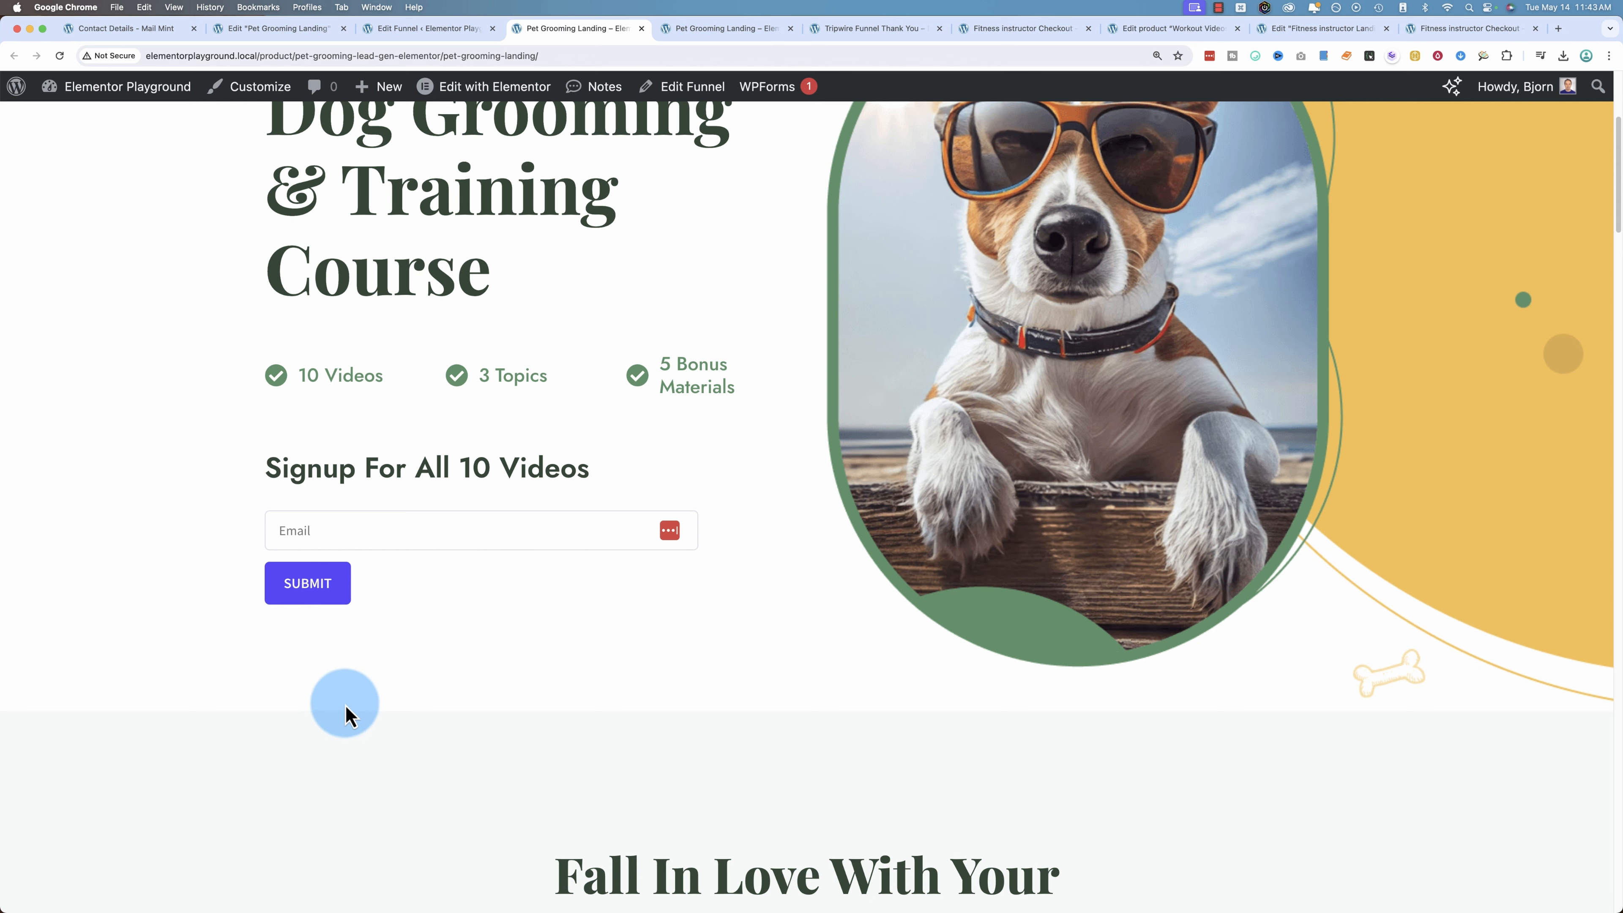
- Scroll through the live landing page's signup form and return to the contact's details
scroll("down", 3)
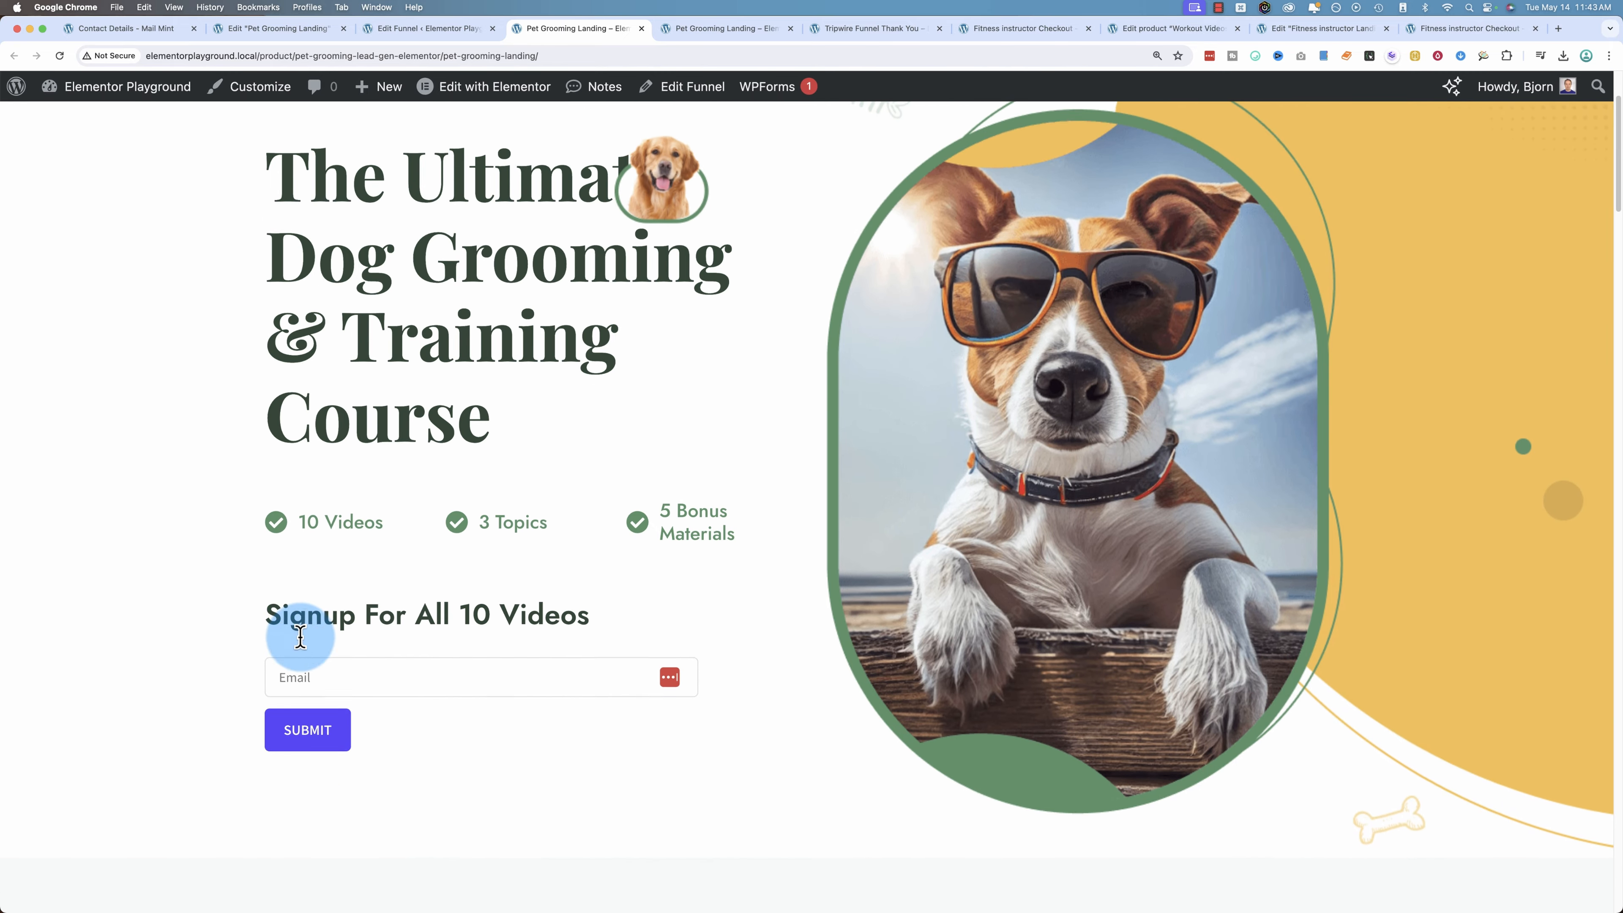
scroll("down", 3)
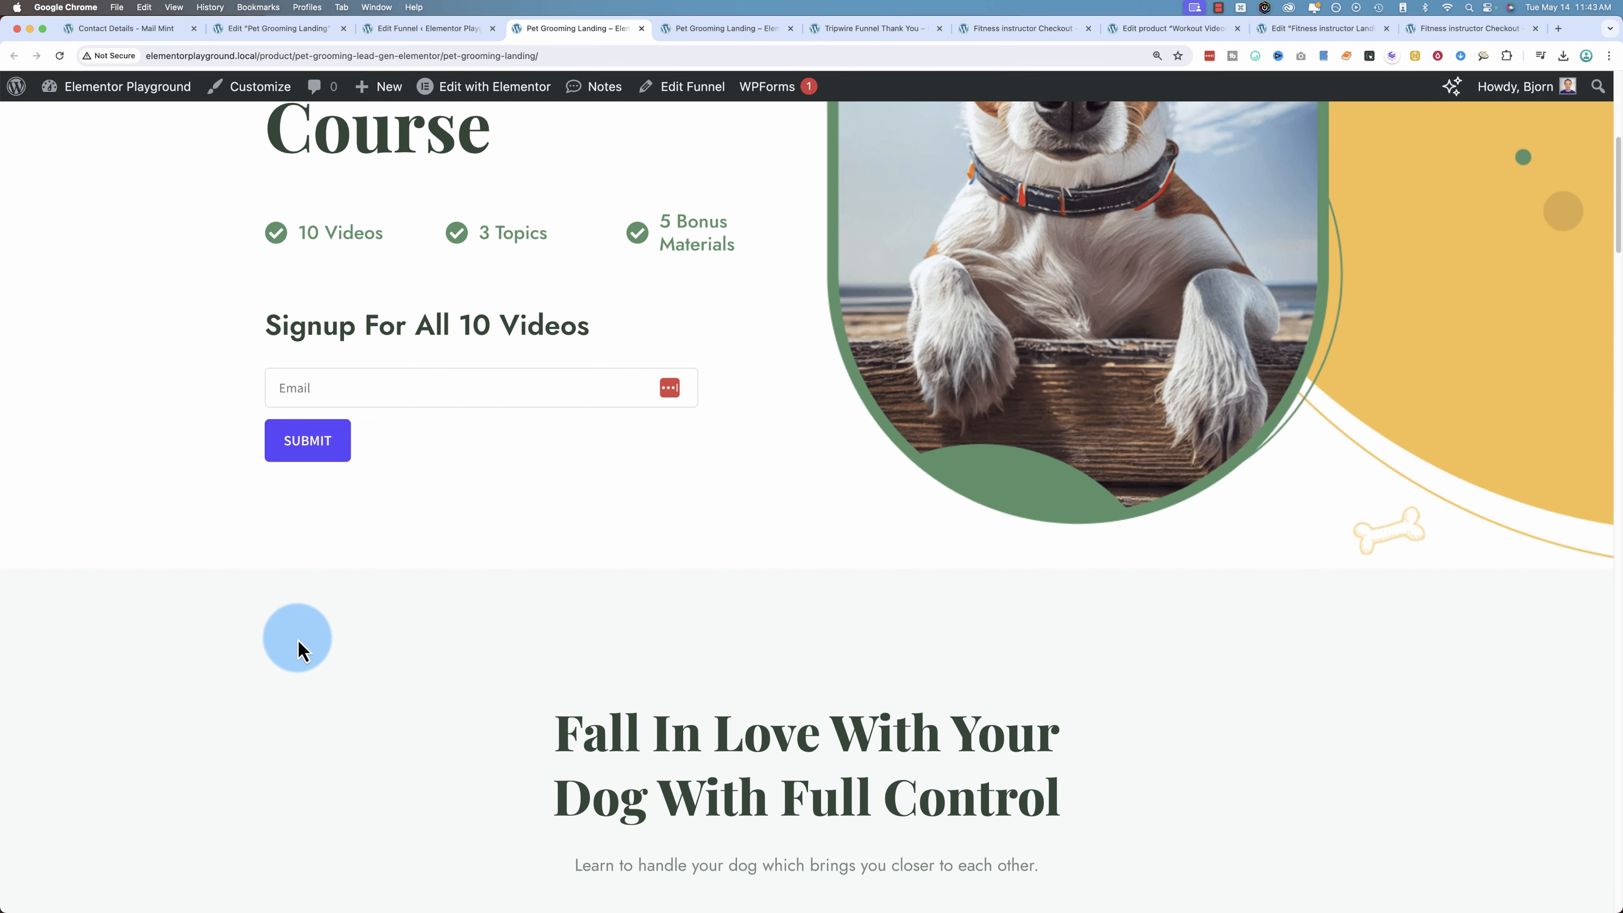
left_click(129, 28)
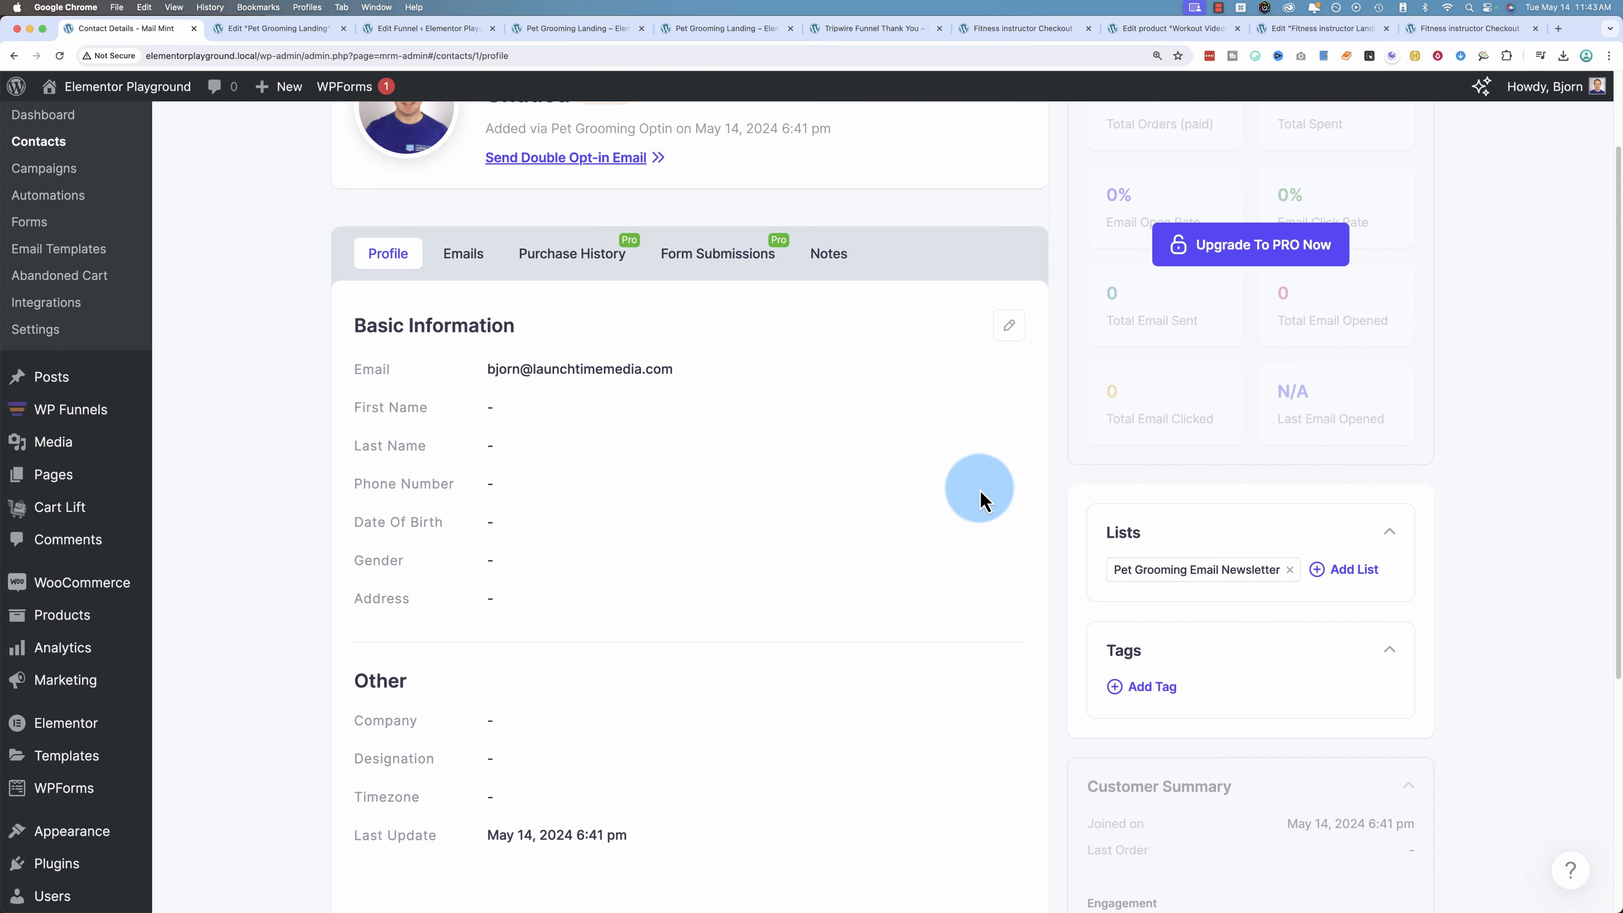
mouse_move(1065, 592)
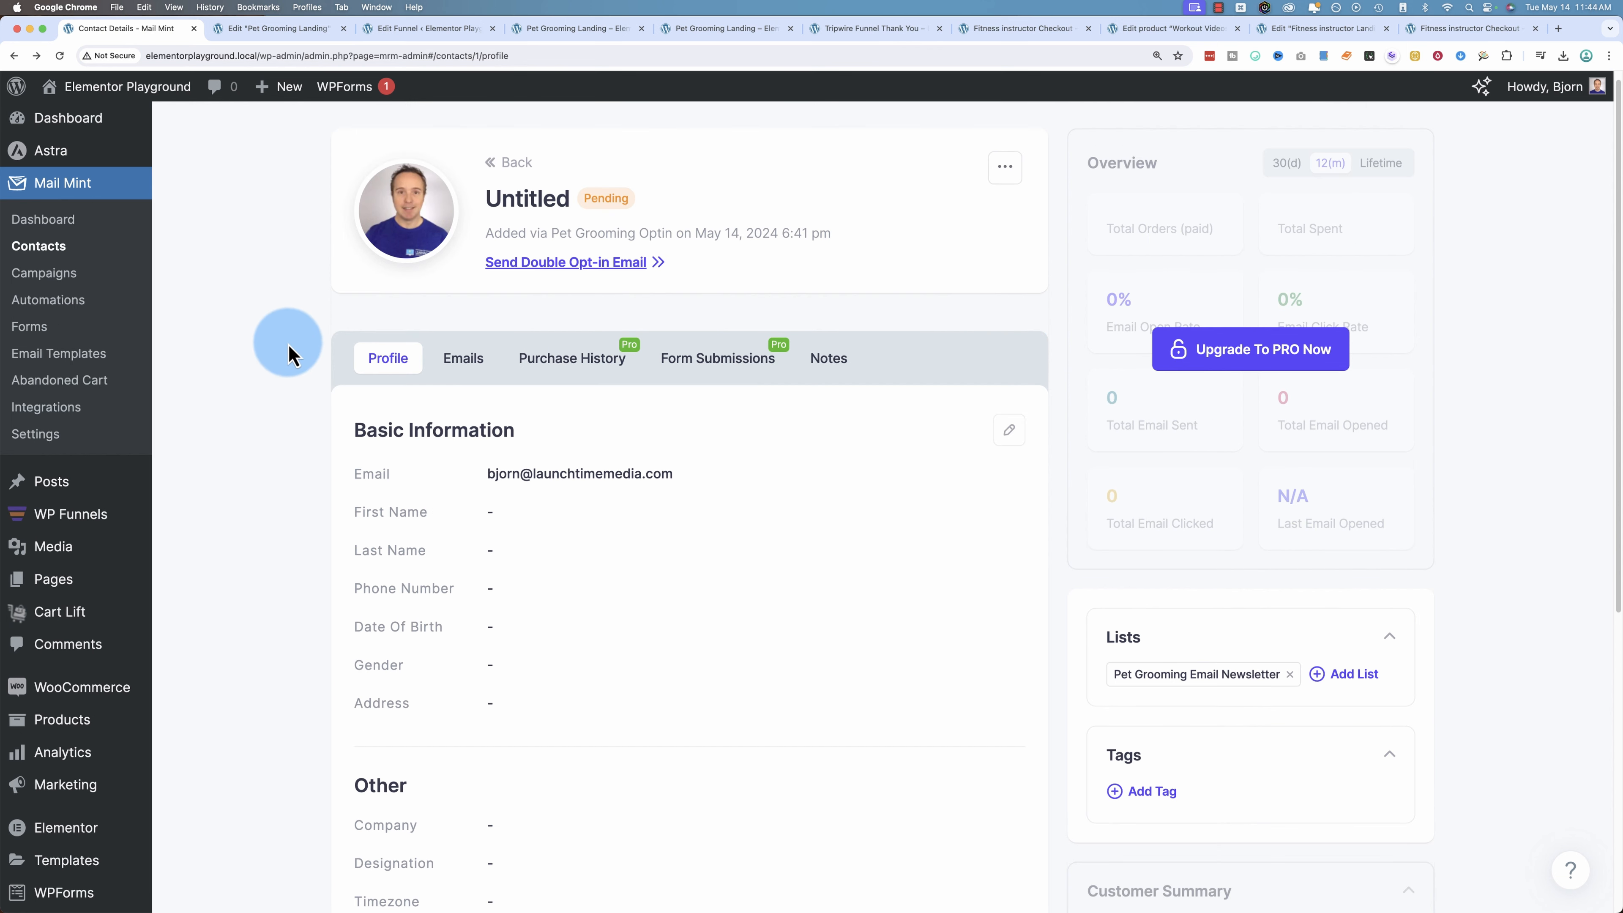
- Go to the empty Campaigns list and start a New Campaign to see the type choices
left_click(43, 272)
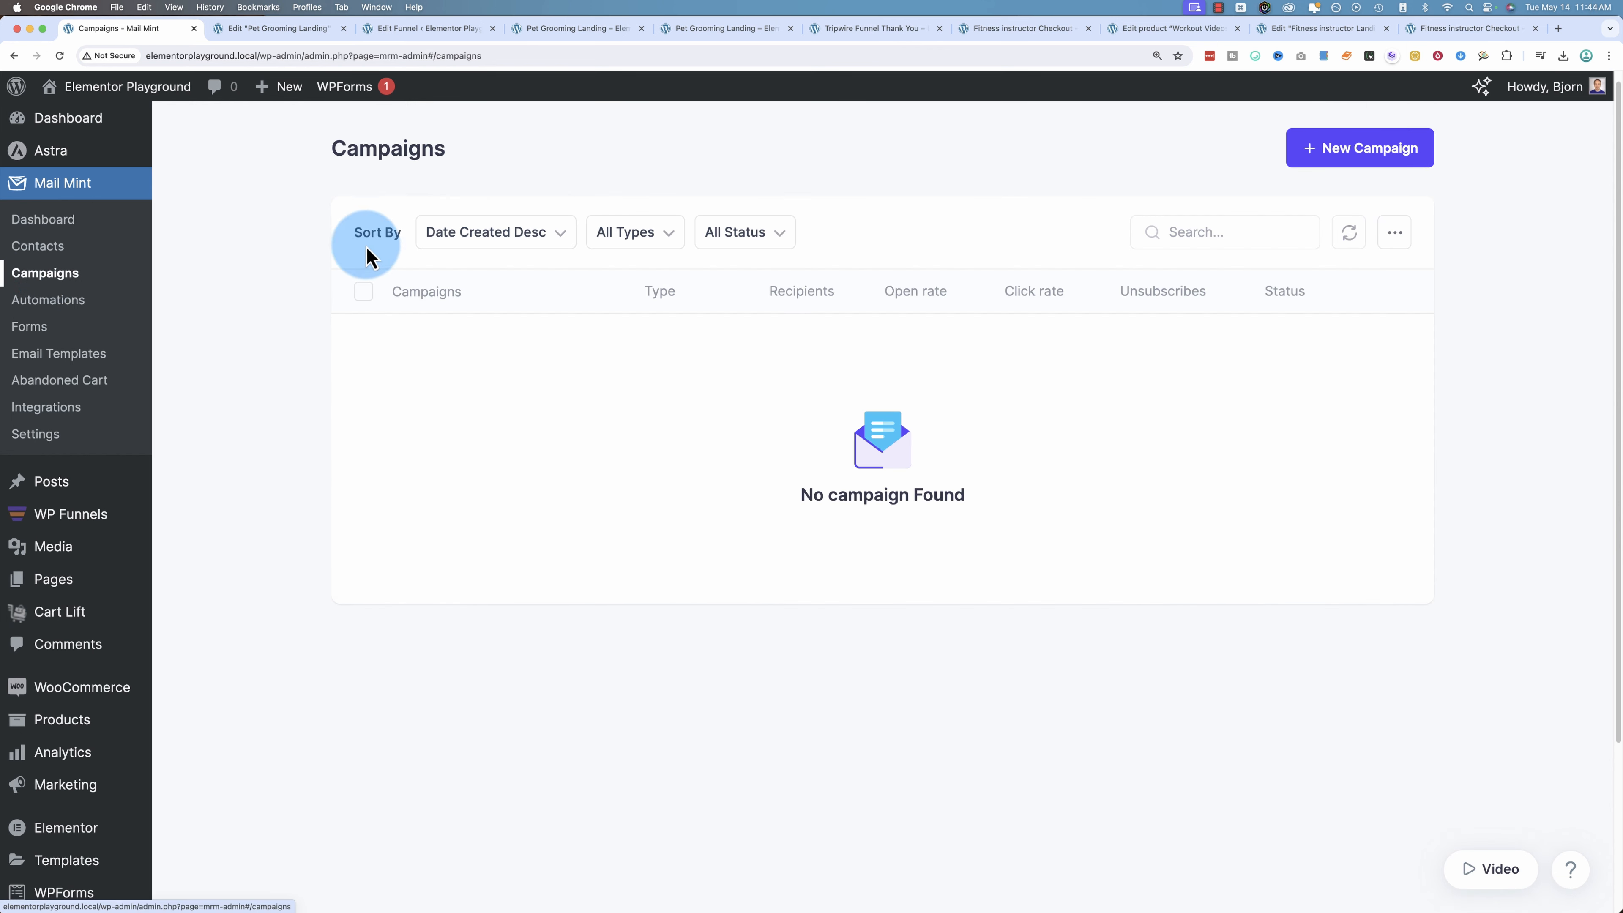
mouse_move(1128, 173)
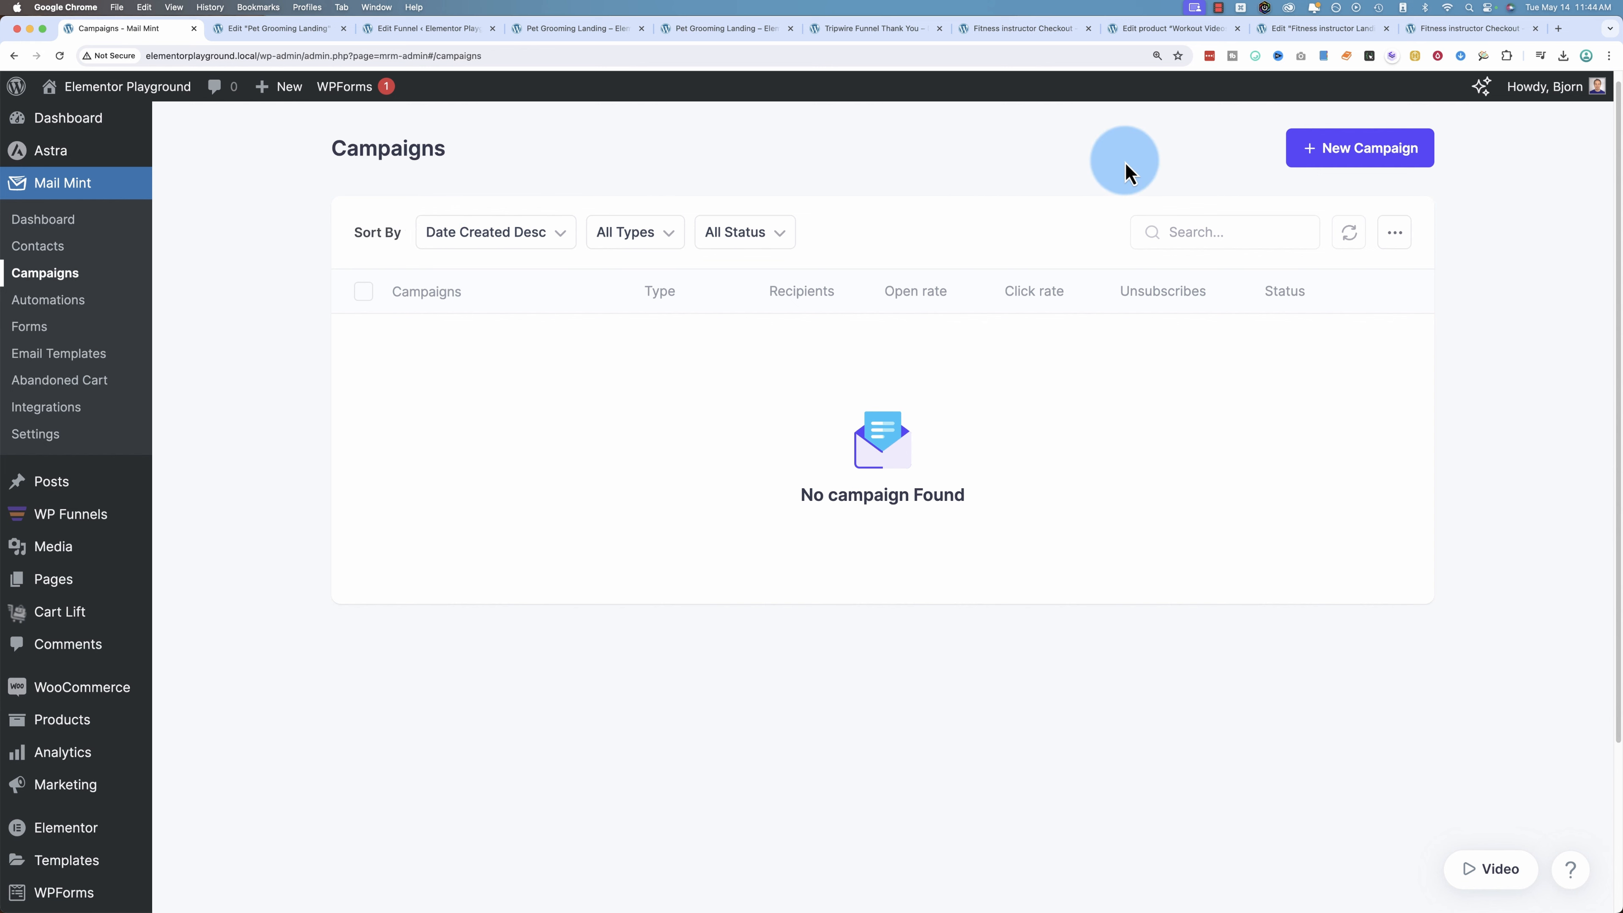
left_click(1359, 147)
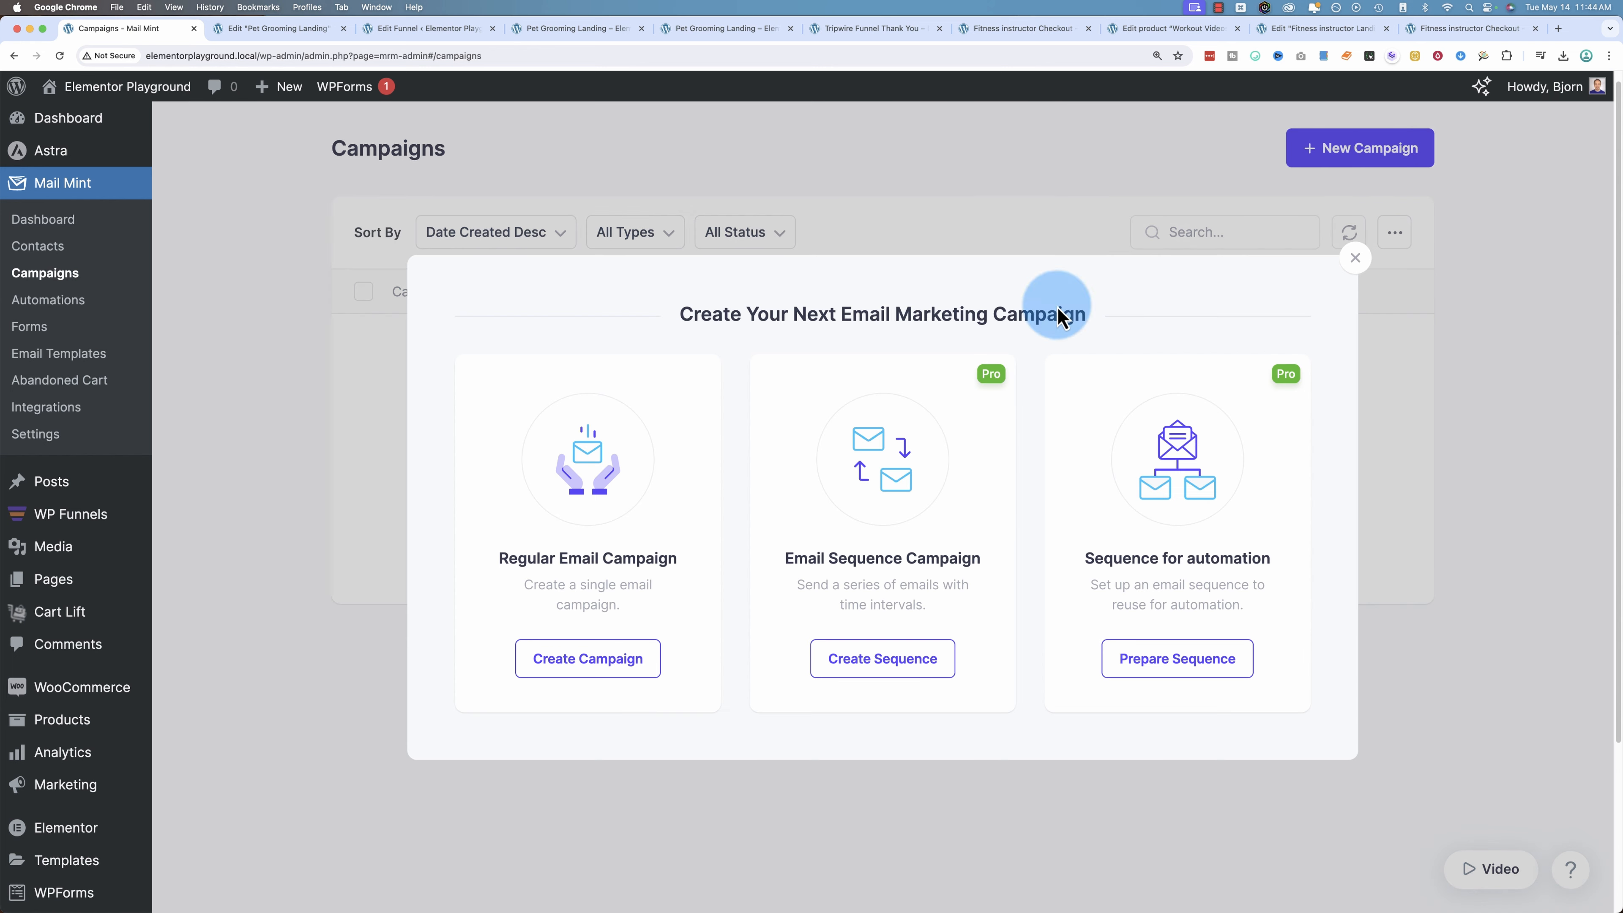
mouse_move(729, 425)
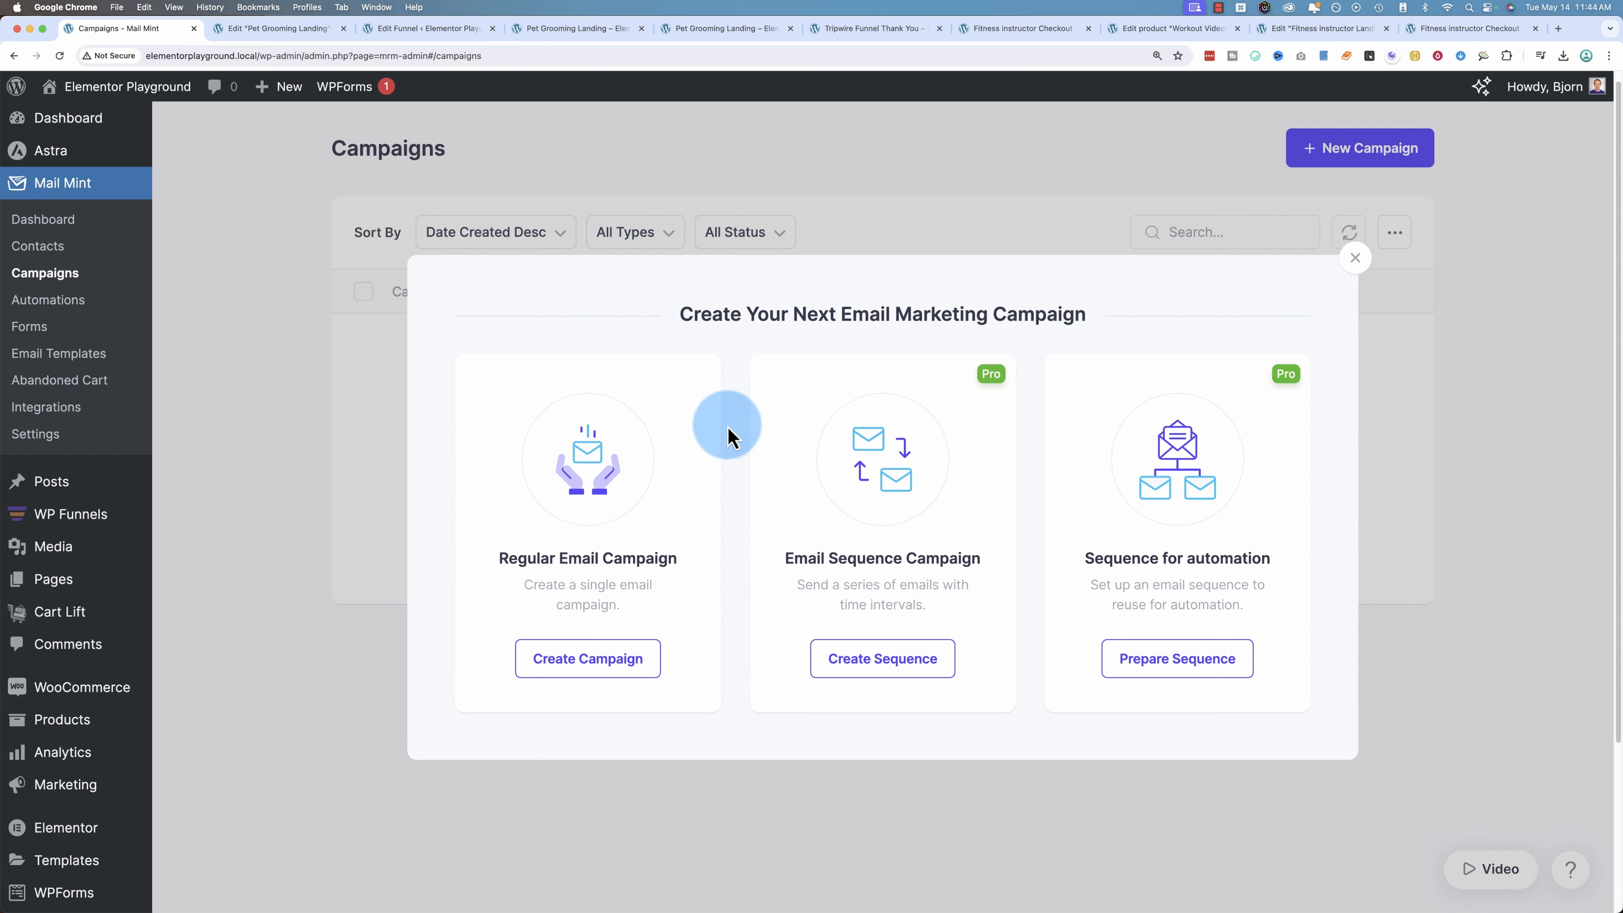
mouse_move(760, 475)
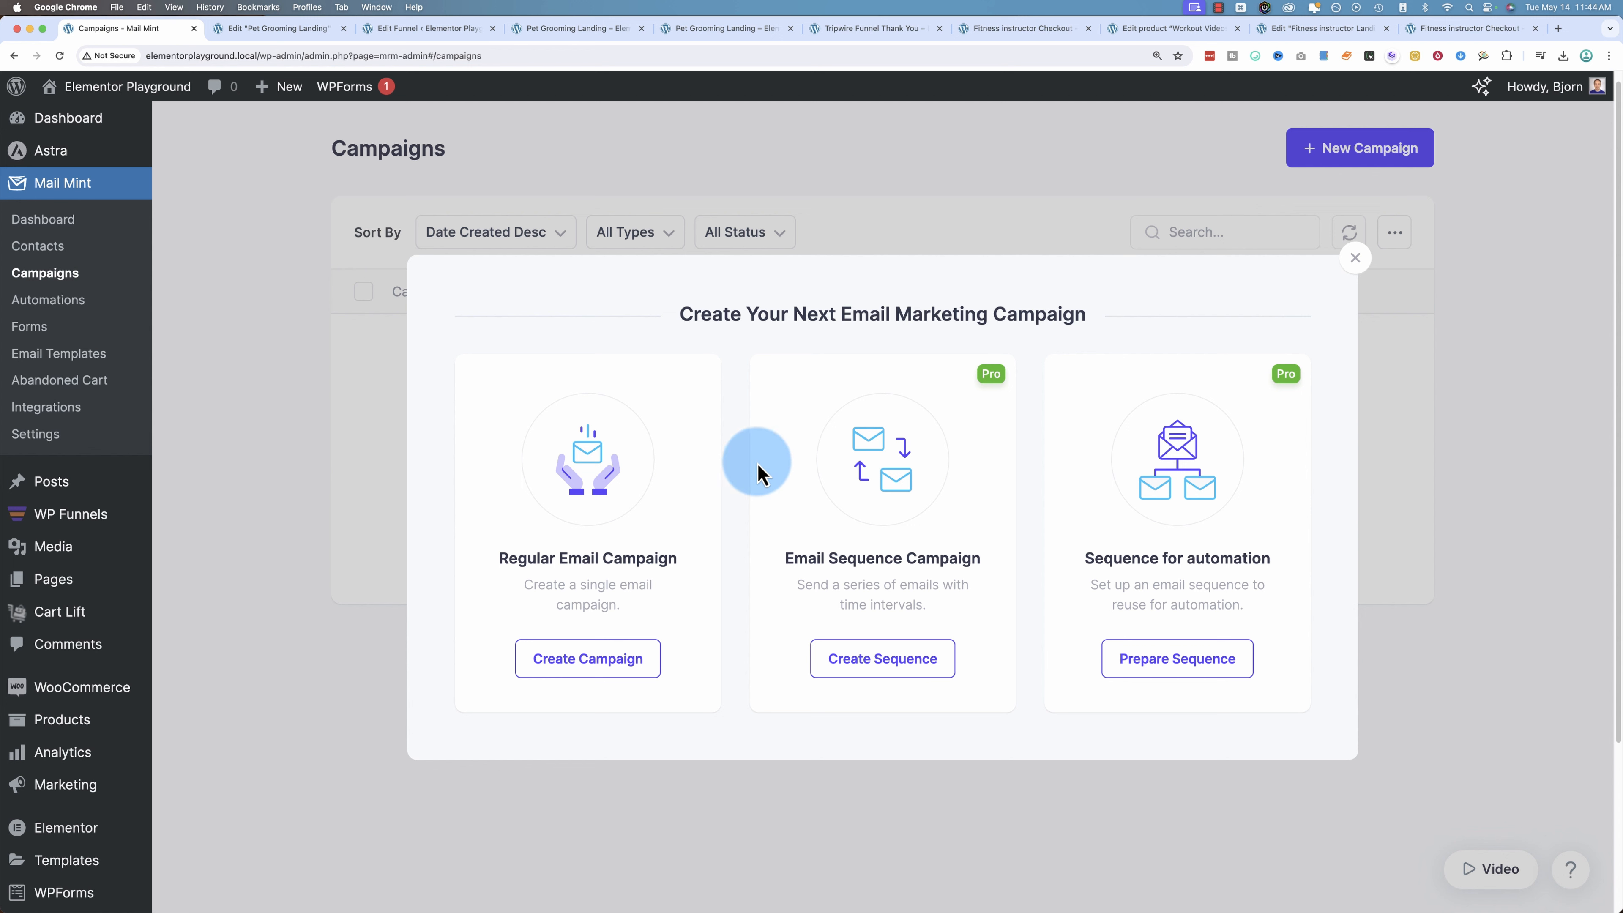
mouse_move(903, 406)
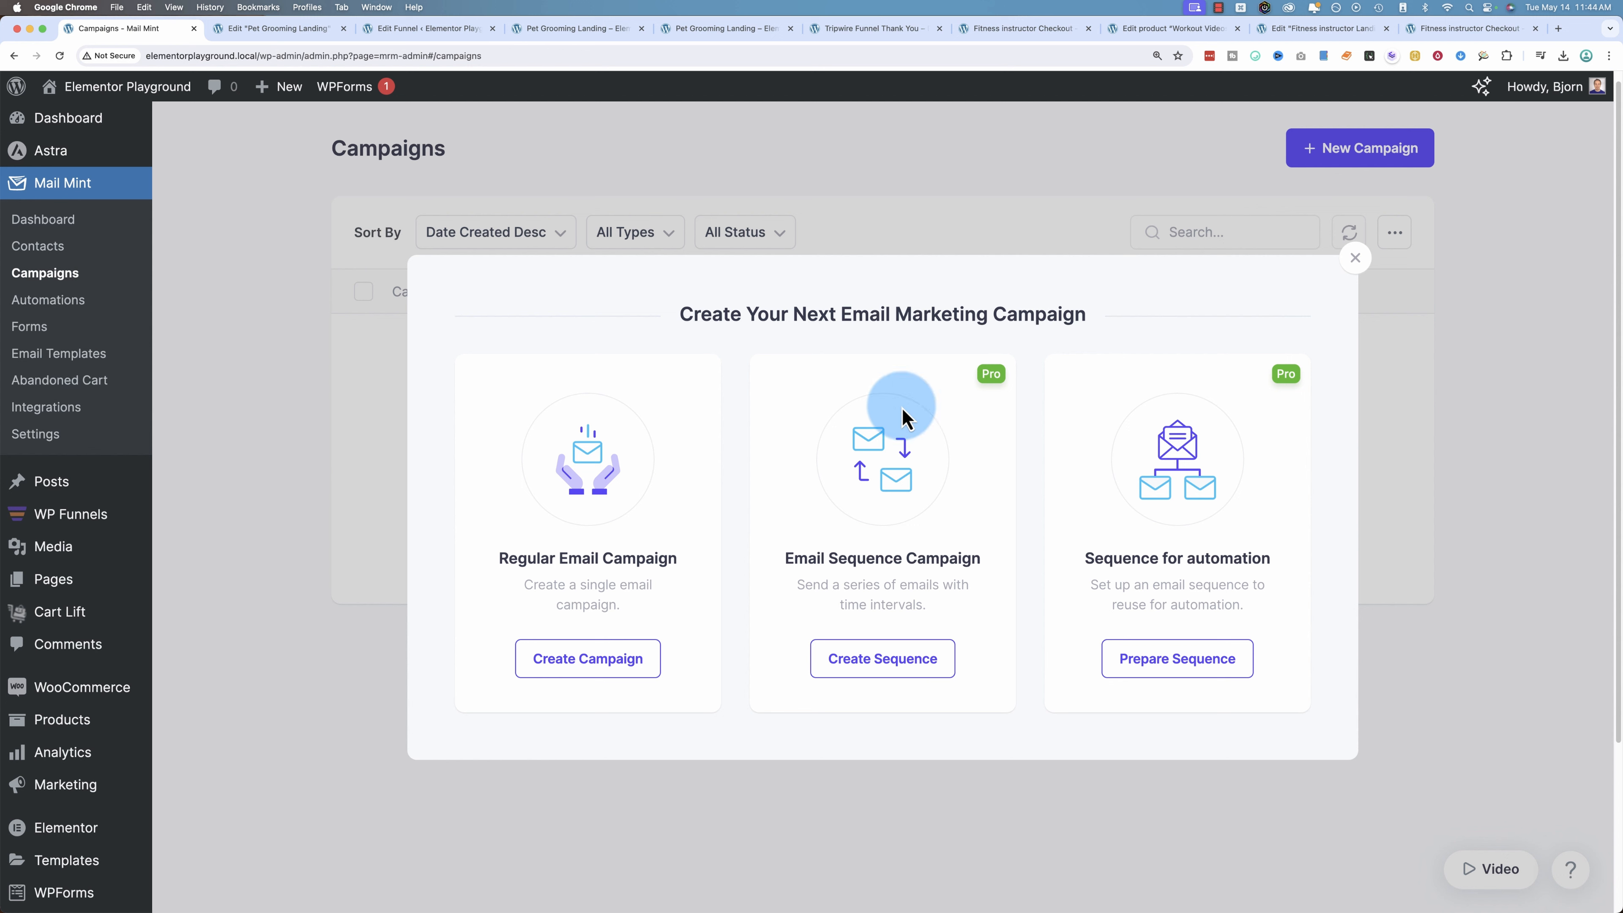
- Review the campaign types and create a Regular Email Campaign with sender fields prefilled
double_click(587, 559)
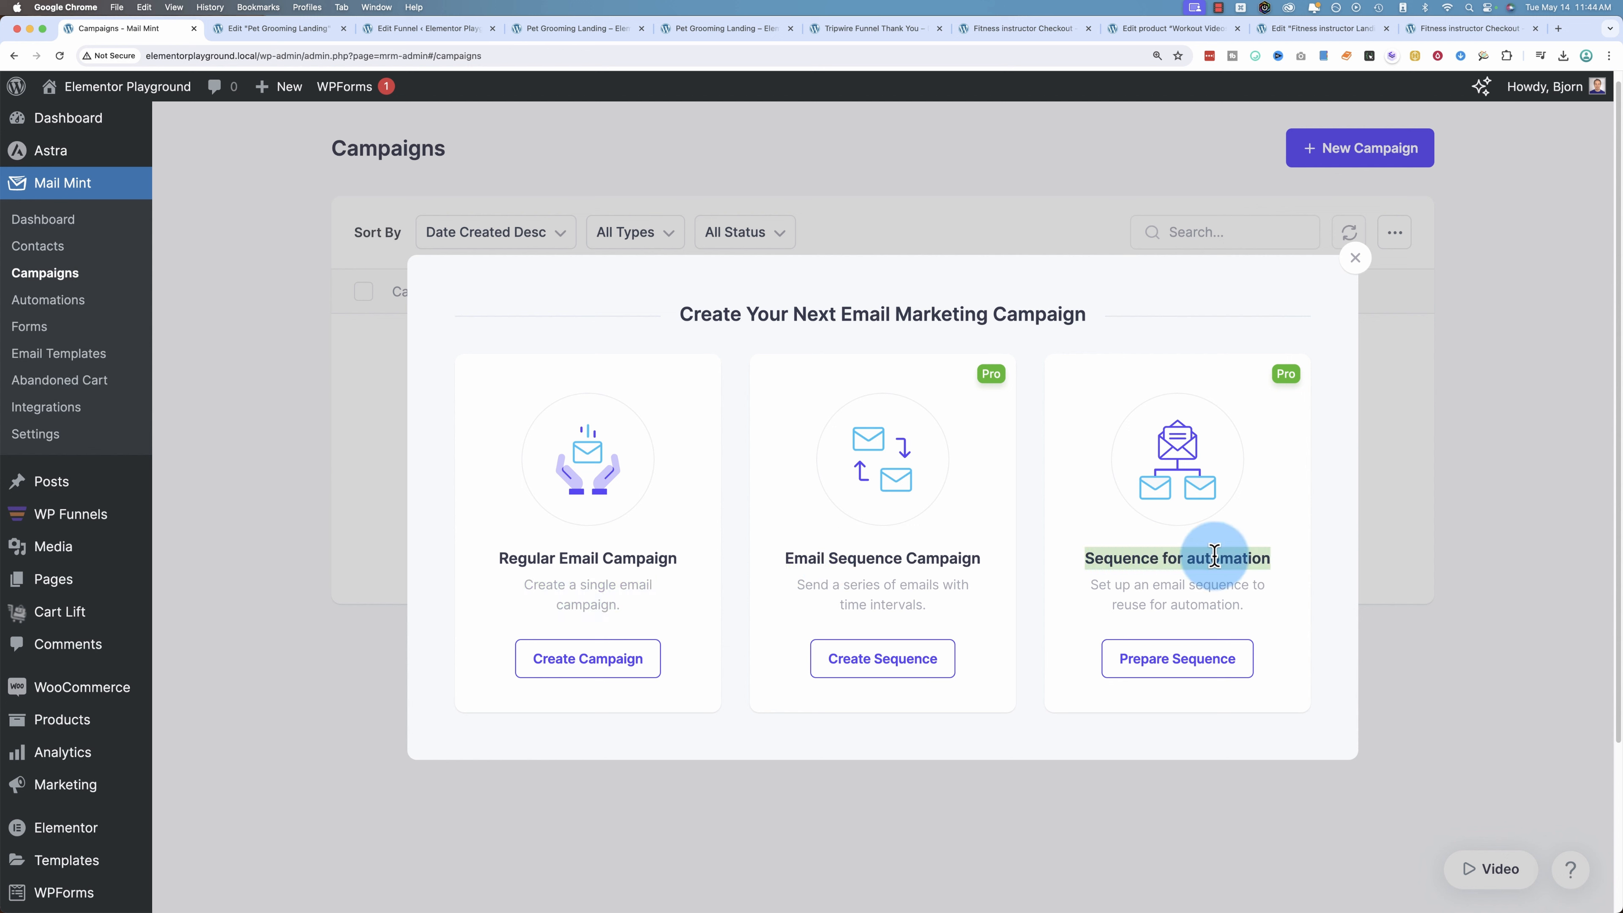
mouse_move(991, 580)
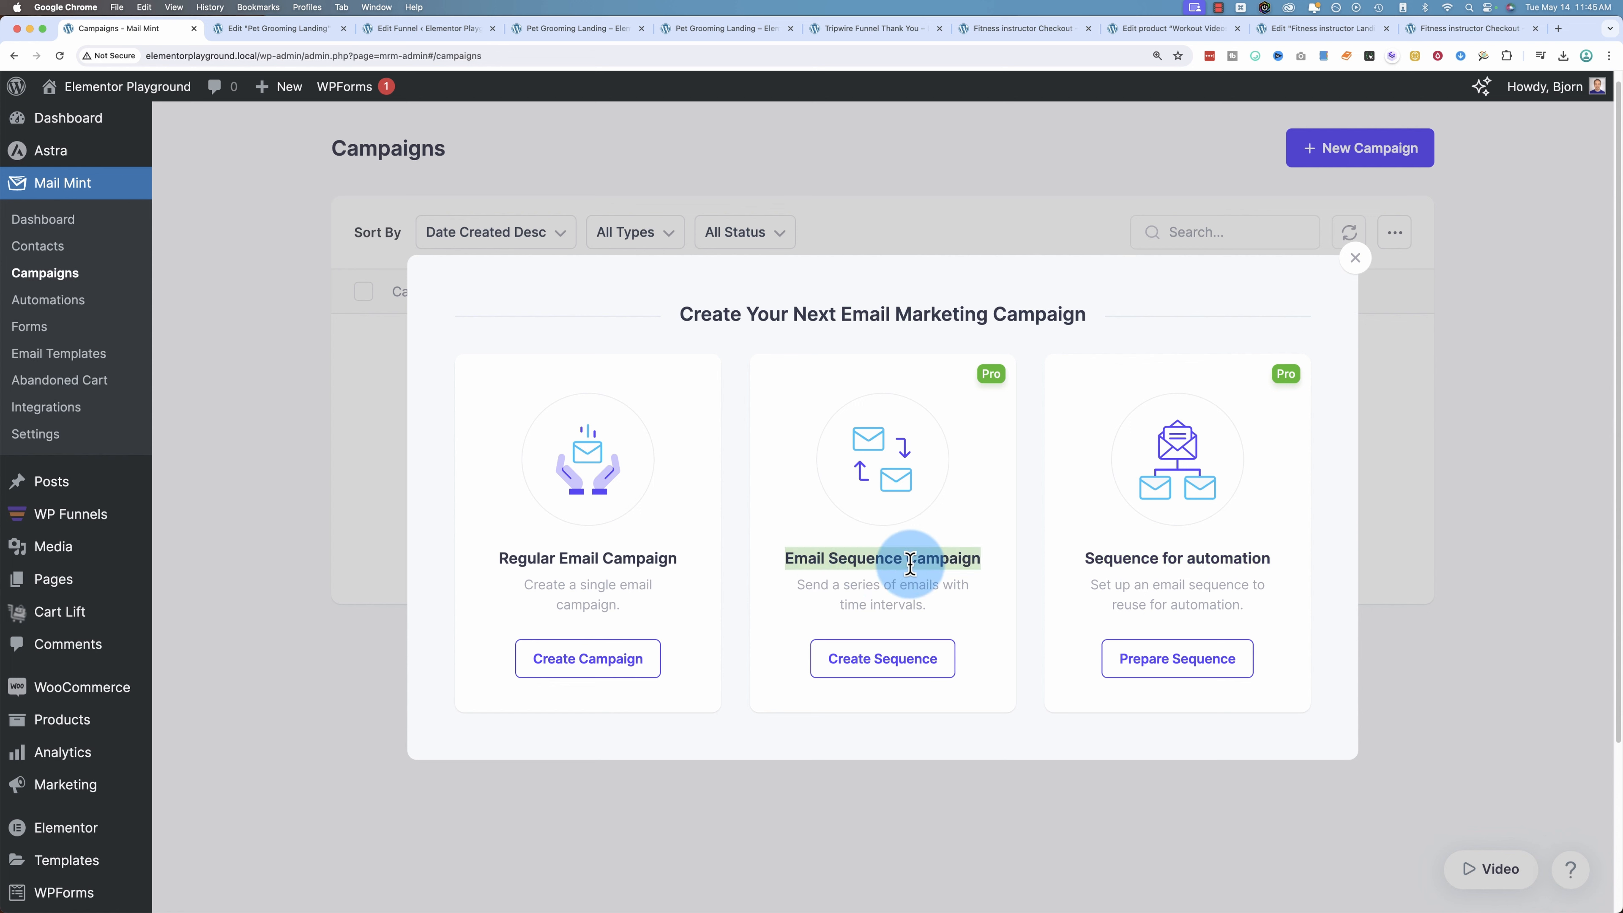
mouse_move(988, 664)
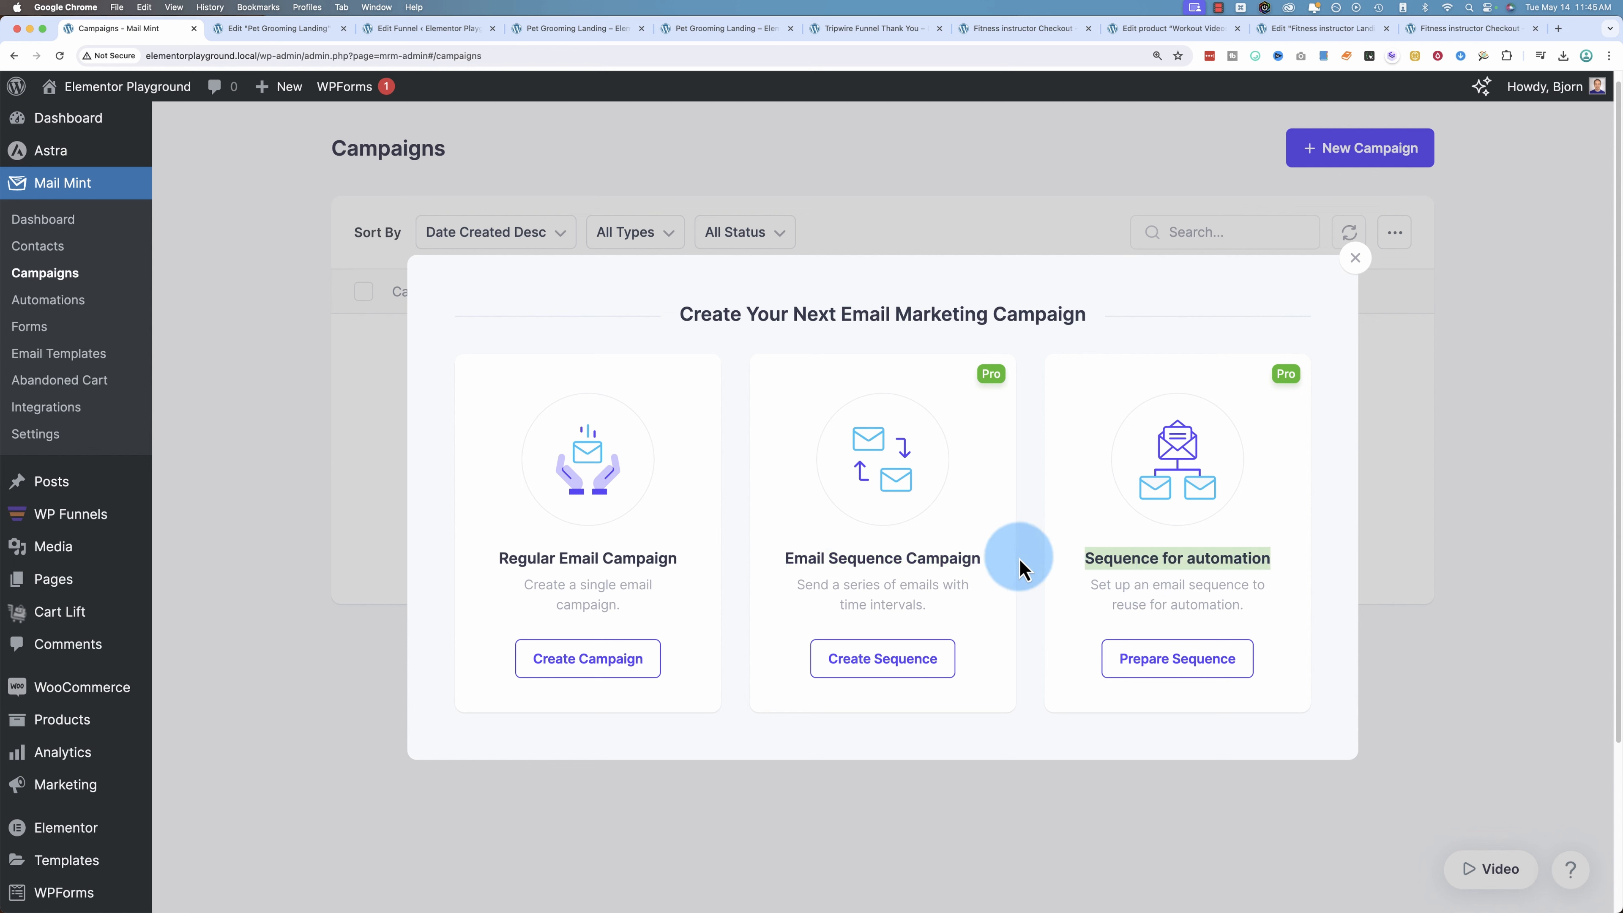
mouse_move(727, 618)
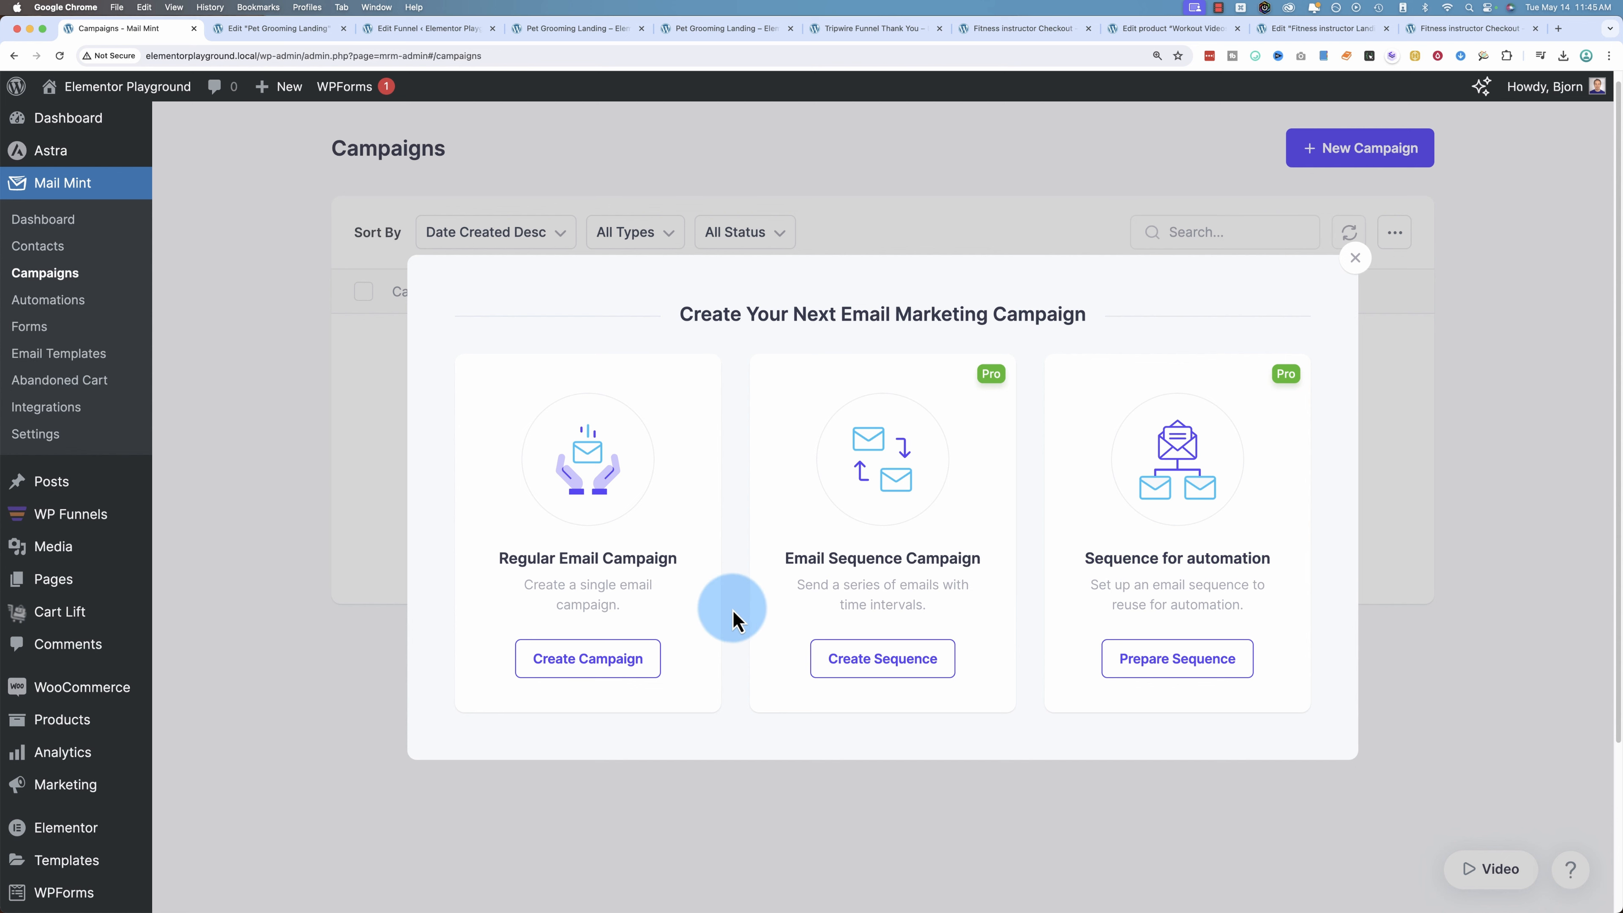
left_click(587, 659)
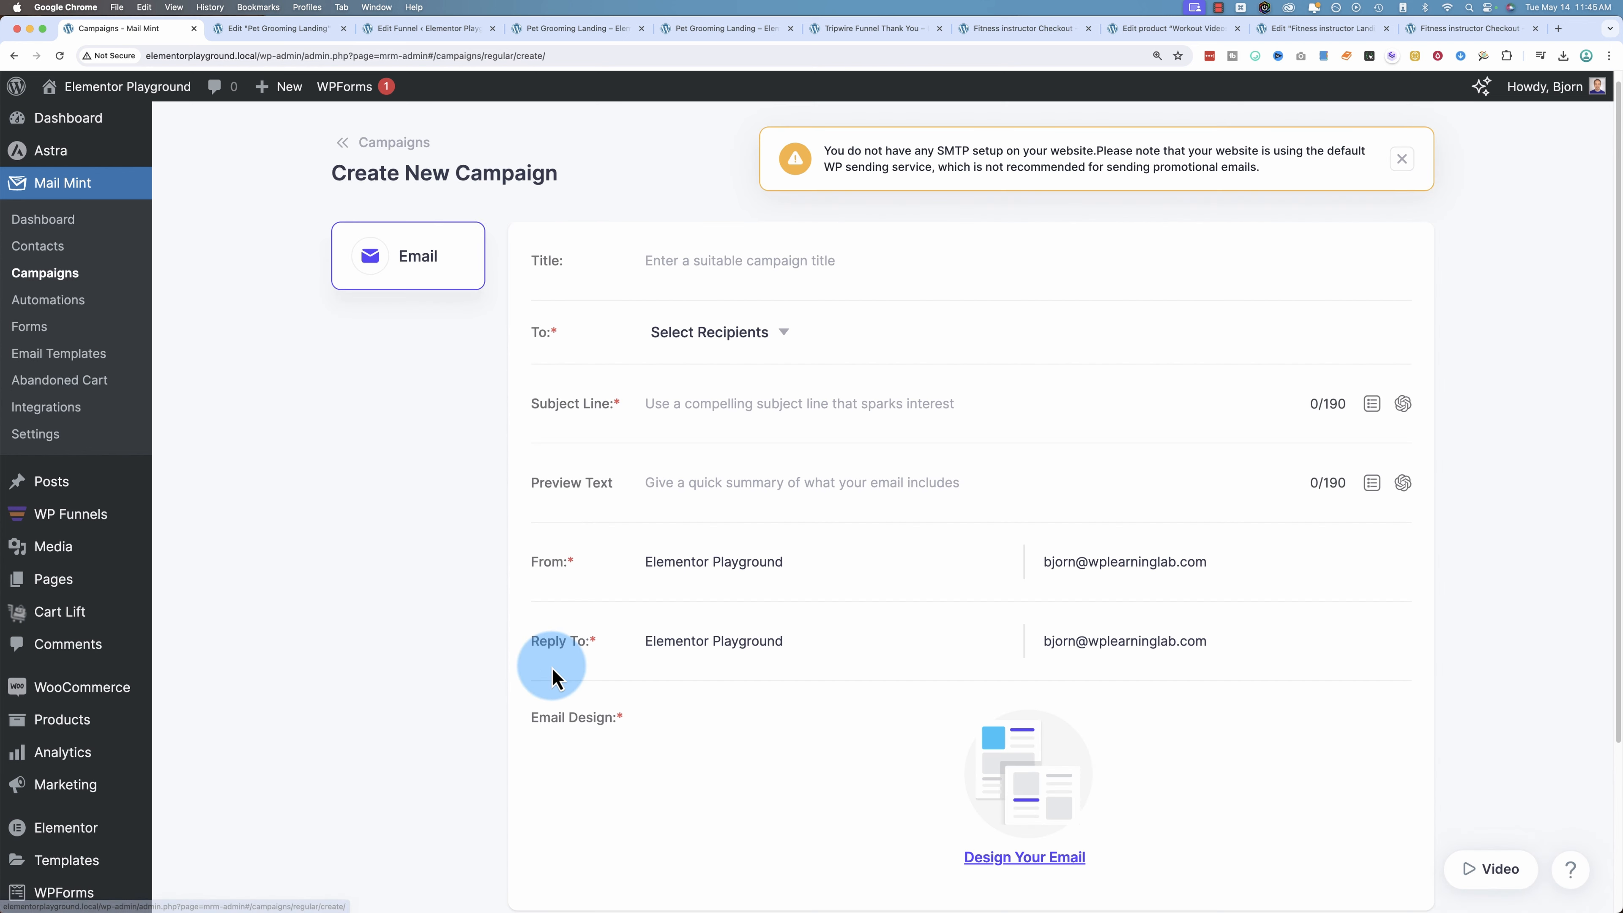
- Browse the List and Tag recipient choices, seeing the Pet Grooming list available, without selecting
left_click(709, 332)
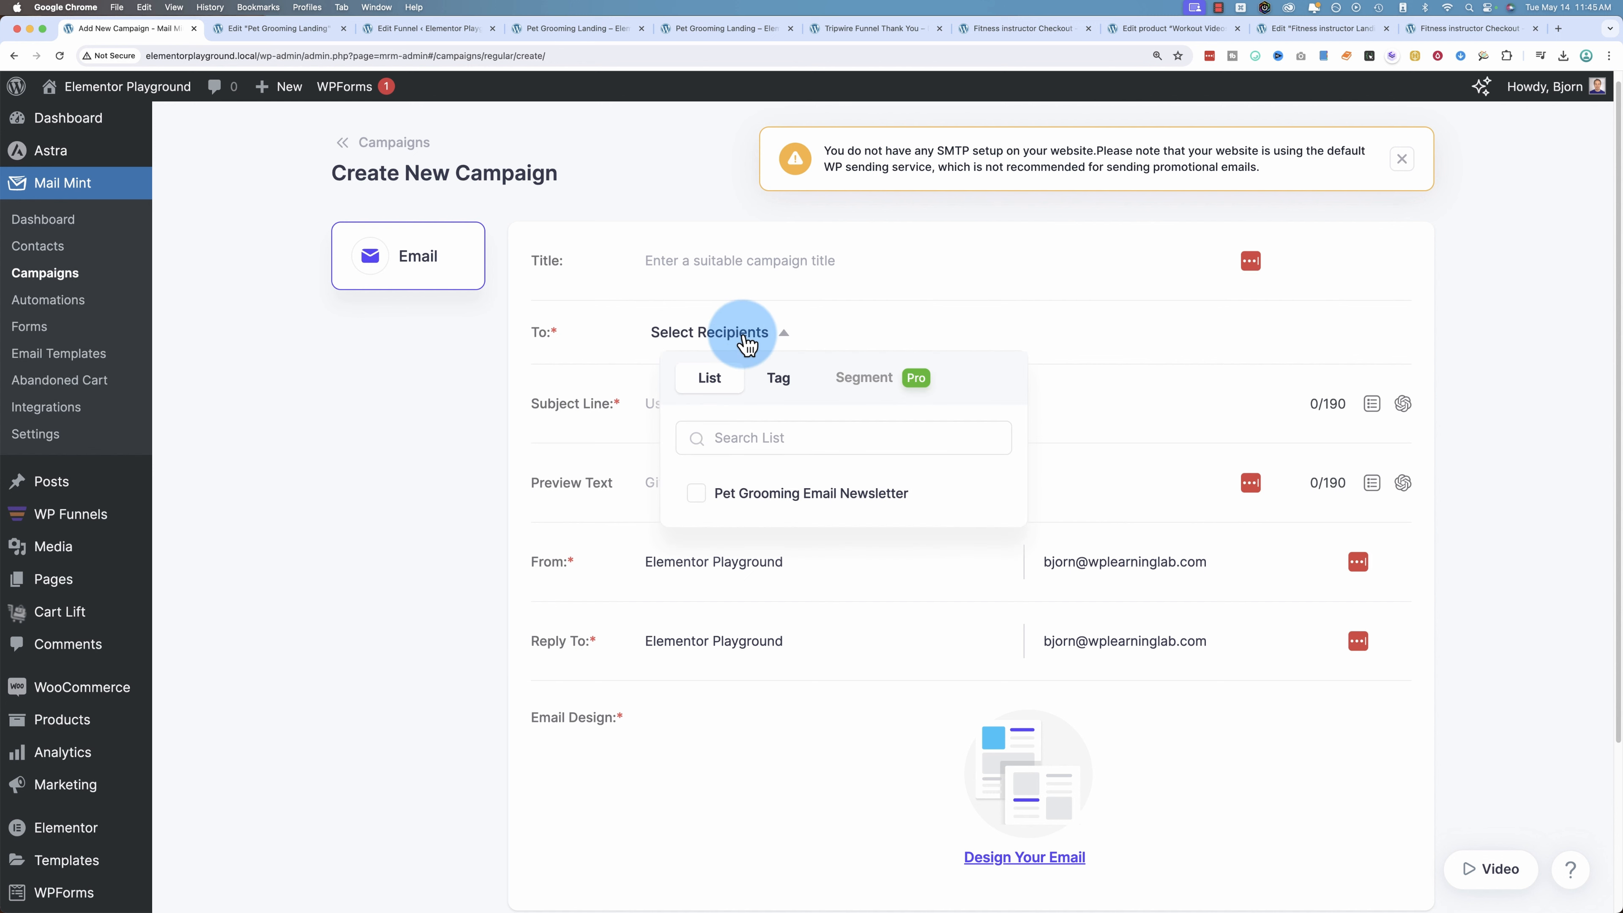
mouse_move(734, 398)
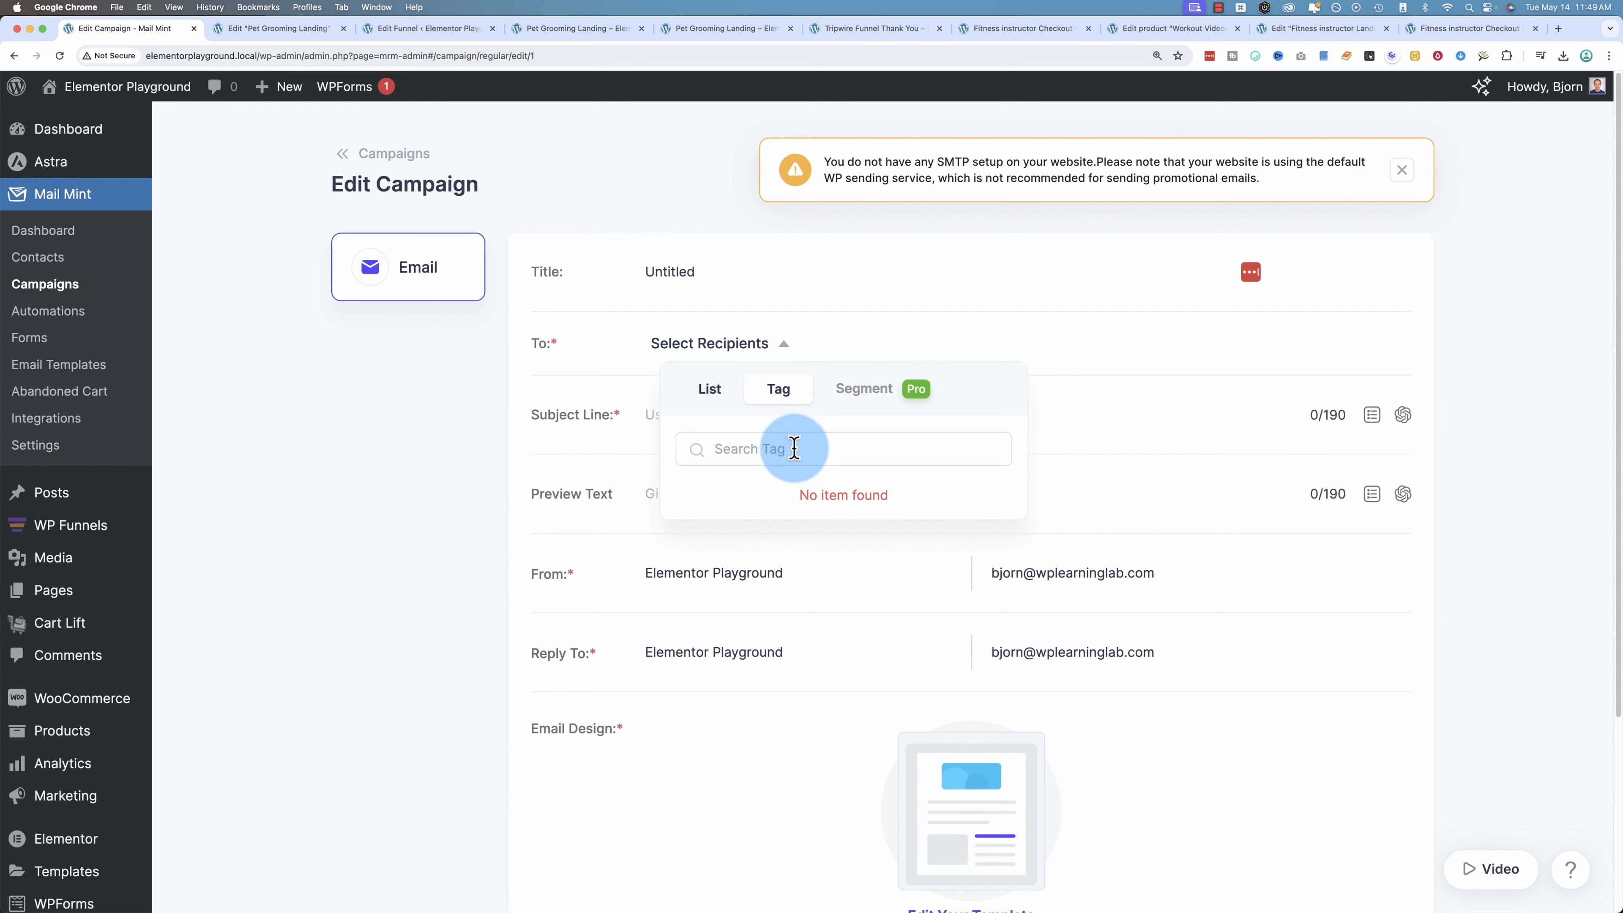
left_click(710, 389)
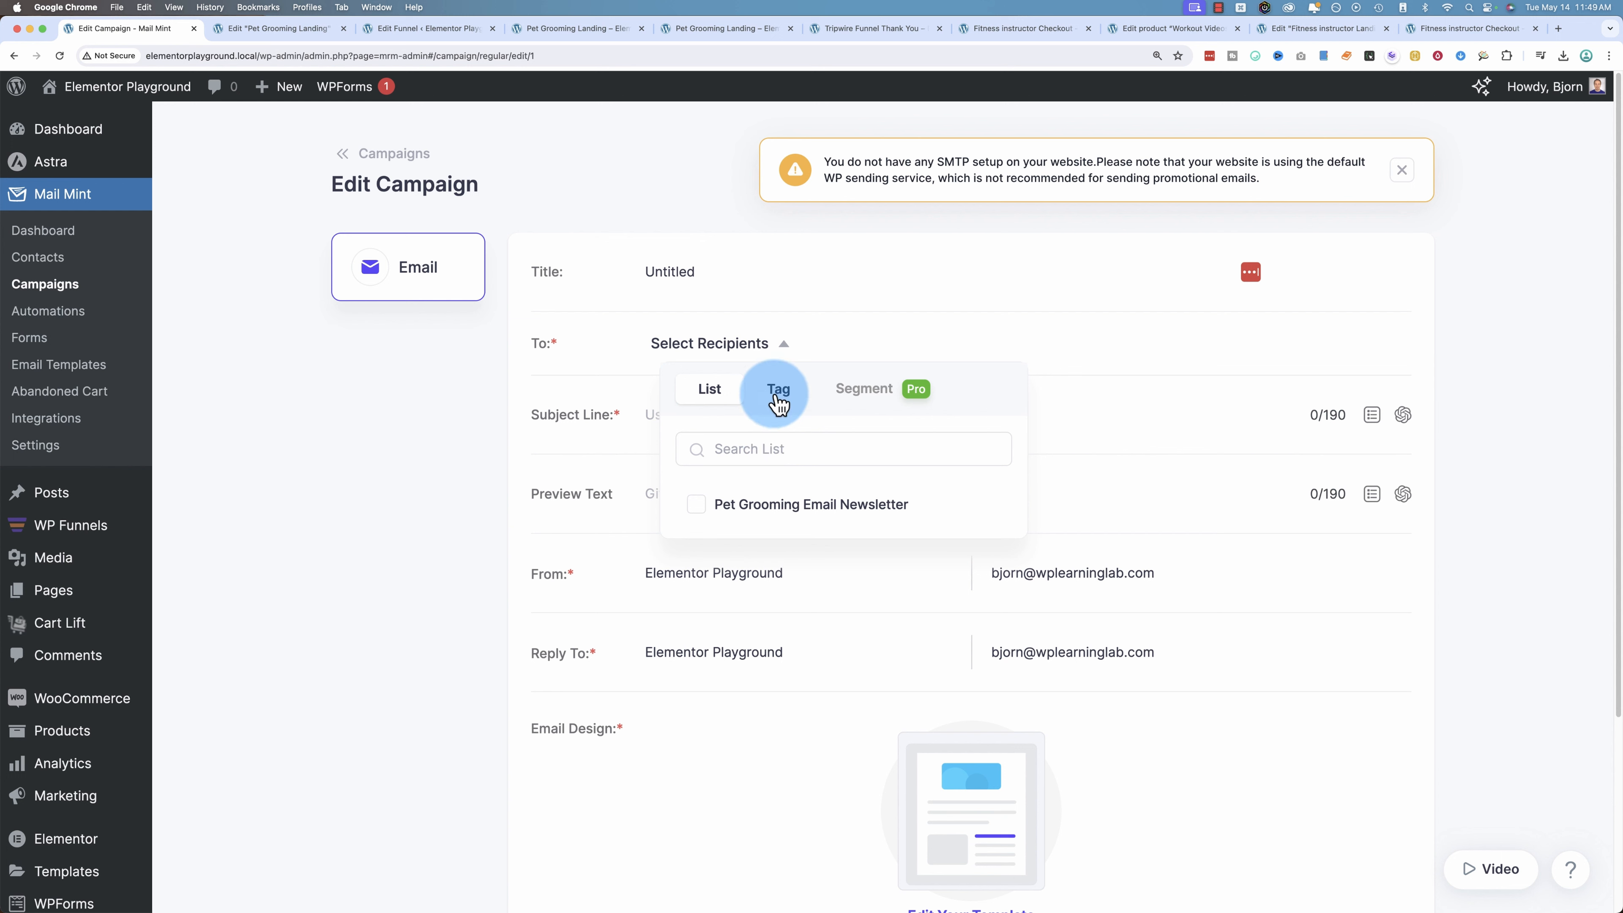
left_click(778, 388)
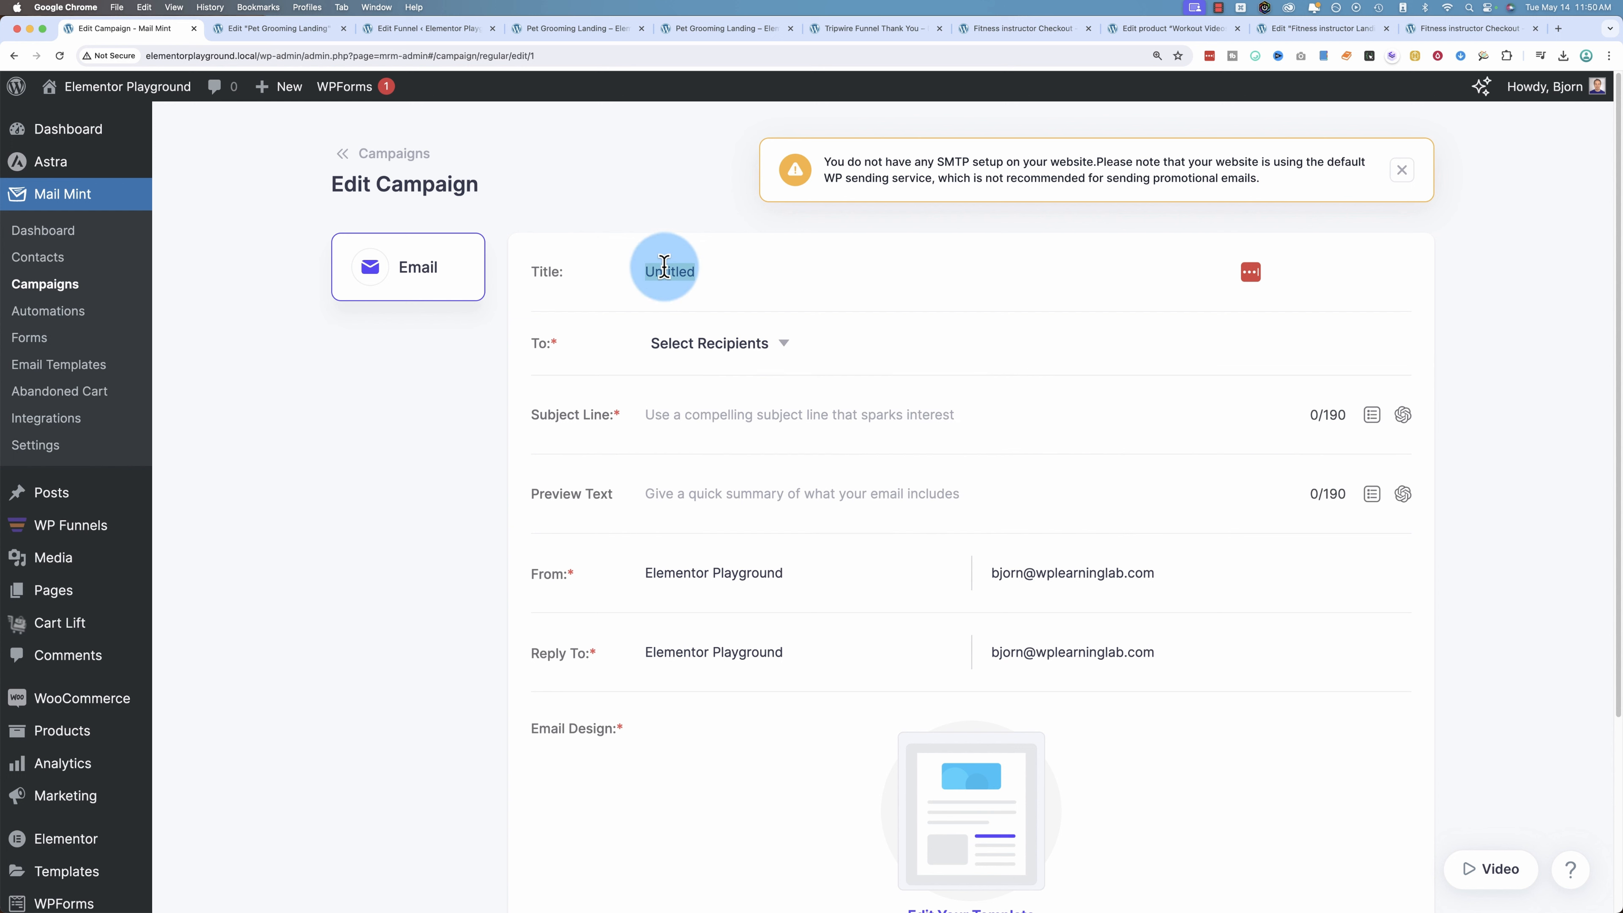
- Title the campaign Newsletter 1 and set the subject to 'Hey {{first_name}}! Read this email!'
type("Newsletter 1")
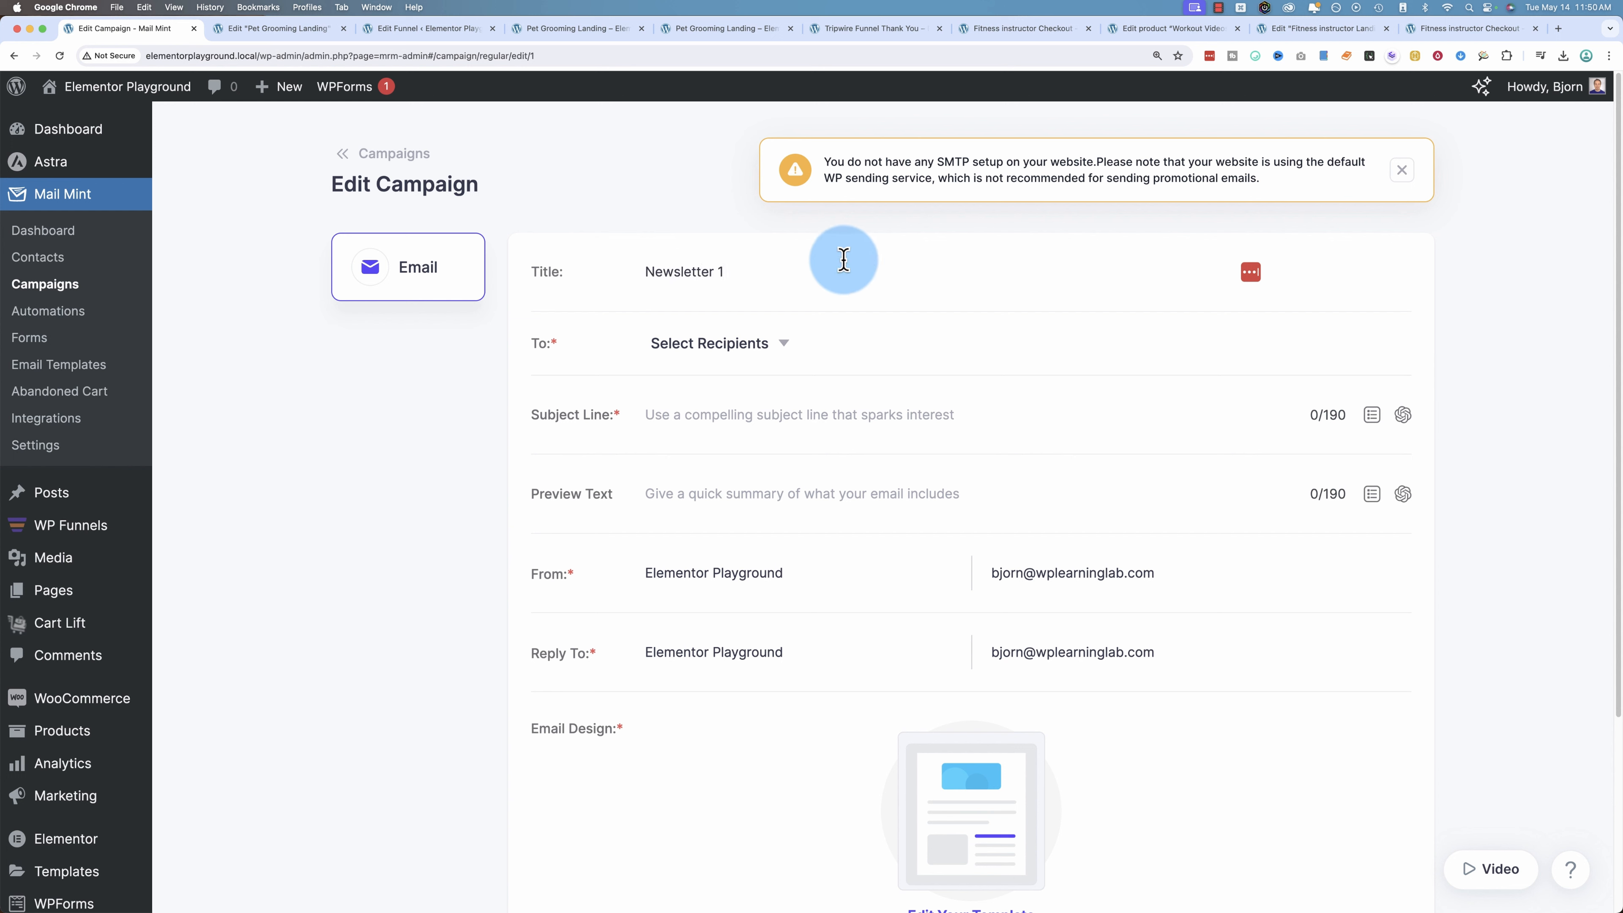
mouse_move(508, 414)
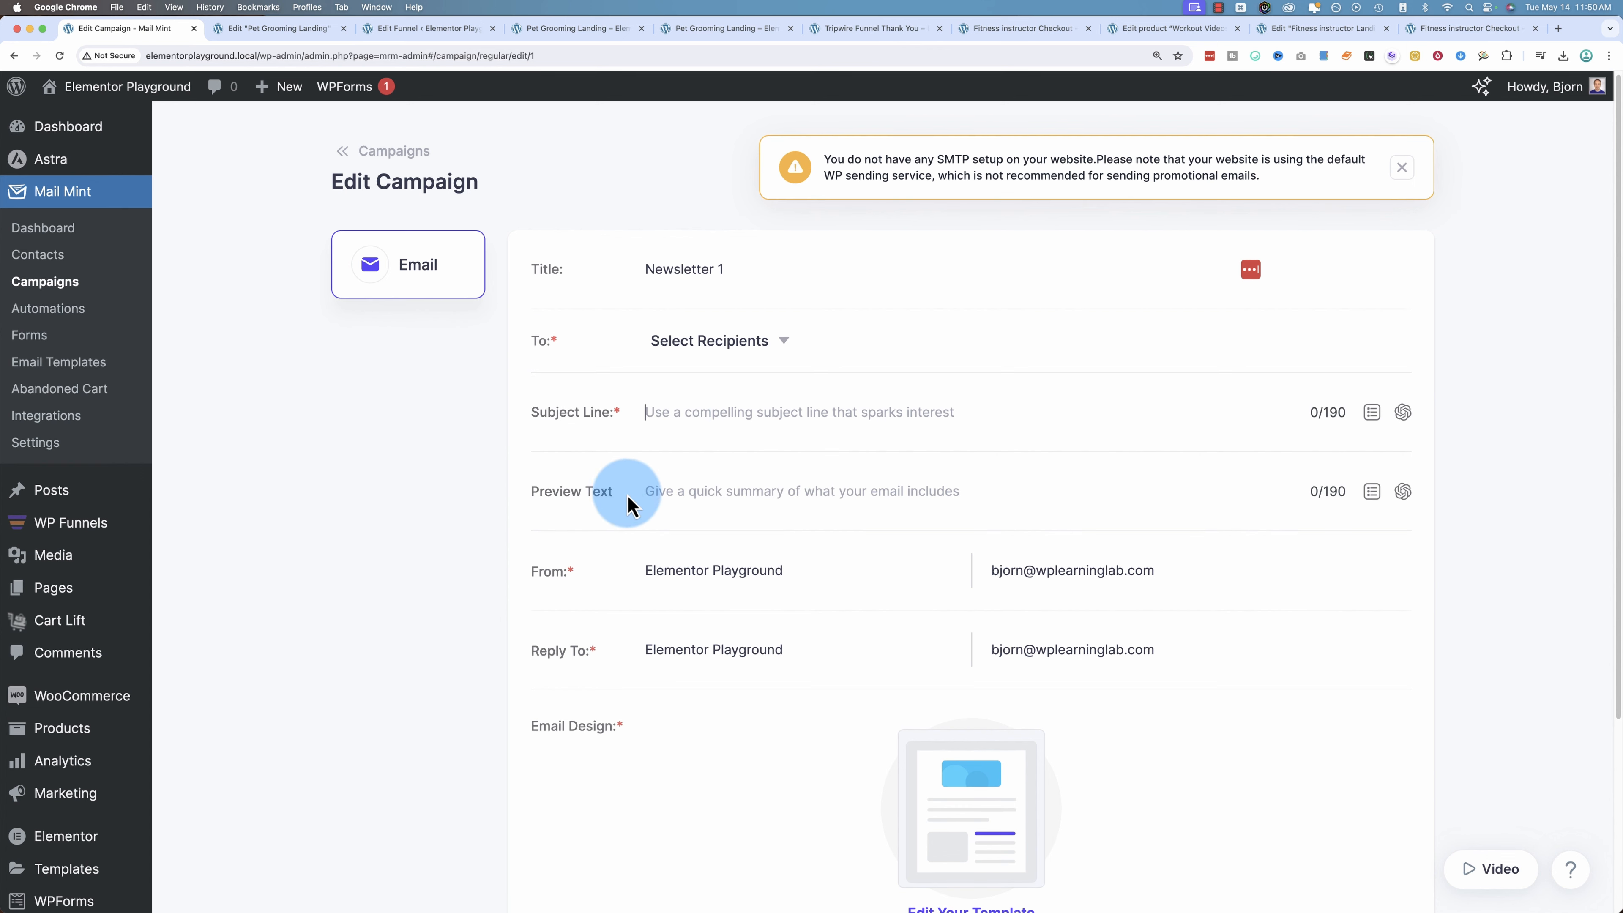
mouse_move(1372, 411)
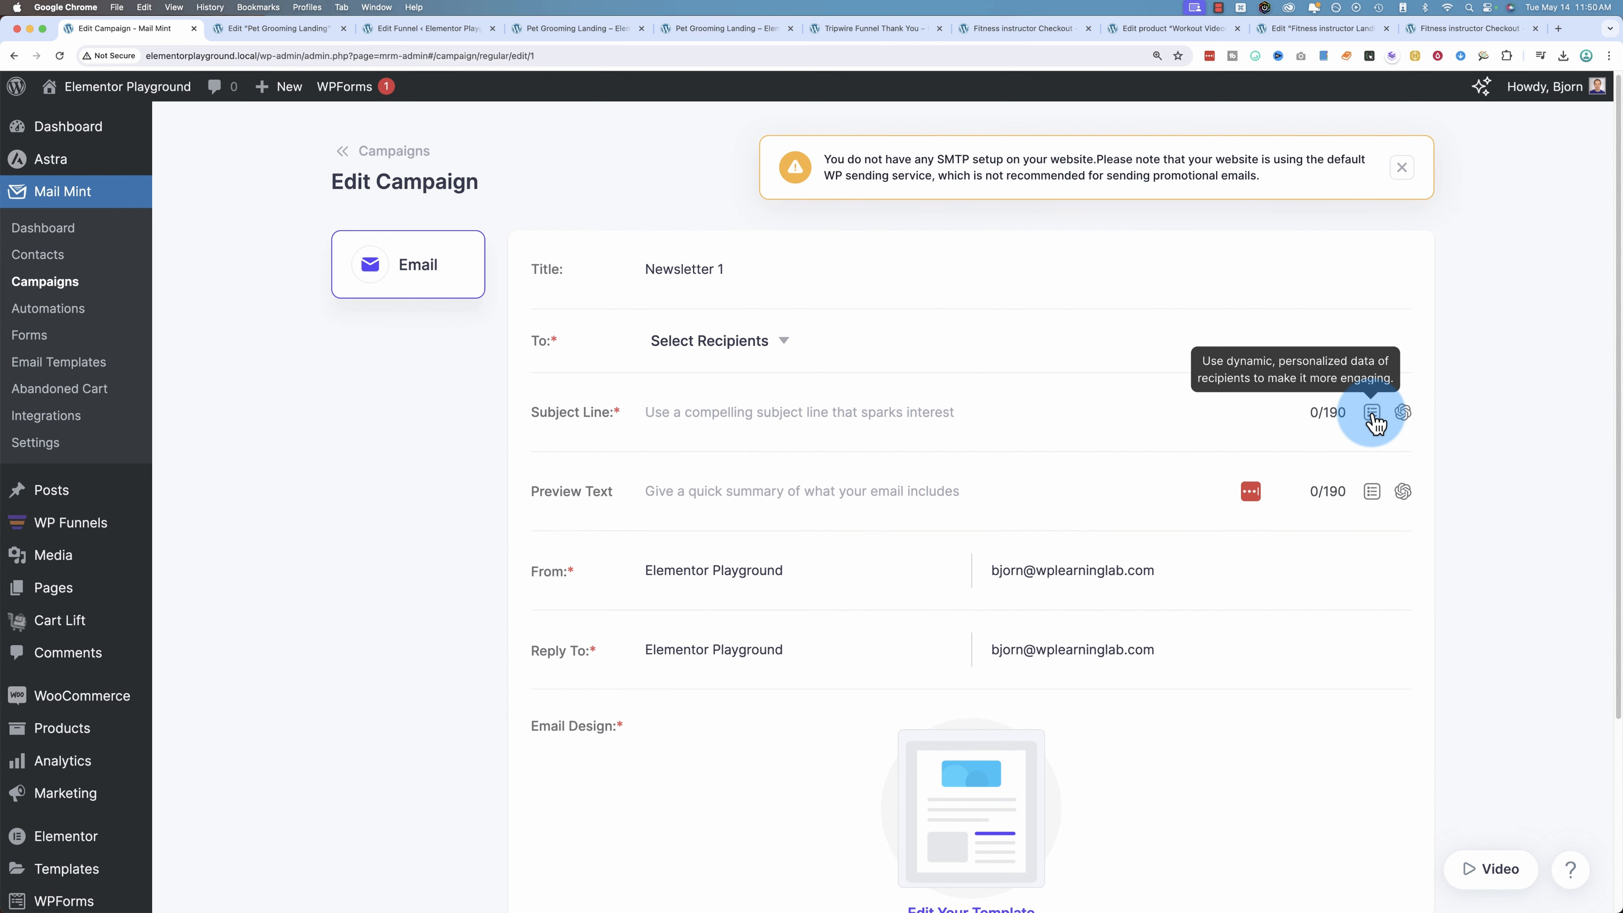
left_click(1371, 412)
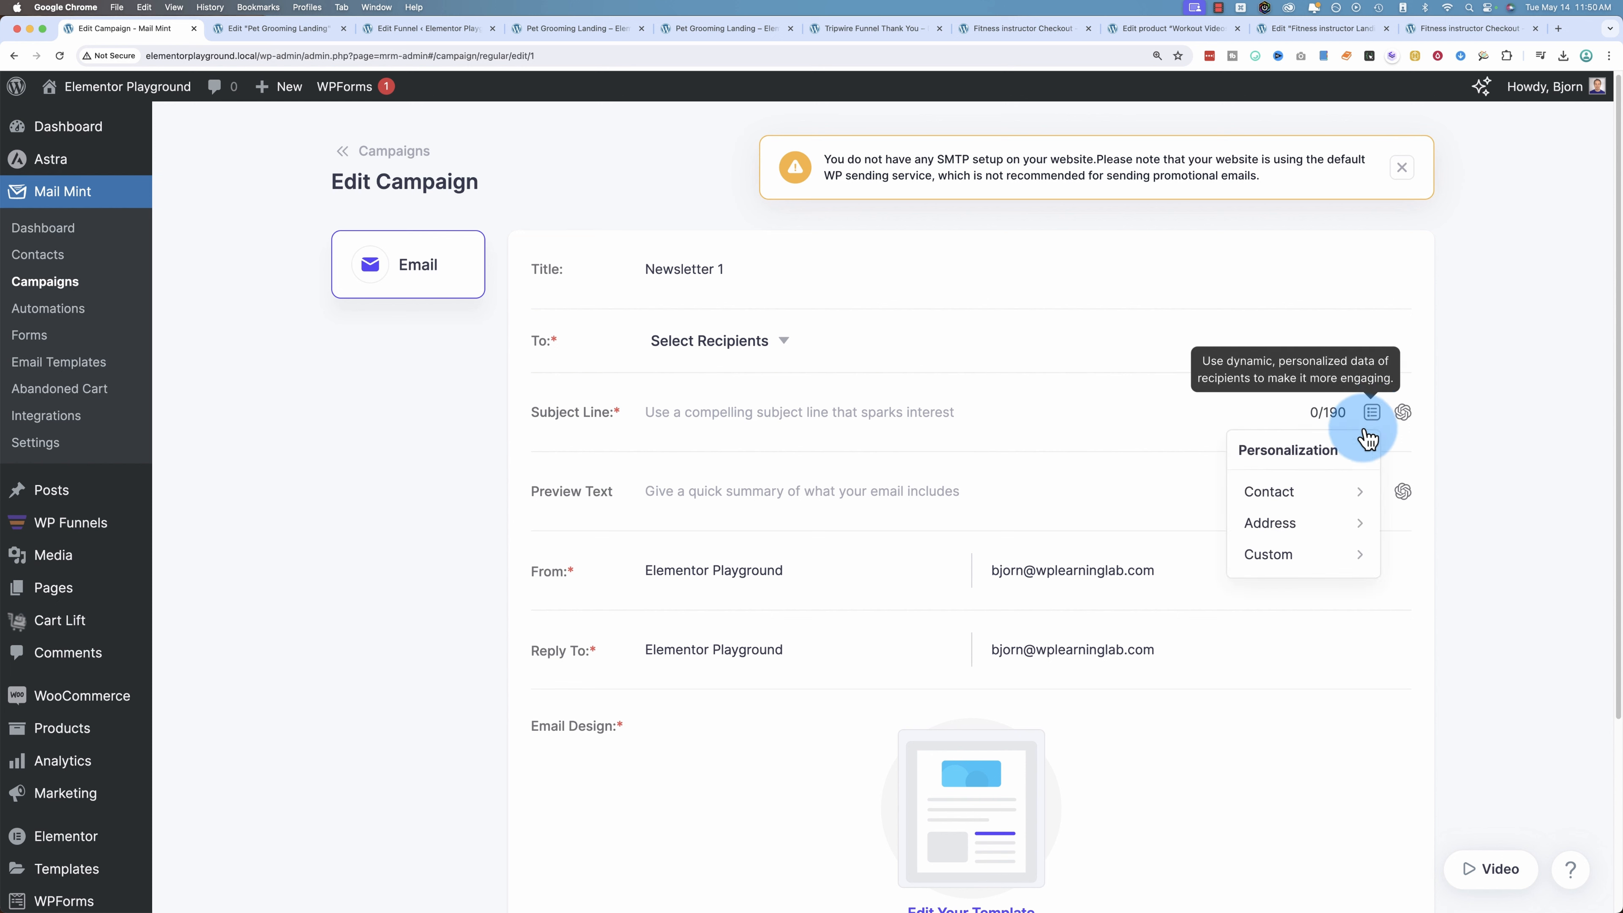
left_click(1267, 492)
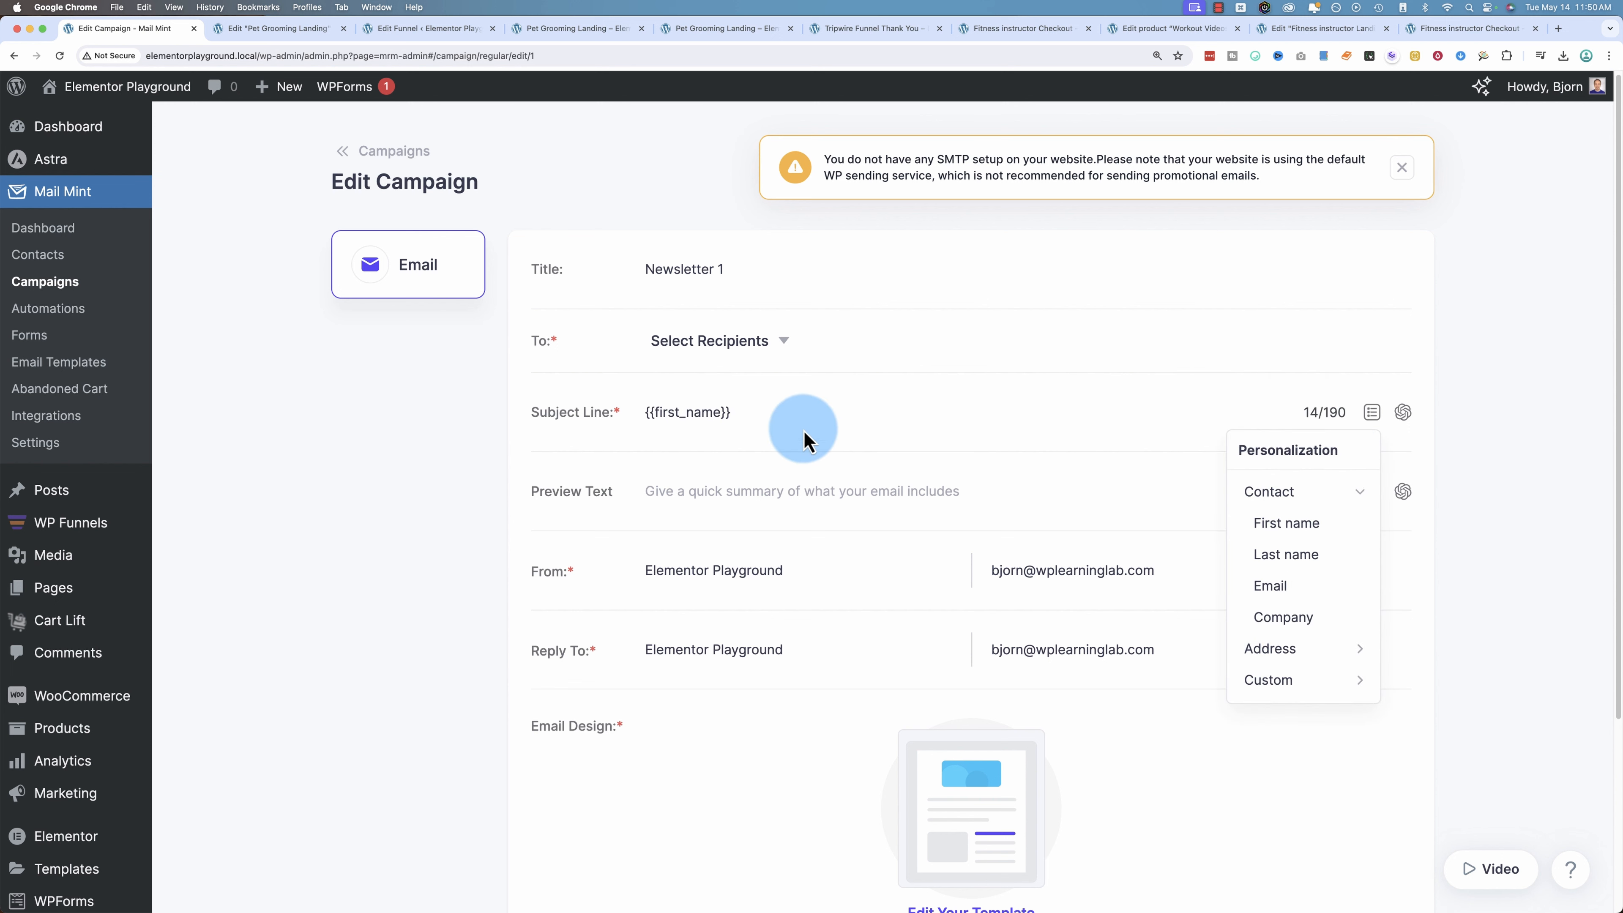
type("Hey")
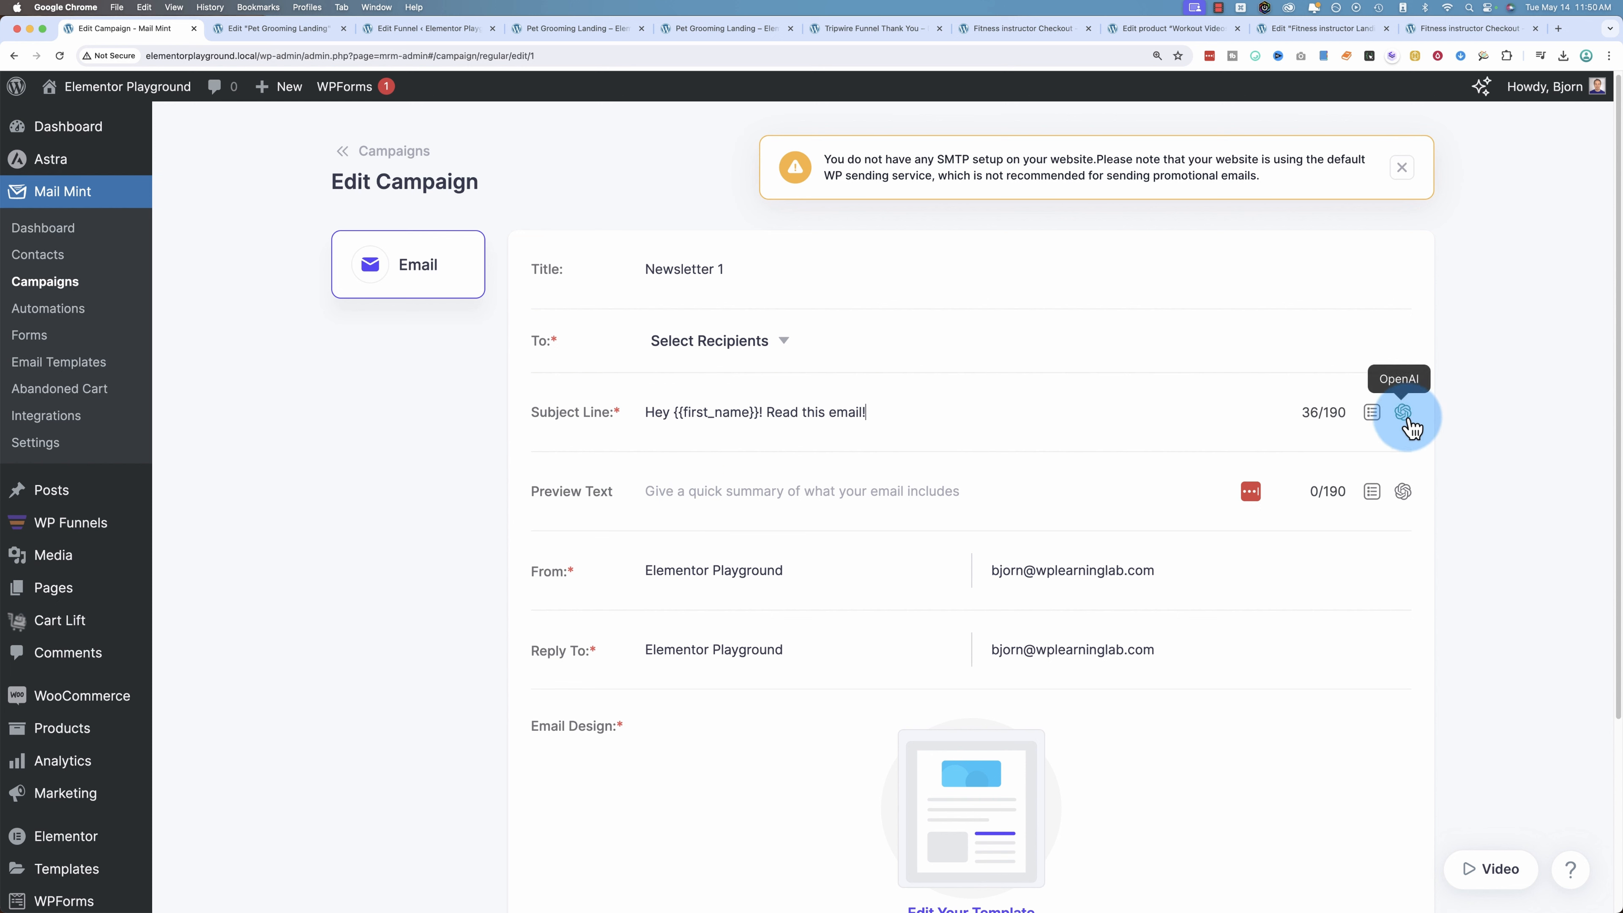
mouse_move(890, 420)
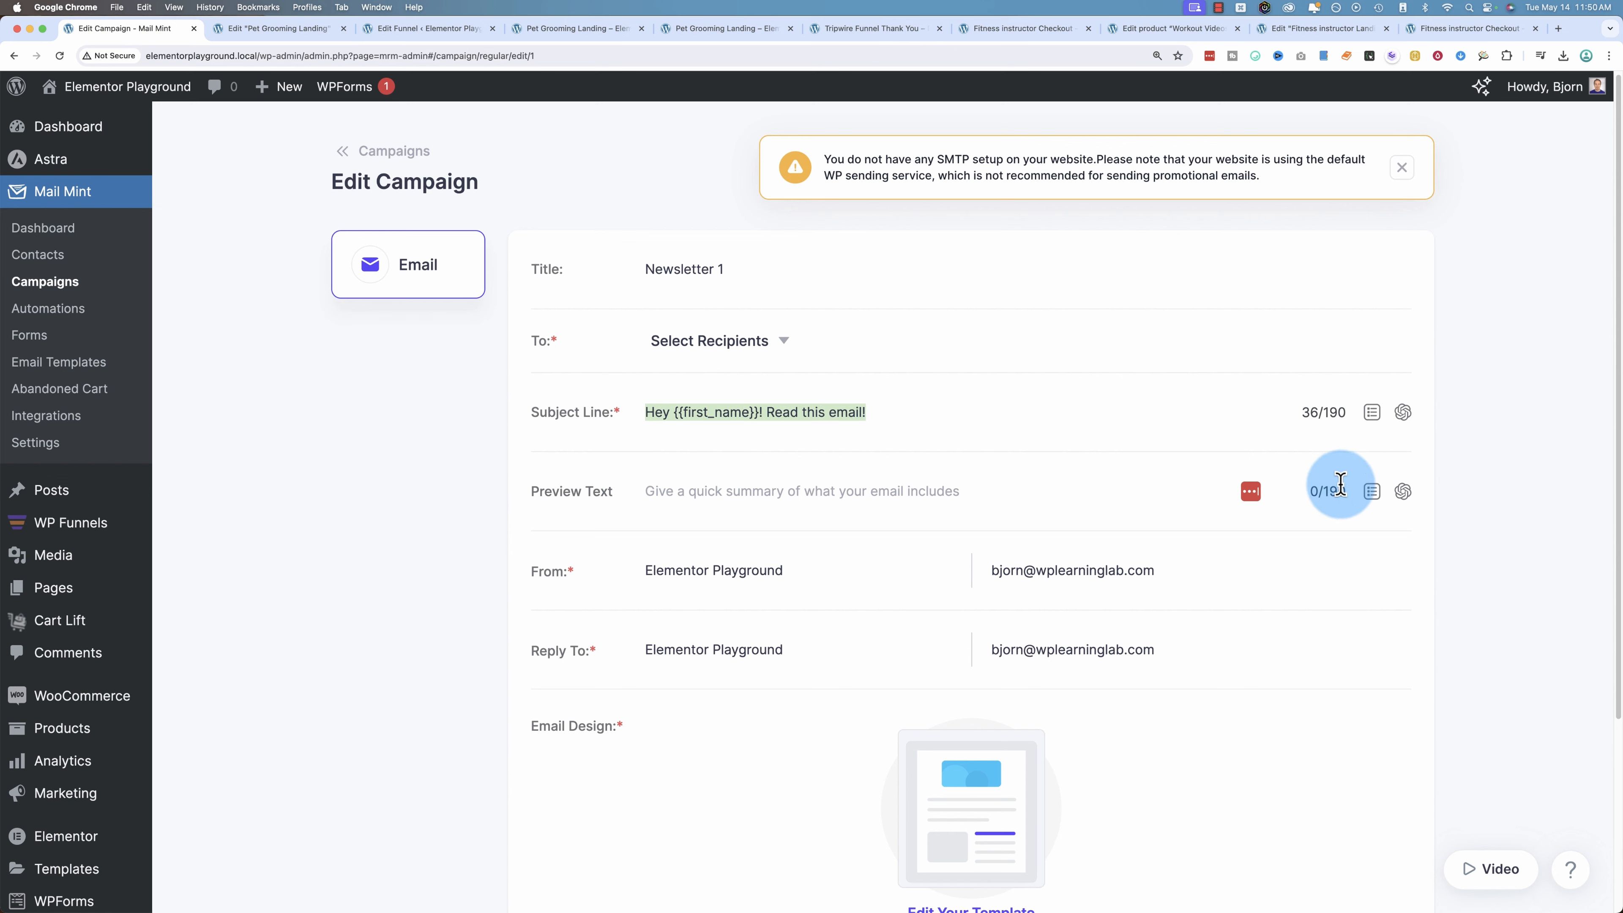
scroll("down", 3)
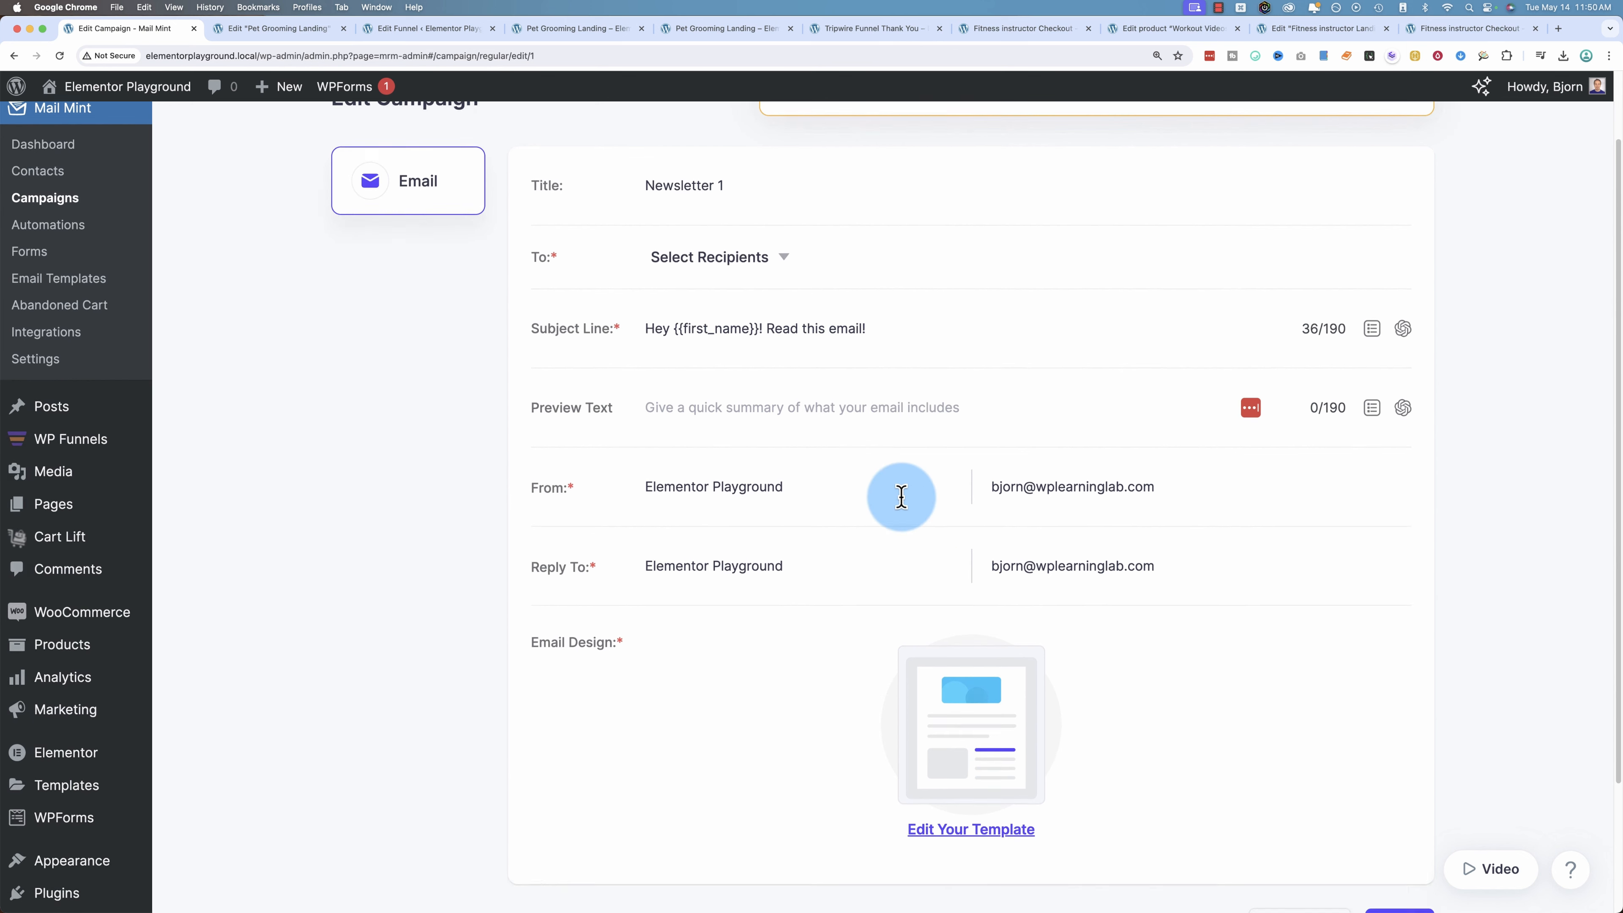
scroll("down", 3)
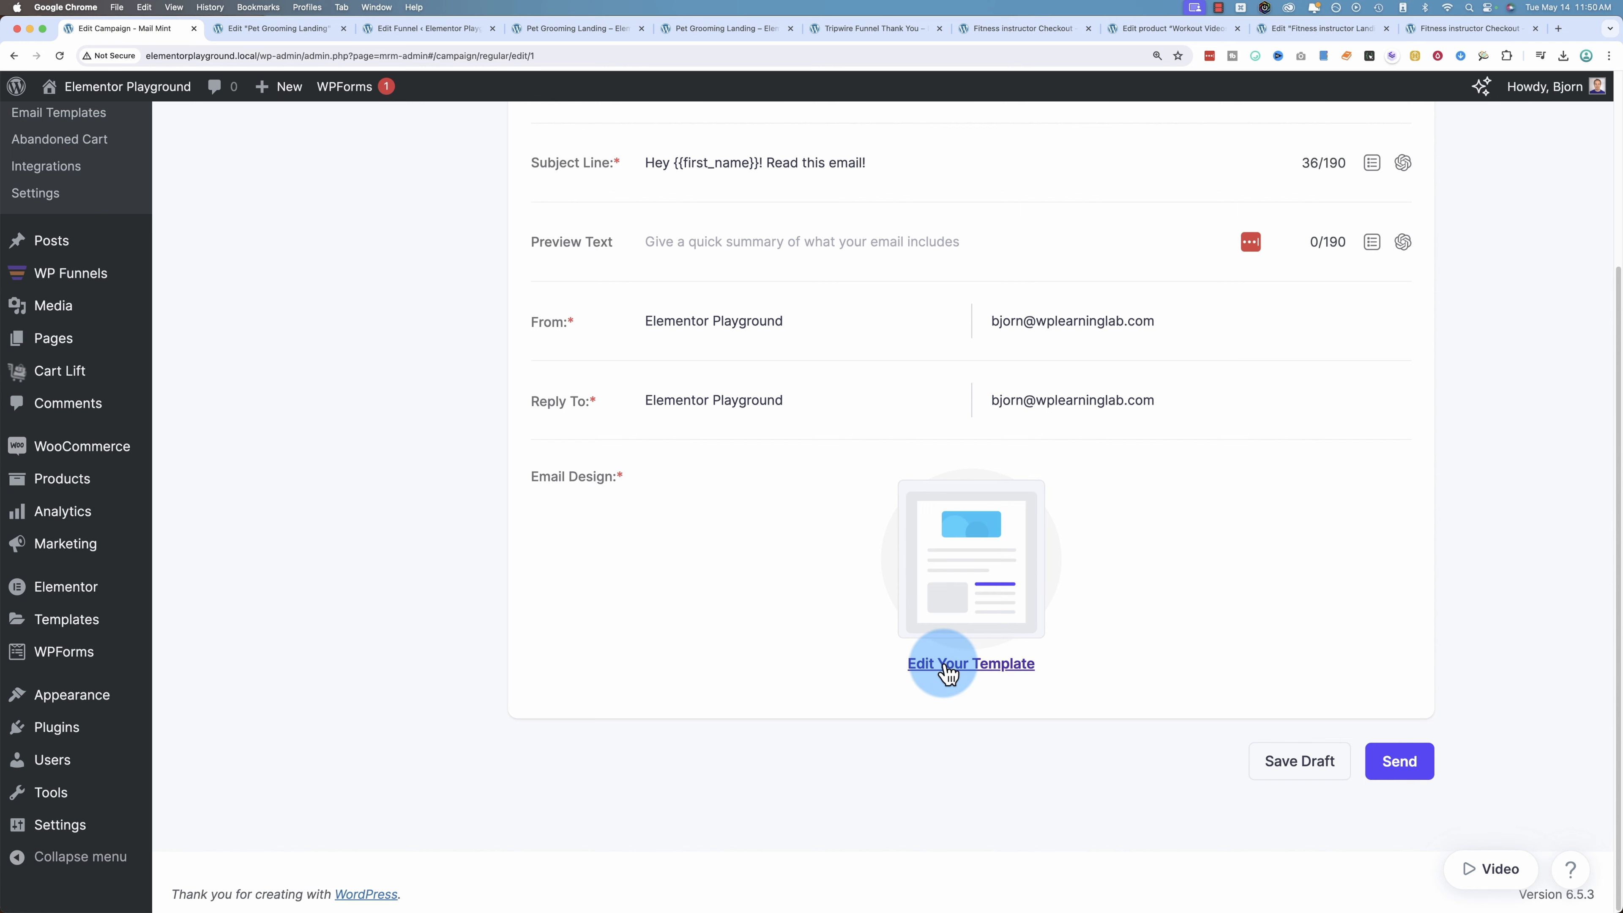
- Start editing the email template and bring up the ready-made template gallery
left_click(969, 664)
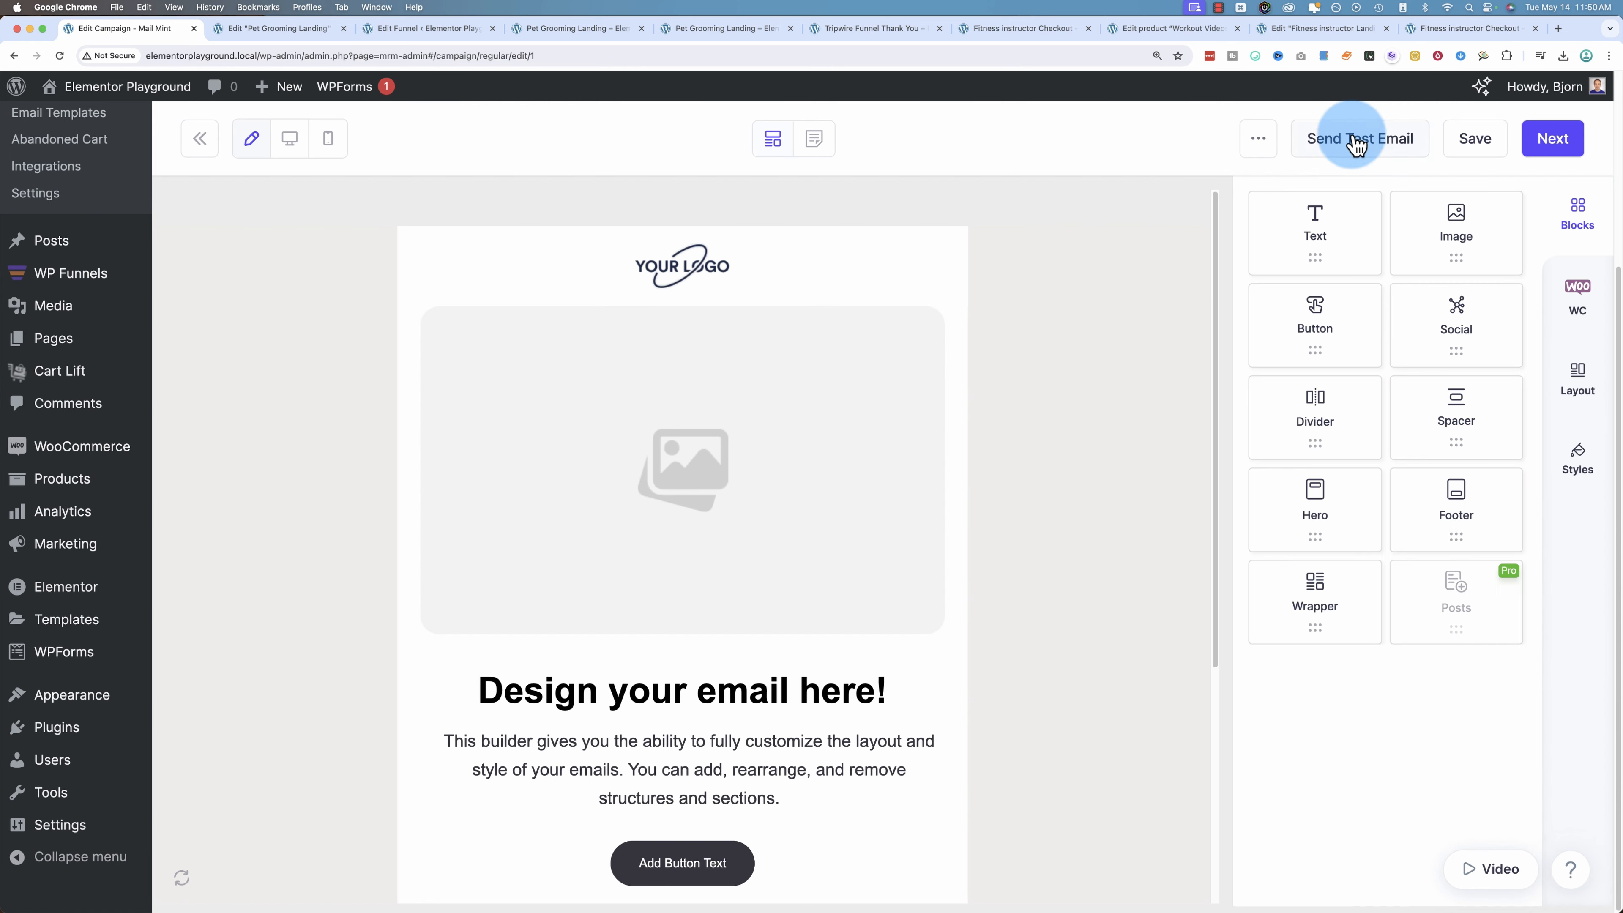
left_click(1258, 138)
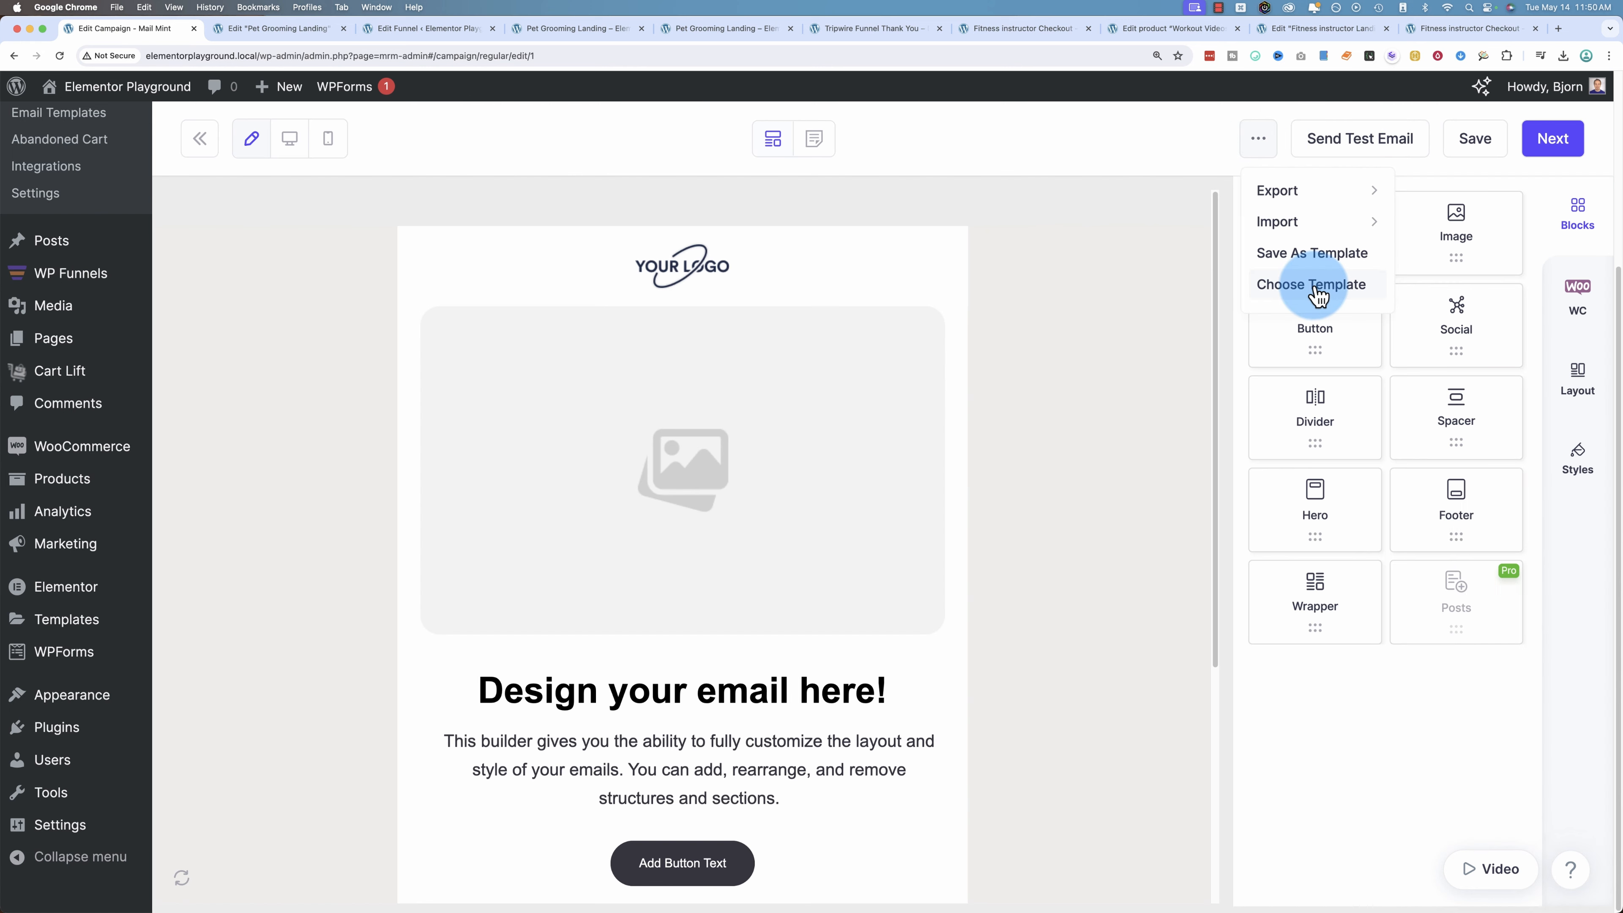
left_click(1313, 285)
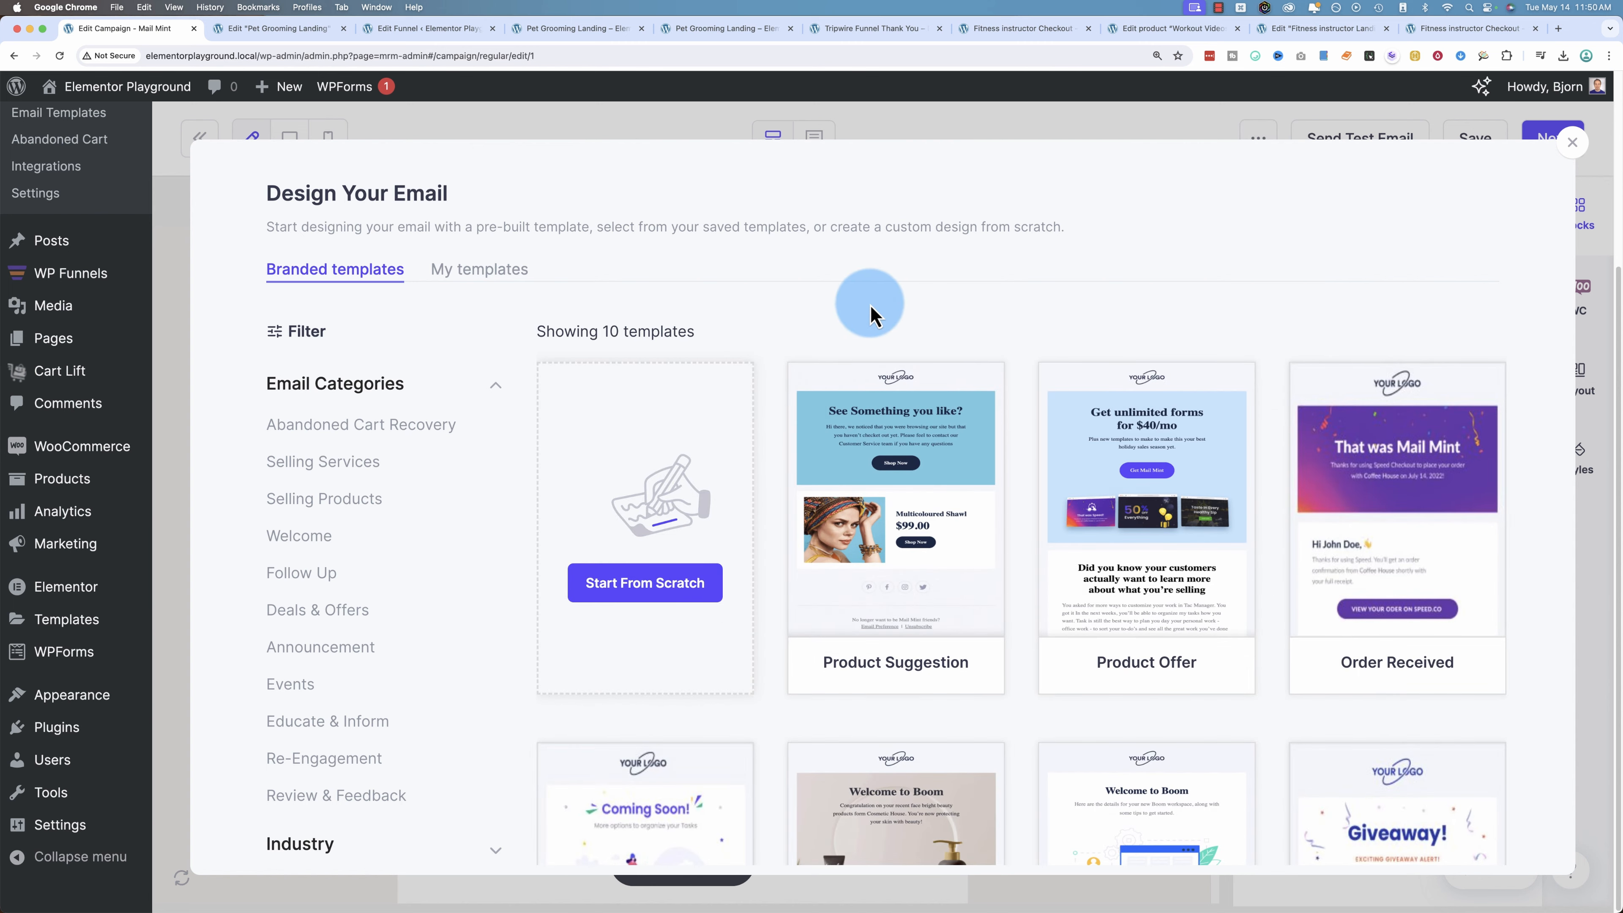
mouse_move(784, 509)
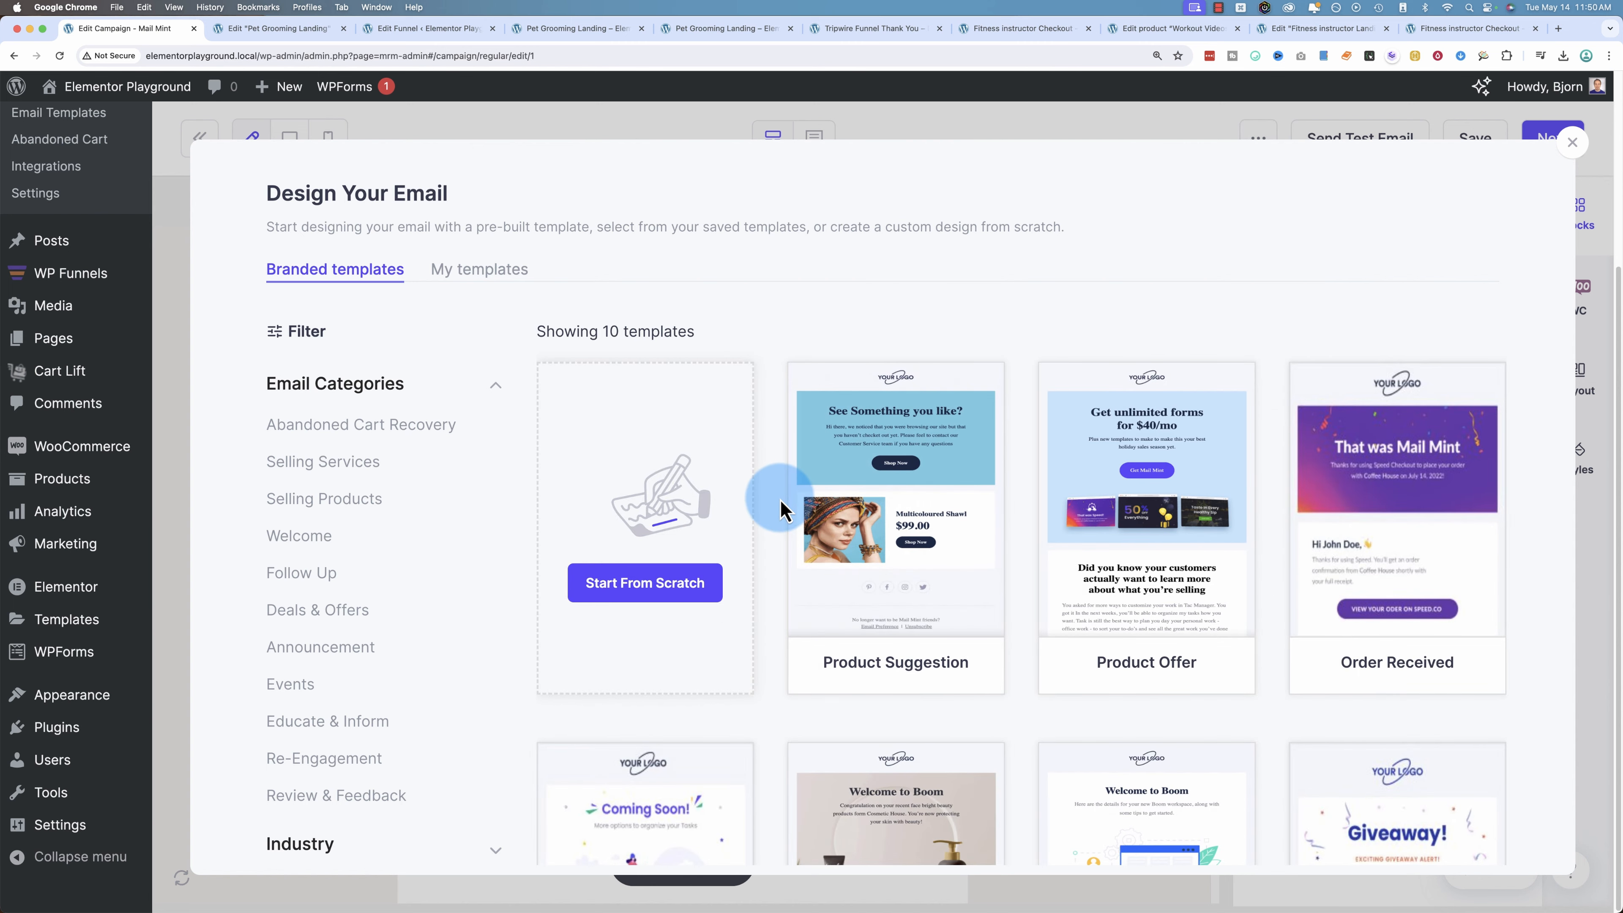
- Reopen the template gallery and apply the Giveaway template to the campaign email
scroll("down", 3)
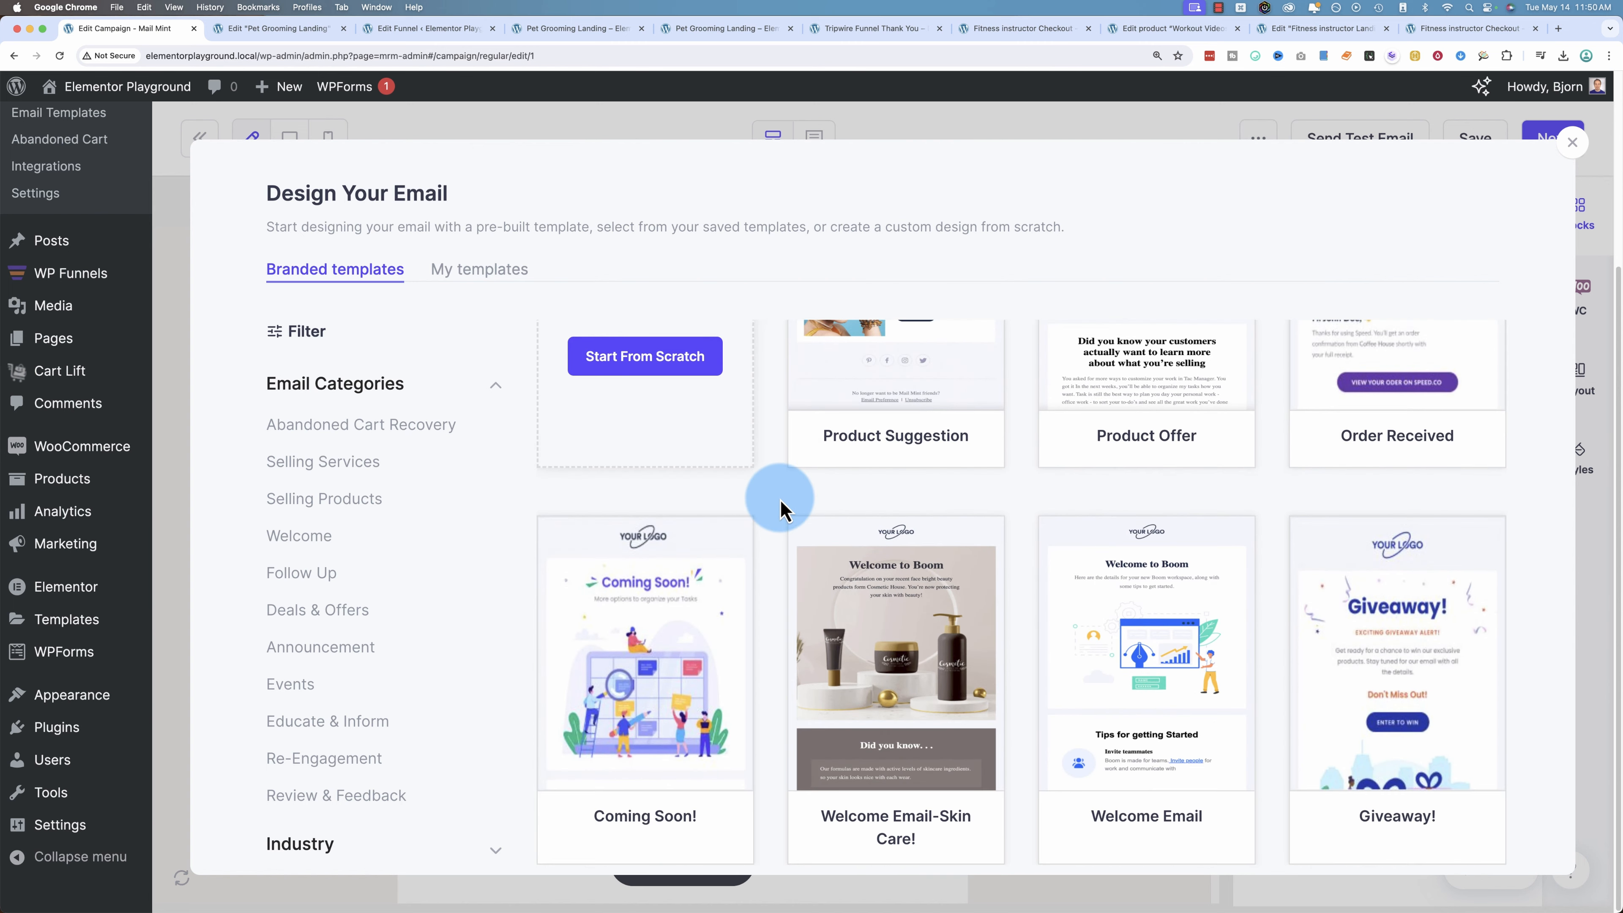
scroll("down", 3)
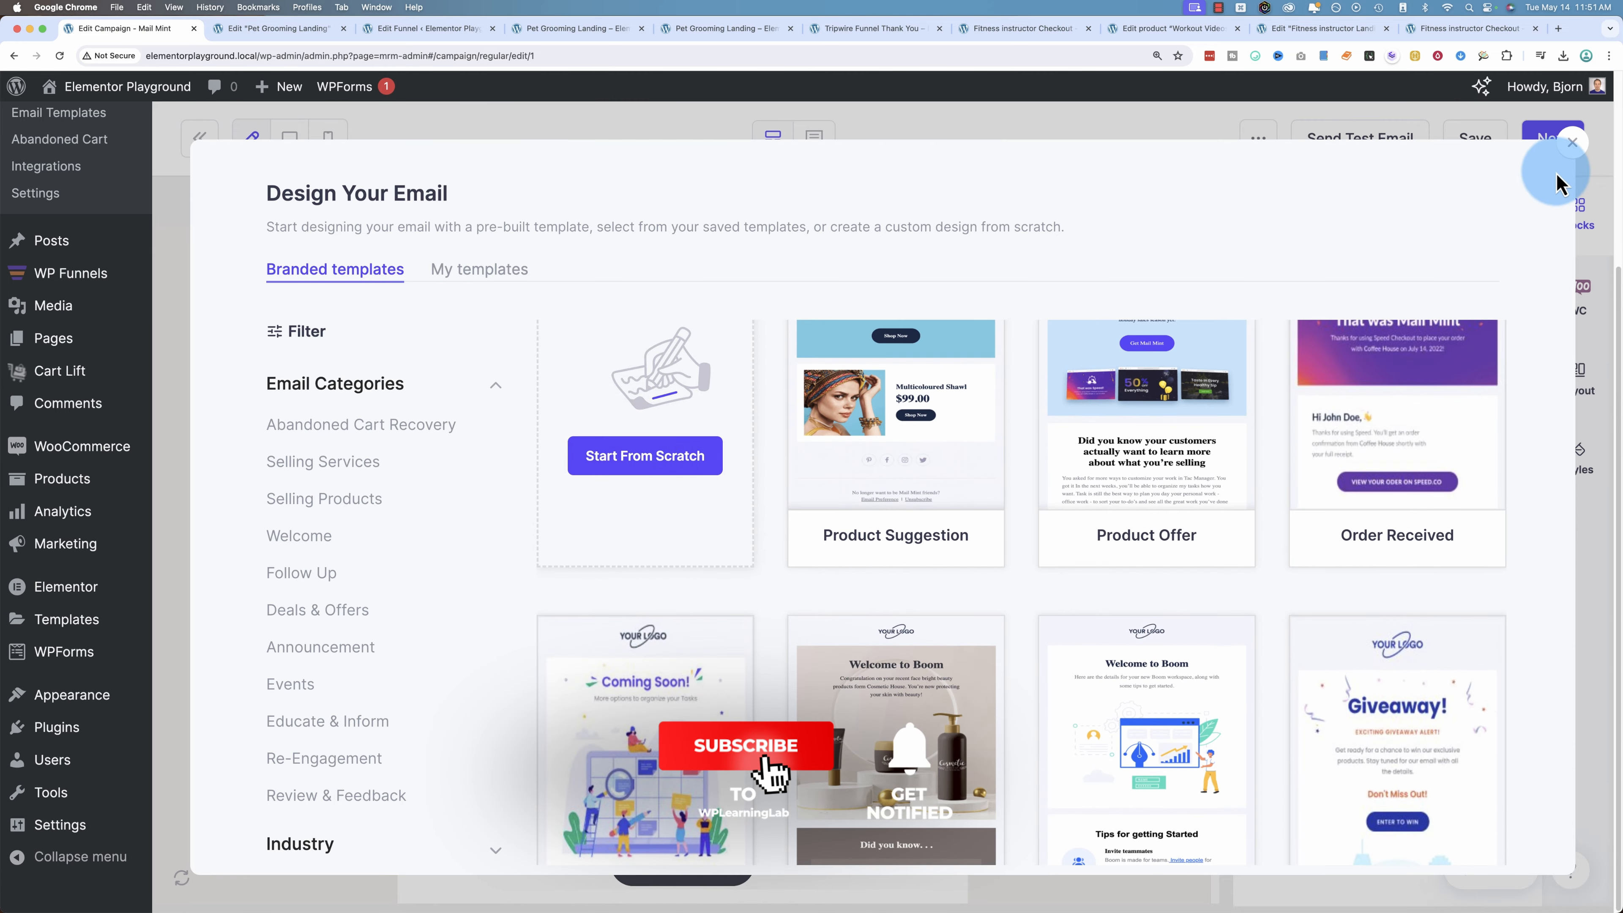
left_click(1573, 142)
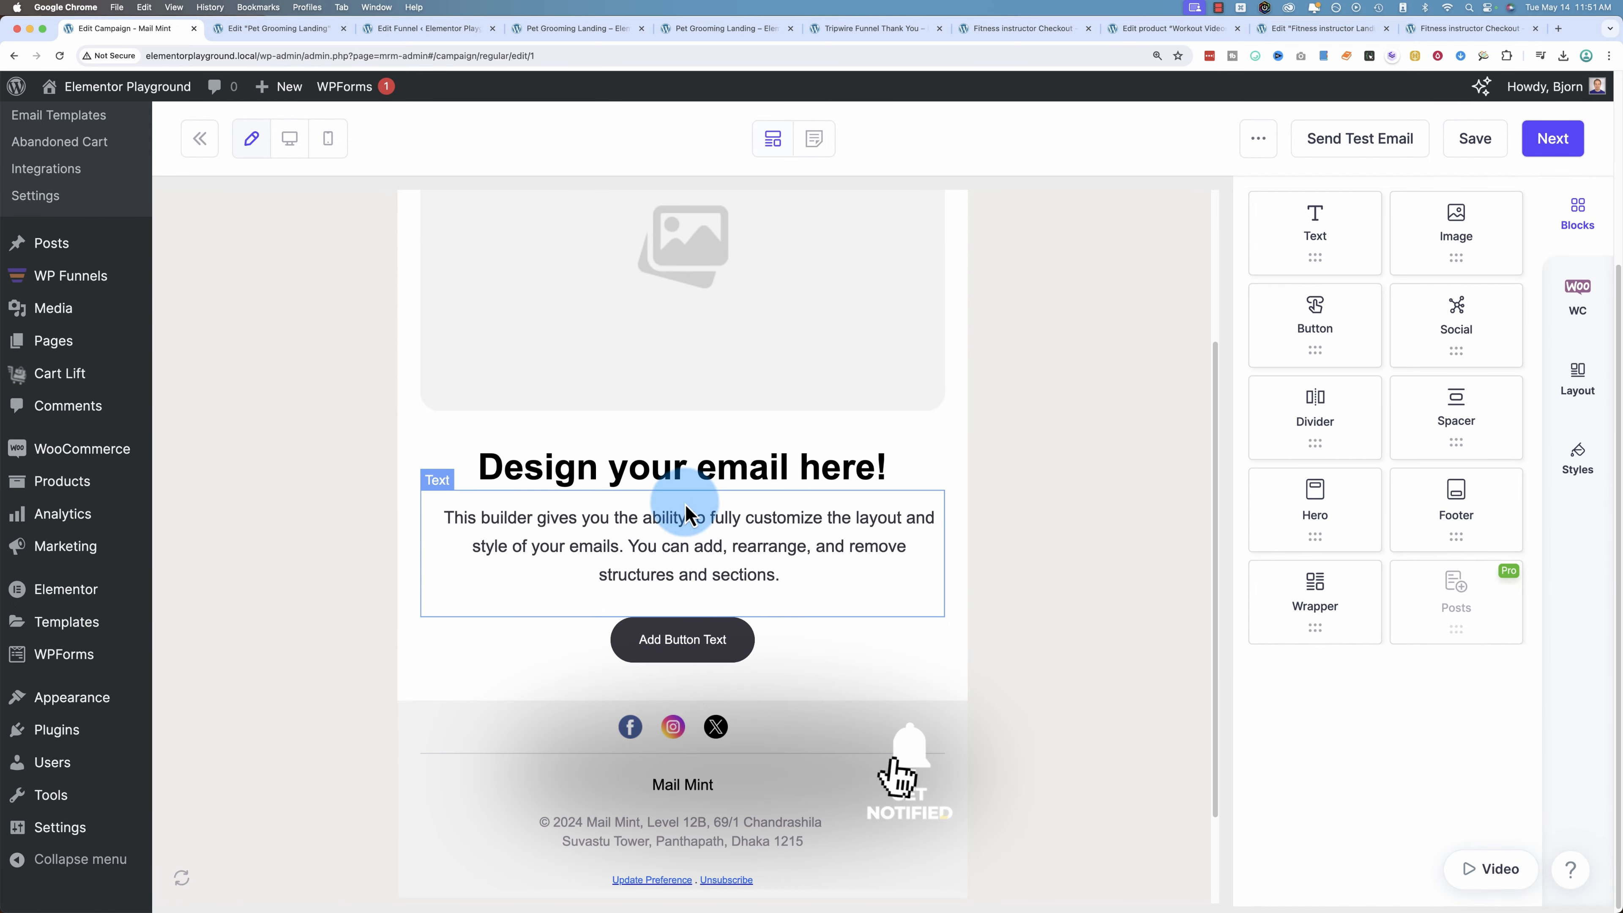
left_click(1258, 138)
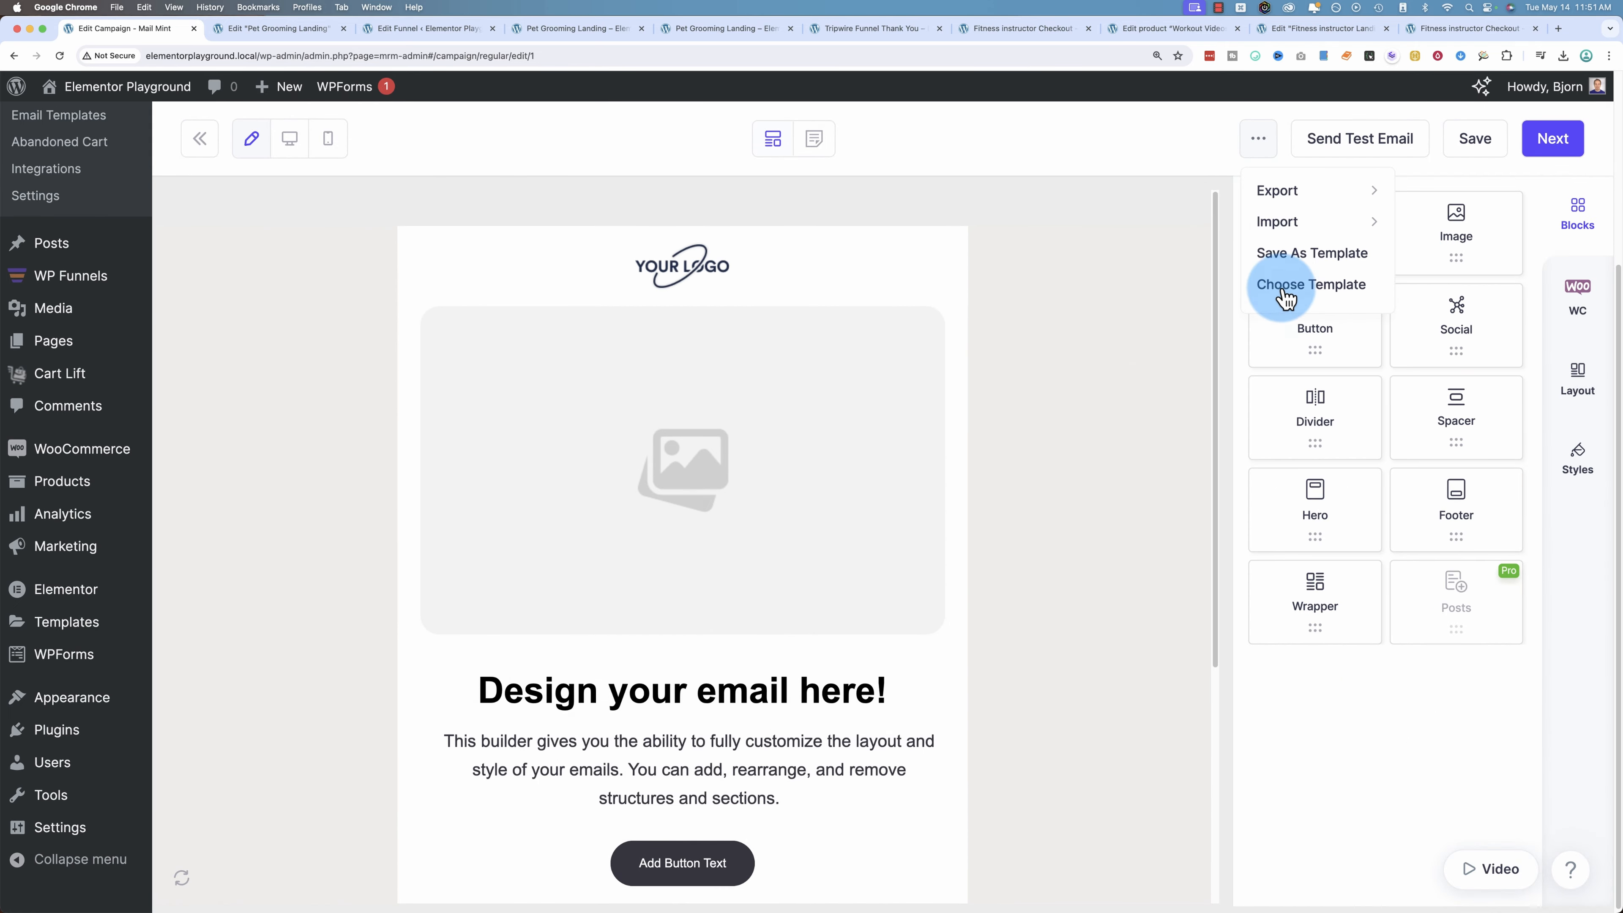
left_click(1311, 285)
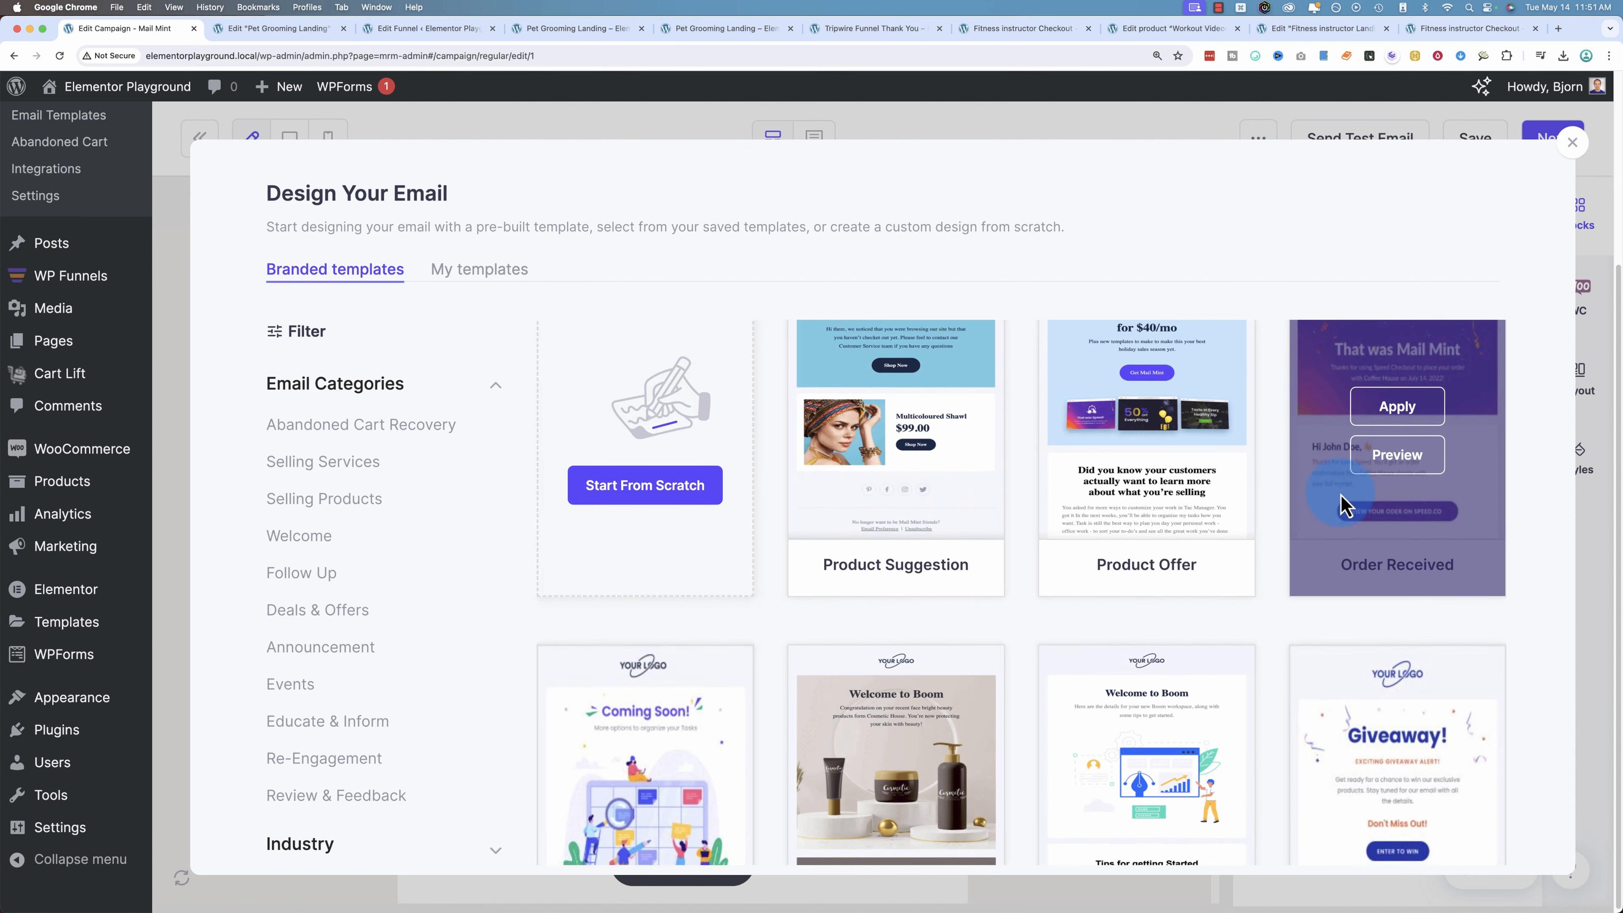
scroll("down", 3)
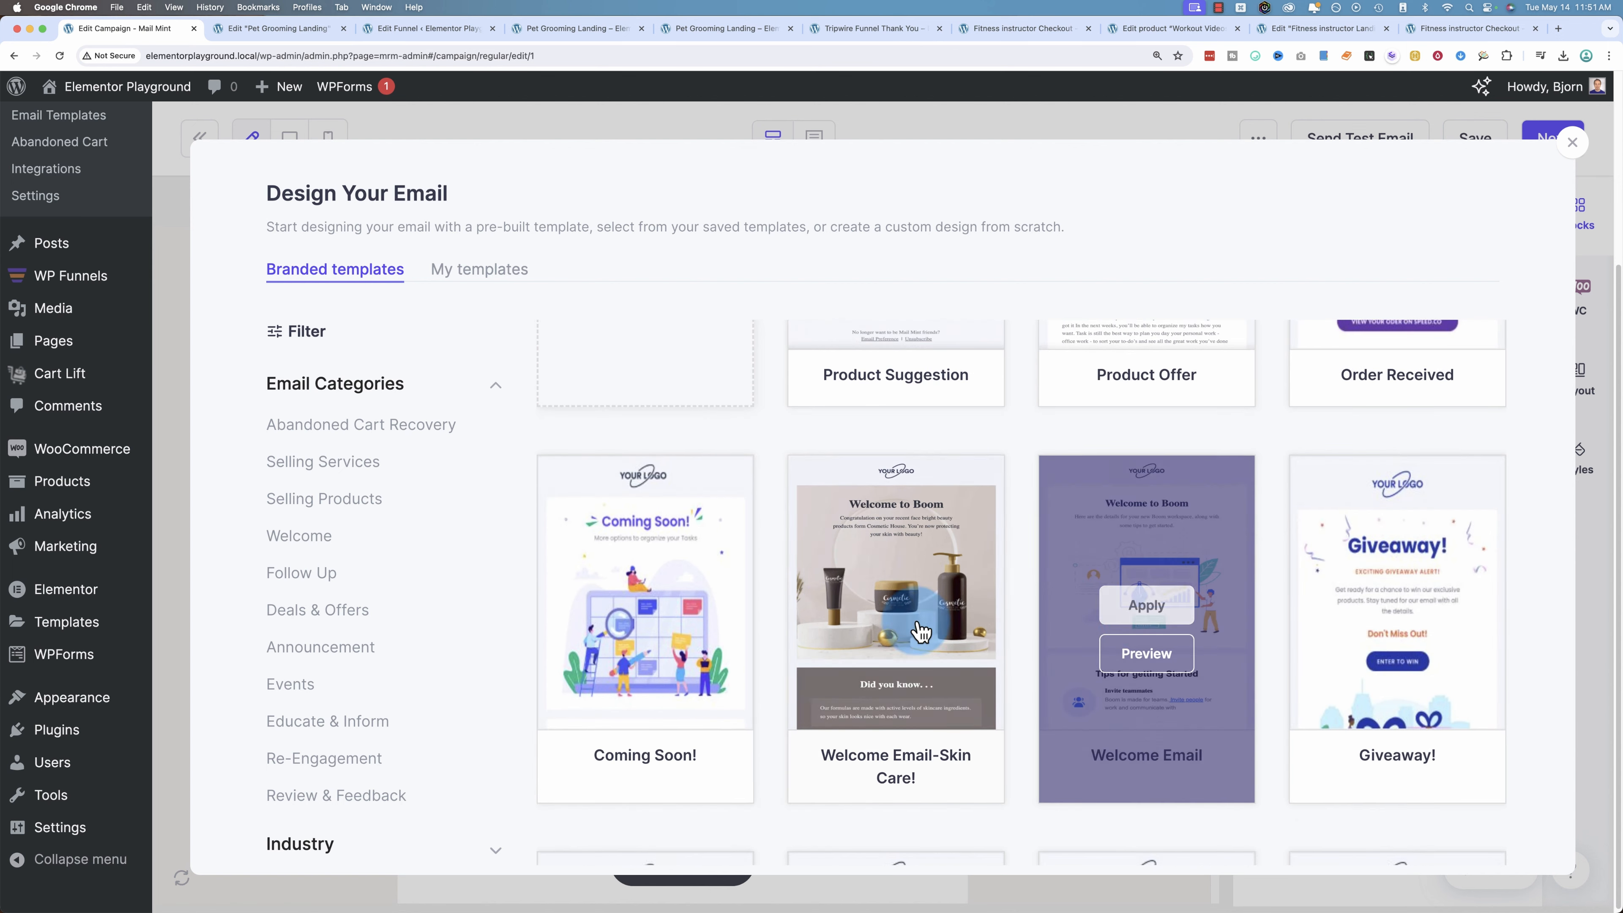
left_click(1396, 605)
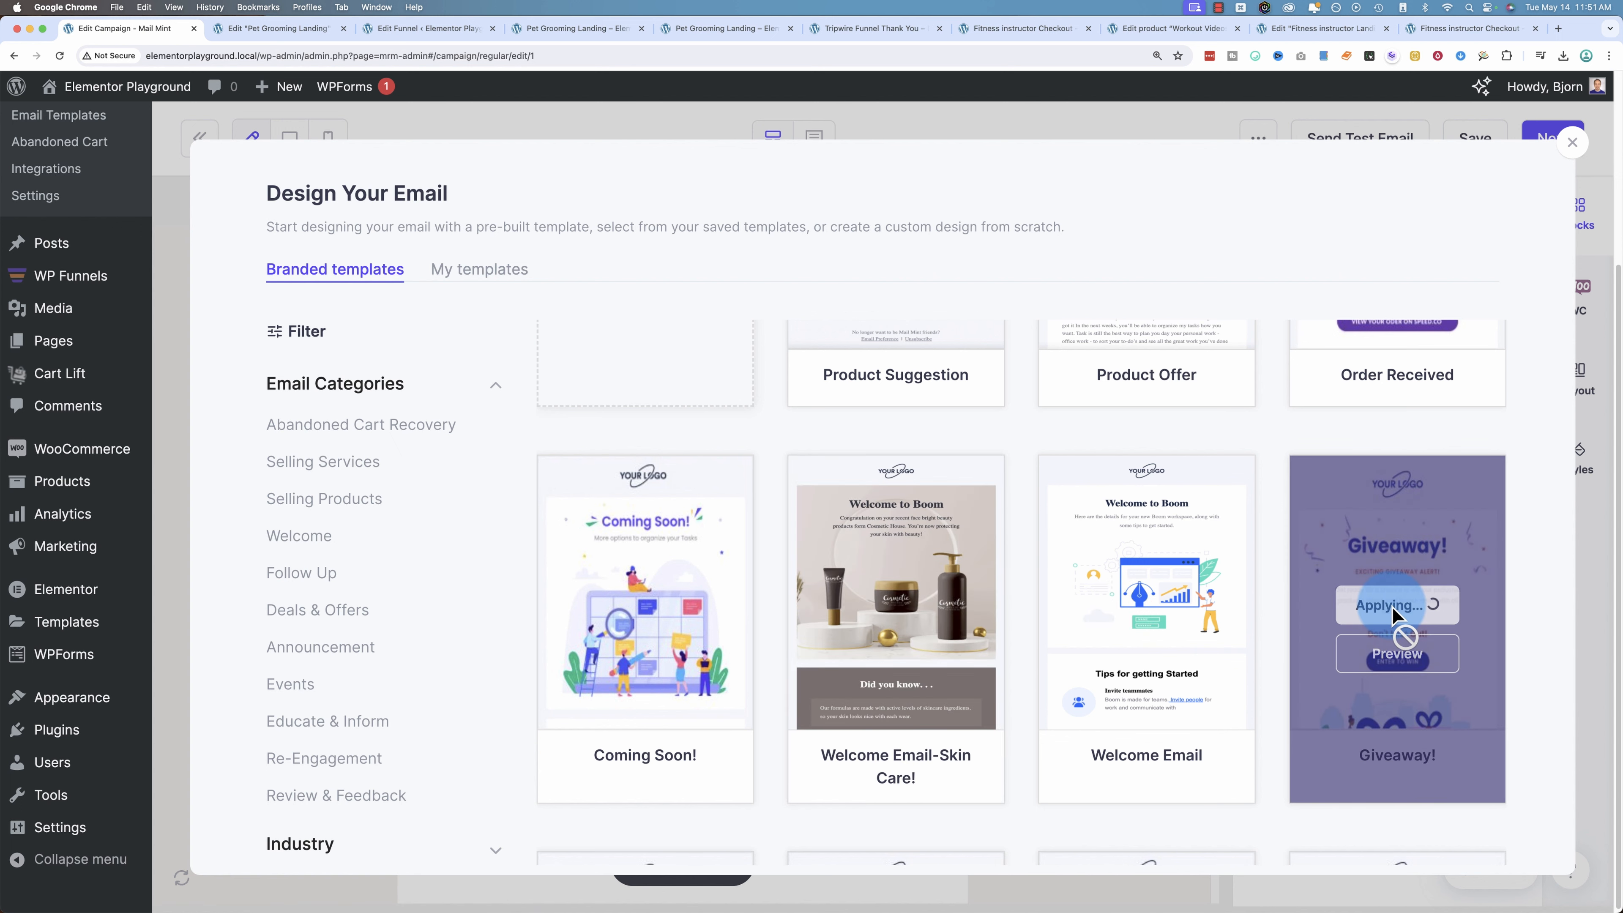
left_click(1396, 606)
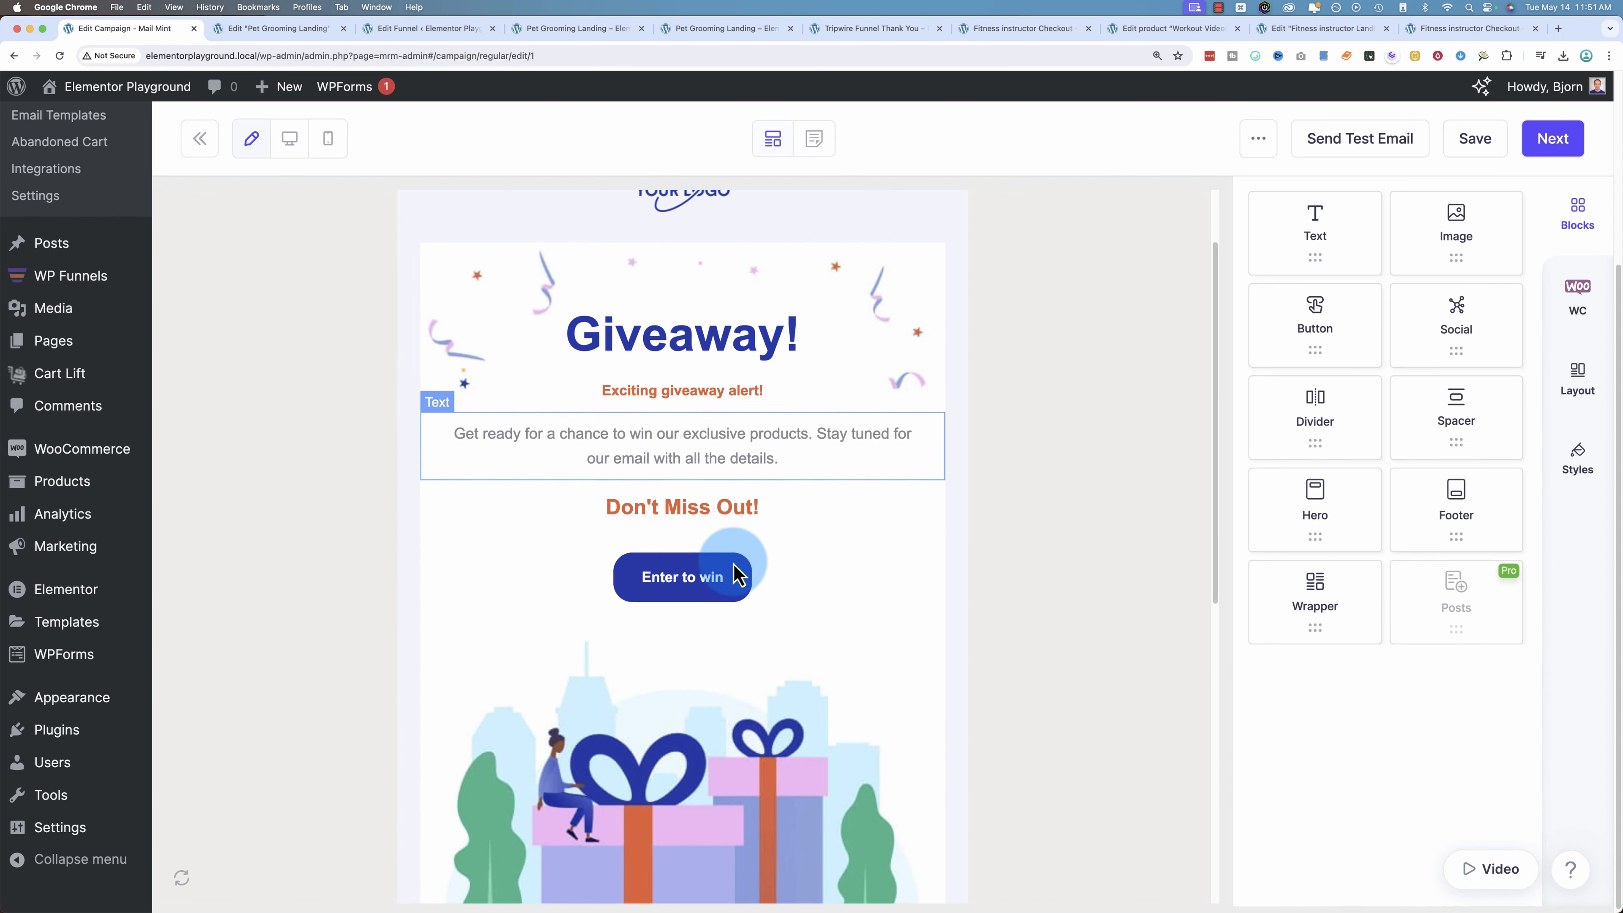
- Browse the sidebar's Blocks, WC, Layout and Styles settings (Arial, 14px, black text)
scroll("down", 3)
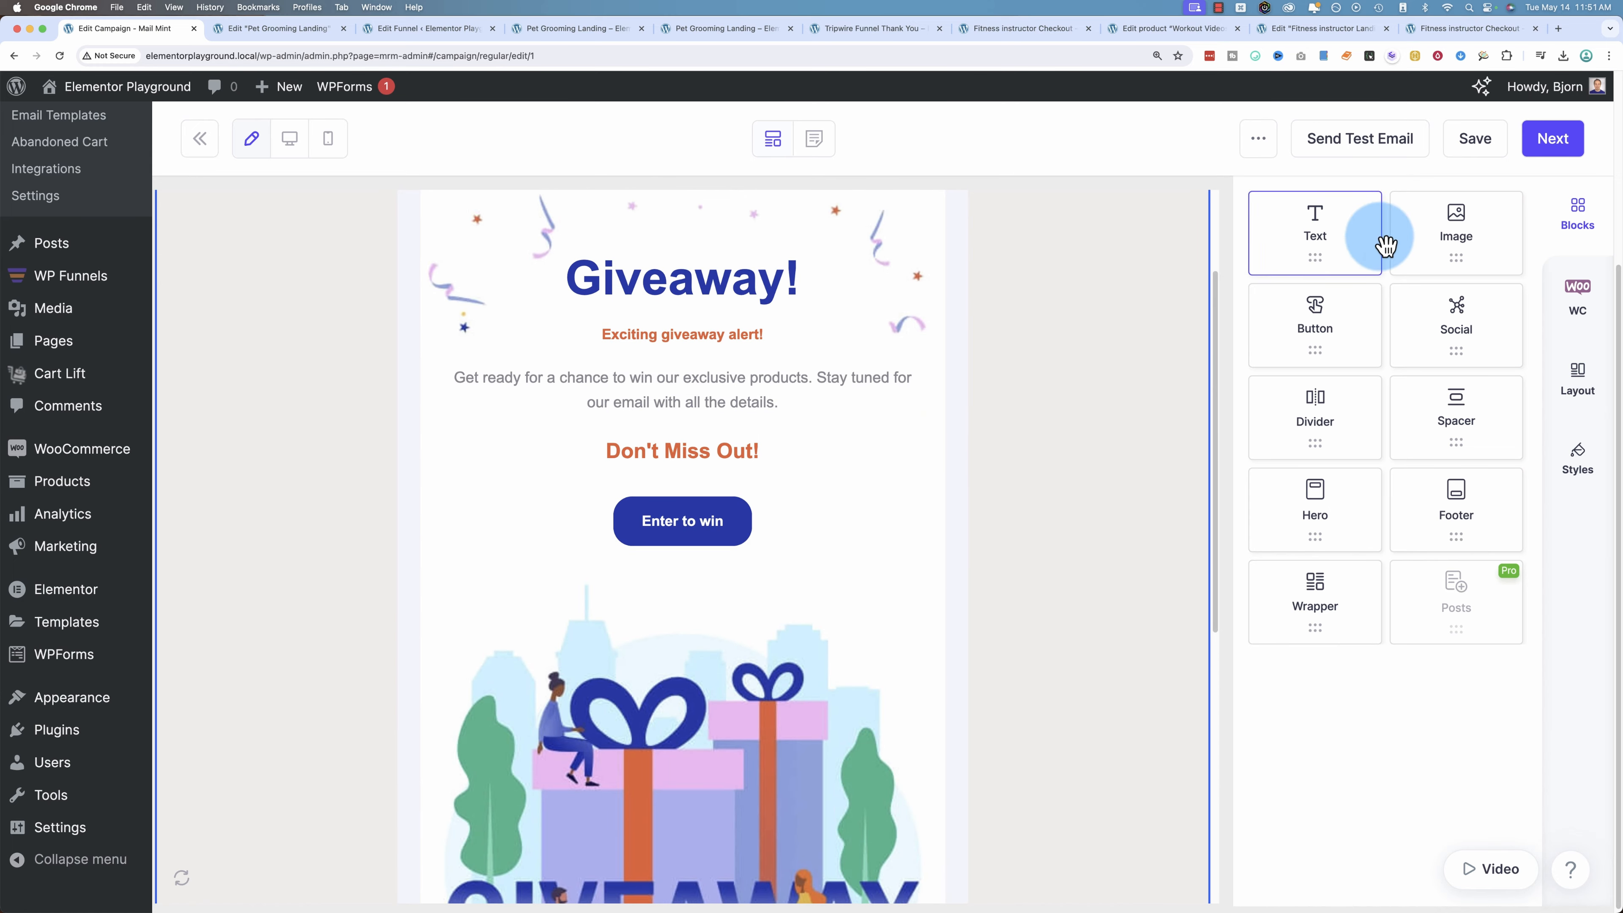
mouse_move(1382, 686)
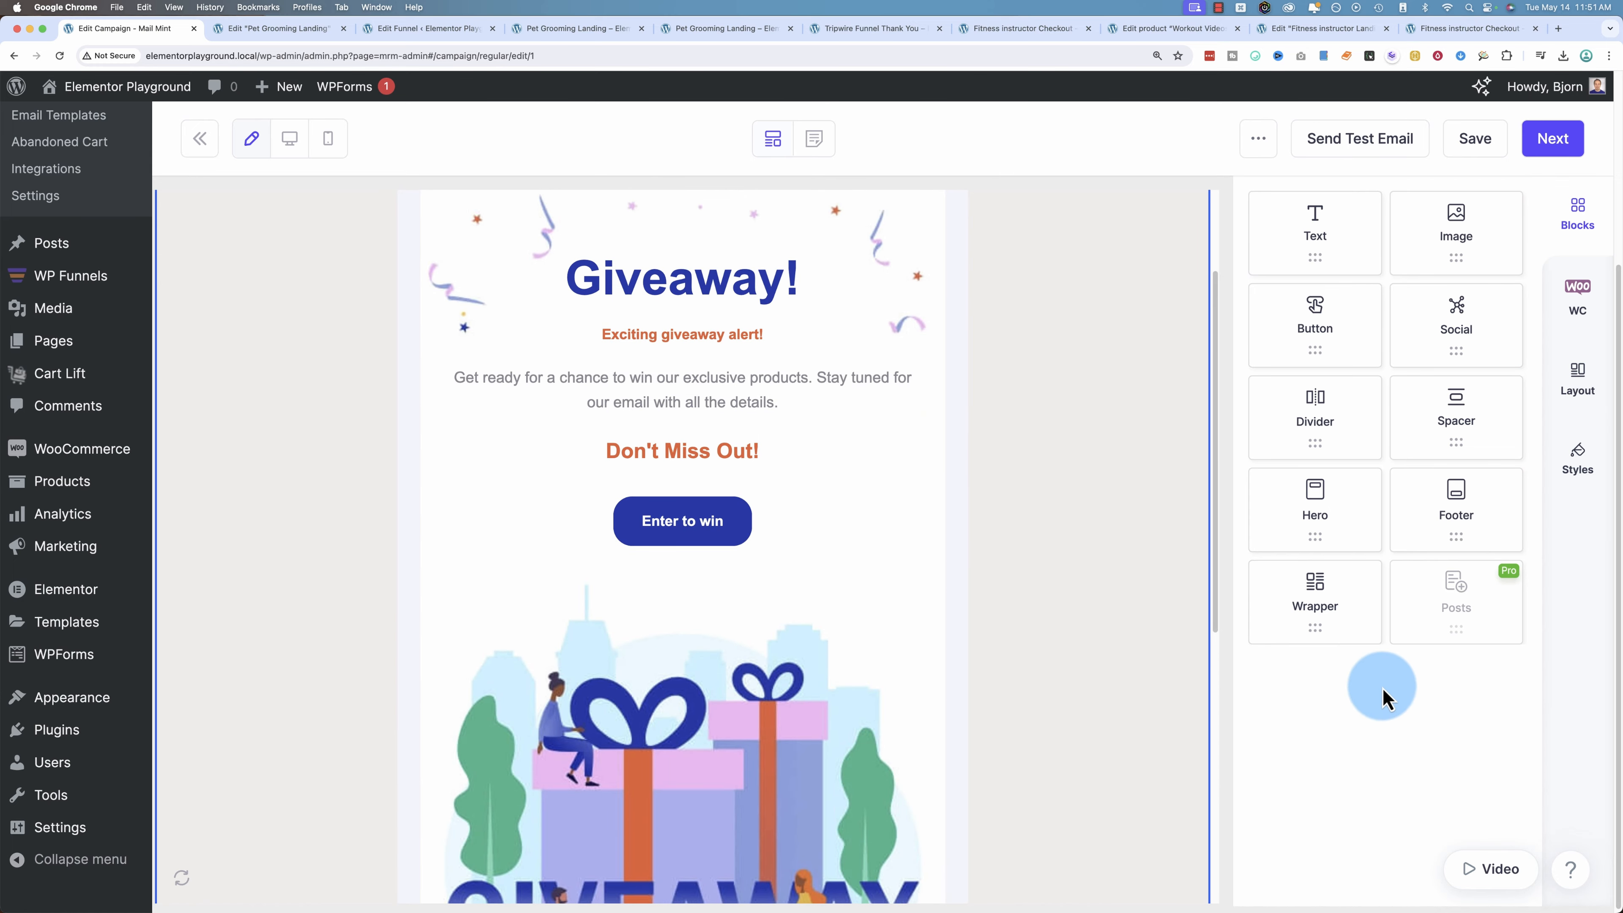
mouse_move(1456, 622)
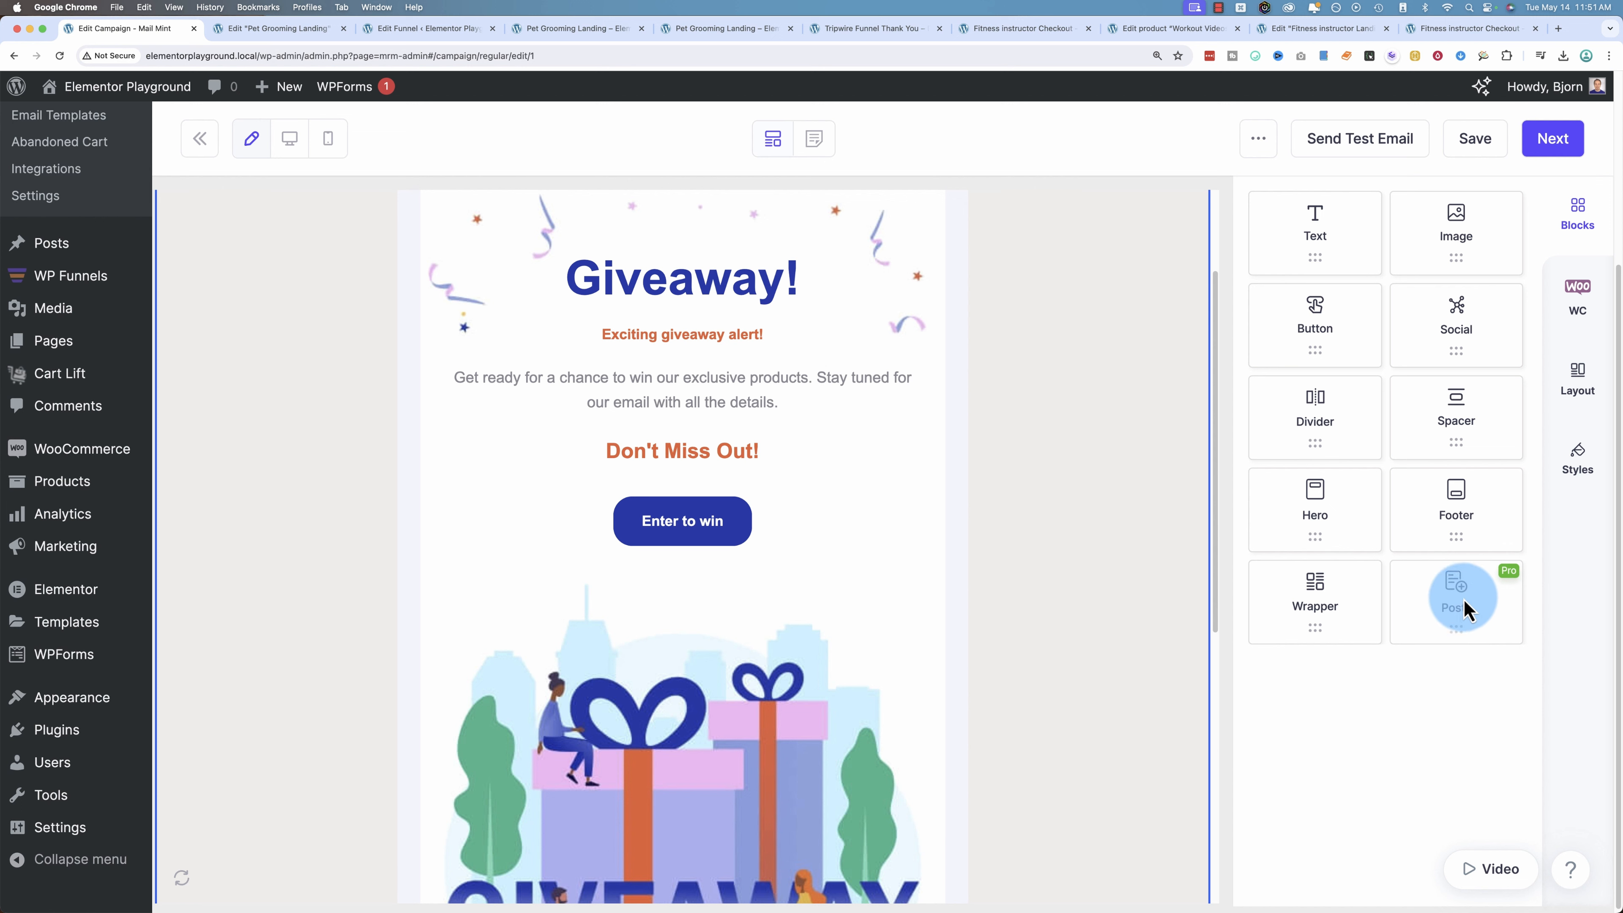
left_click(1577, 295)
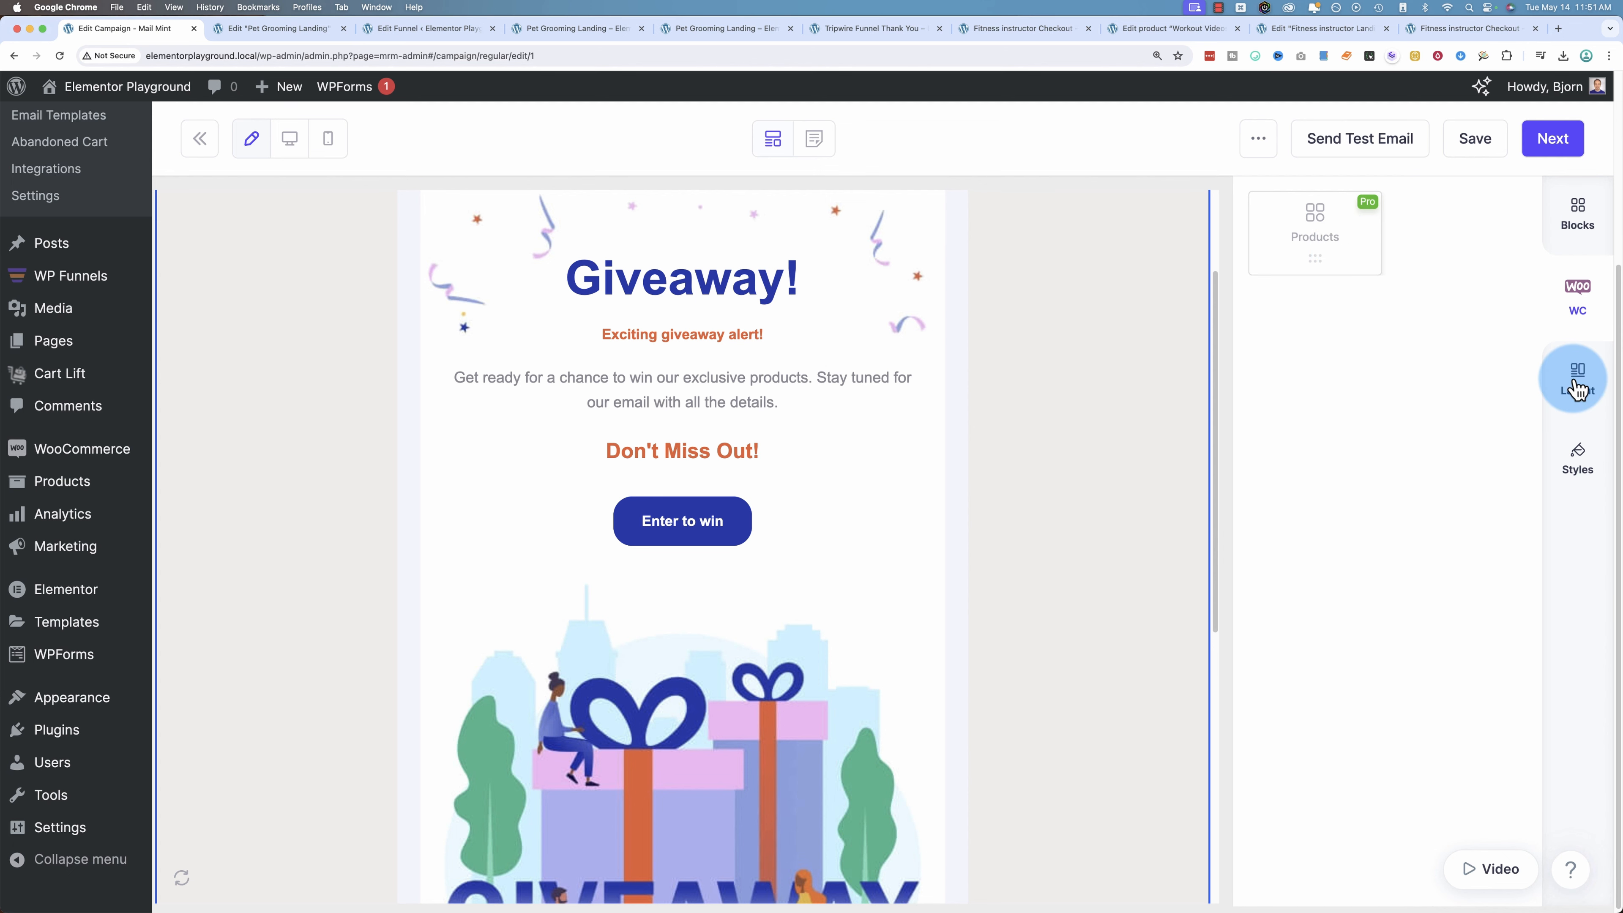
left_click(1577, 378)
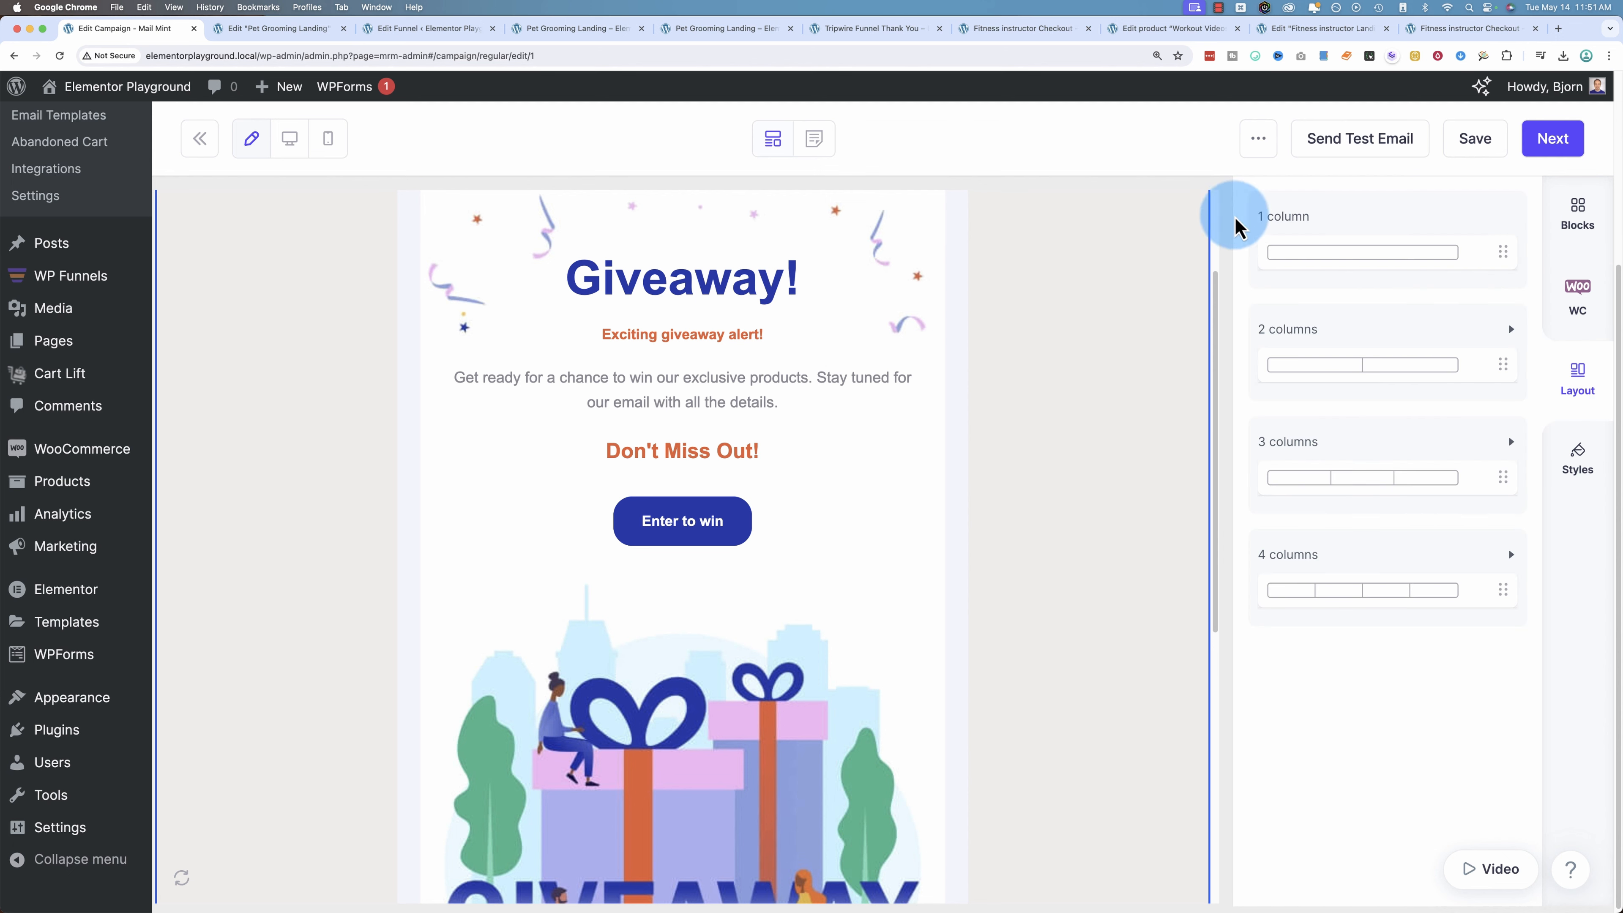
mouse_move(1239, 575)
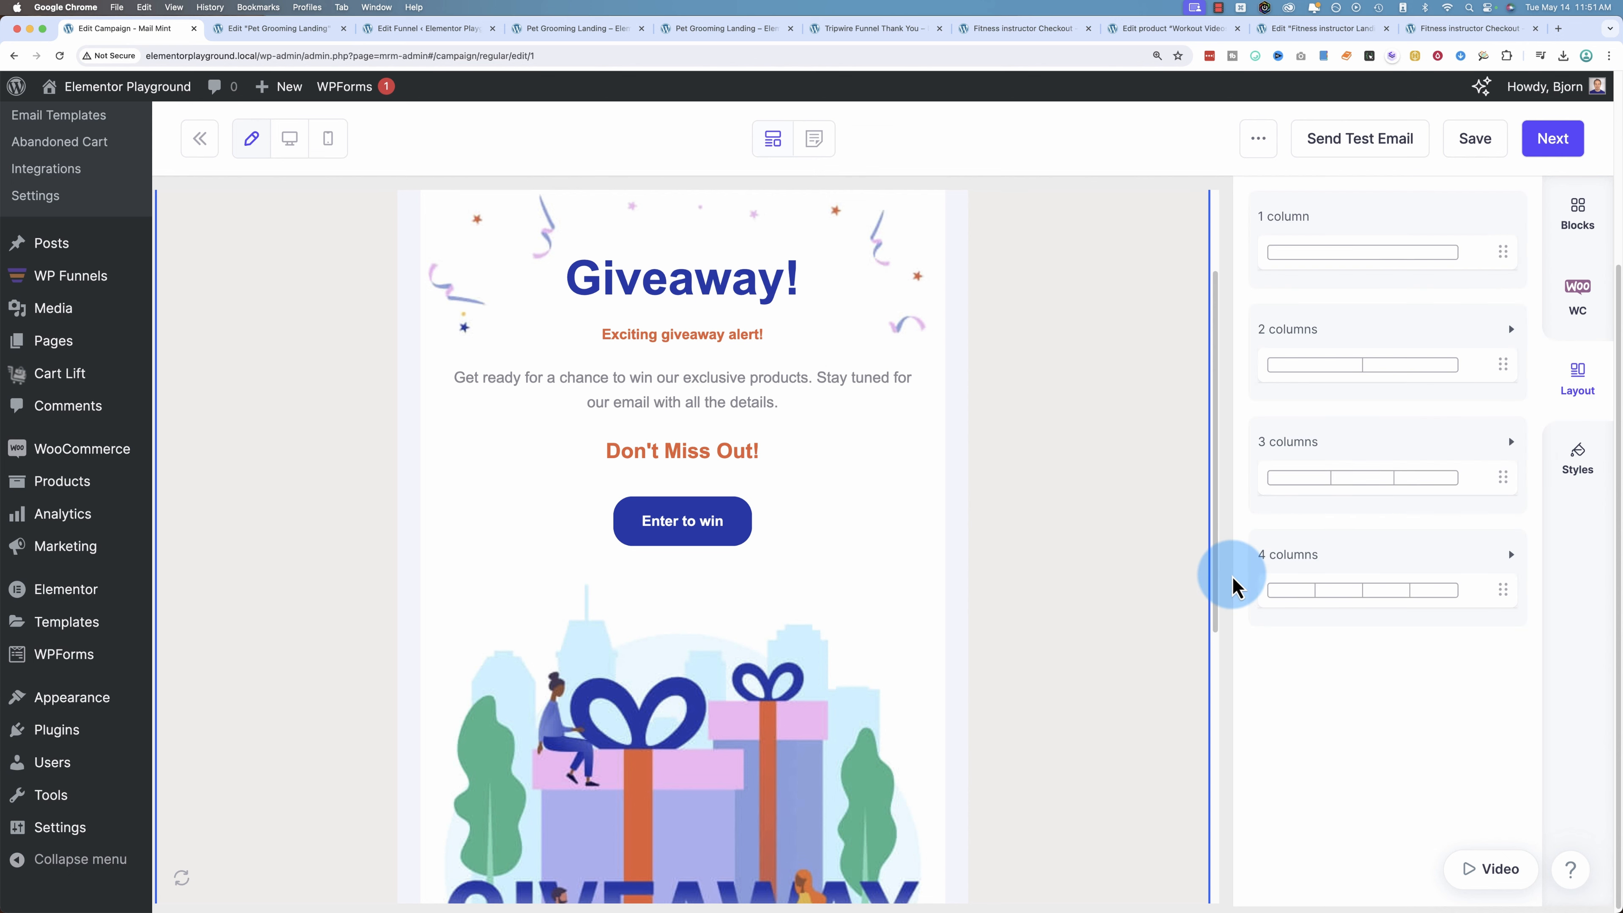
left_click(1578, 459)
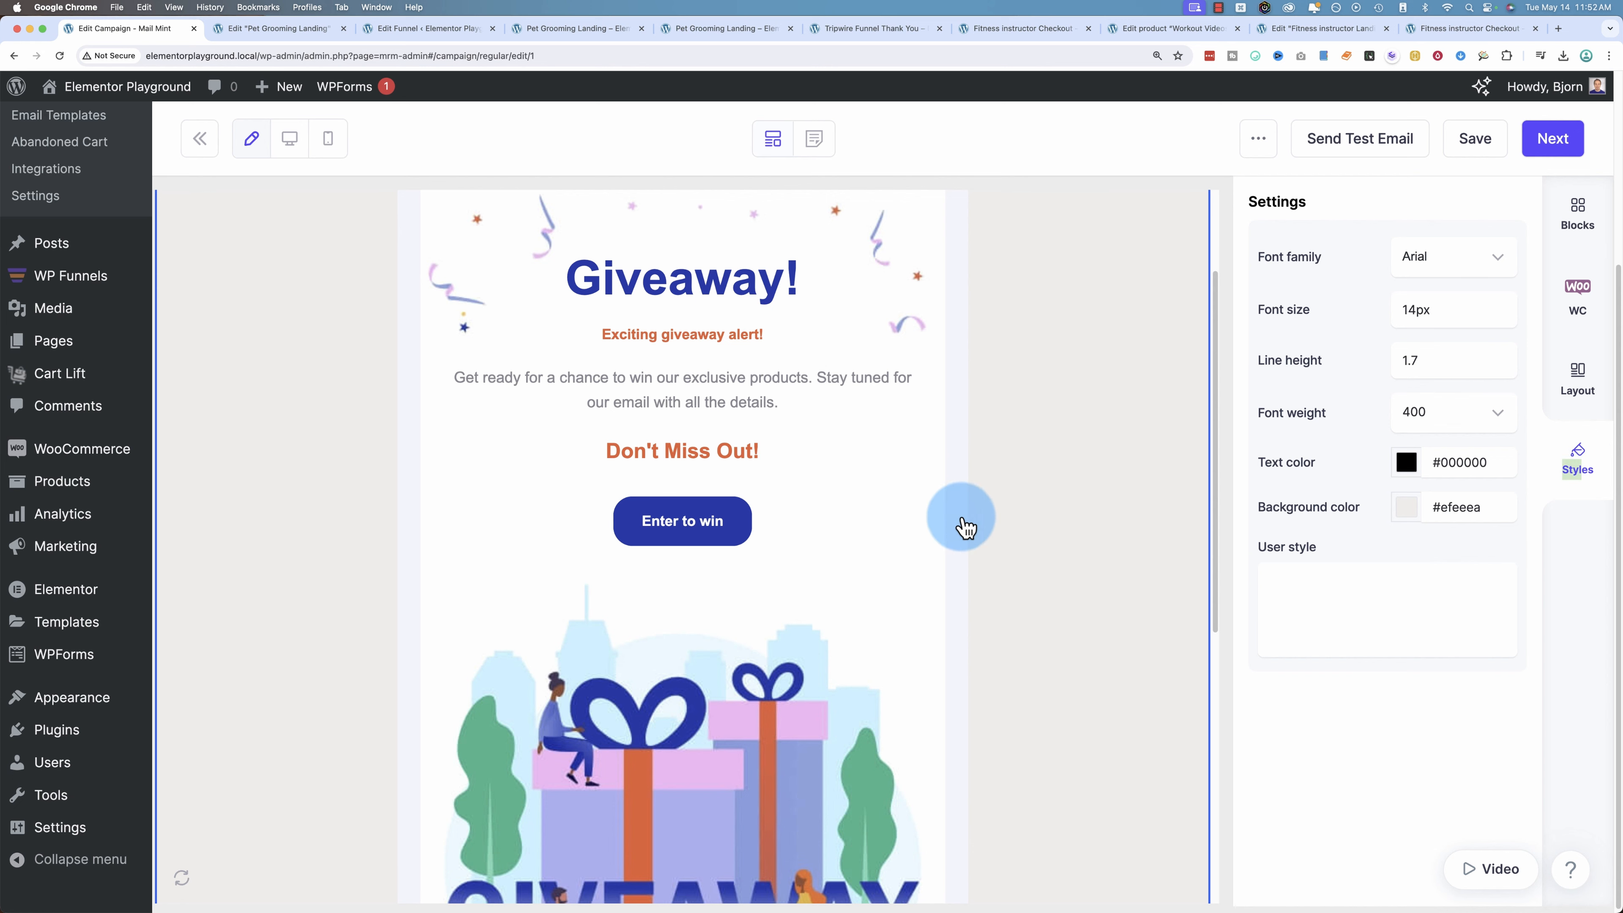
left_click(816, 138)
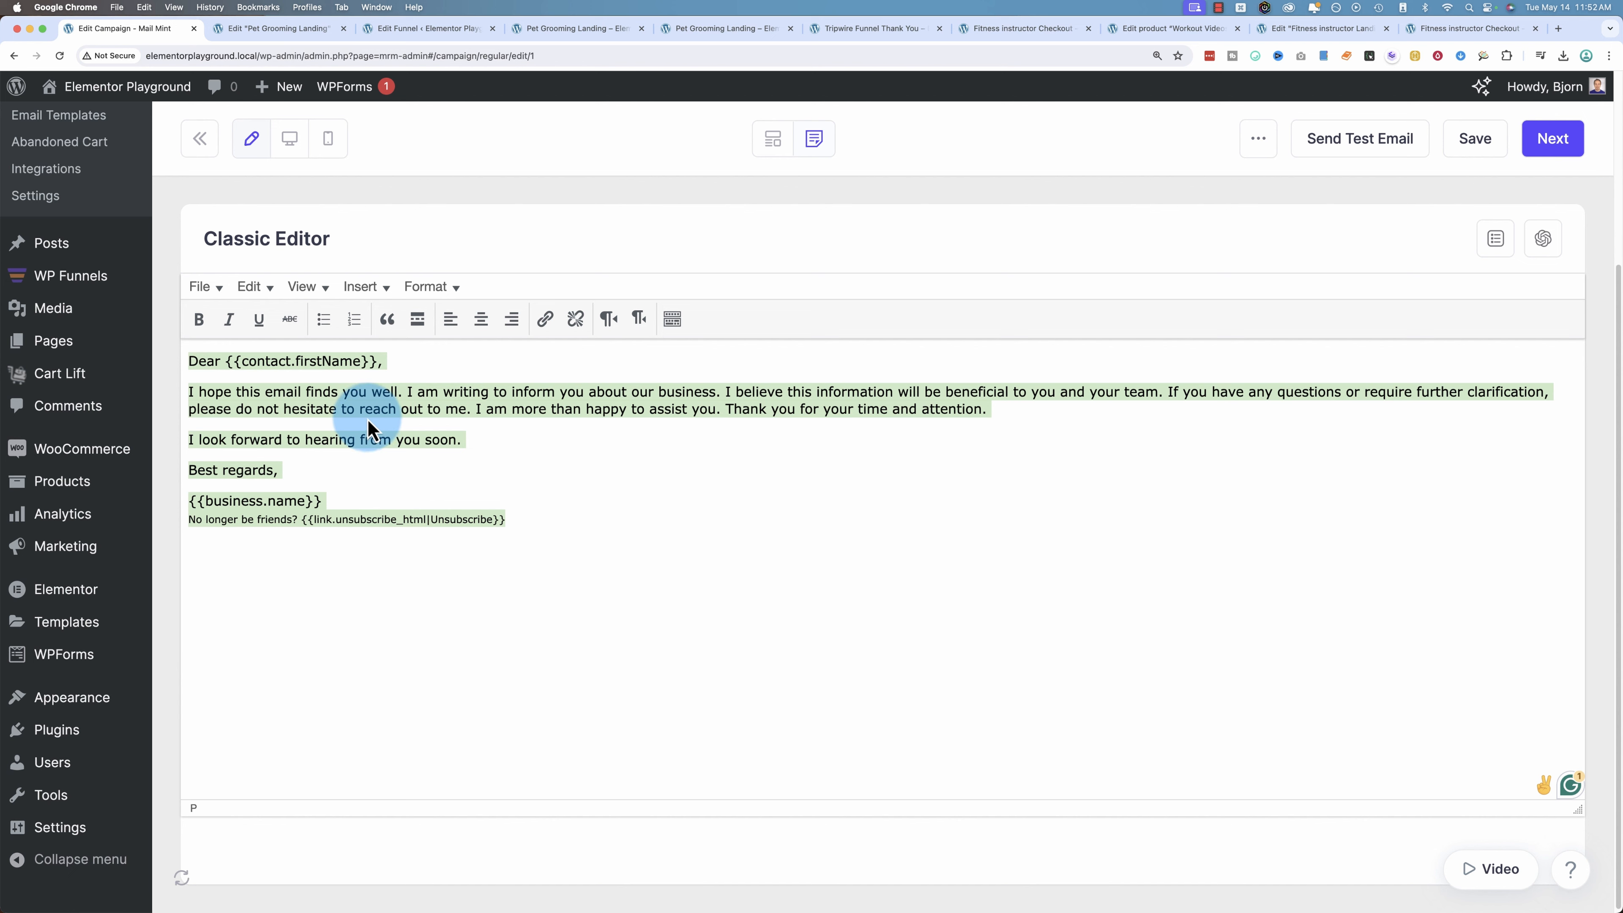
- Edit the classic letter's paragraph to split its body into short separate lines
left_click(407, 391)
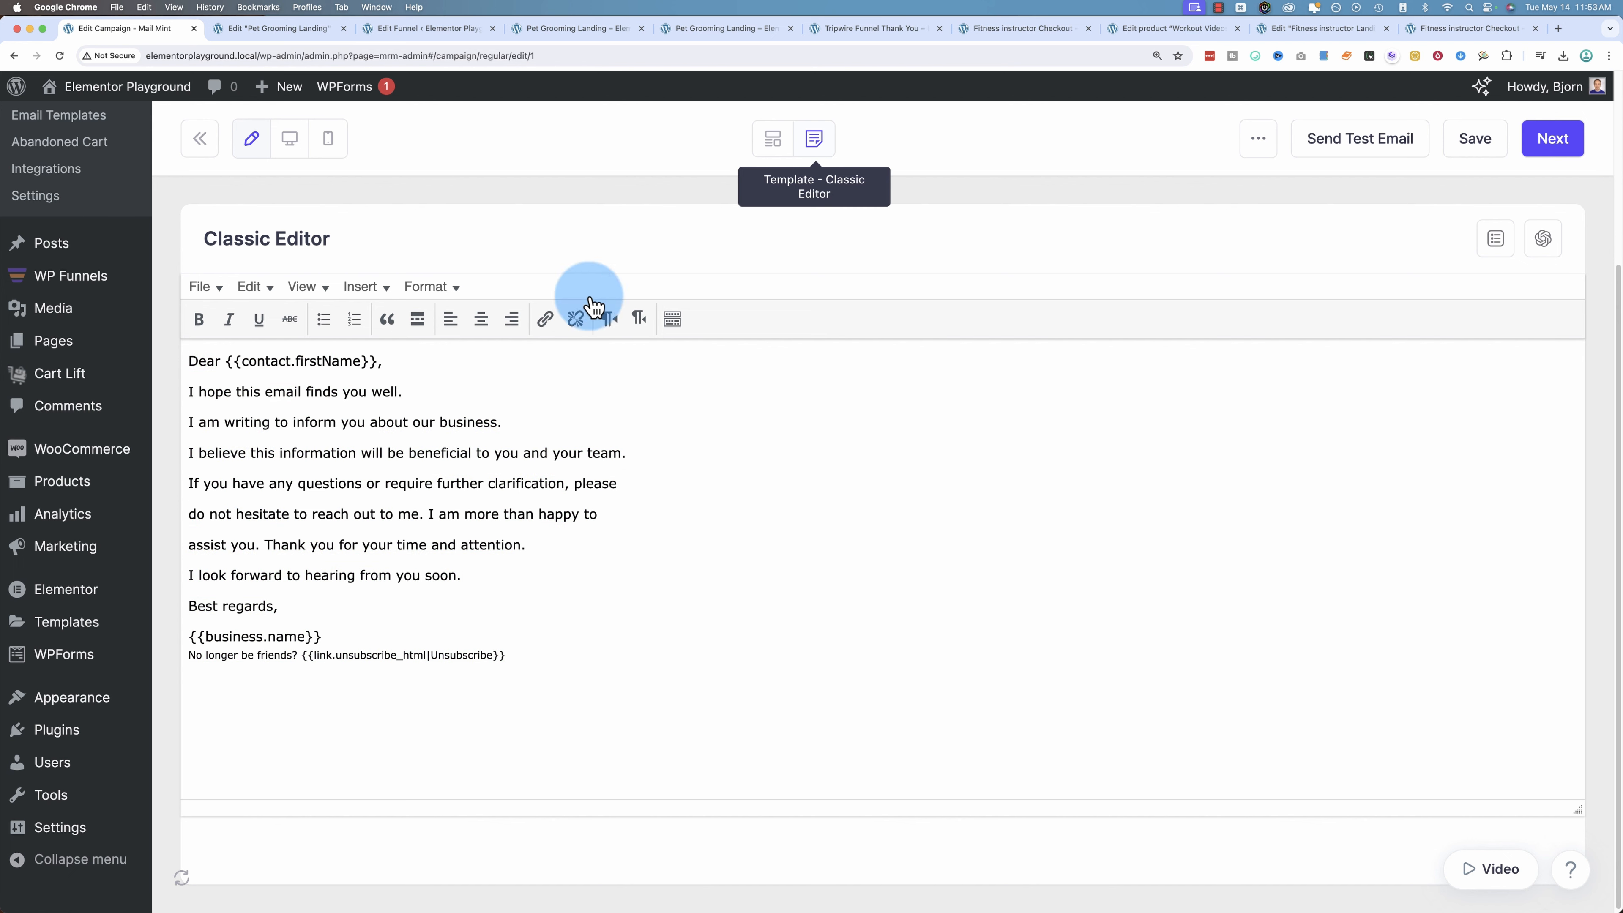
left_click(771, 138)
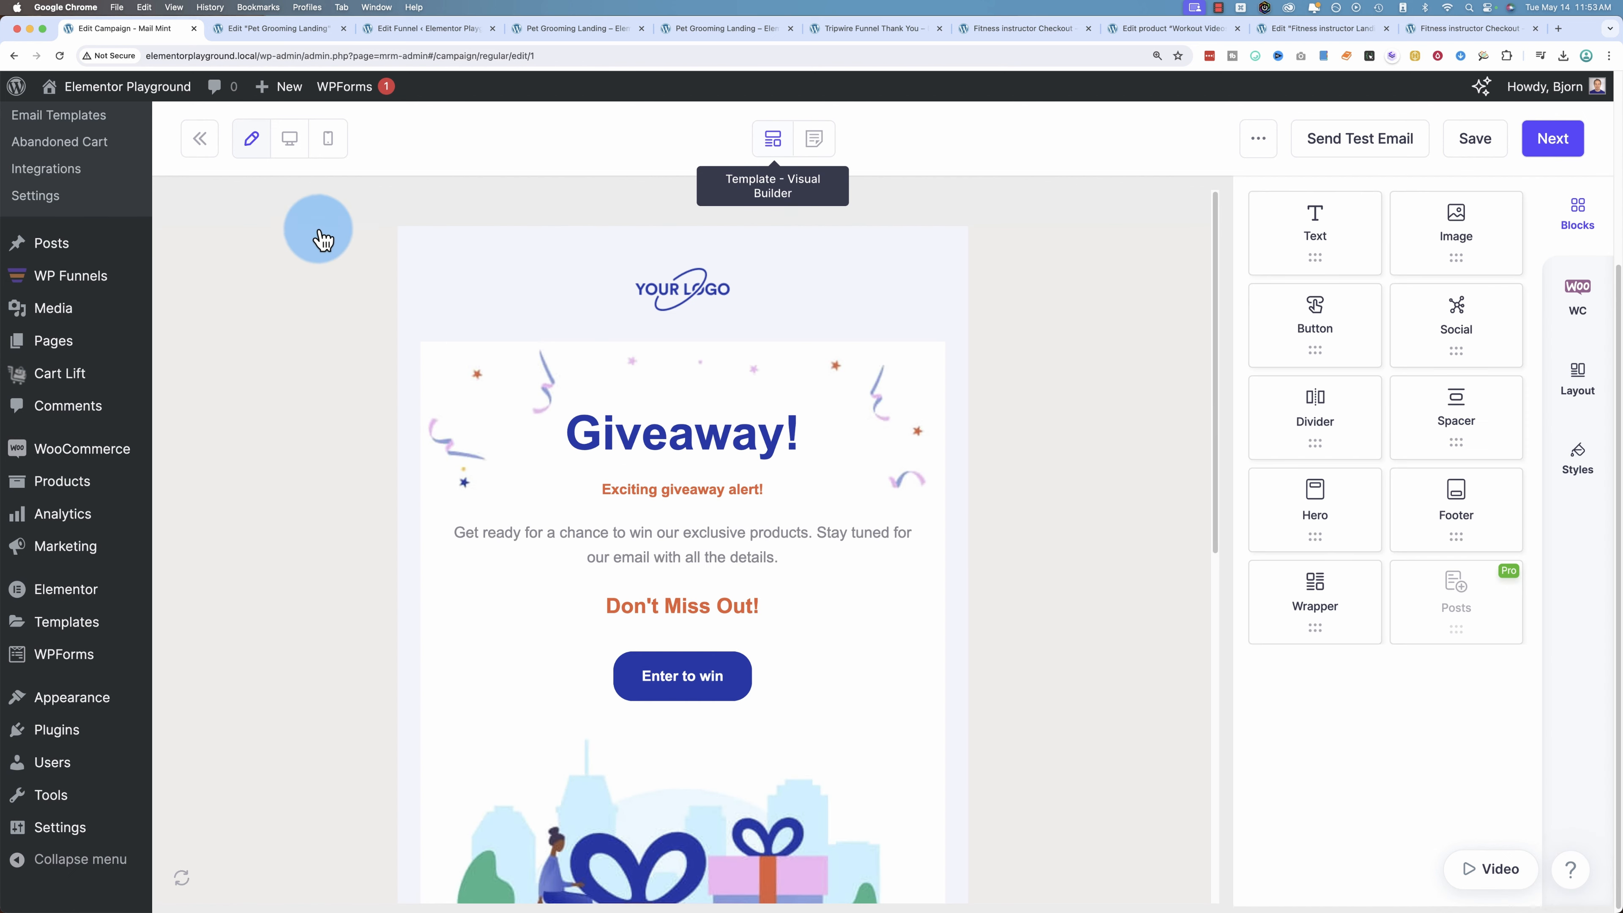
left_click(327, 137)
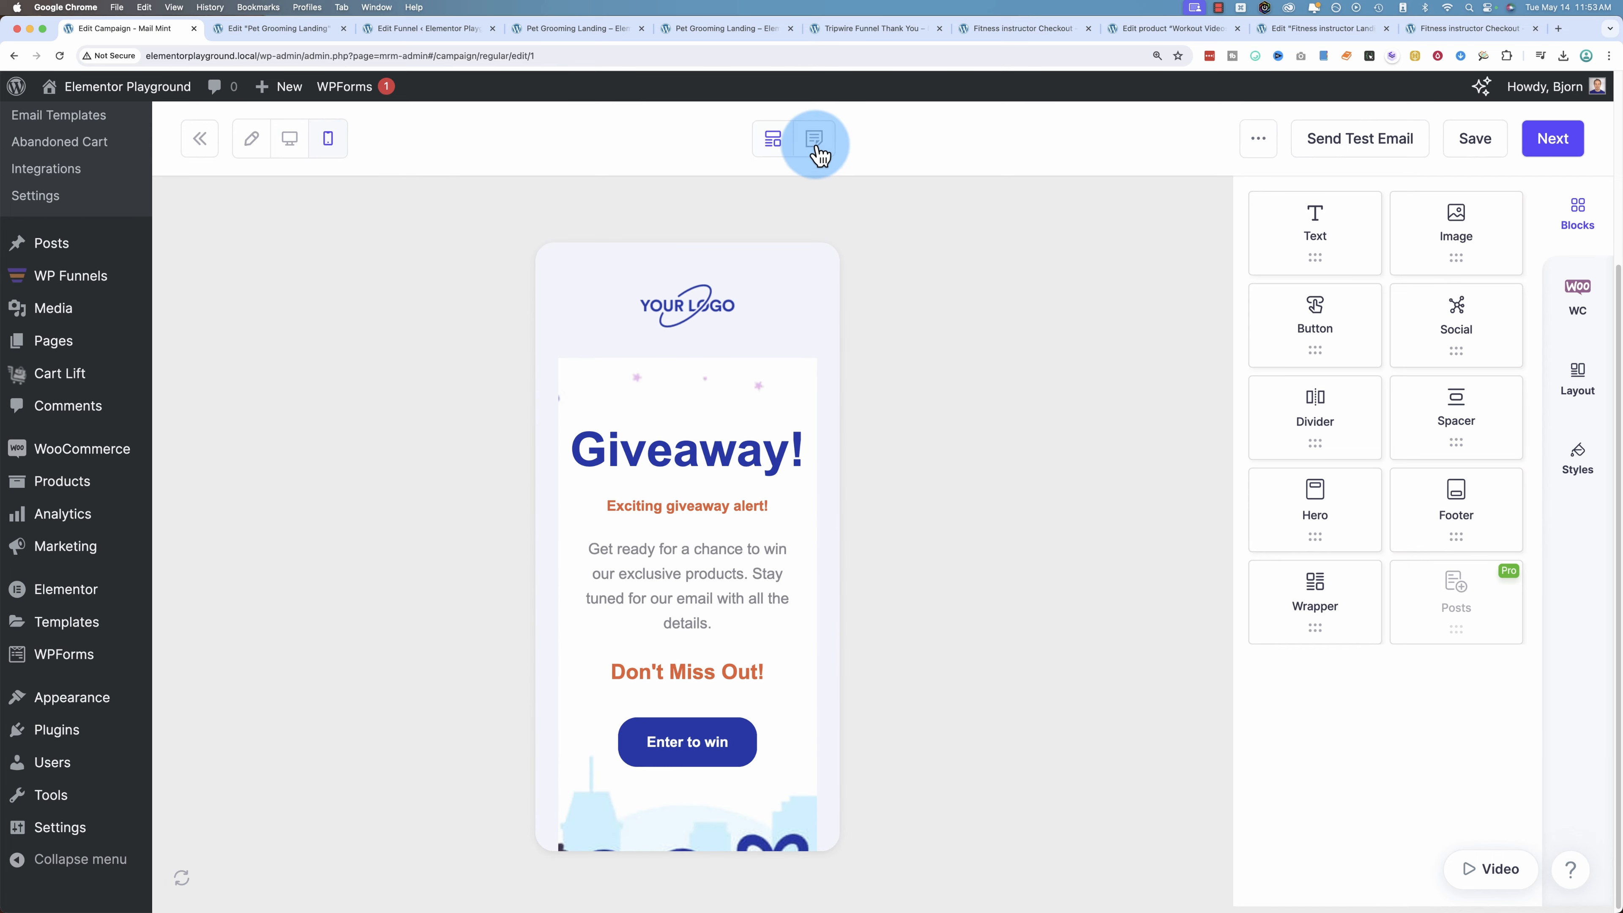
left_click(289, 137)
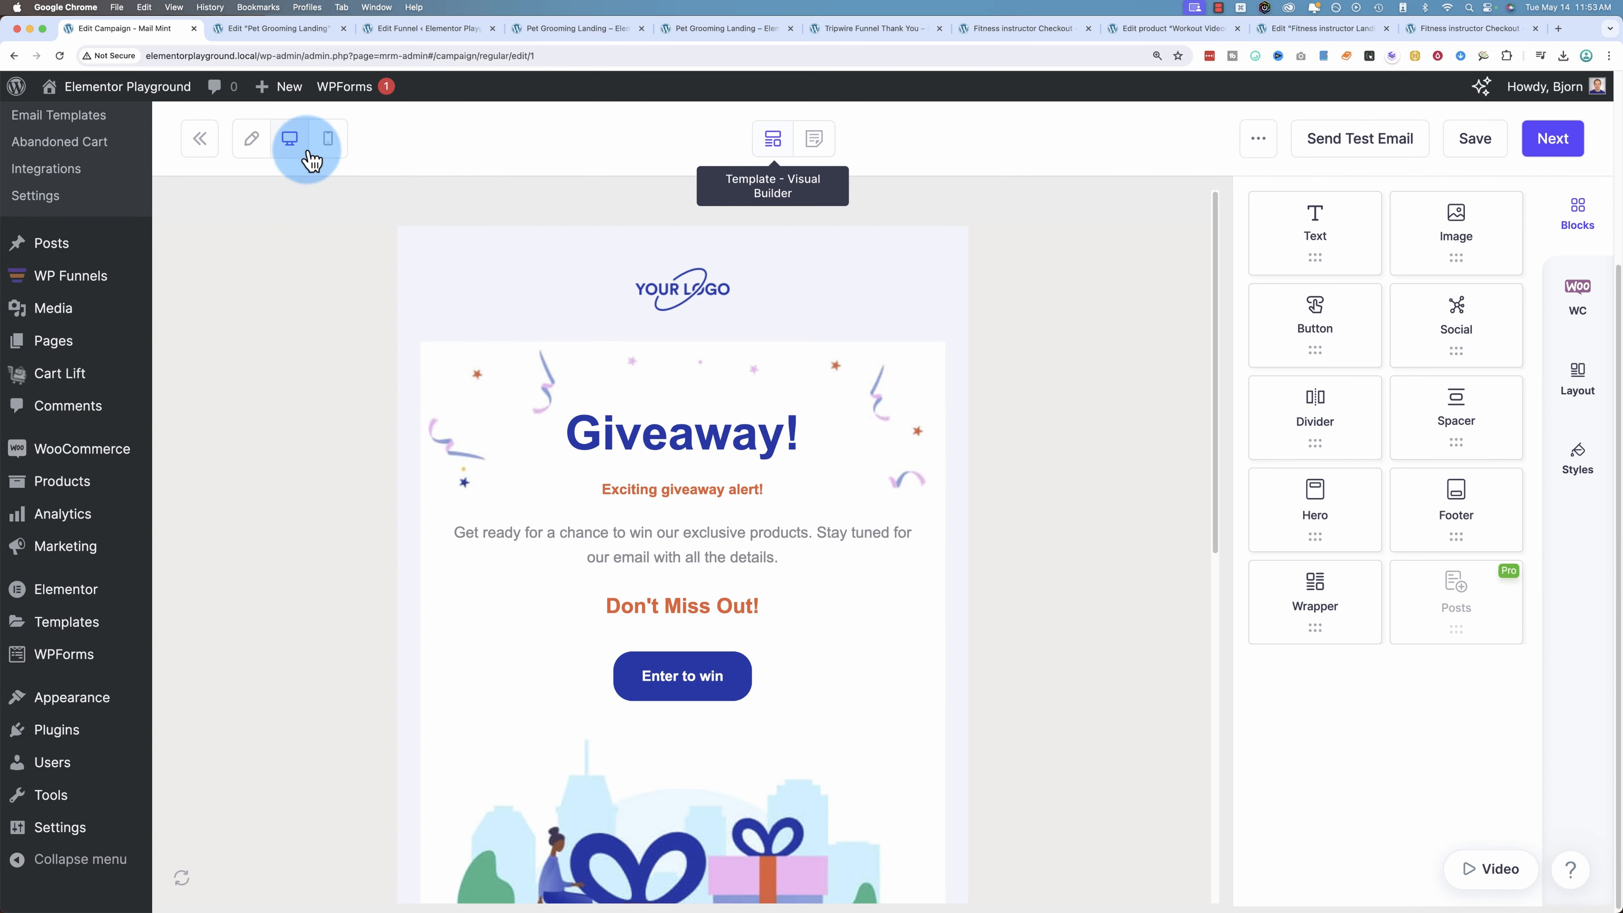
mouse_move(1359, 138)
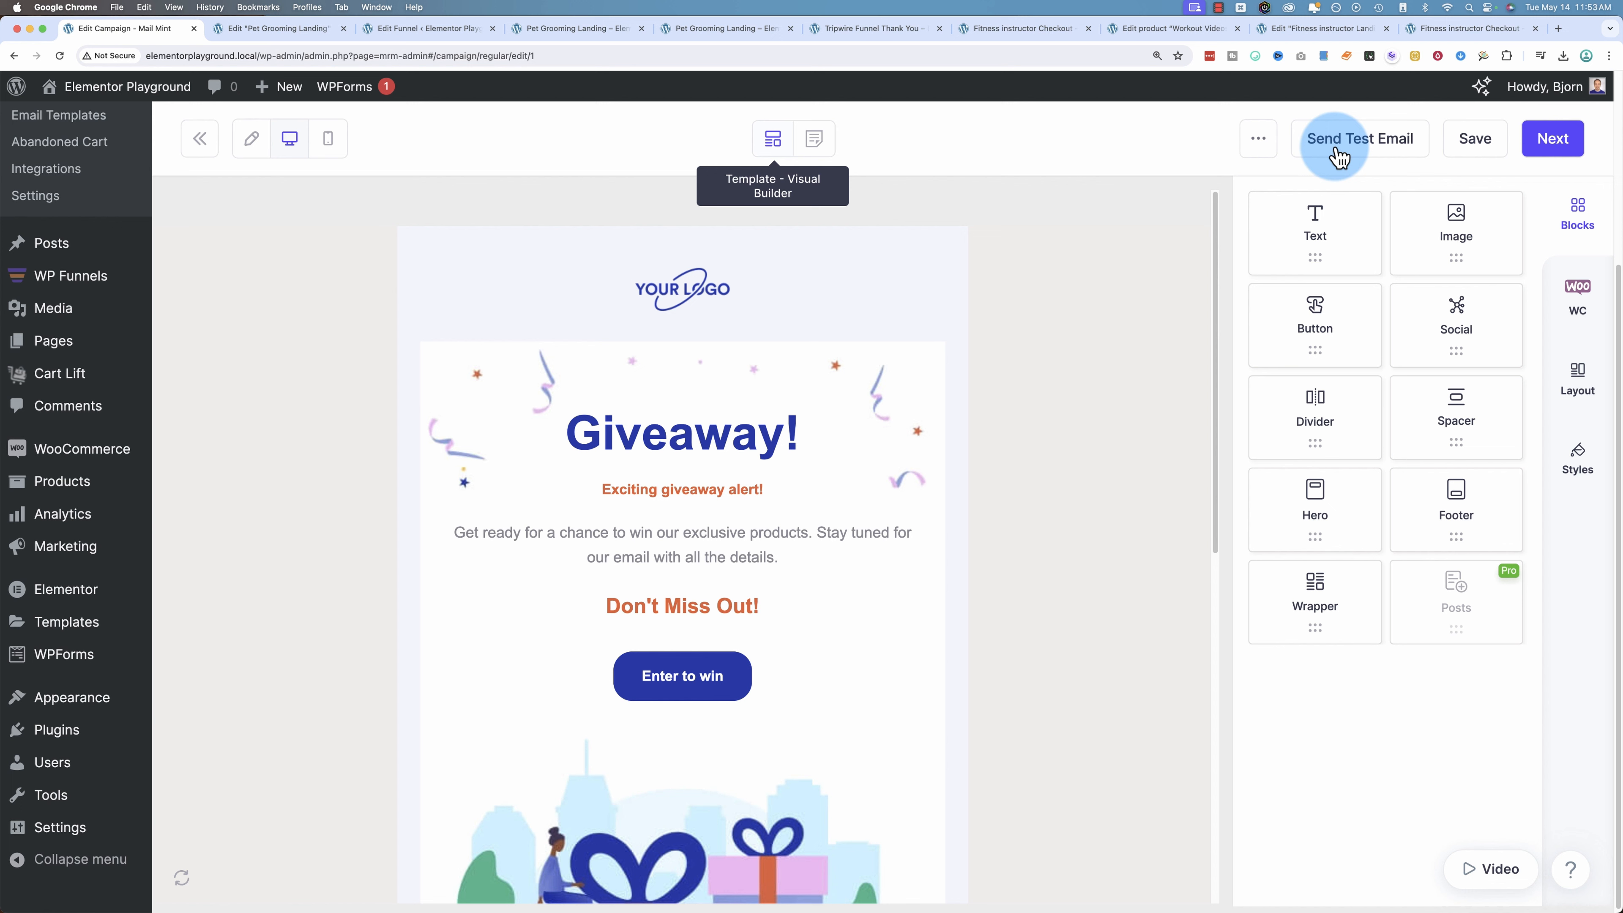
mouse_move(1369, 145)
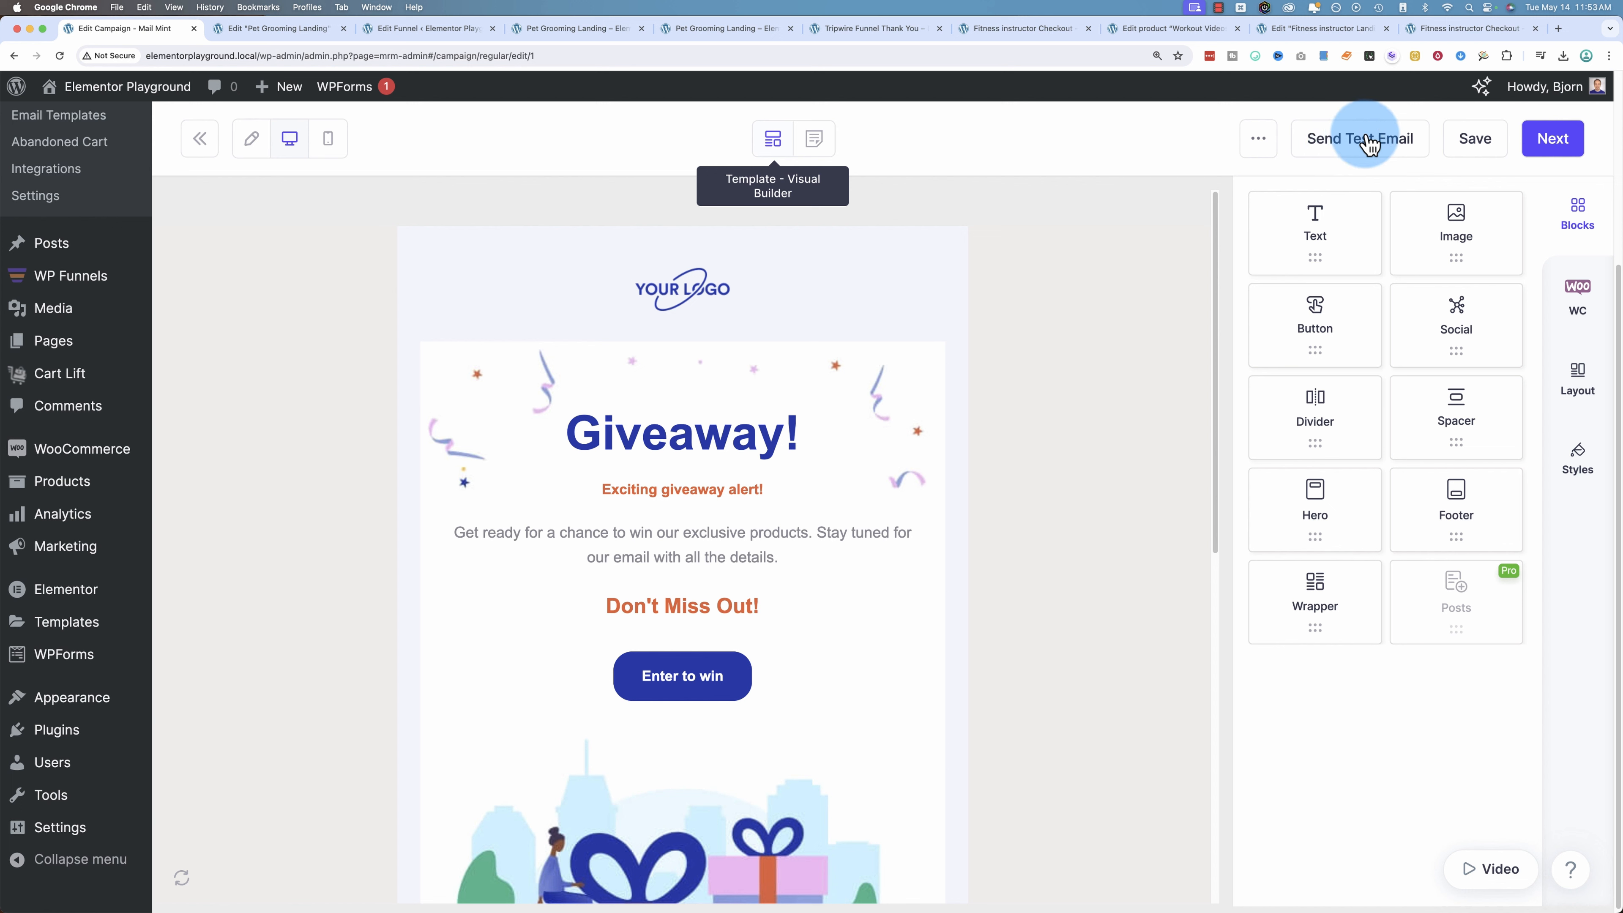
mouse_move(1362, 145)
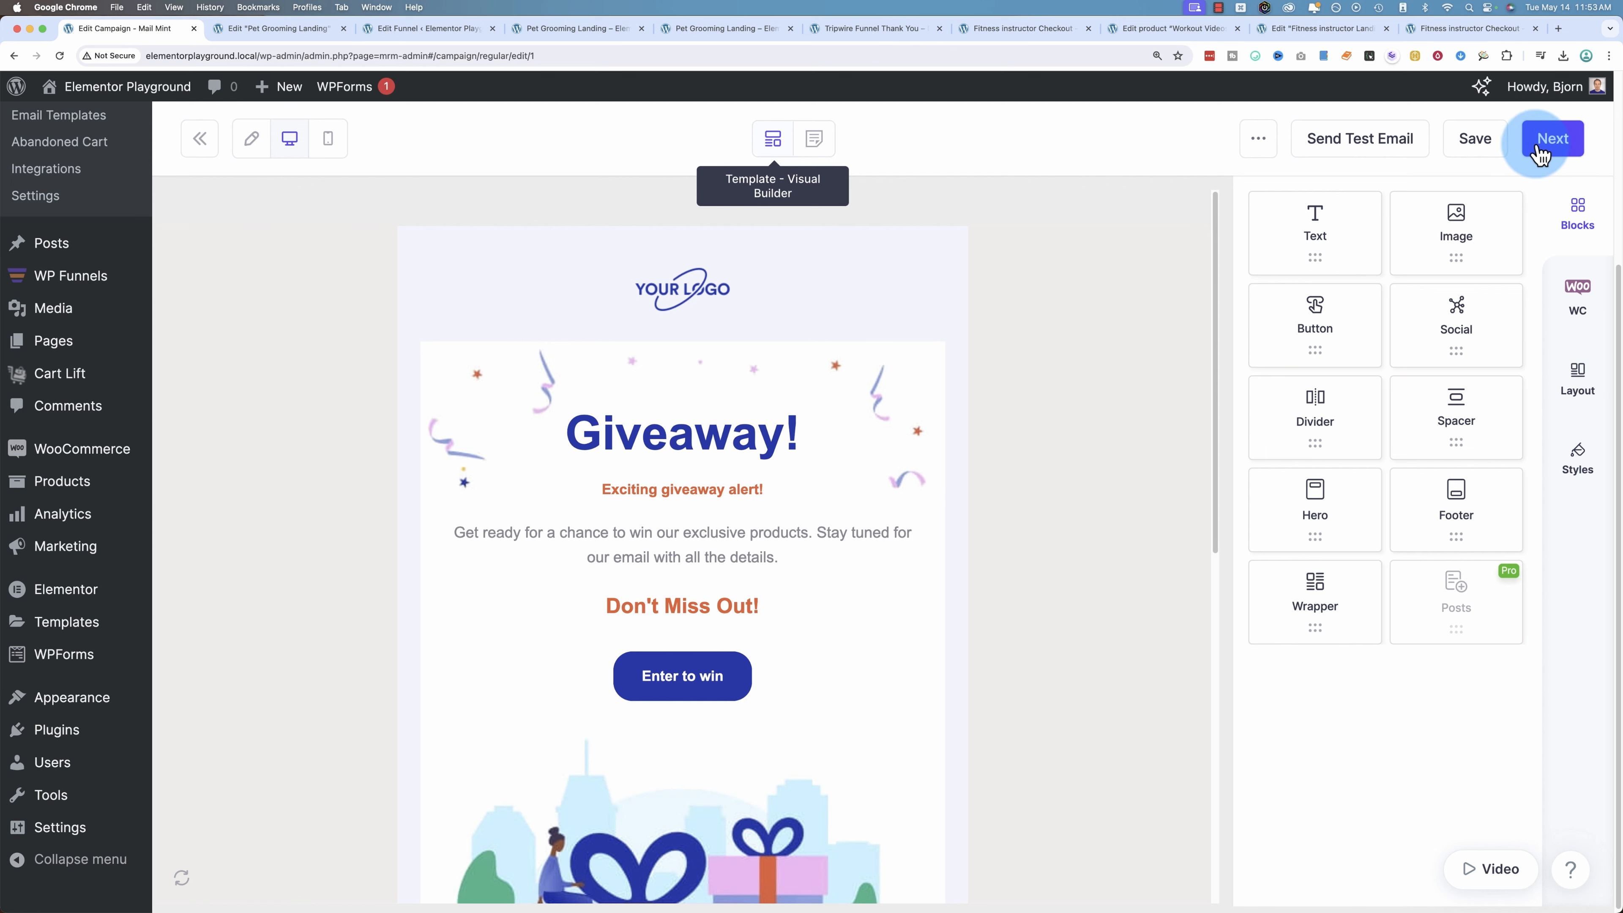
- Finish the template and attempt to send Newsletter 1, hitting the no-SMTP and zero-recipient errors
left_click(1553, 138)
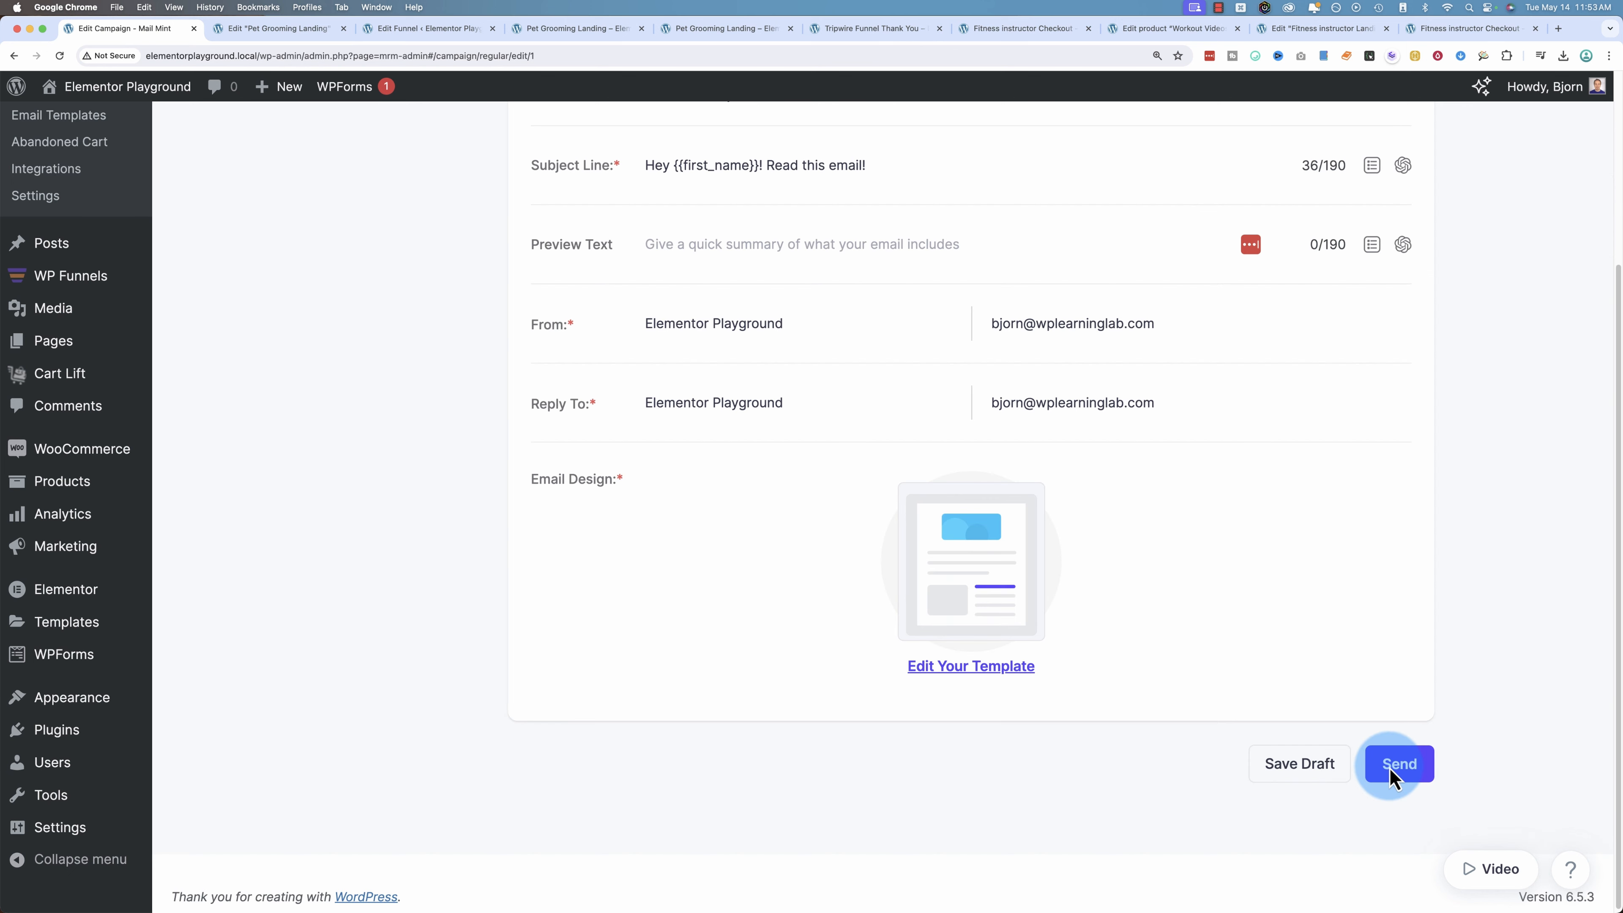
mouse_move(1437, 780)
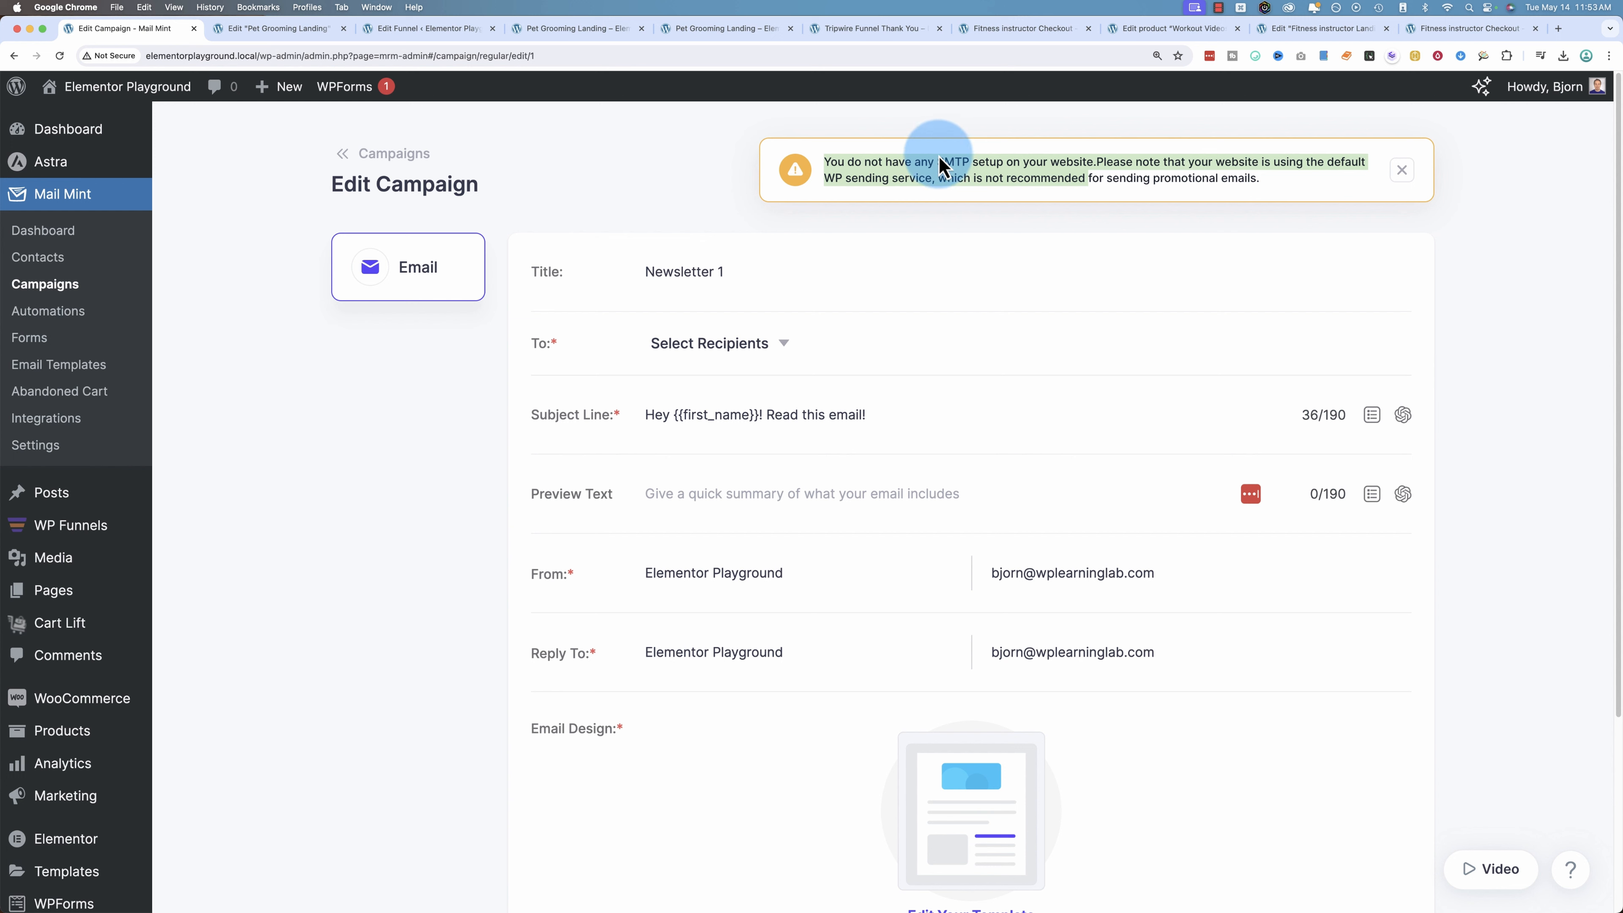
mouse_move(1033, 185)
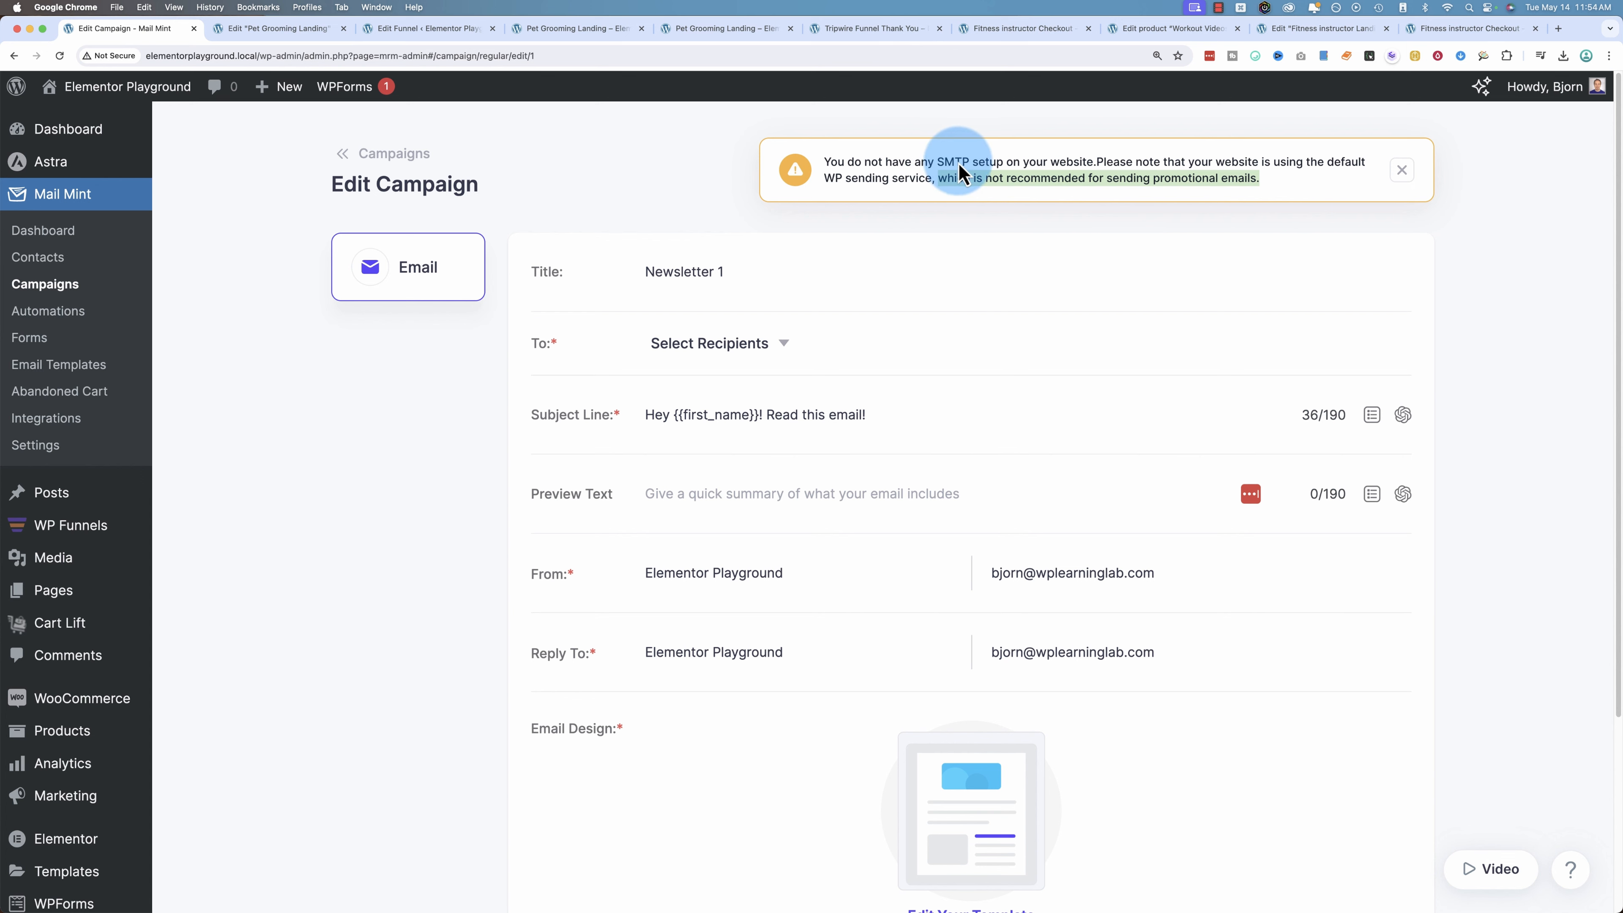
left_click(1398, 788)
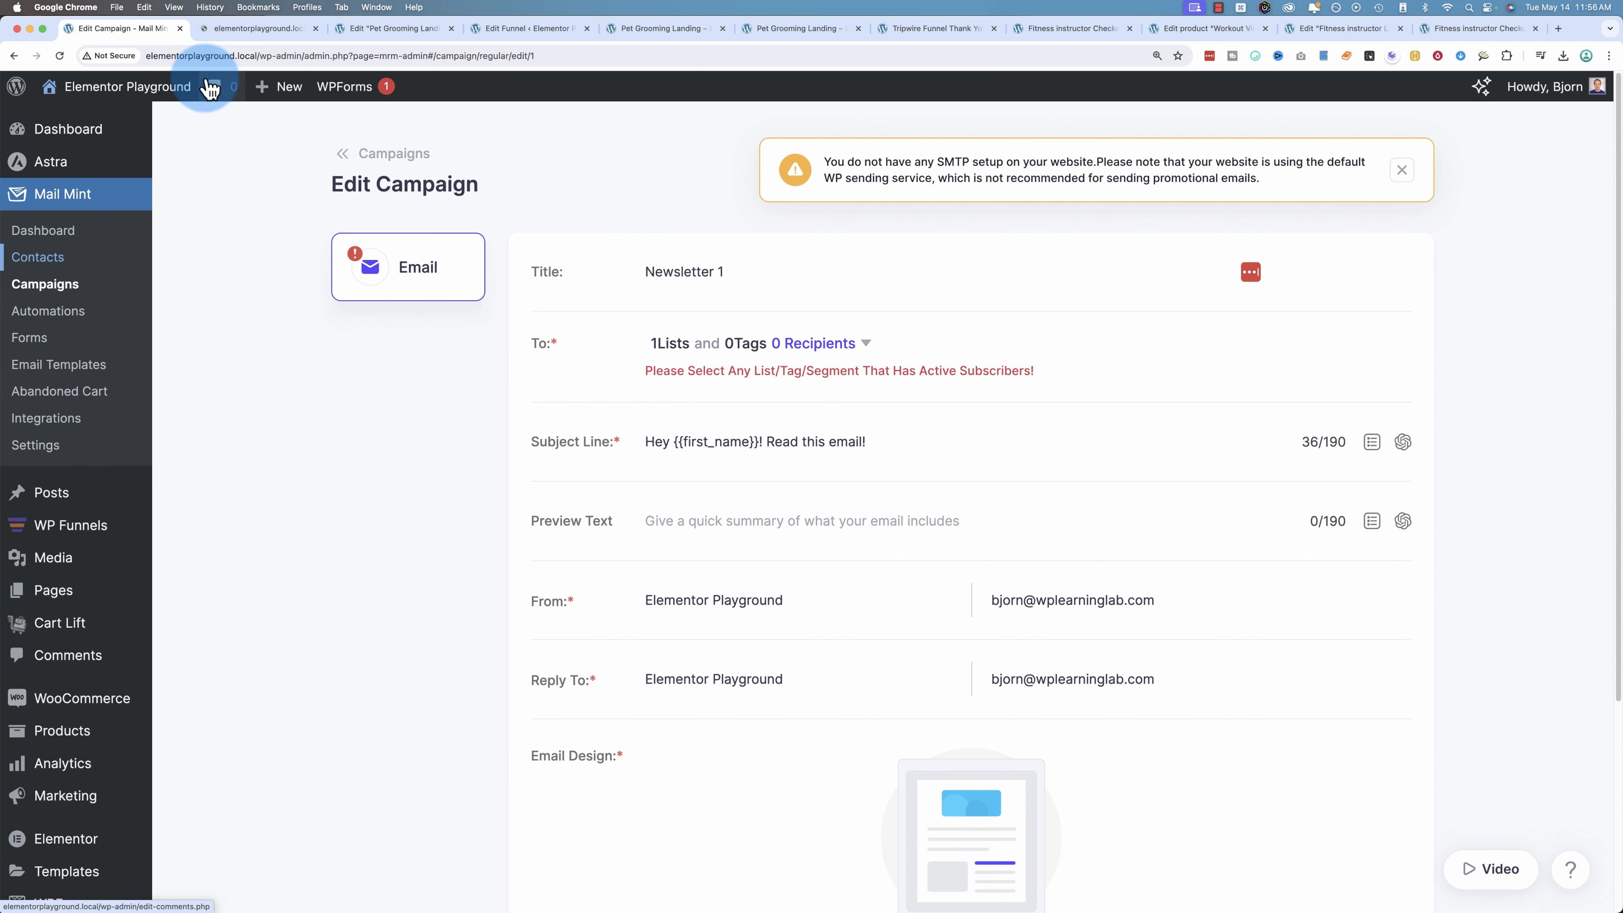
- Review the pending contact's profile and the Double Opt-In settings in a second tab
left_click(37, 257)
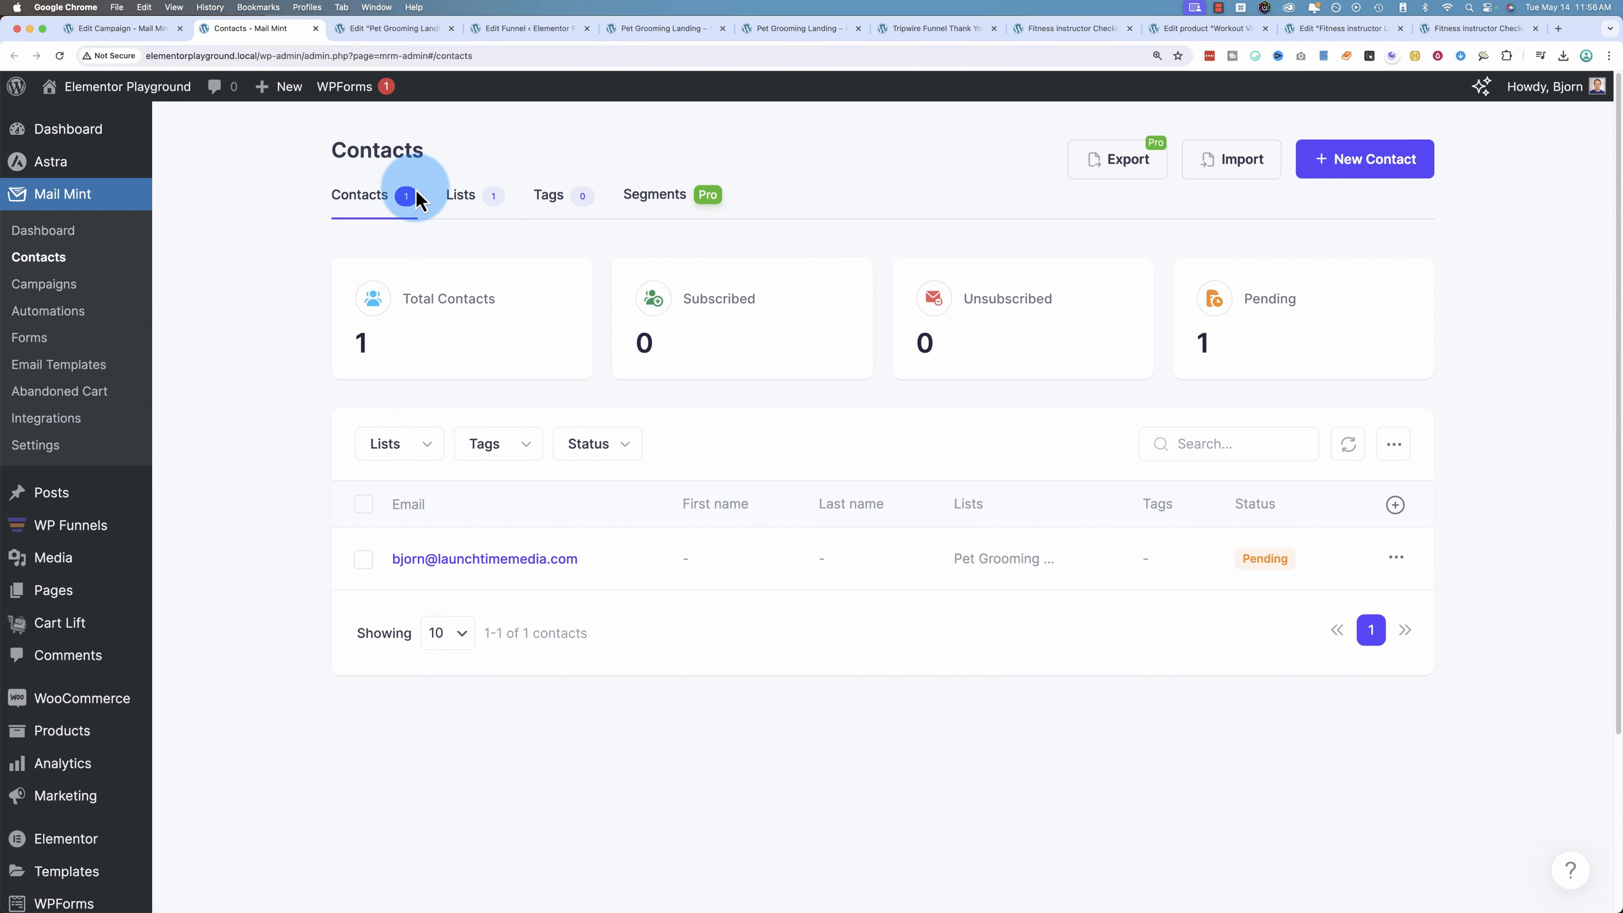
left_click(484, 559)
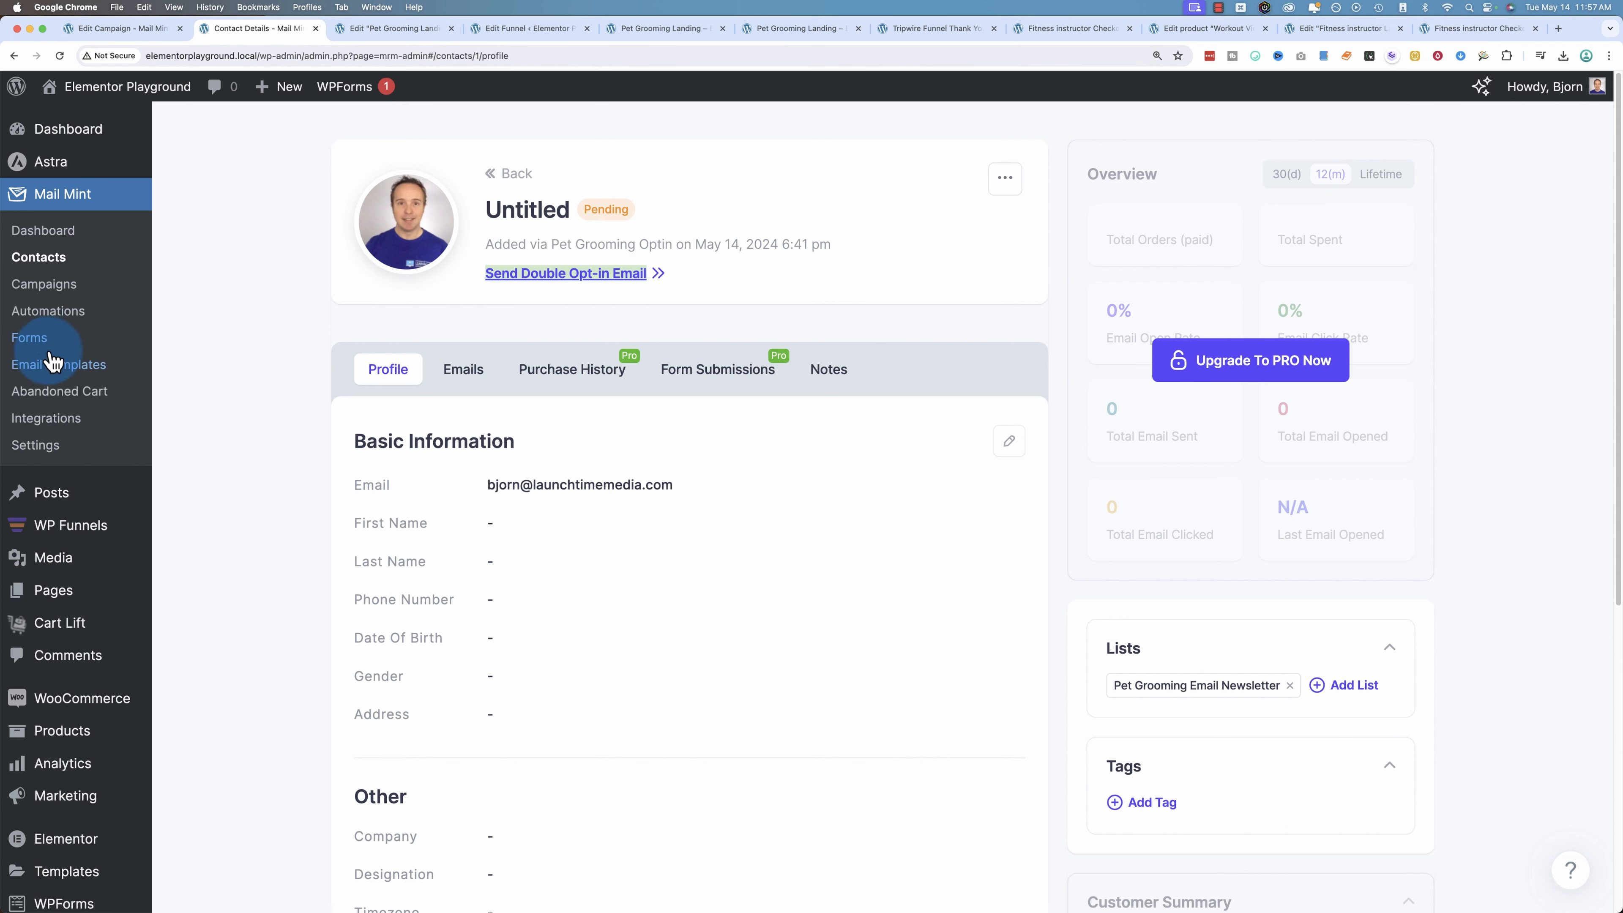
left_click(36, 446)
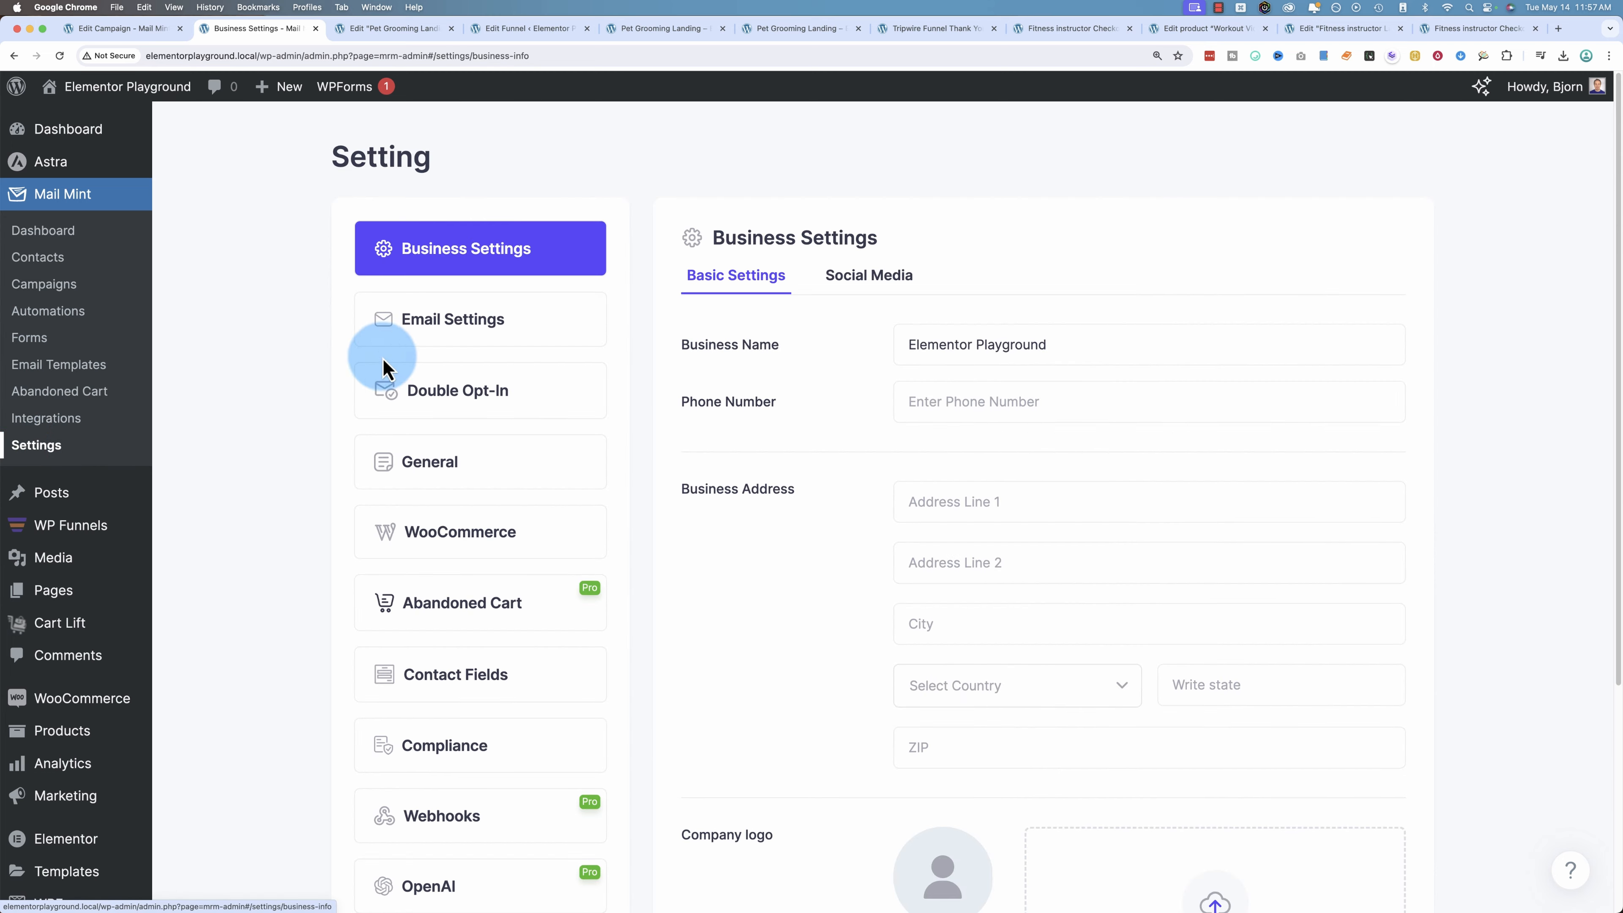
scroll("down", 3)
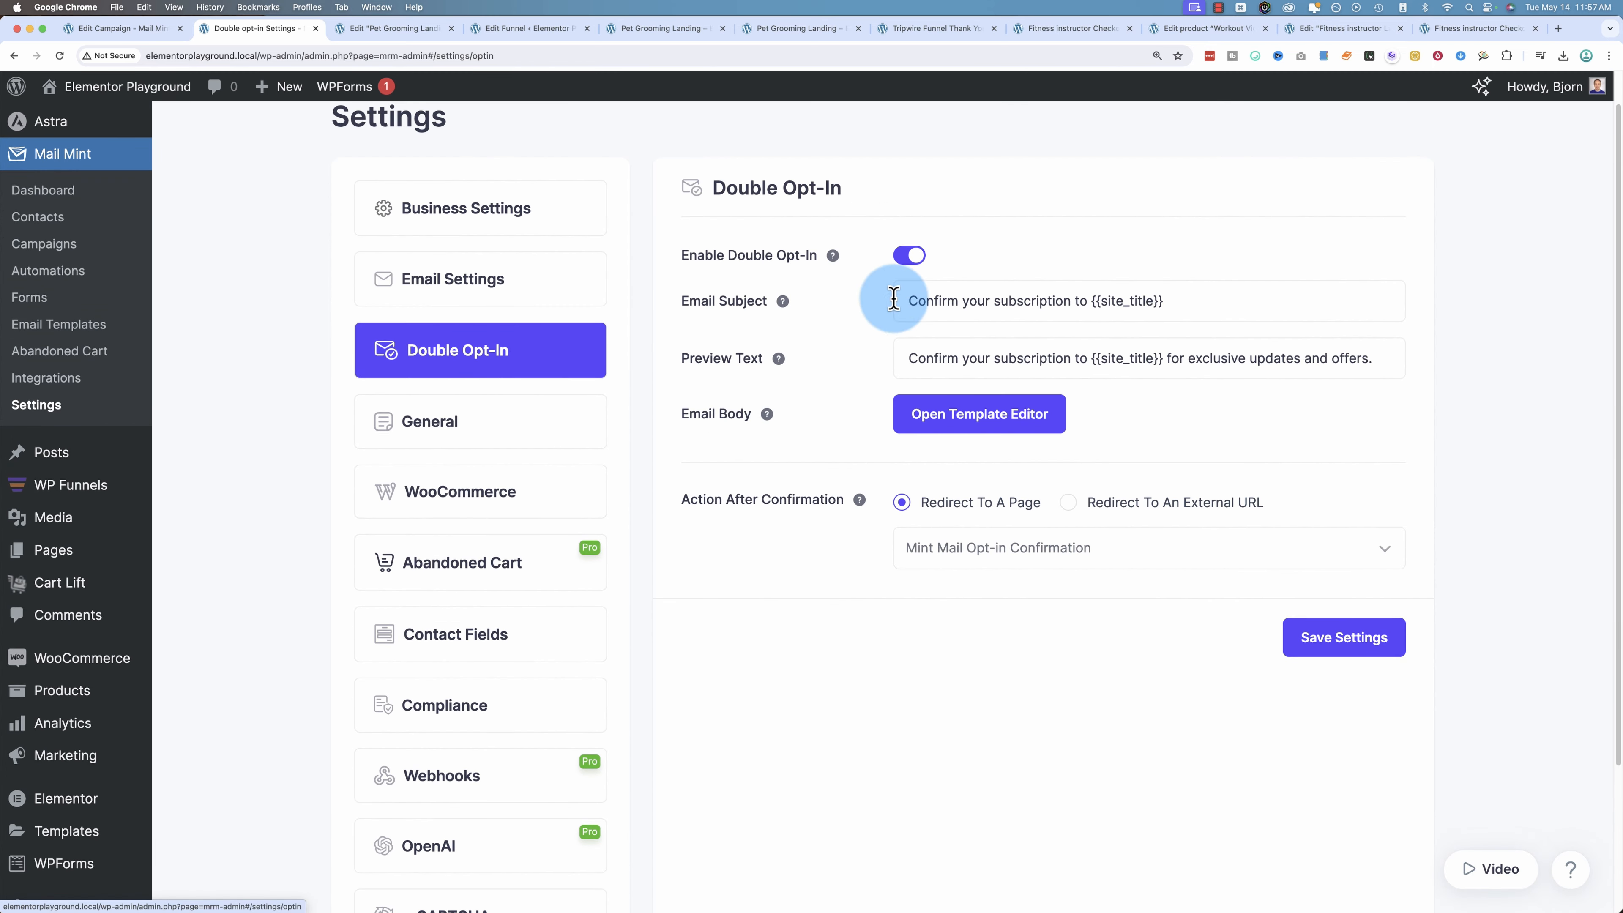
left_click(38, 217)
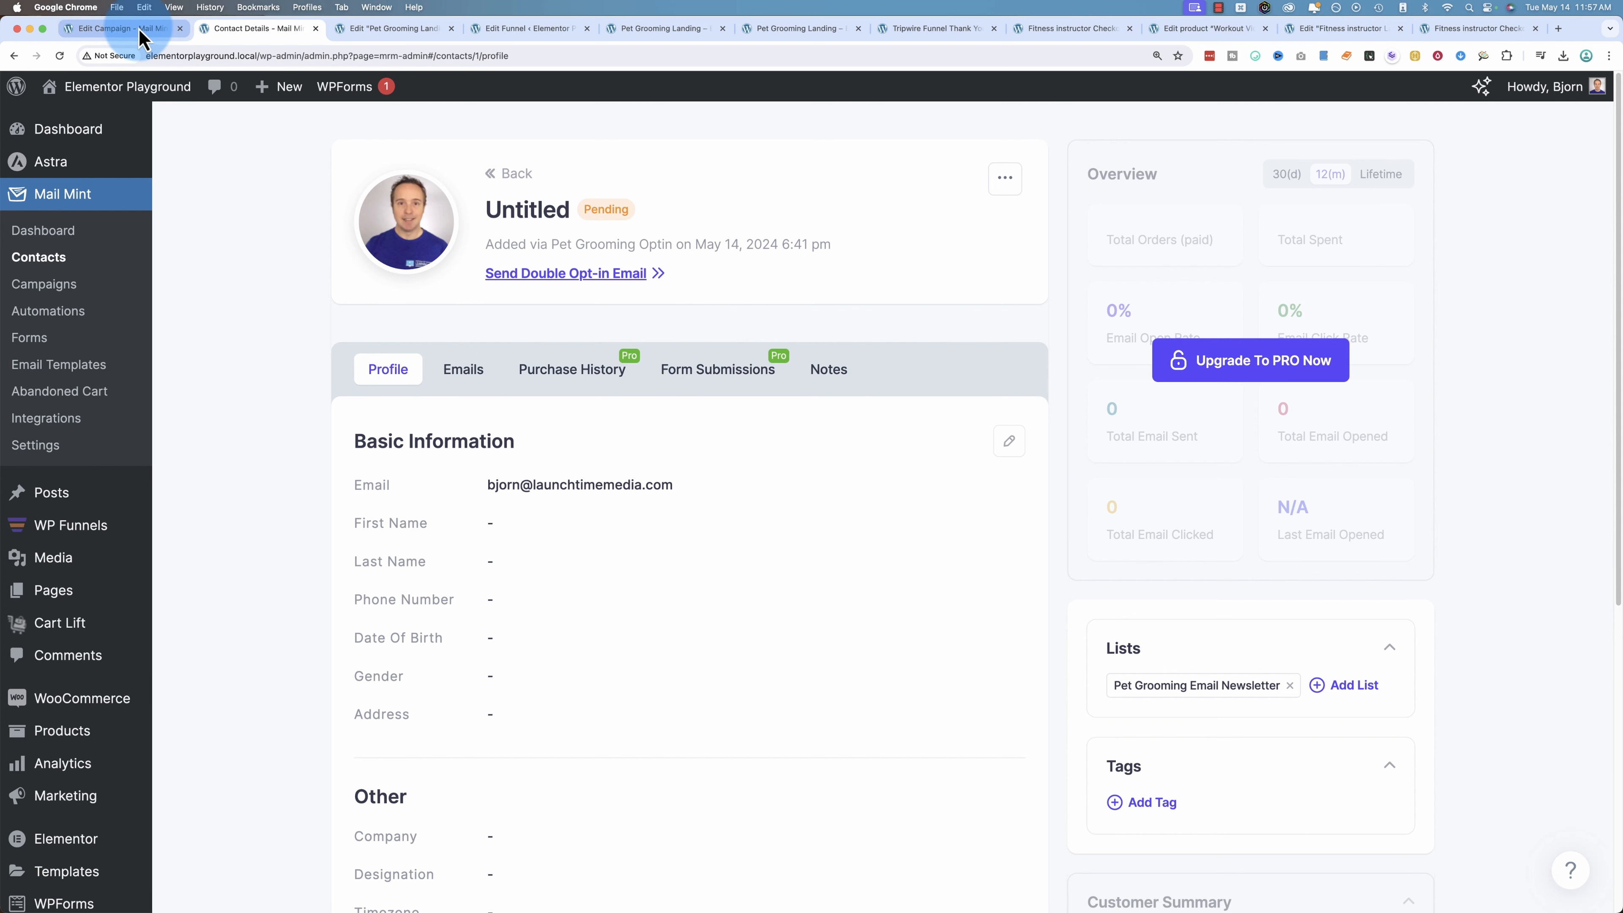
- Delete the pending contact from the contacts list
left_click(664, 28)
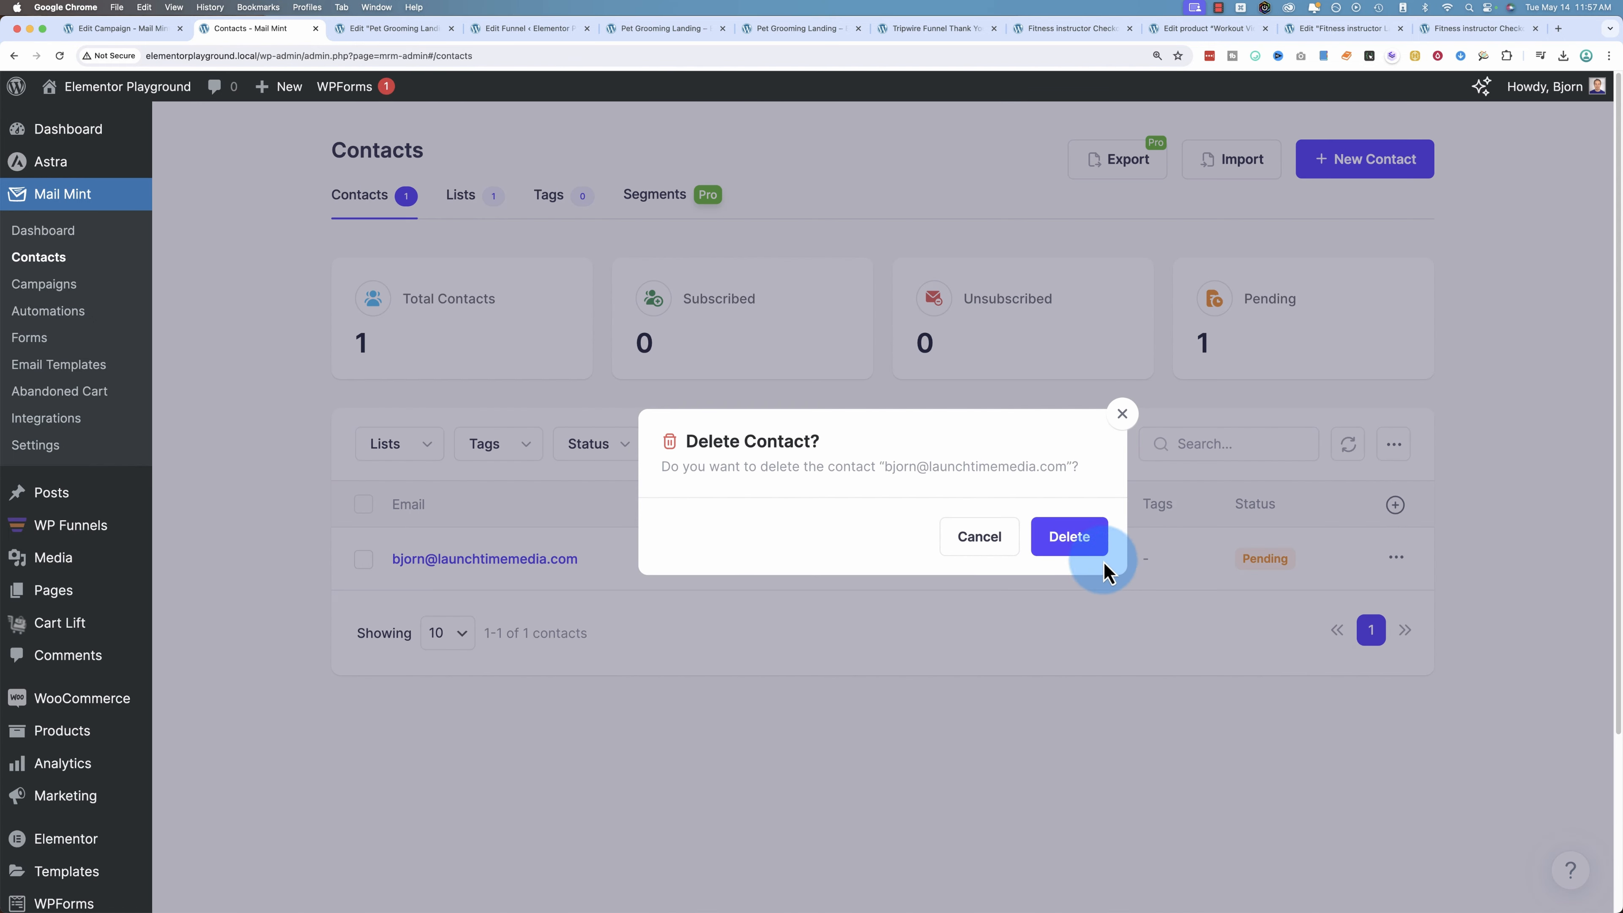
left_click(1069, 536)
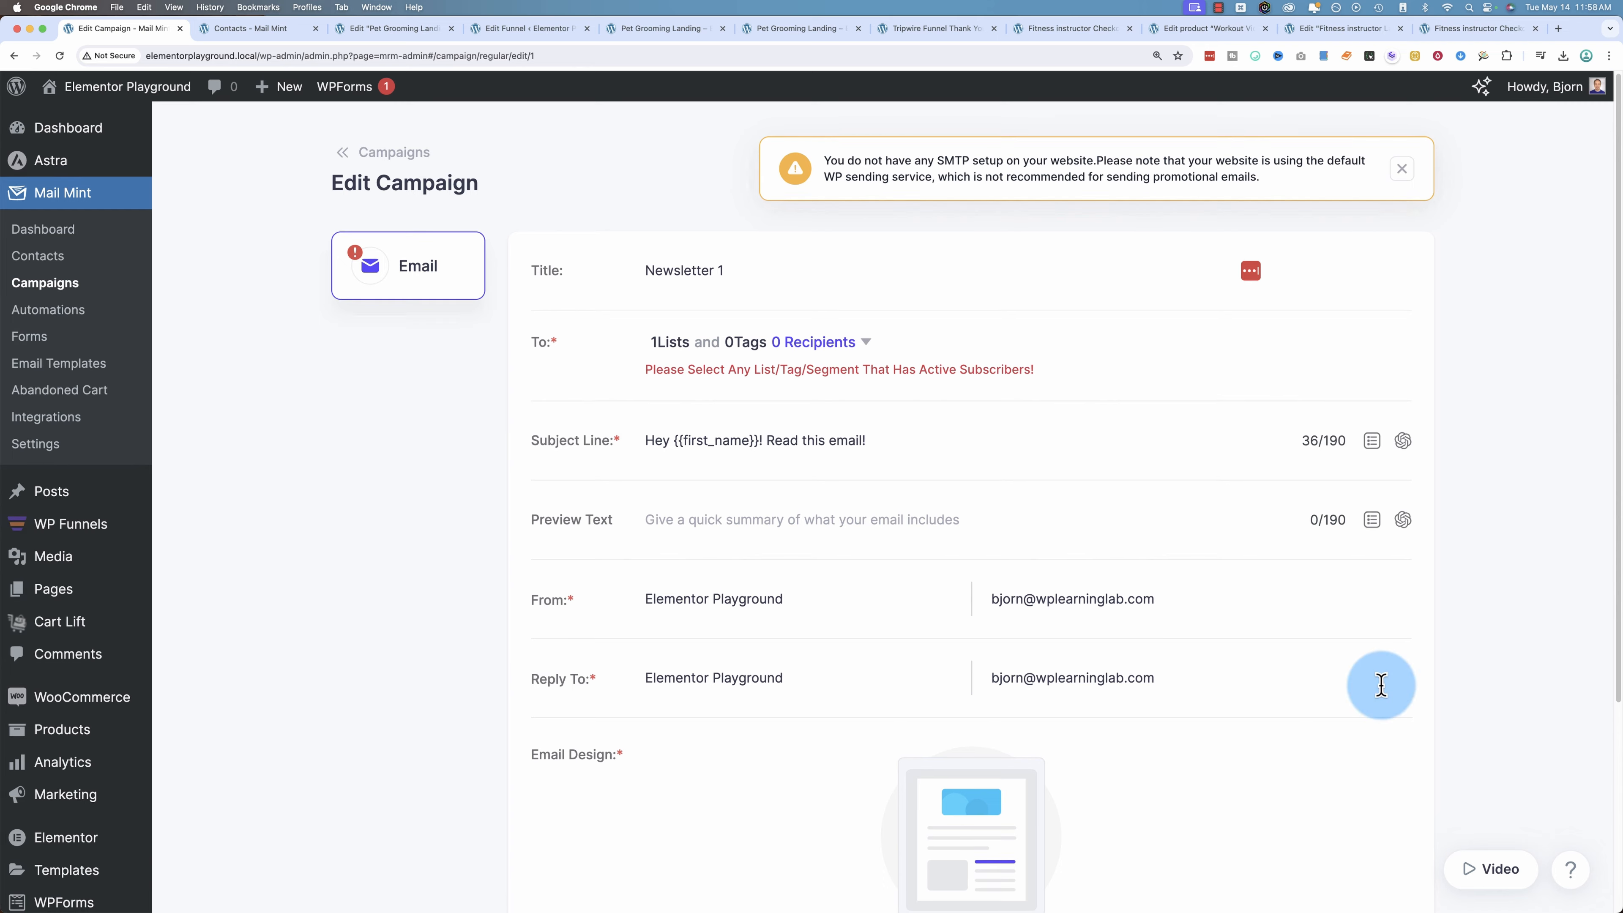
- Publish Newsletter 1 with Send now rather than scheduling it
left_click(1300, 761)
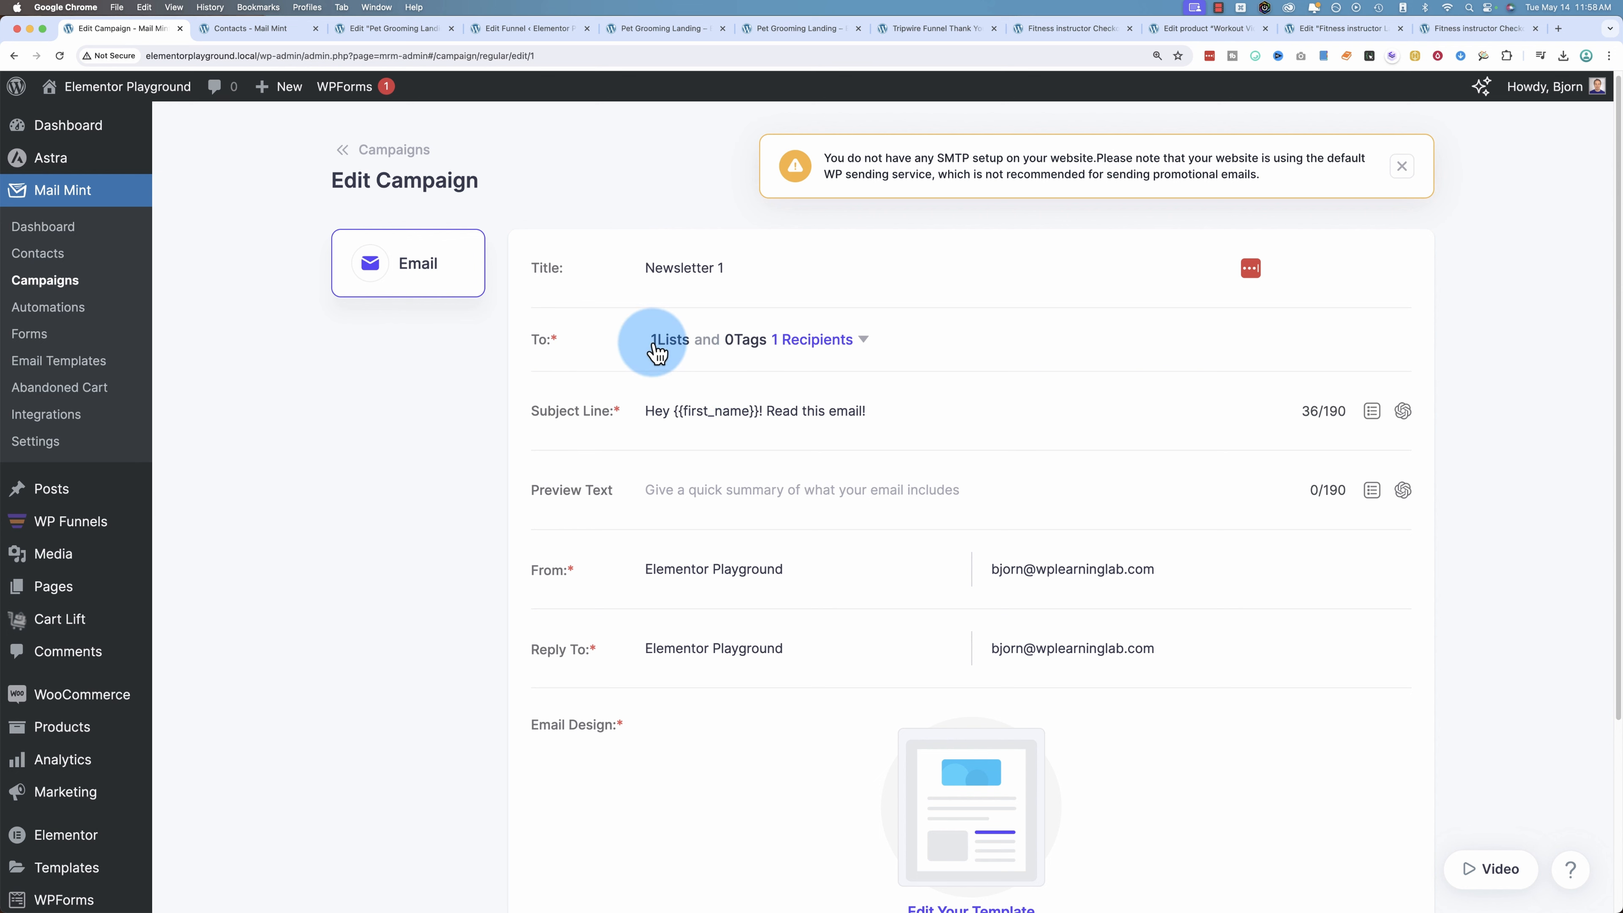
scroll("down", 3)
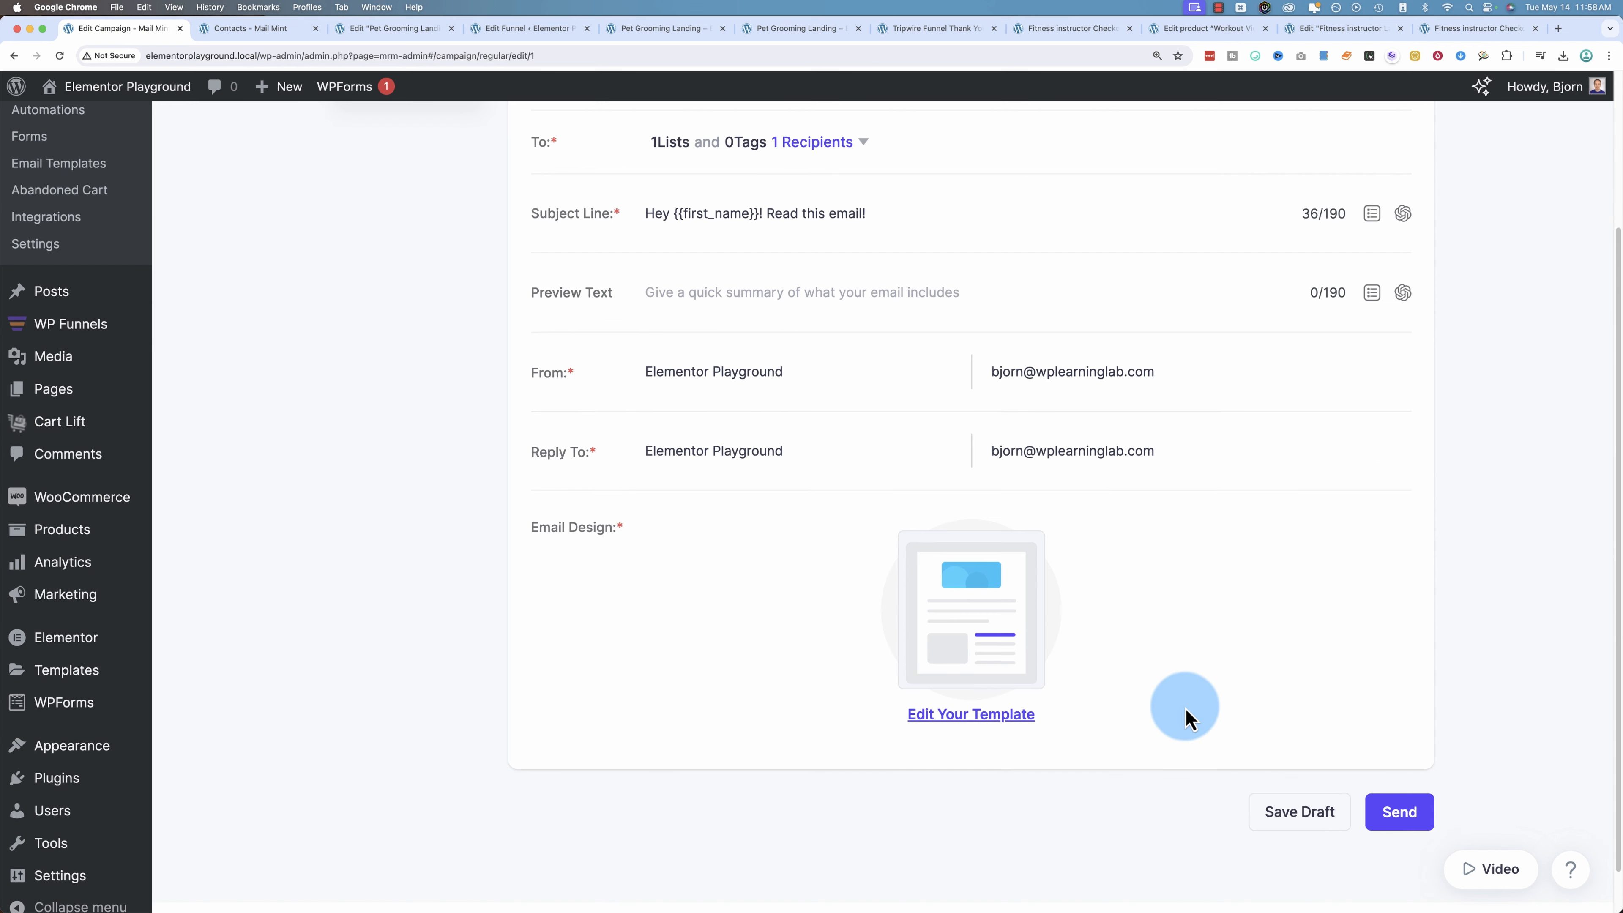
left_click(1399, 812)
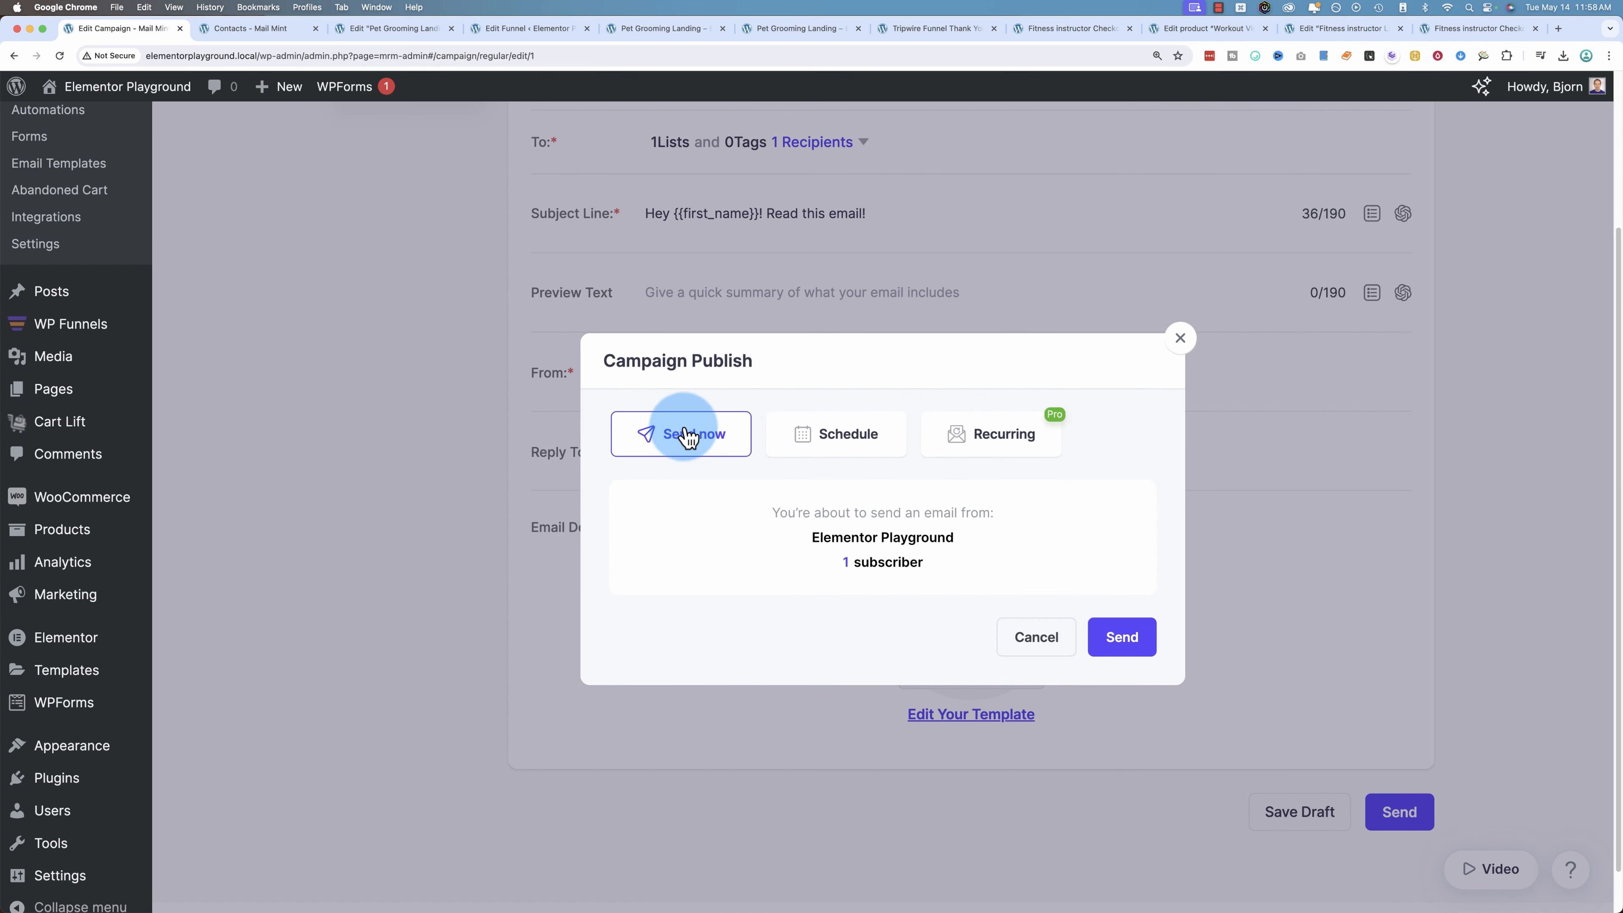
left_click(835, 434)
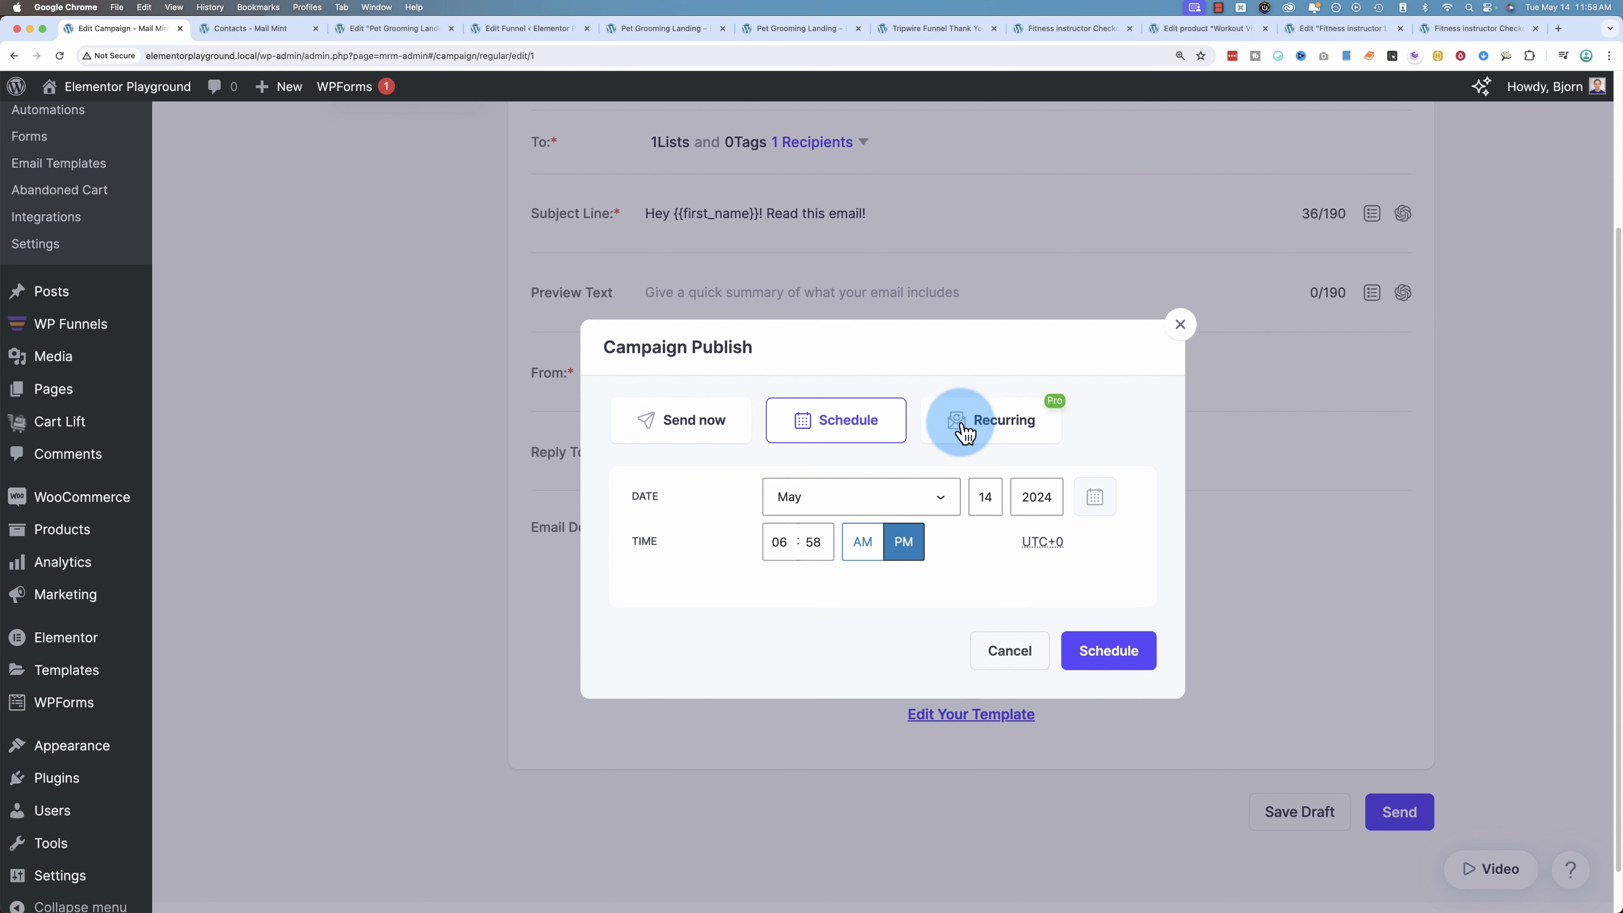
mouse_move(704, 428)
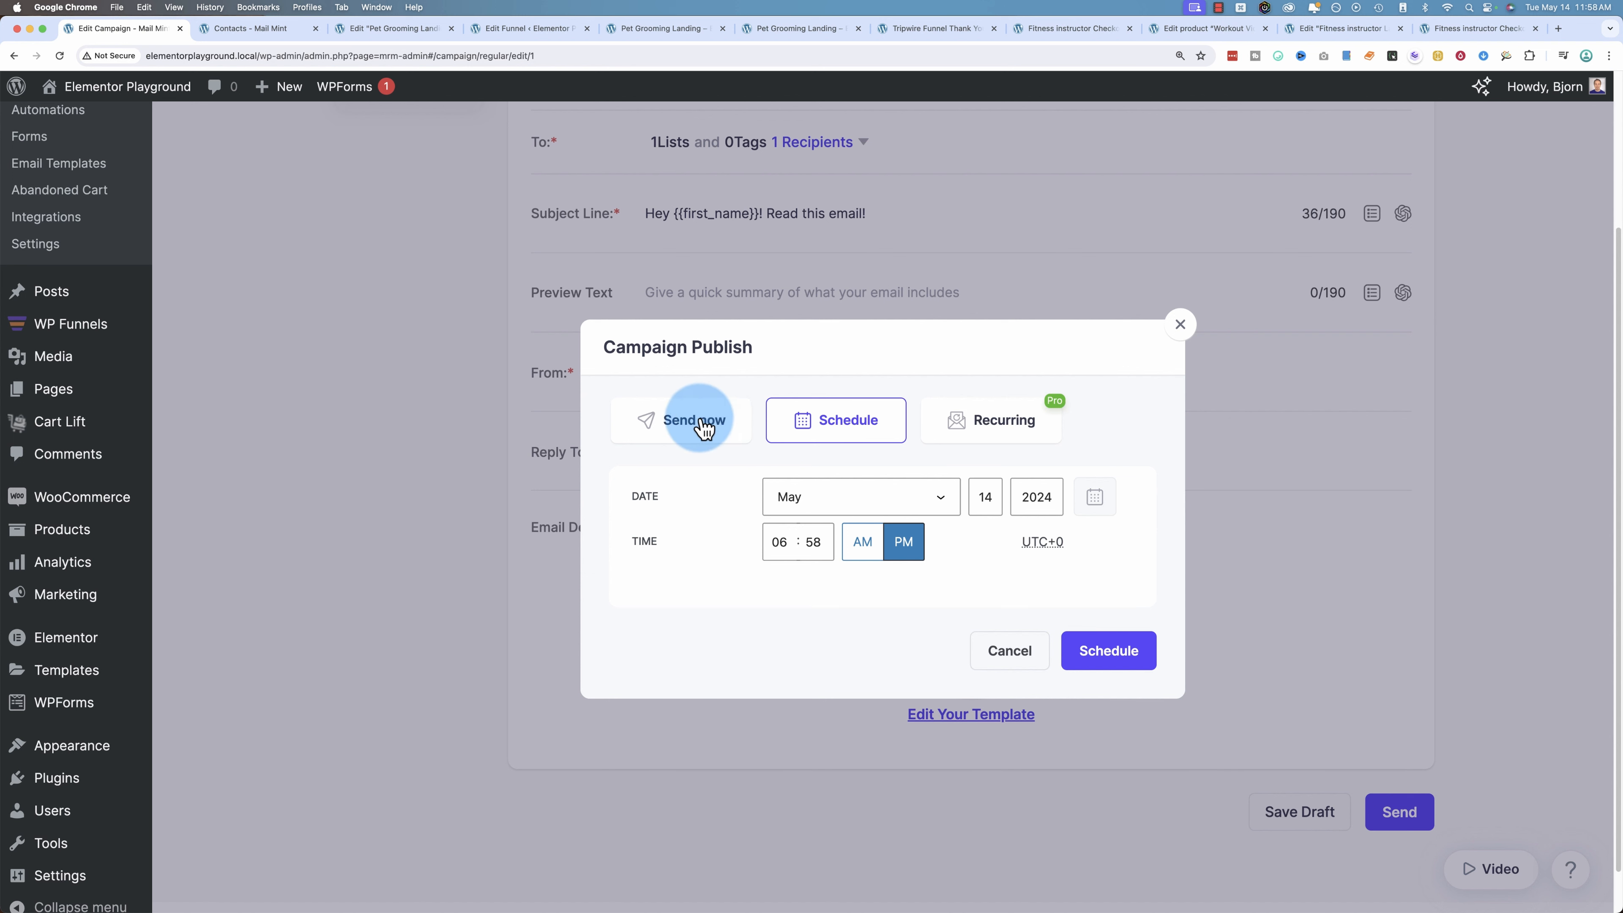
left_click(695, 420)
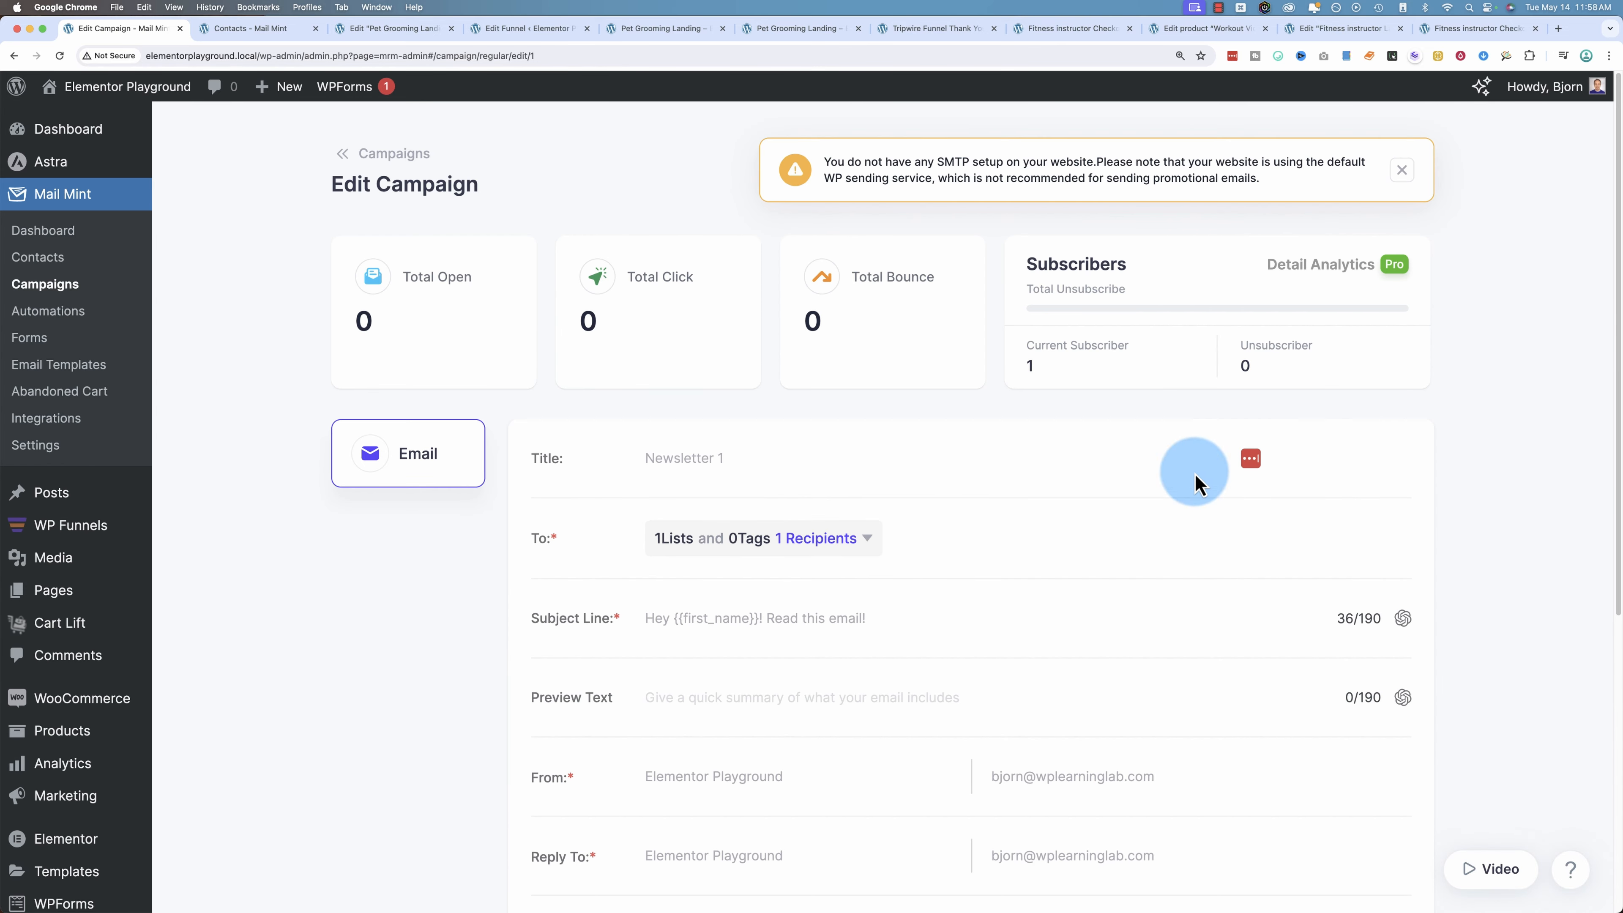
mouse_move(756, 370)
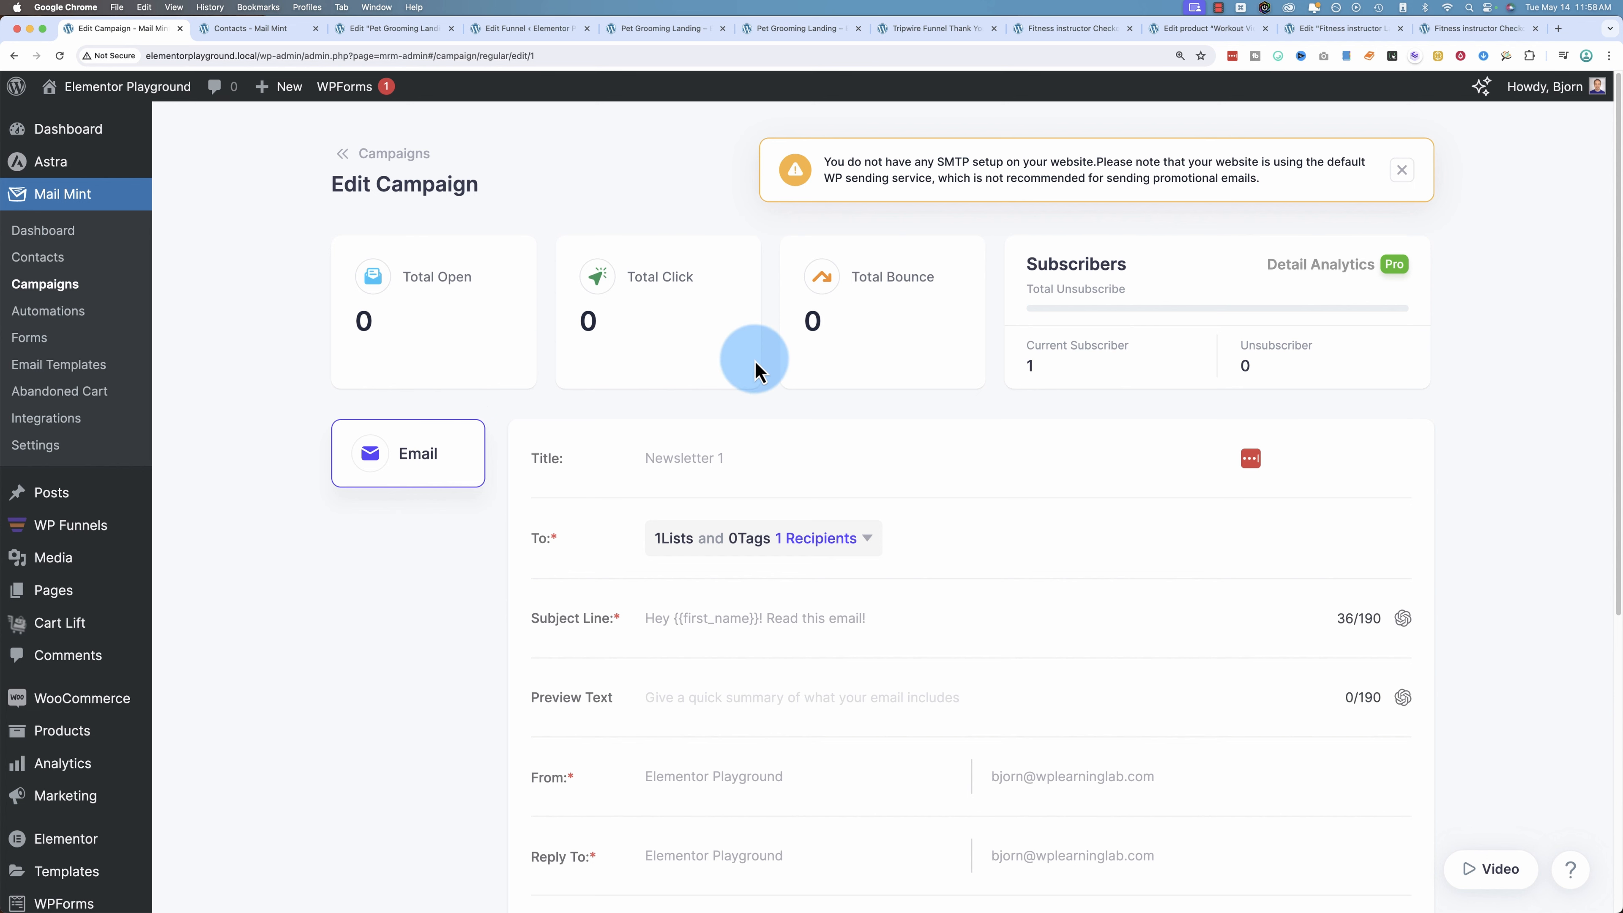
mouse_move(1056, 310)
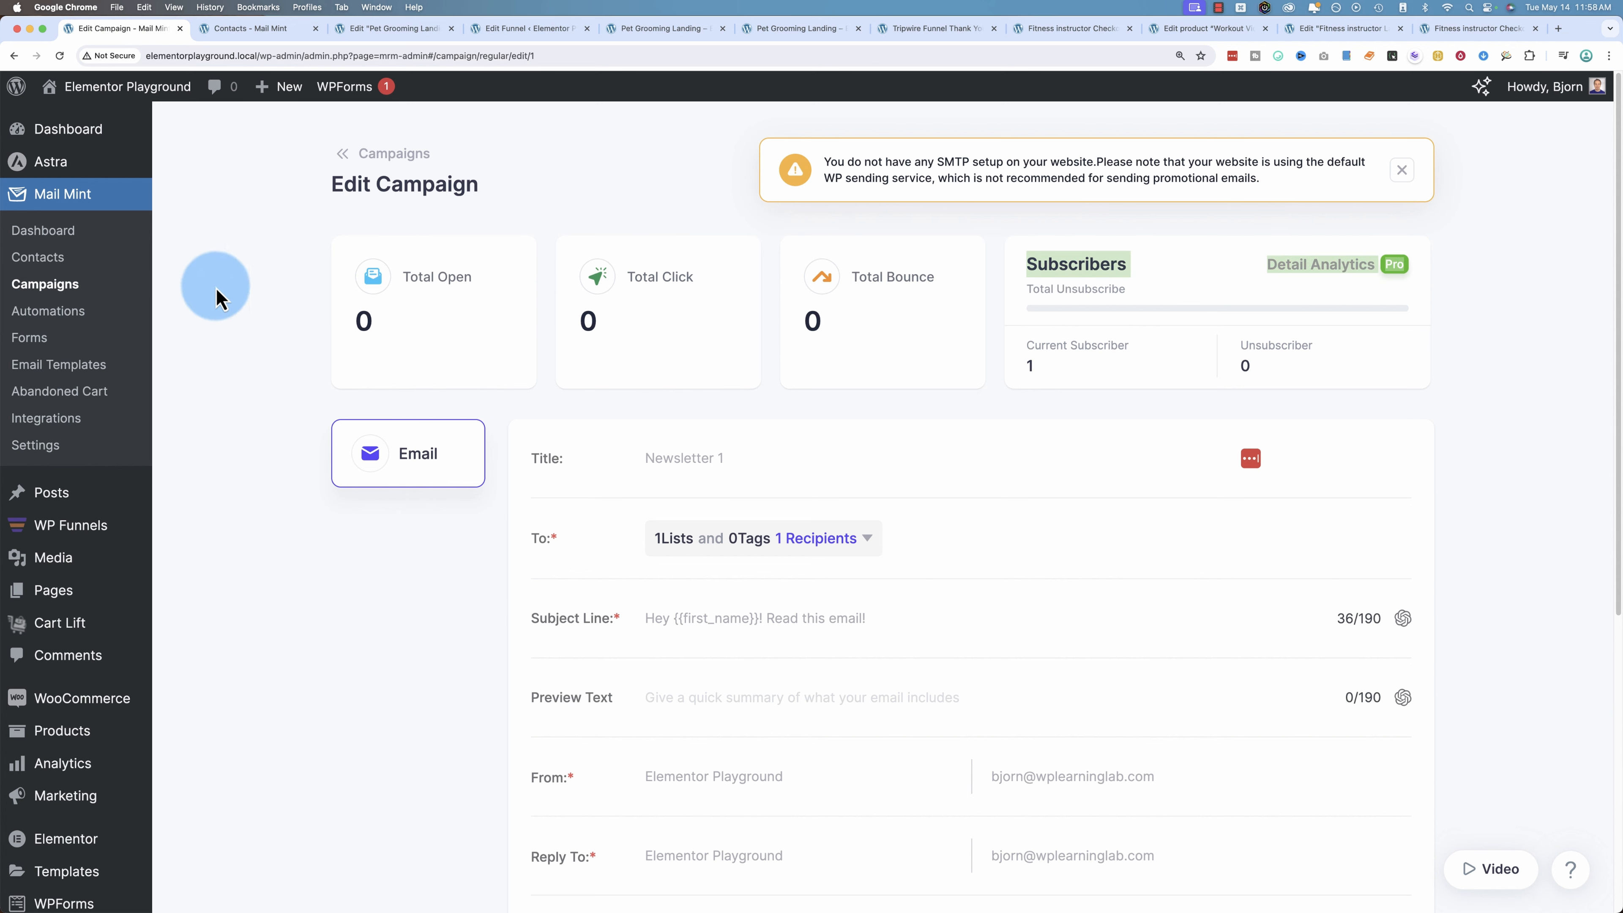
- Check the subscribed contact's Emails history for the newsletter
left_click(37, 257)
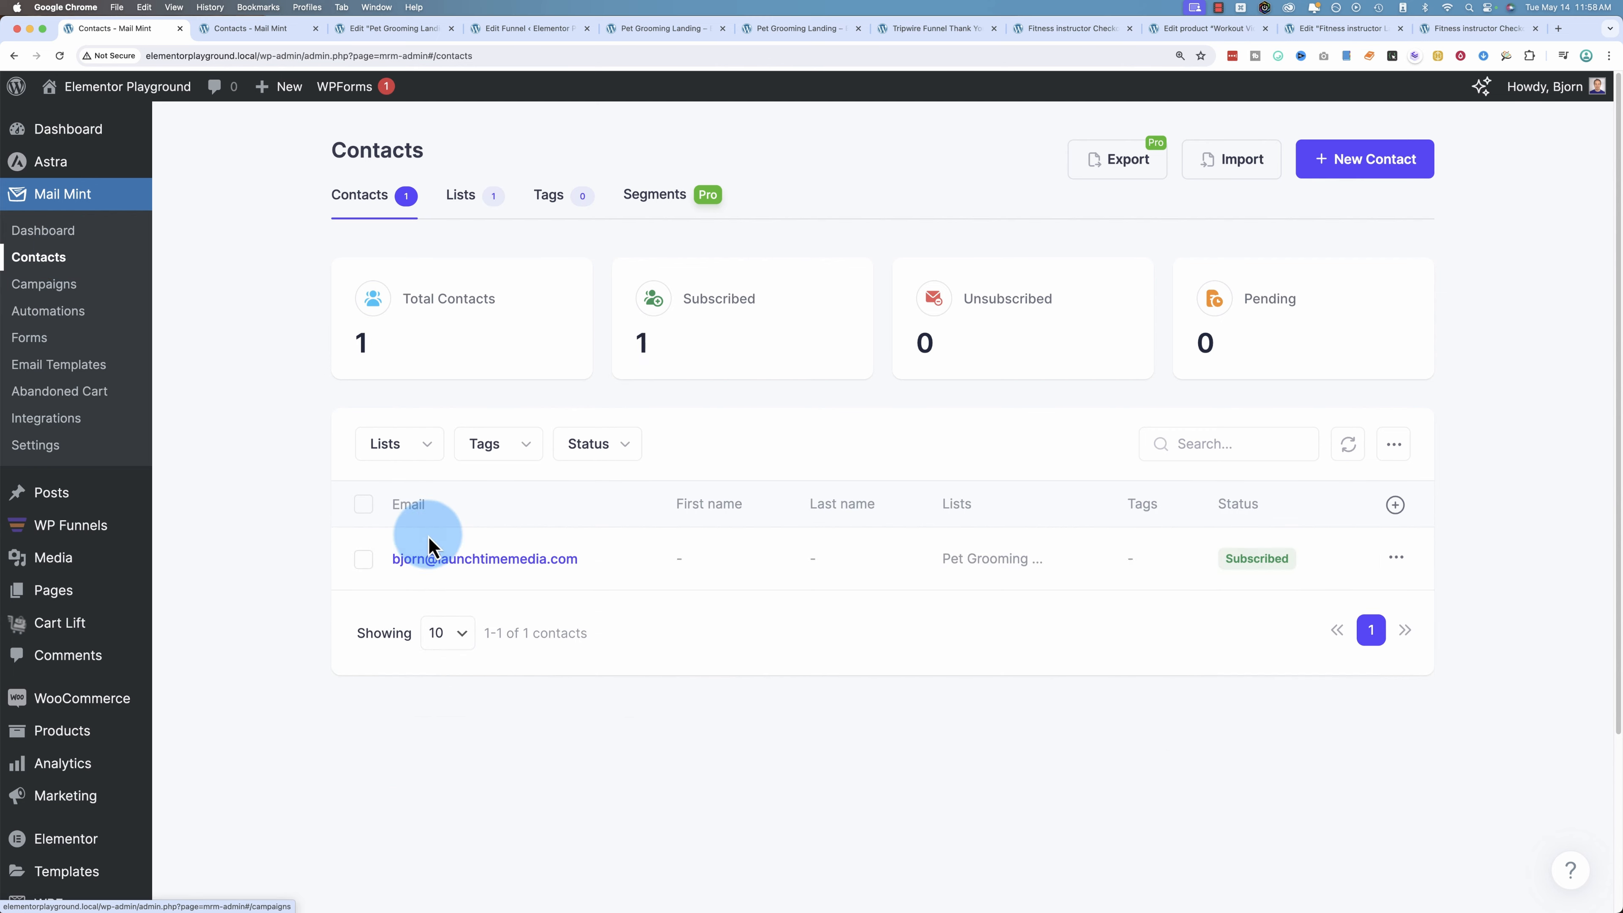
left_click(485, 559)
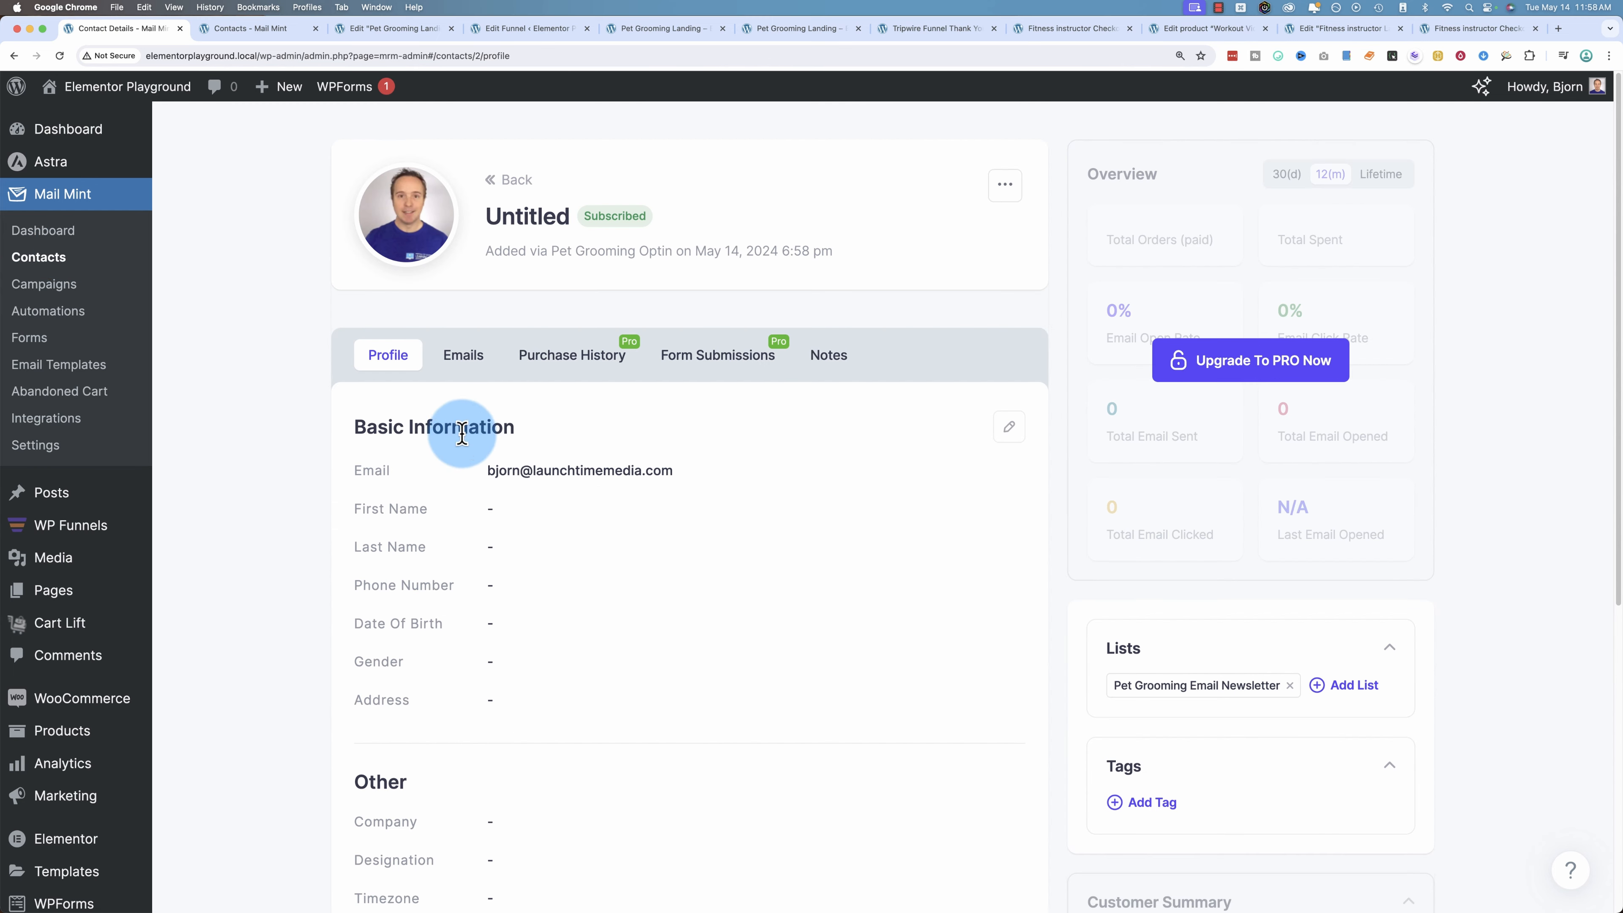
left_click(463, 355)
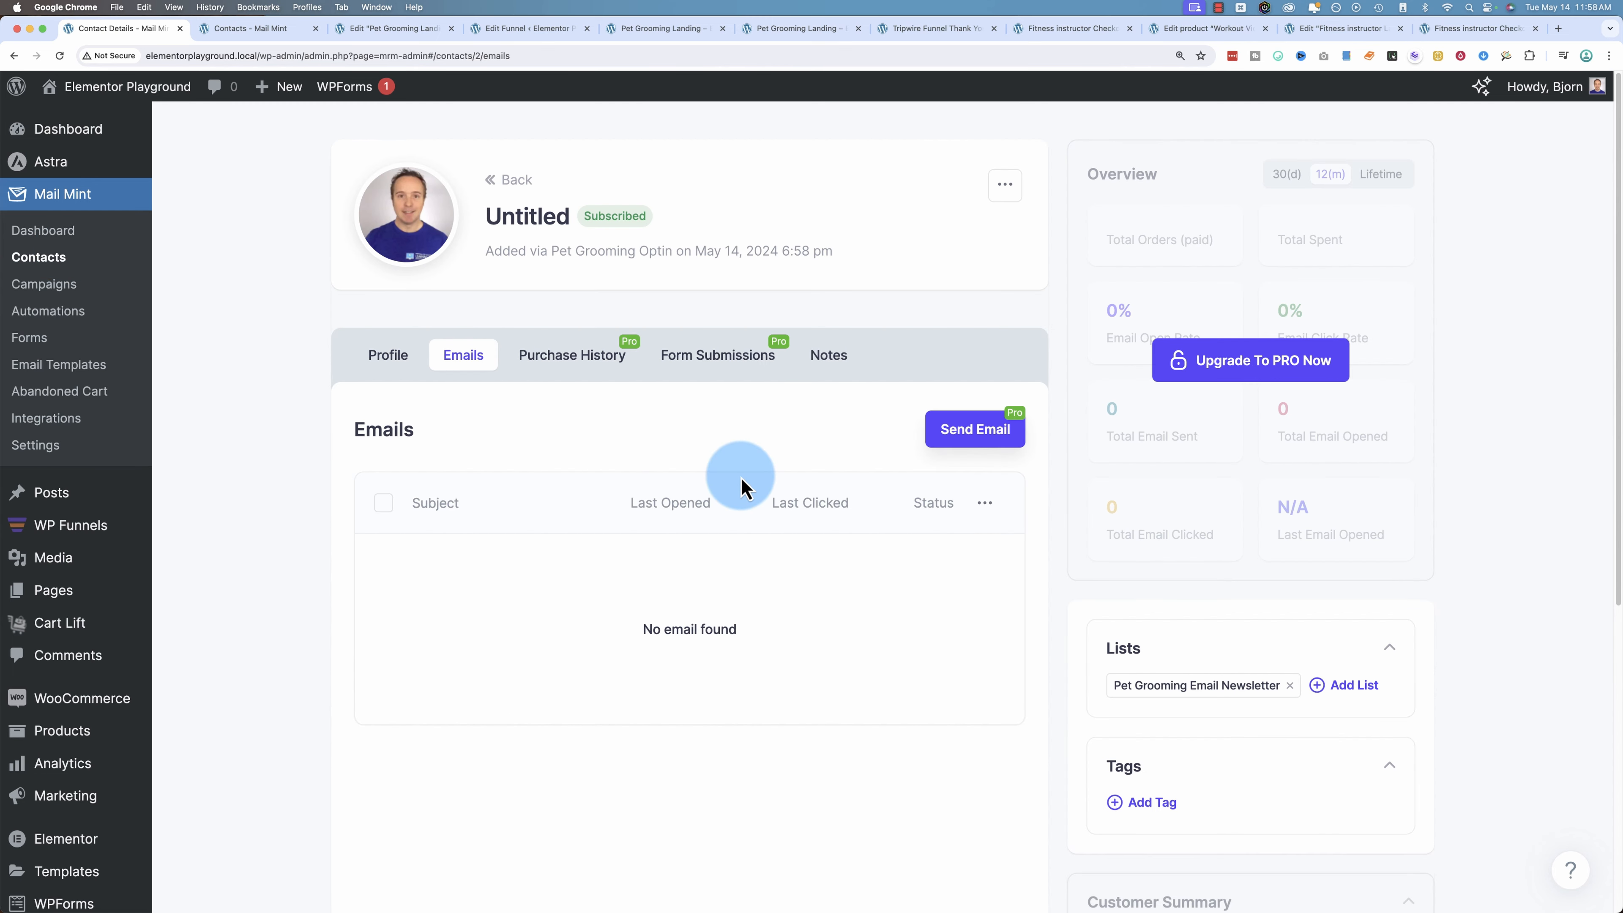
mouse_move(544, 534)
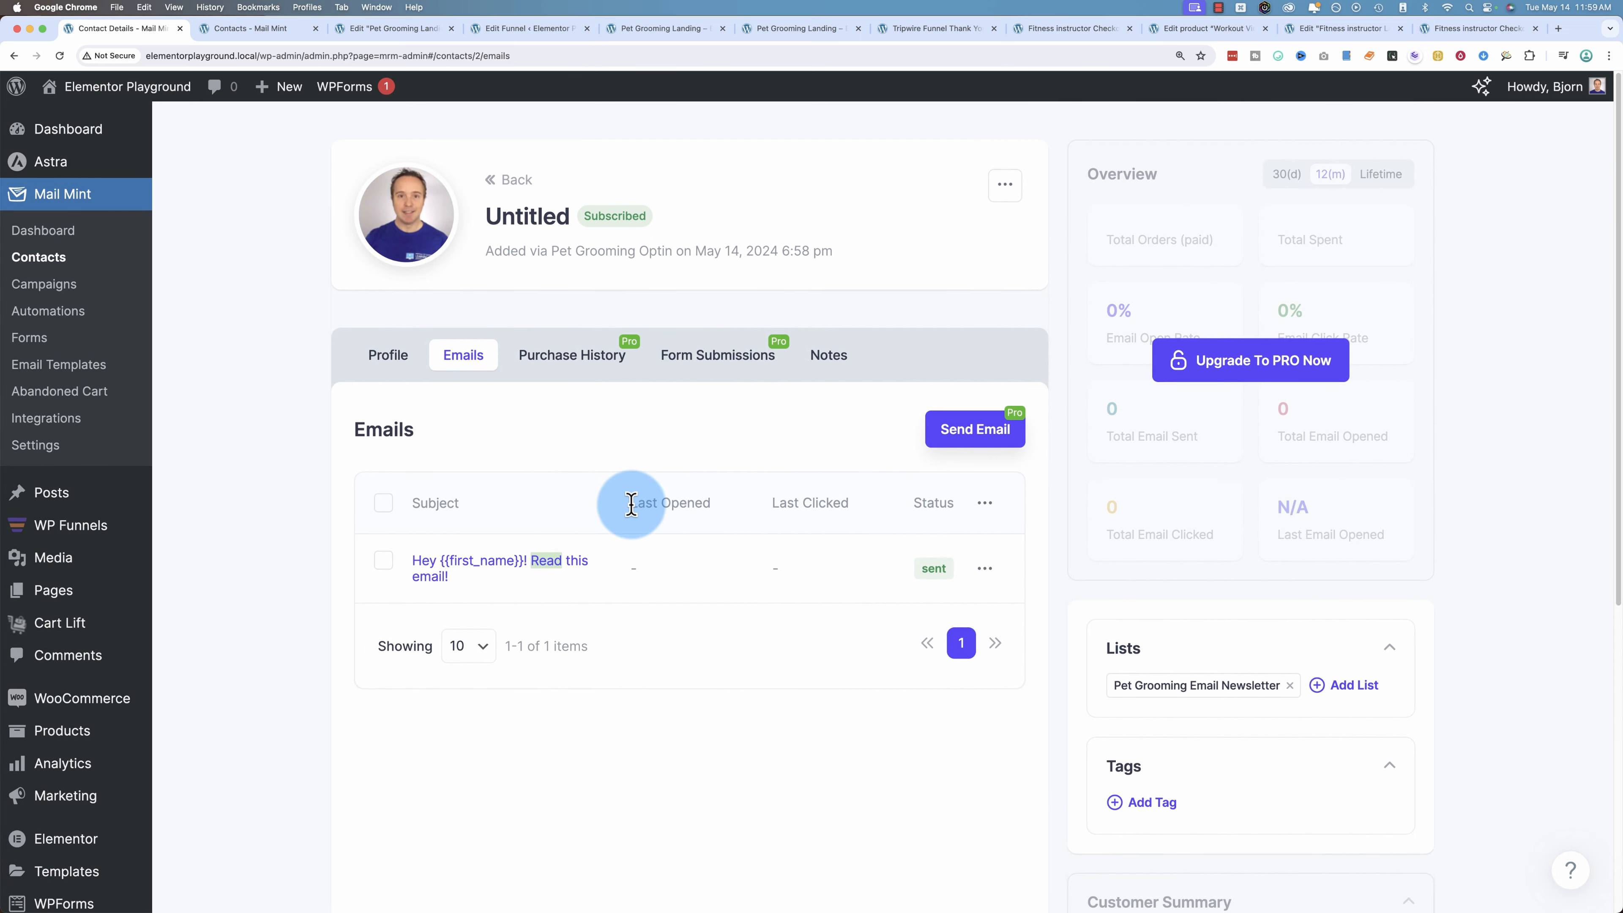
mouse_move(712, 636)
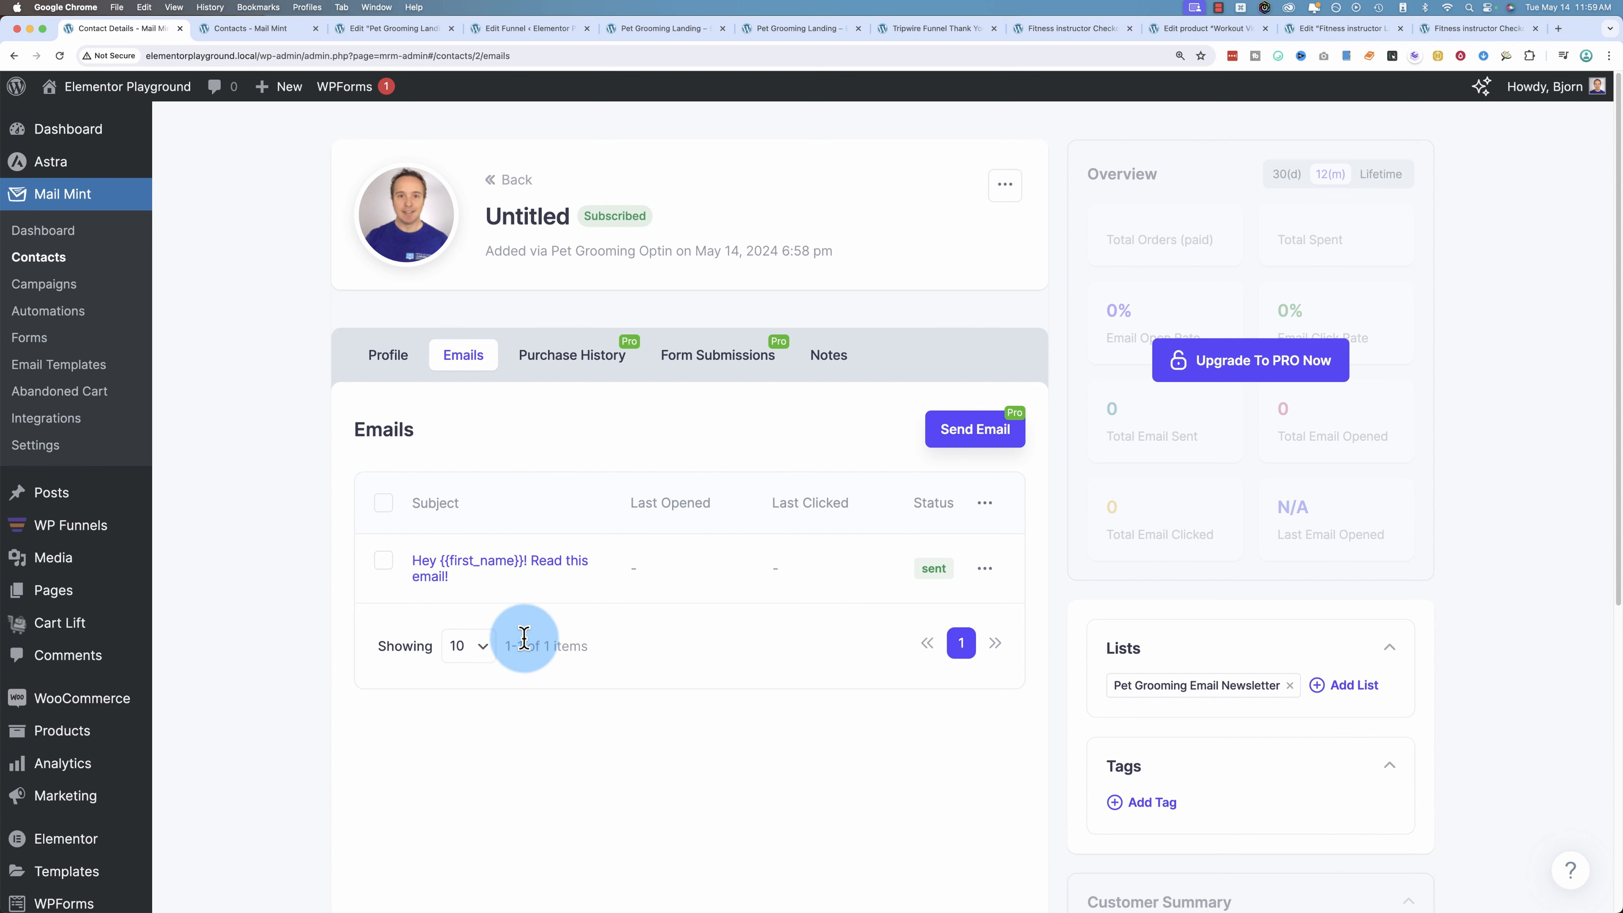
mouse_move(231, 356)
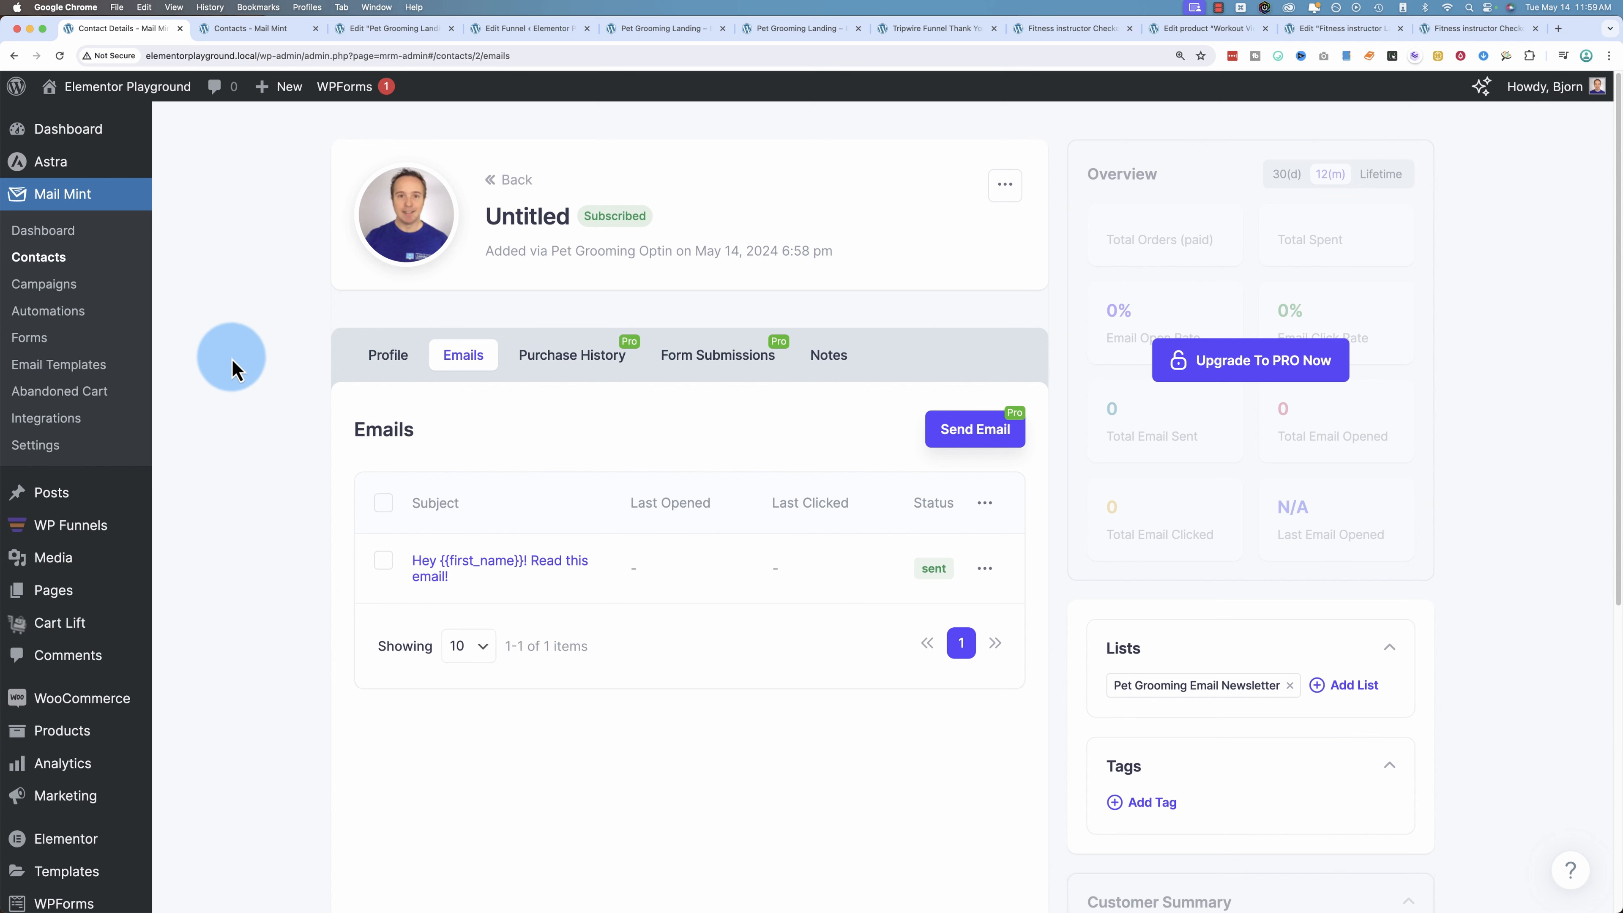
- Browse the pre-built automation journeys, then show the Forms list with Pet Grooming Optin
left_click(45, 284)
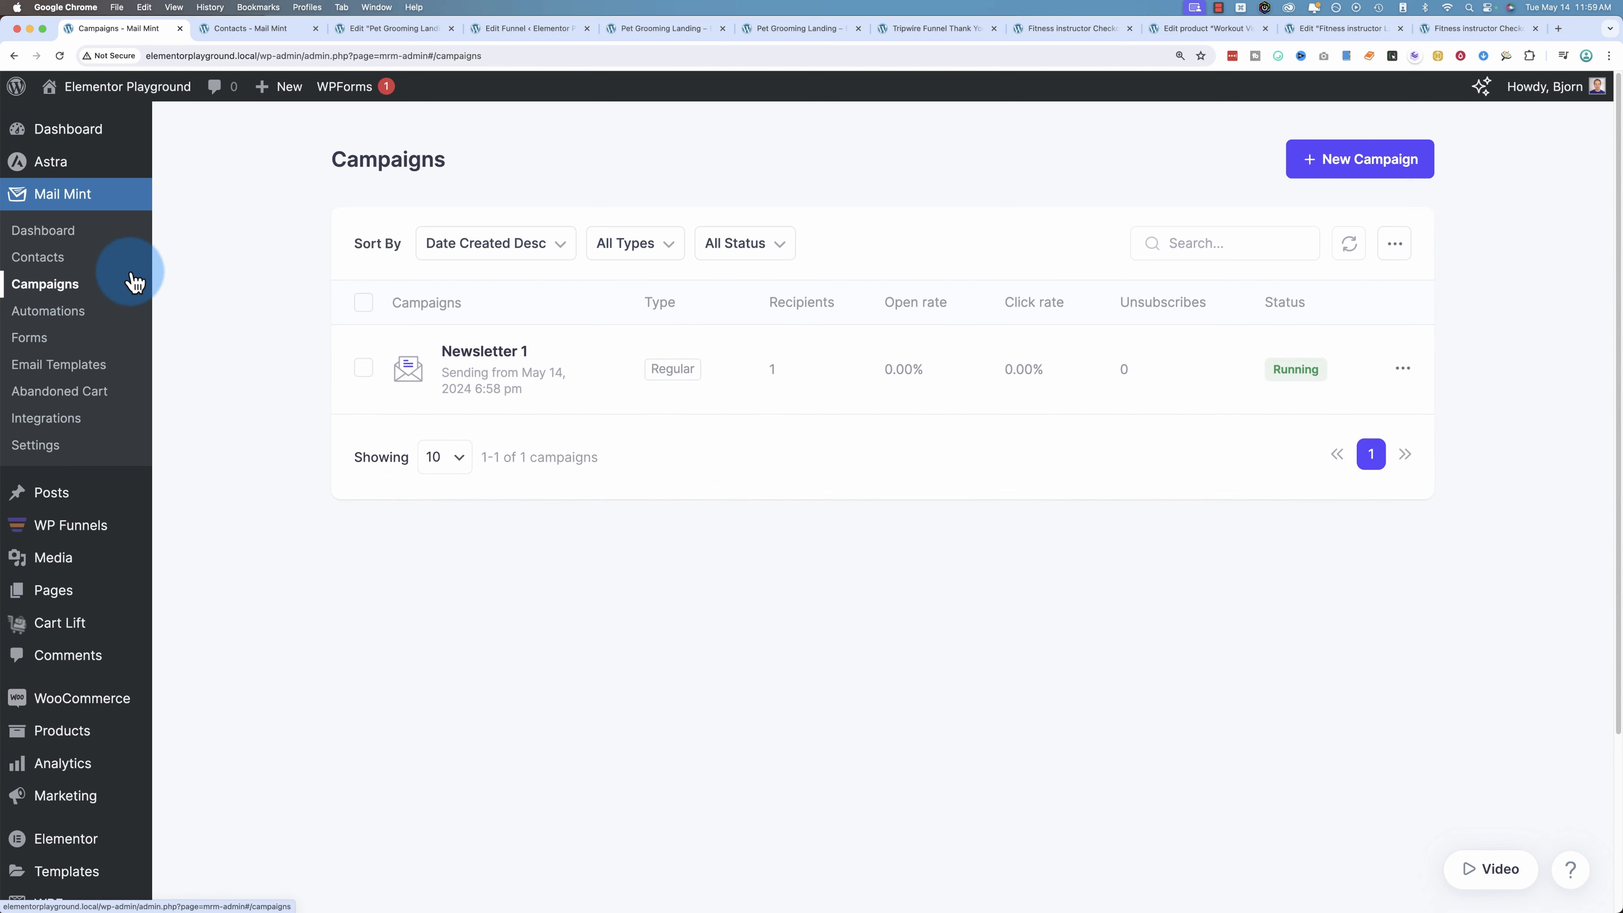
left_click(47, 310)
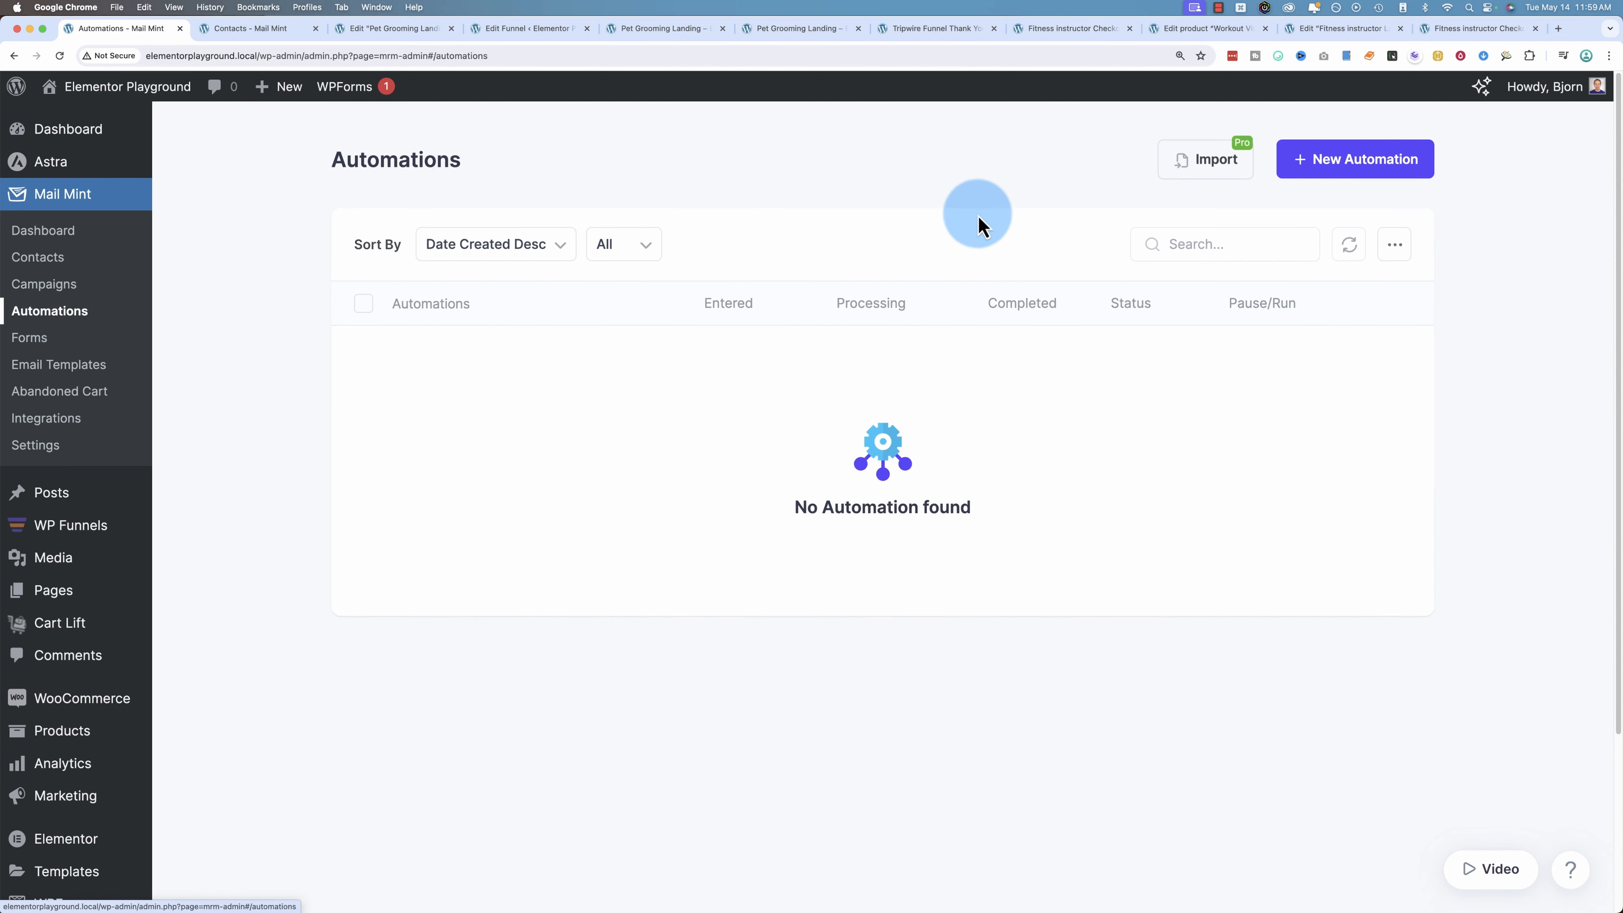
left_click(1354, 158)
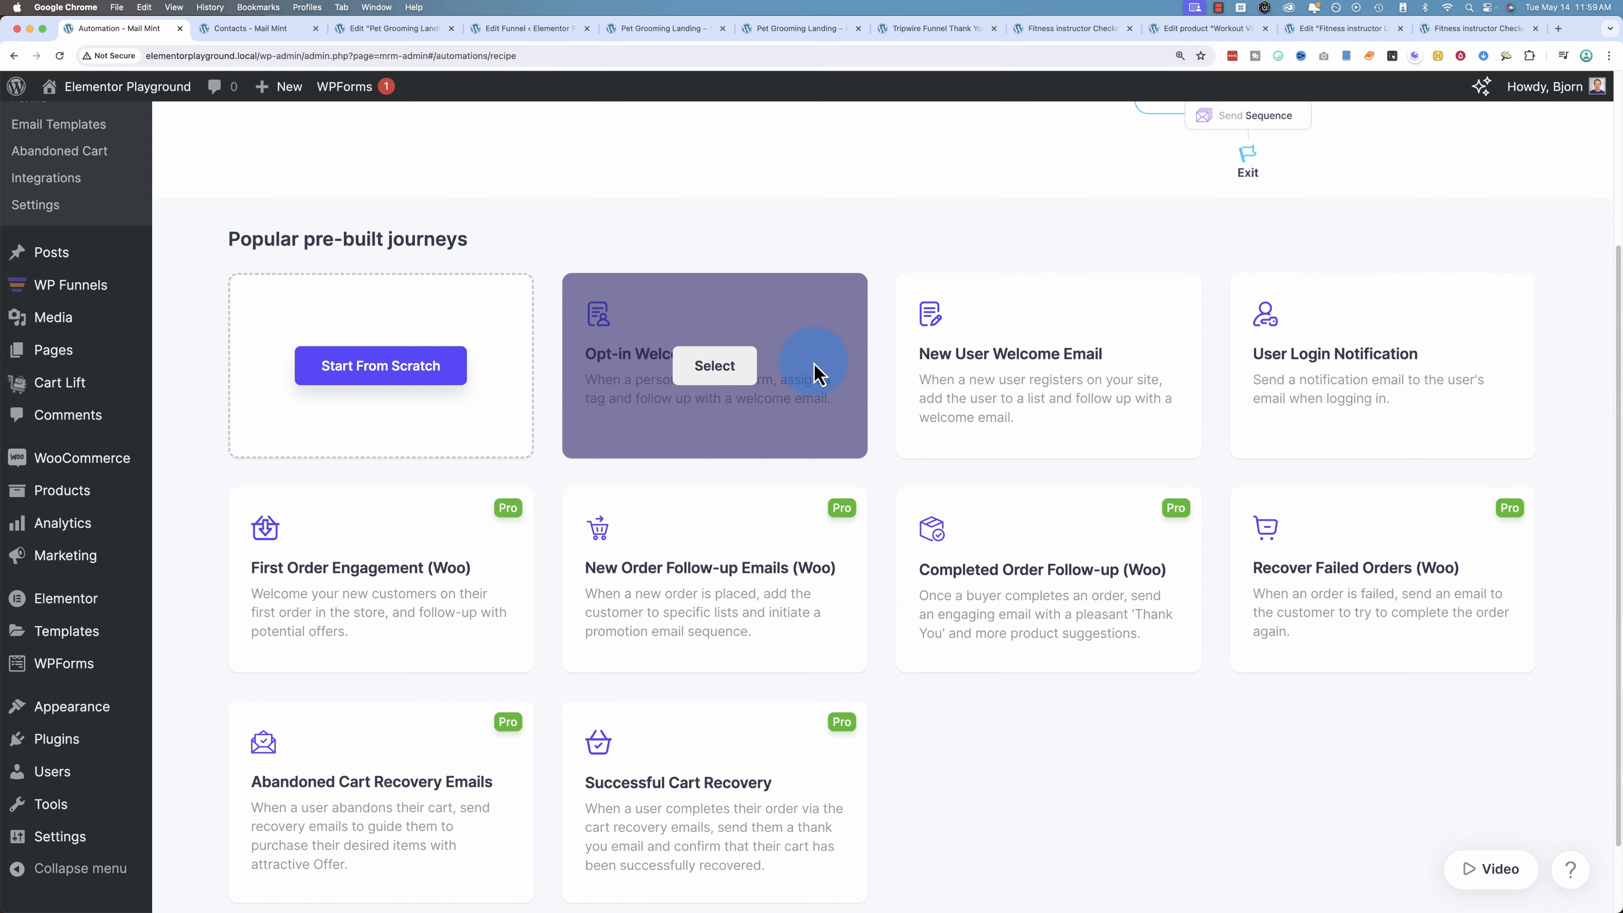
scroll("down", 3)
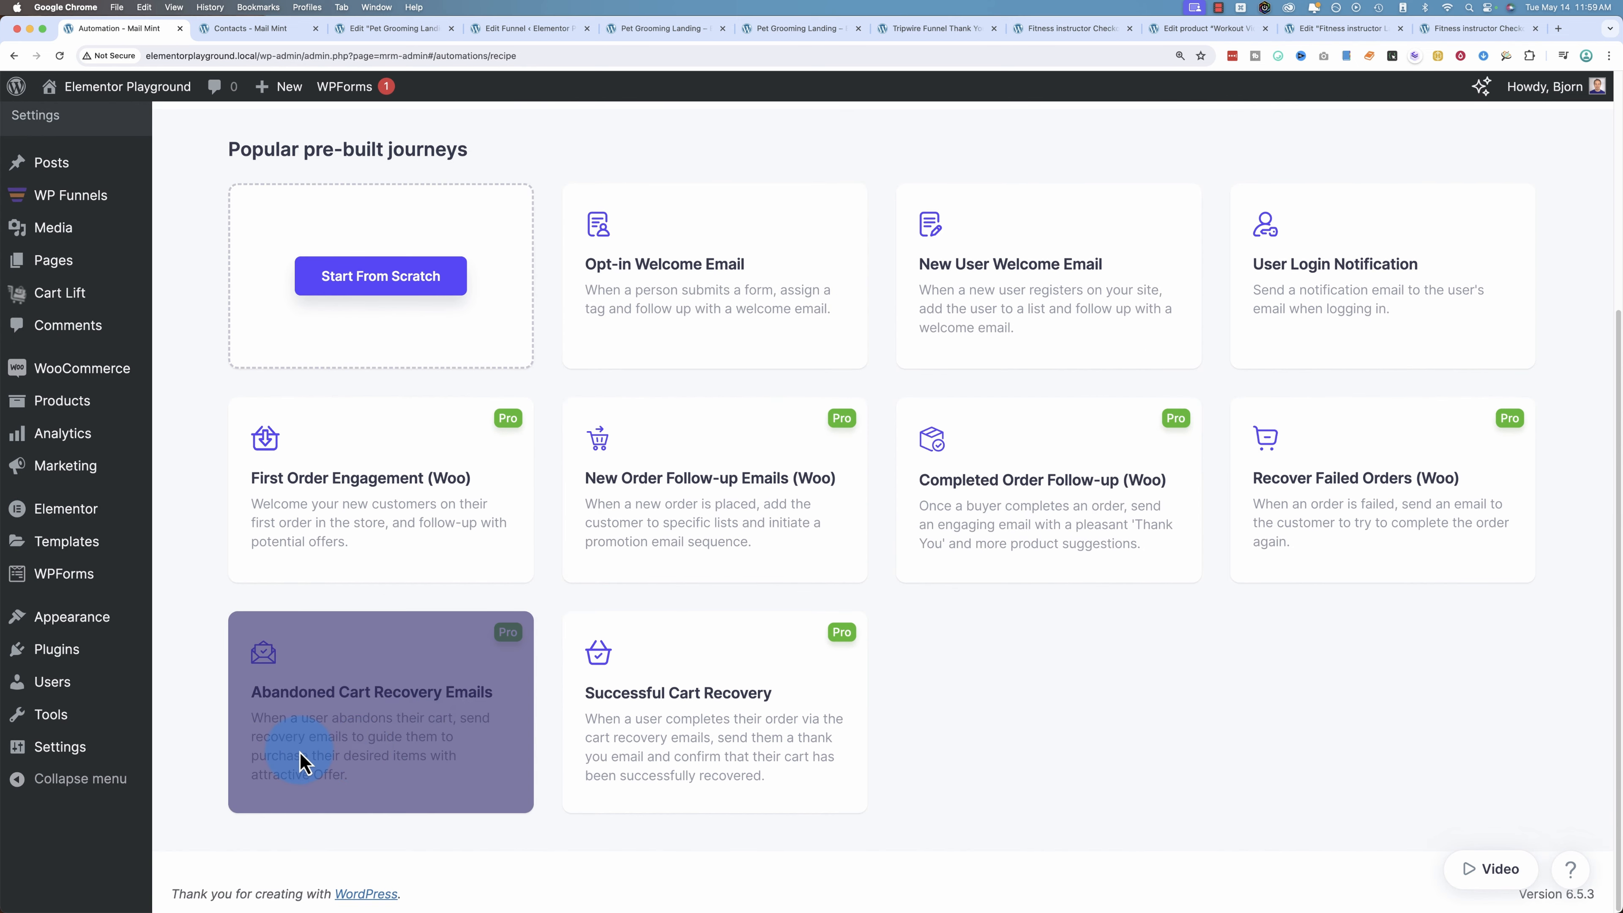
mouse_move(771, 740)
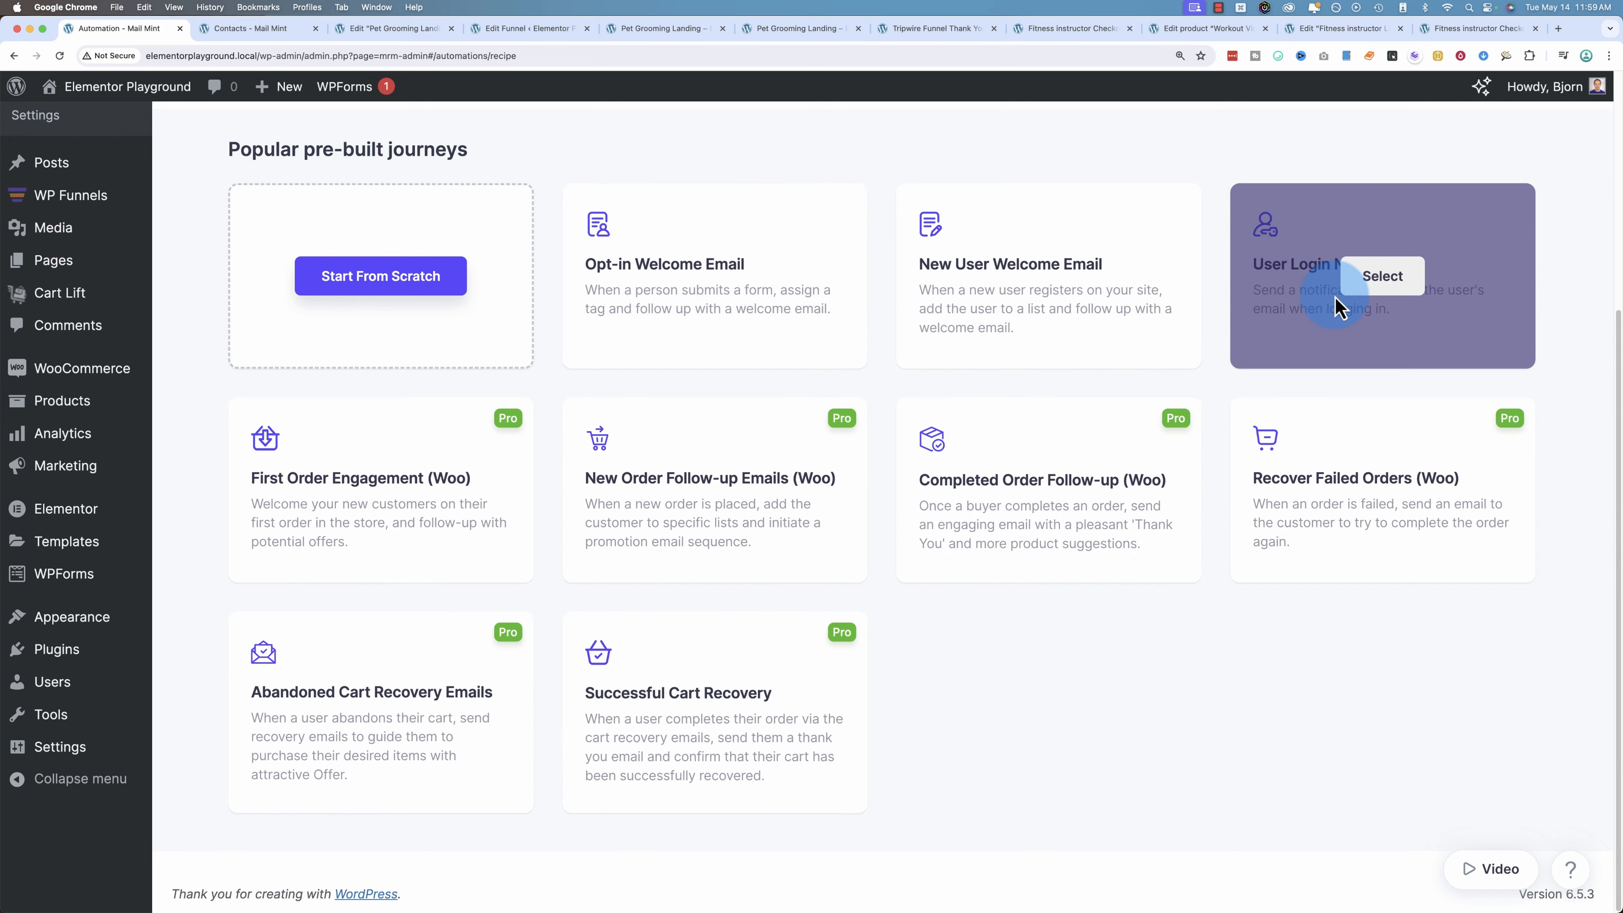
left_click(31, 338)
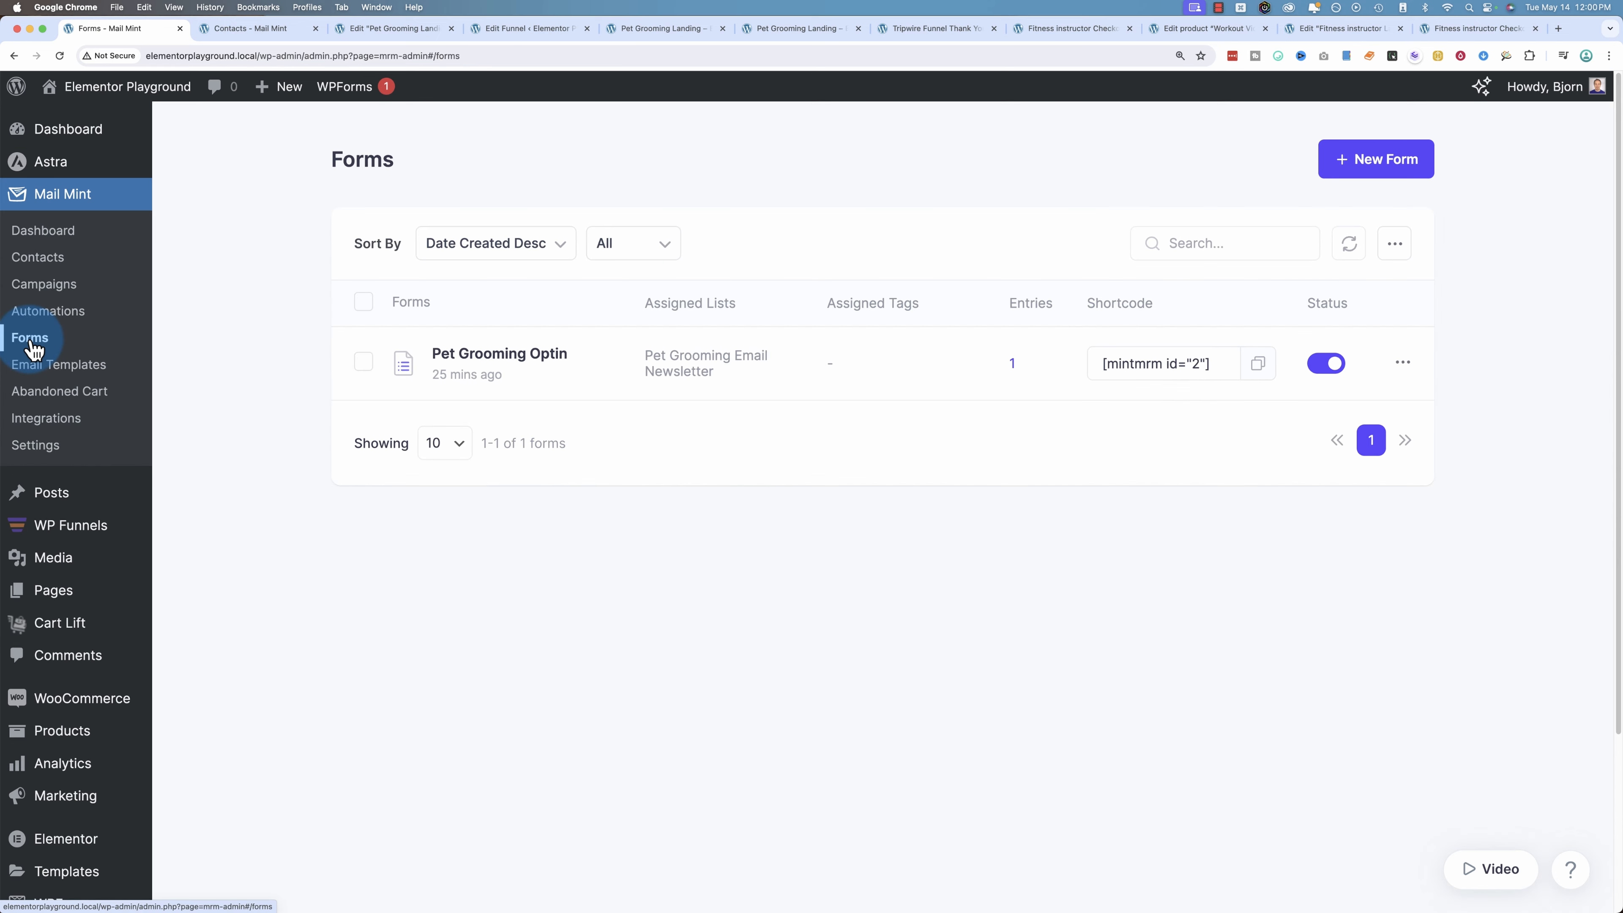
- Preview the email template gallery, then show the Abandoned Cart page with tracking disabled
left_click(59, 365)
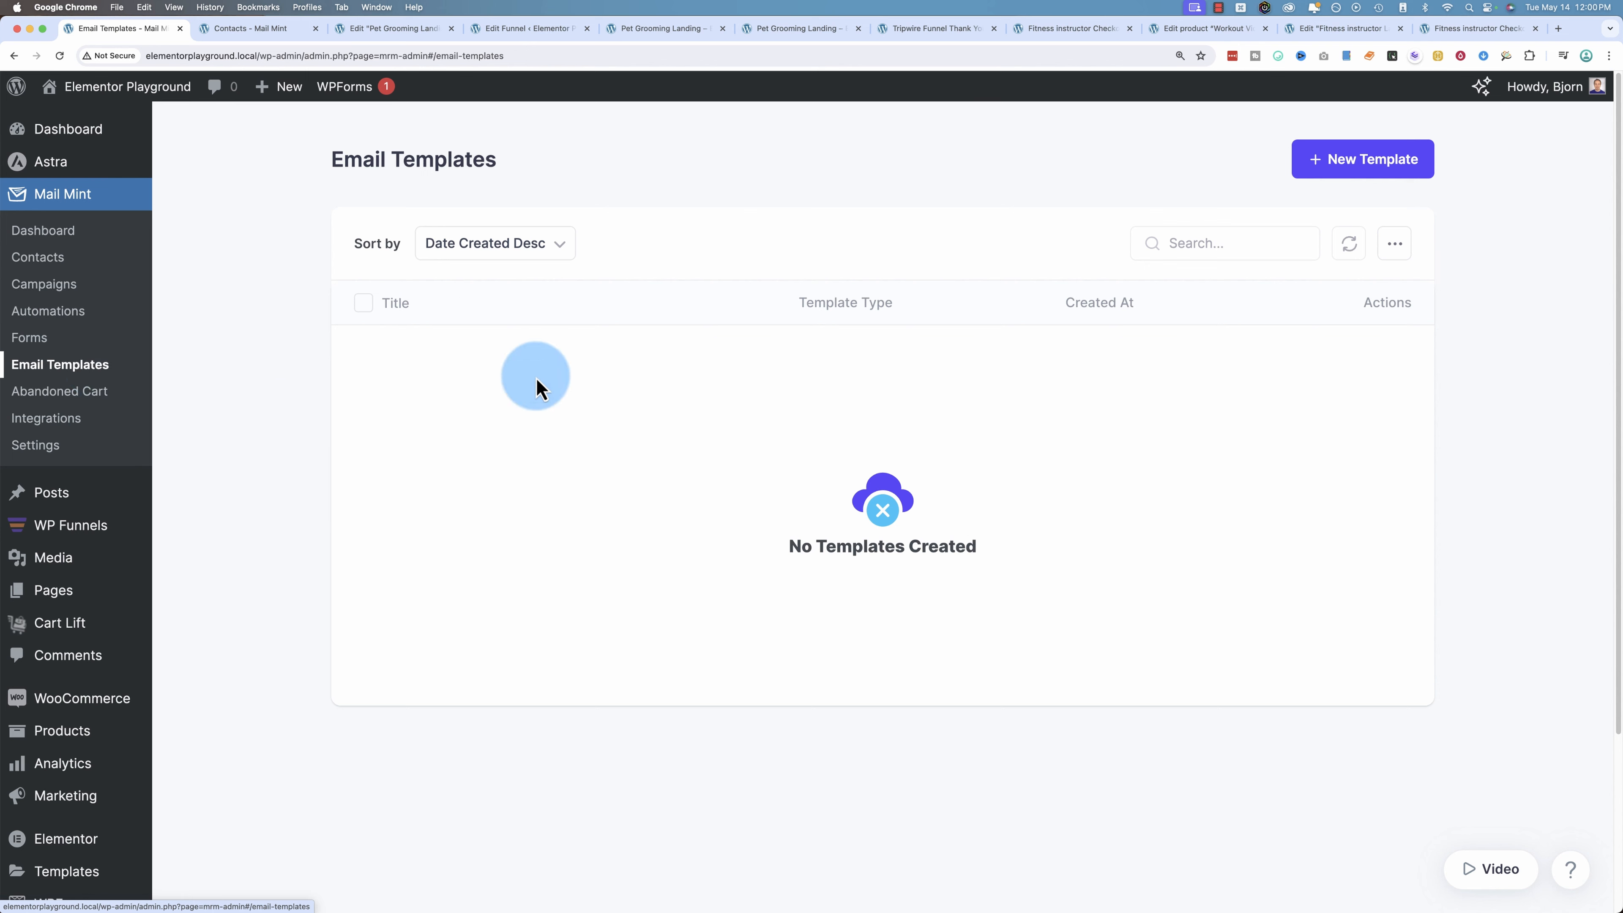
left_click(1362, 158)
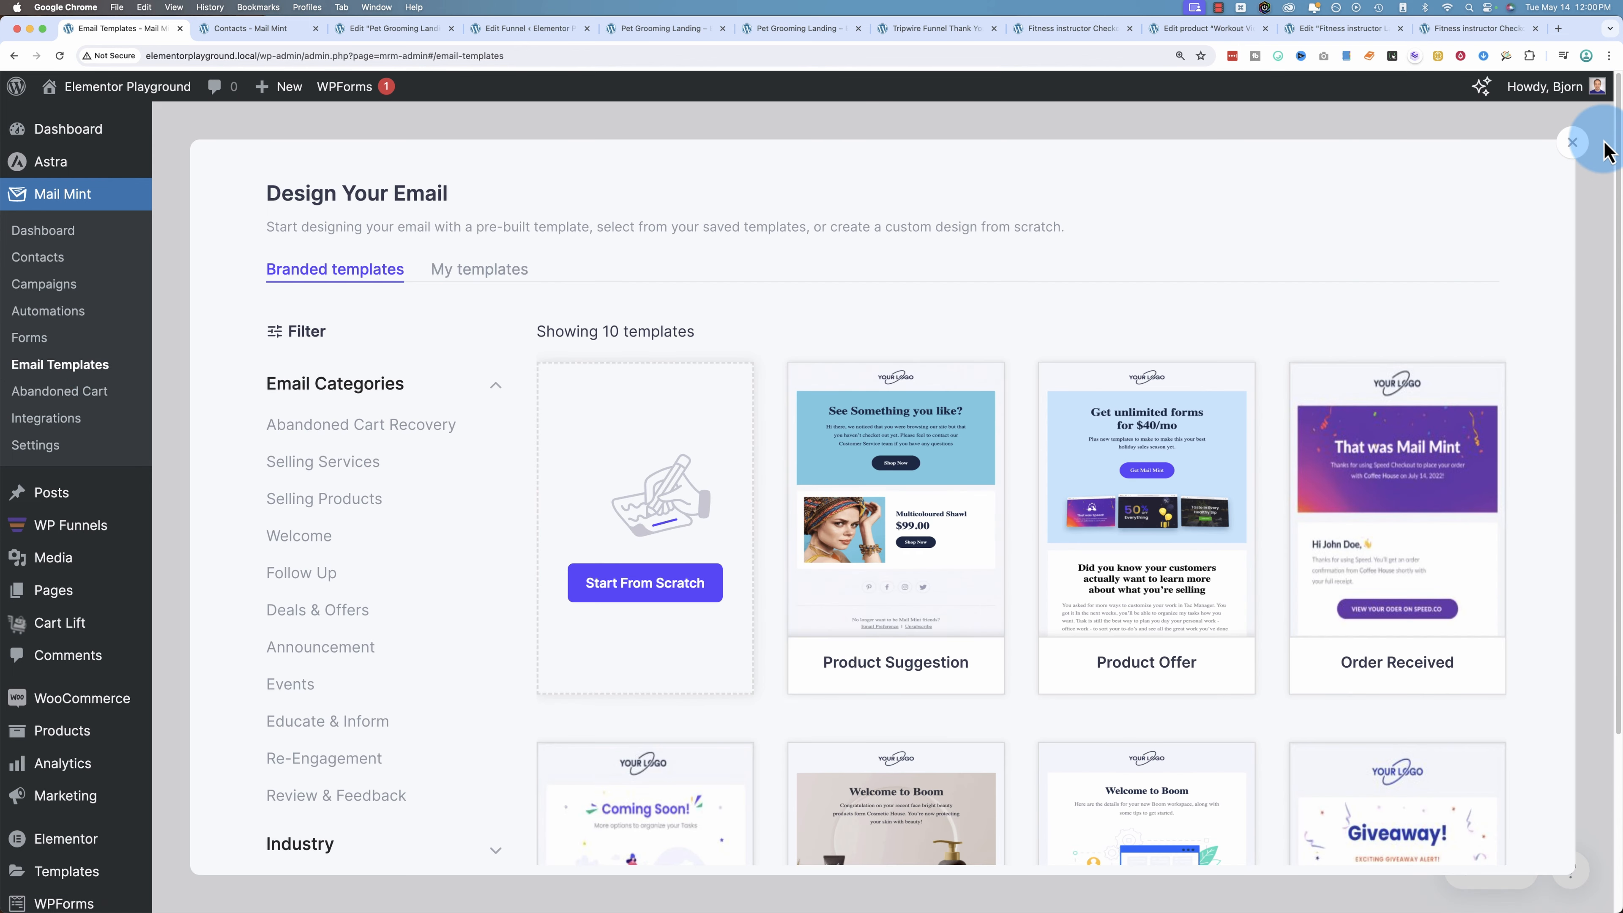
left_click(1571, 143)
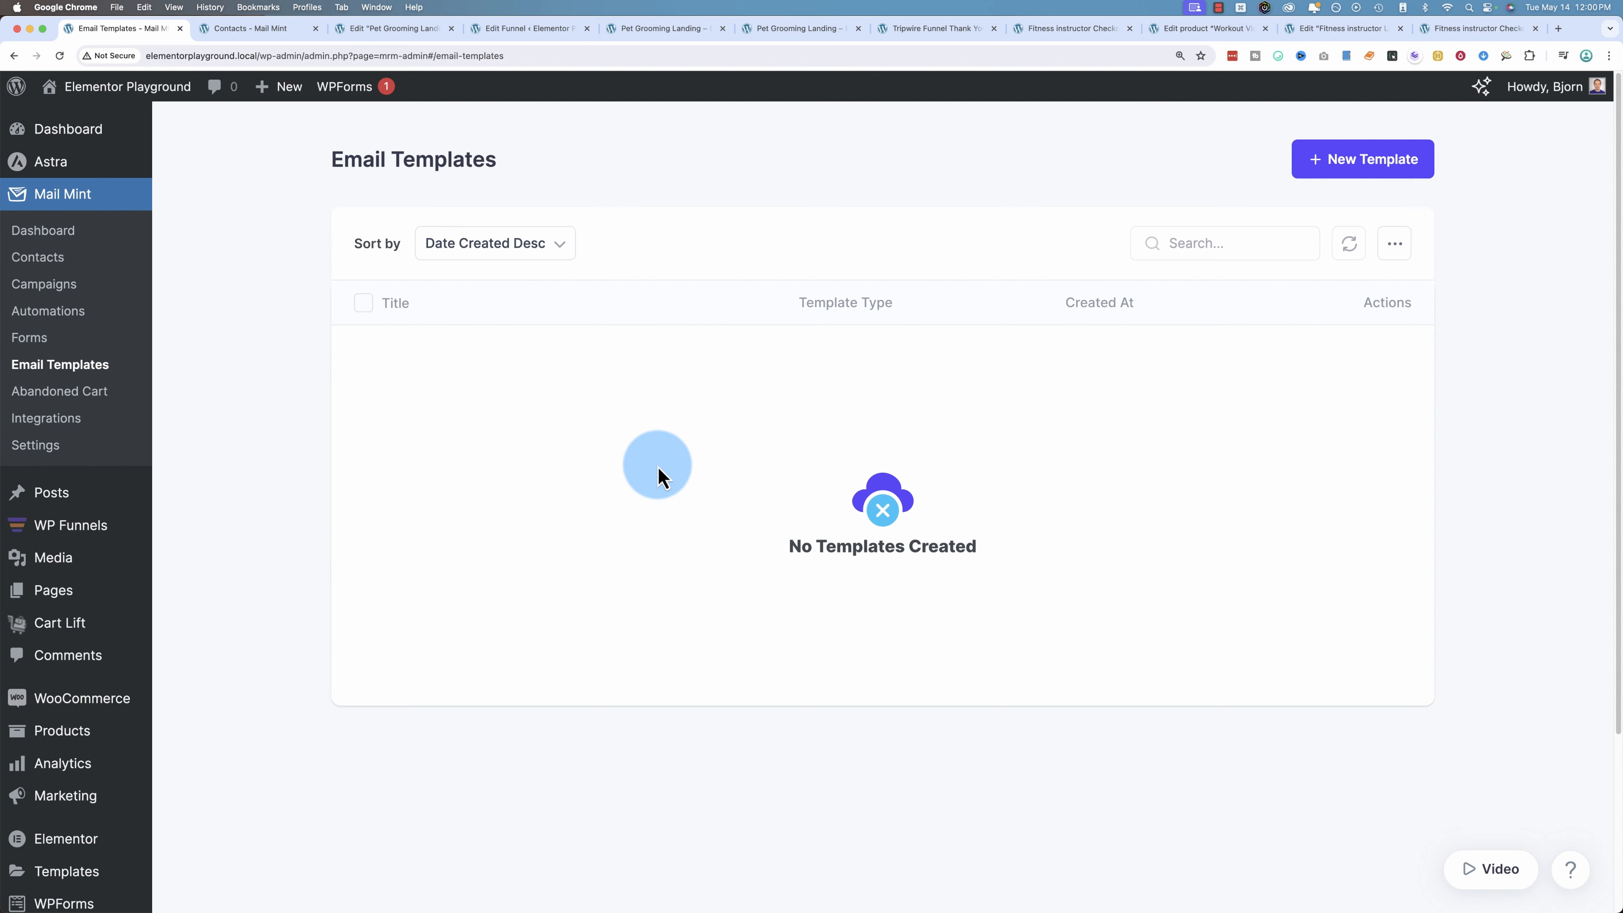
left_click(59, 391)
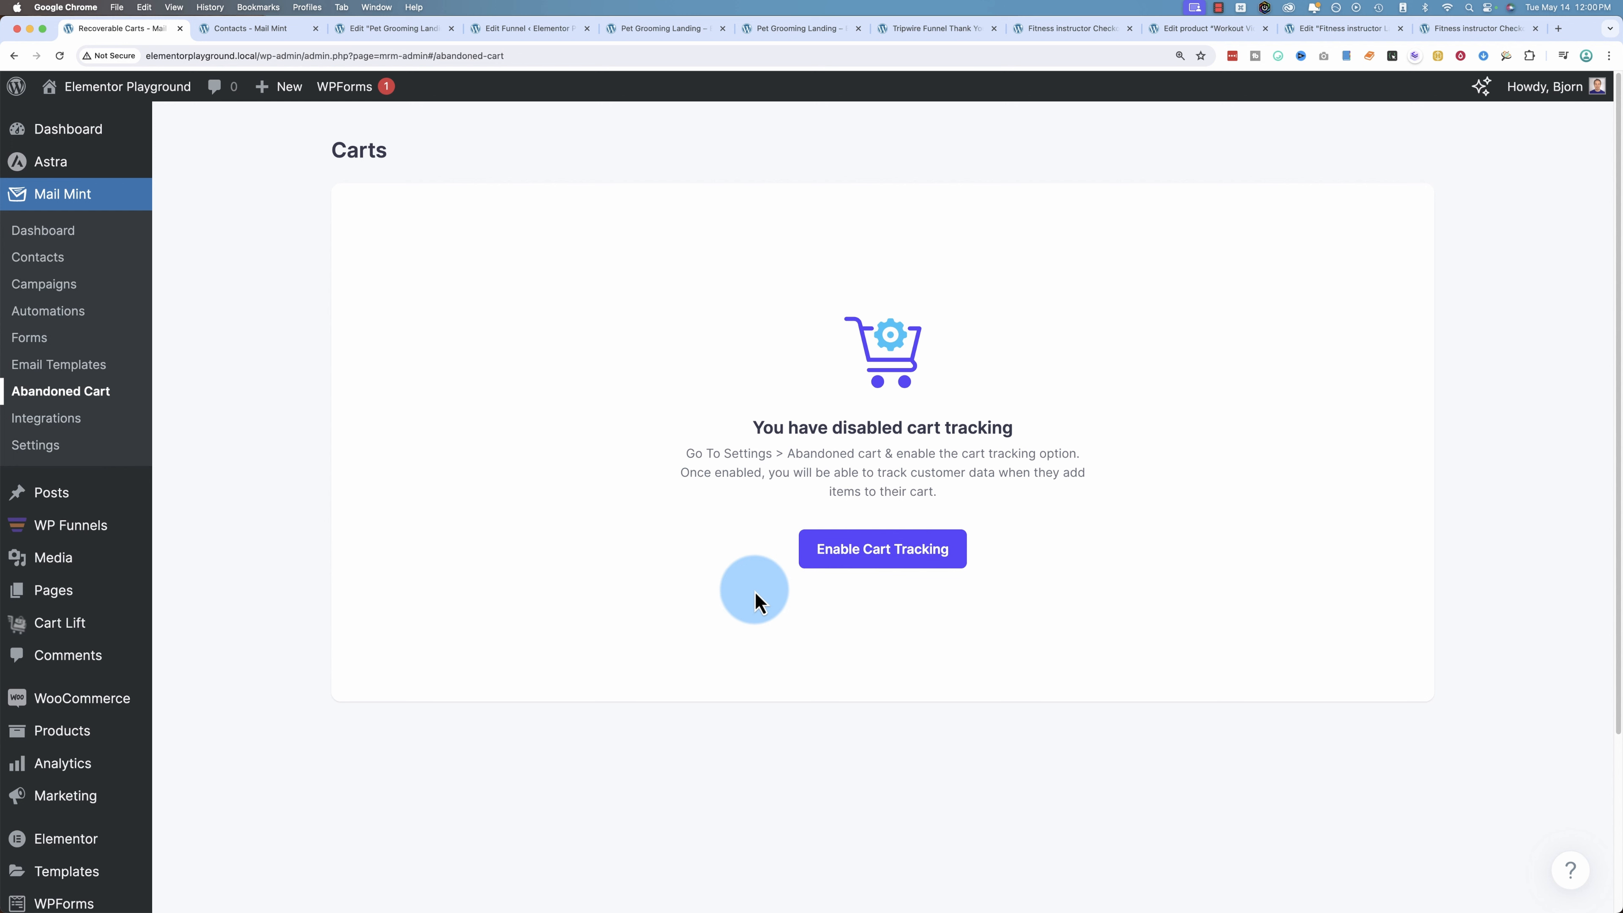
mouse_move(45, 418)
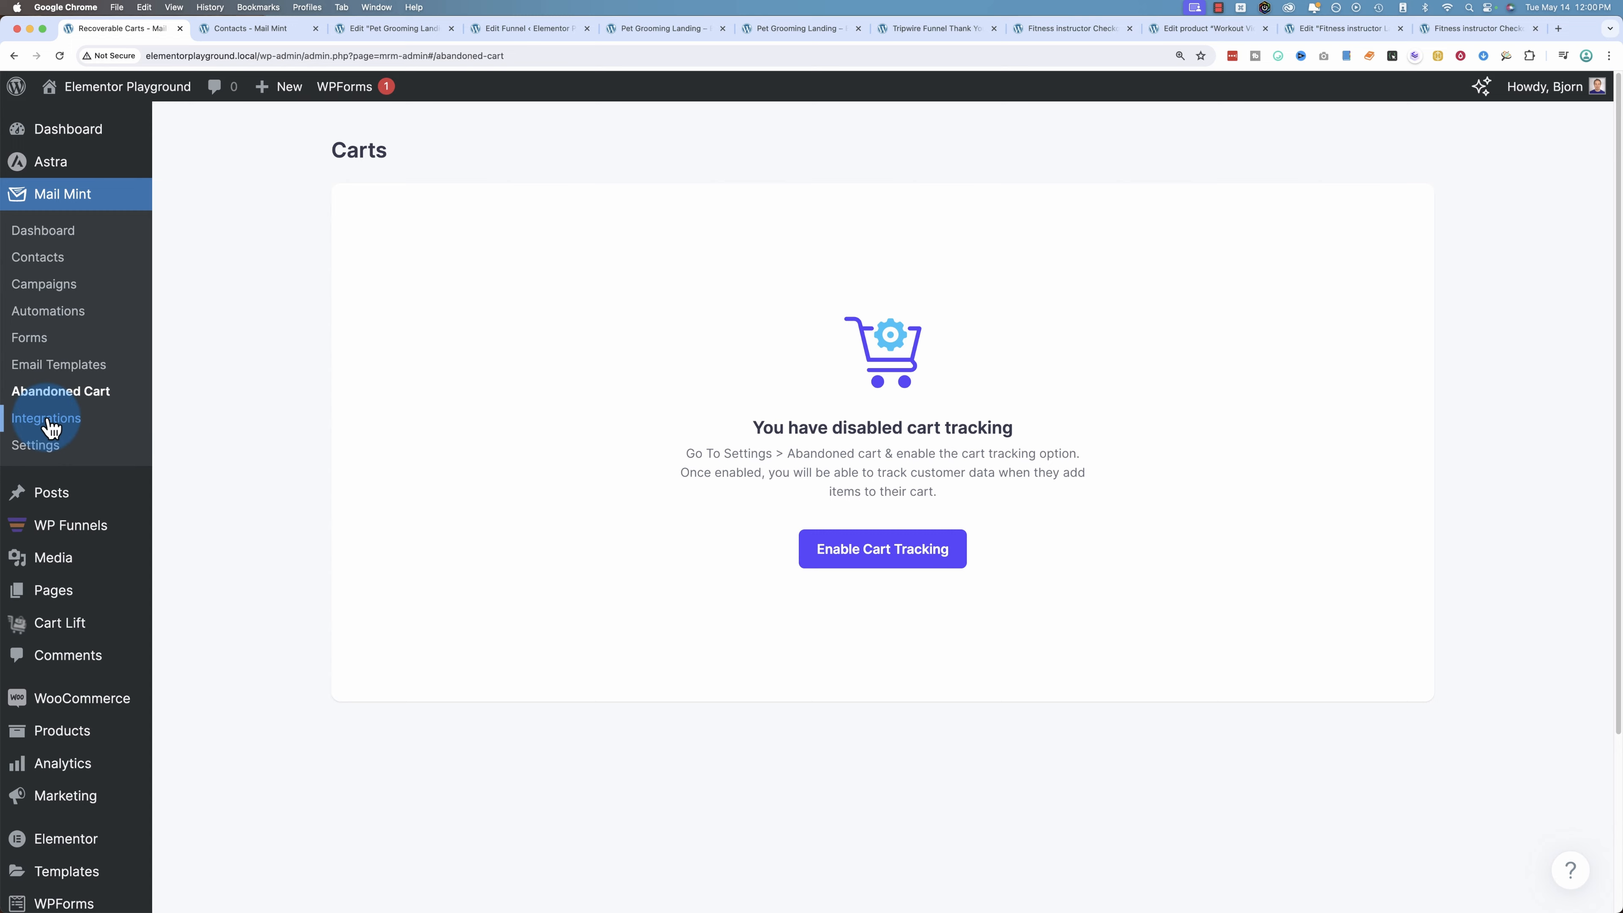
- Look over Integrations and Settings, then show Campaigns with Newsletter 1 marked Completed
left_click(46, 417)
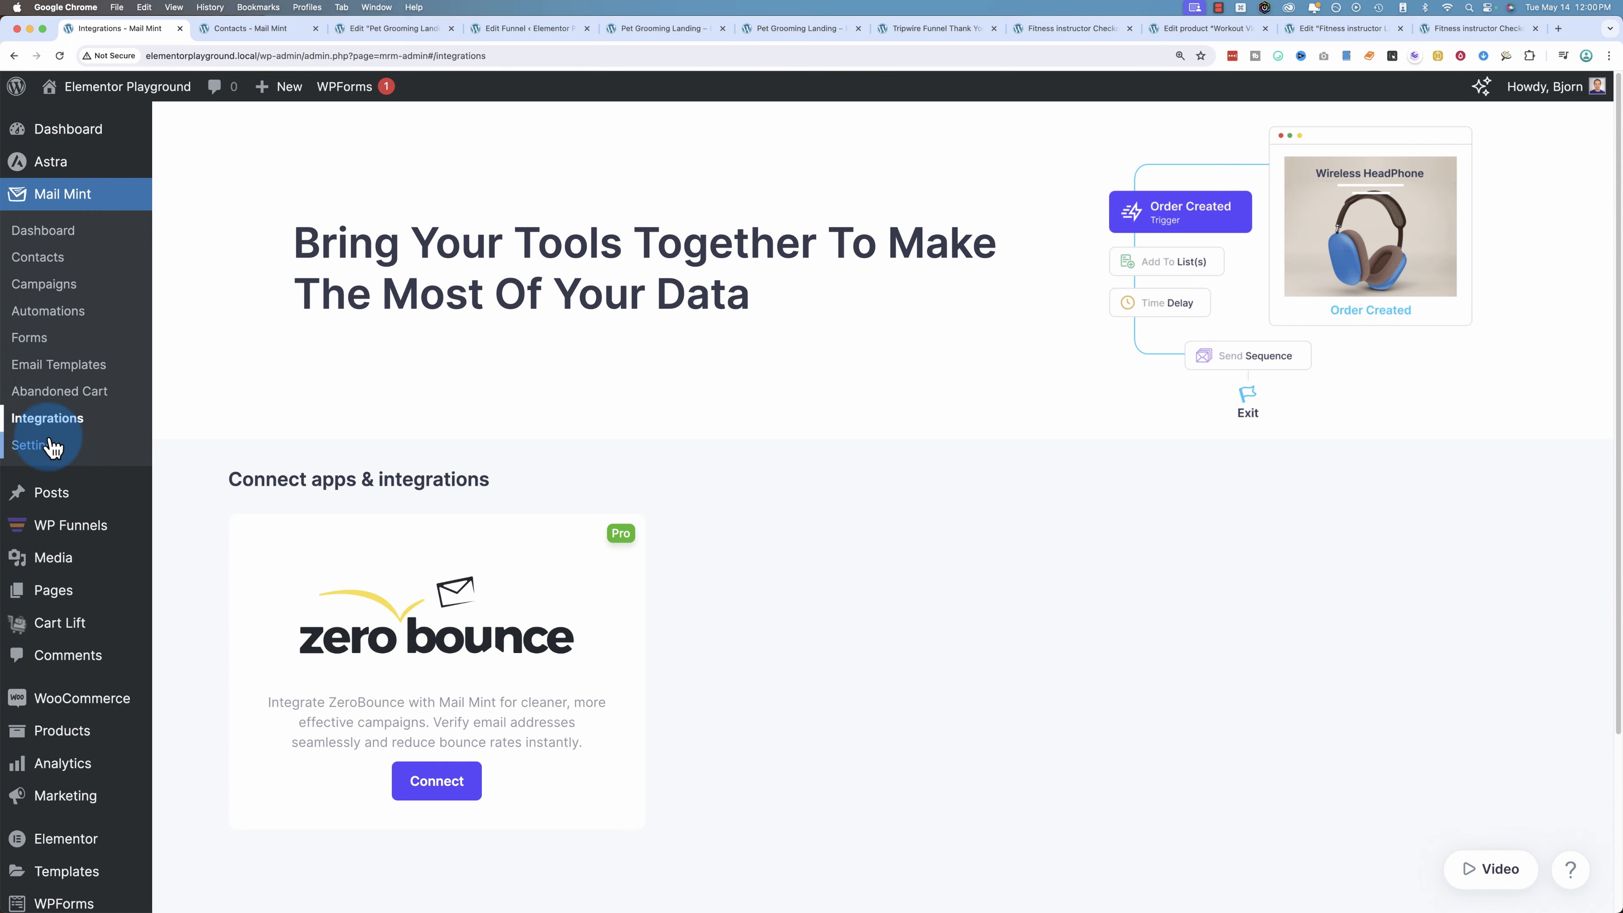
left_click(36, 445)
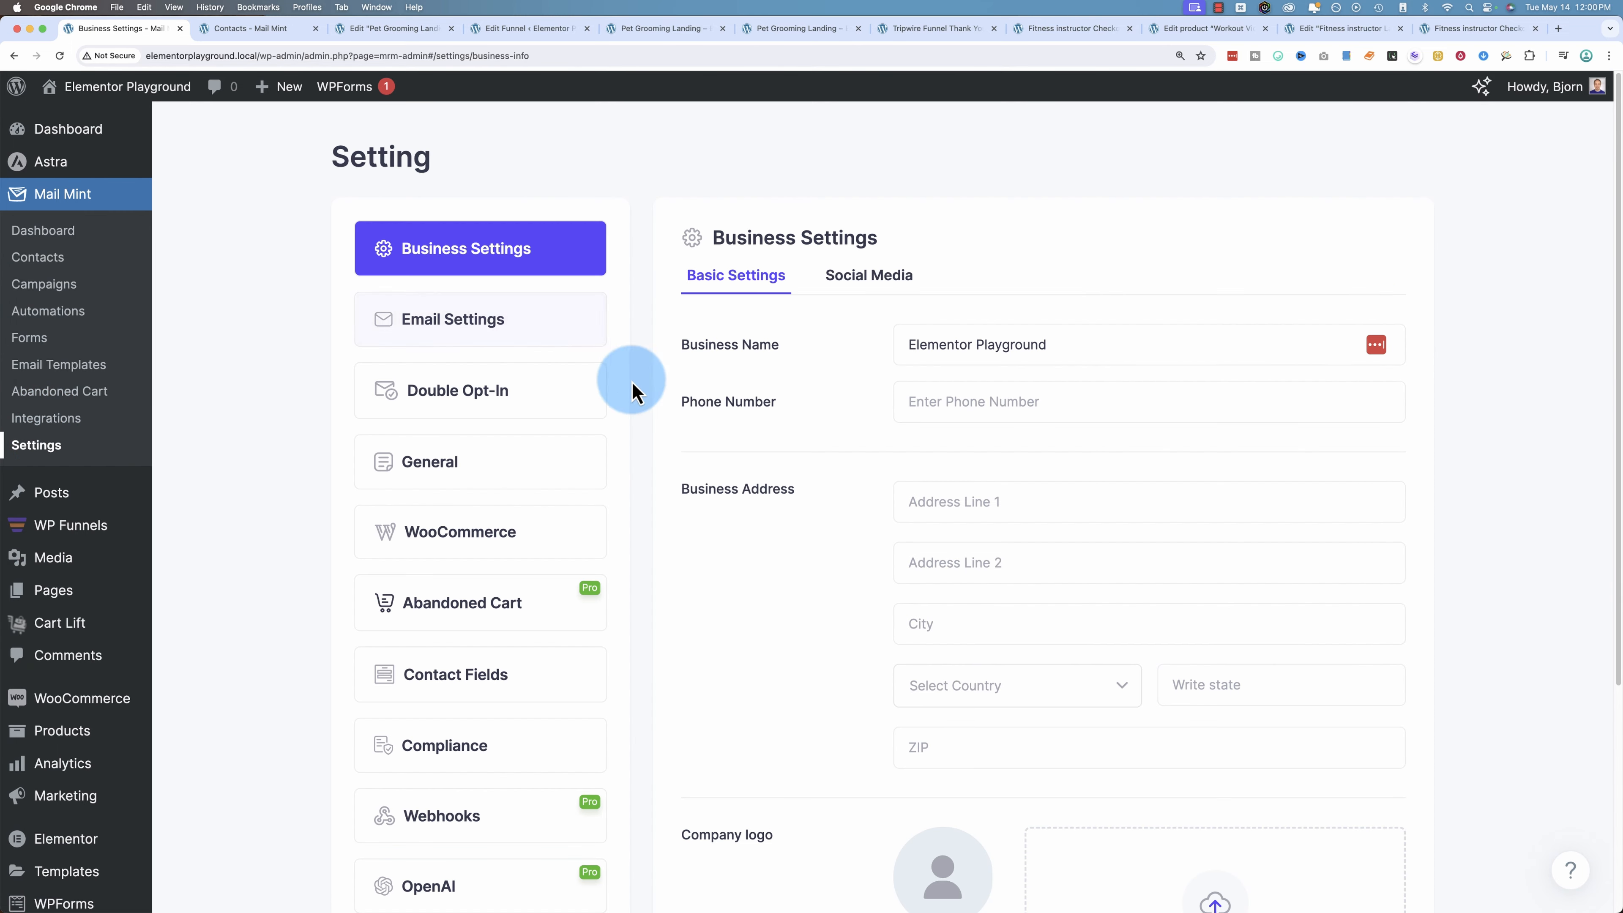
mouse_move(276, 373)
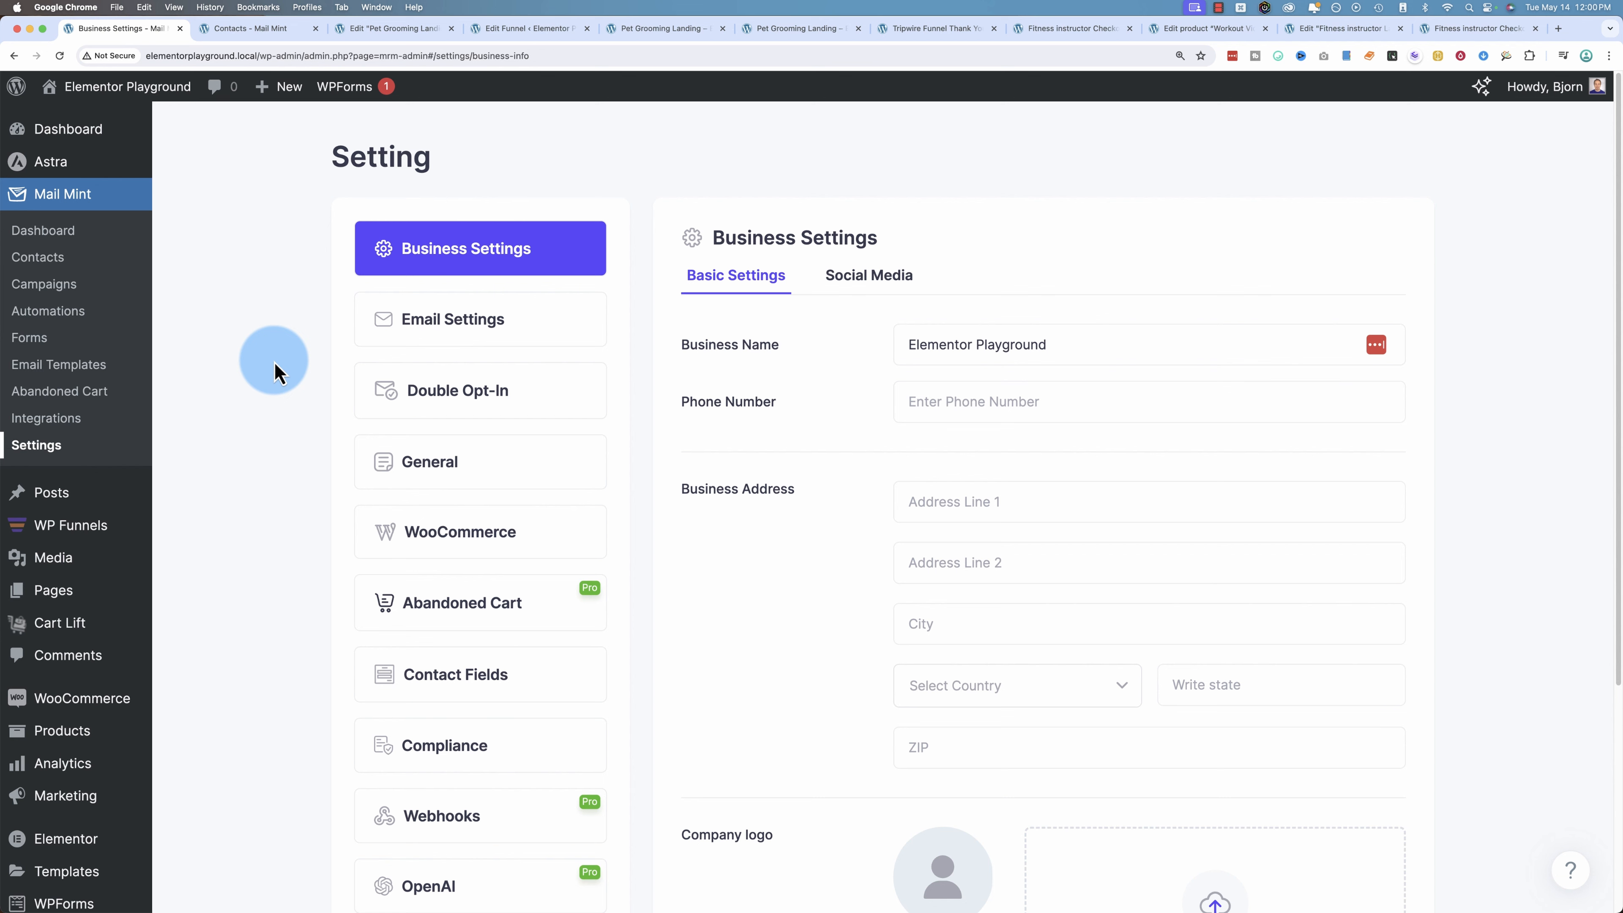
left_click(45, 284)
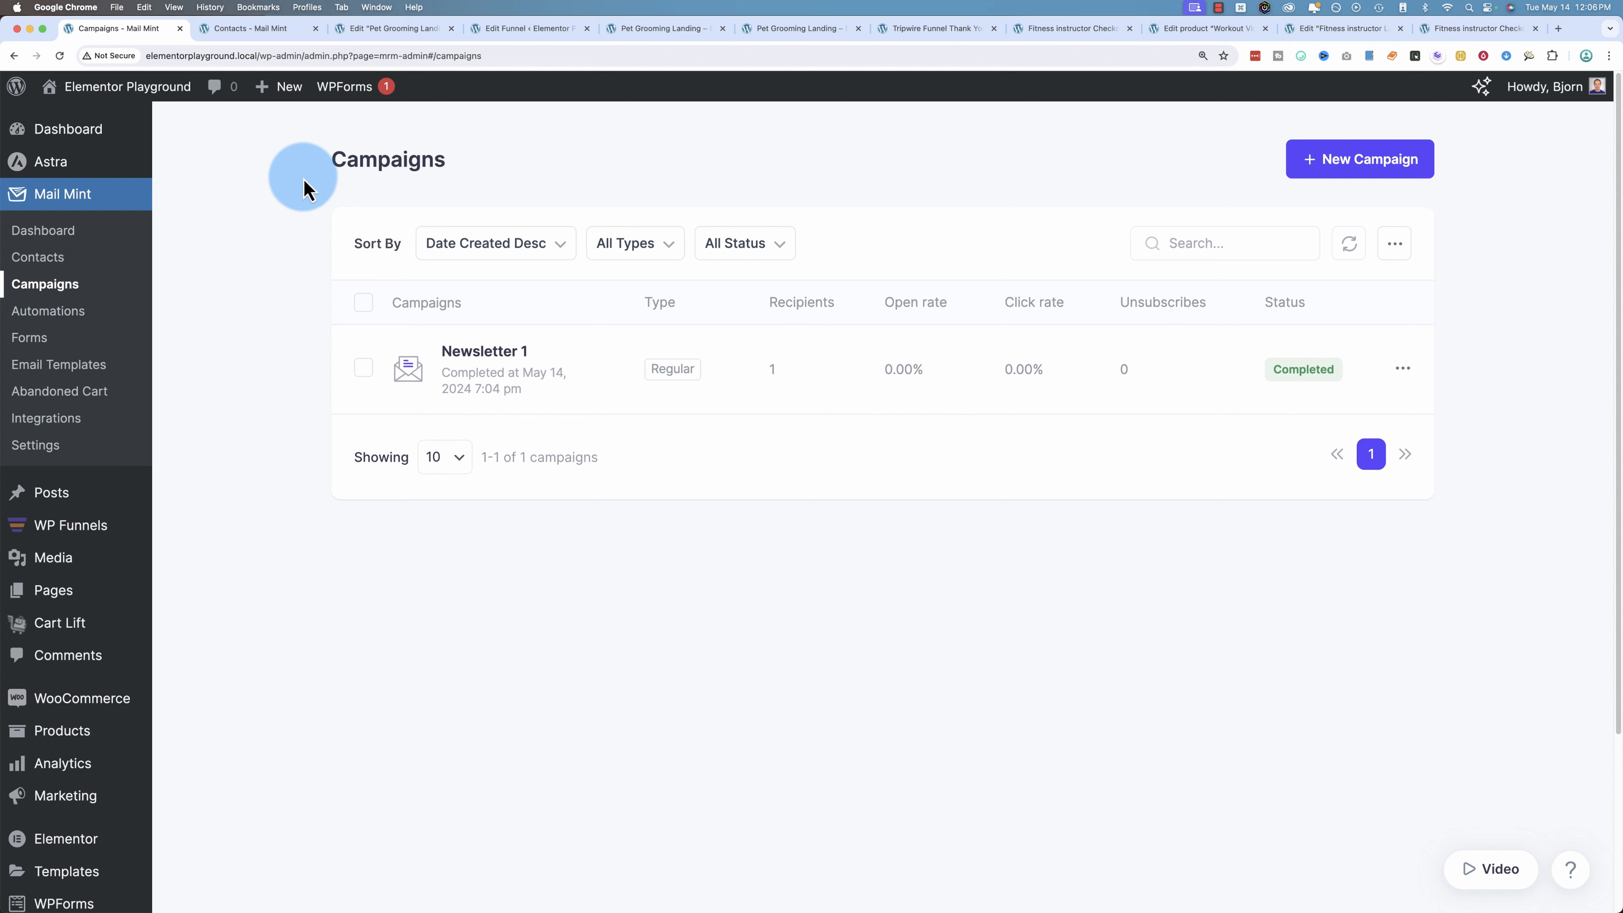
mouse_move(817, 143)
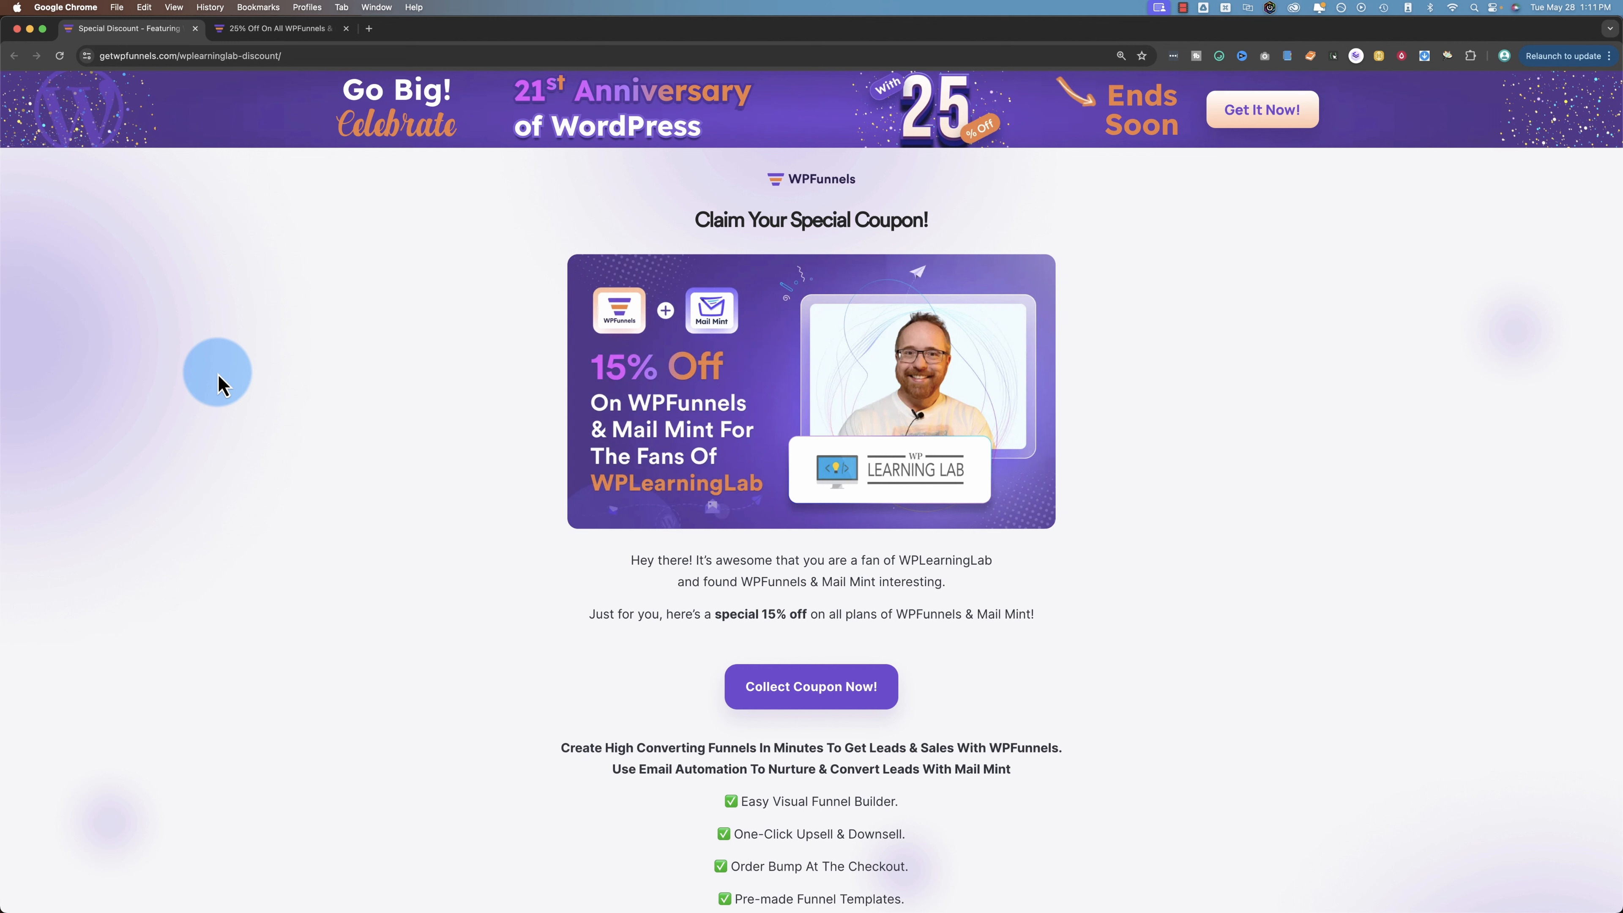
mouse_move(356, 514)
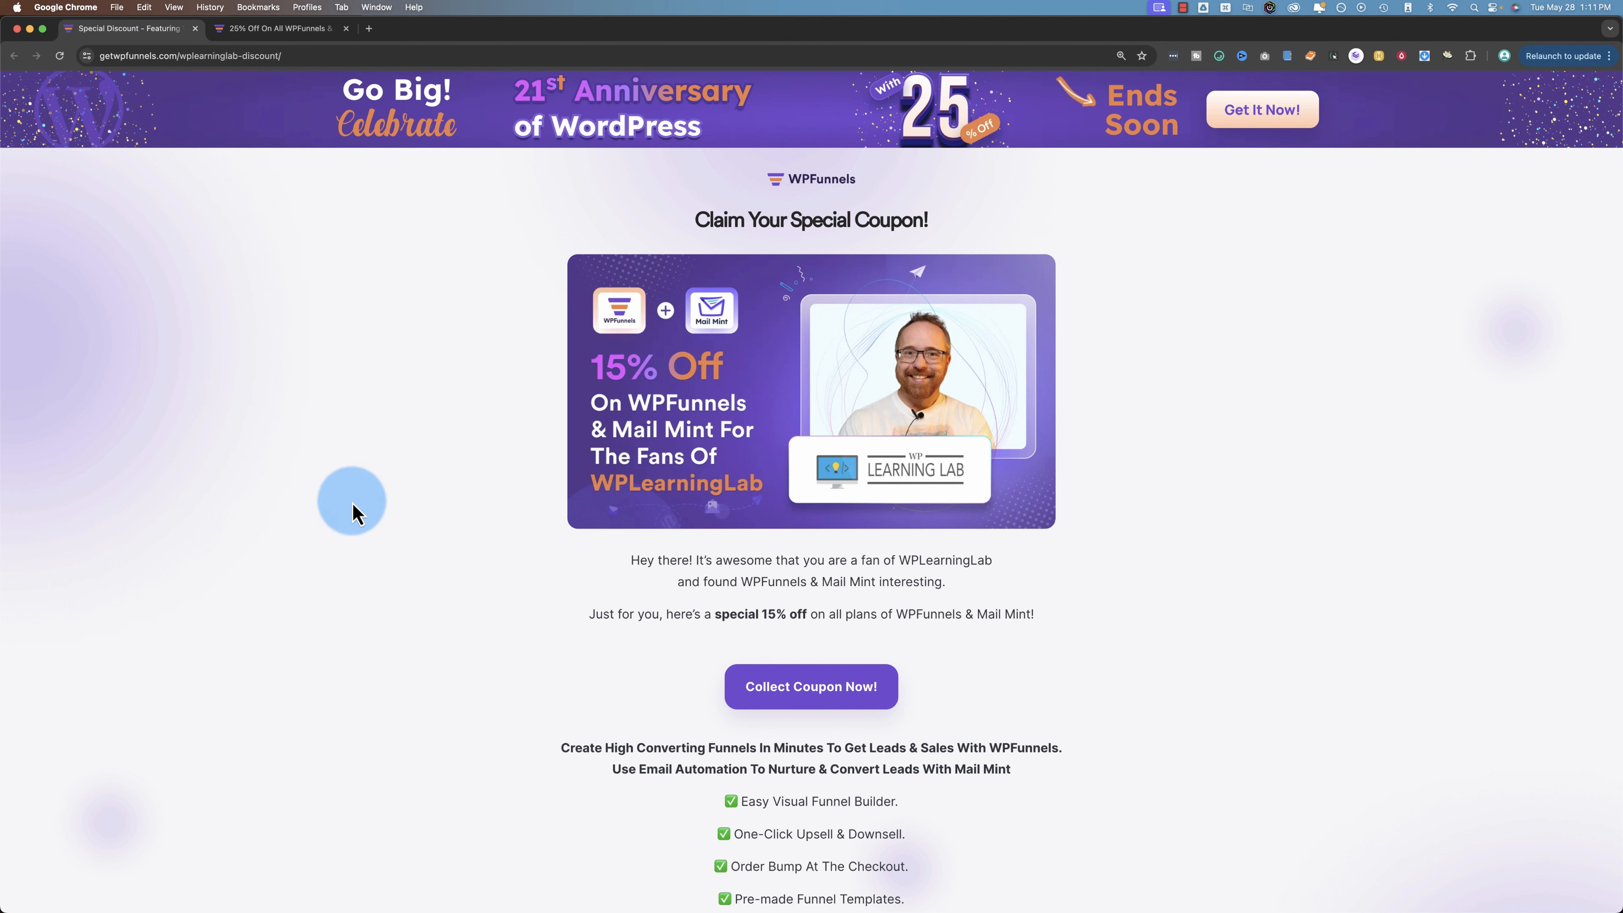
mouse_move(345, 513)
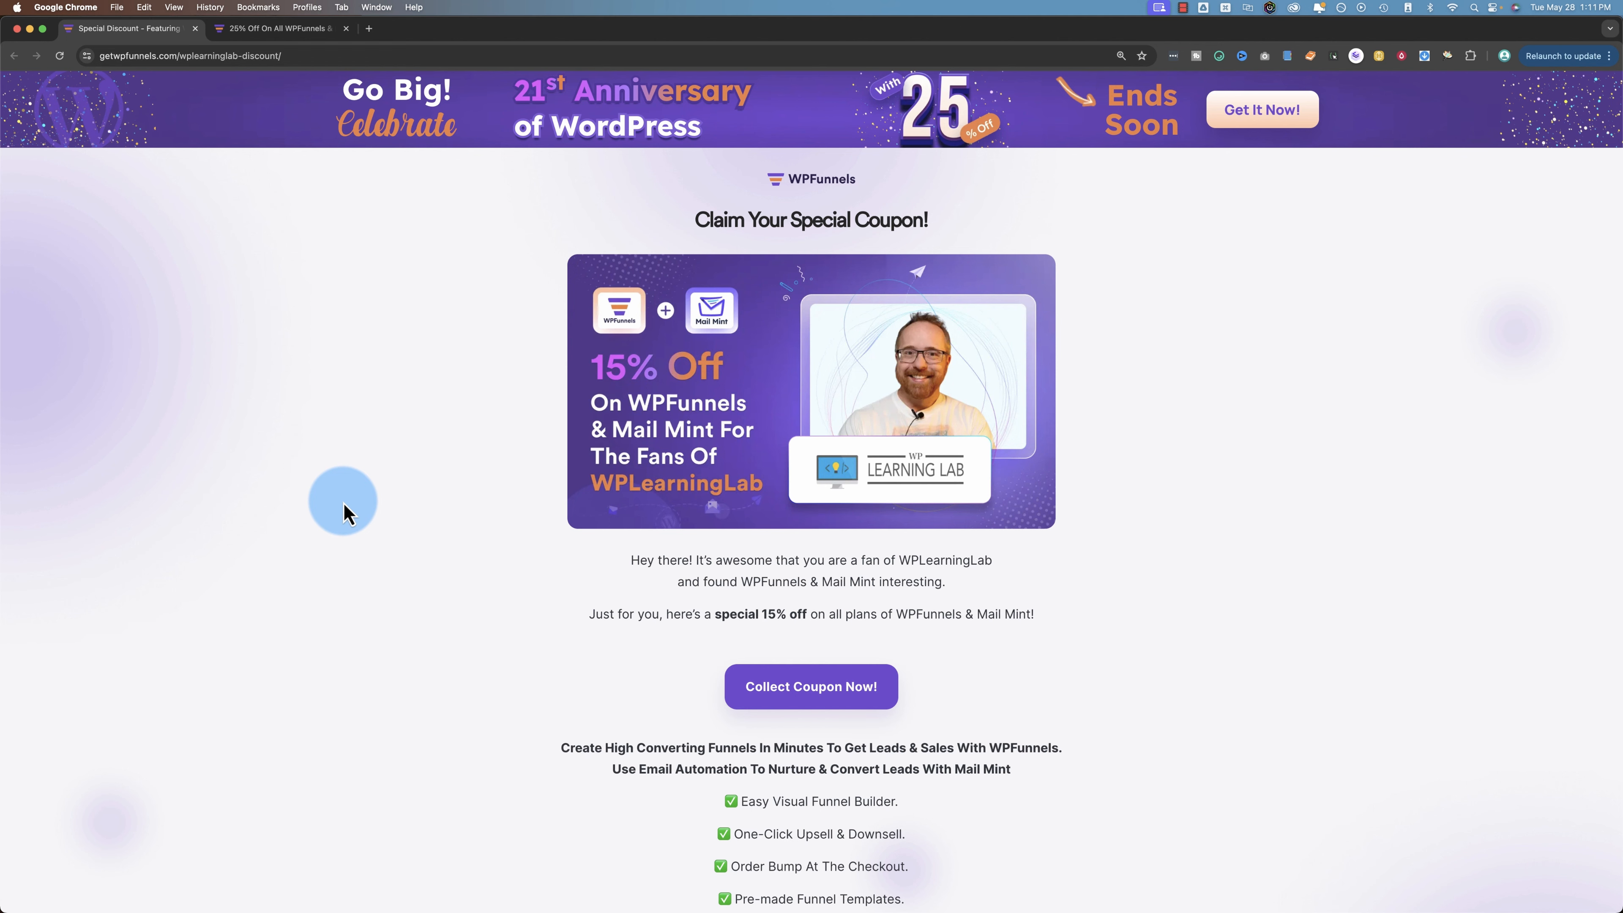
- View and dismiss the 15% coupon claim form, then move to the 25% off pricing page
scroll("down", 3)
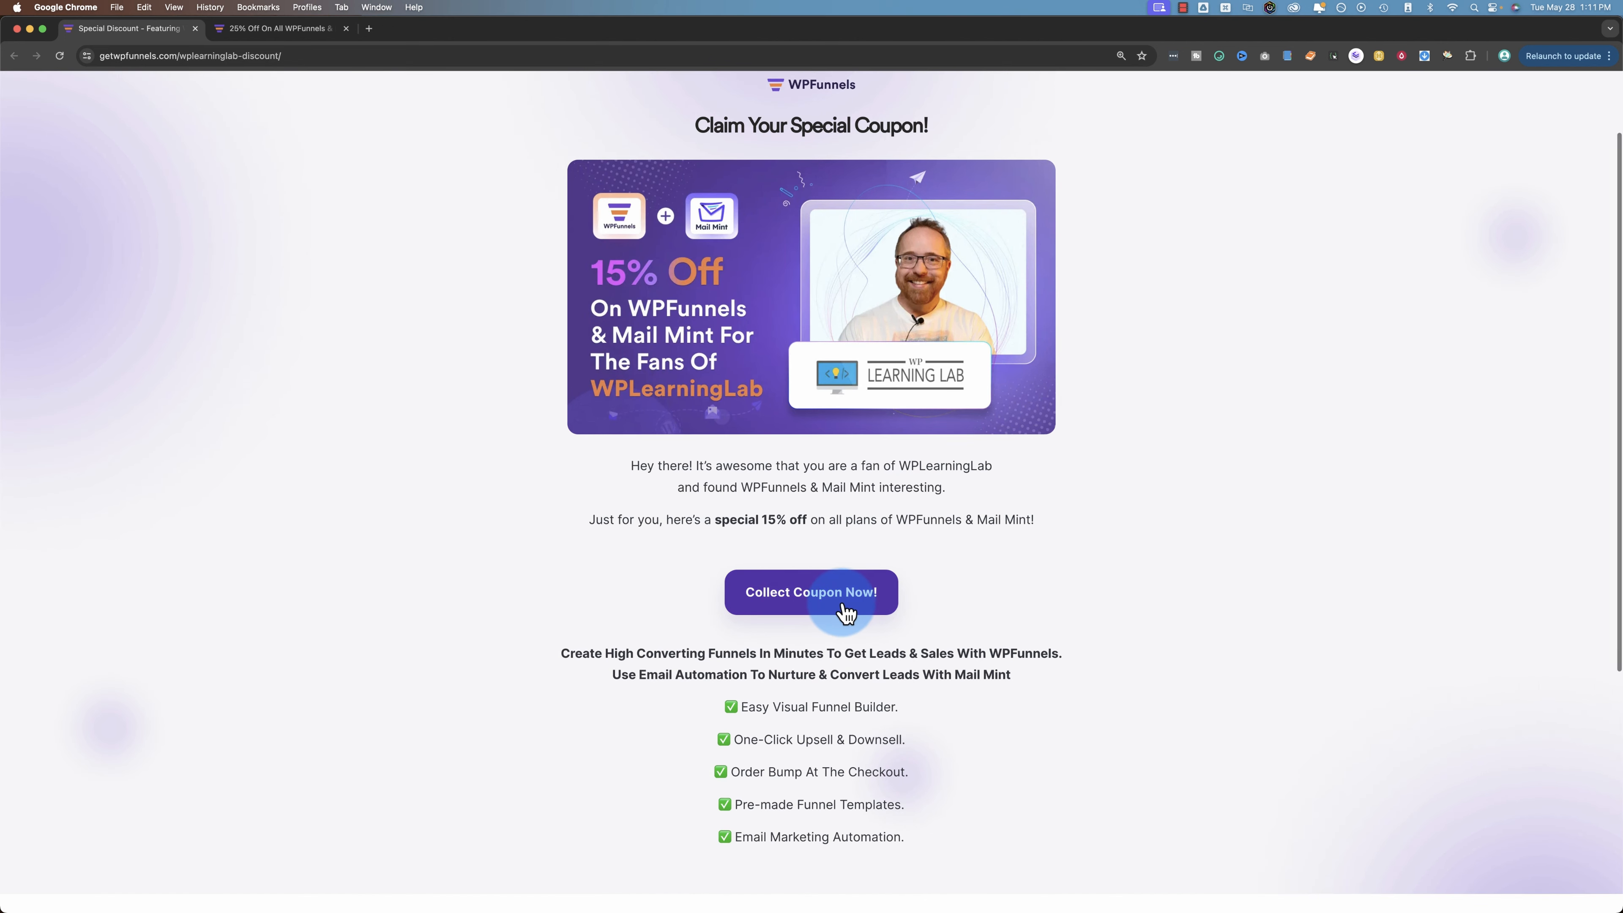
left_click(811, 591)
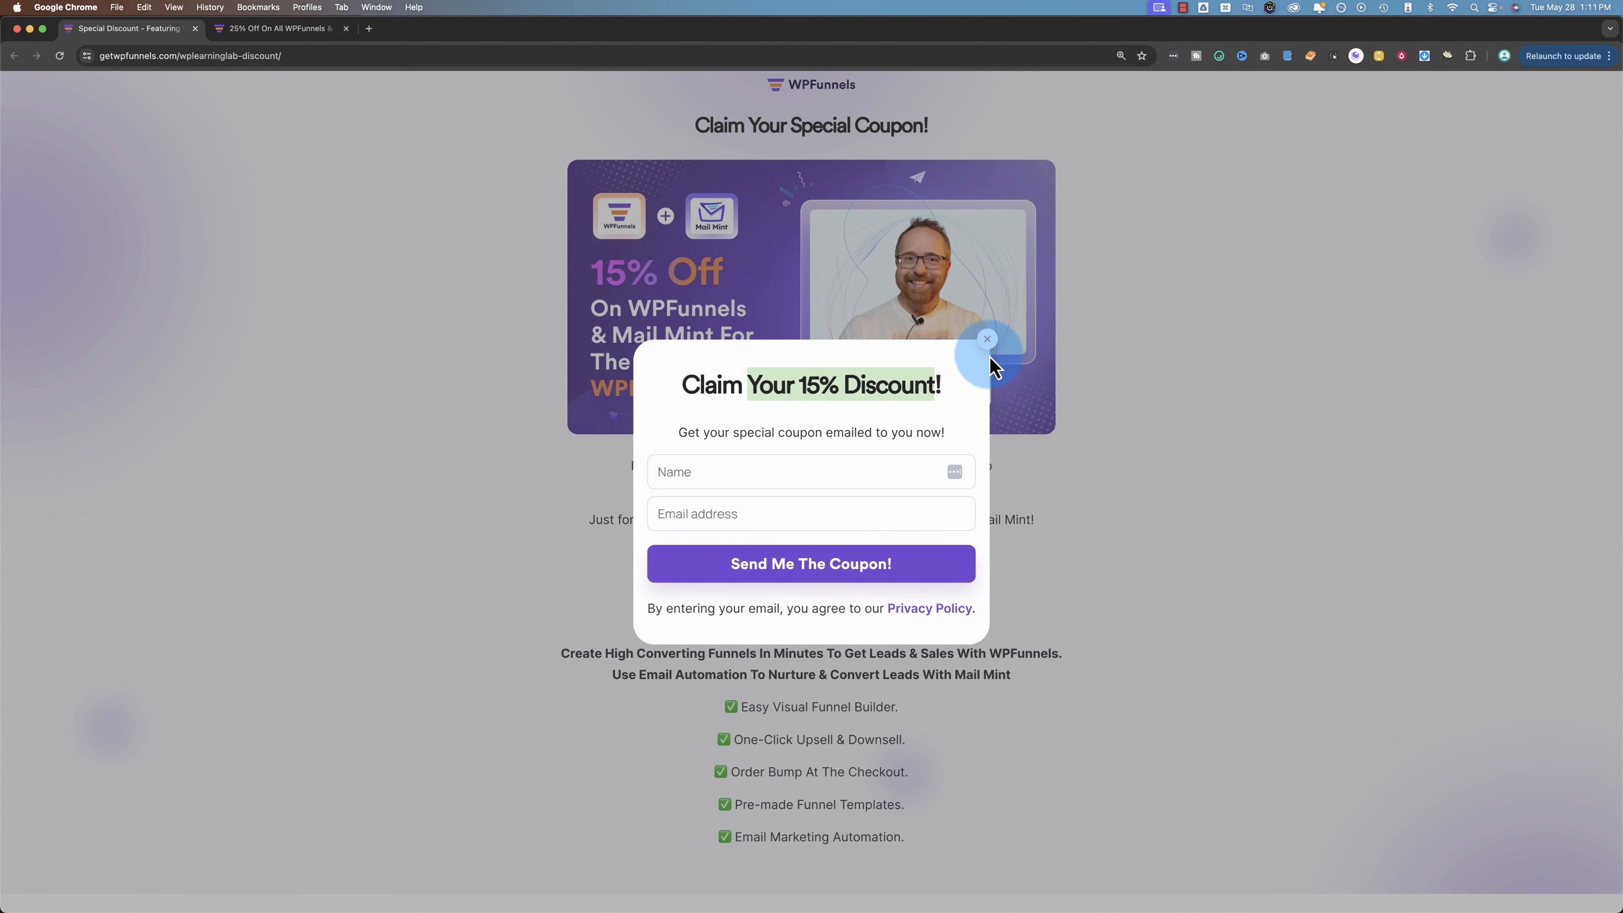
left_click(985, 340)
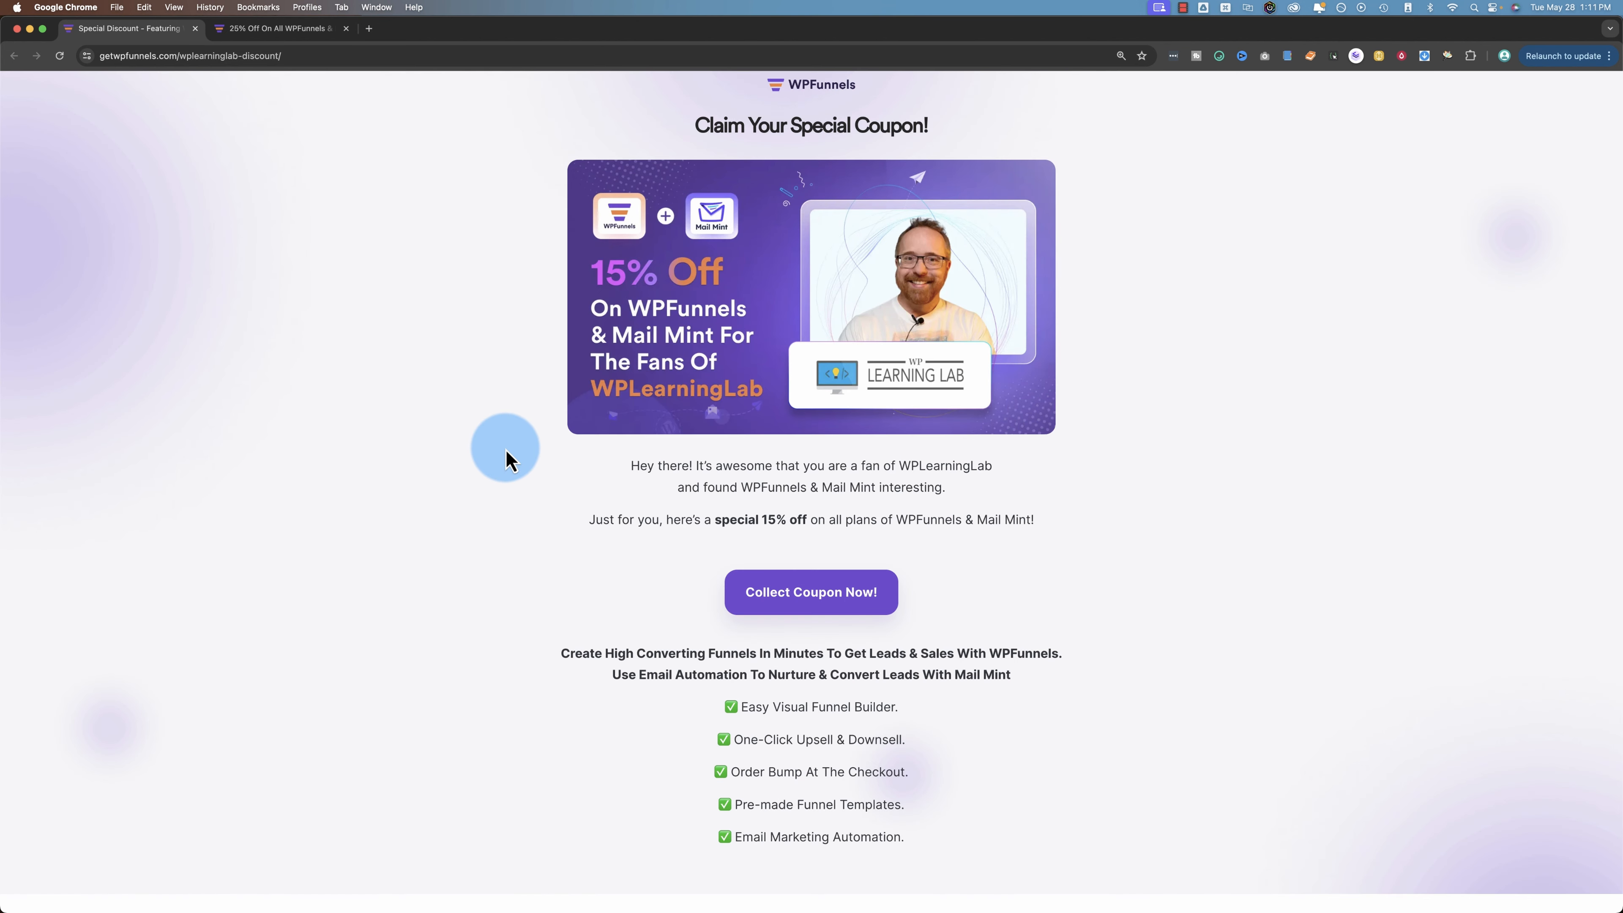
left_click(274, 28)
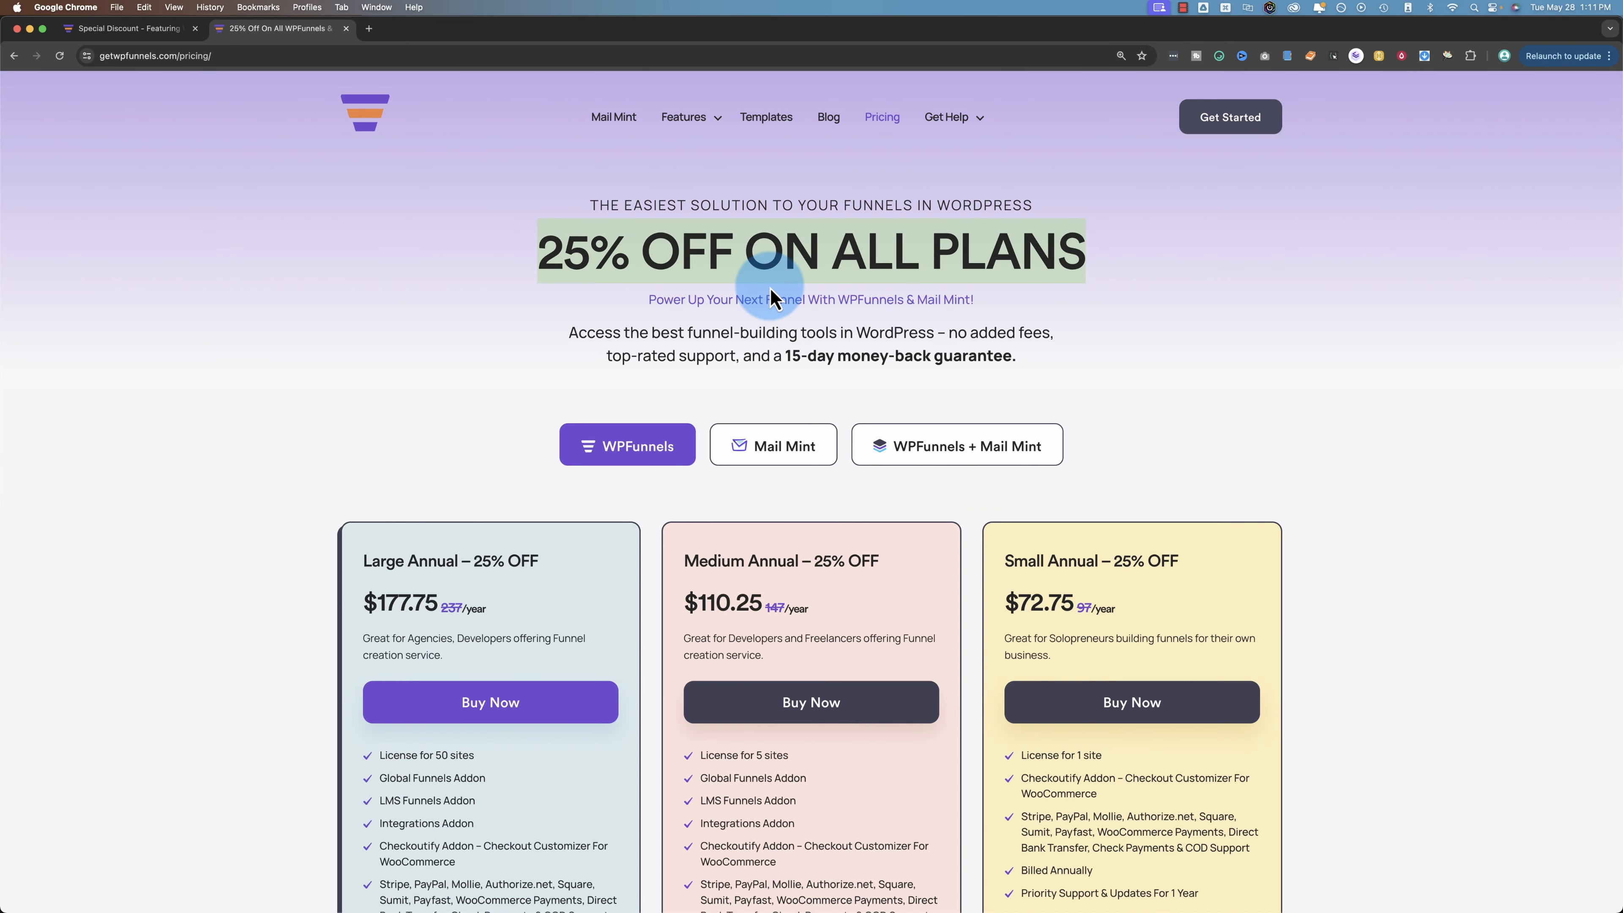
mouse_move(538, 269)
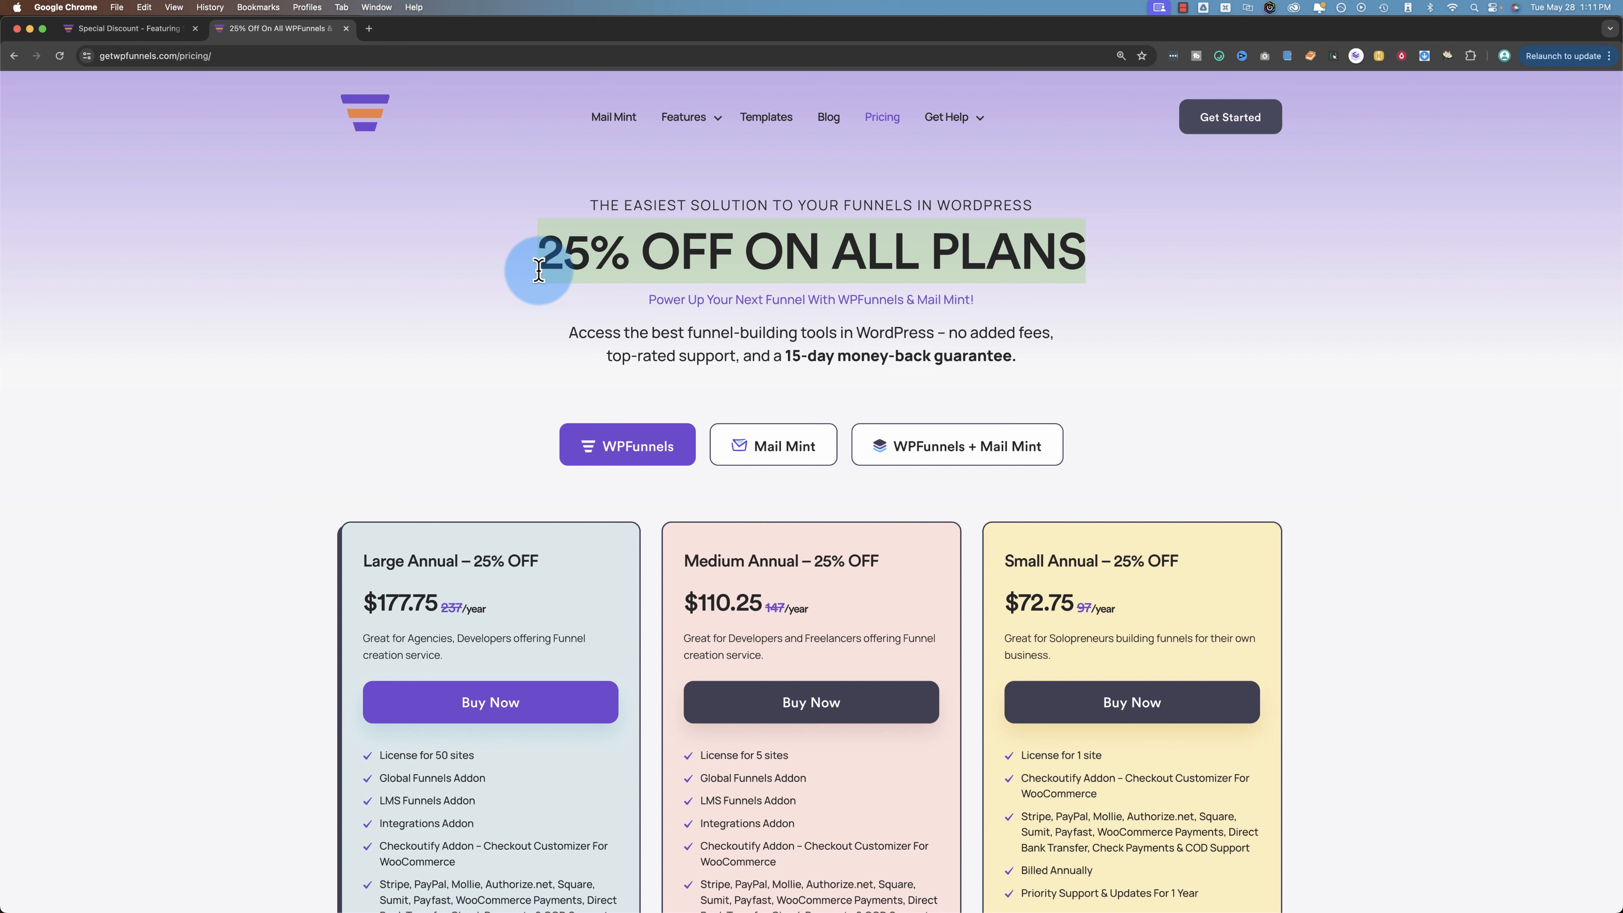
- Revisit the 15% coupon page, then review the Mail Mint plans at 25% off ($112.49–$299.99/year)
left_click(125, 28)
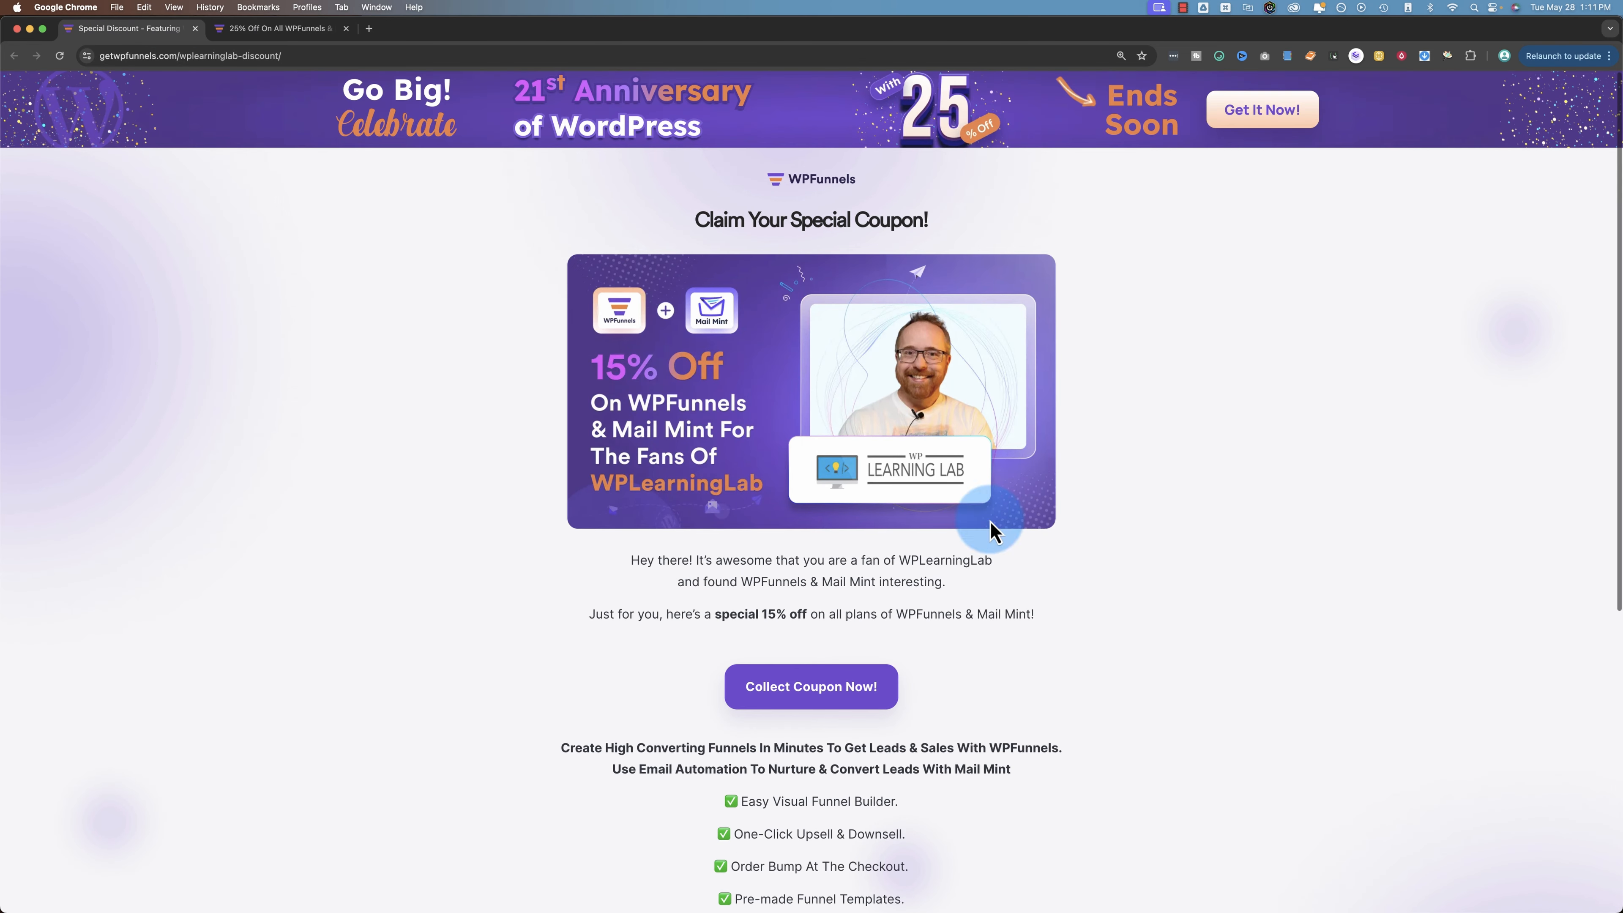
left_click(280, 28)
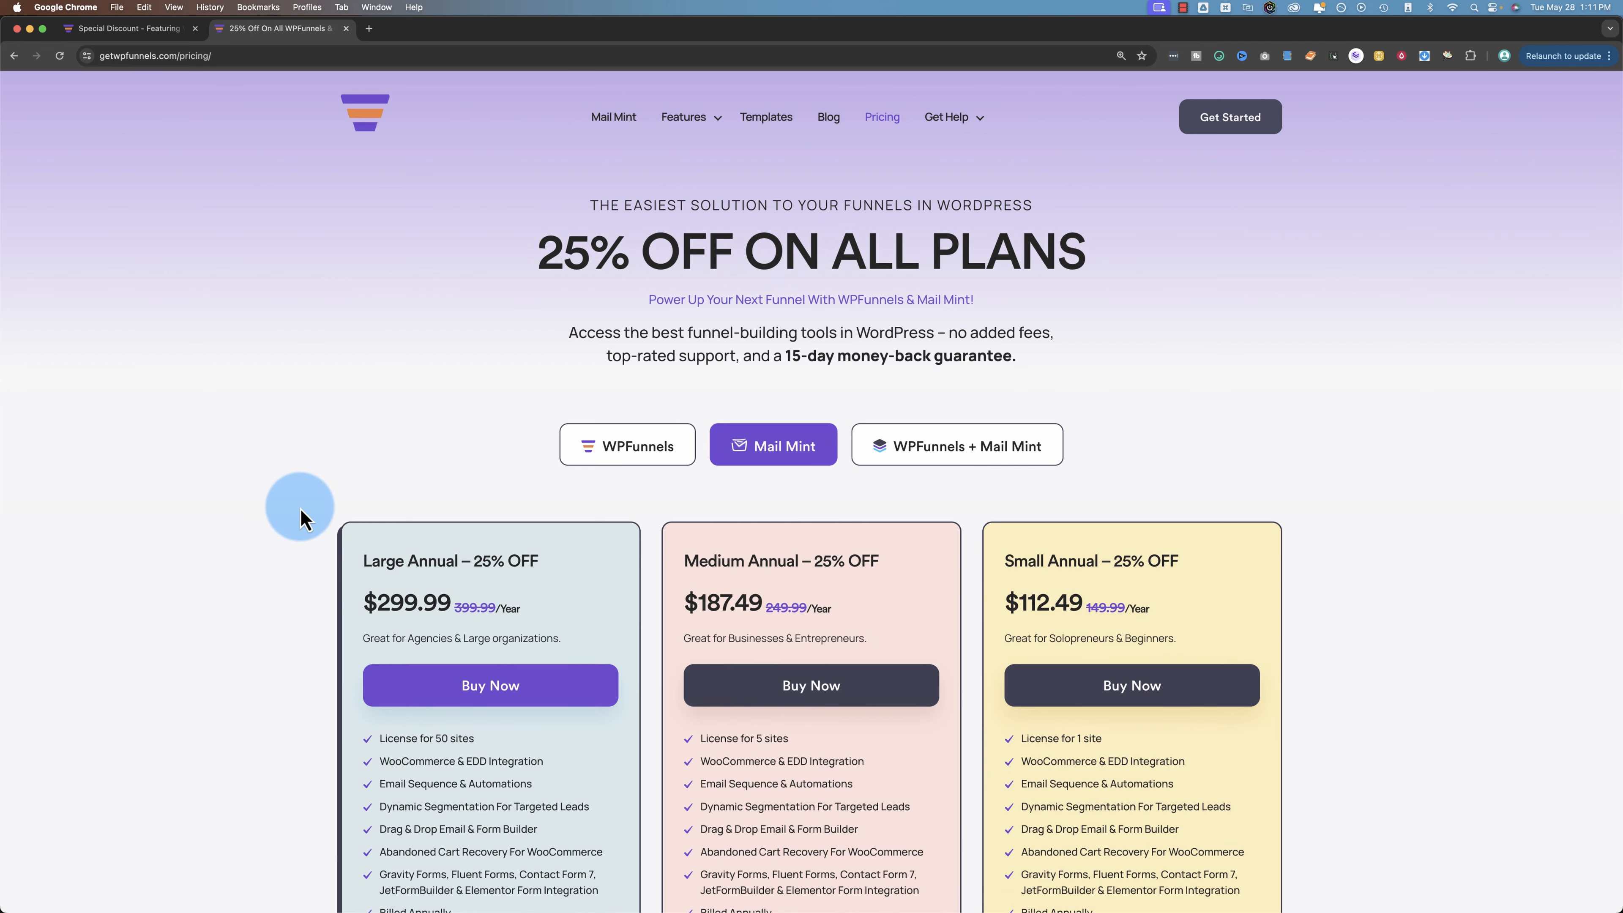
scroll("down", 3)
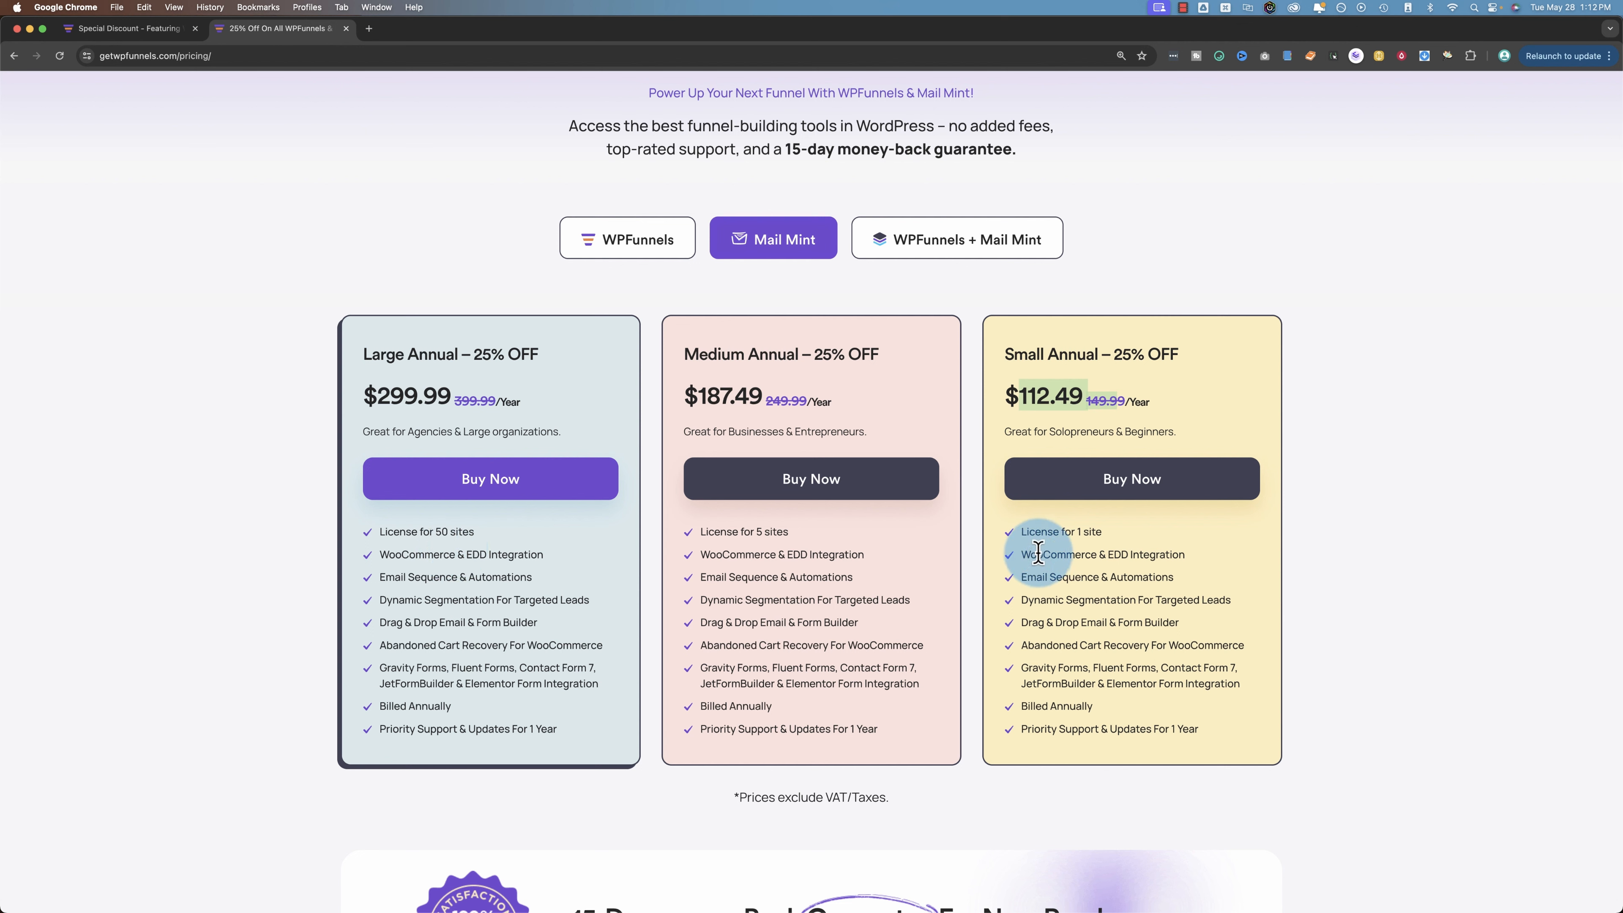
mouse_move(751, 538)
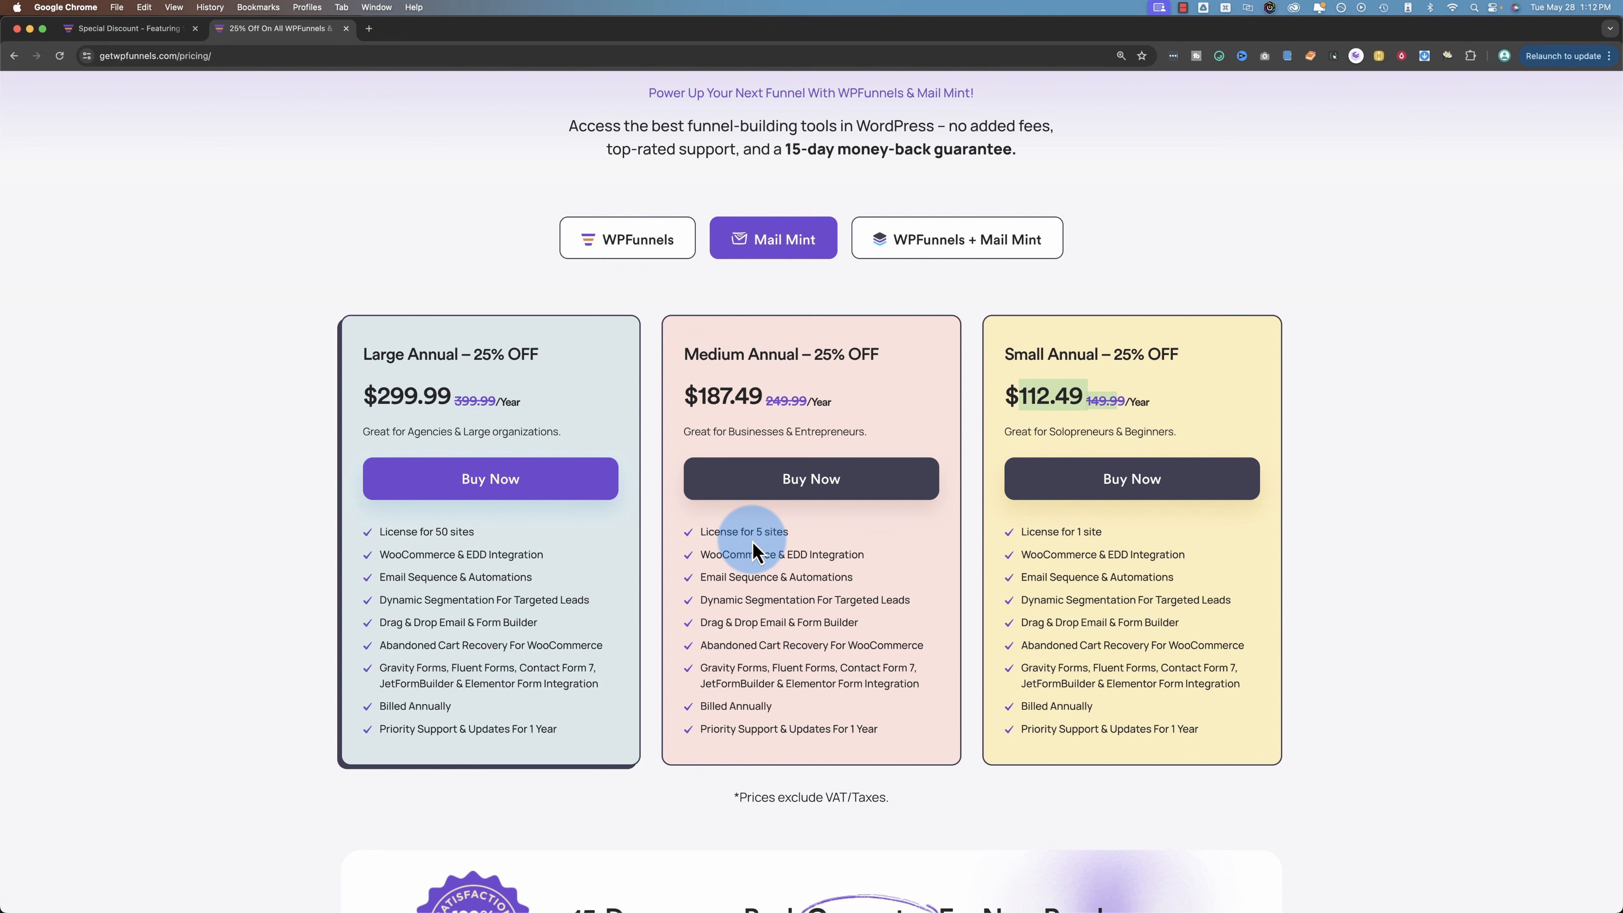
mouse_move(700, 580)
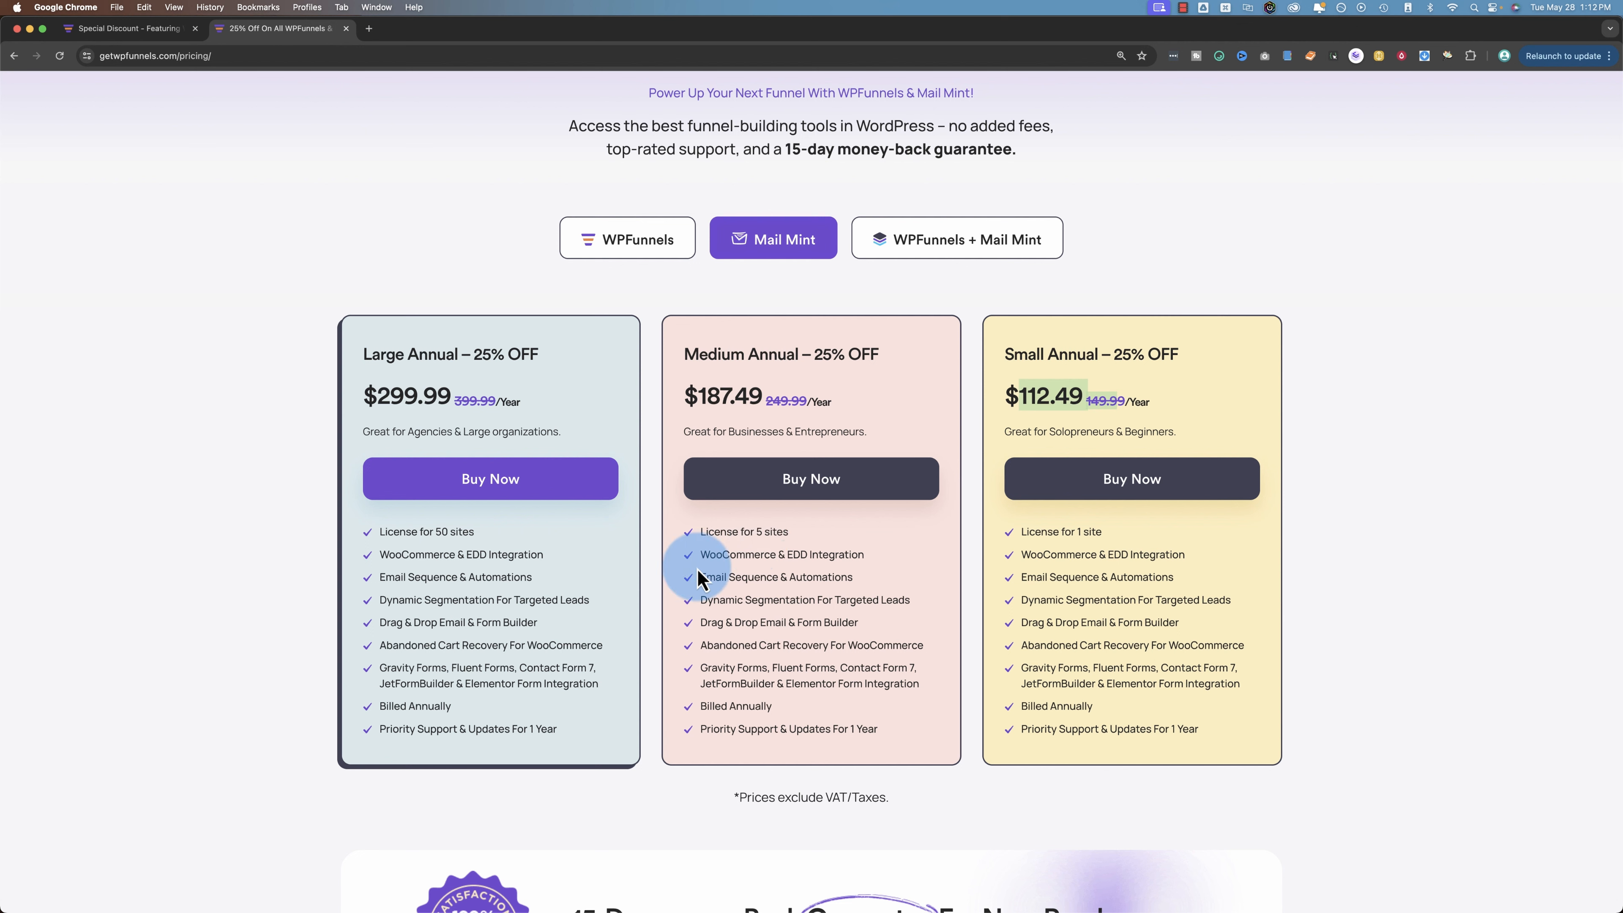
mouse_move(648, 622)
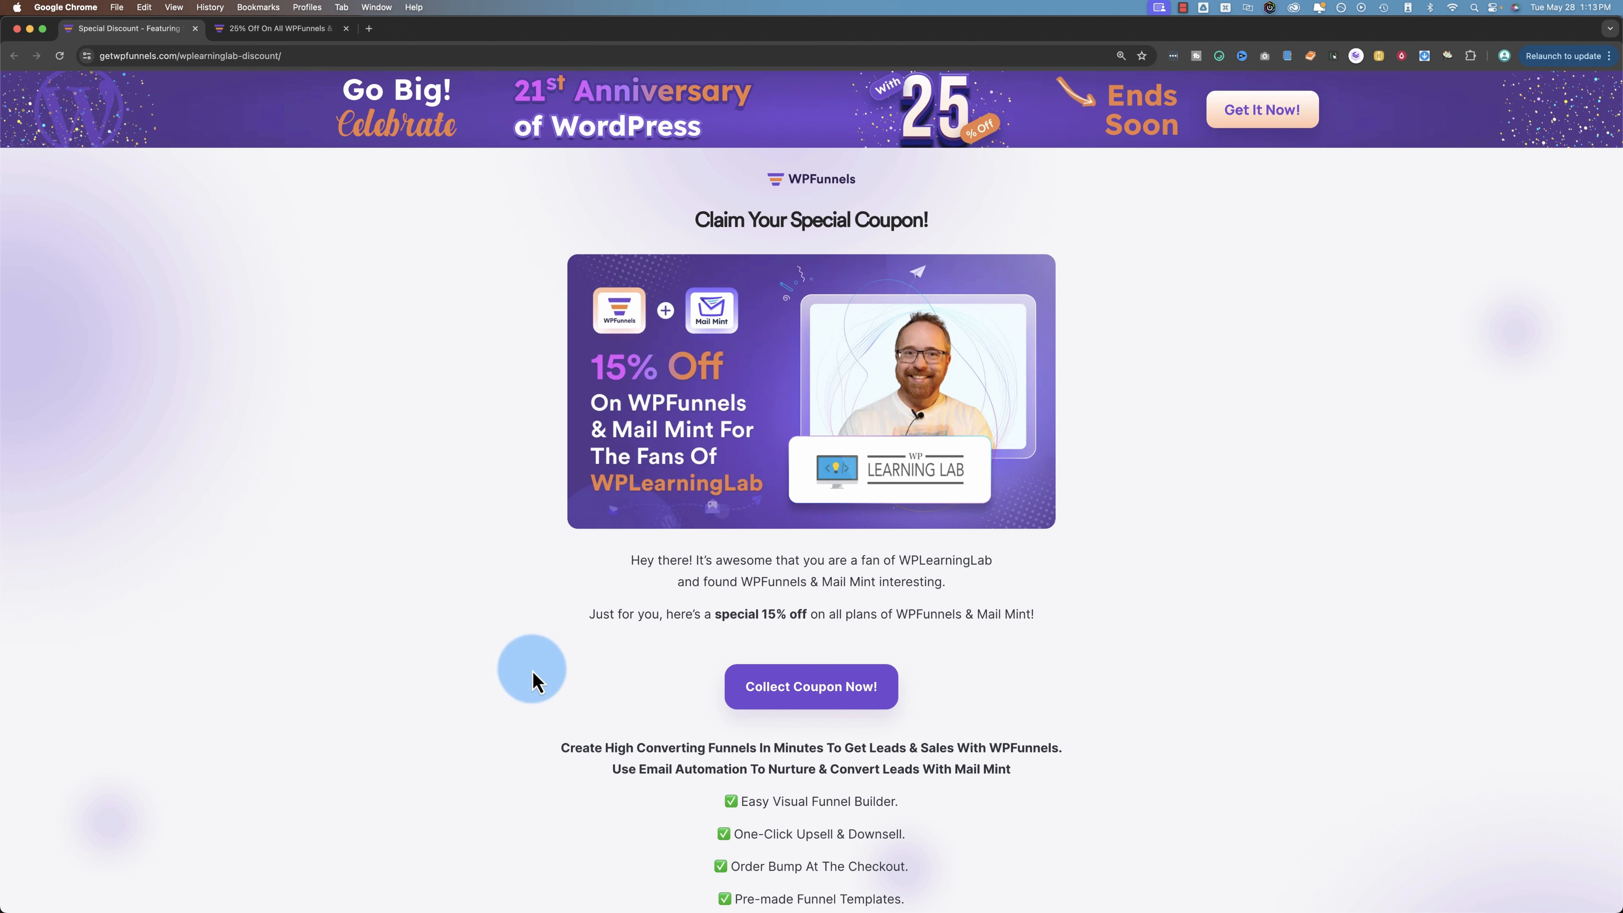
mouse_move(531, 676)
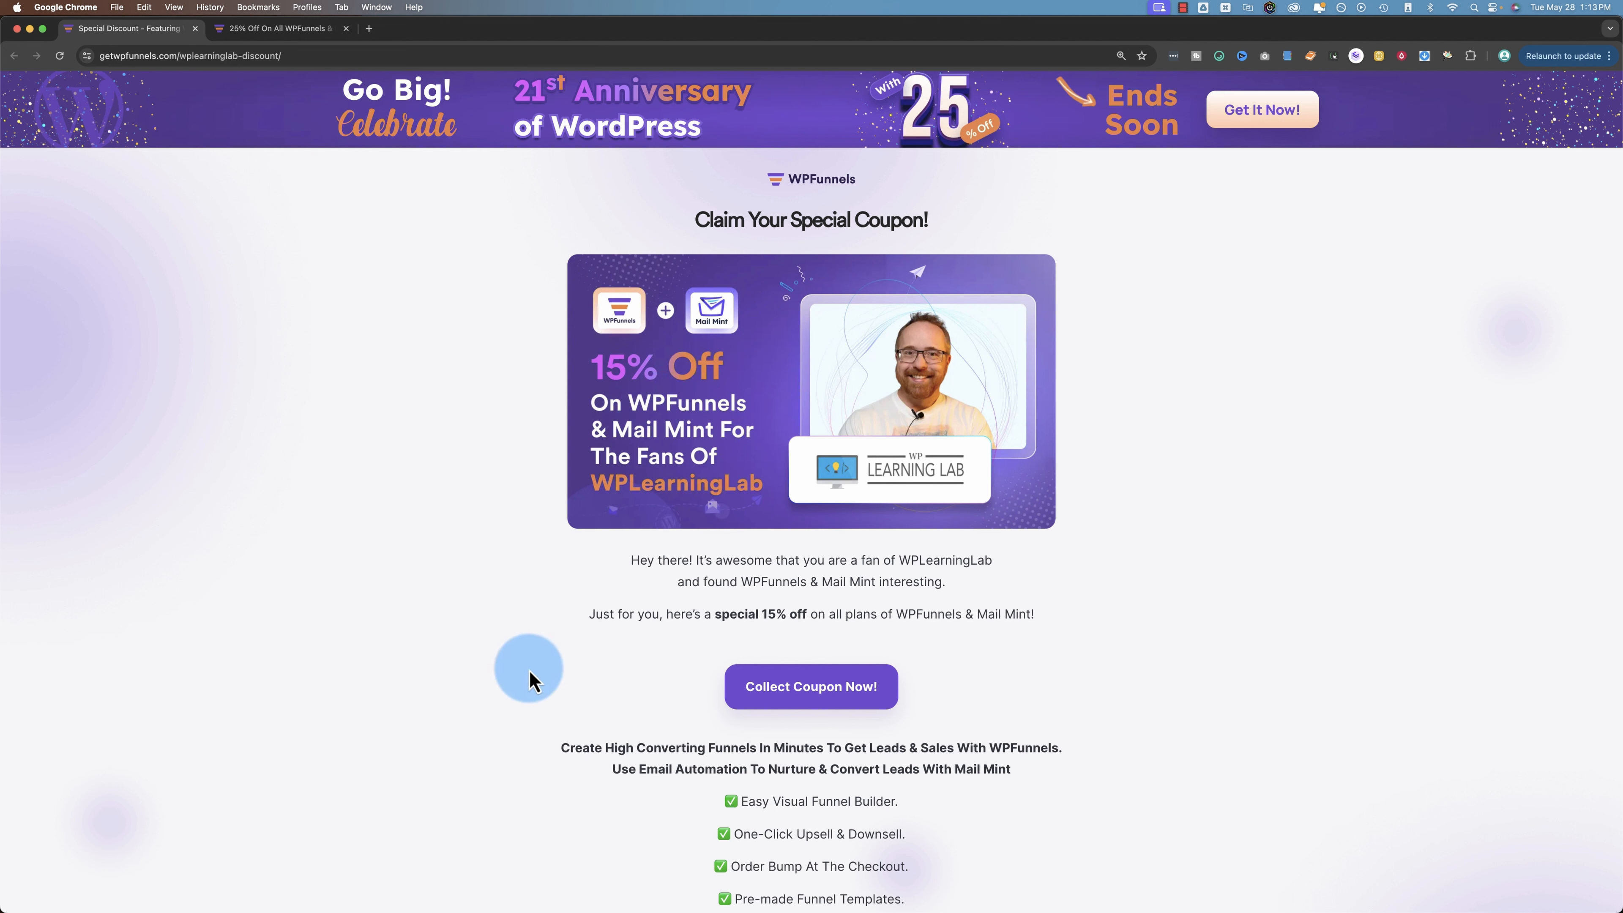